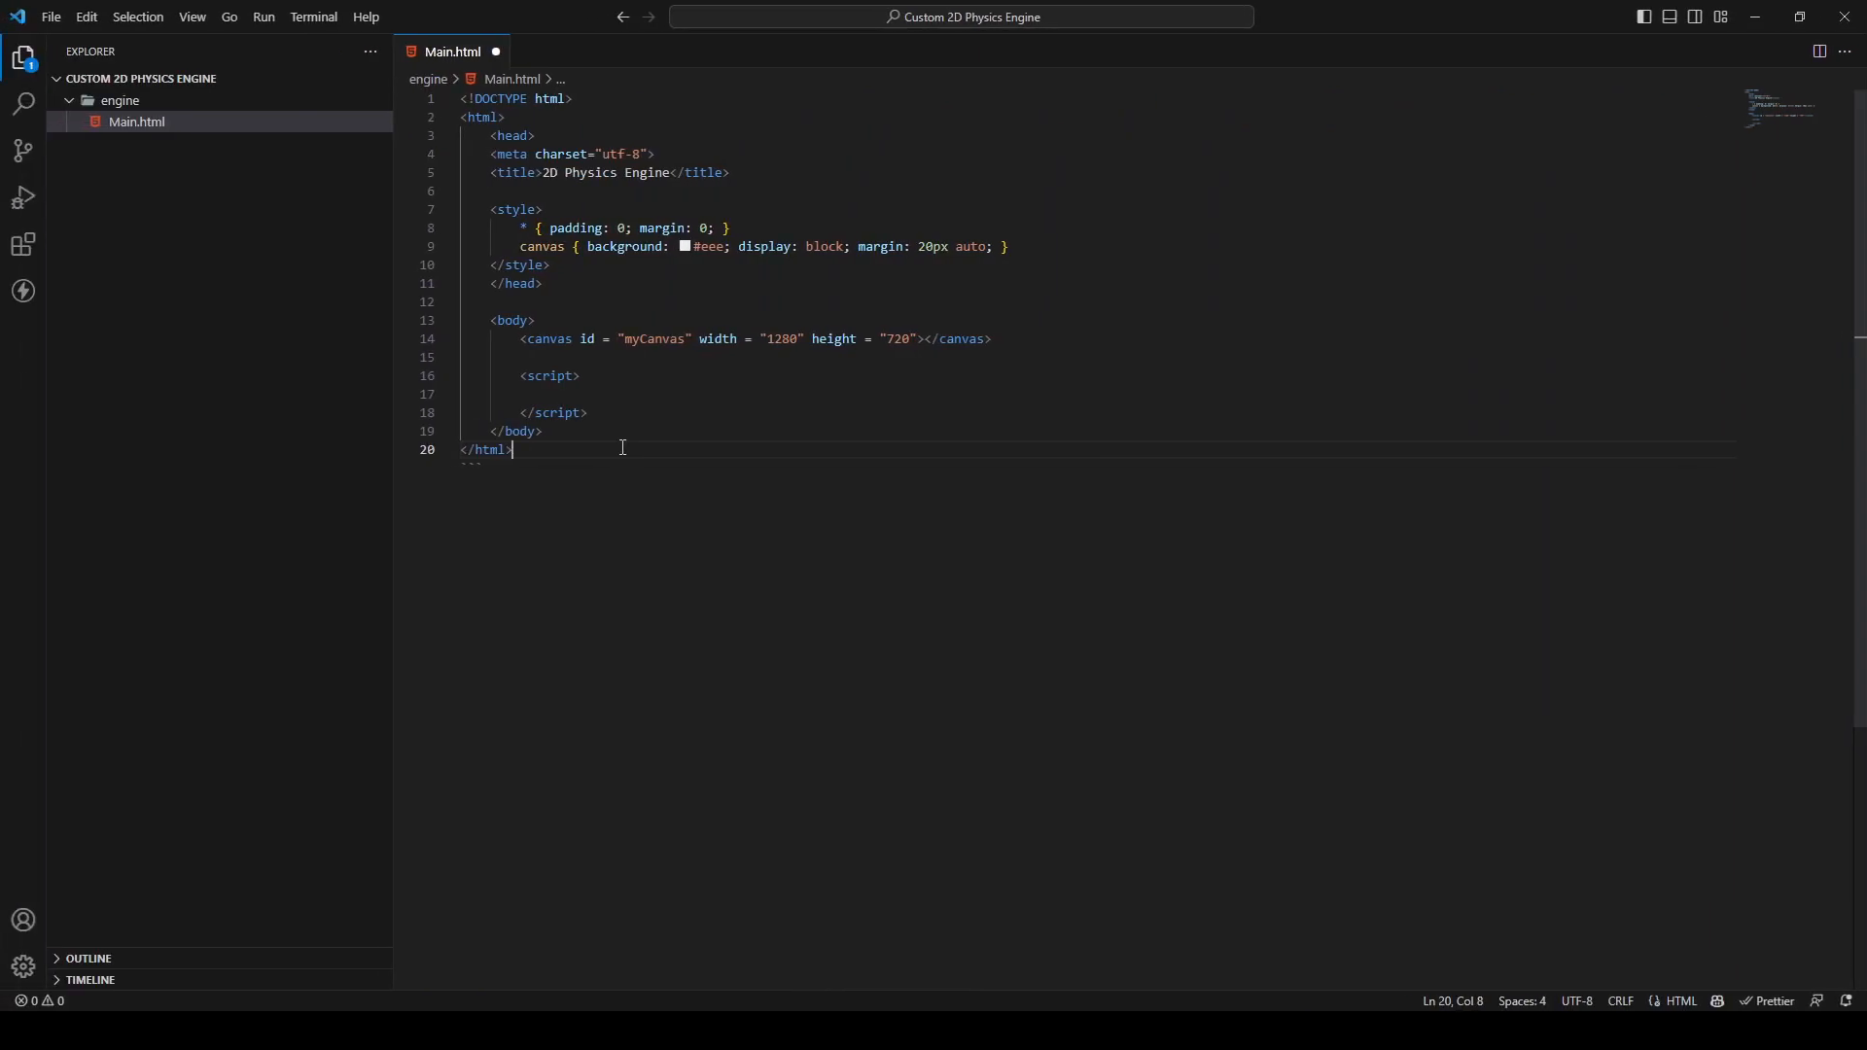
{"action": "mouse_move", "coordinate": [750, 395]}
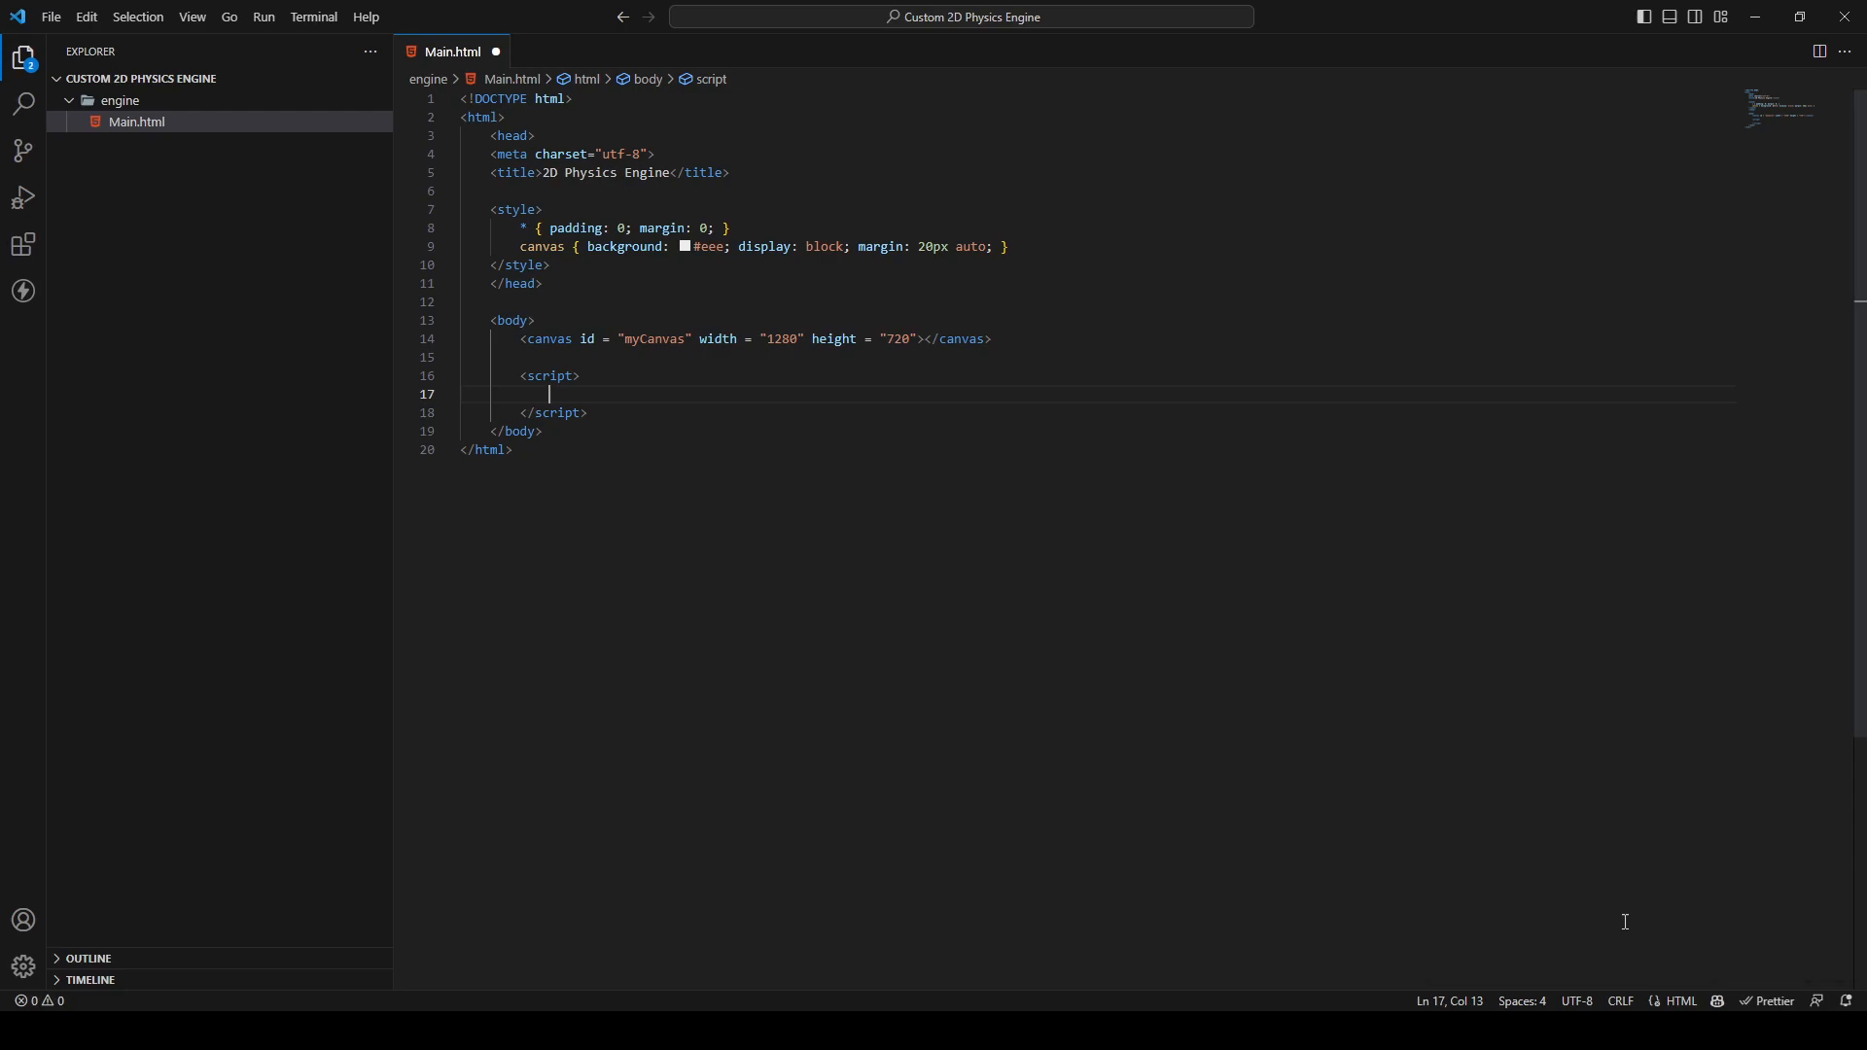
{"action": "mouse_move", "coordinate": [755, 424]}
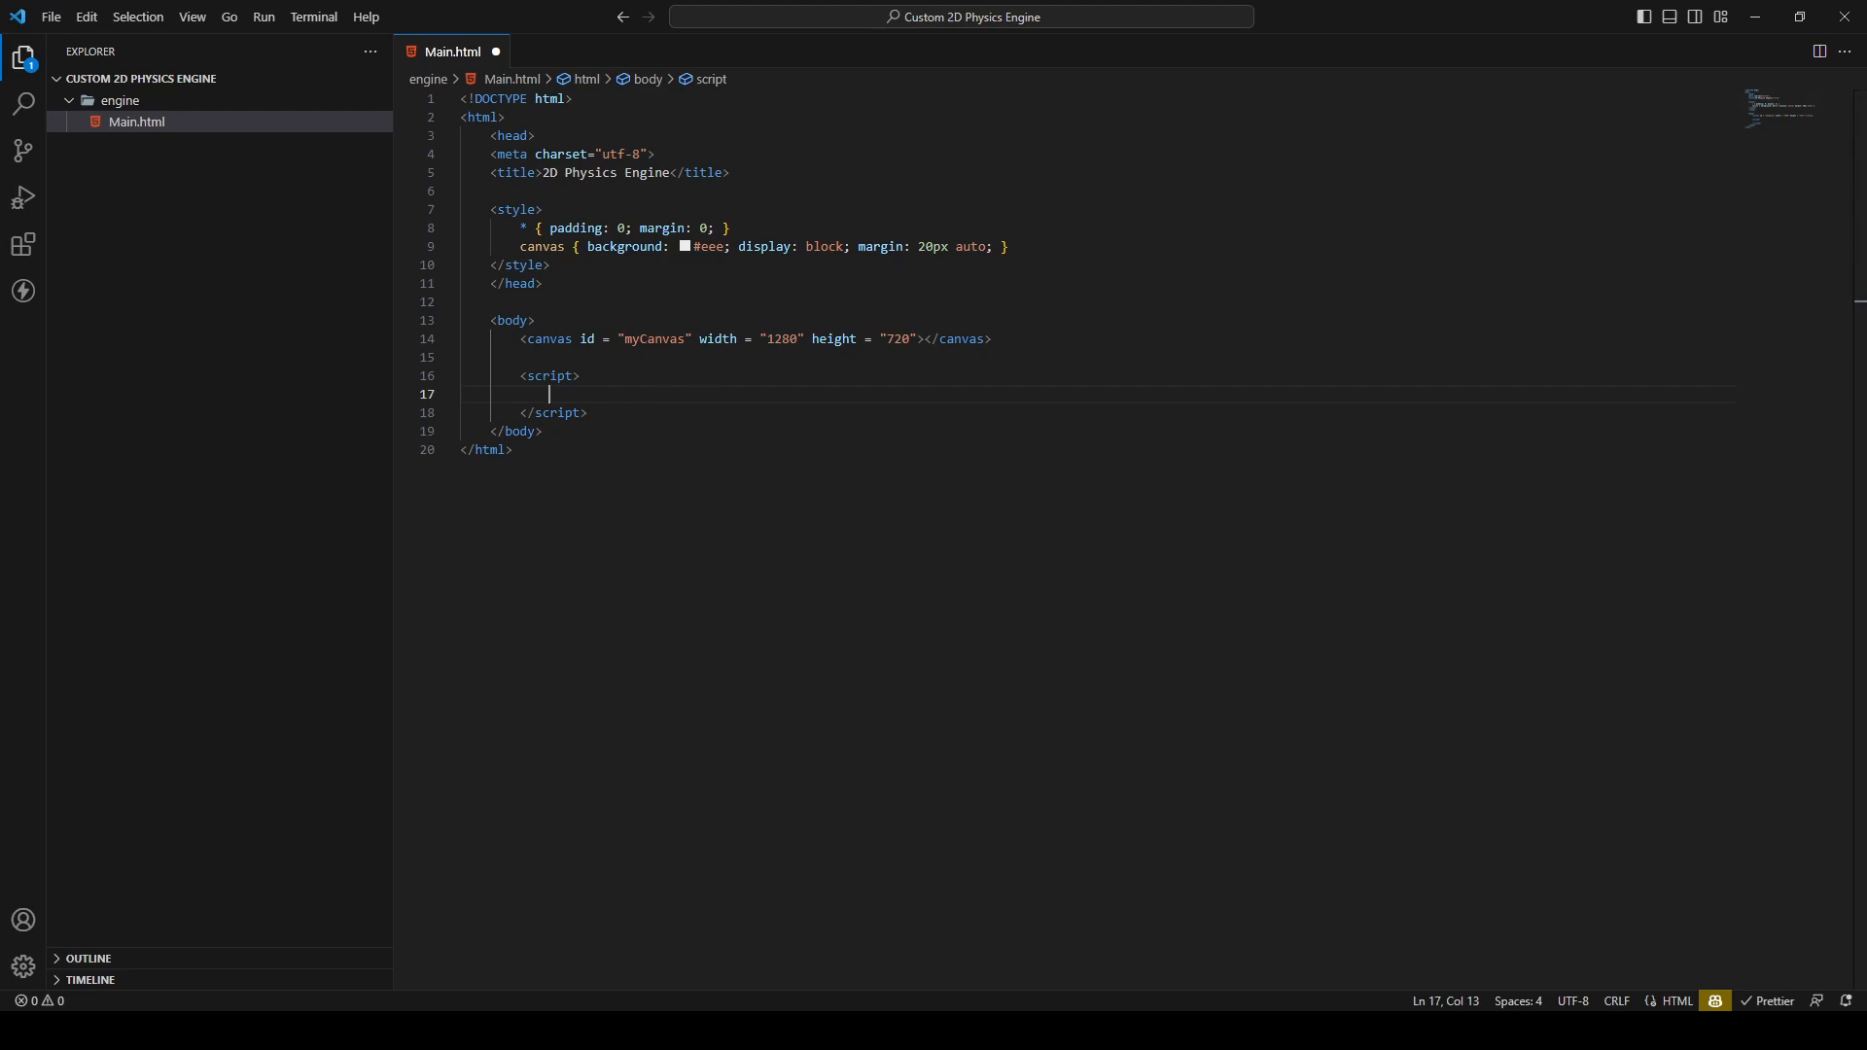
{"action": "mouse_move", "coordinate": [589, 399]}
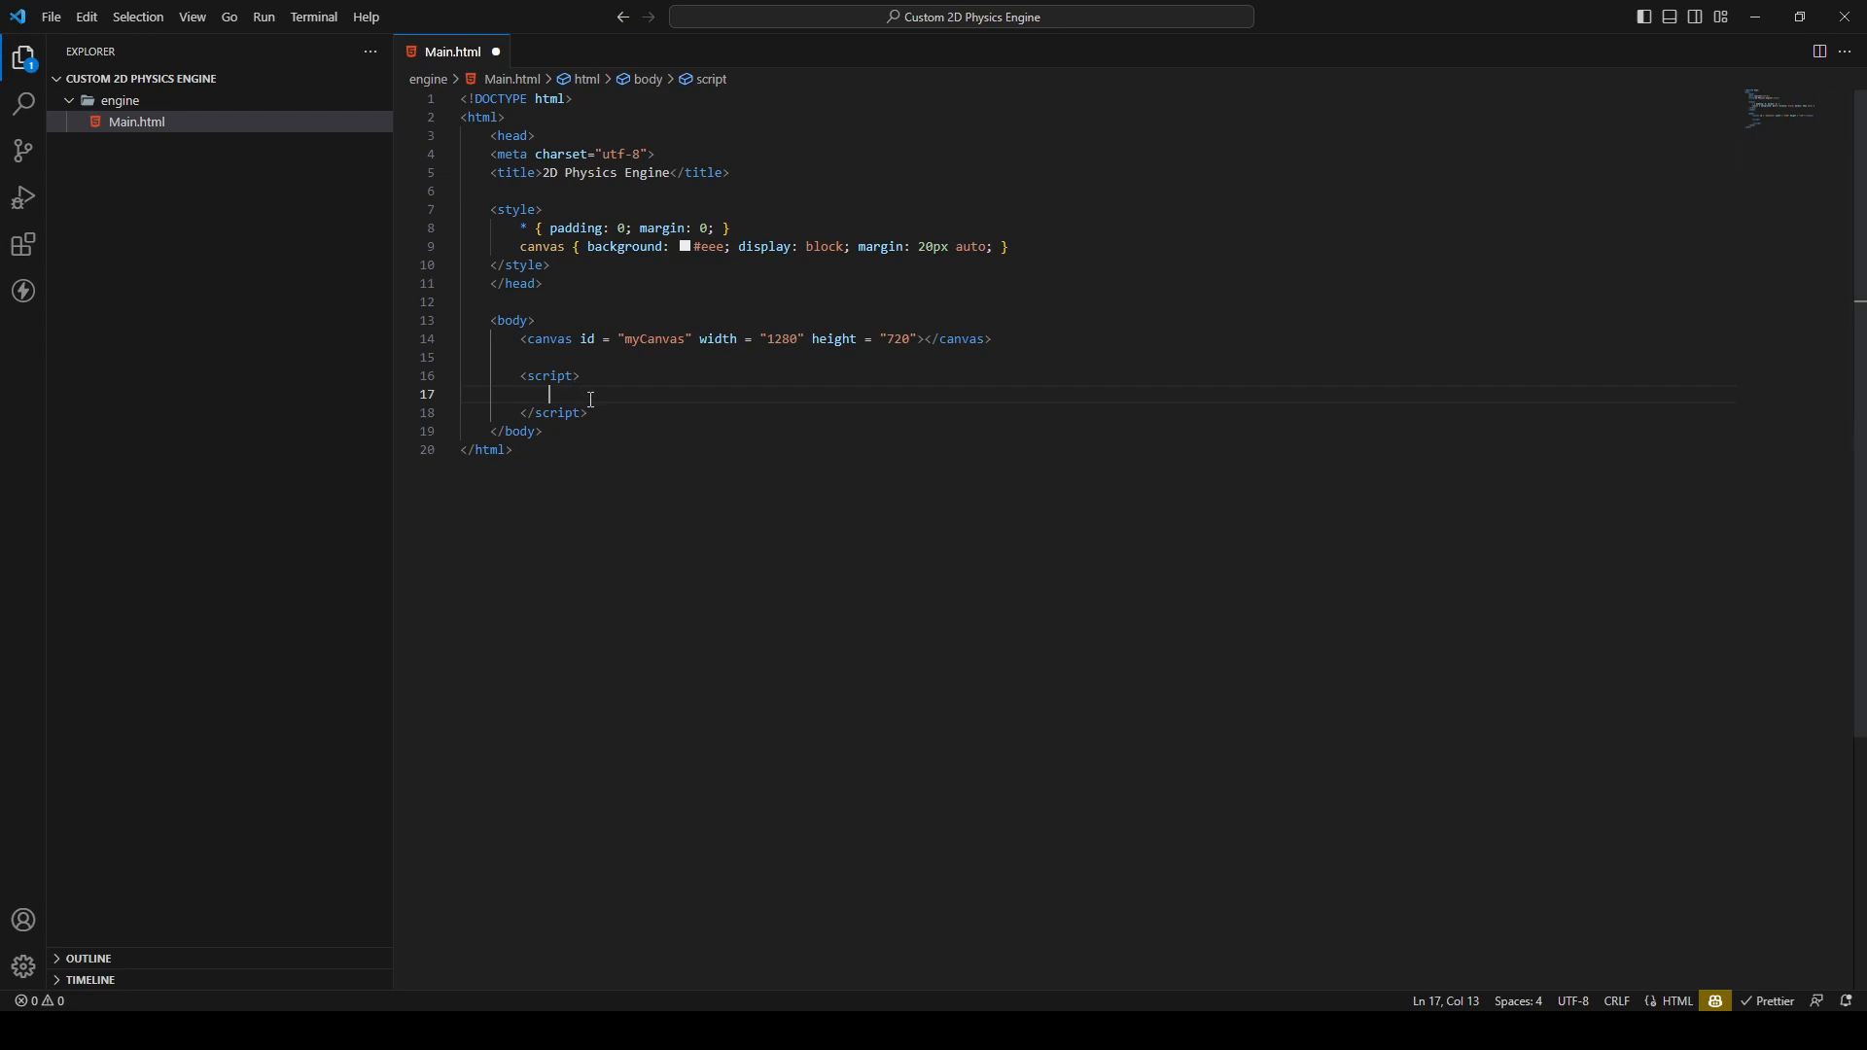
{"action": "mouse_move", "coordinate": [922, 403]}
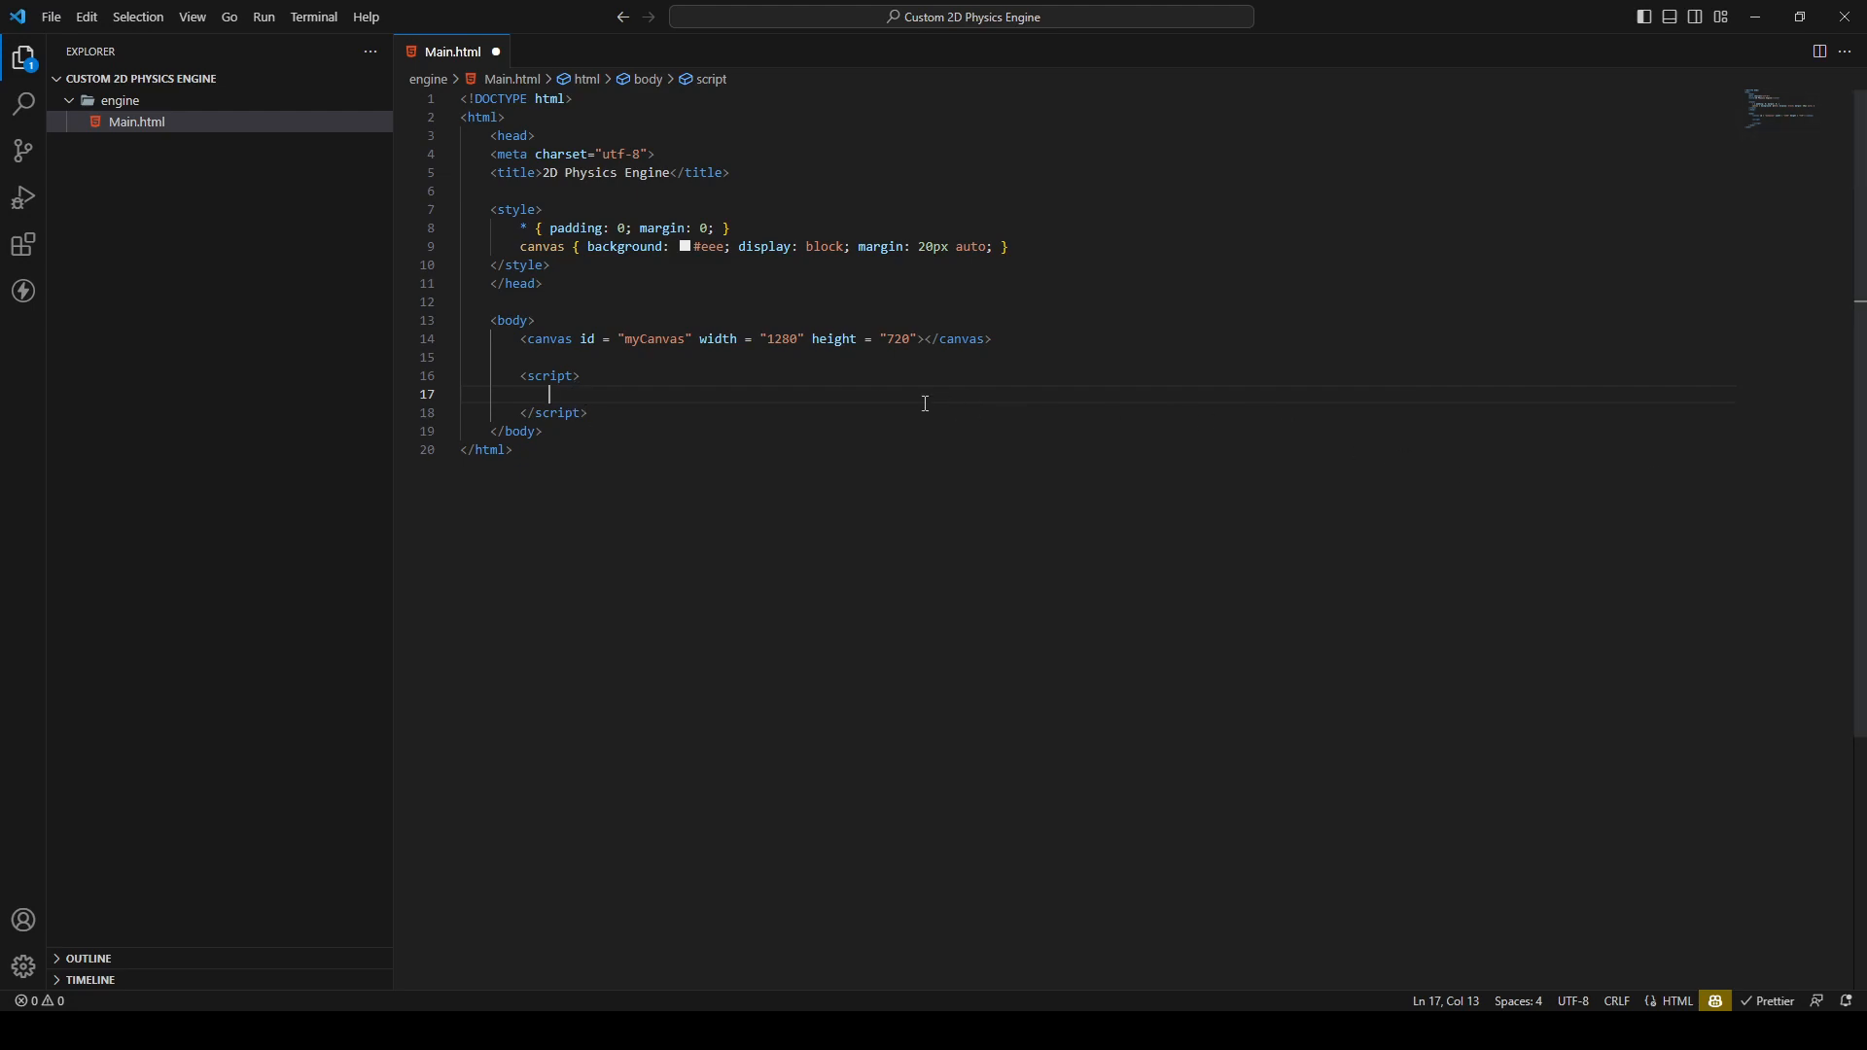
Declare var canvas as document.getElementById("myCanvas") in the script block
{"action": "type", "text": "var"}
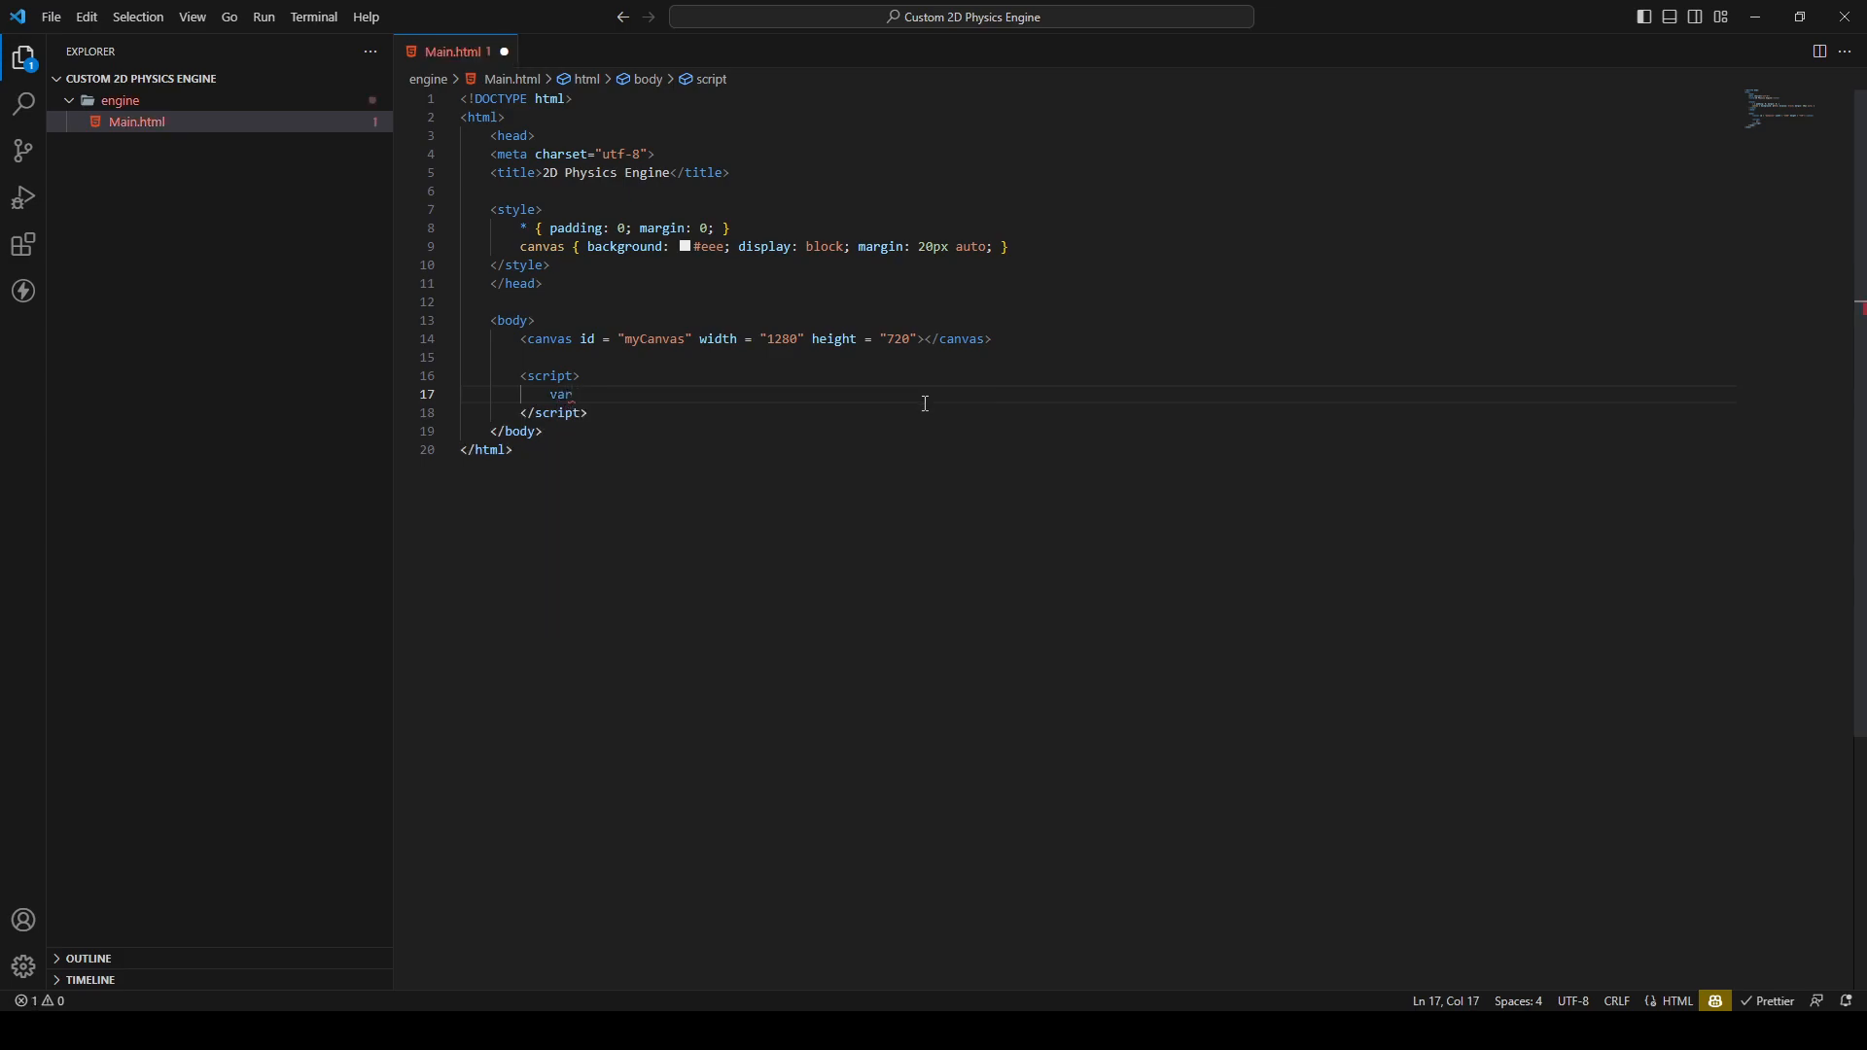
{"action": "type", "text": "canvas"}
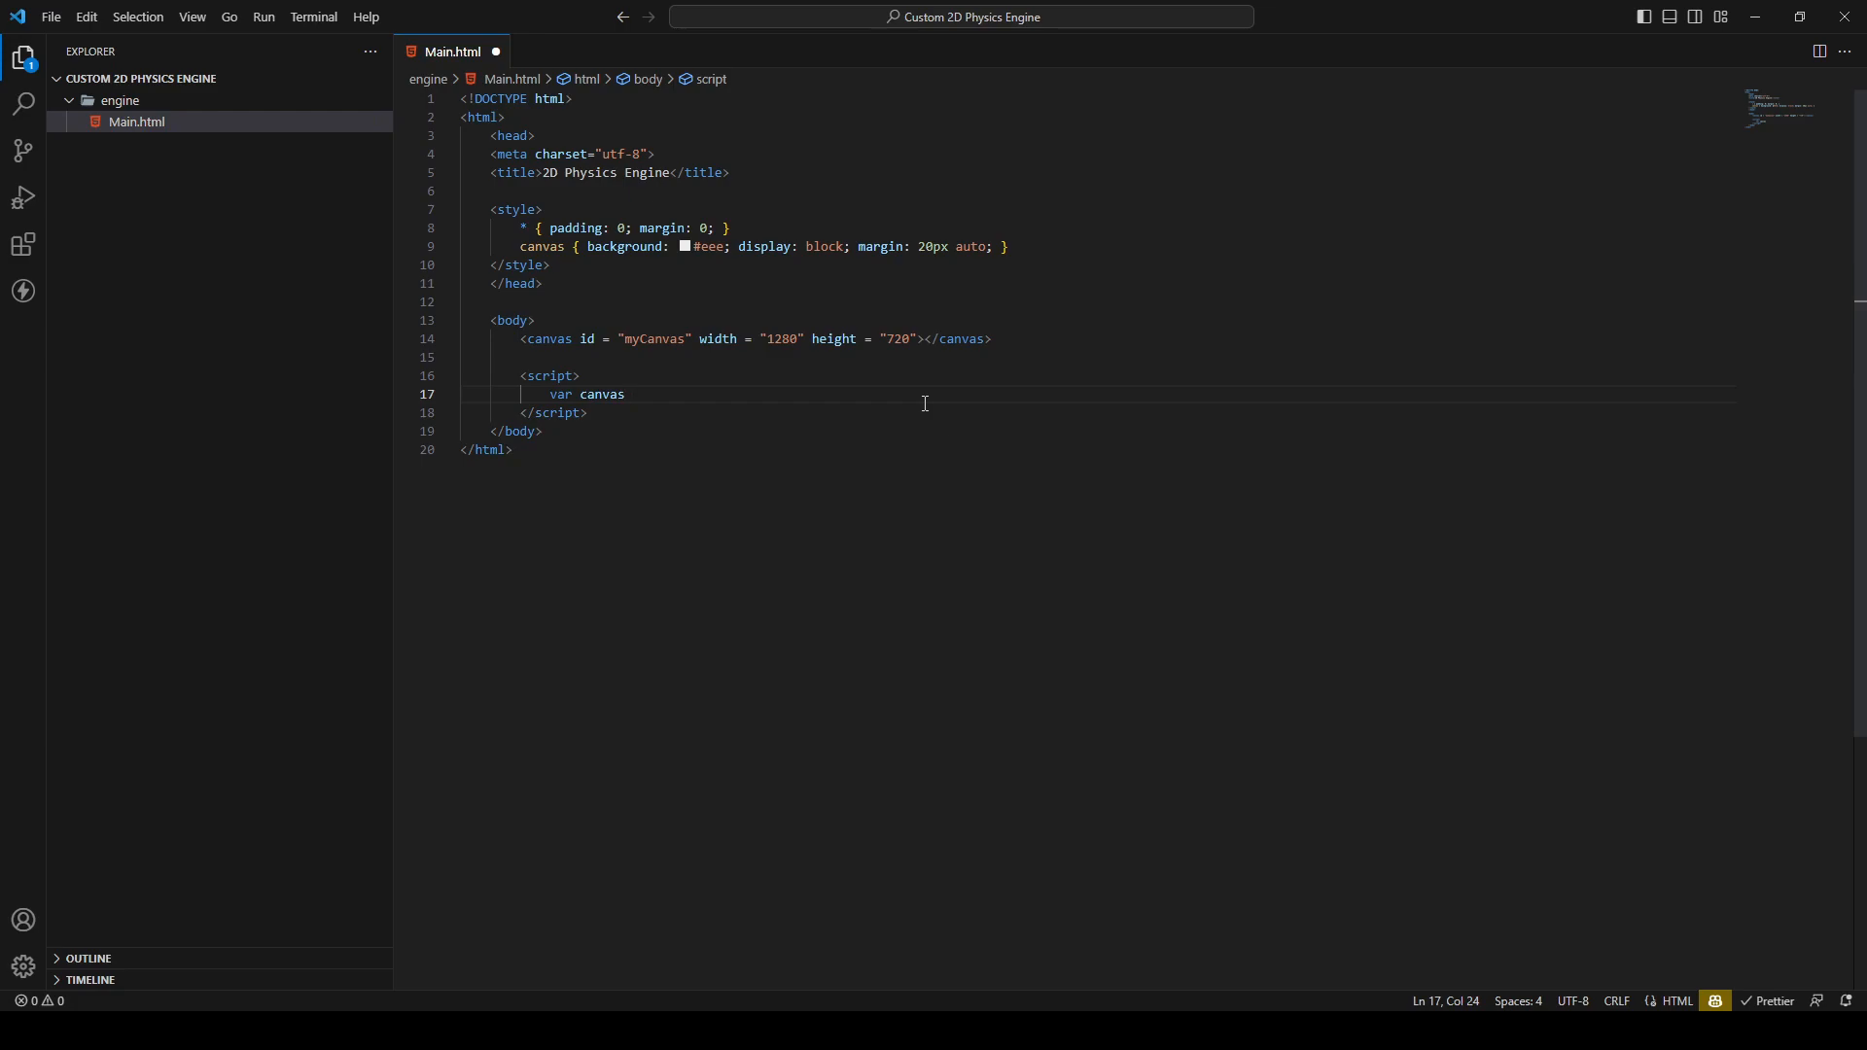
{"action": "type", "text": "= document"}
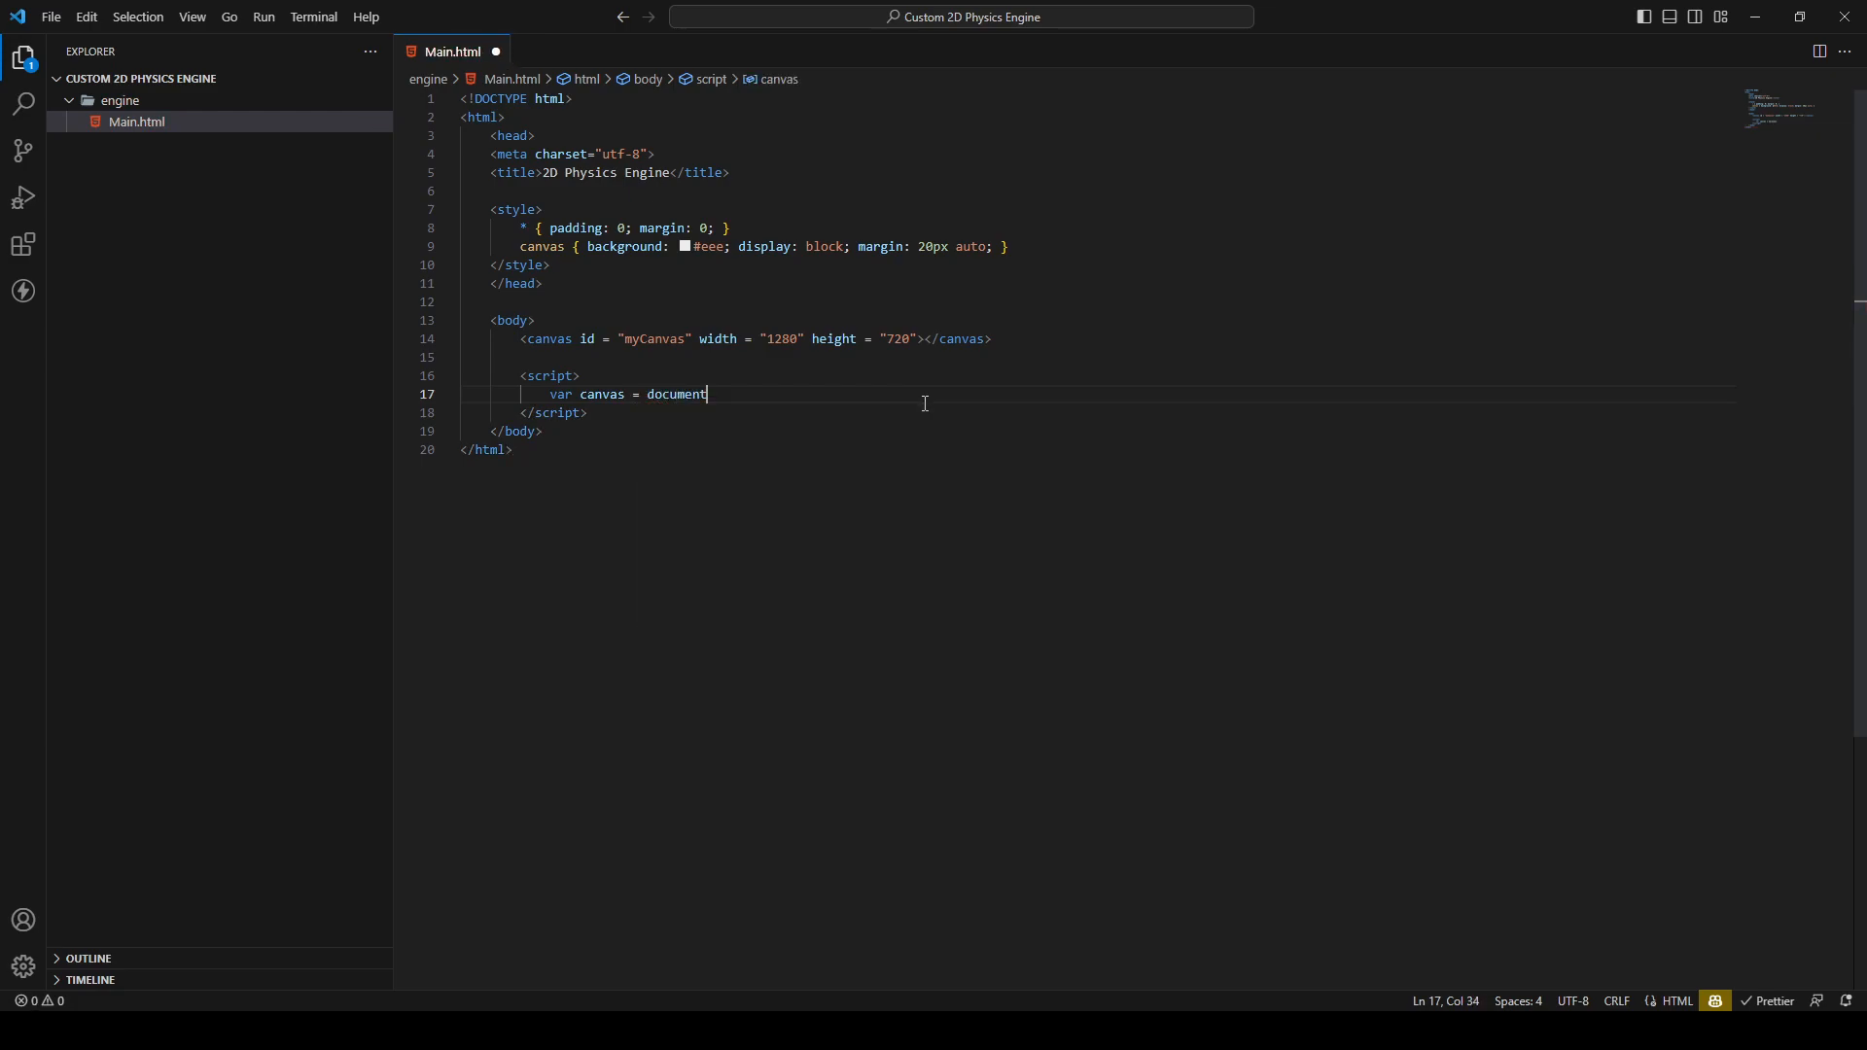
{"action": "type", "text": ".getElementById"}
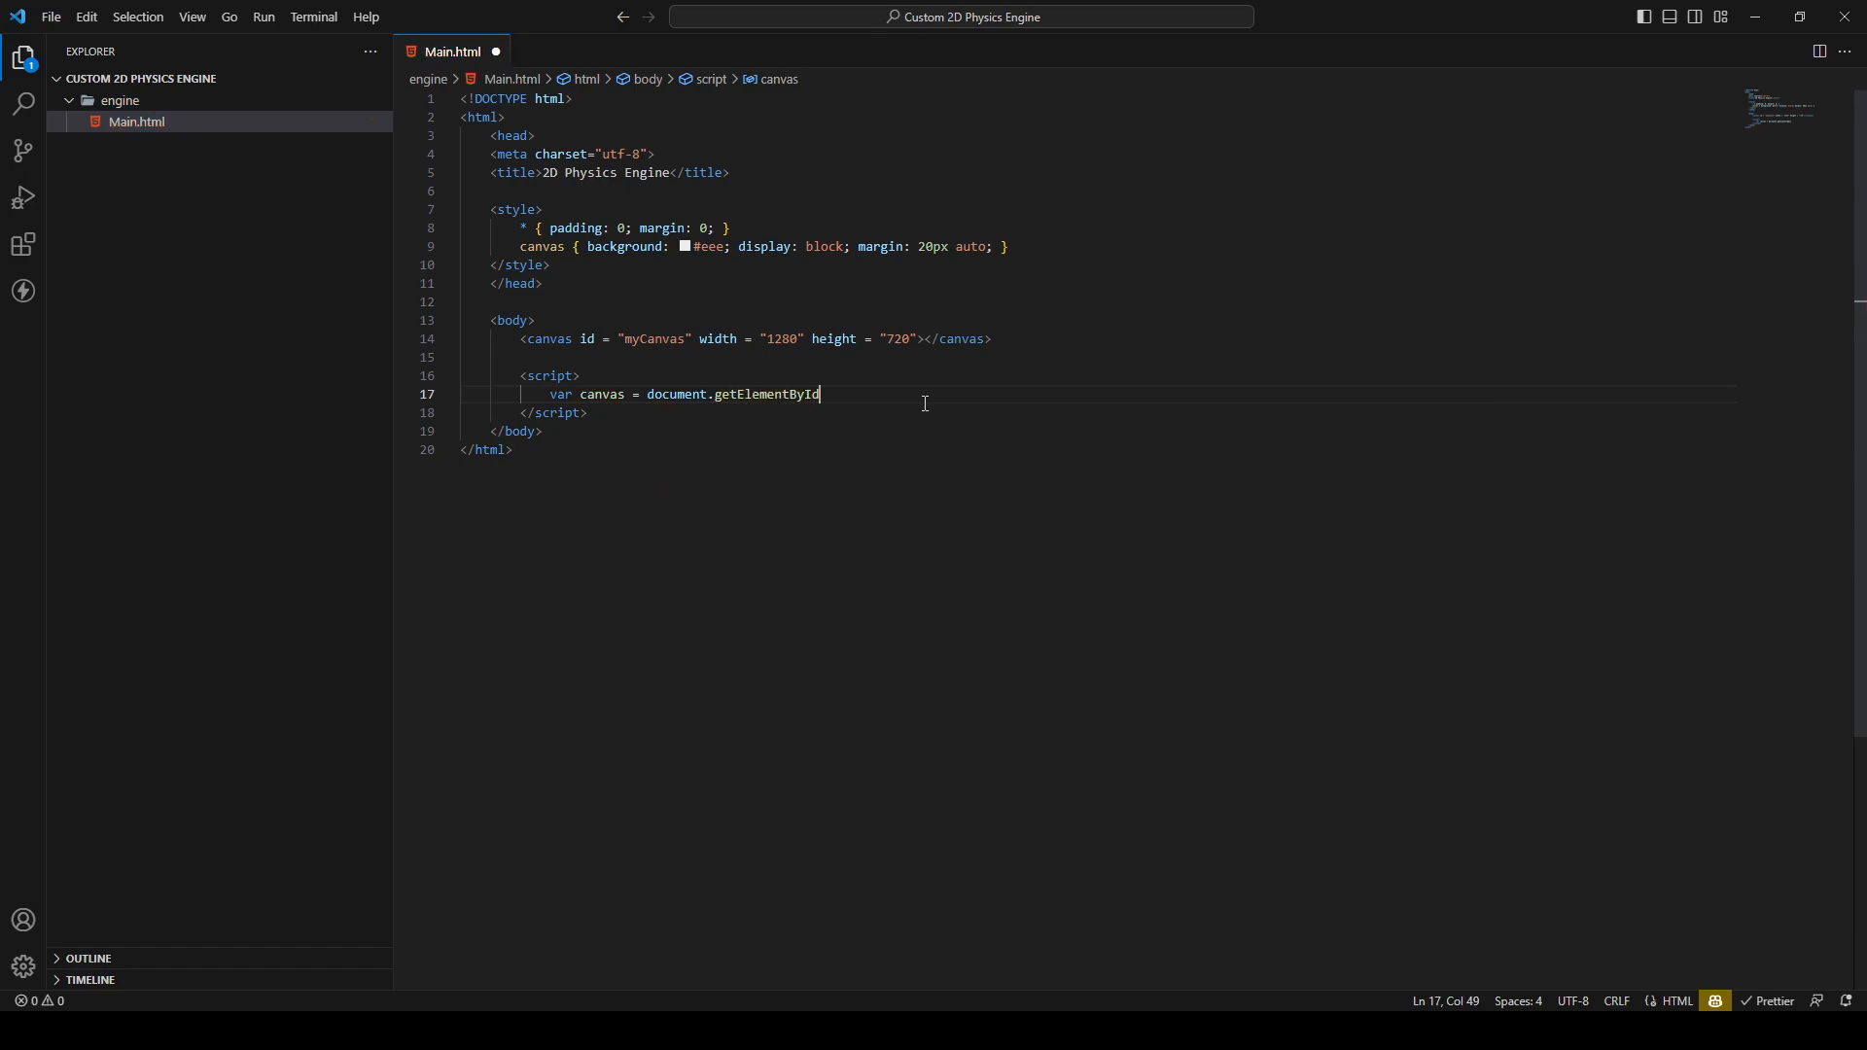
{"action": "type", "text": "()"}
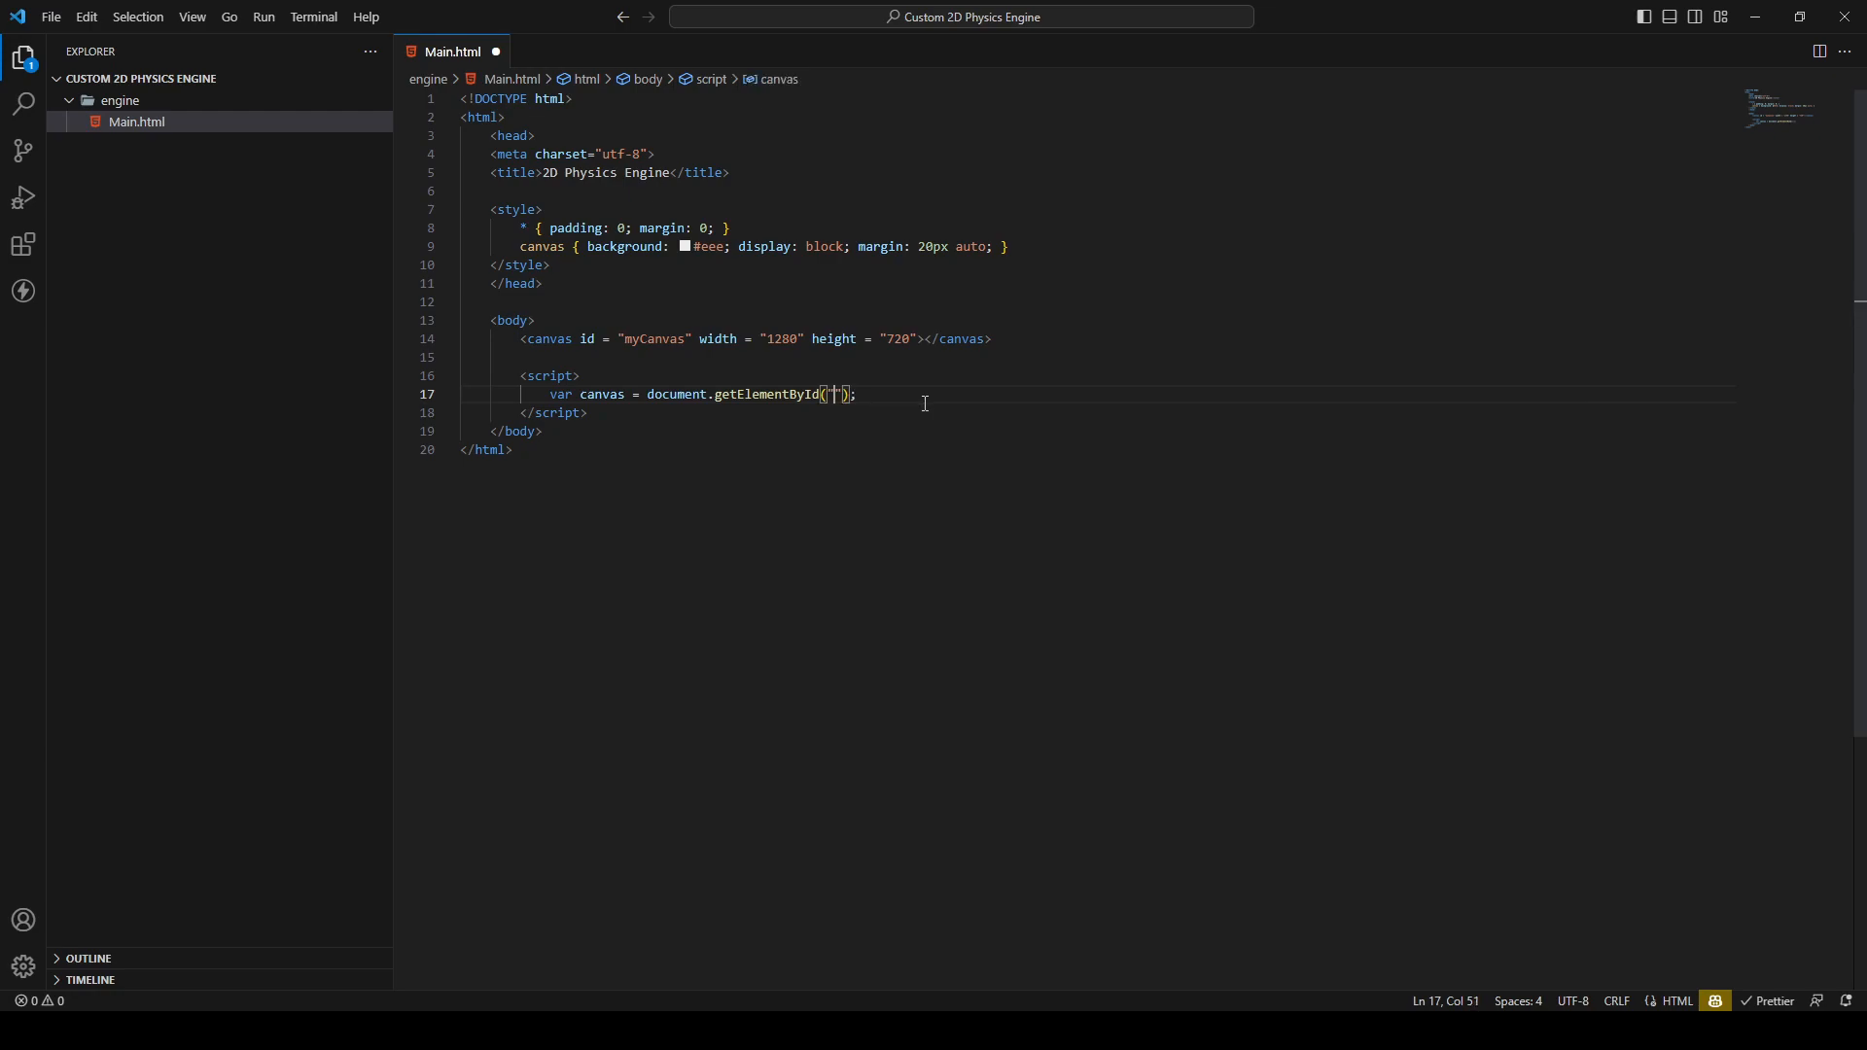
{"action": "mouse_move", "coordinate": [688, 371]}
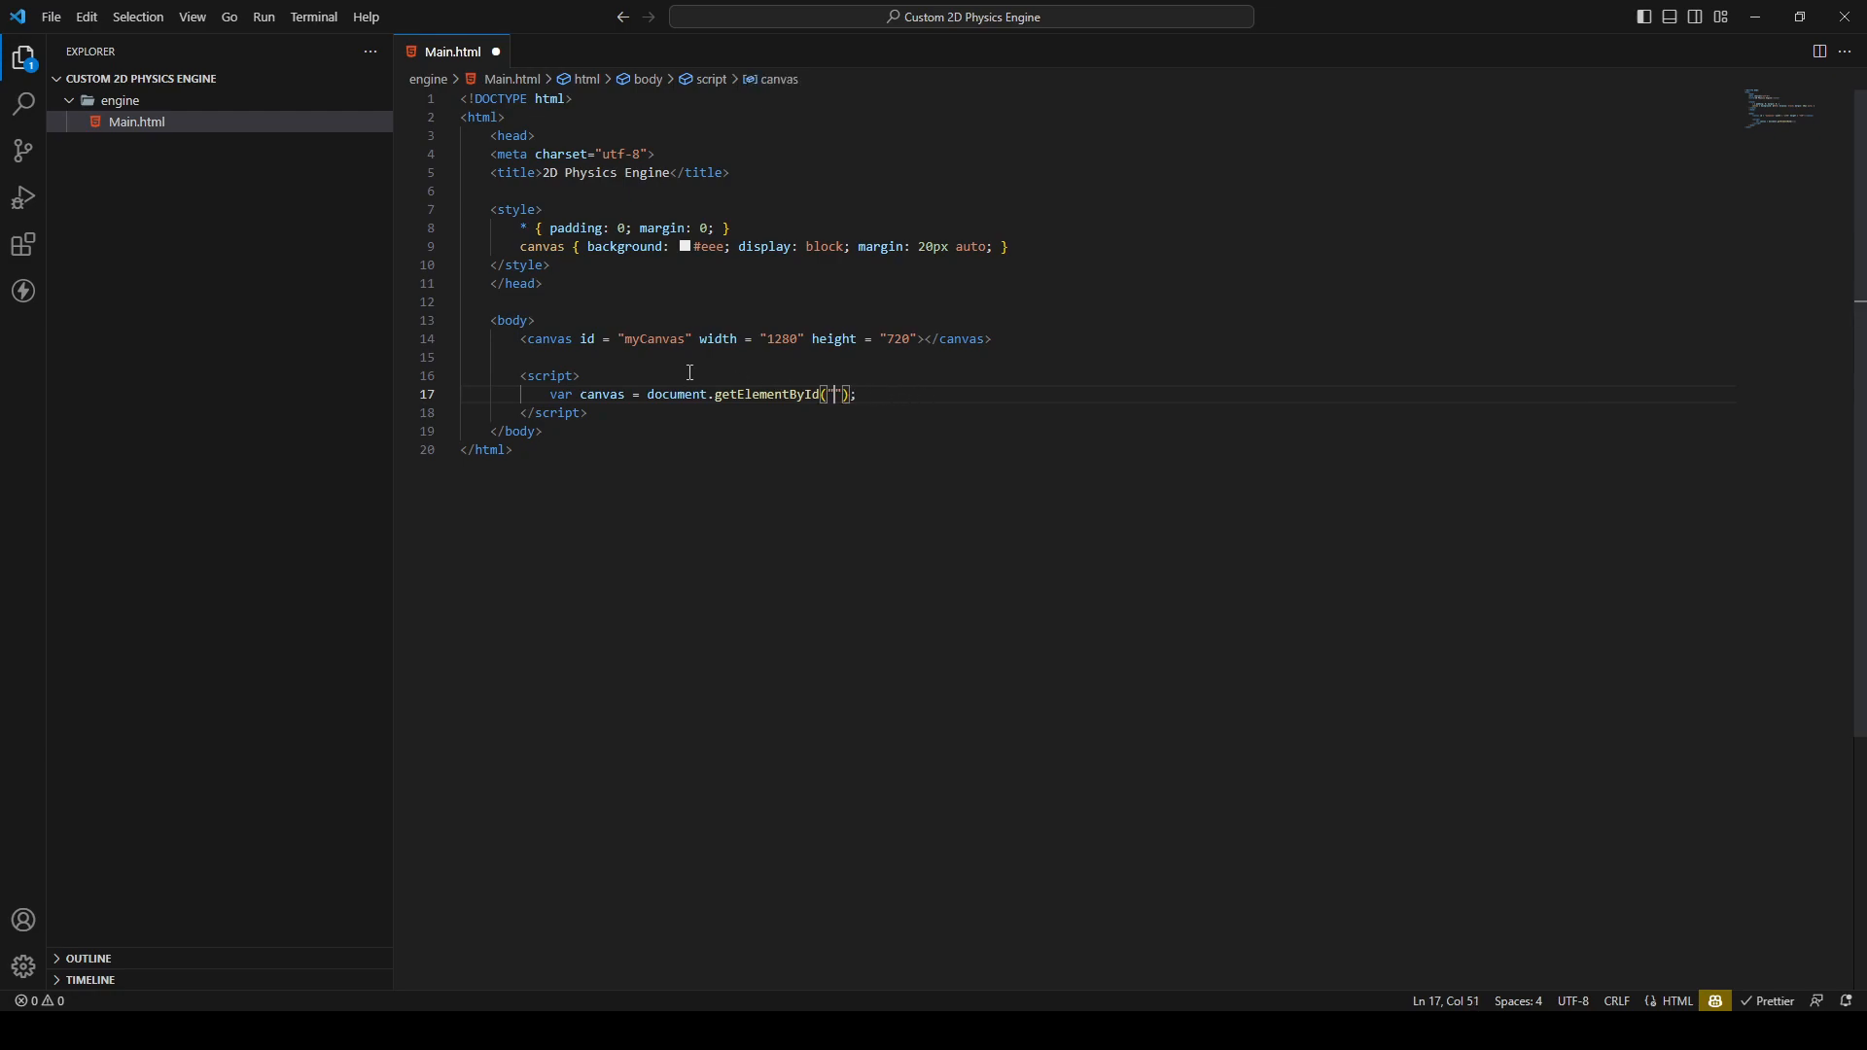
{"action": "double_click", "coordinate": [654, 338]}
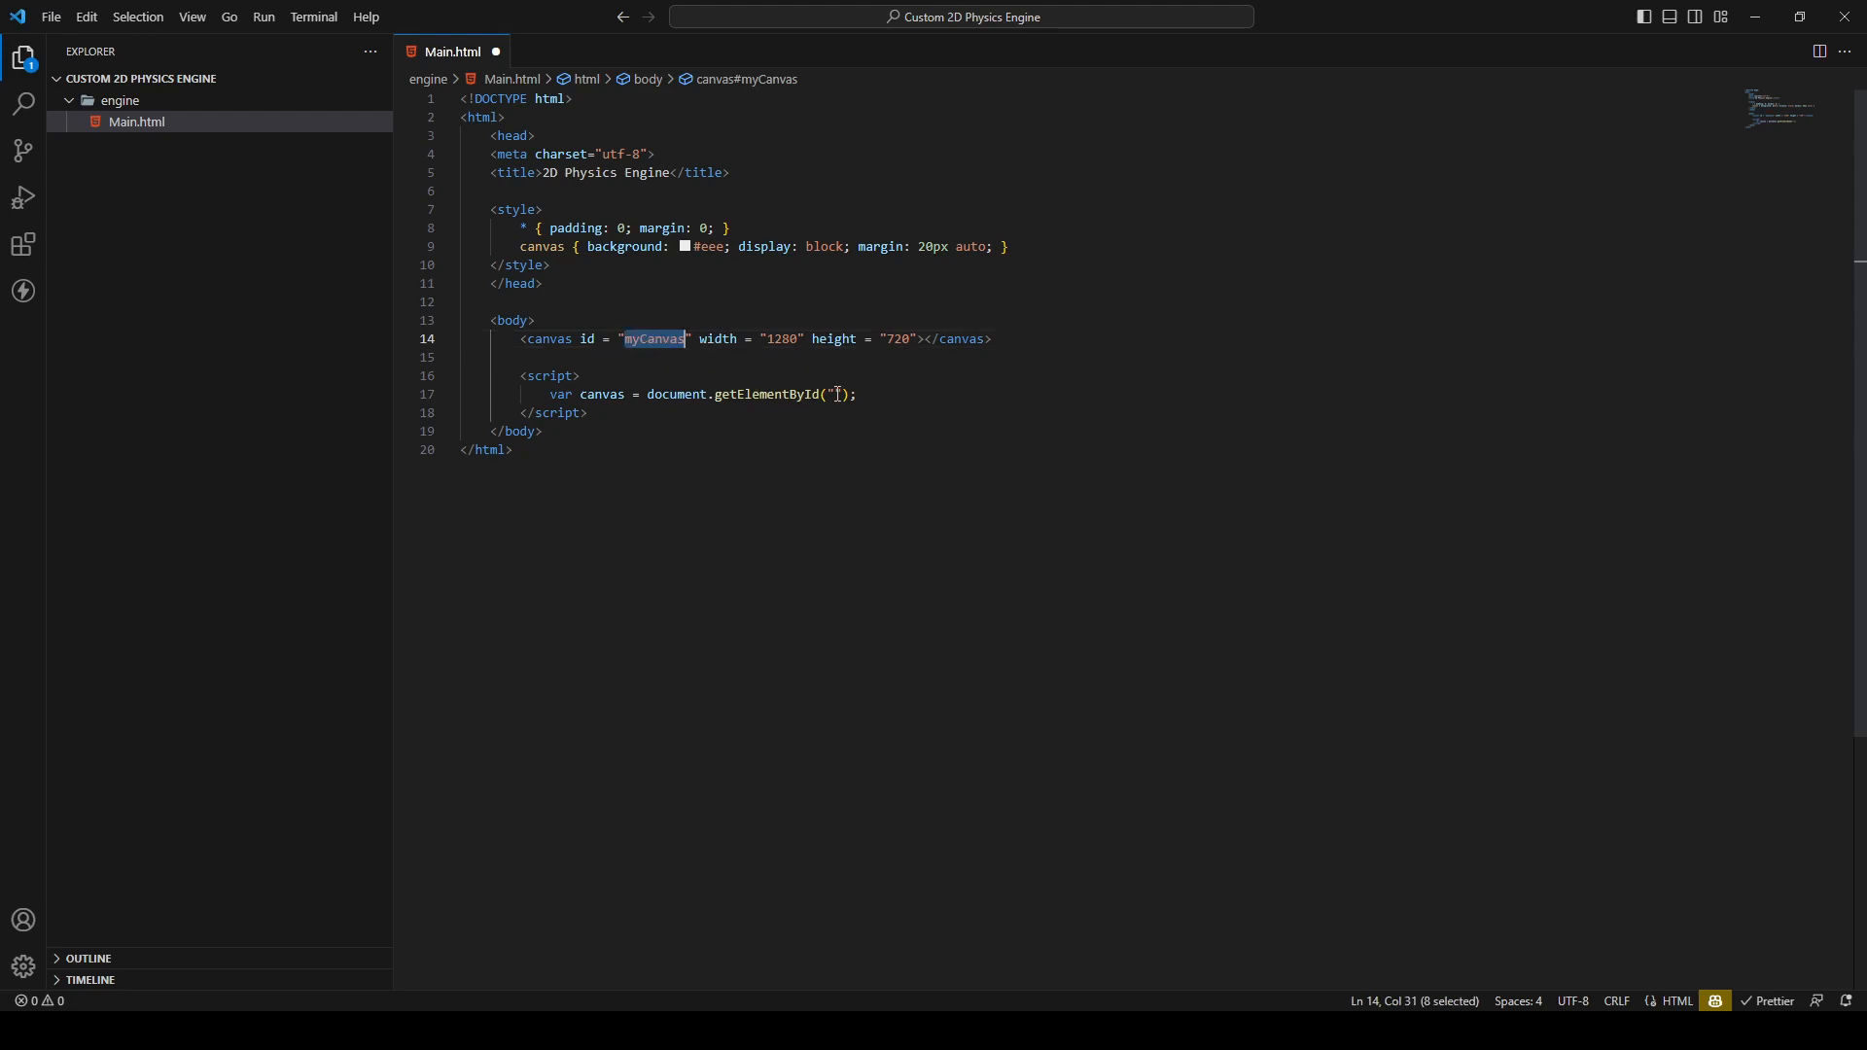
{"action": "type", "text": "myCanvas"}
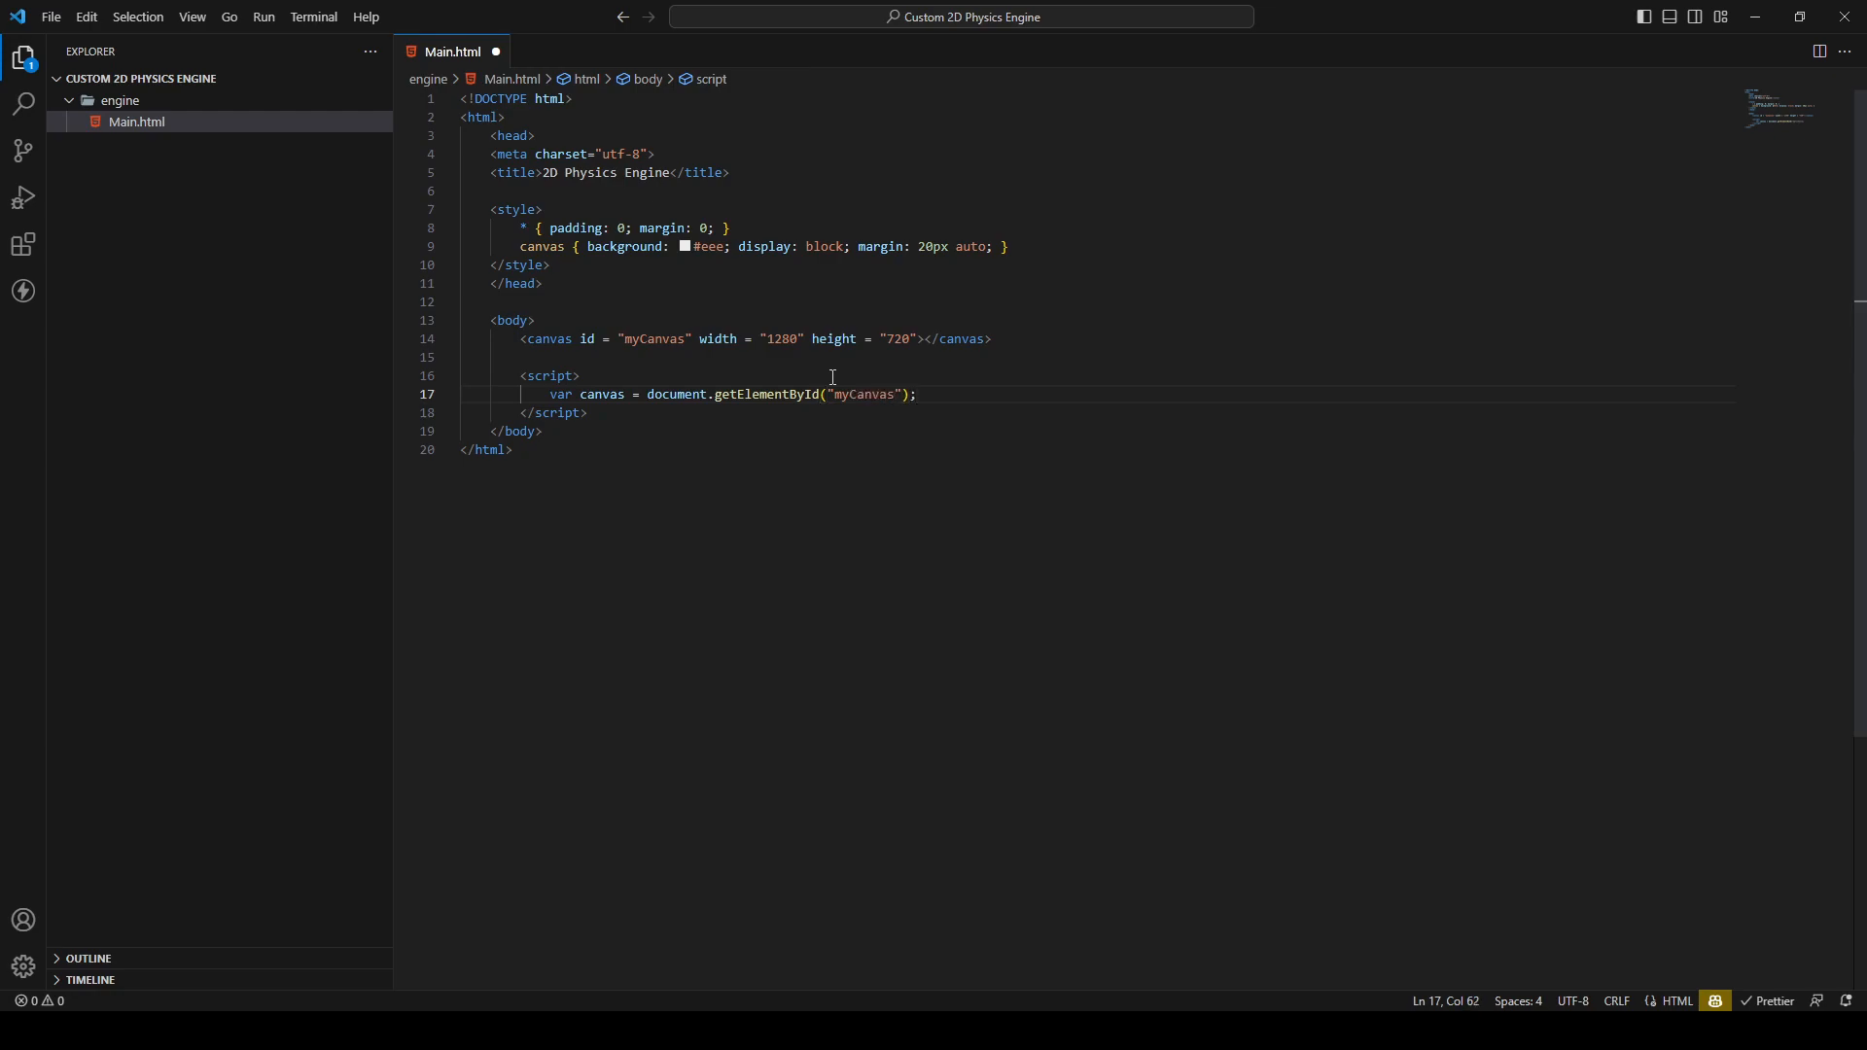
Declare var ctx = canvas.getContext("2d"); and save Main.html
{"action": "type", "text": "var"}
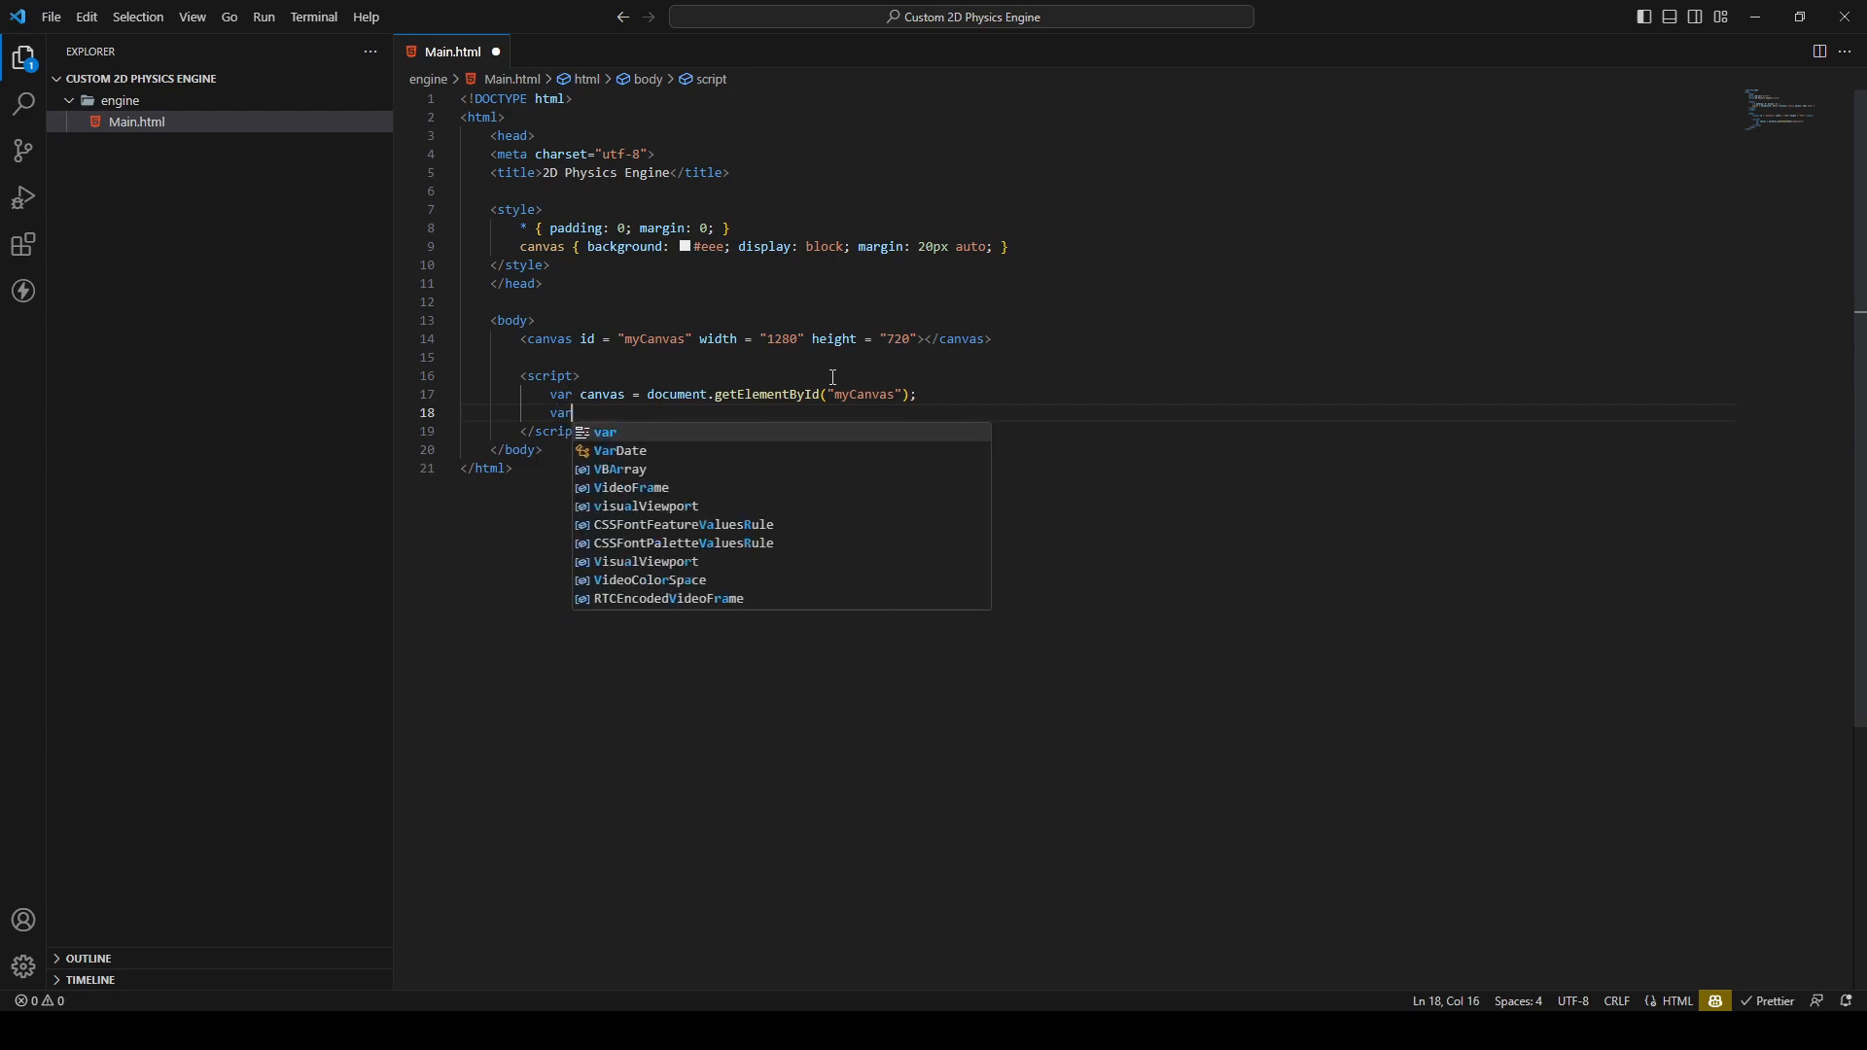
{"action": "type", "text": "ctx"}
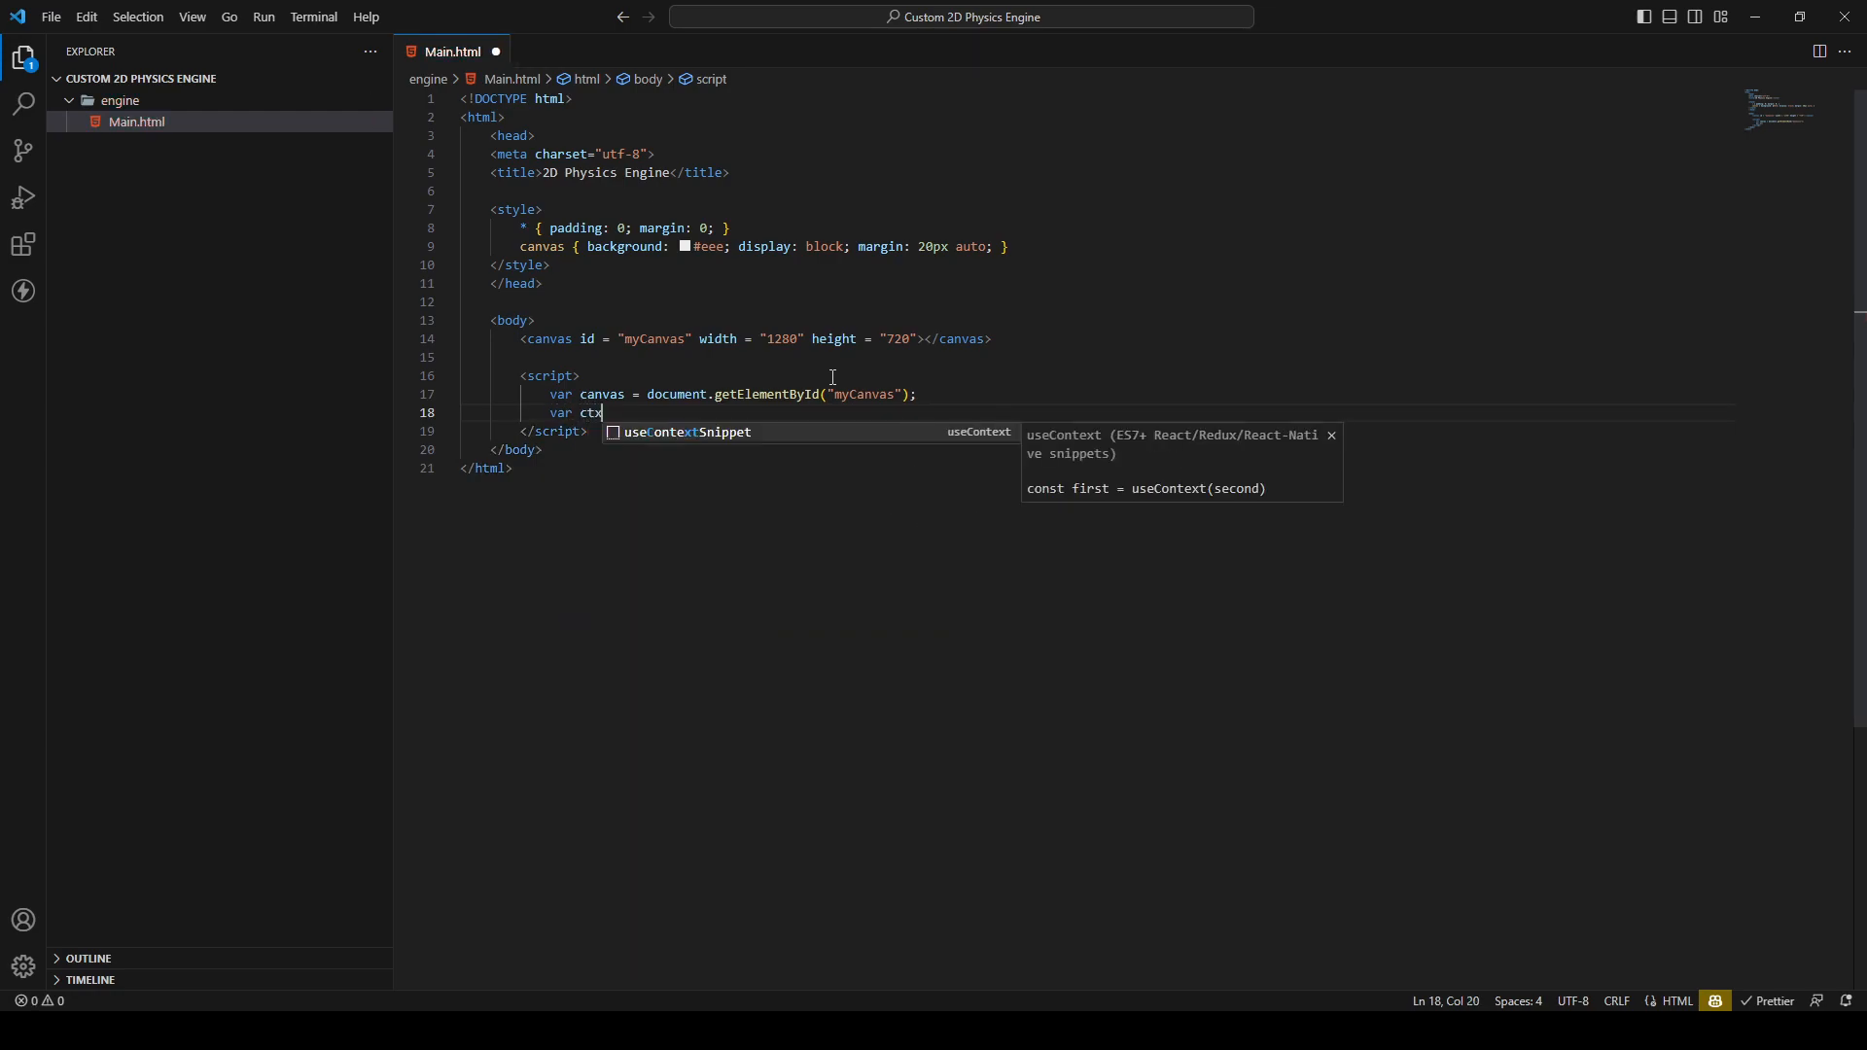
{"action": "type", "text": "="}
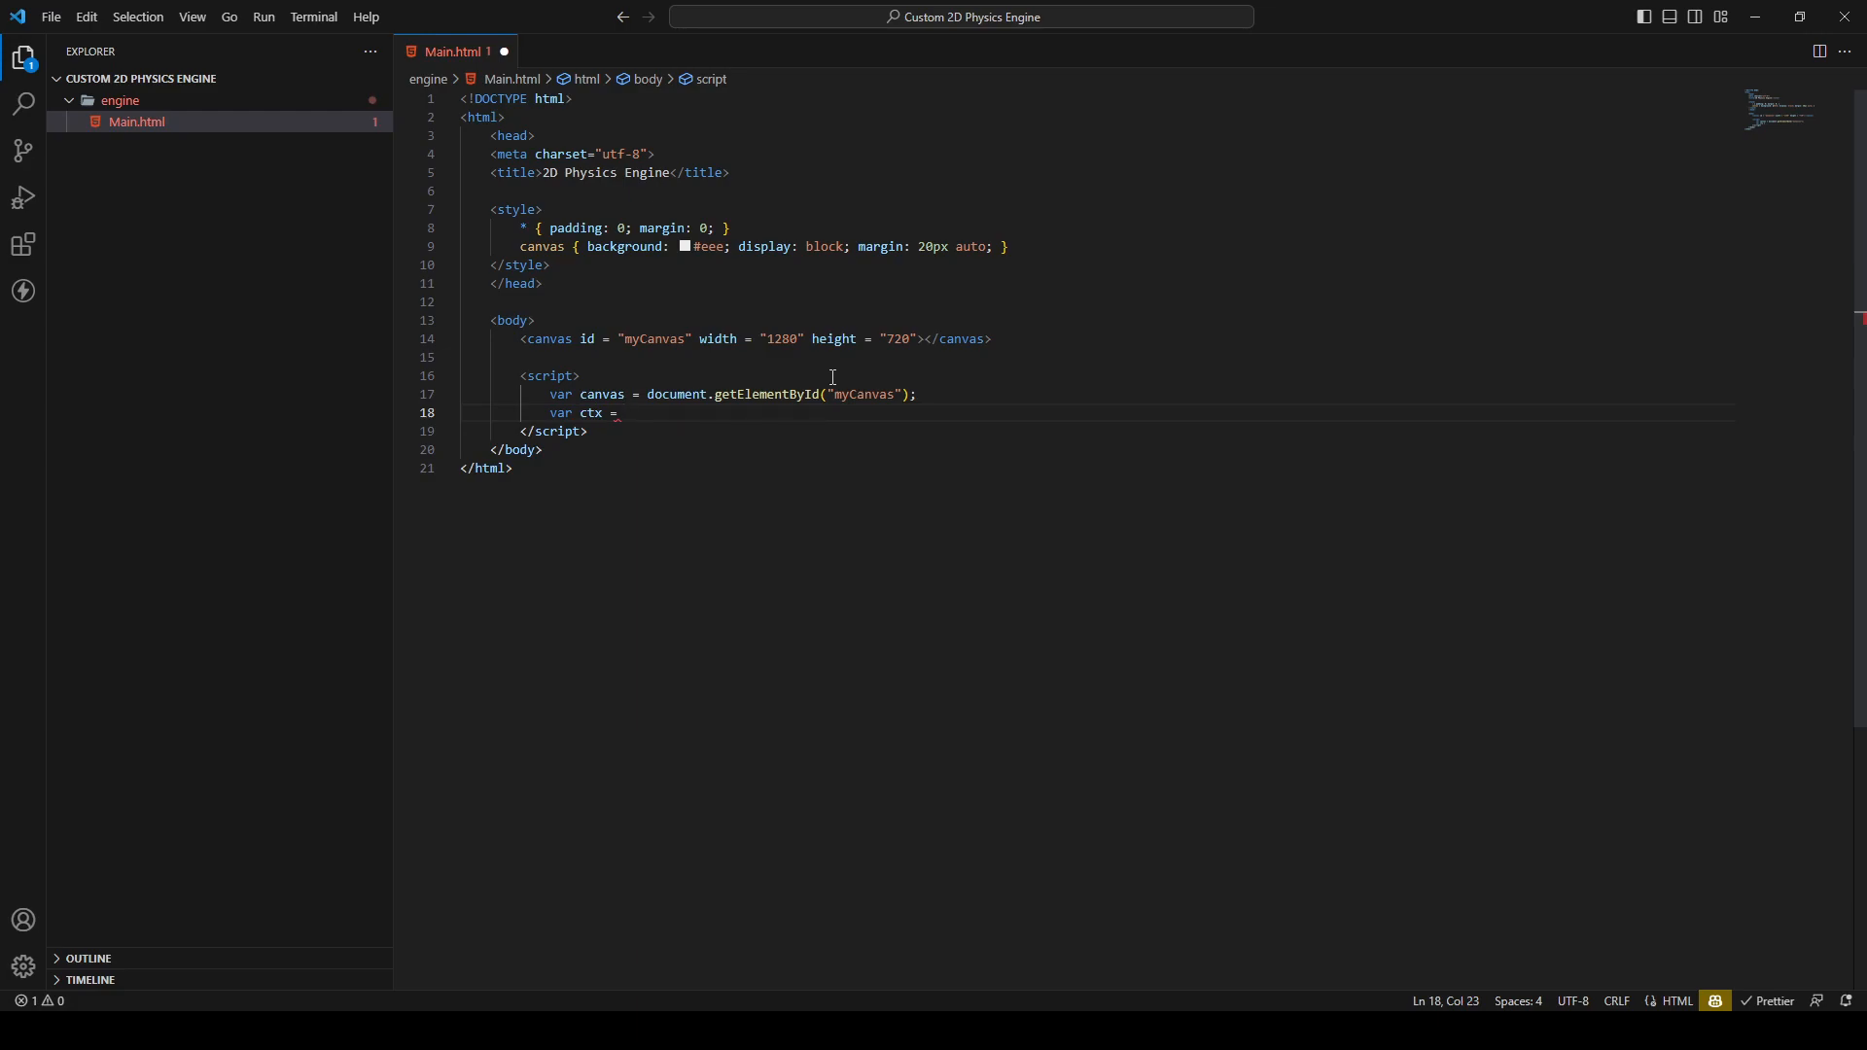
{"action": "type", "text": "canvas"}
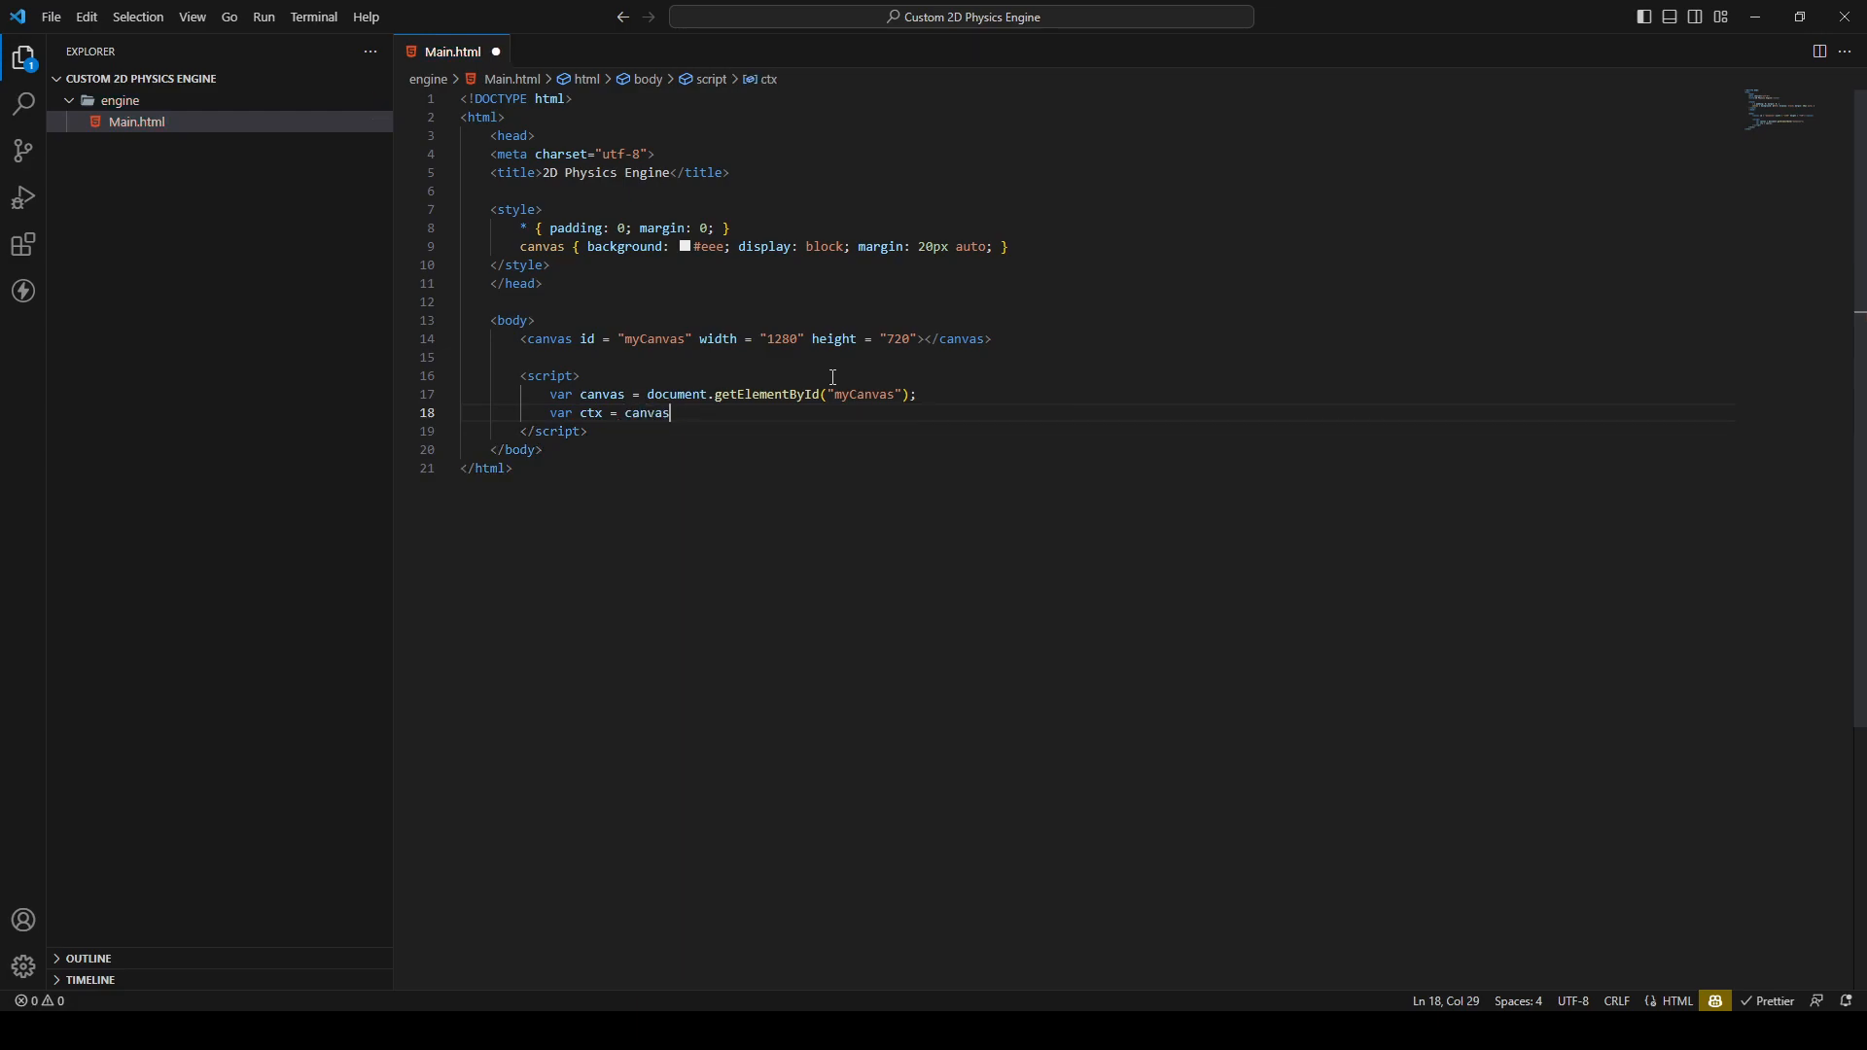
{"action": "type", "text": ".get"}
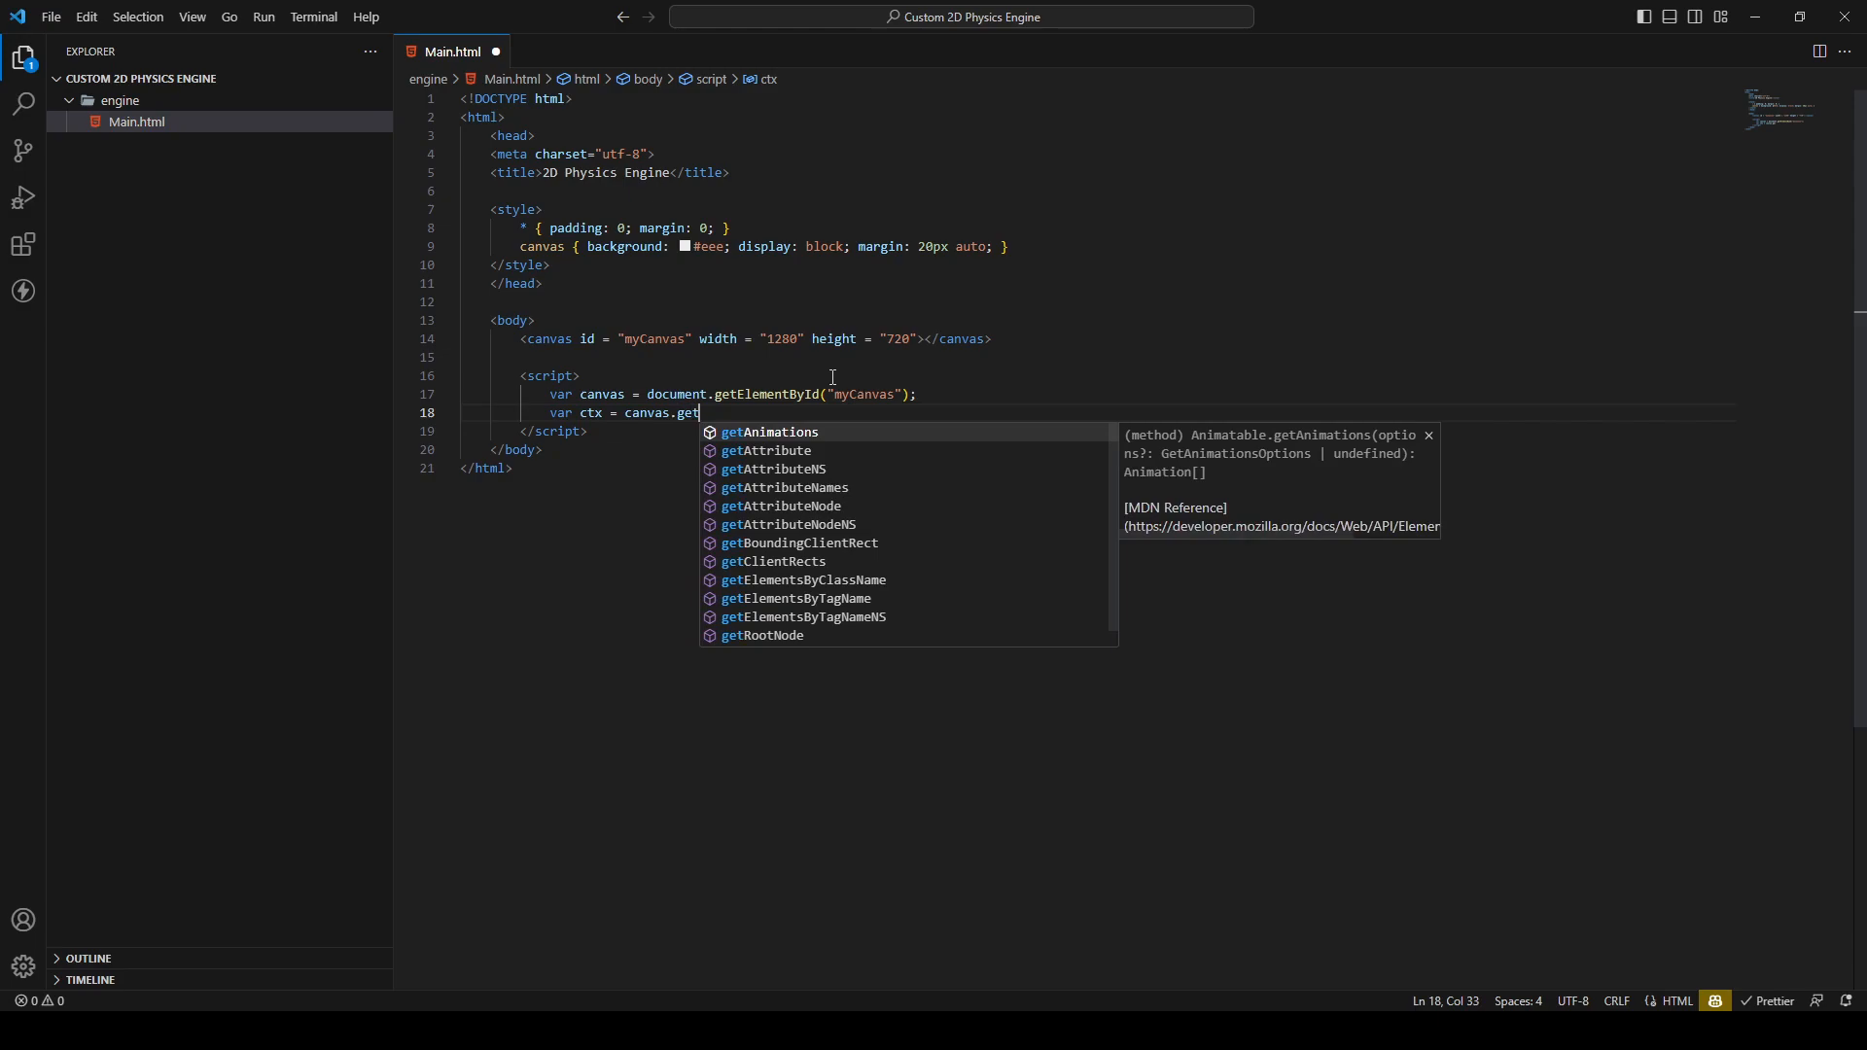
{"action": "type", "text": "Con"}
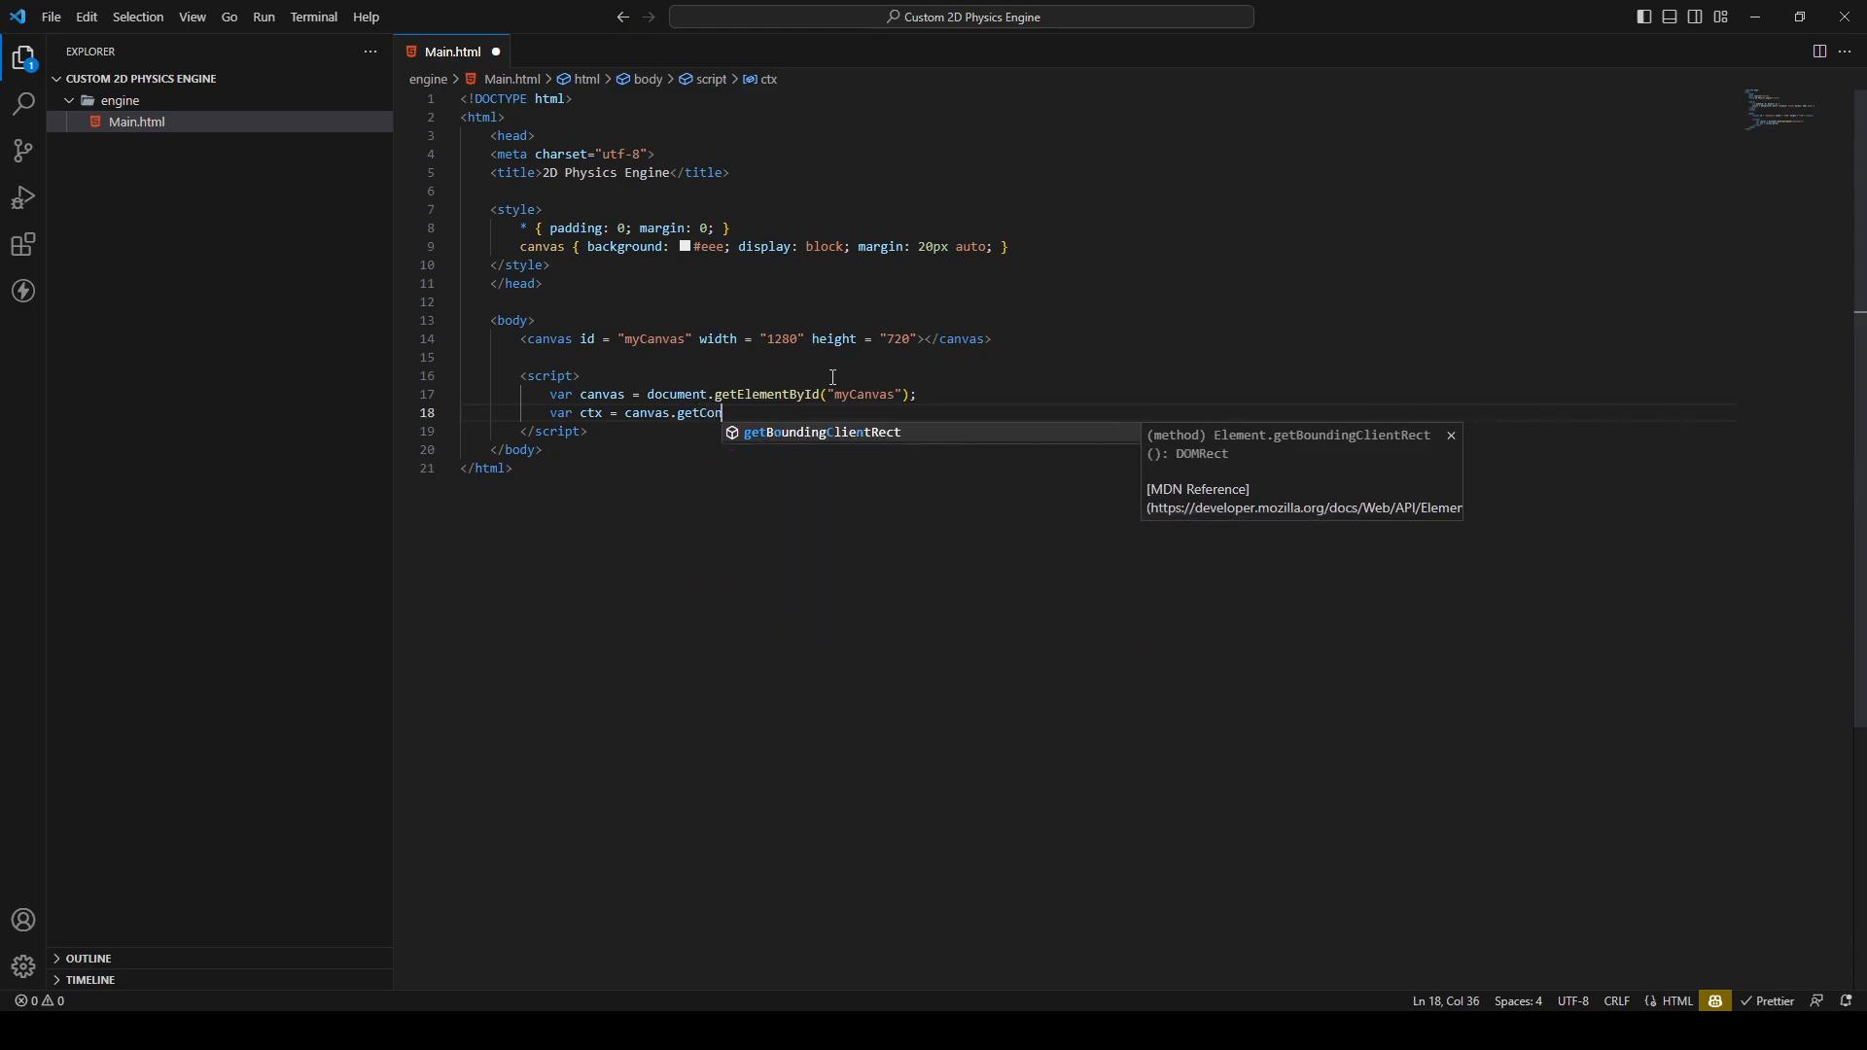
{"action": "type", "text": "text()"}
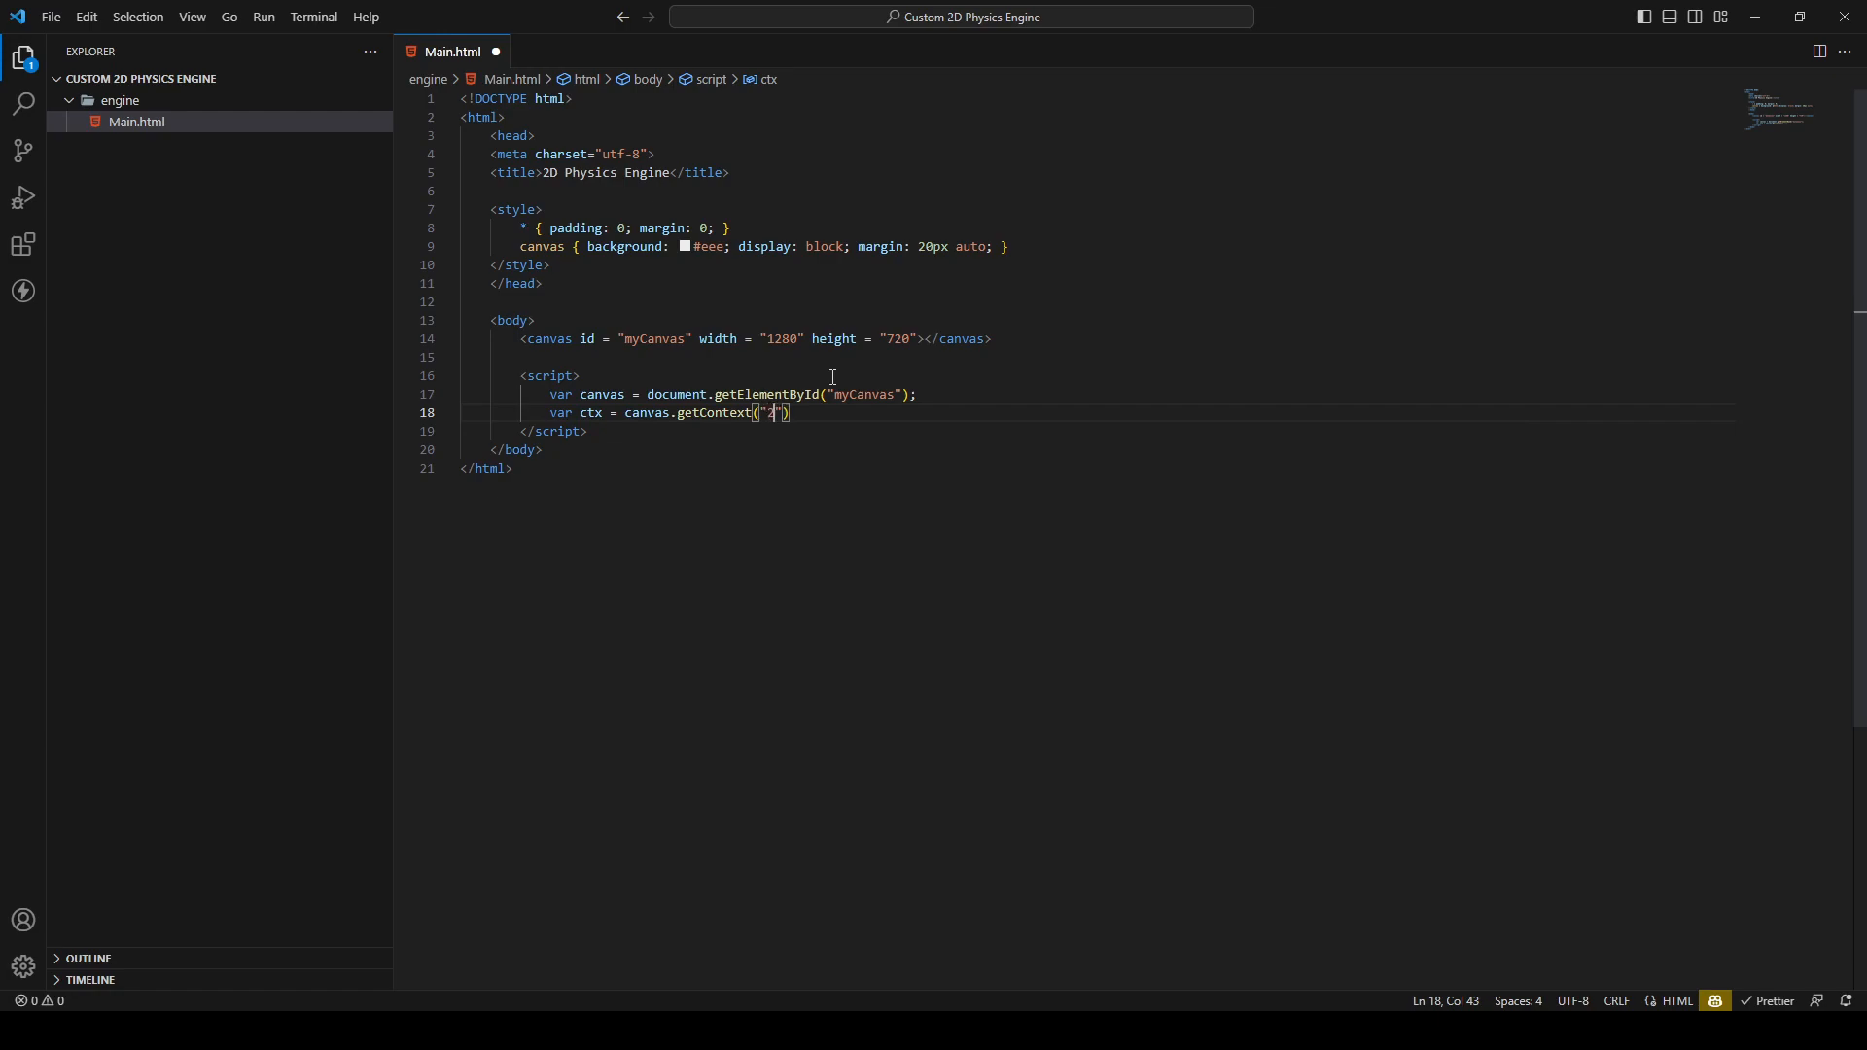
{"action": "type", "text": "d\");"}
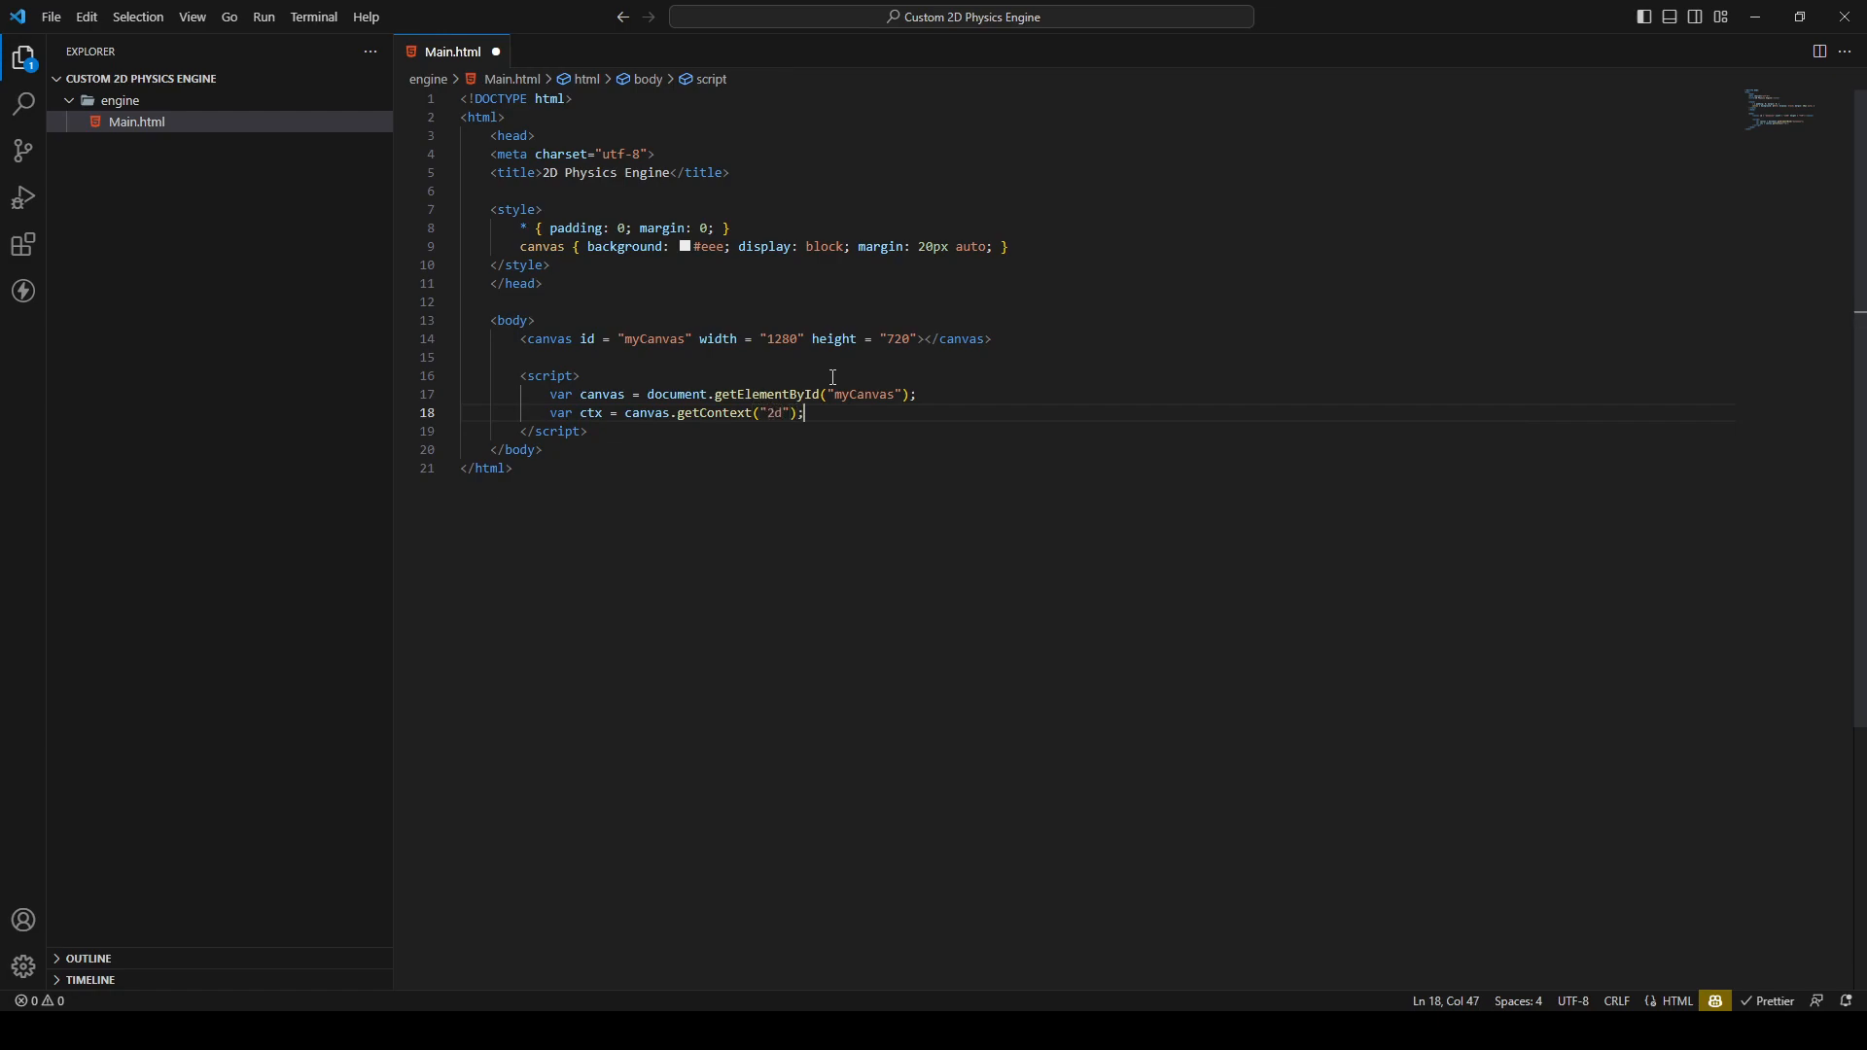
{"action": "key", "text": "ctrl+s"}
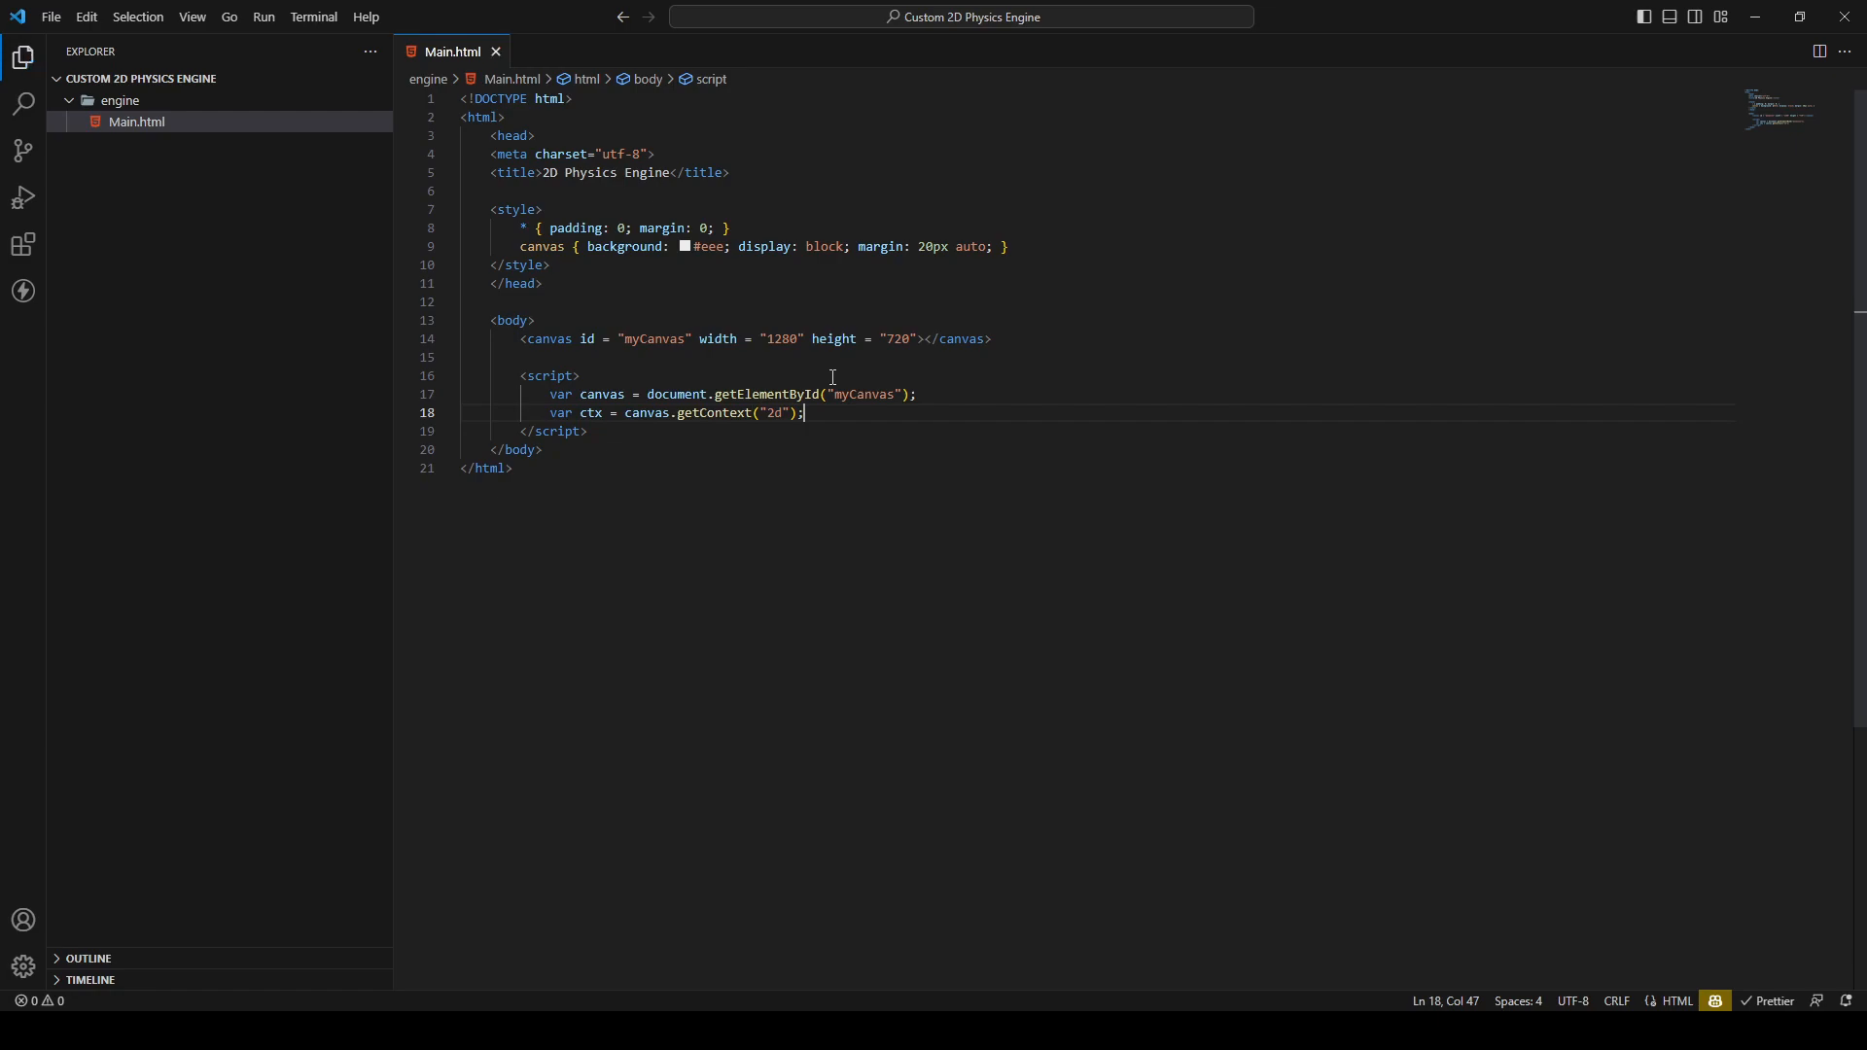
Add ctx.beginPath() and a ctx.rect call with 20, 50, 50 arguments
{"action": "key", "text": "enter"}
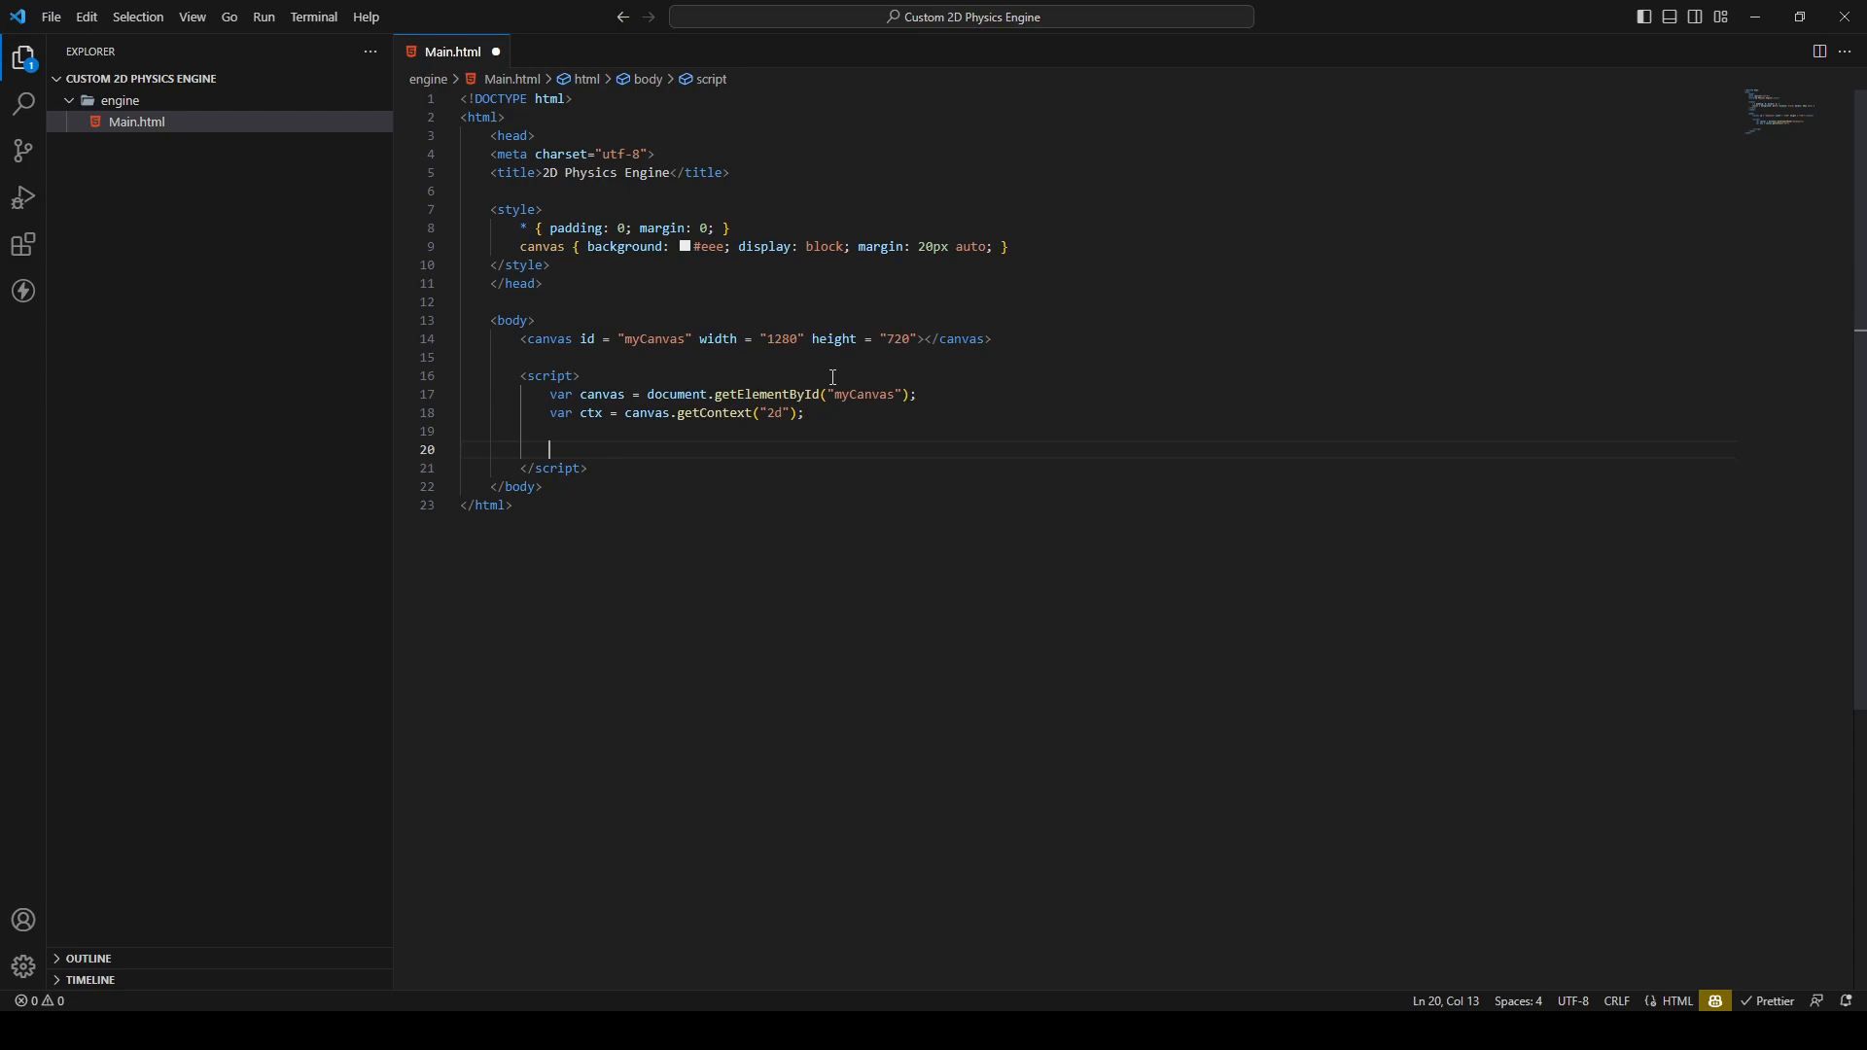
{"action": "type", "text": "ctx"}
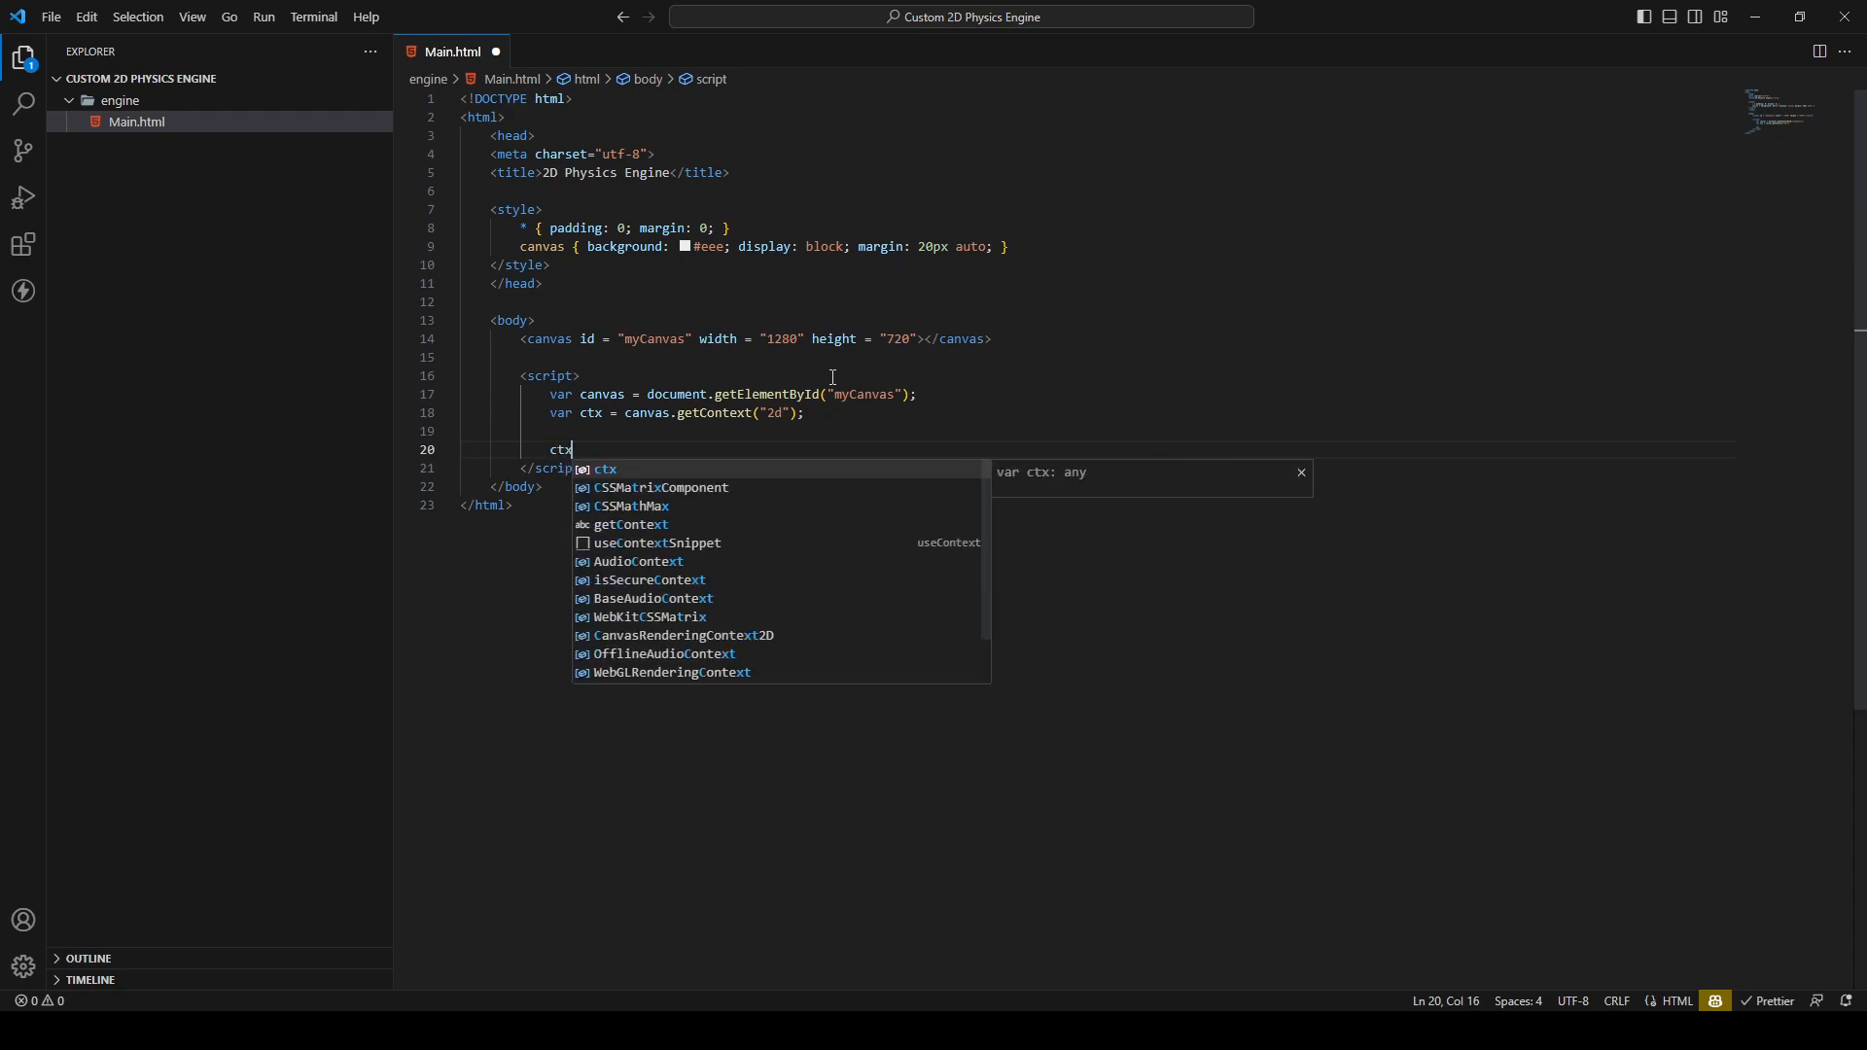
{"action": "type", "text": "."}
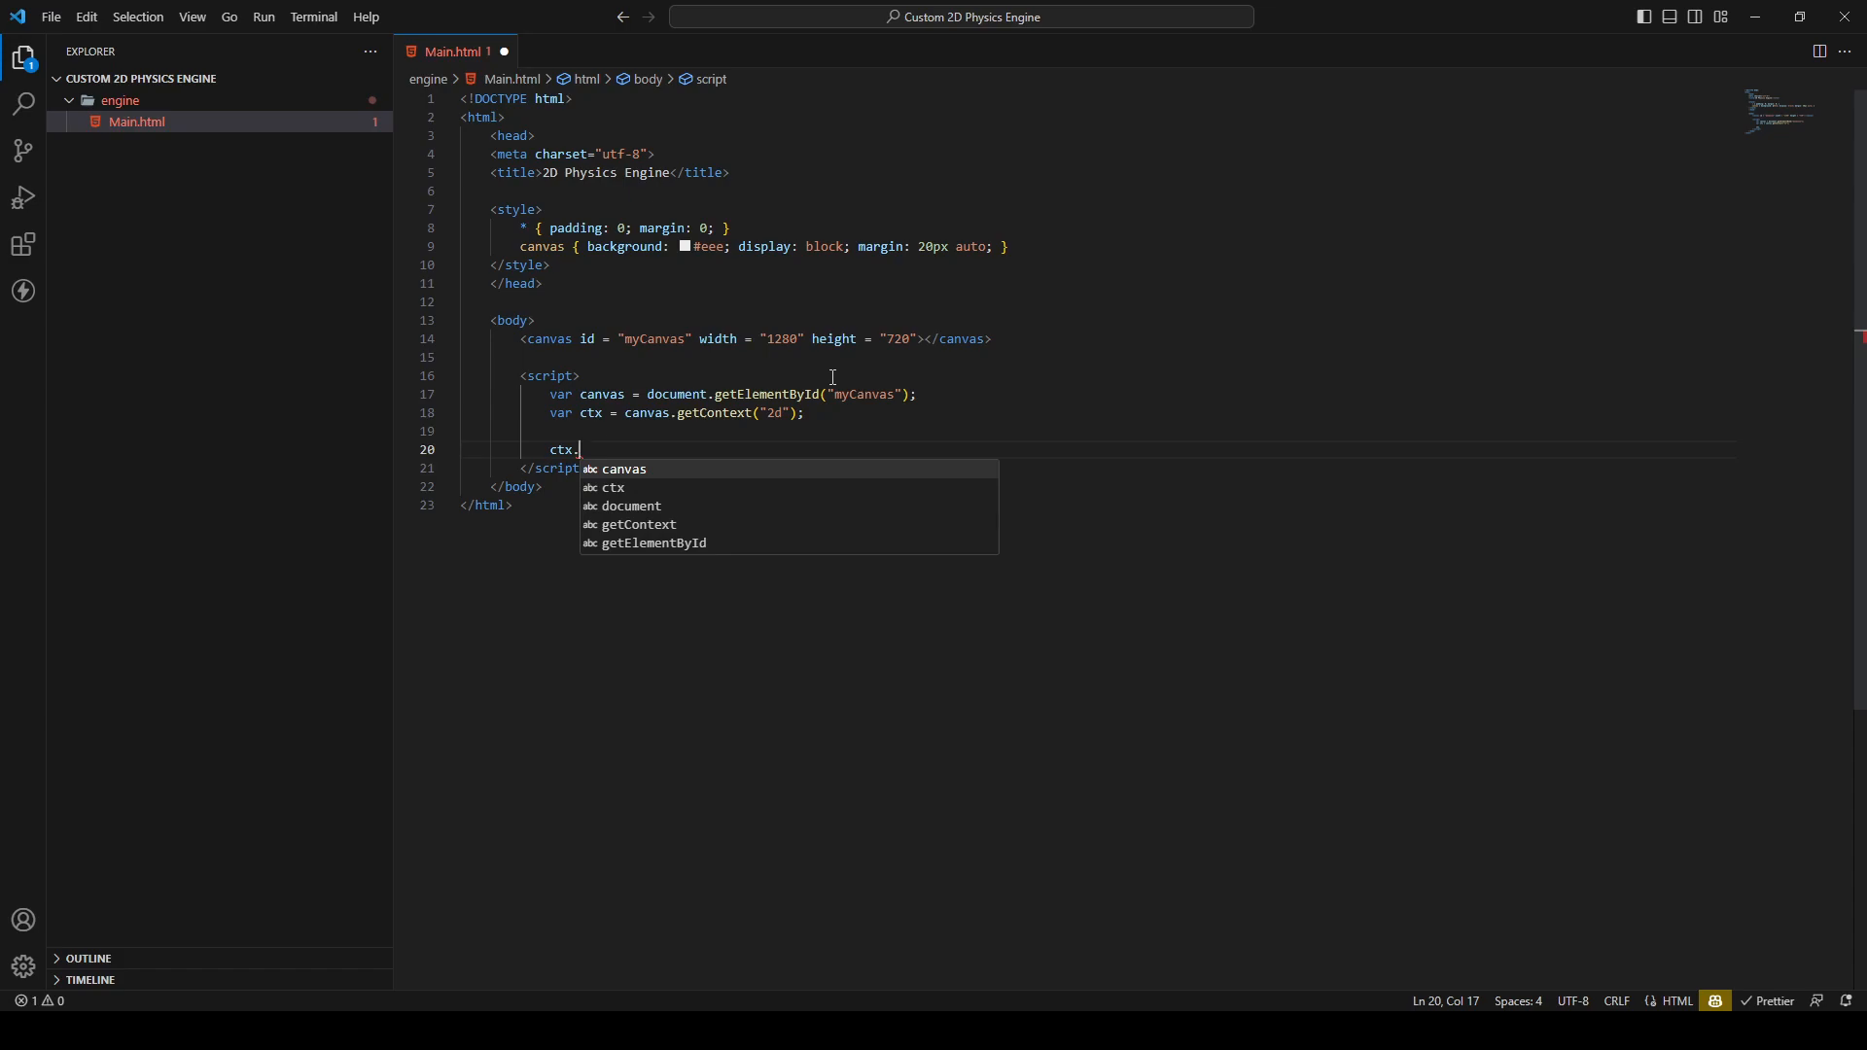
{"action": "type", "text": "b"}
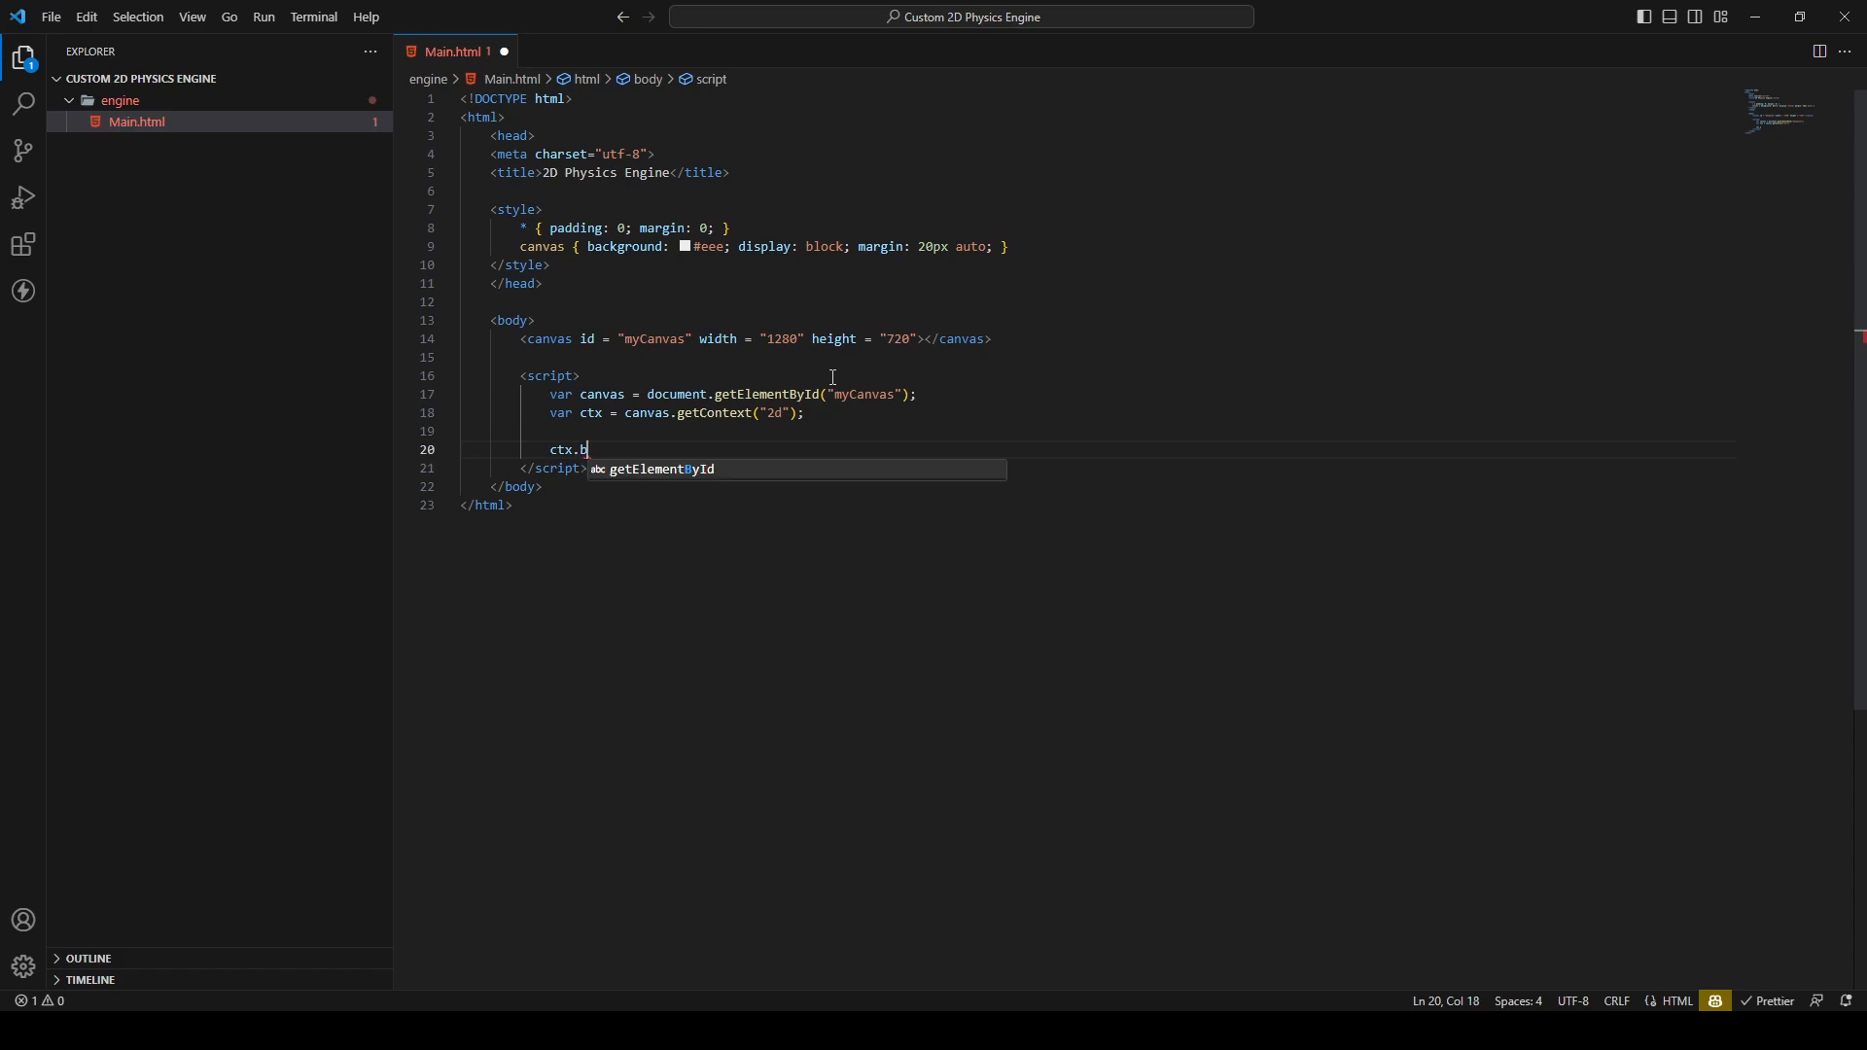
{"action": "type", "text": "eginPath();"}
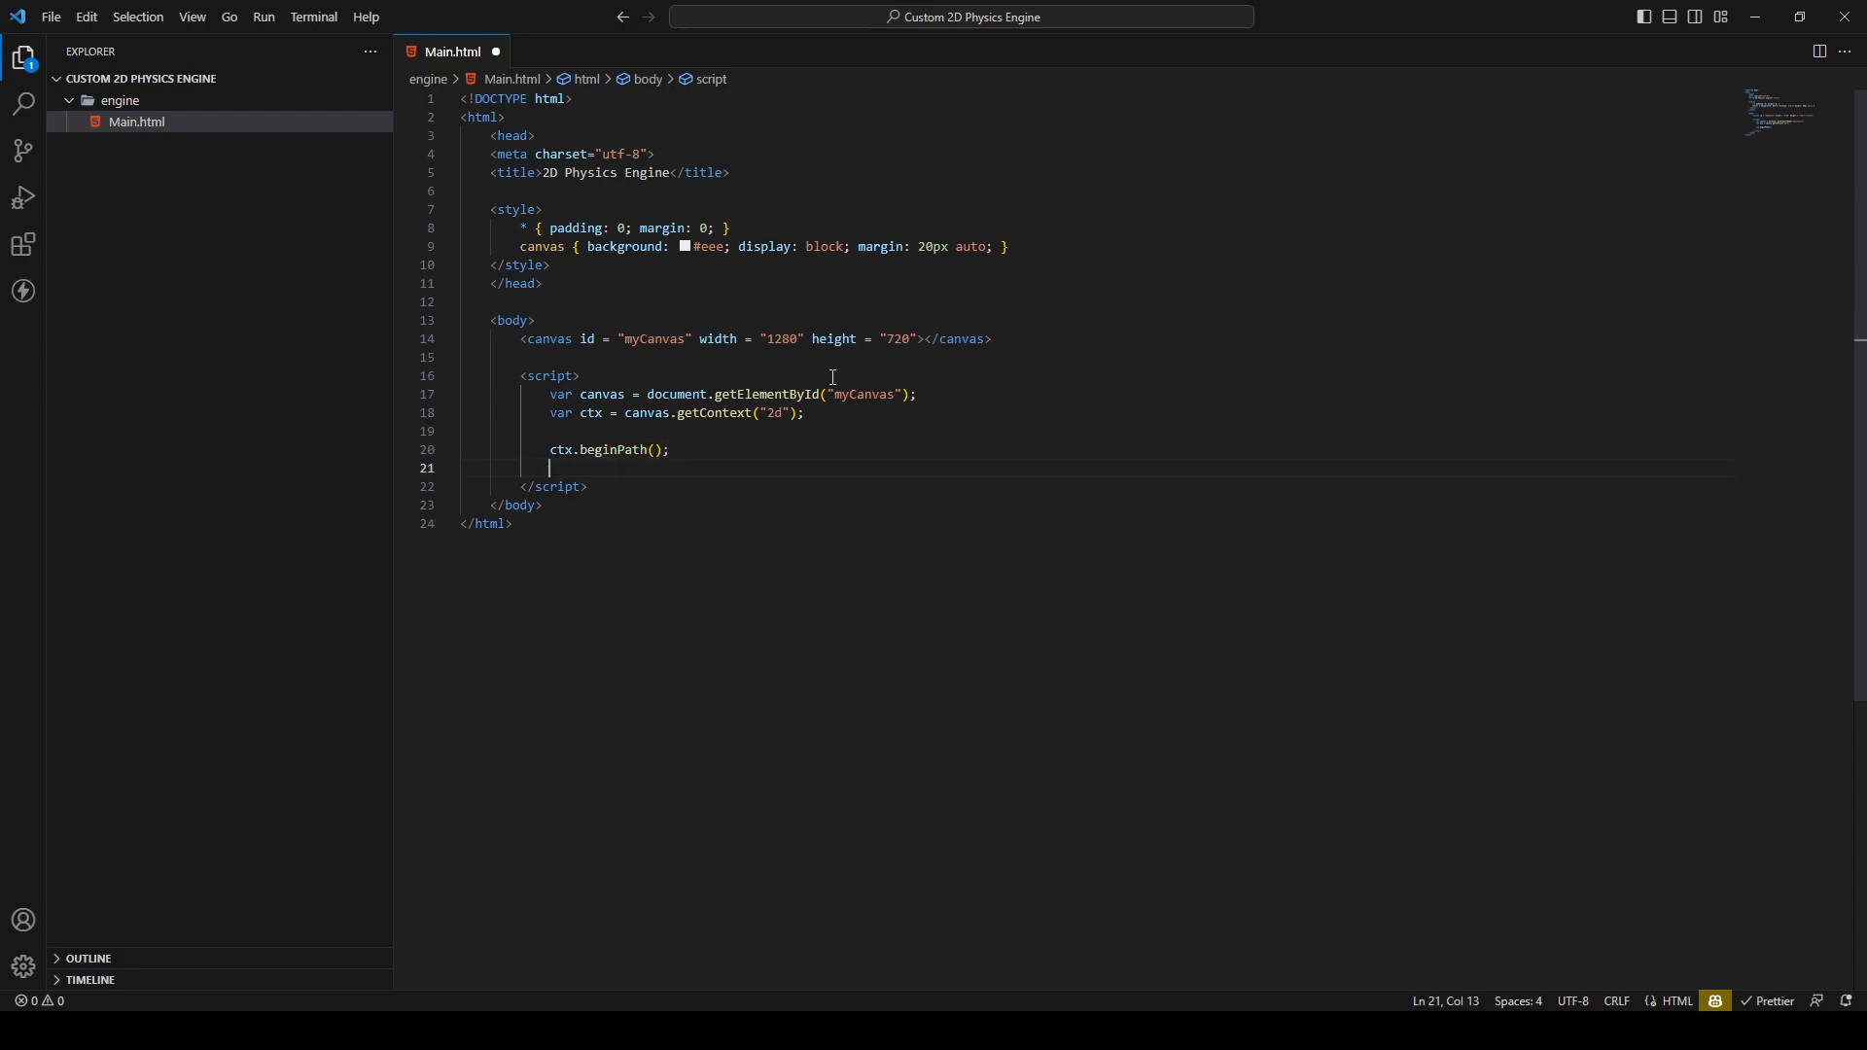
{"action": "type", "text": "ctx."}
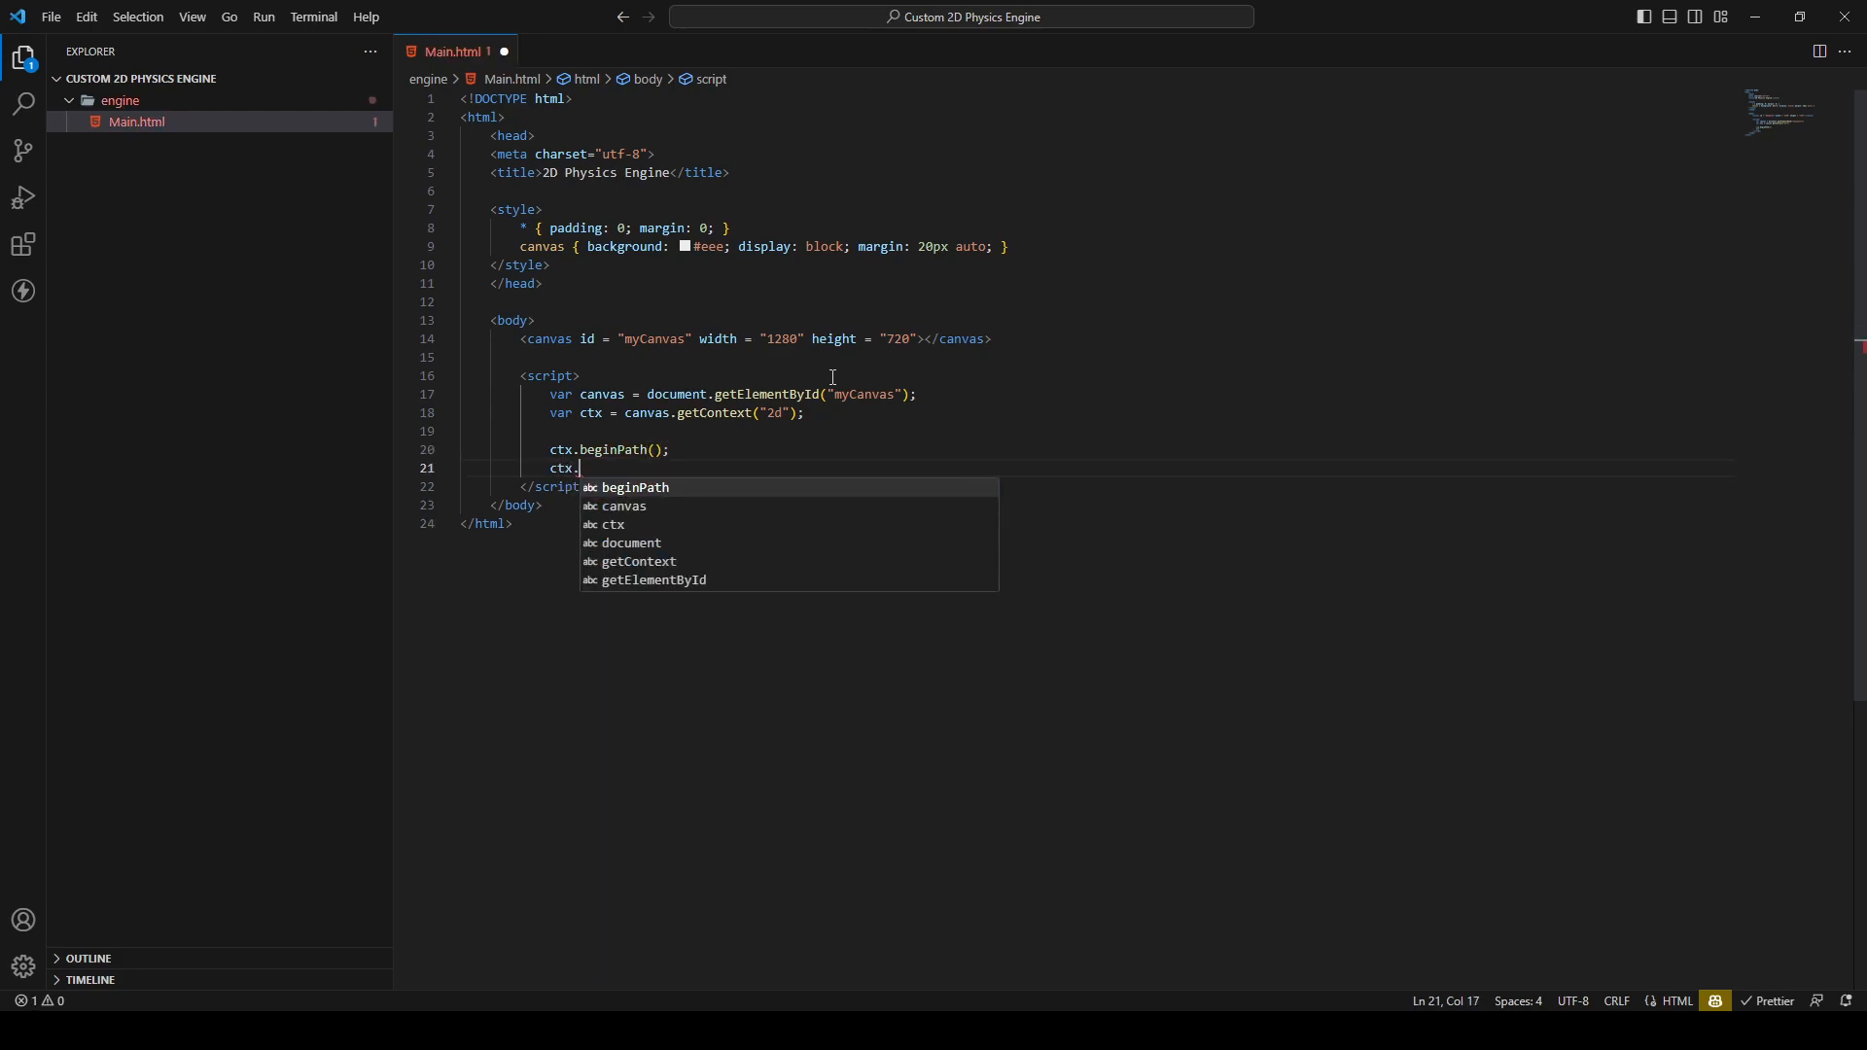
{"action": "type", "text": "rect();"}
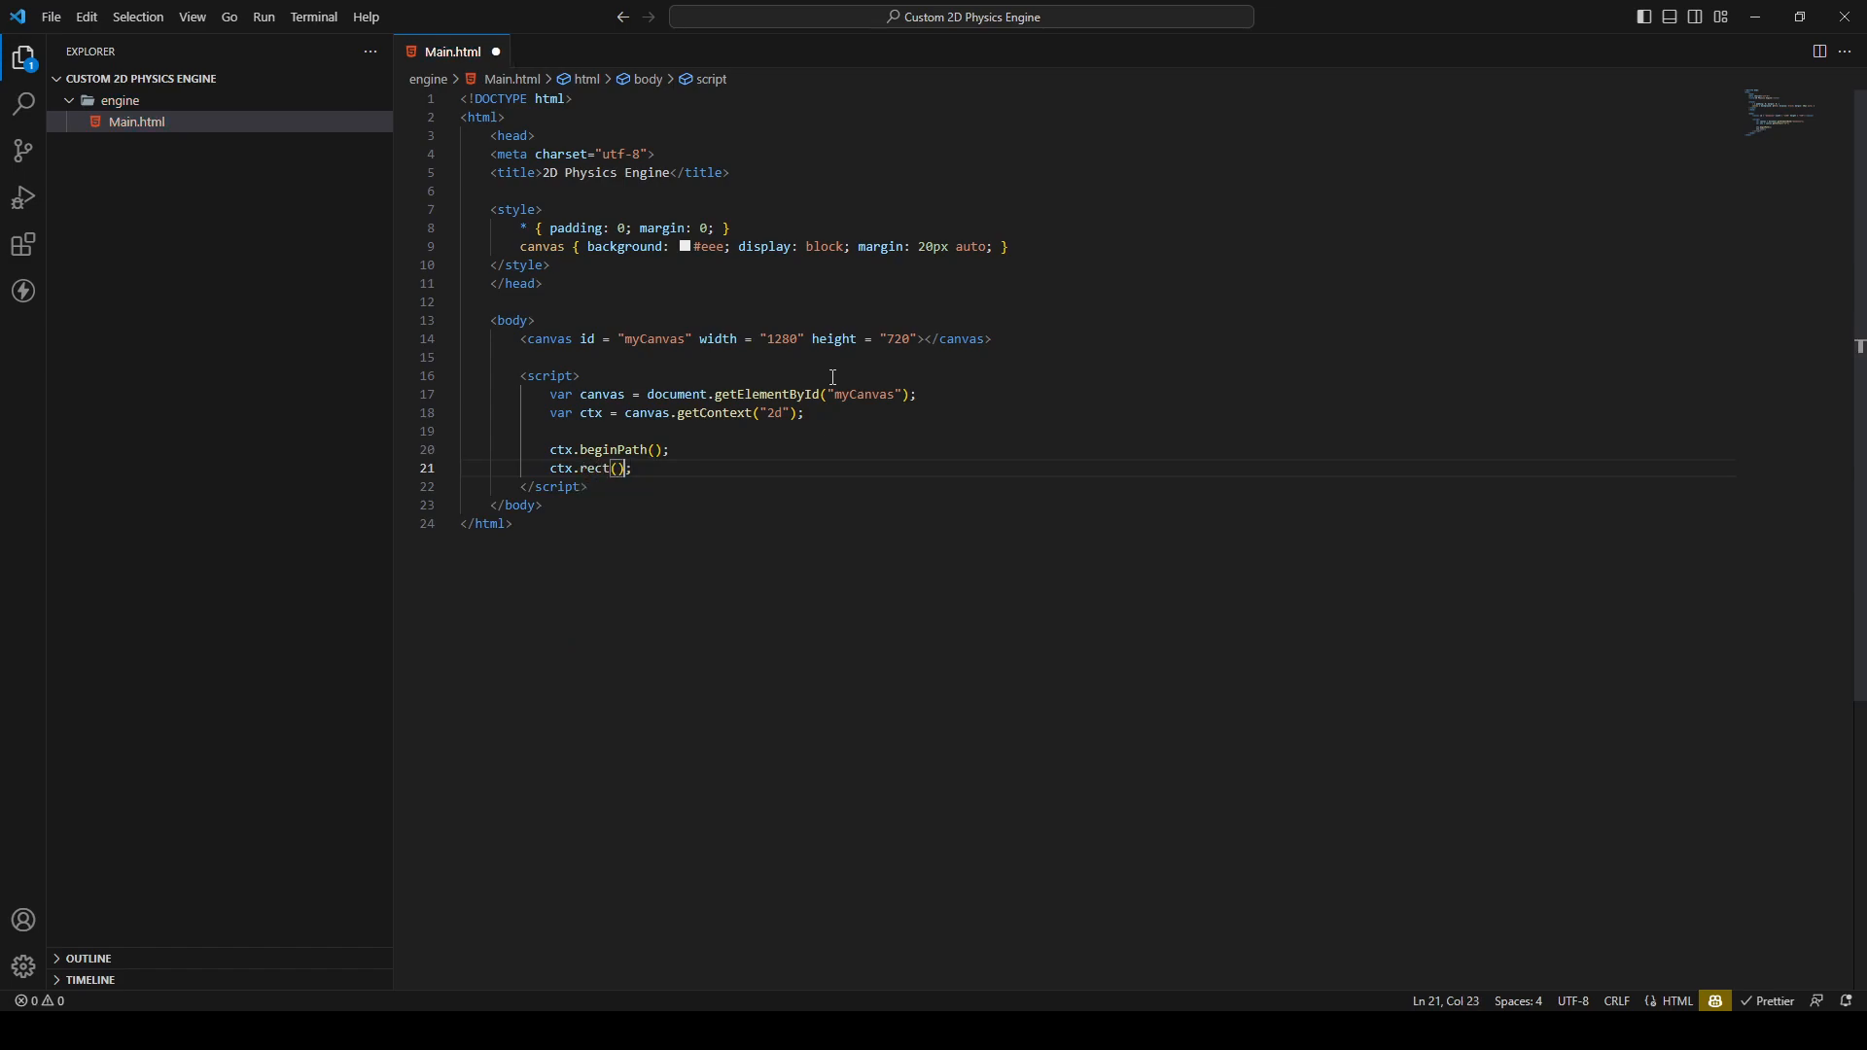
{"action": "type", "text": "20,40"}
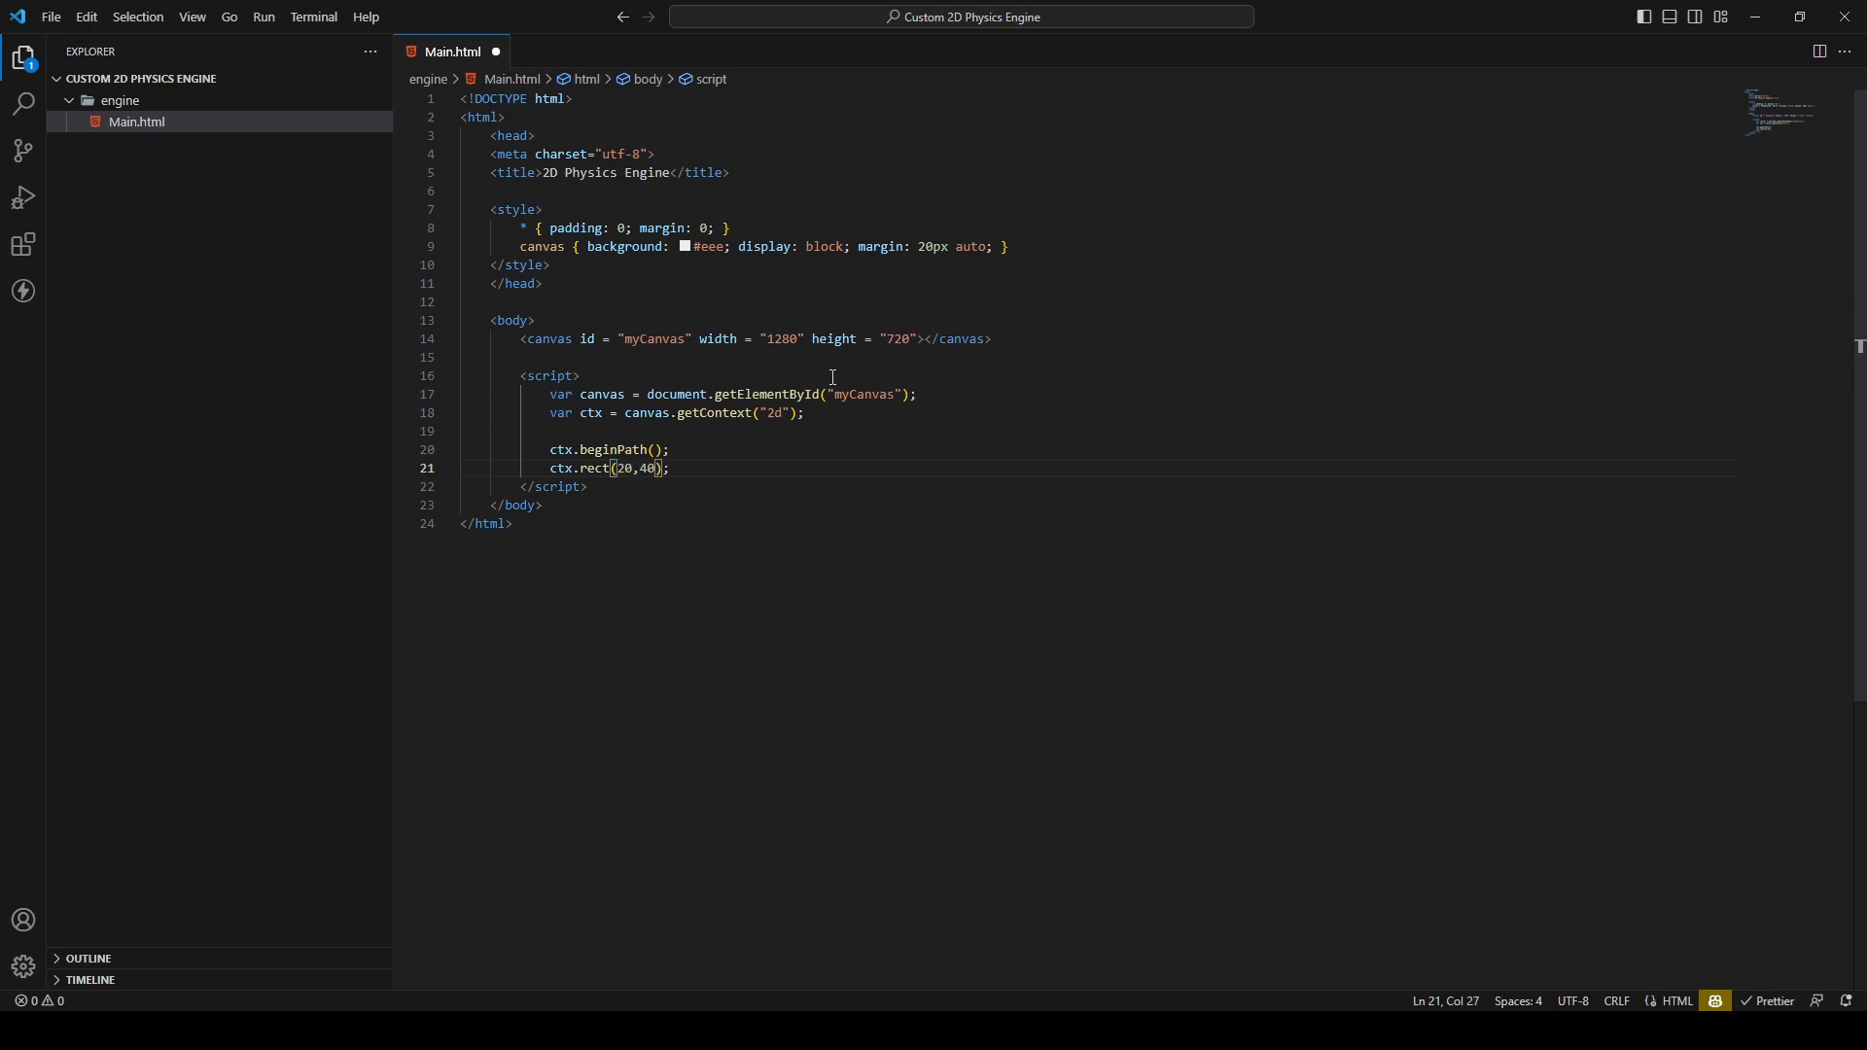
{"action": "type", "text": ",50"}
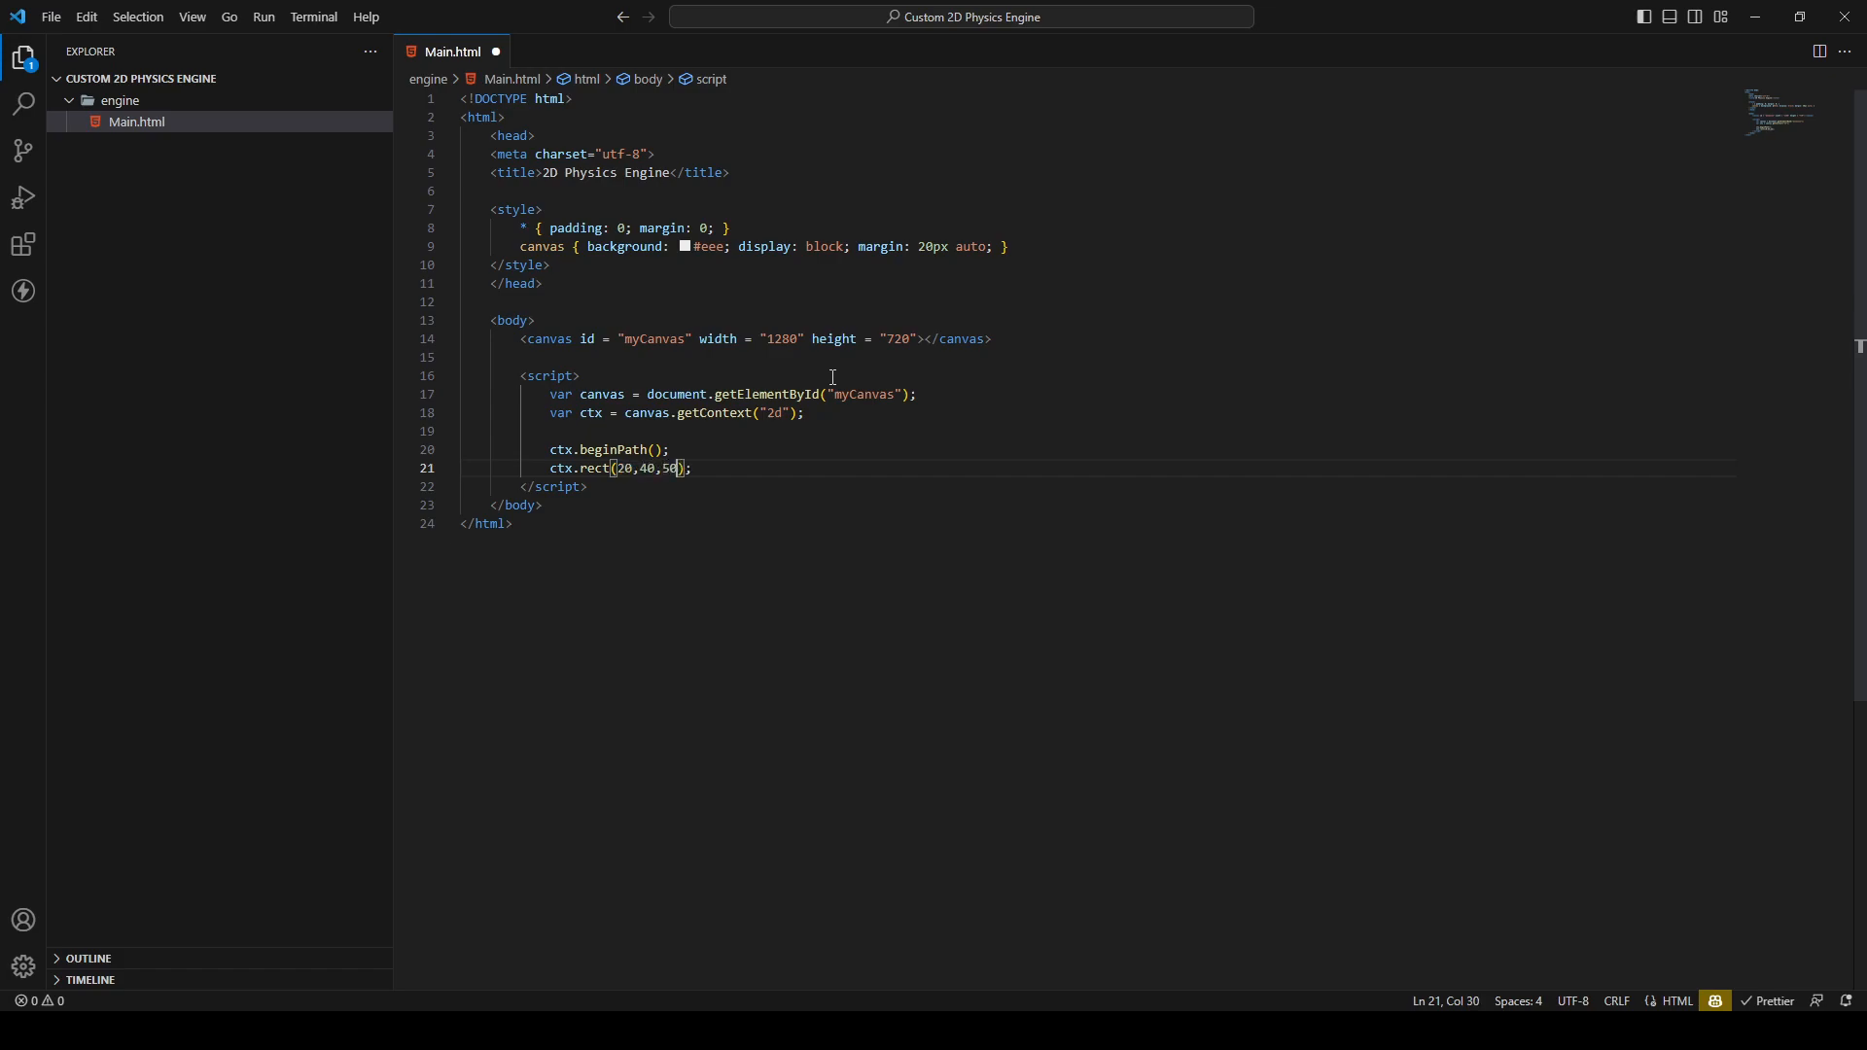
{"action": "type", "text": ",50"}
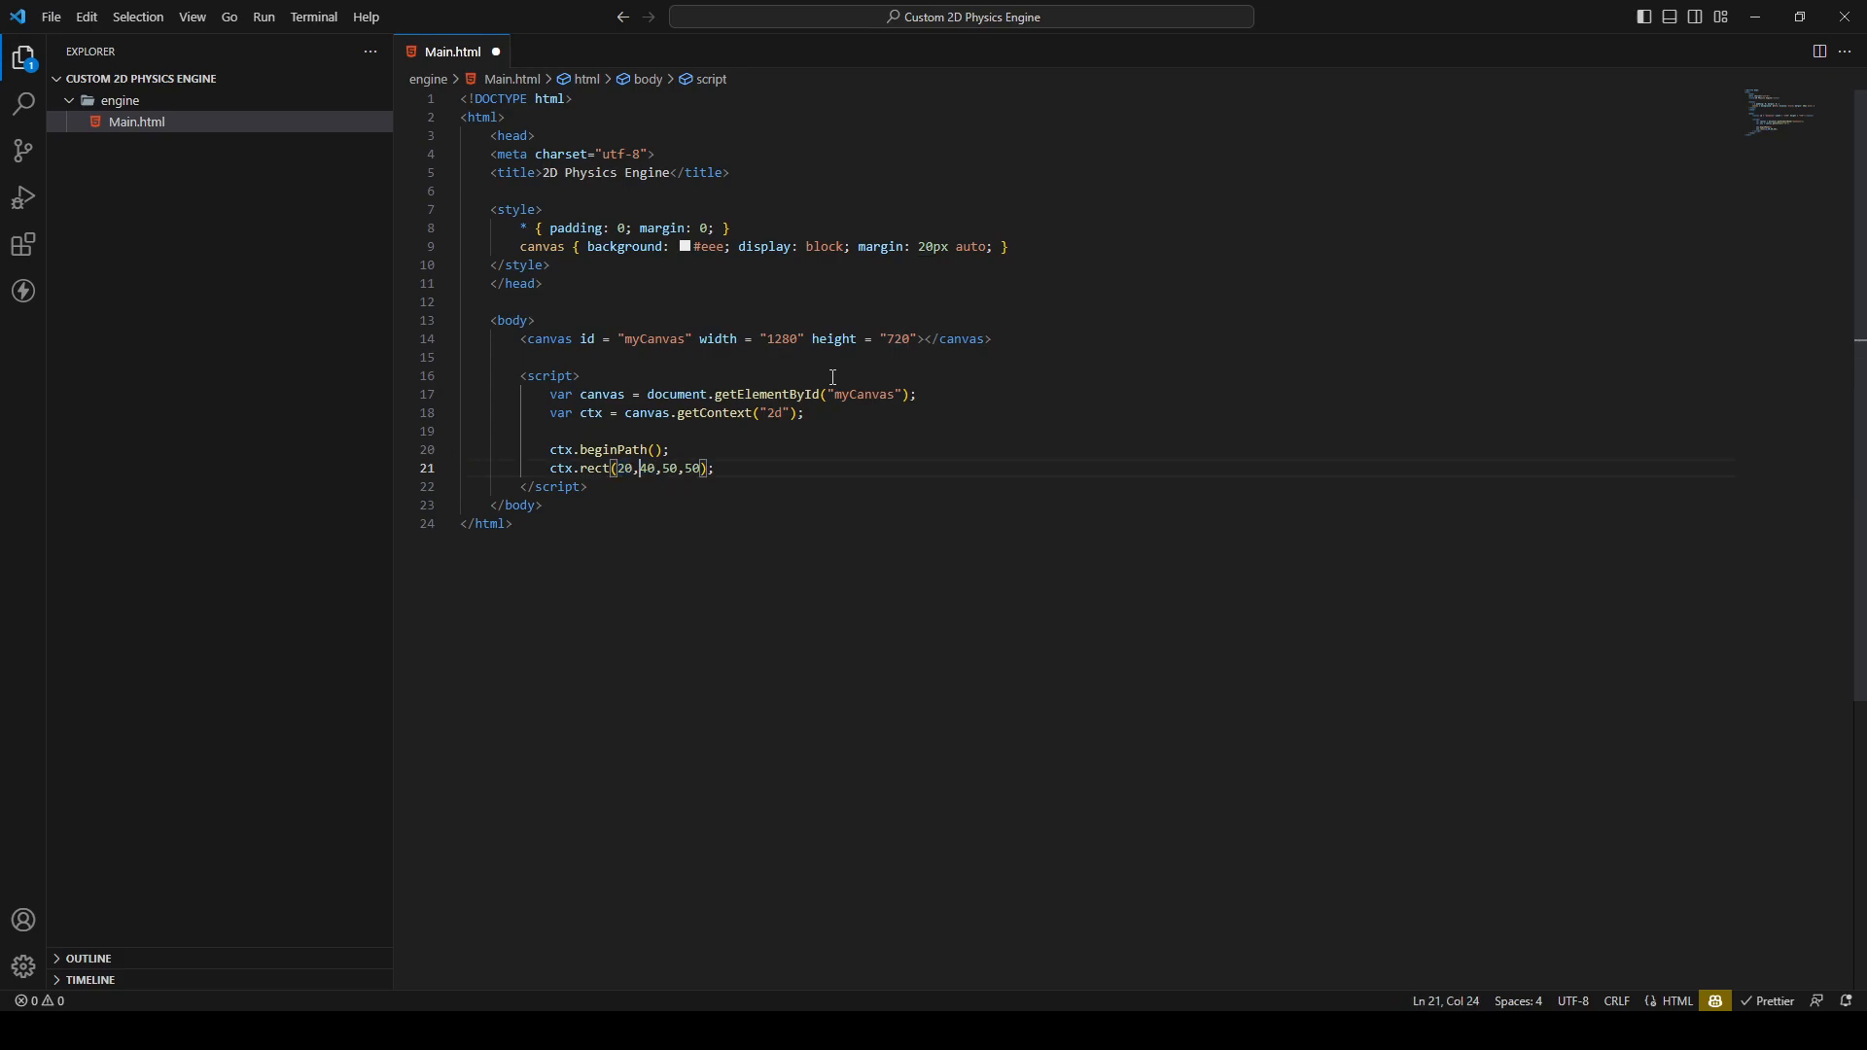
Adjust the ctx.rect arguments so the 50×50 rectangle sits at 20,40
{"action": "double_click", "coordinate": [643, 469]}
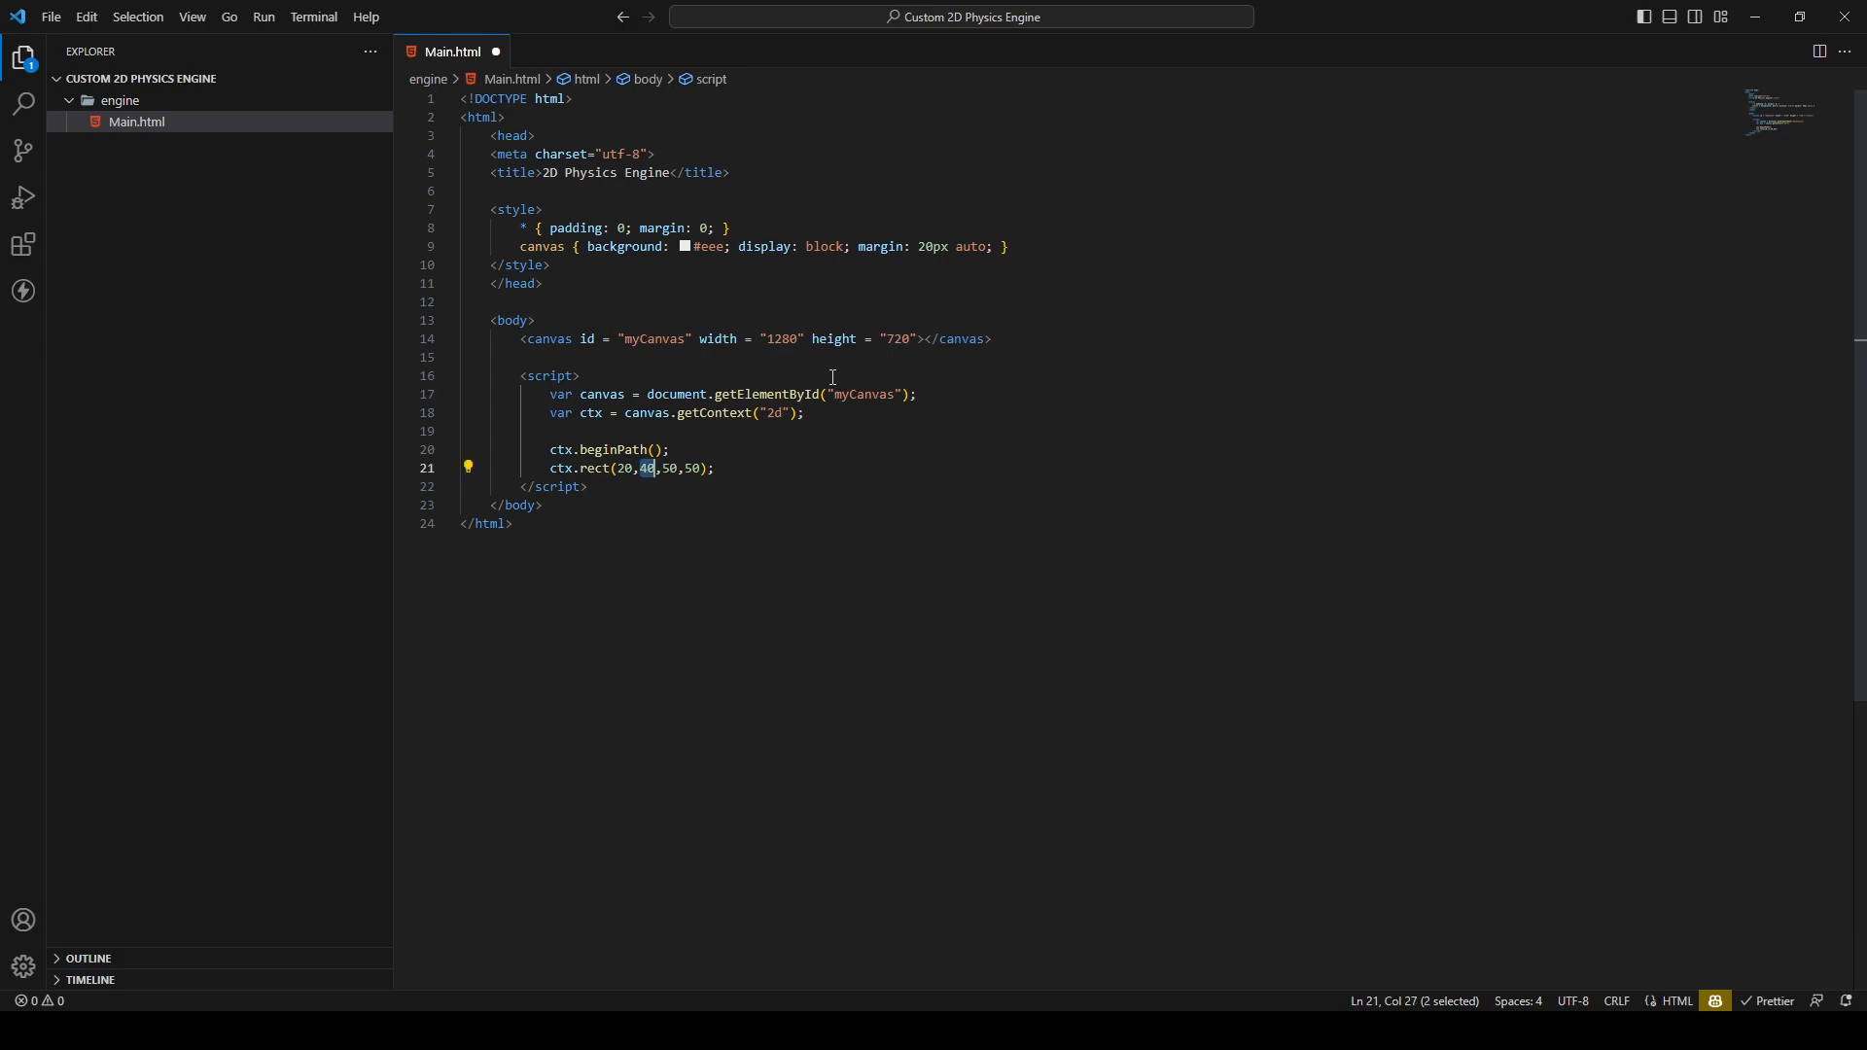
{"action": "left_click", "coordinate": [653, 469]}
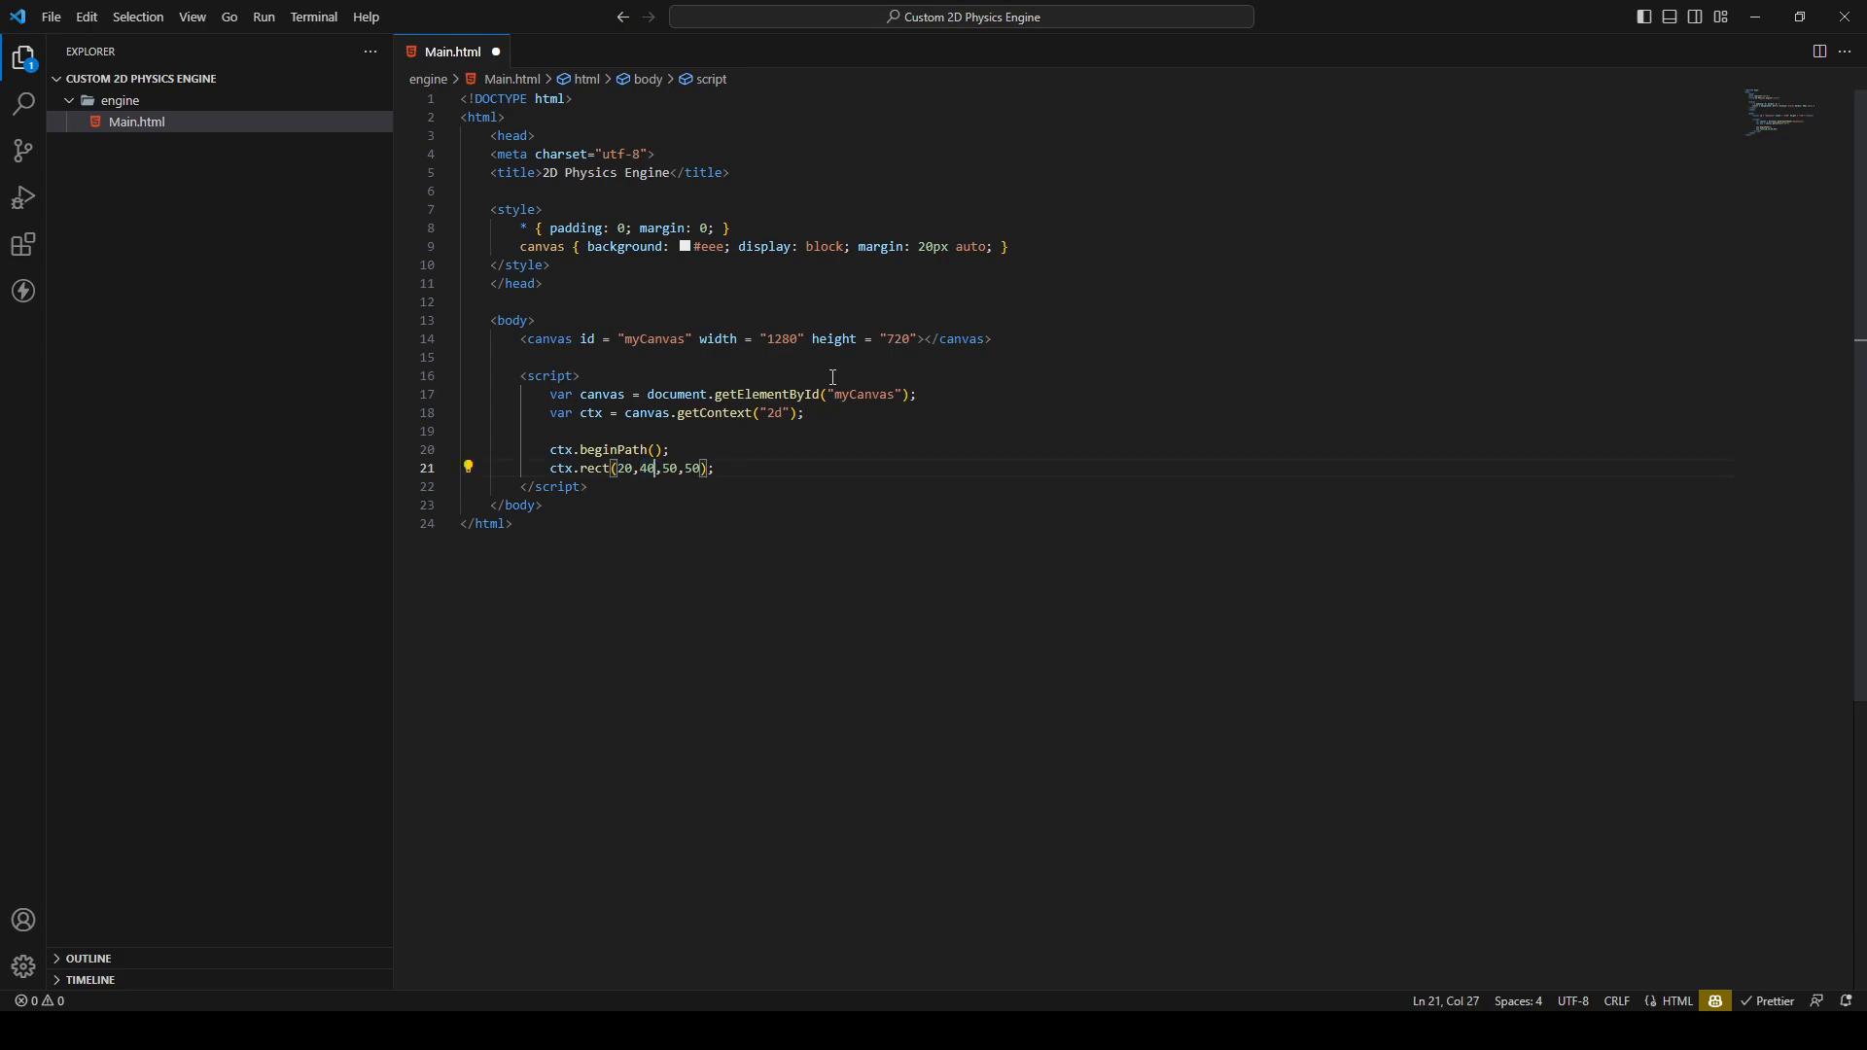
{"action": "key", "text": "Right"}
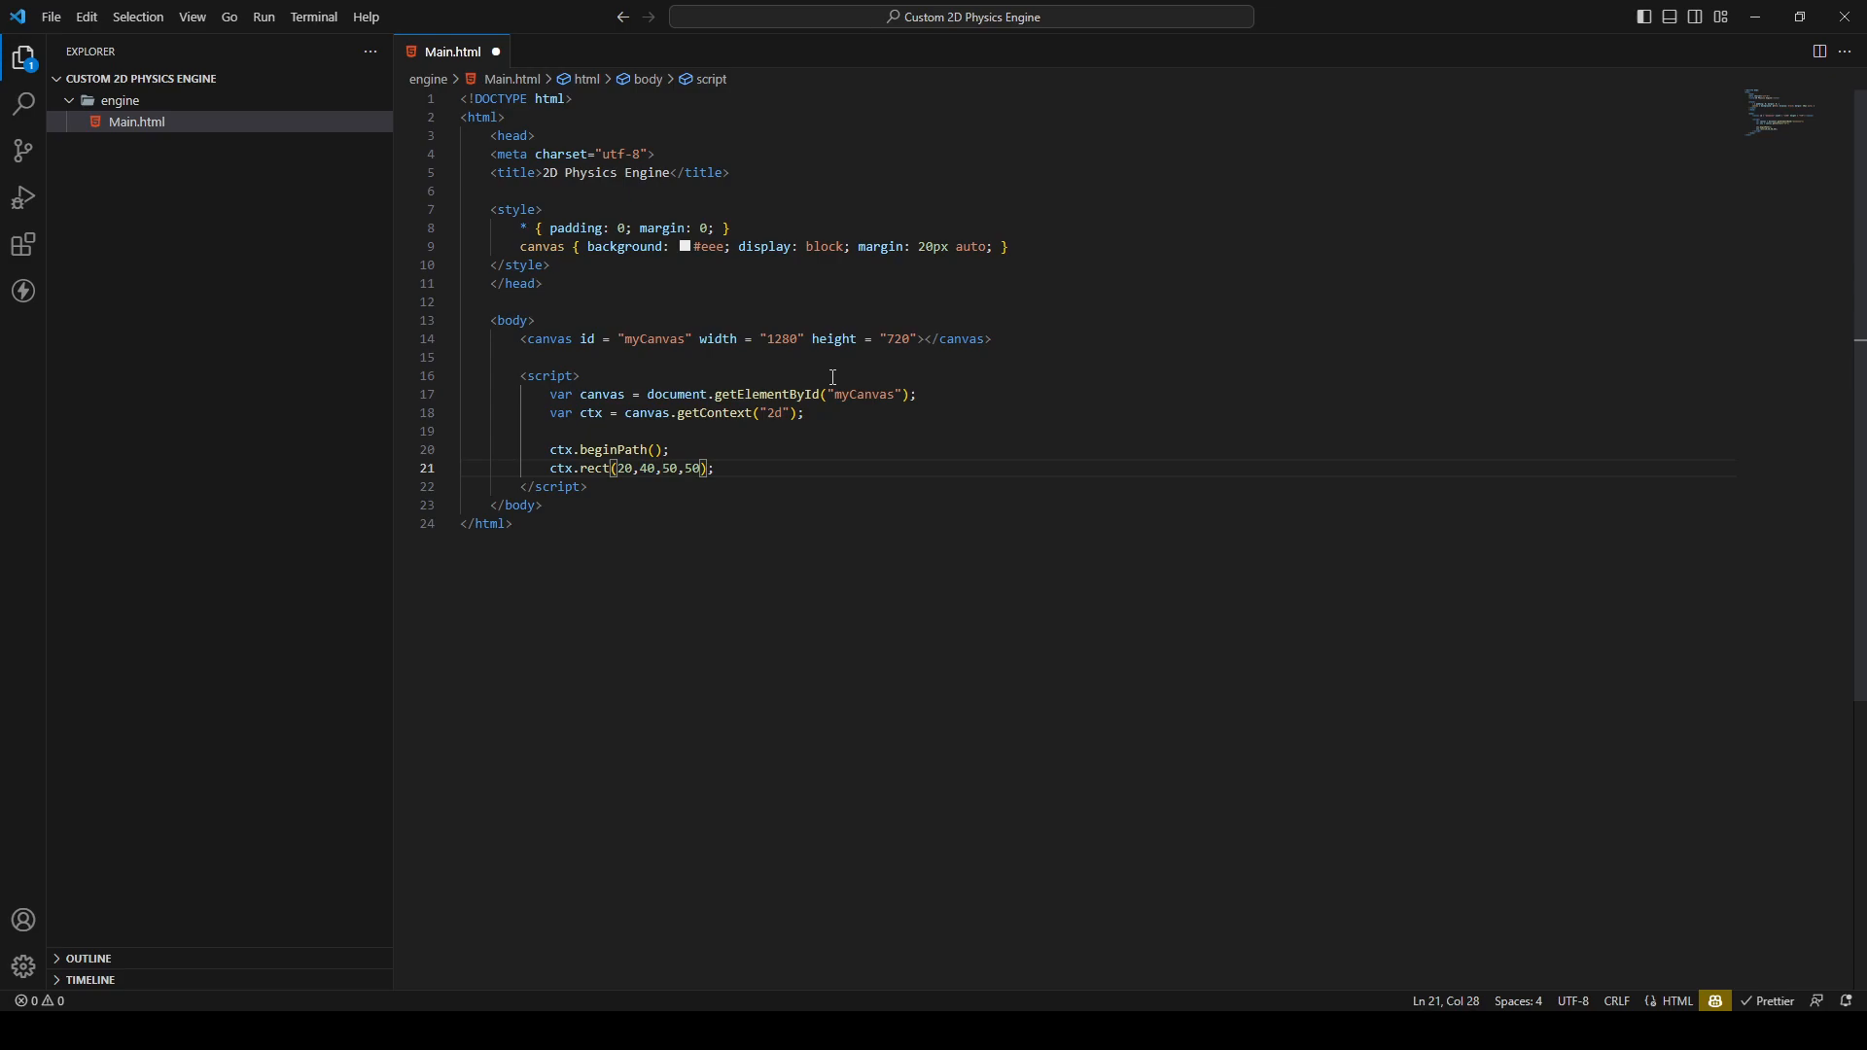
{"action": "left_click", "coordinate": [713, 469]}
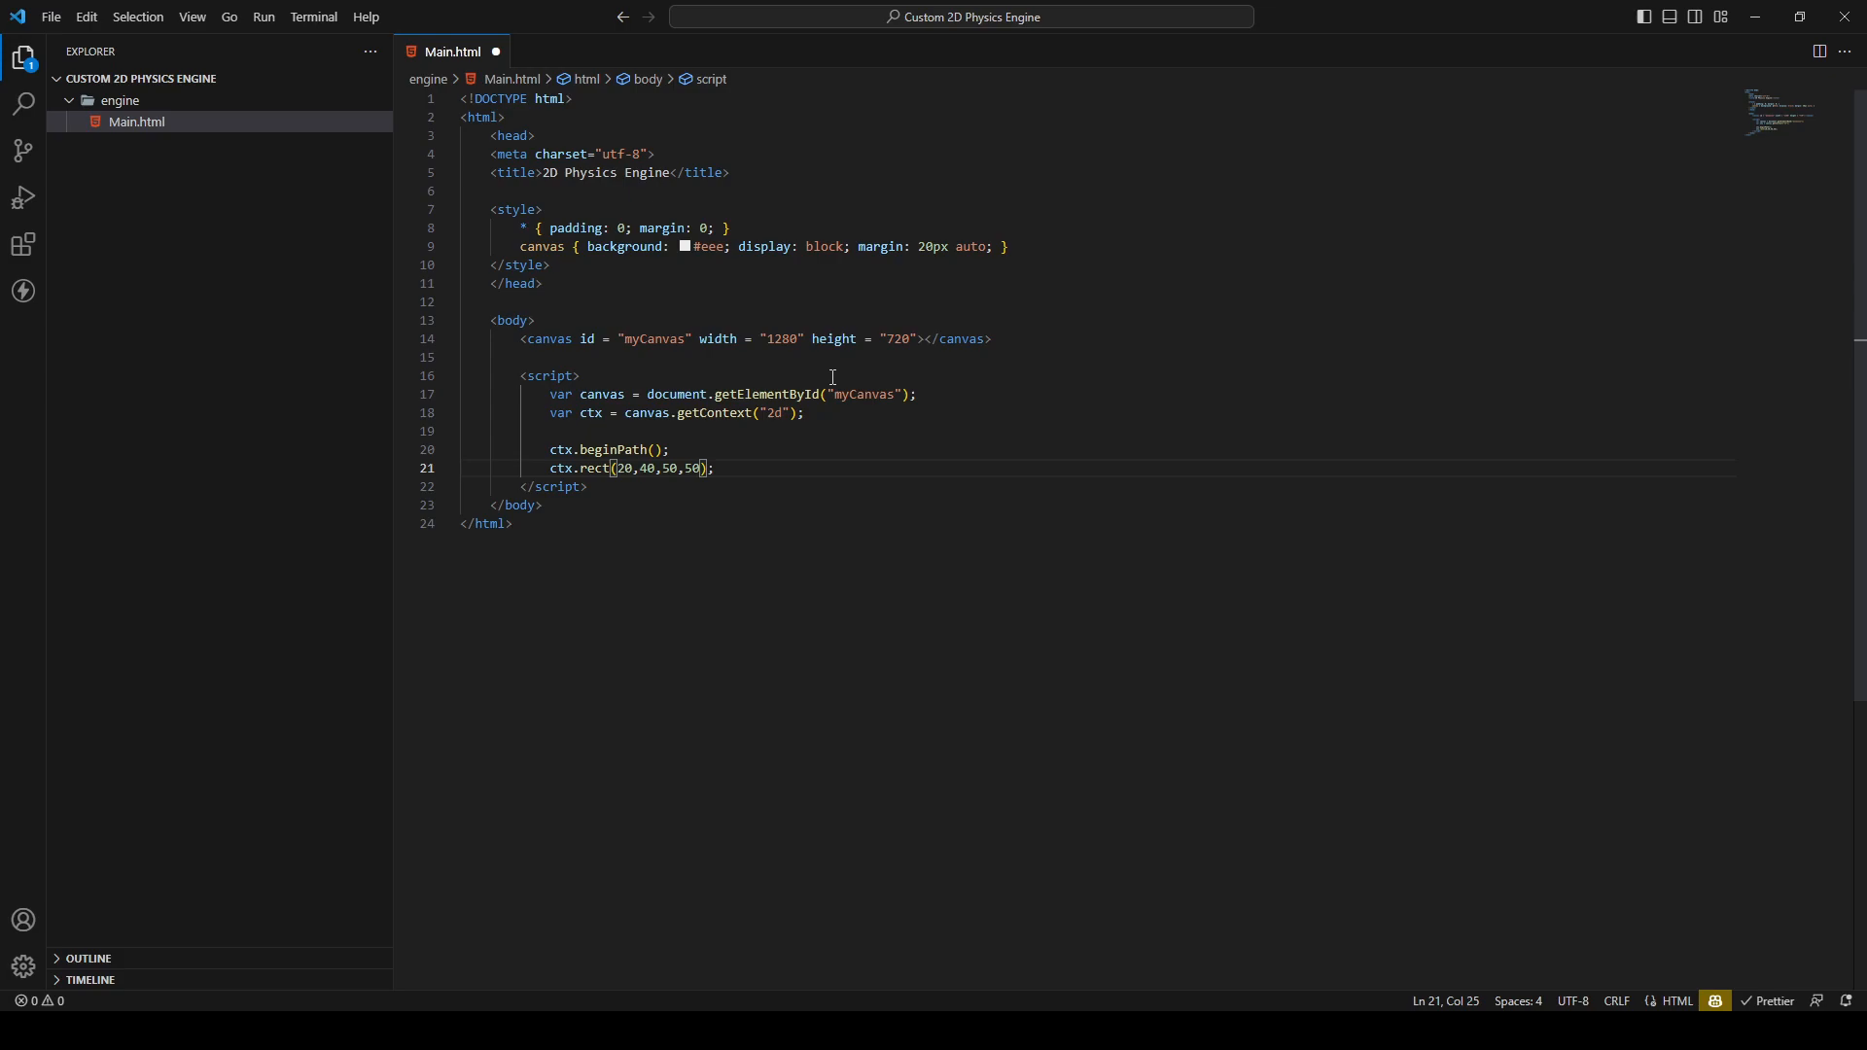
{"action": "key", "text": "enter"}
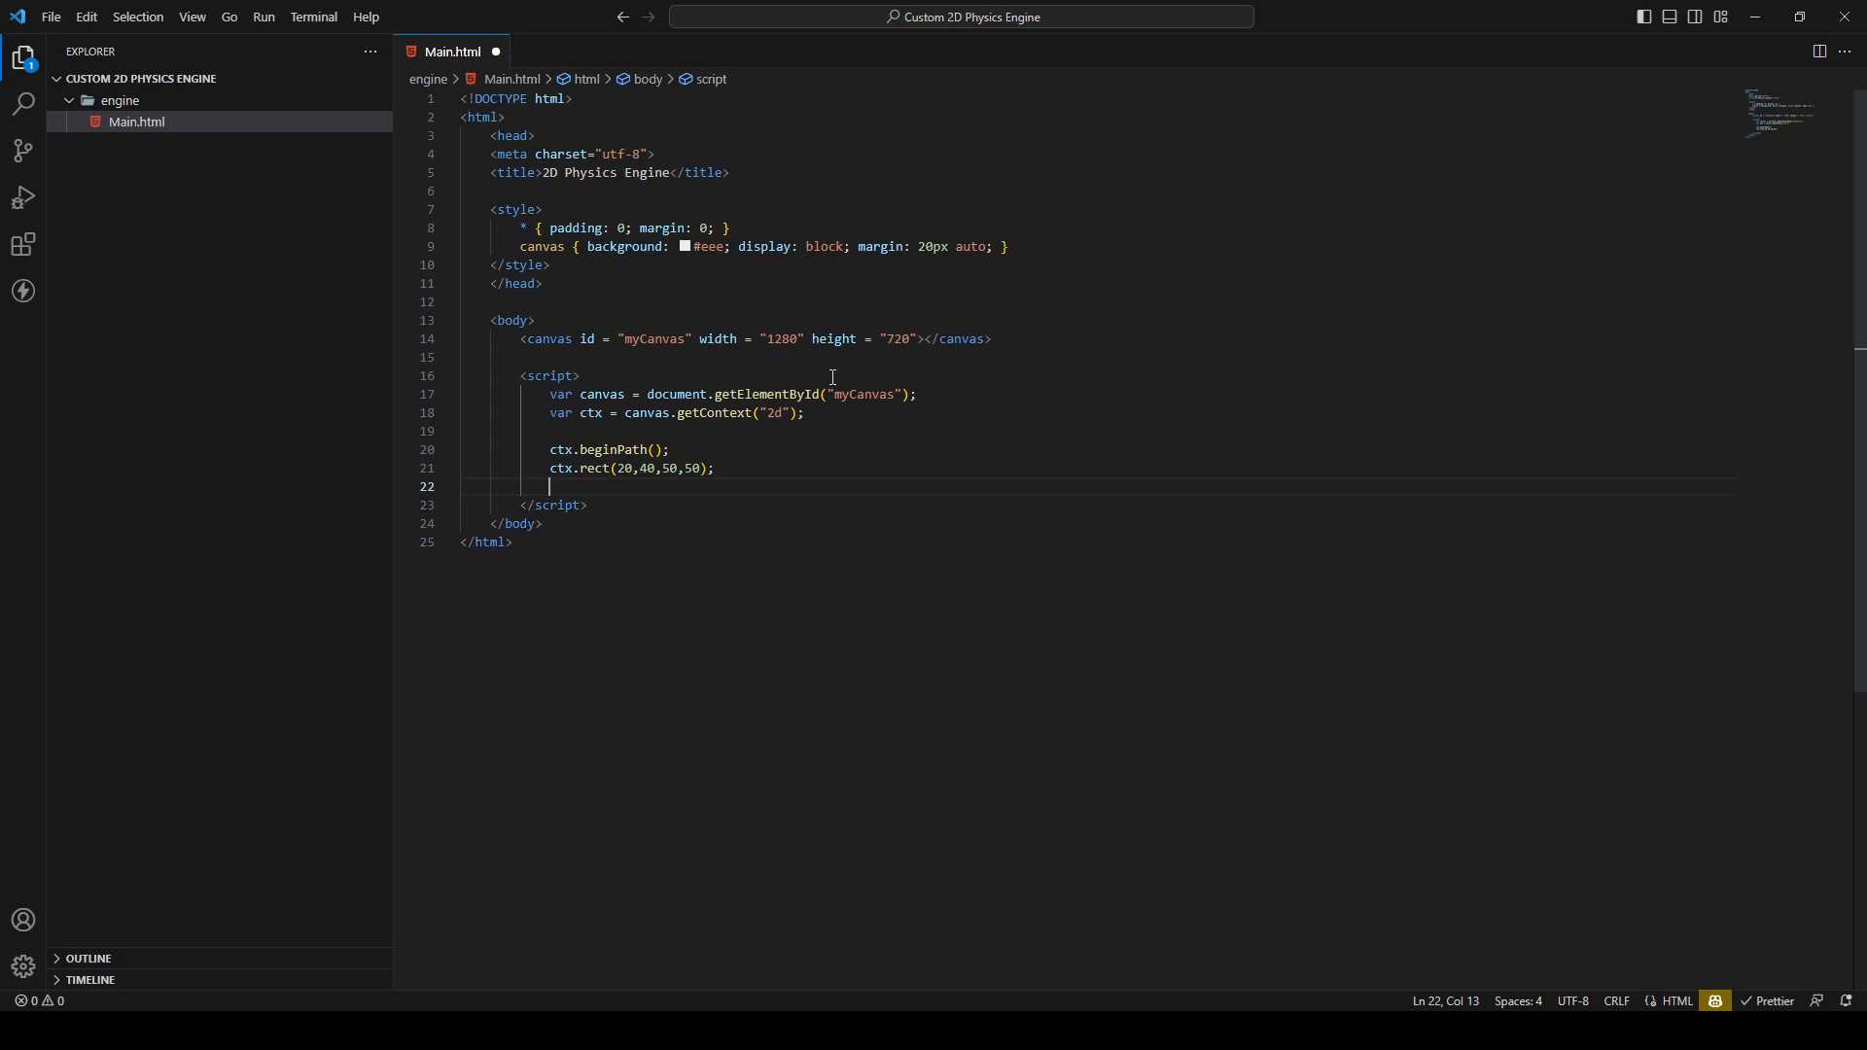
Set ctx.fillStyle = "#FF0000"; and call ctx.fill();
{"action": "type", "text": "ctx."}
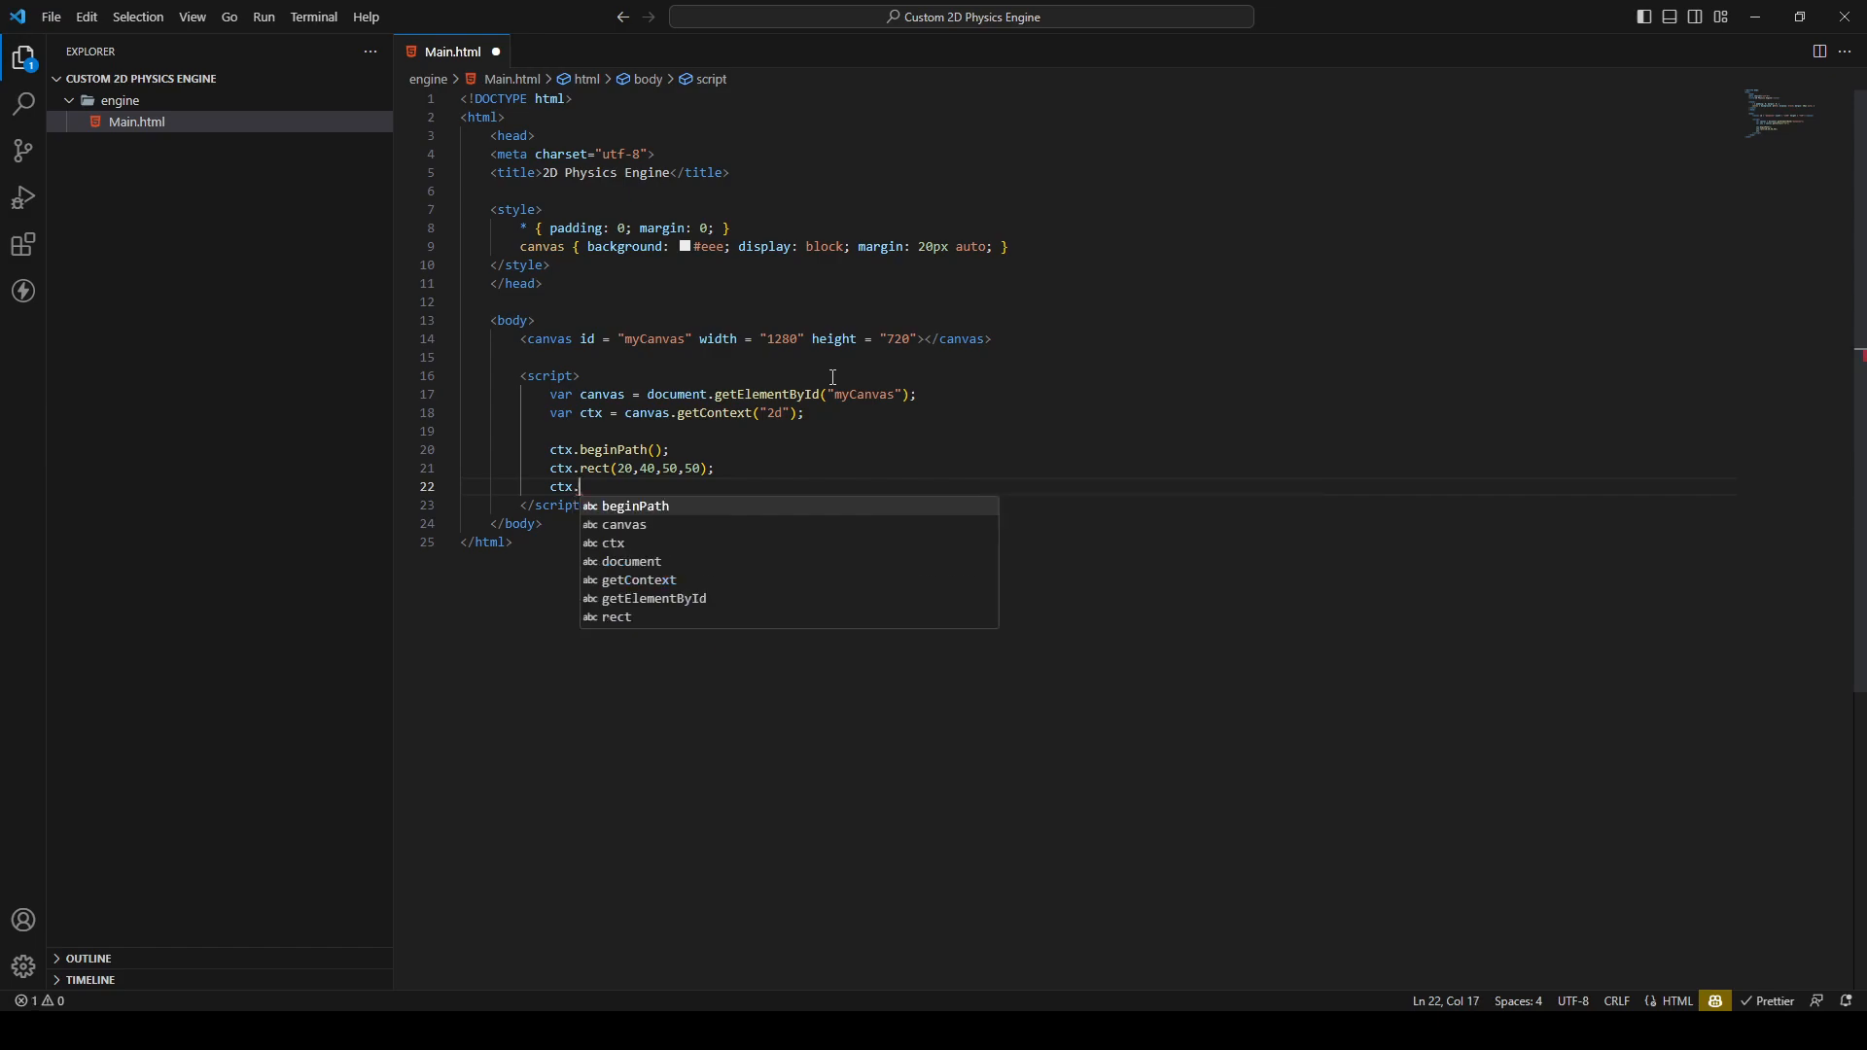
{"action": "type", "text": "fillSty"}
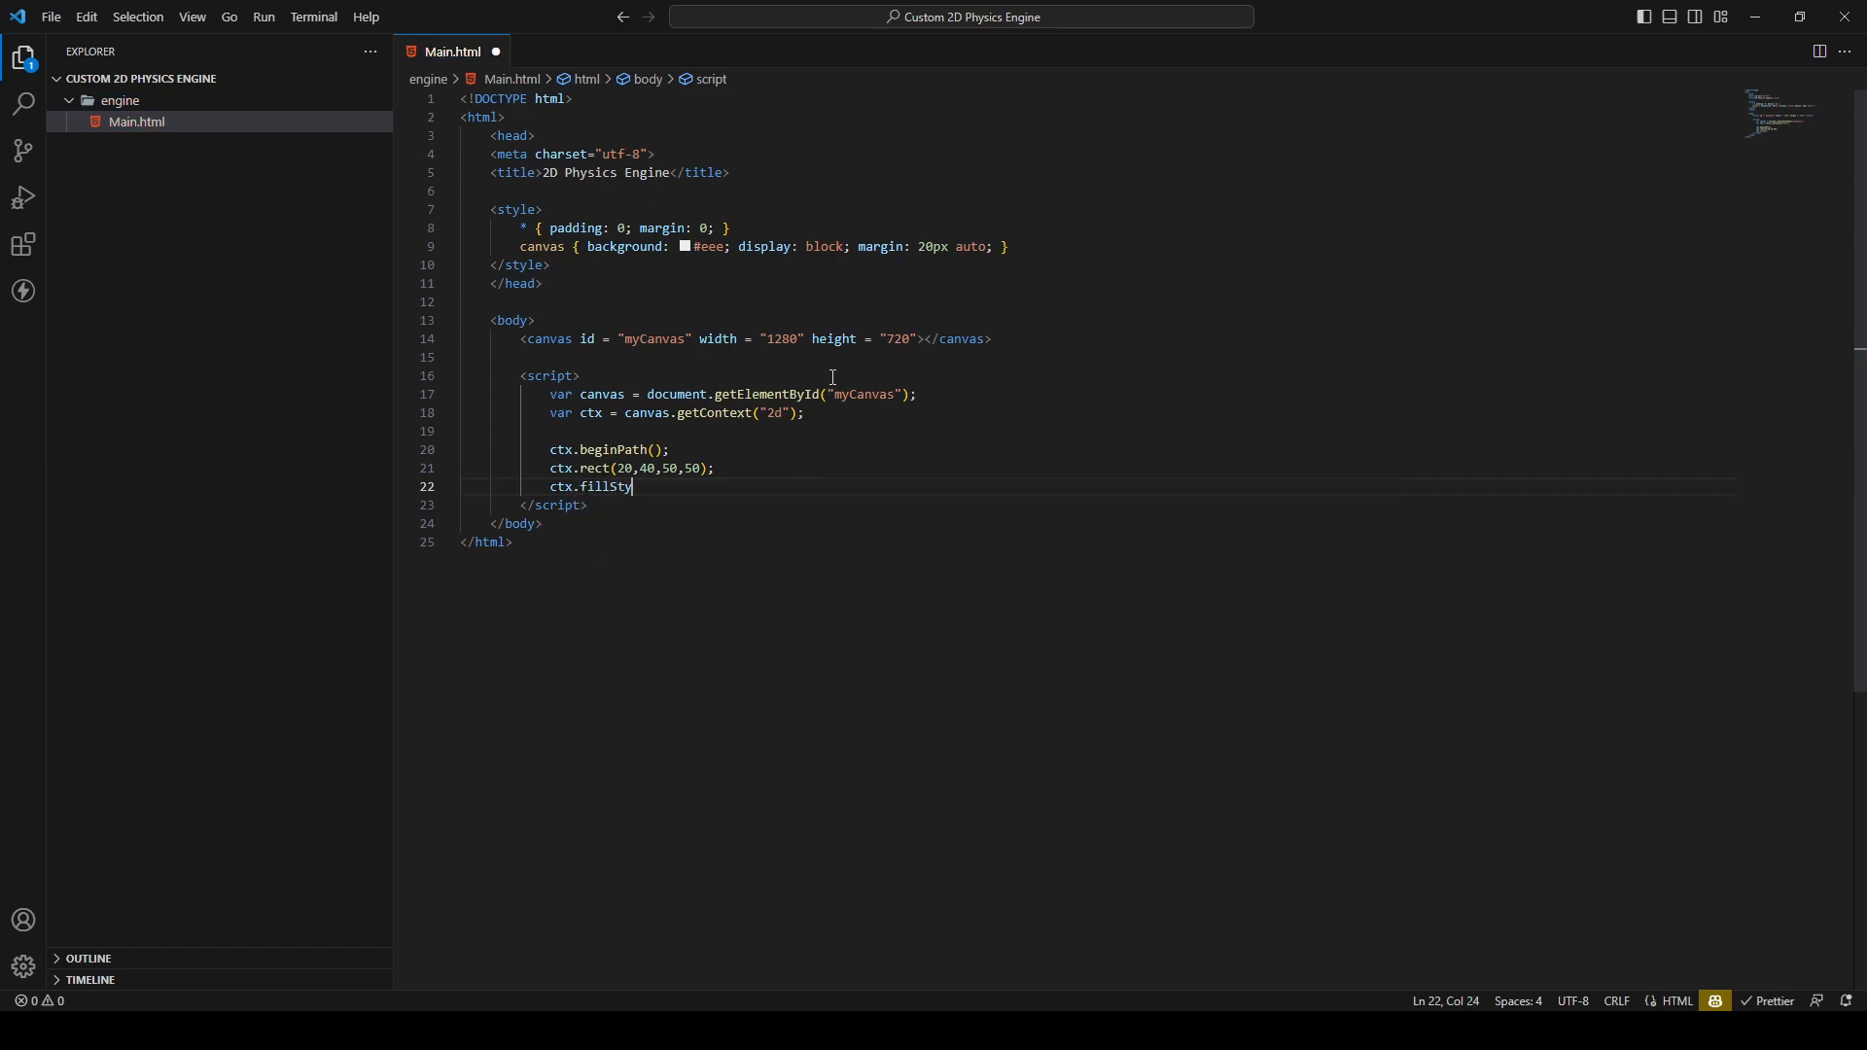
{"action": "type", "text": "le = \"\""}
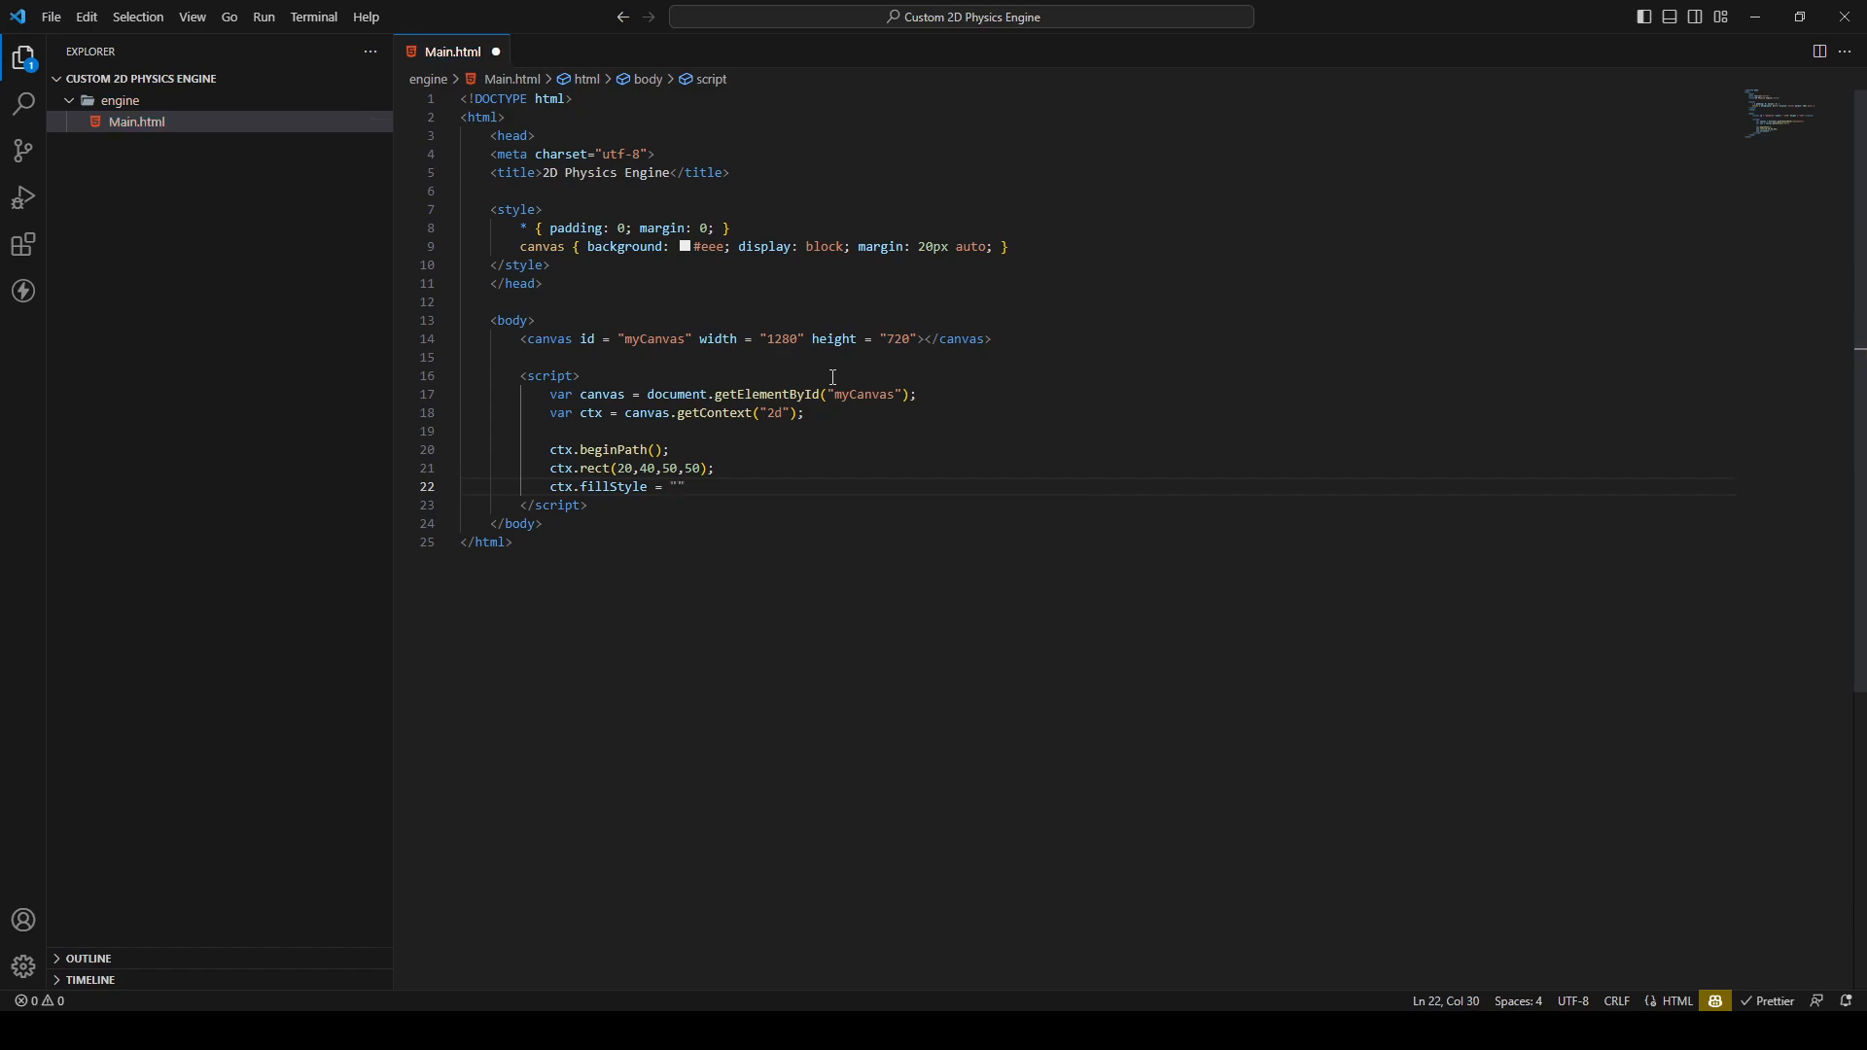
{"action": "type", "text": "#FF000"}
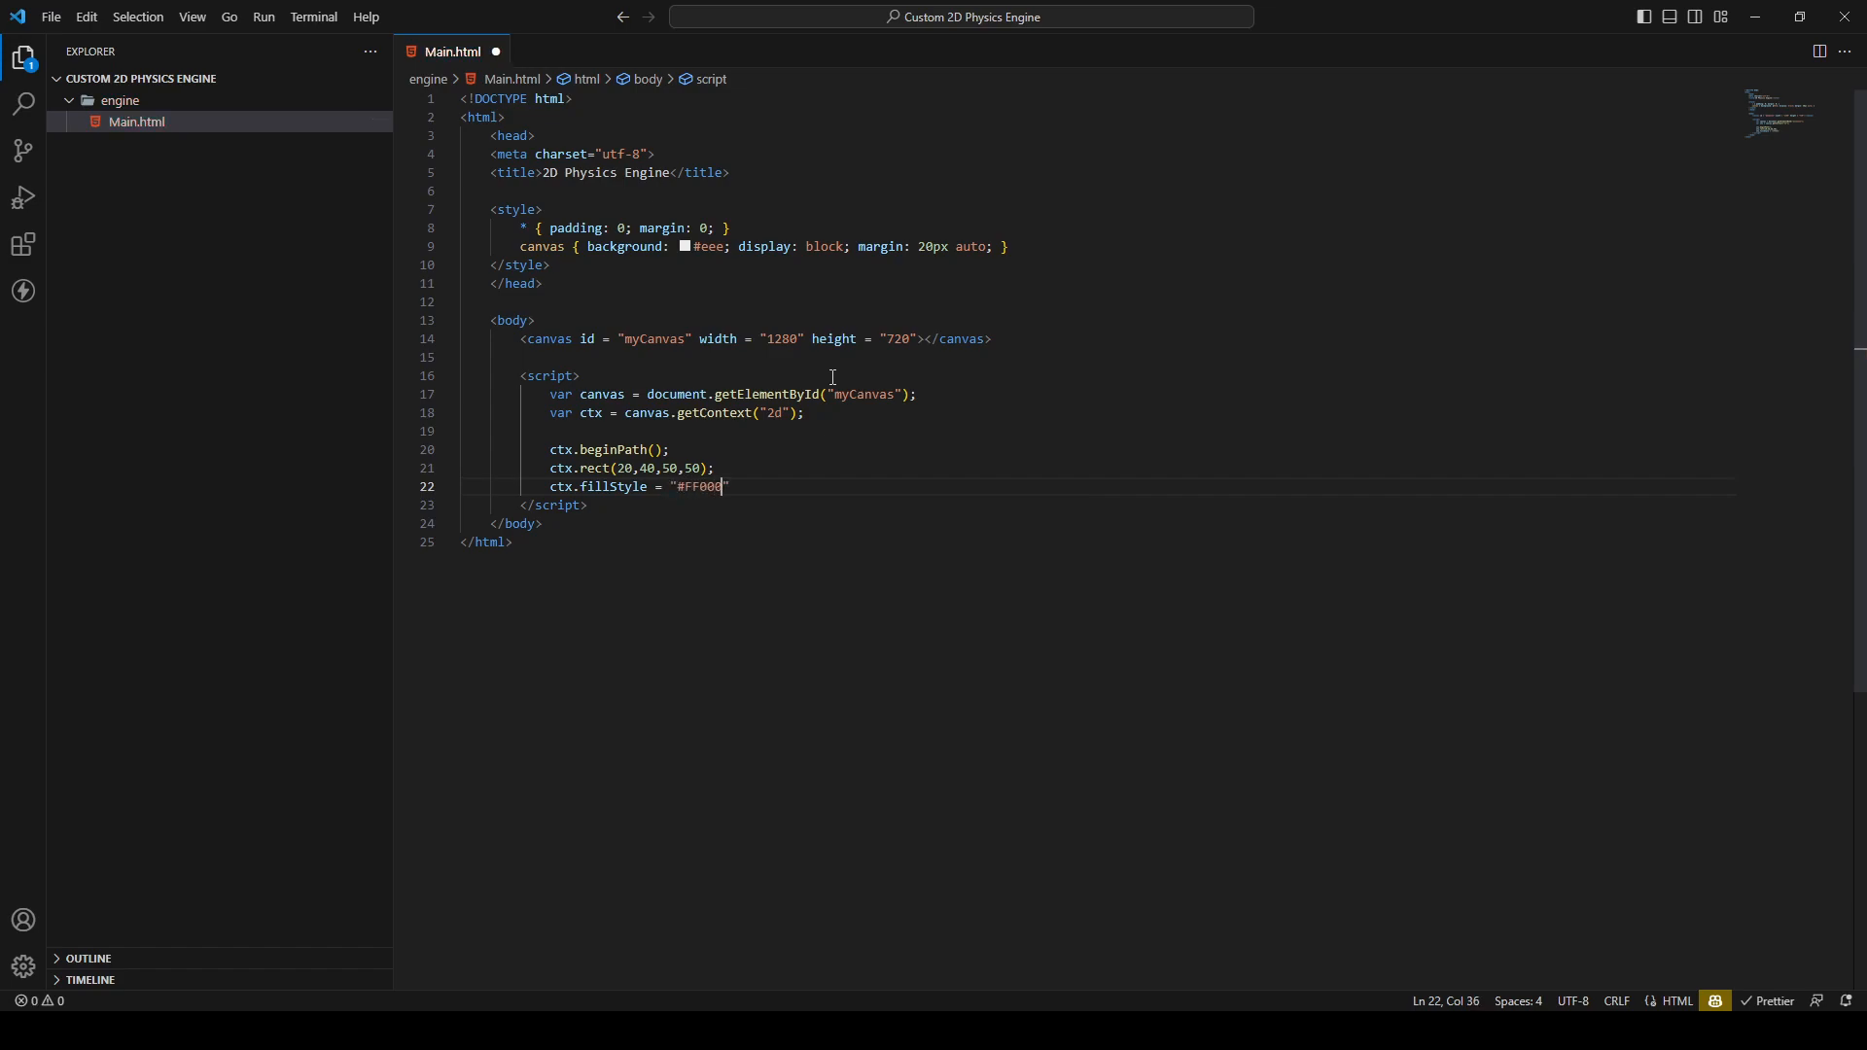
{"action": "type", "text": "0"}
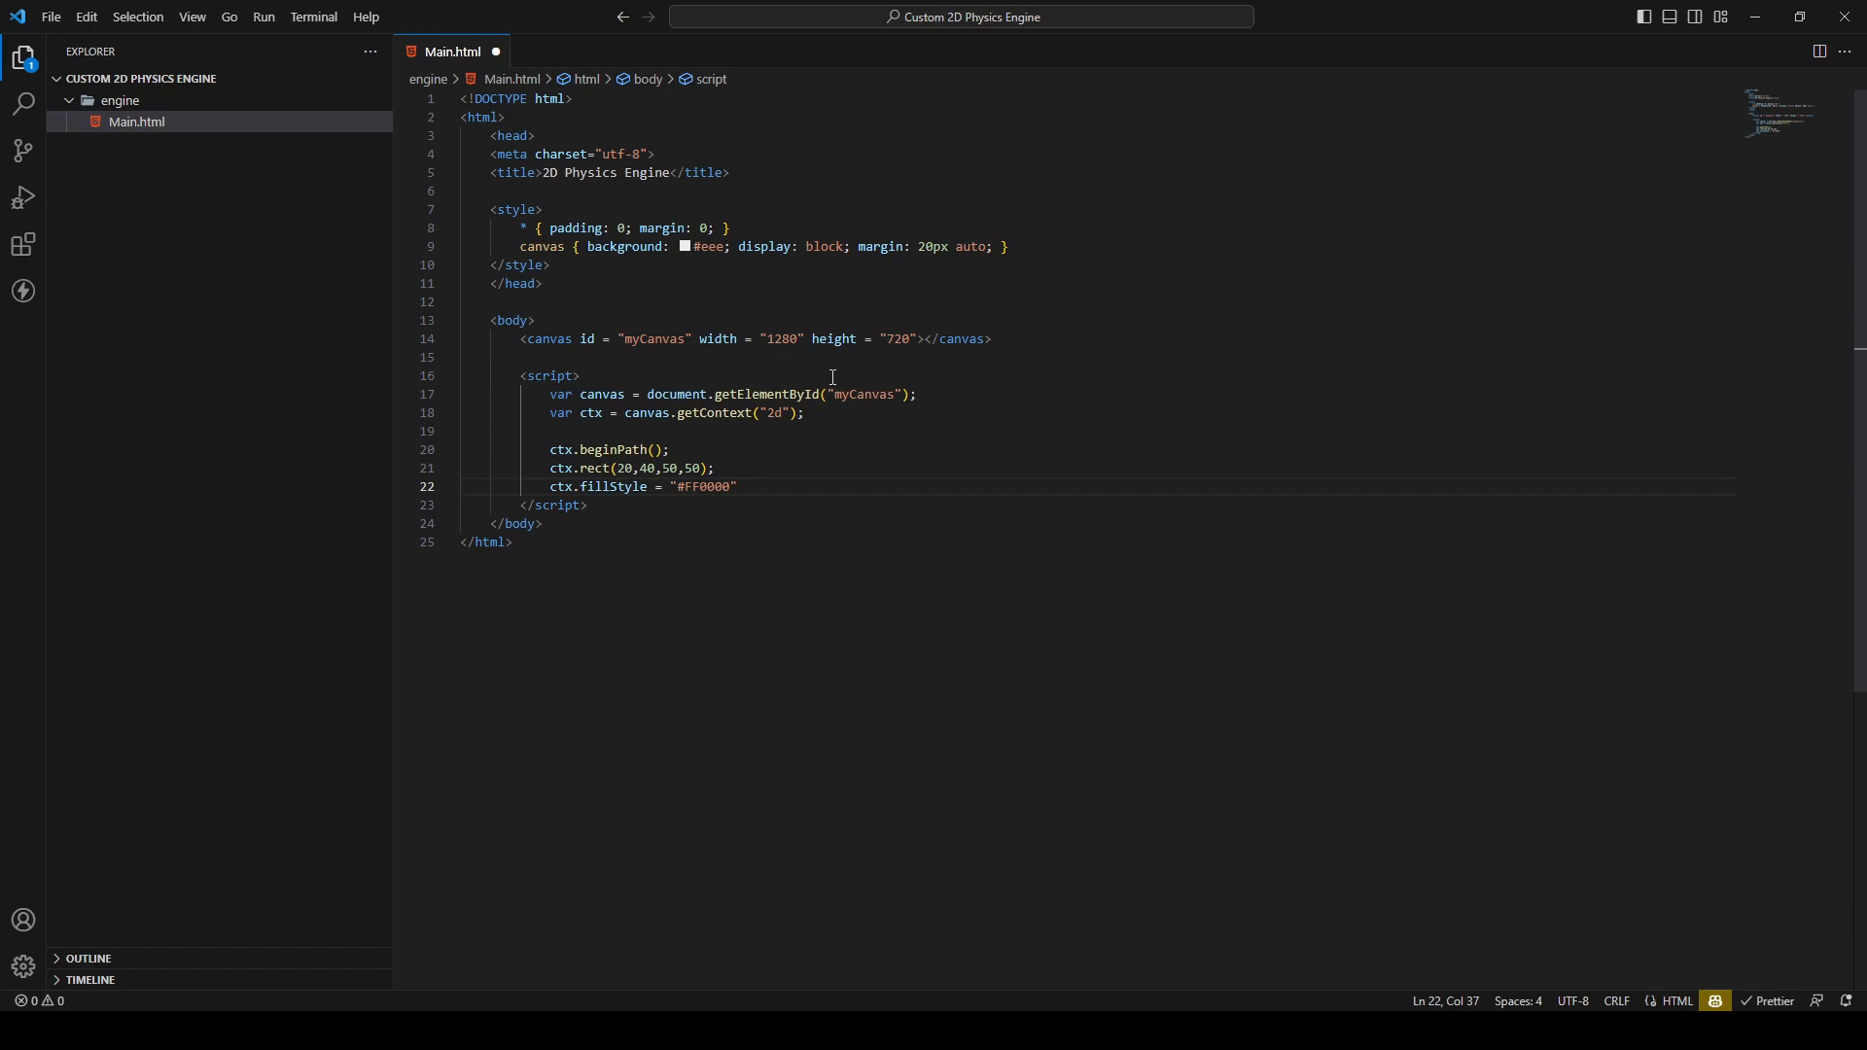
{"action": "type", "text": ";"}
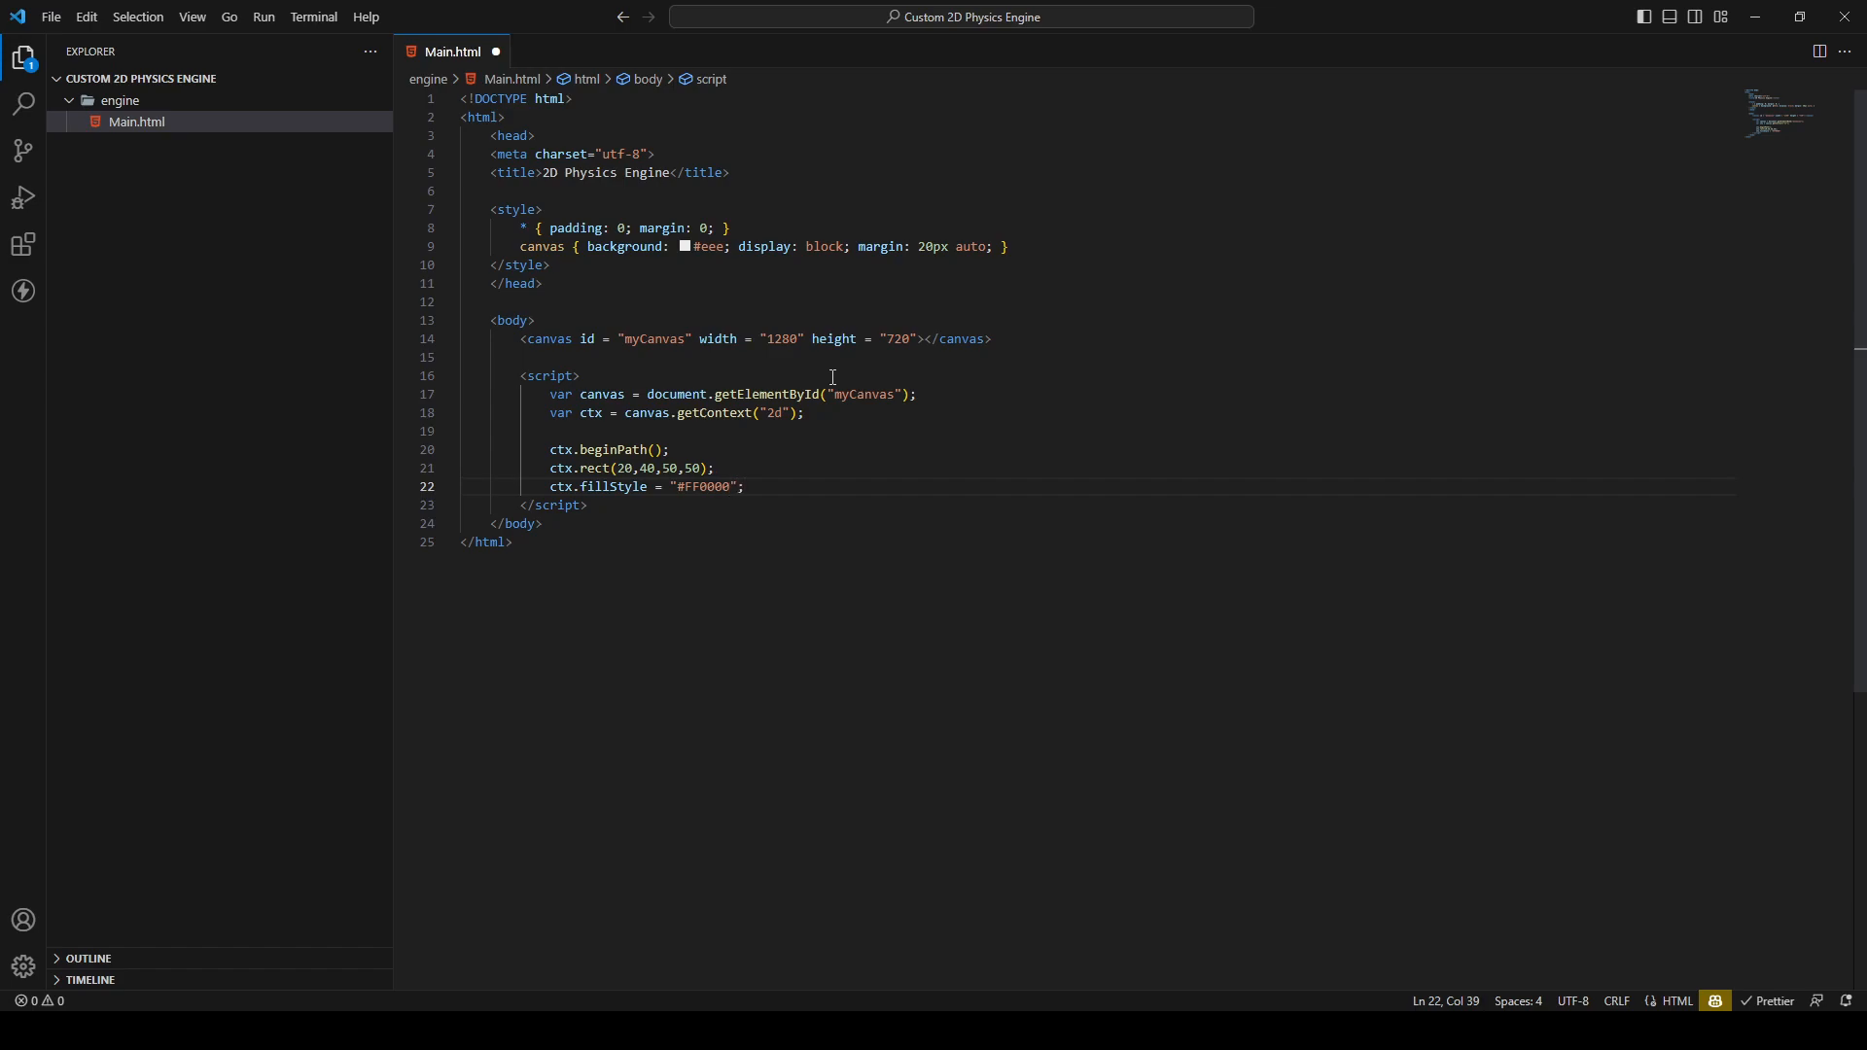
{"action": "type", "text": "ctx"}
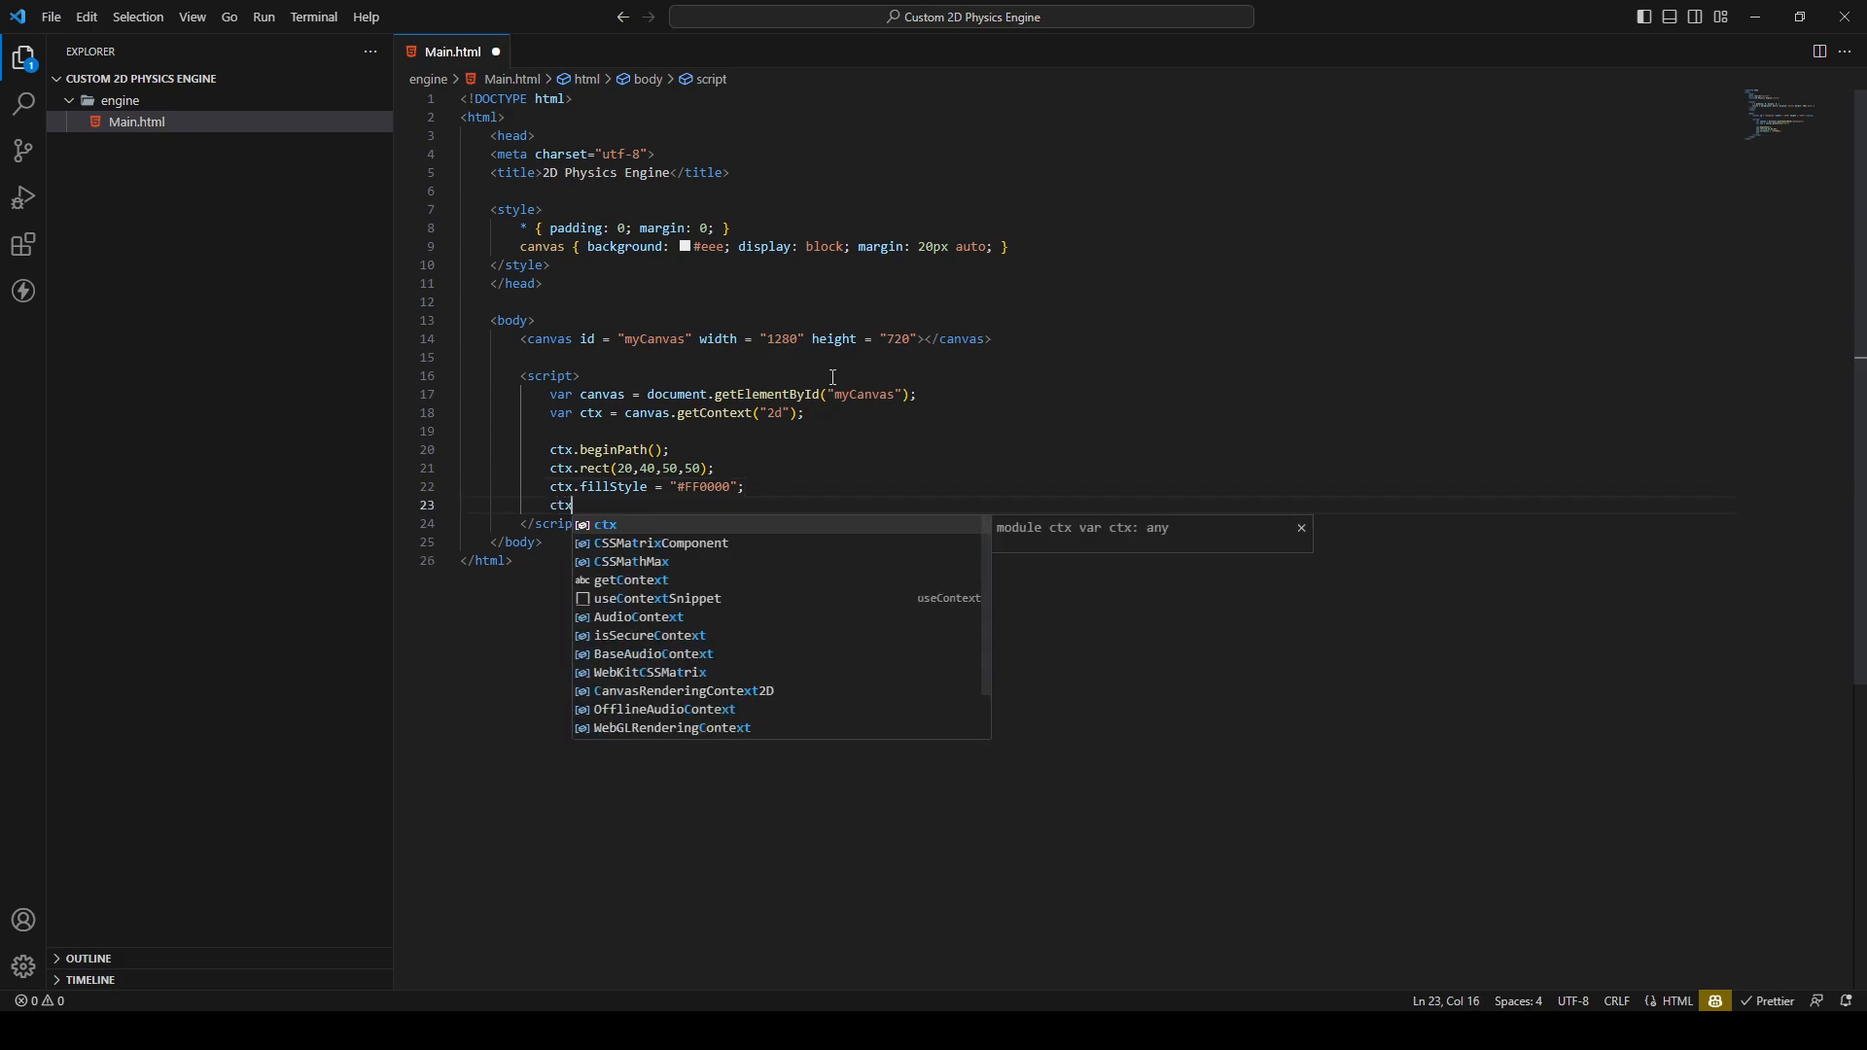
{"action": "type", "text": ".fill();"}
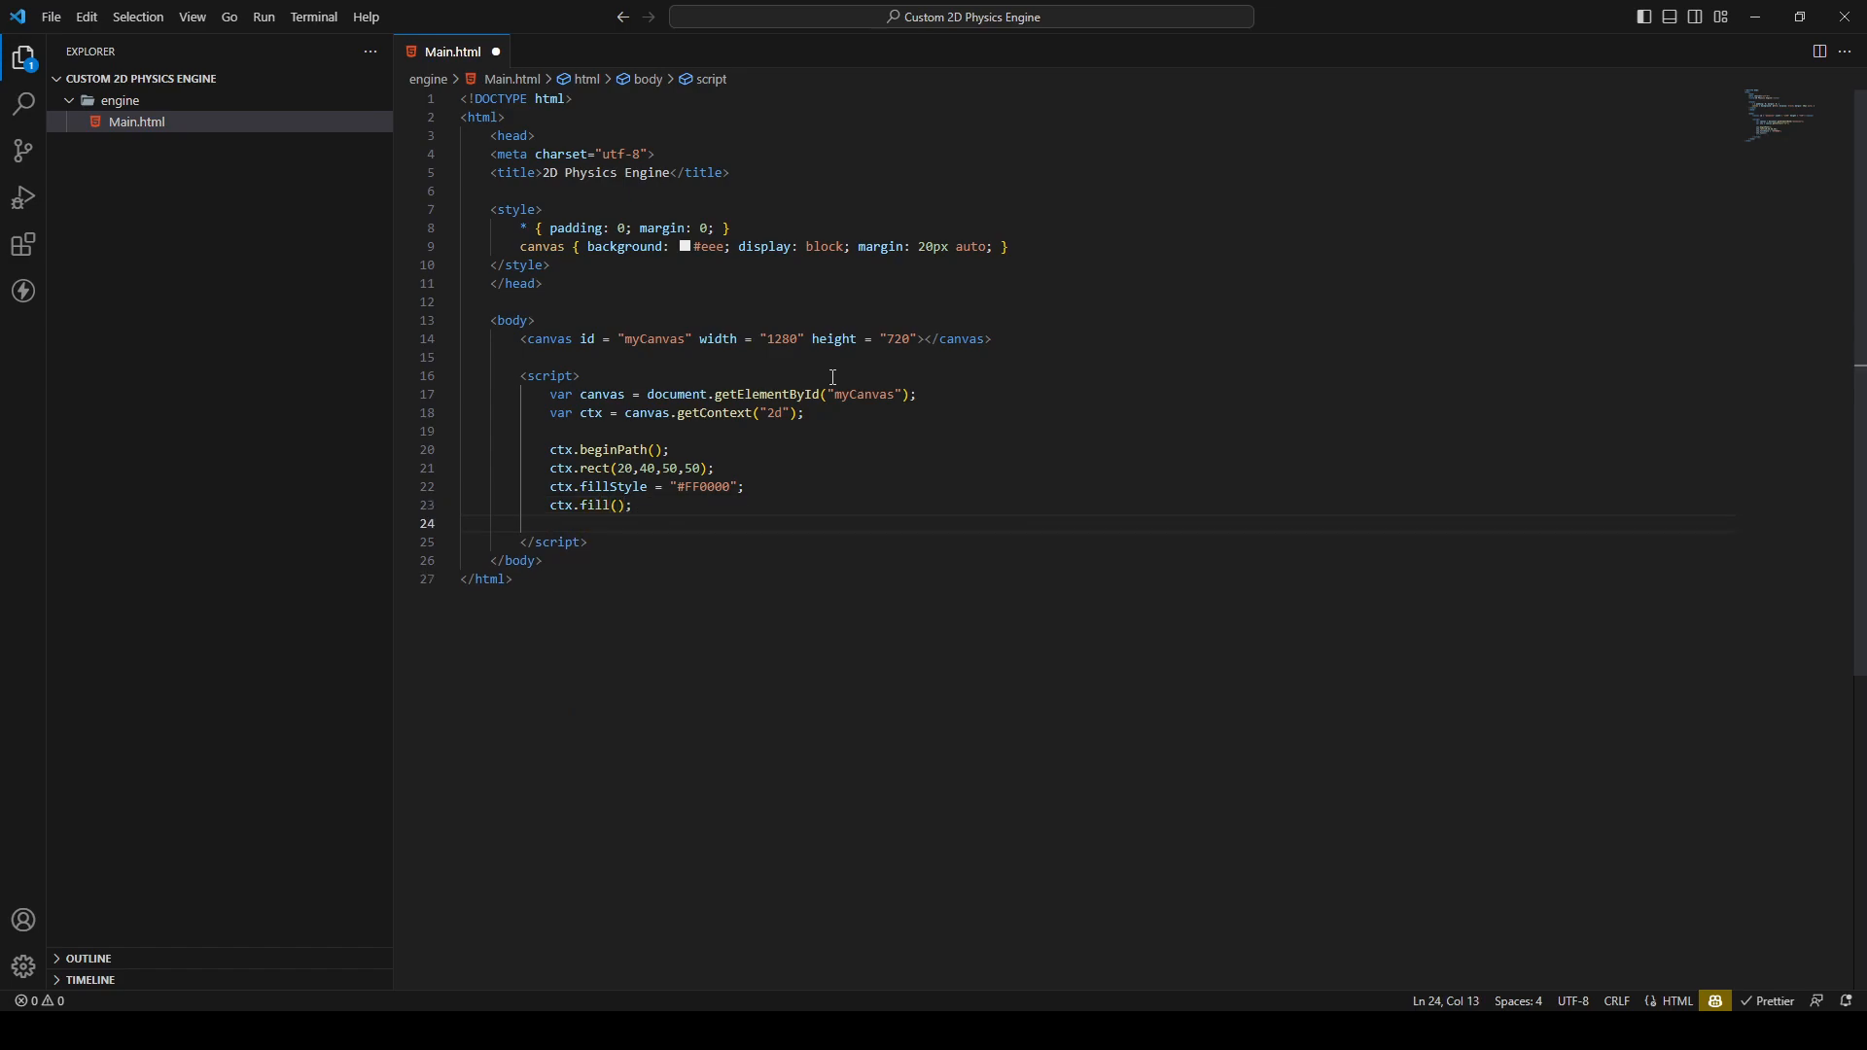
Add ctx.closePath(); and save the drawing code
{"action": "type", "text": "ctx.close"}
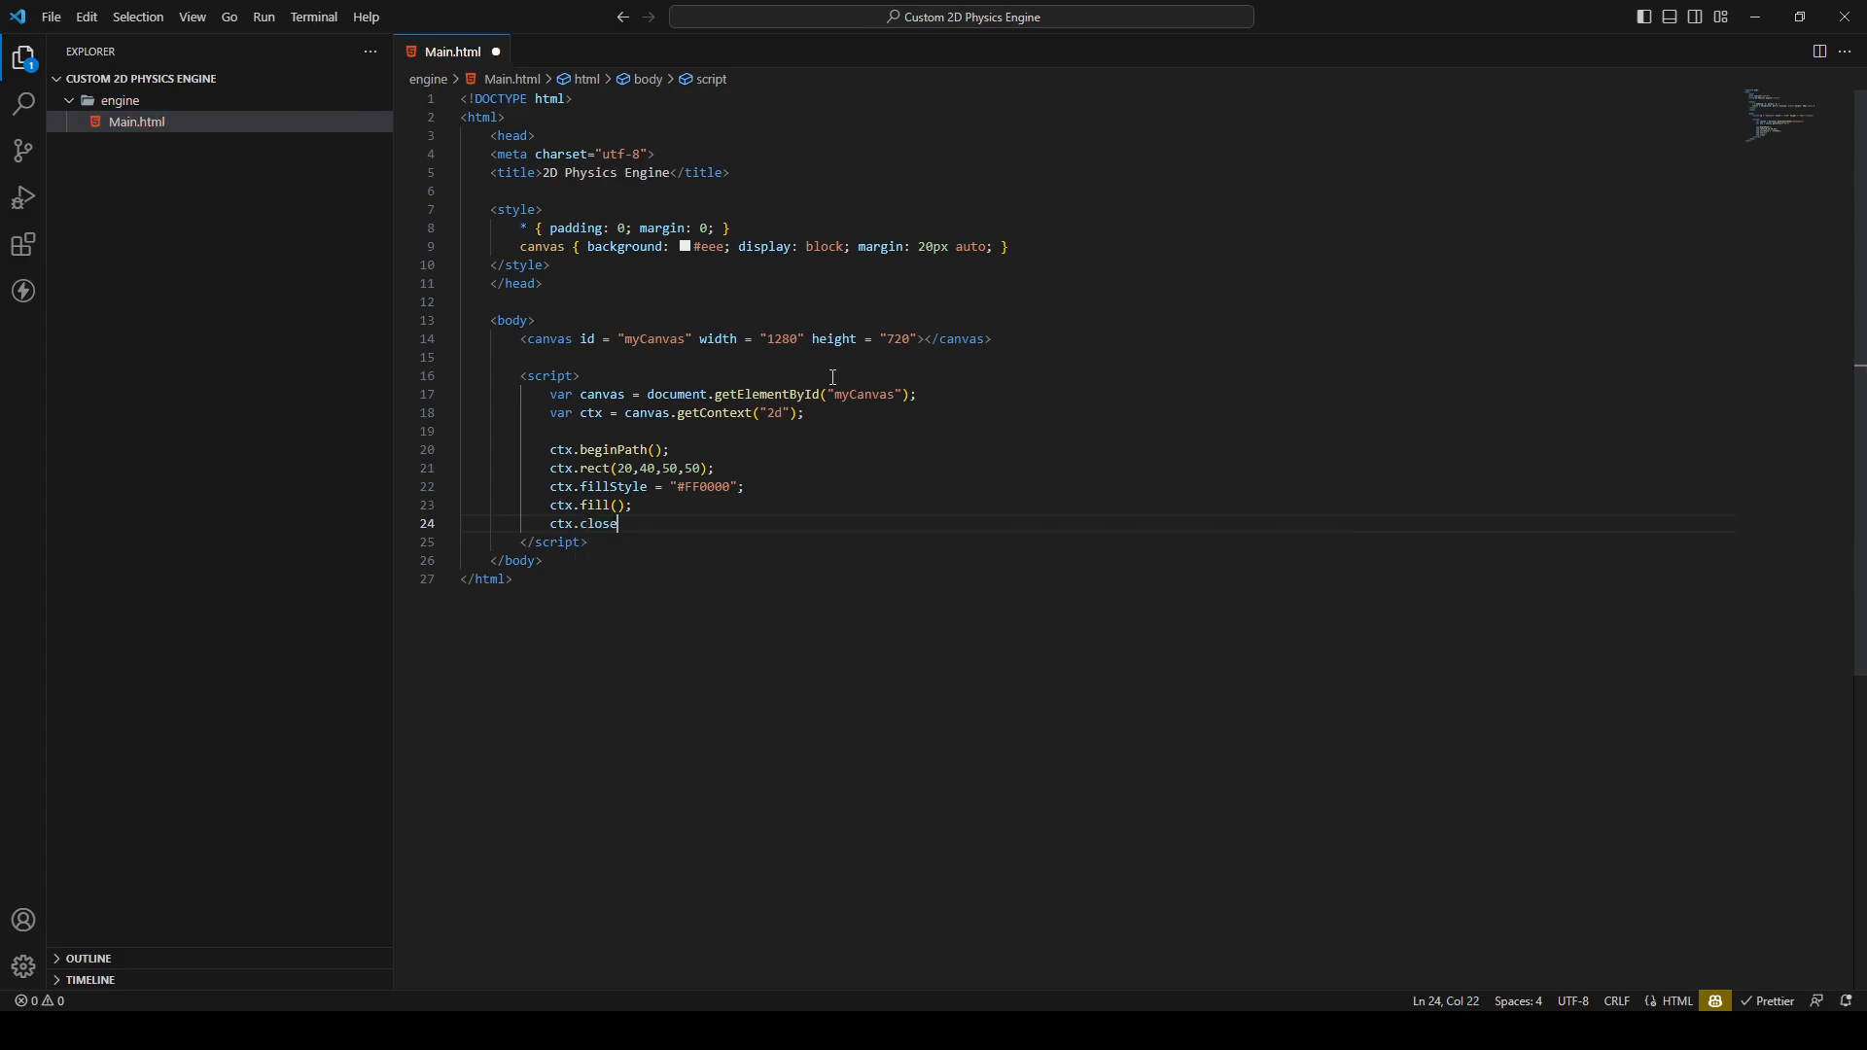
{"action": "type", "text": "P"}
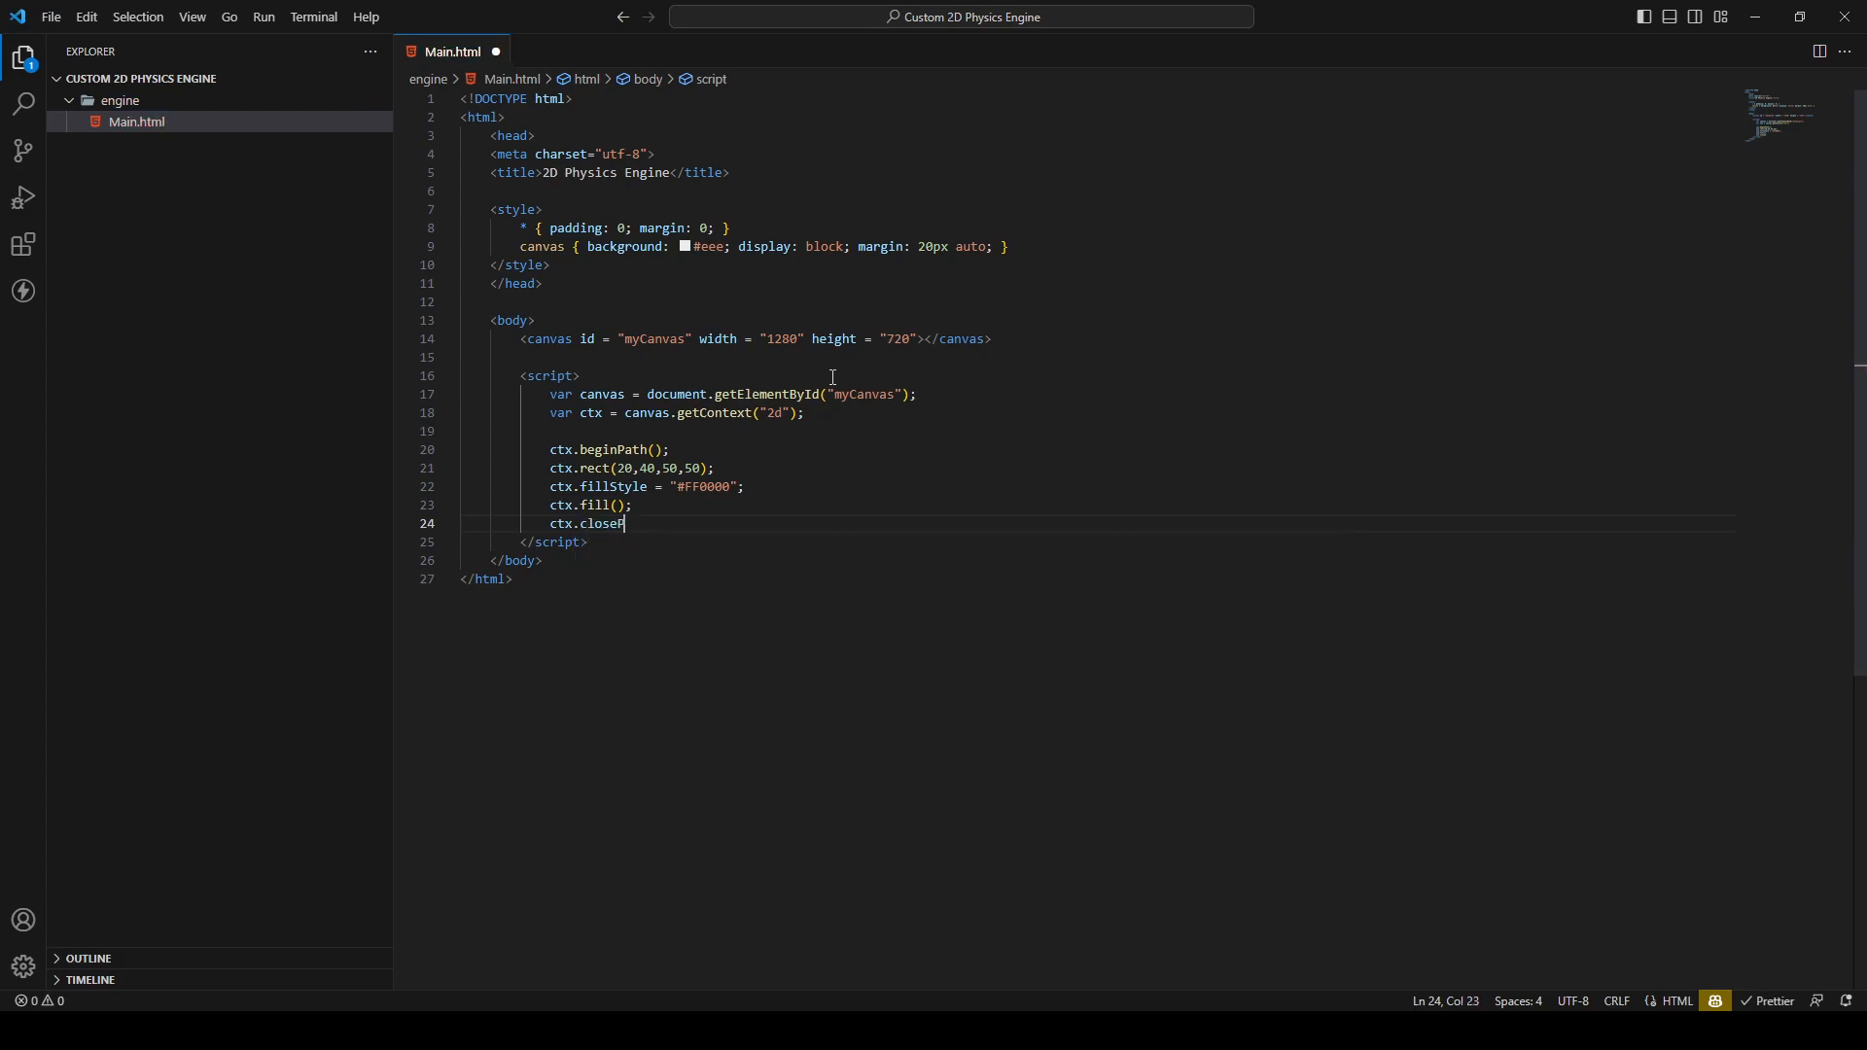
{"action": "type", "text": "Path();"}
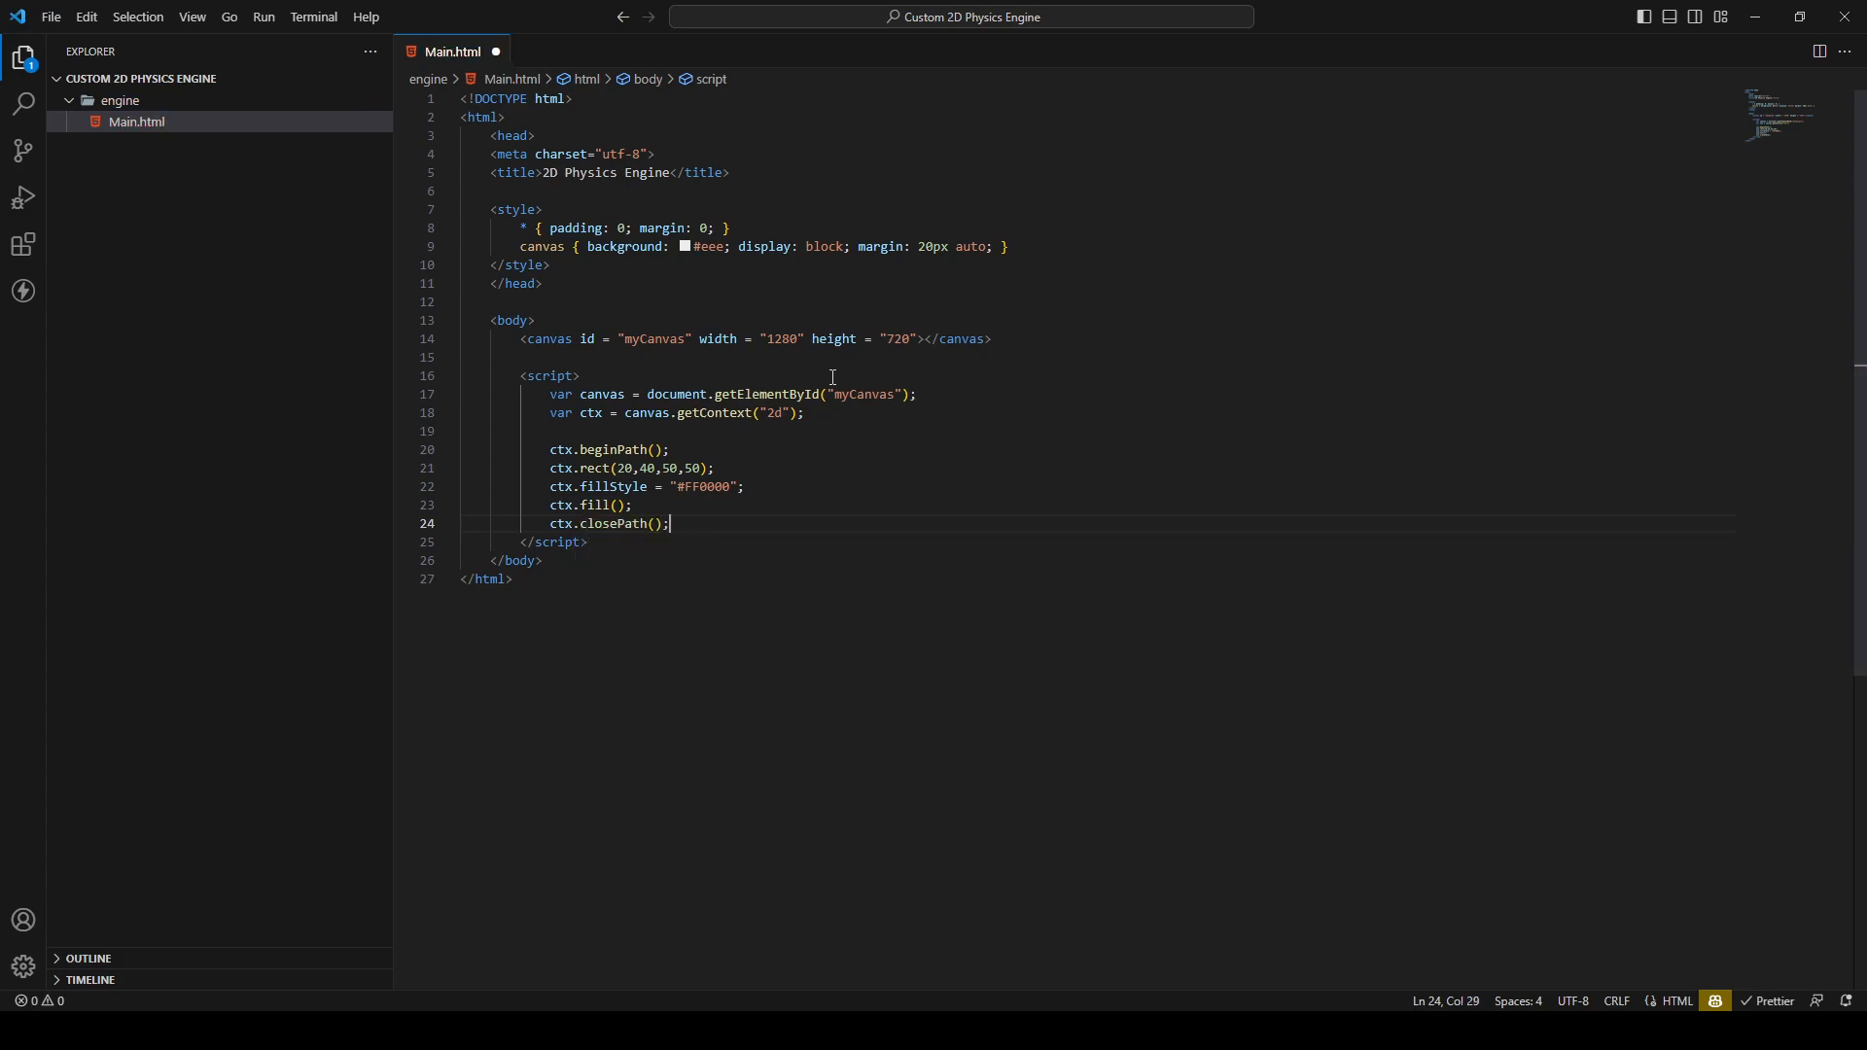
{"action": "key", "text": "ctrl+s"}
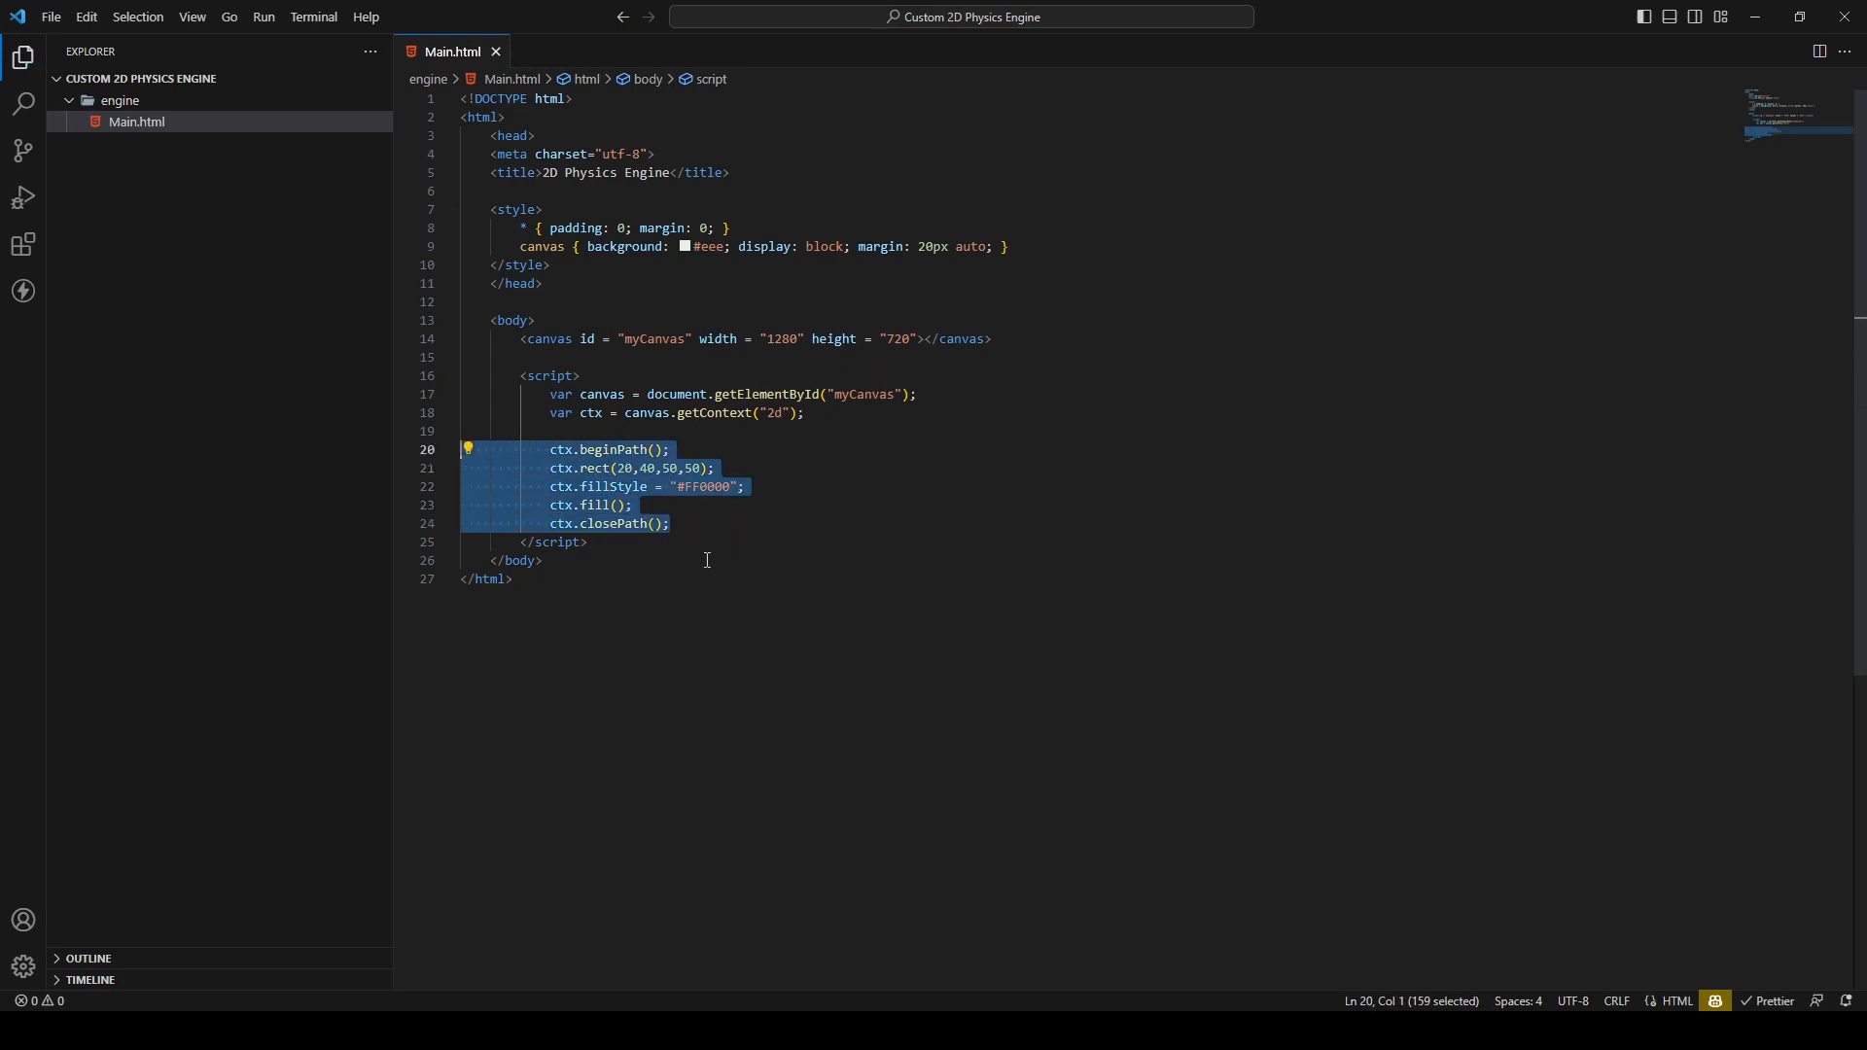
{"action": "left_click", "coordinate": [717, 523]}
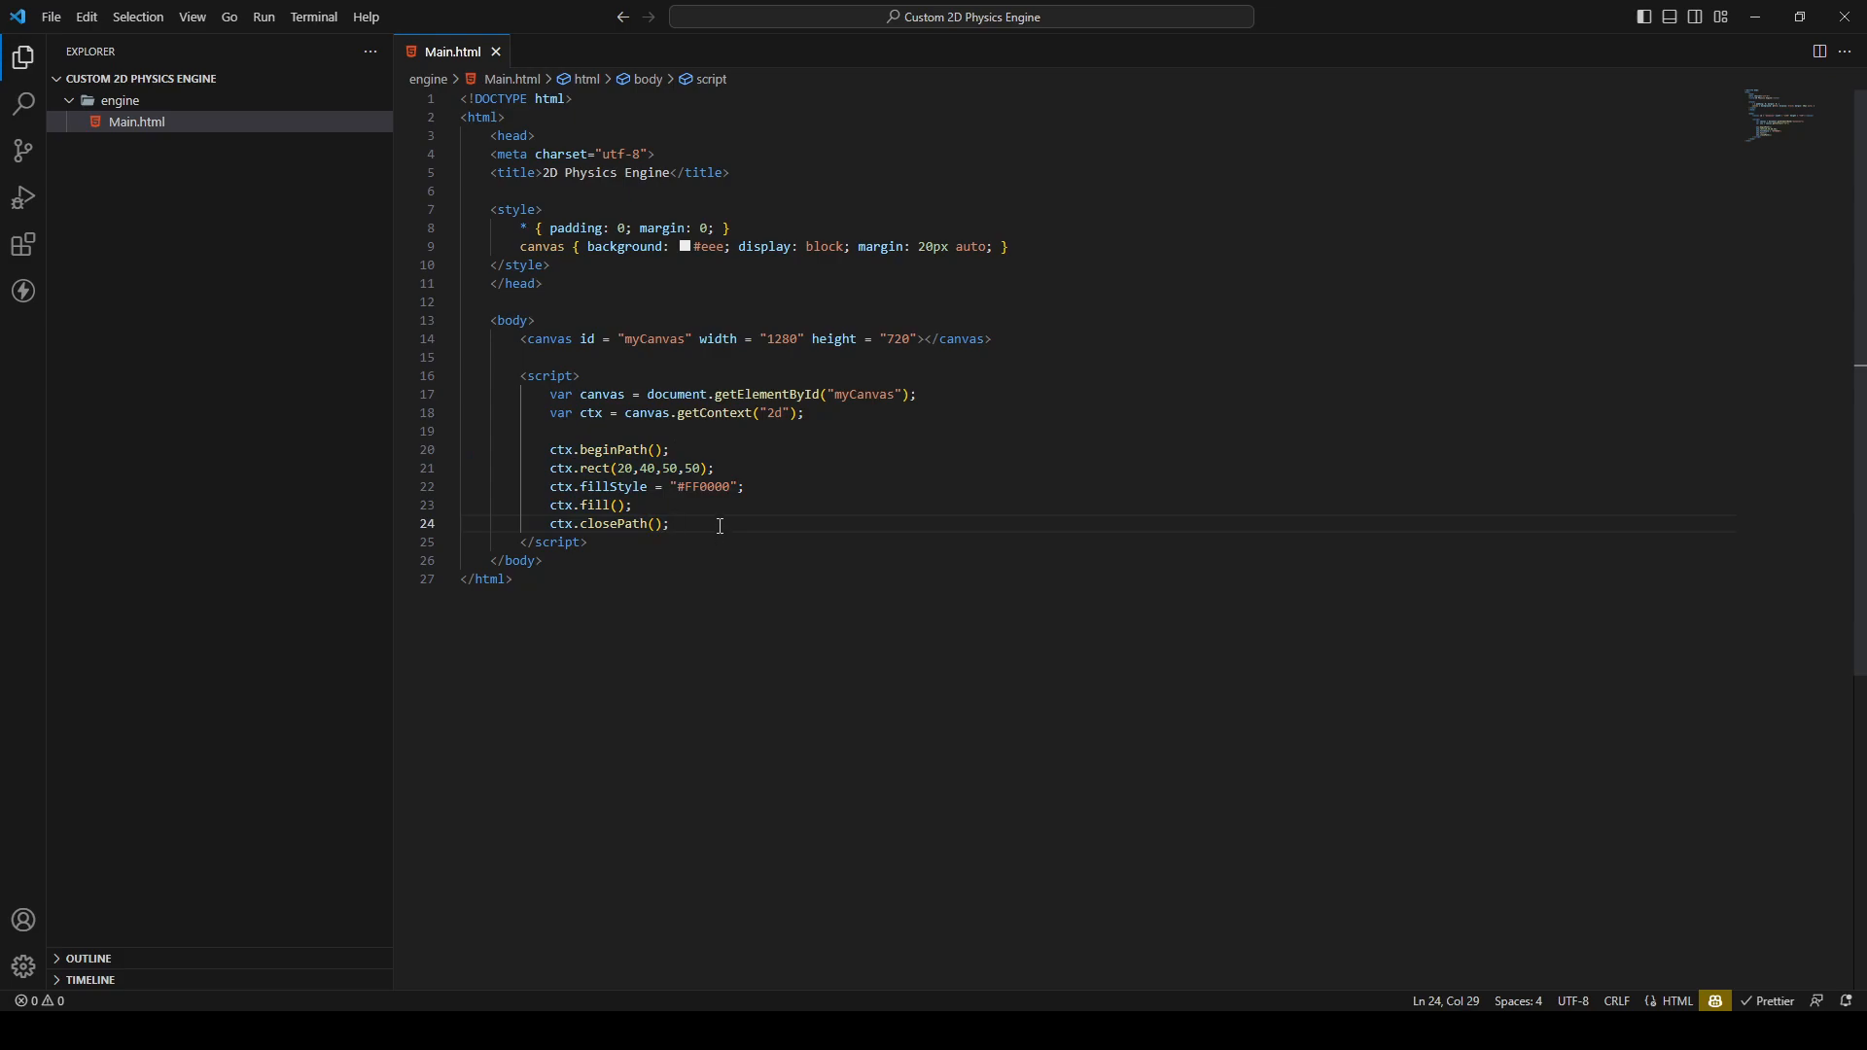
{"action": "mouse_move", "coordinate": [726, 512]}
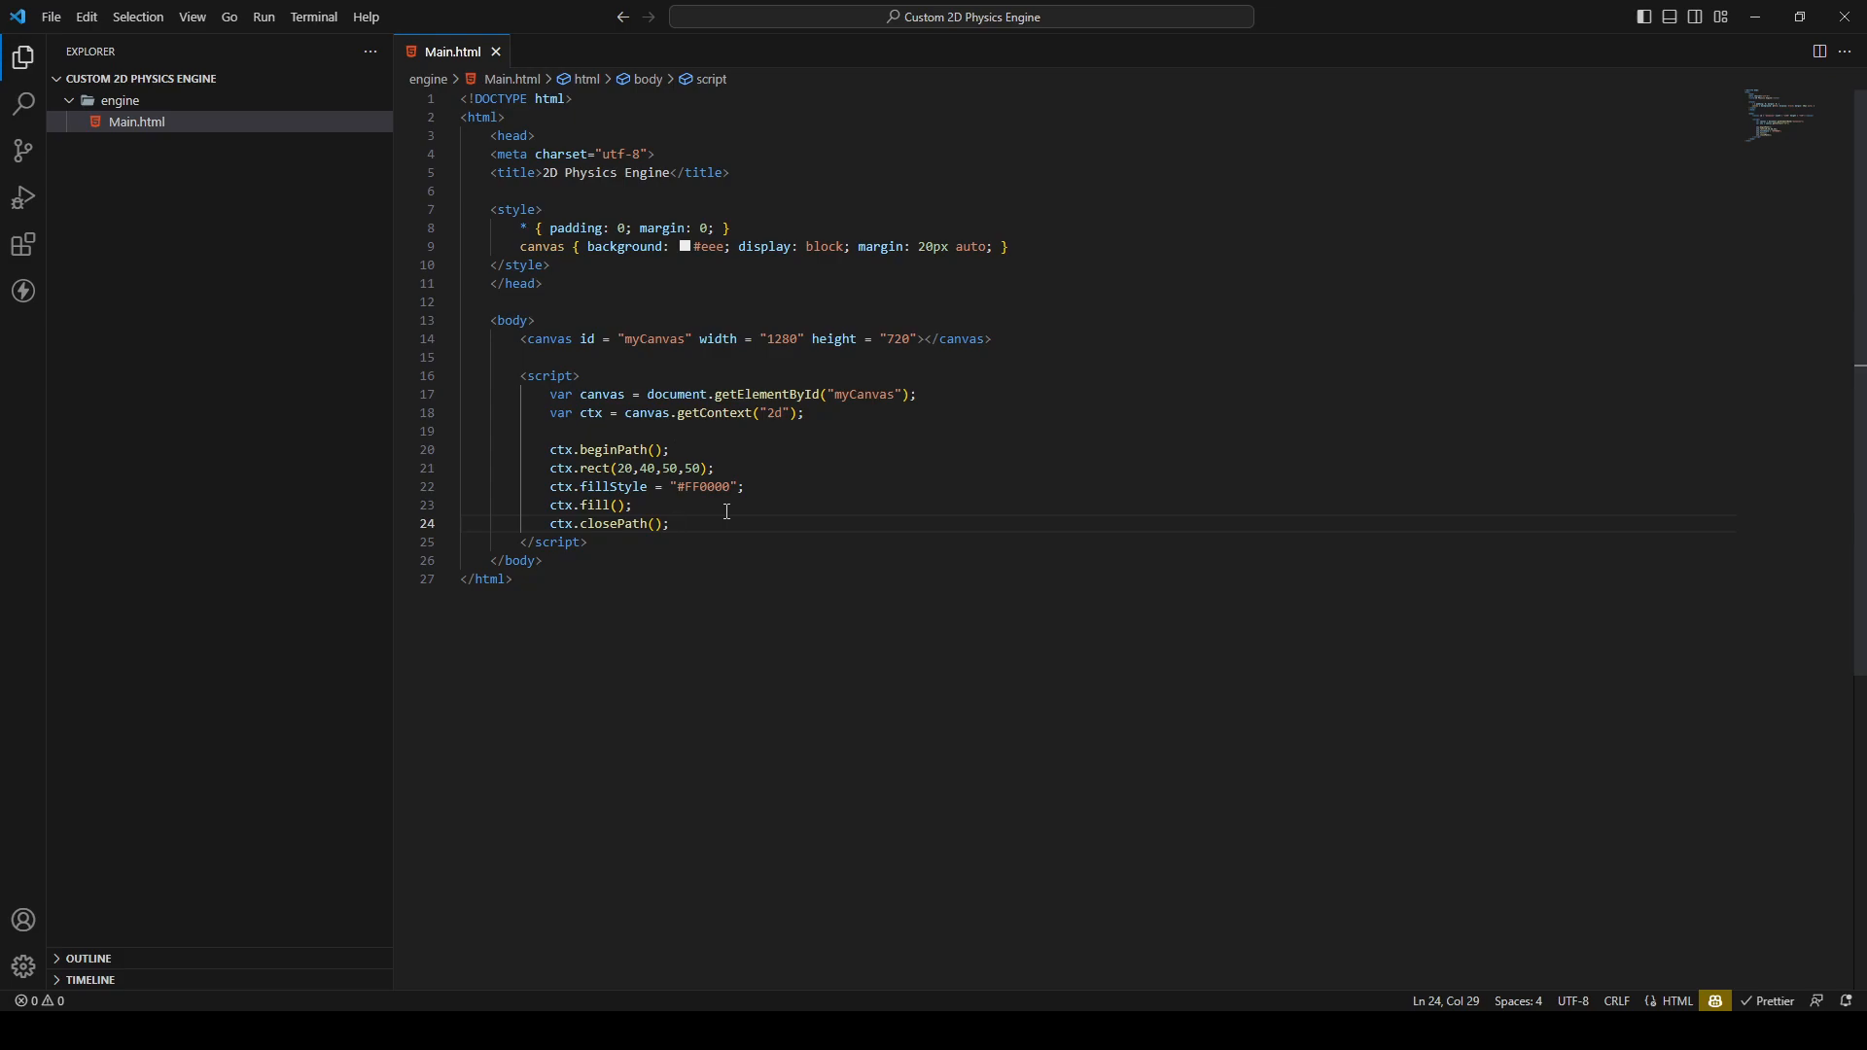
{"action": "mouse_move", "coordinate": [671, 552]}
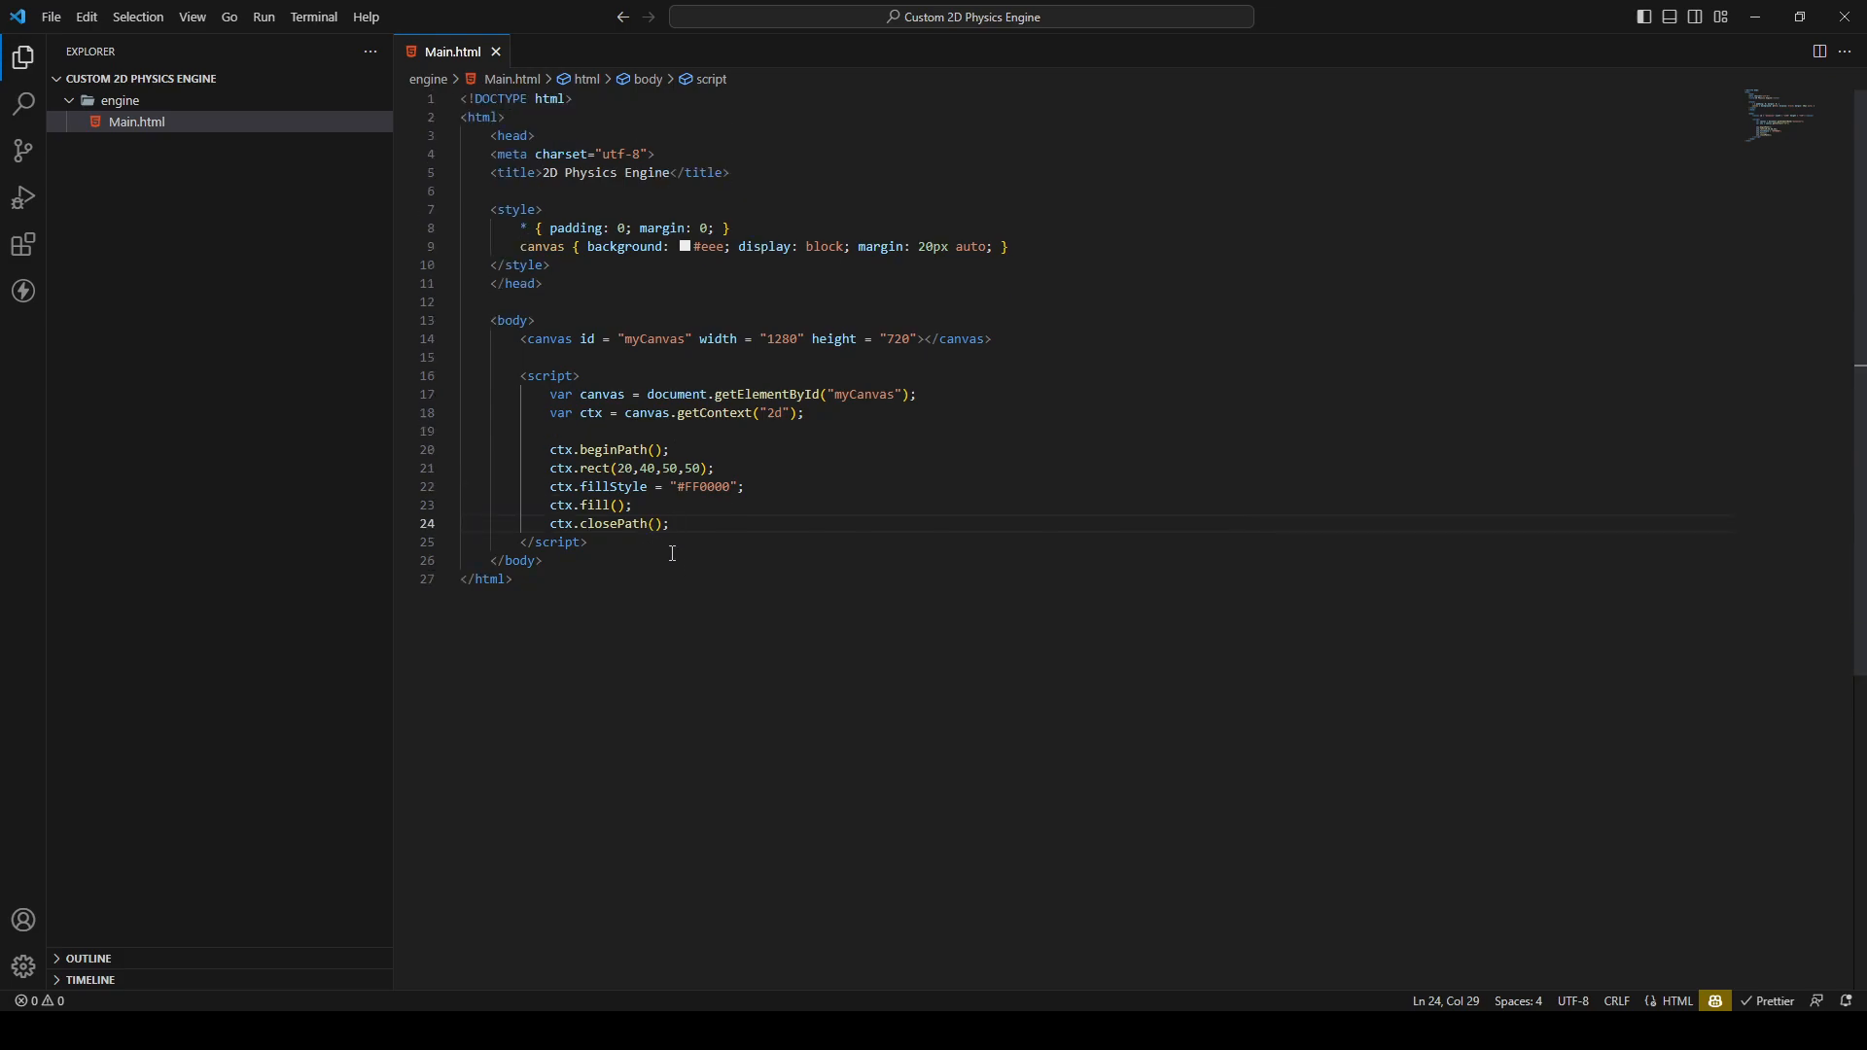
{"action": "mouse_move", "coordinate": [682, 525]}
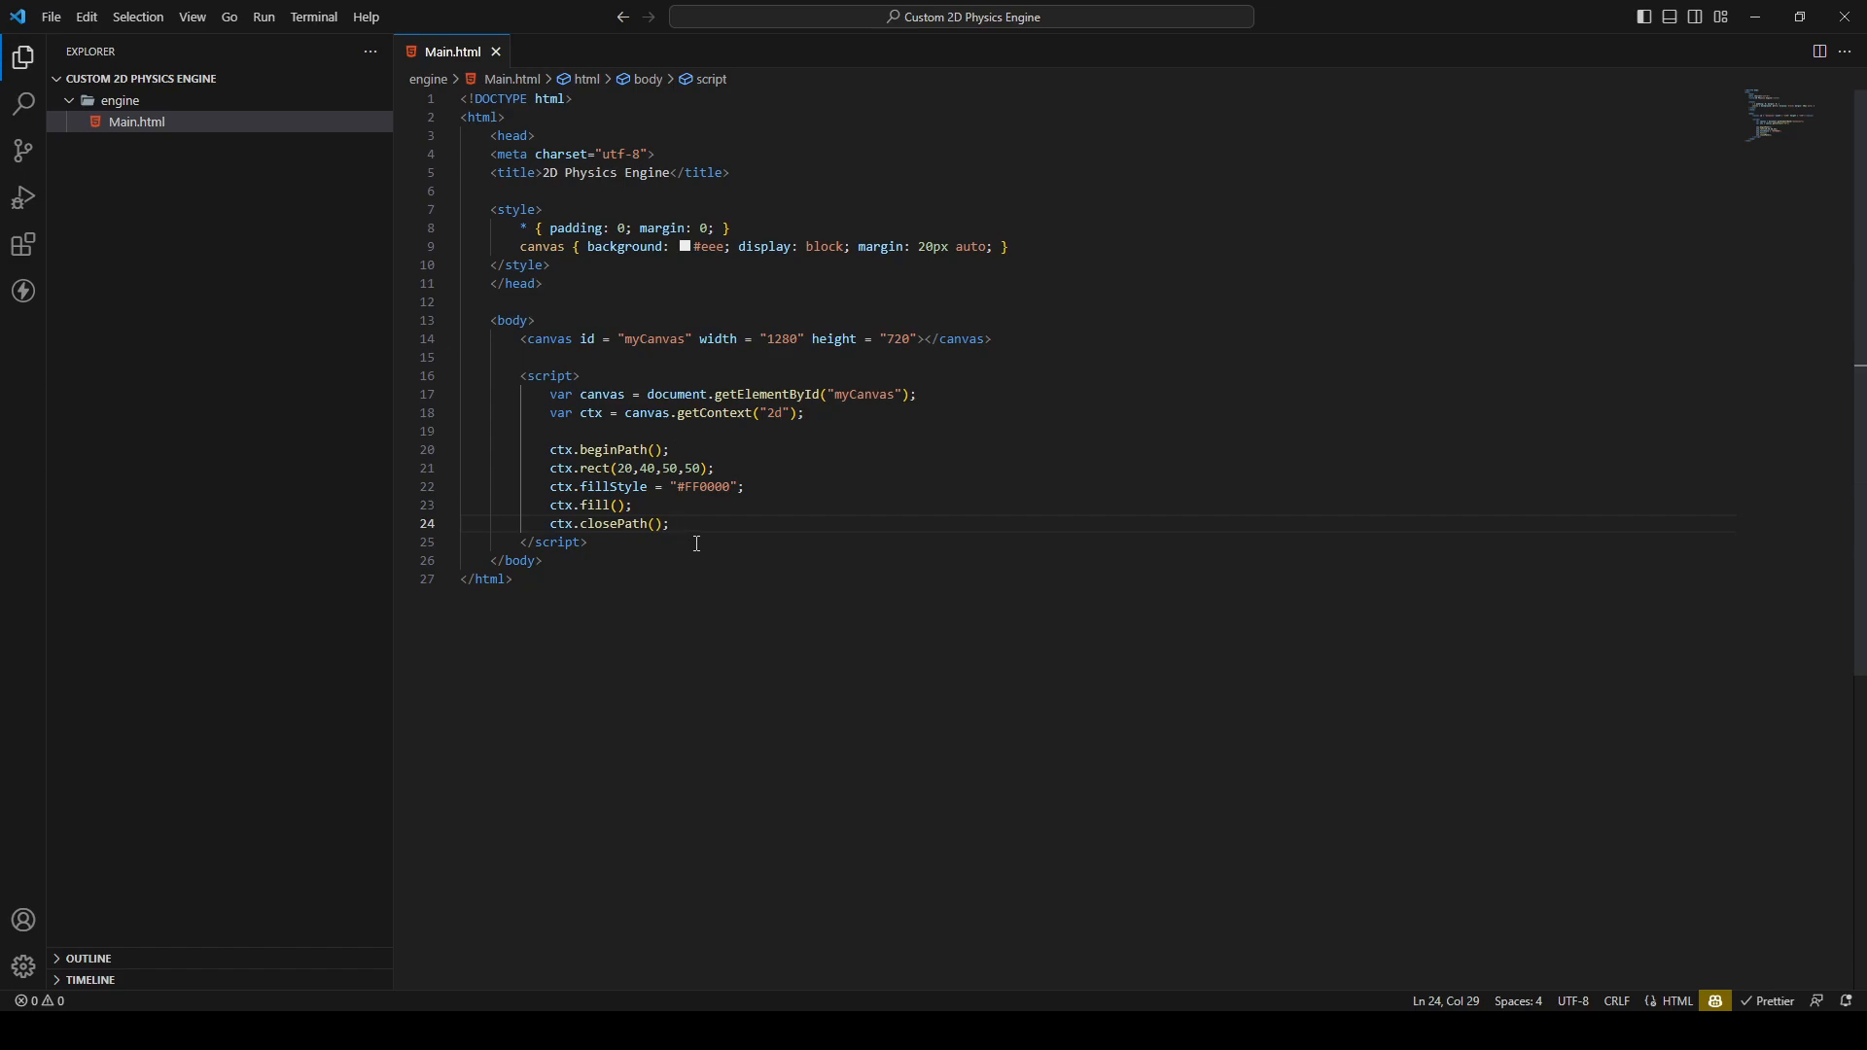
{"action": "type", "text": "21"}
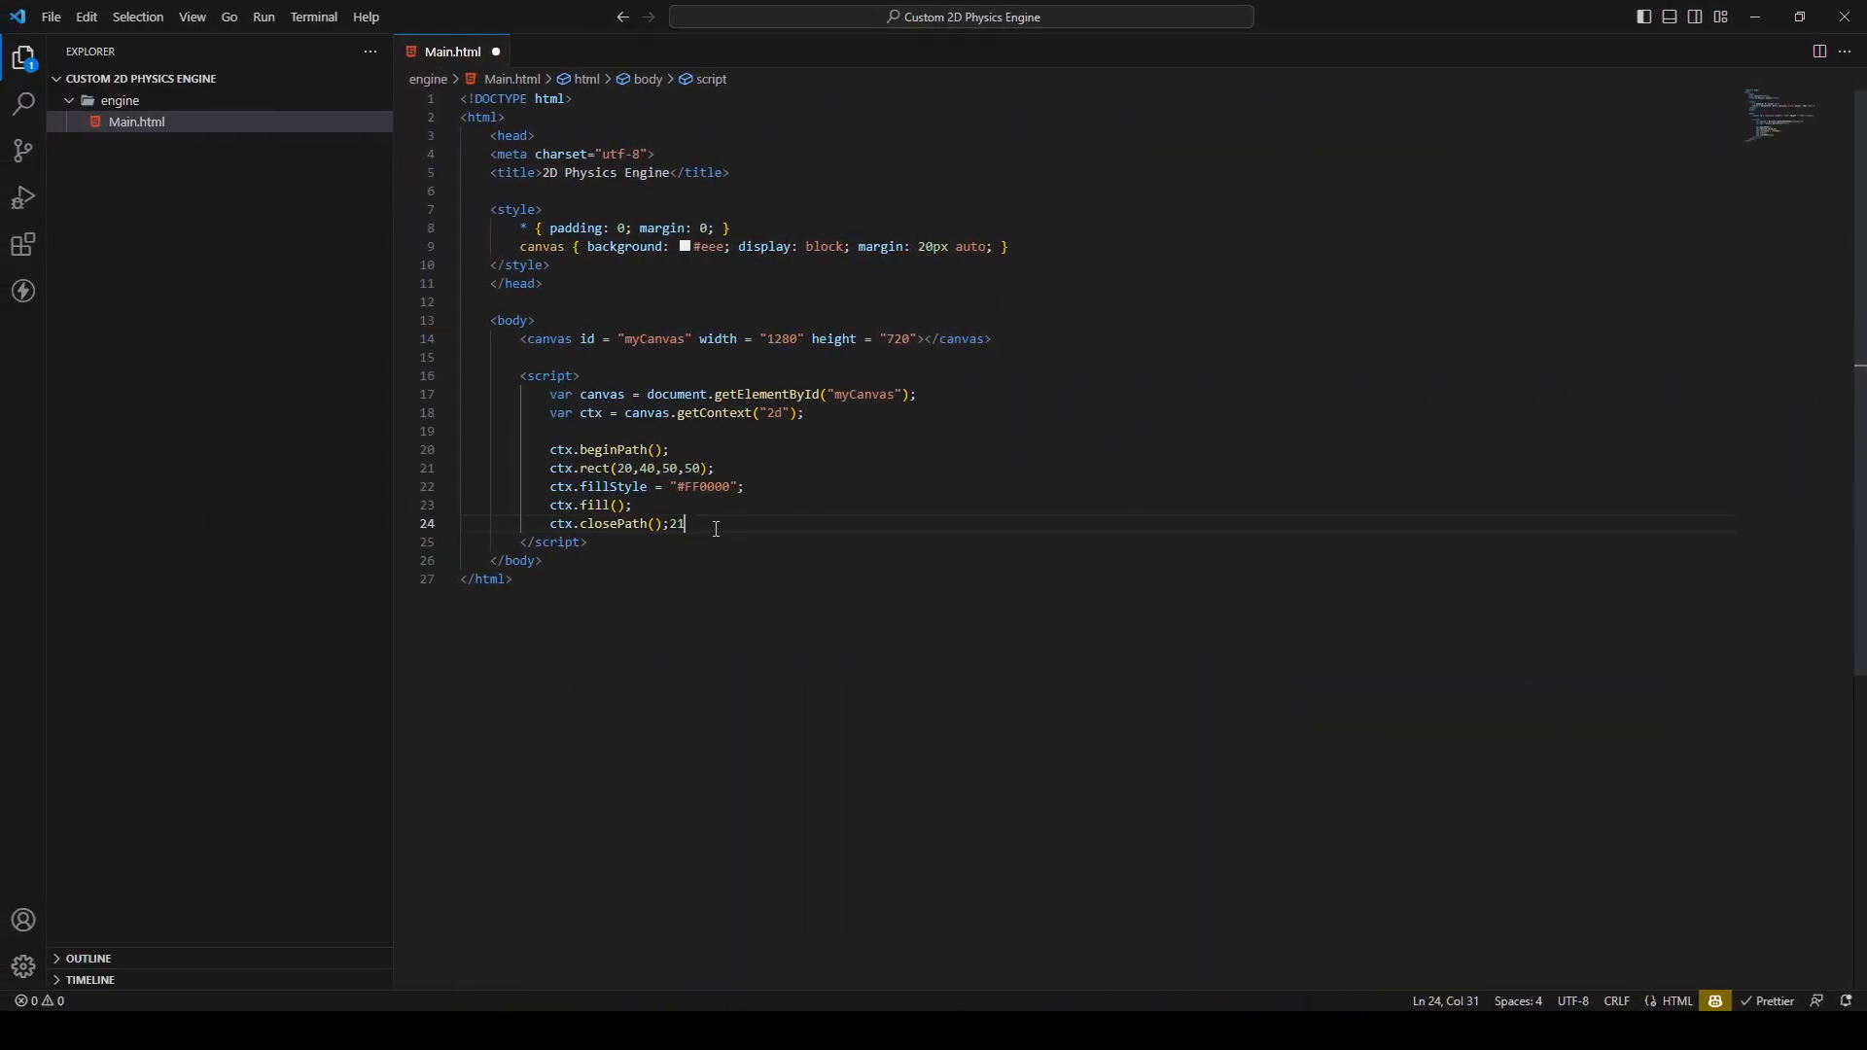
{"action": "key", "text": "Backspace"}
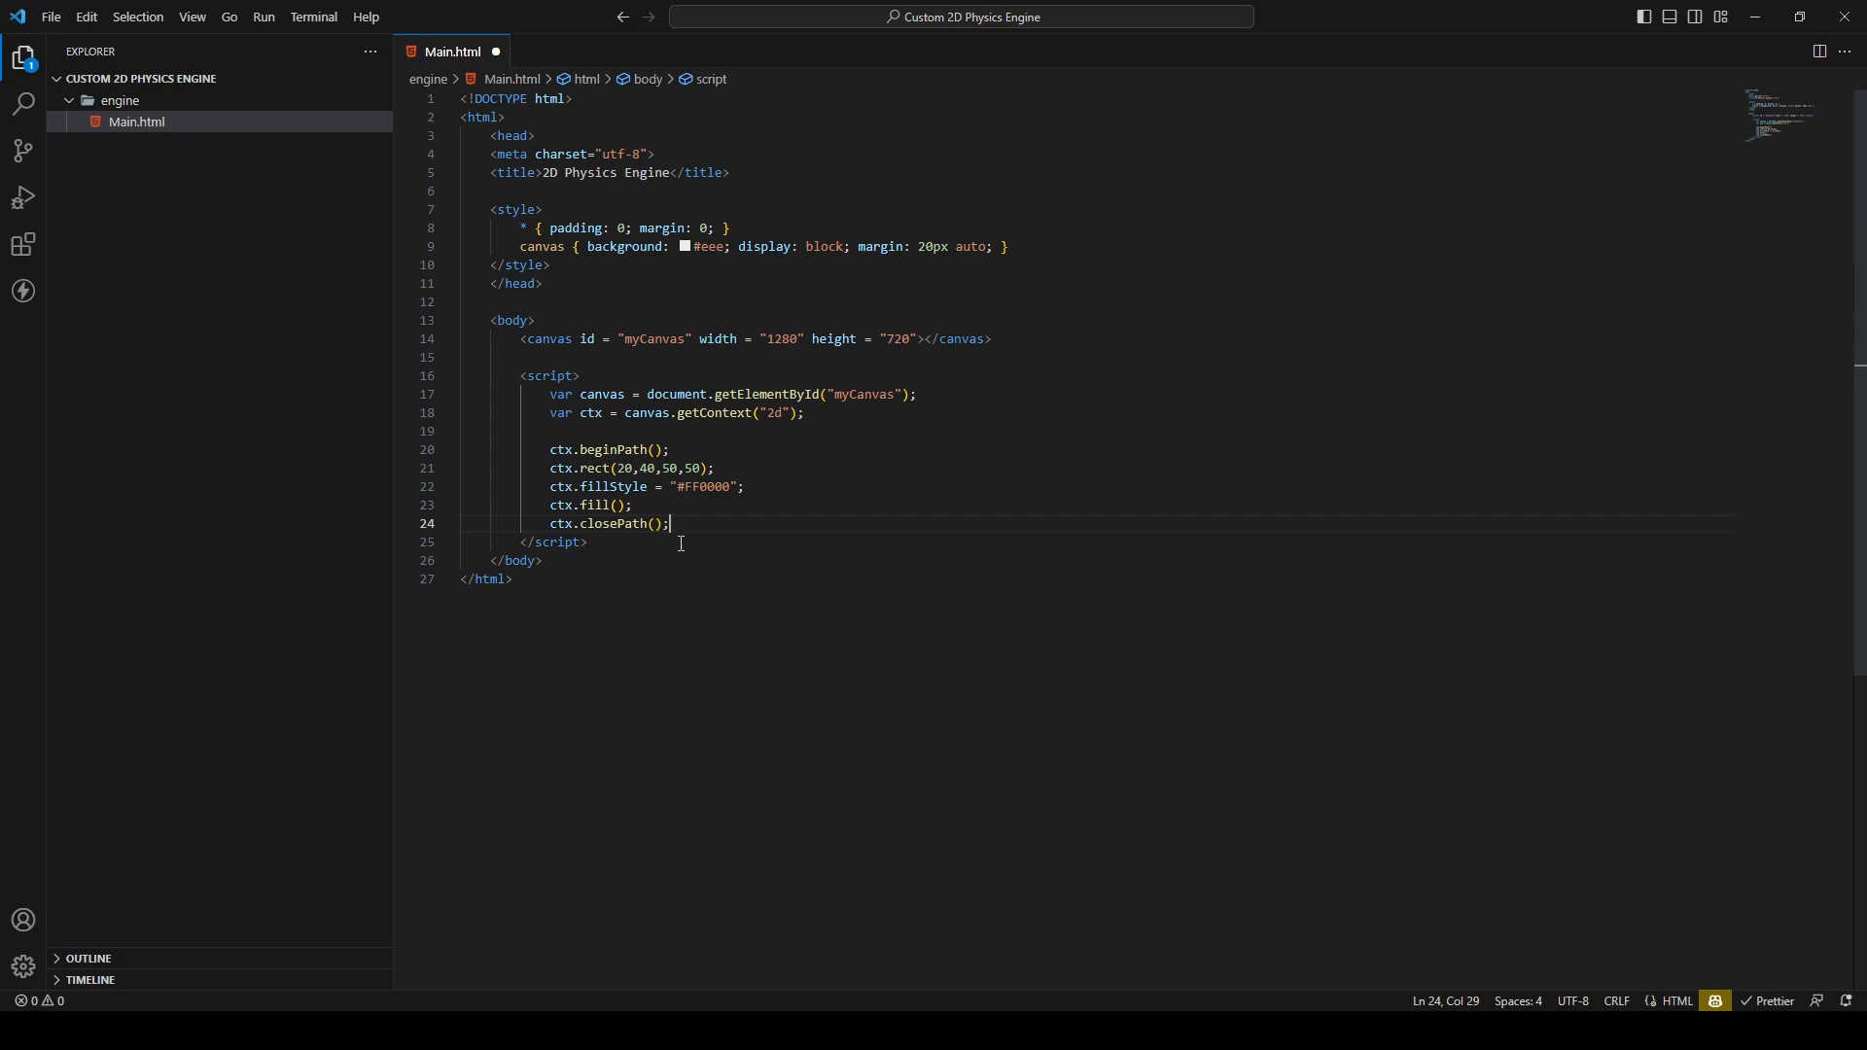
{"action": "mouse_move", "coordinate": [755, 523]}
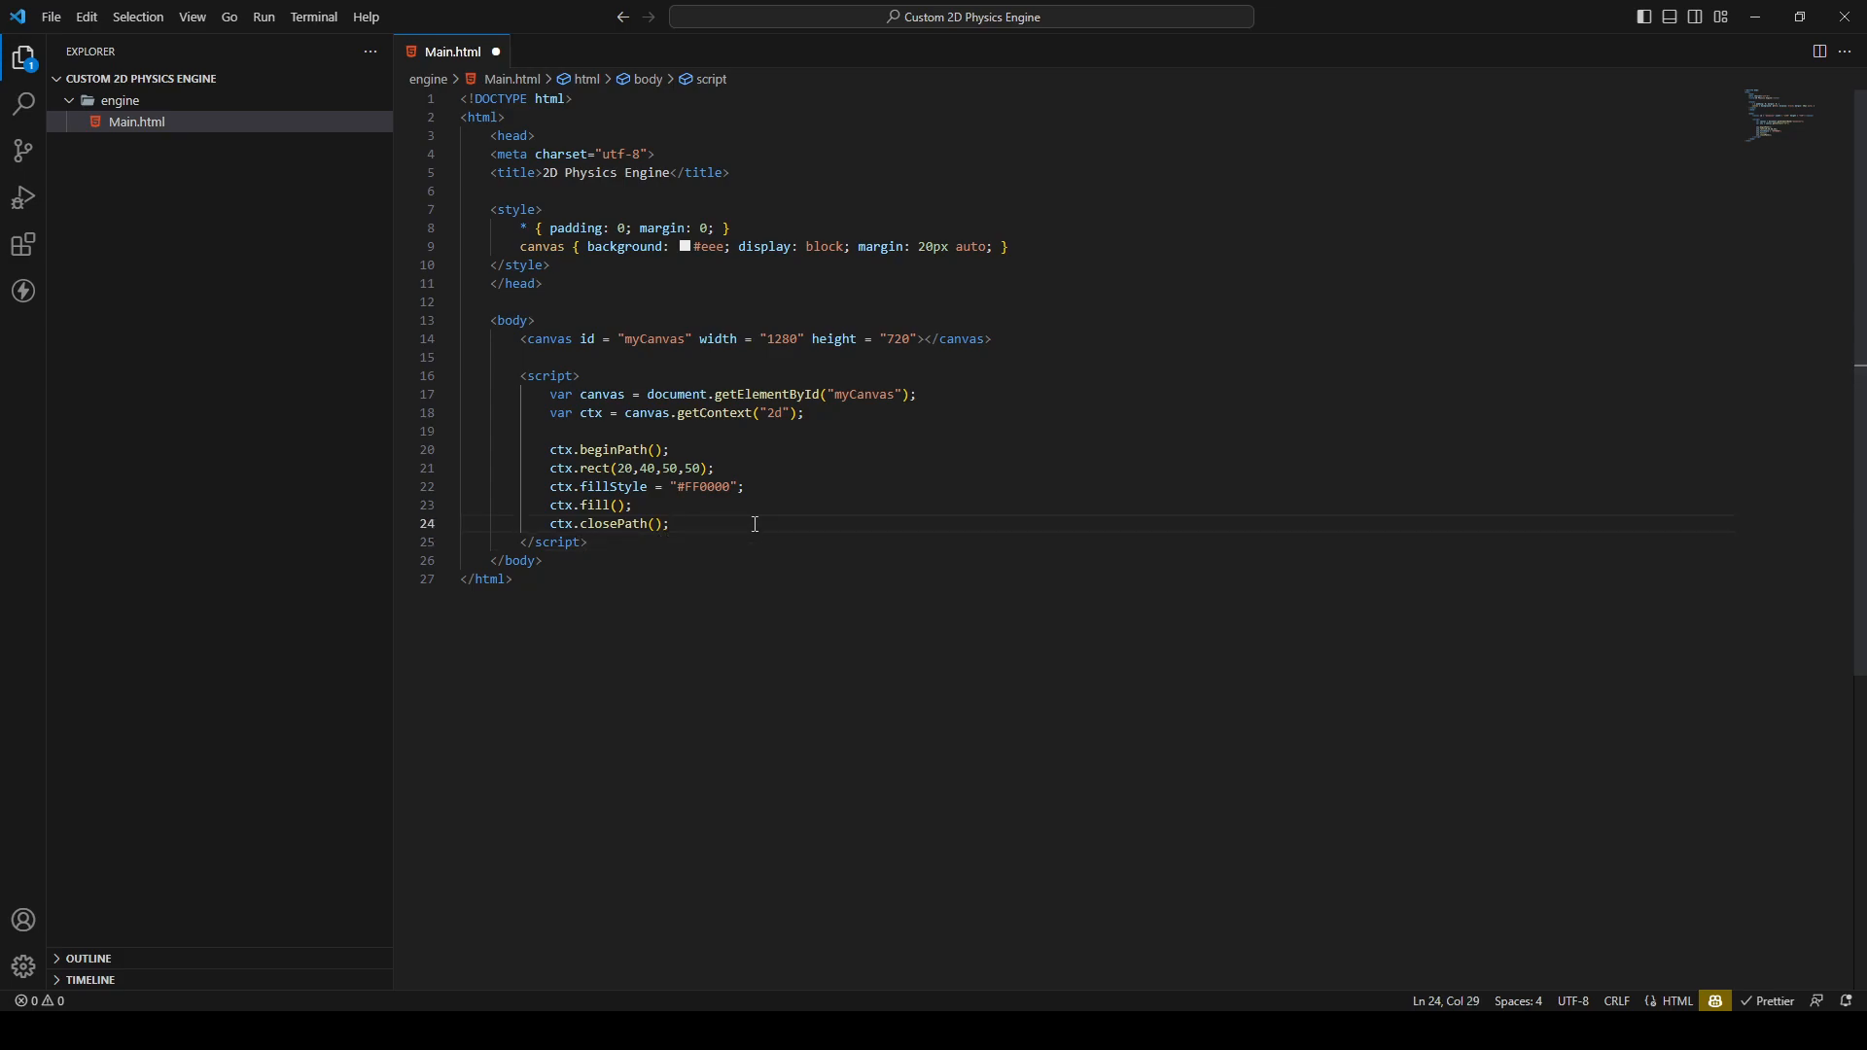
Write an empty function updateSimulation(deltaTime){ } with blank lines below it
{"action": "type", "text": "function"}
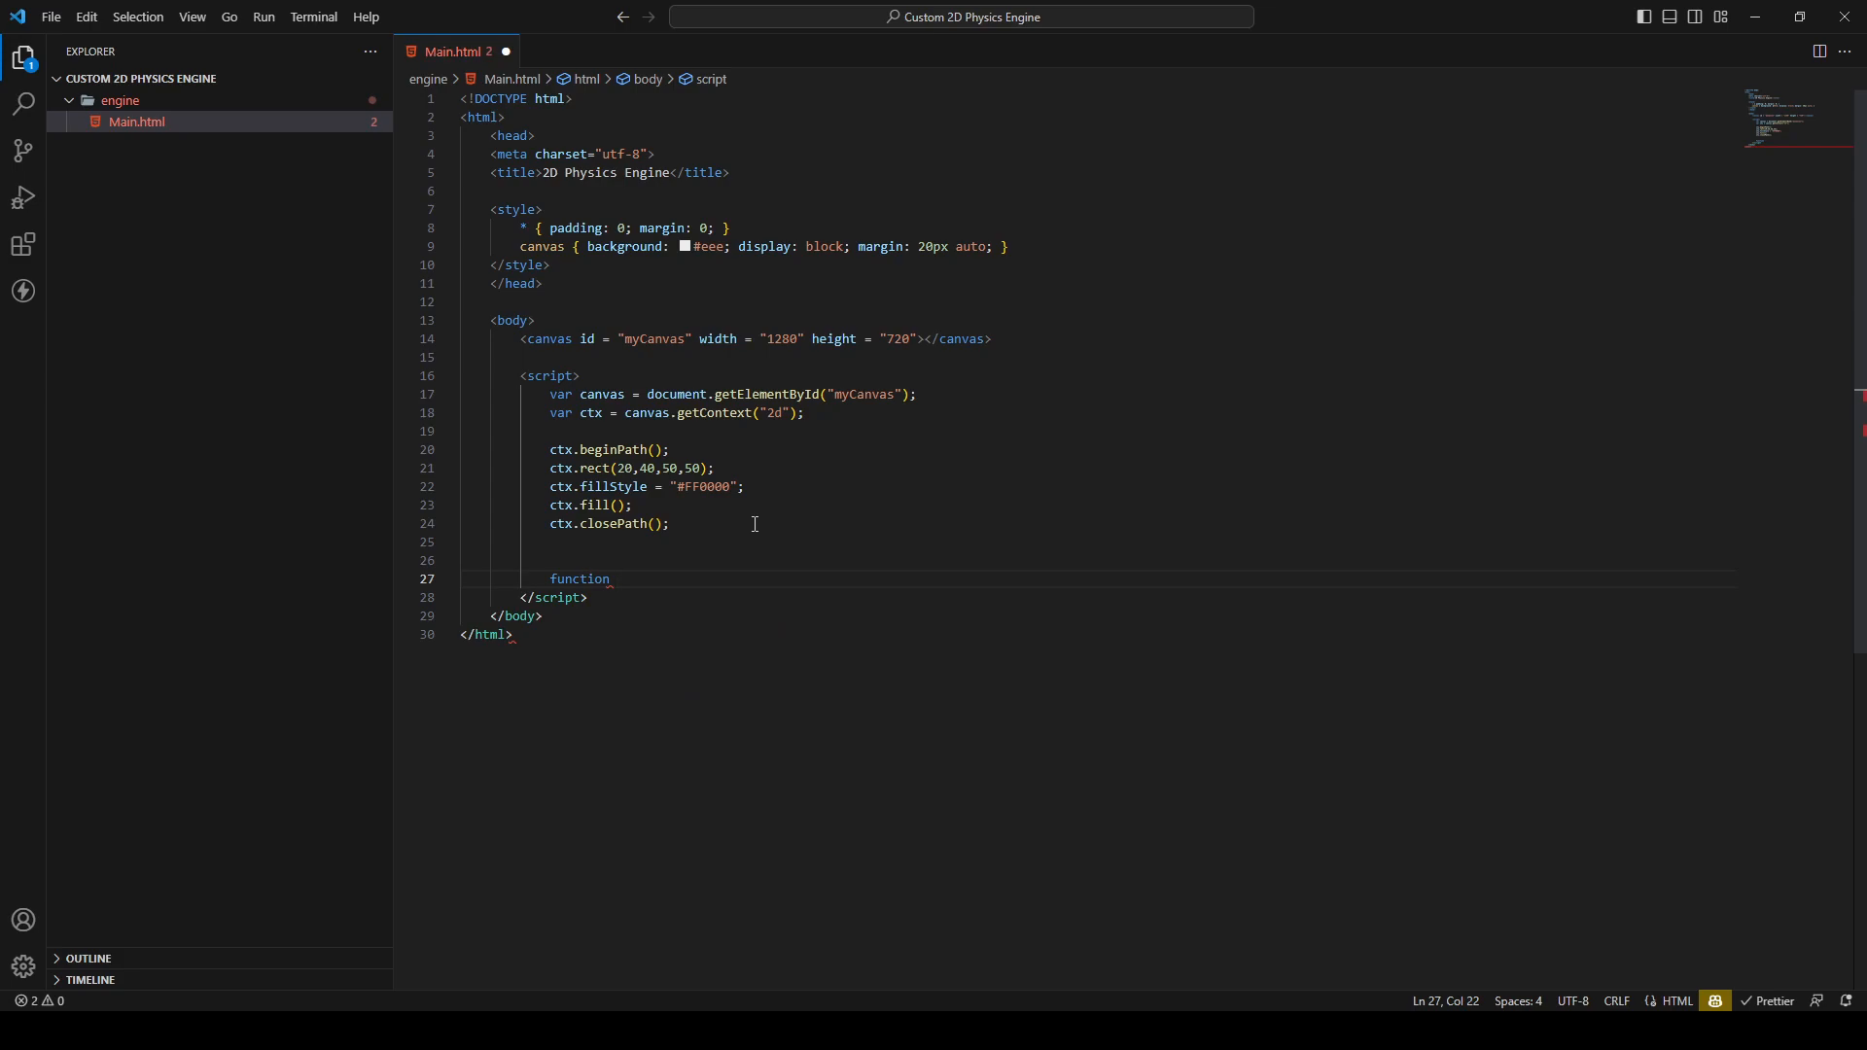
{"action": "type", "text": "updateS"}
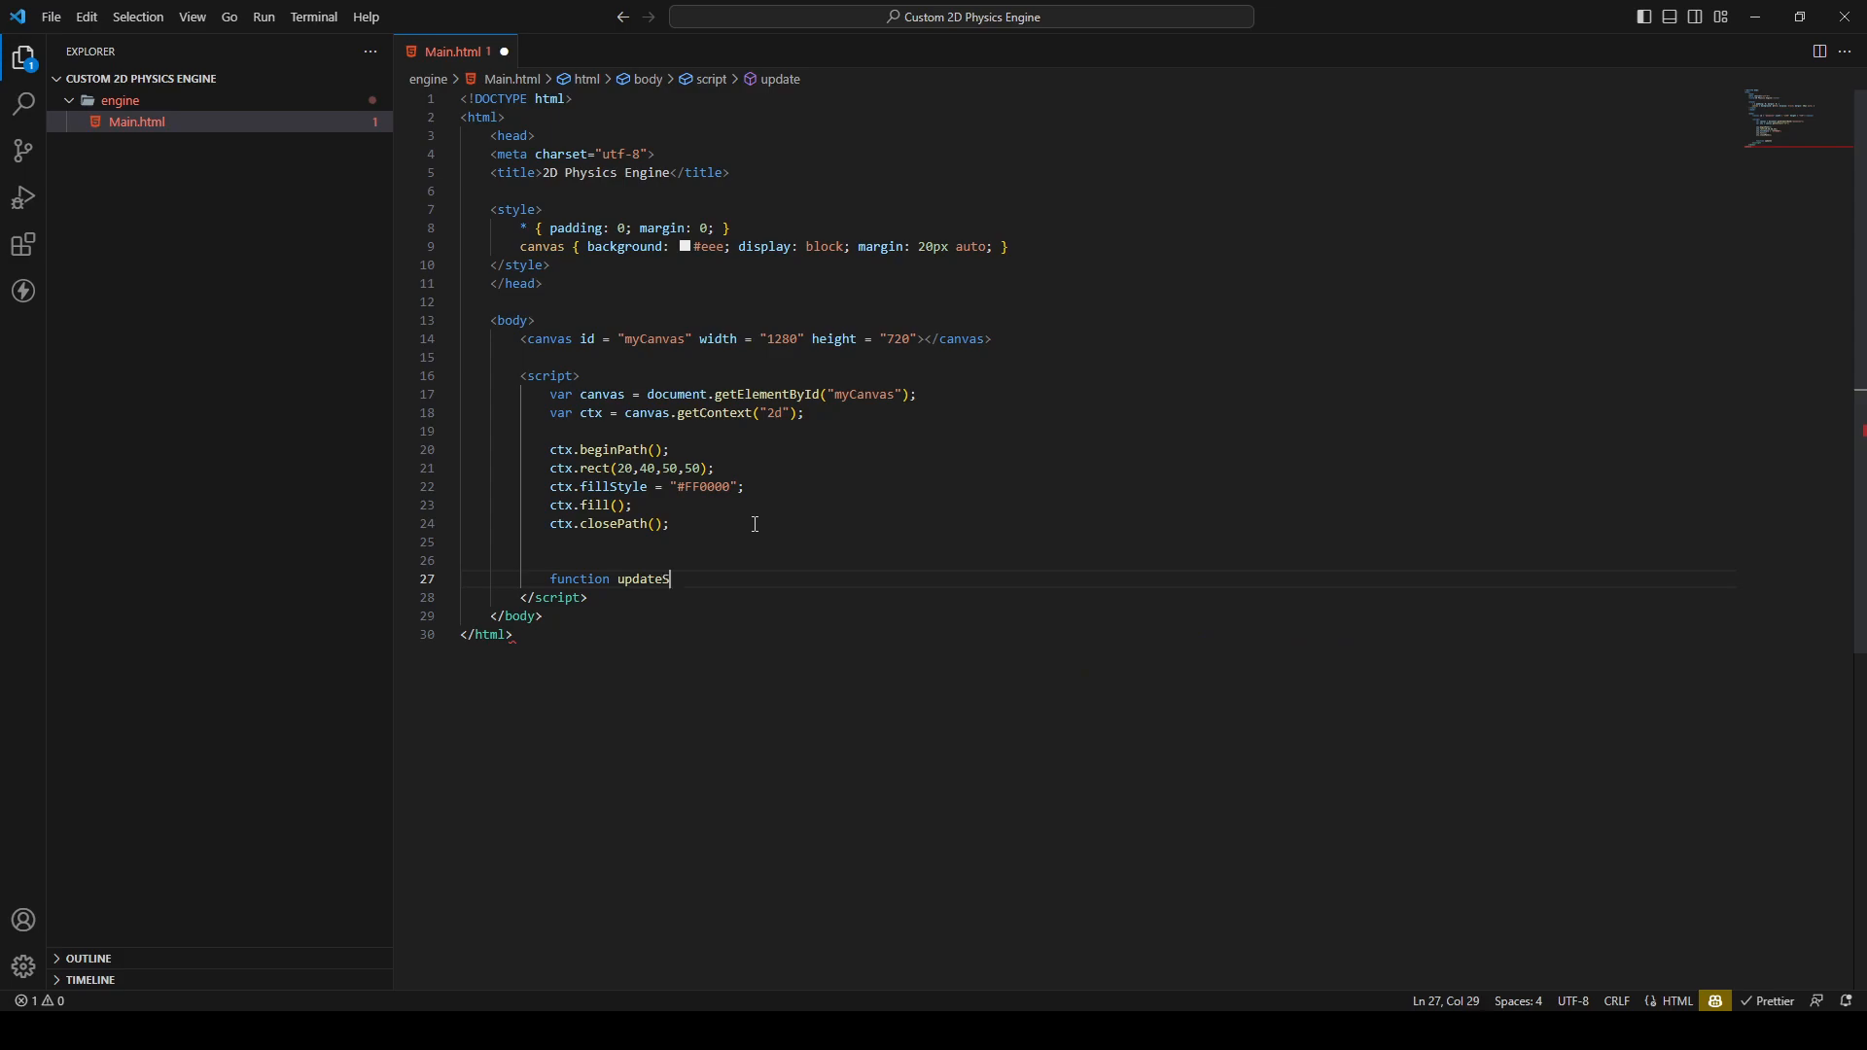
{"action": "type", "text": "Simulation(){"}
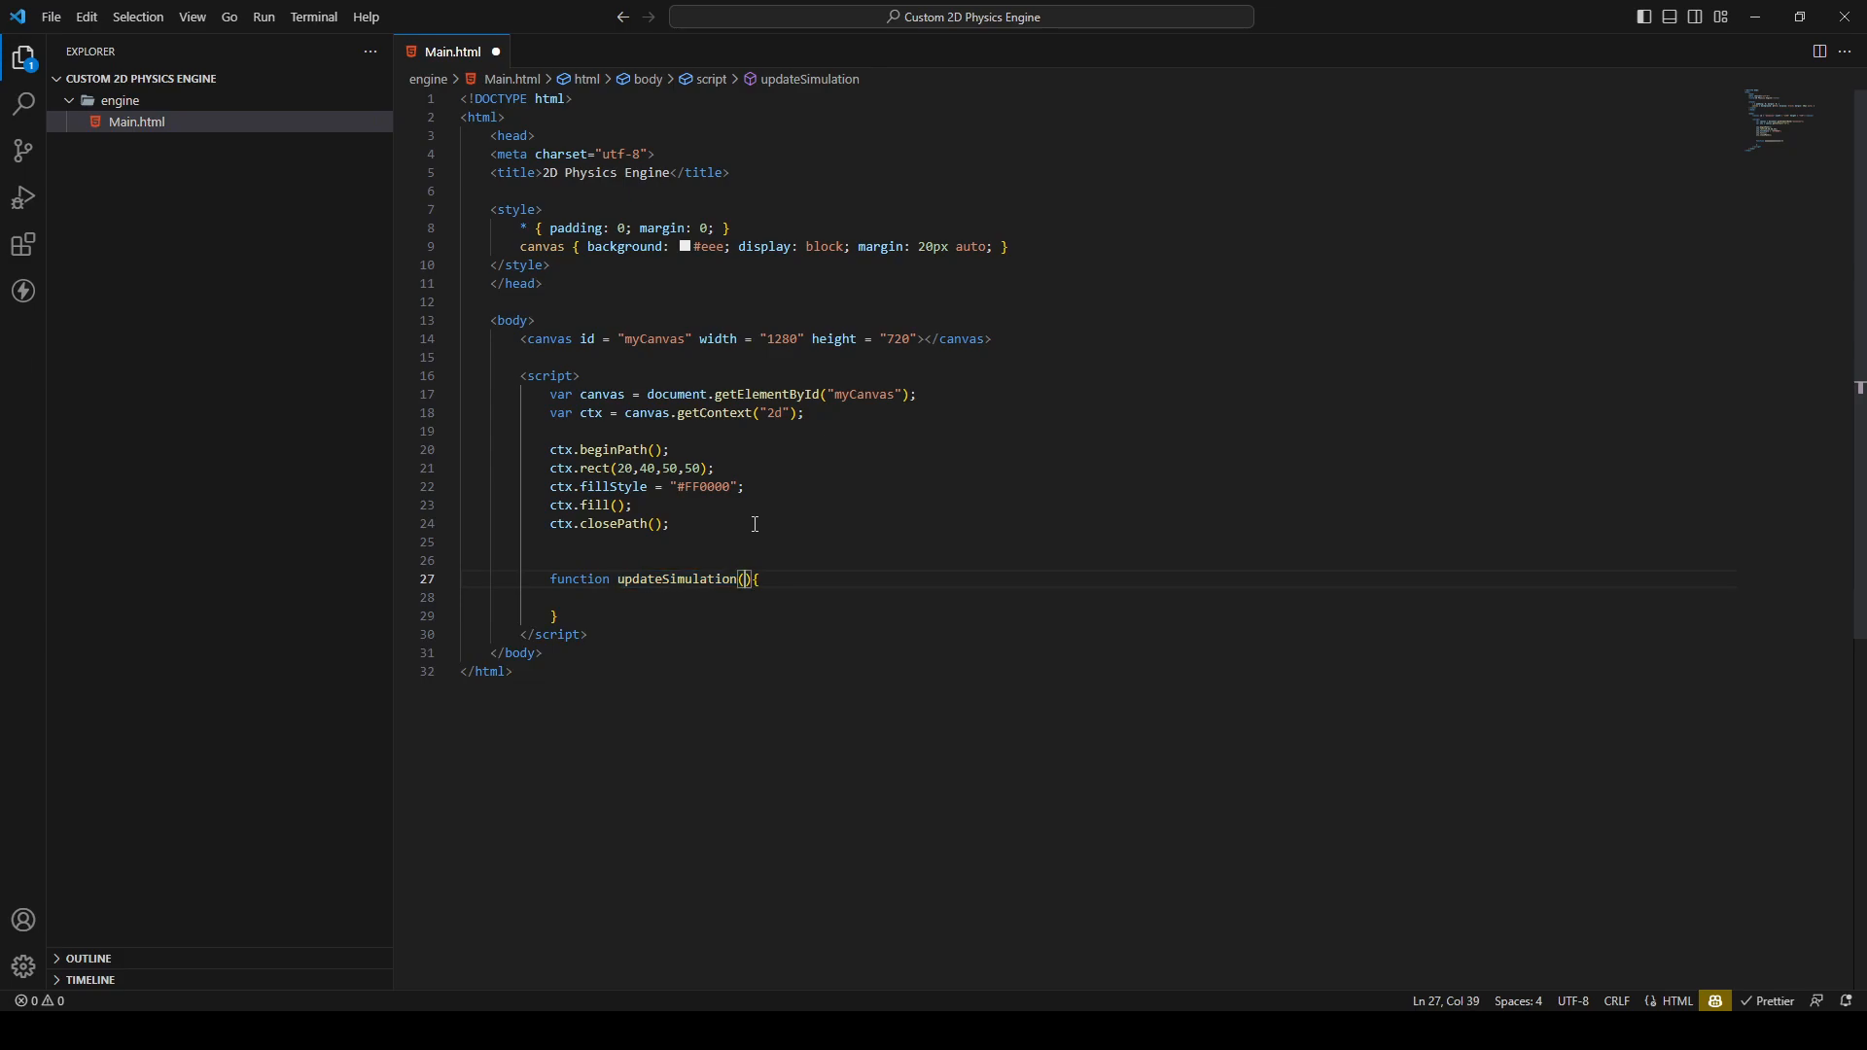
{"action": "type", "text": "dt"}
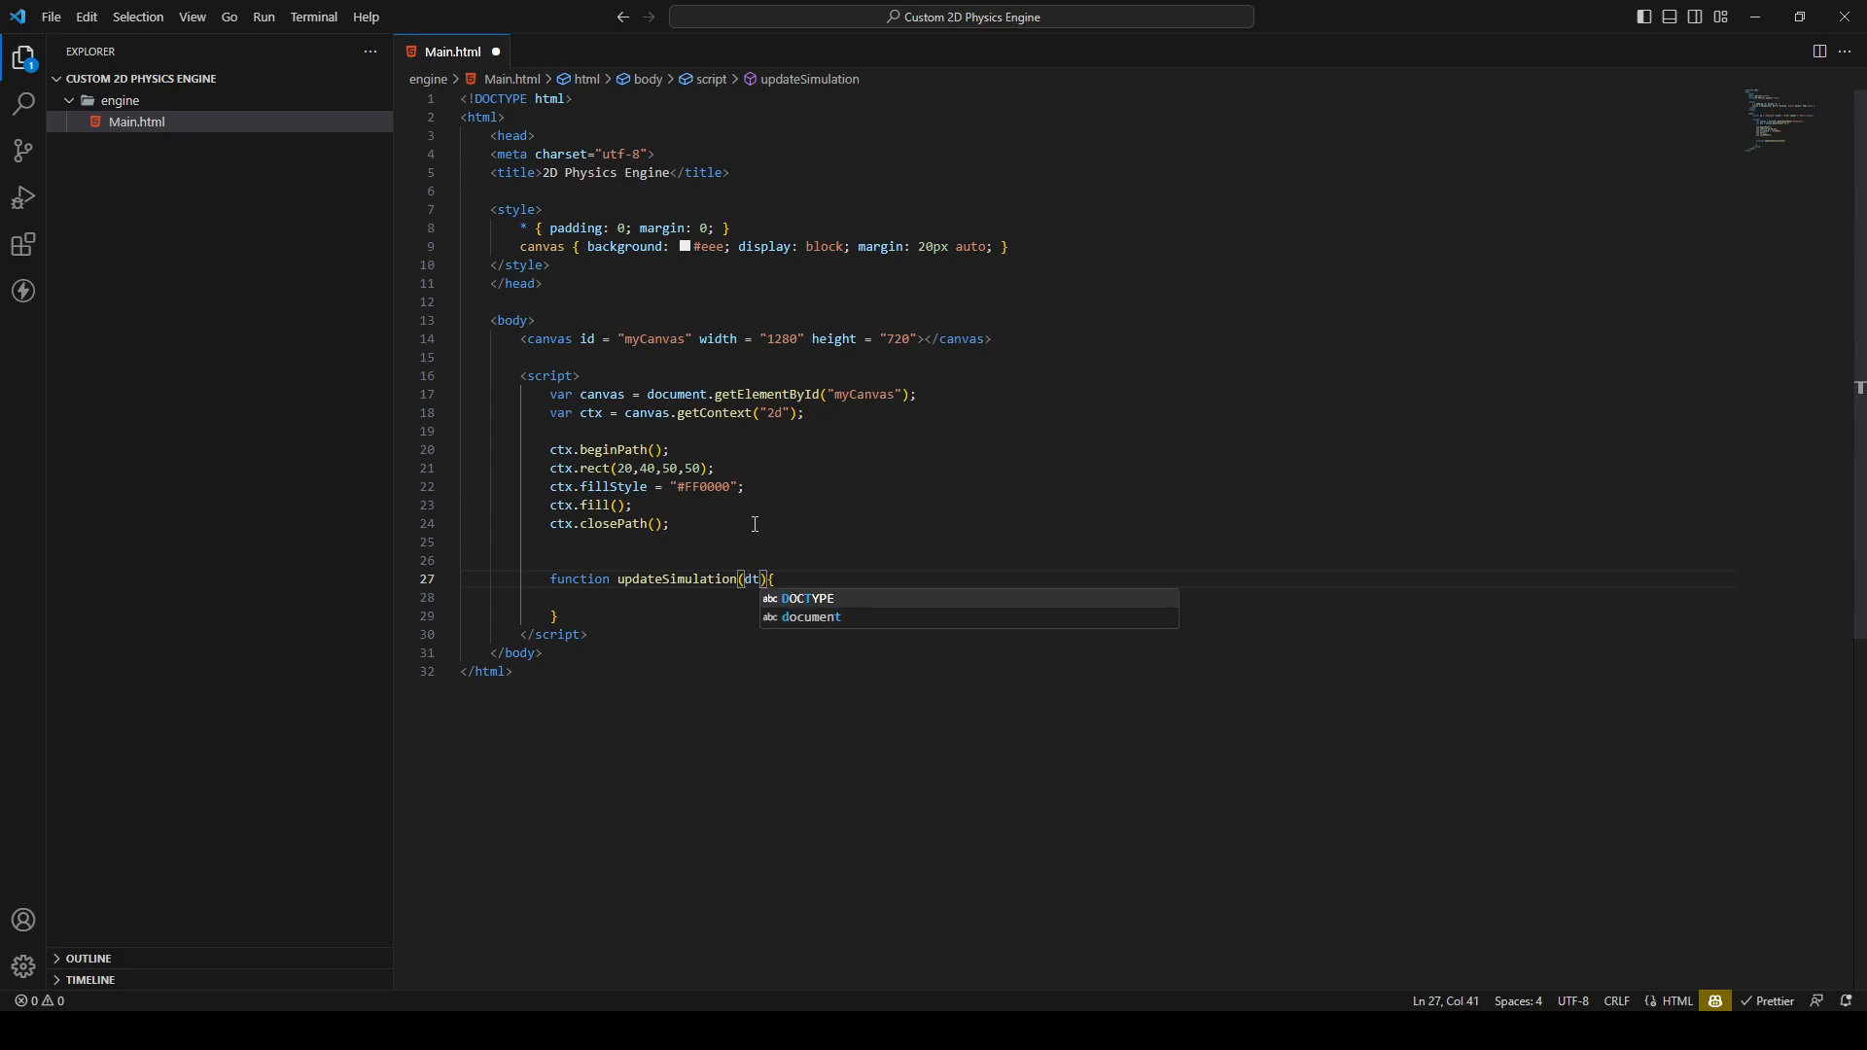
{"action": "key", "text": "Backspace"}
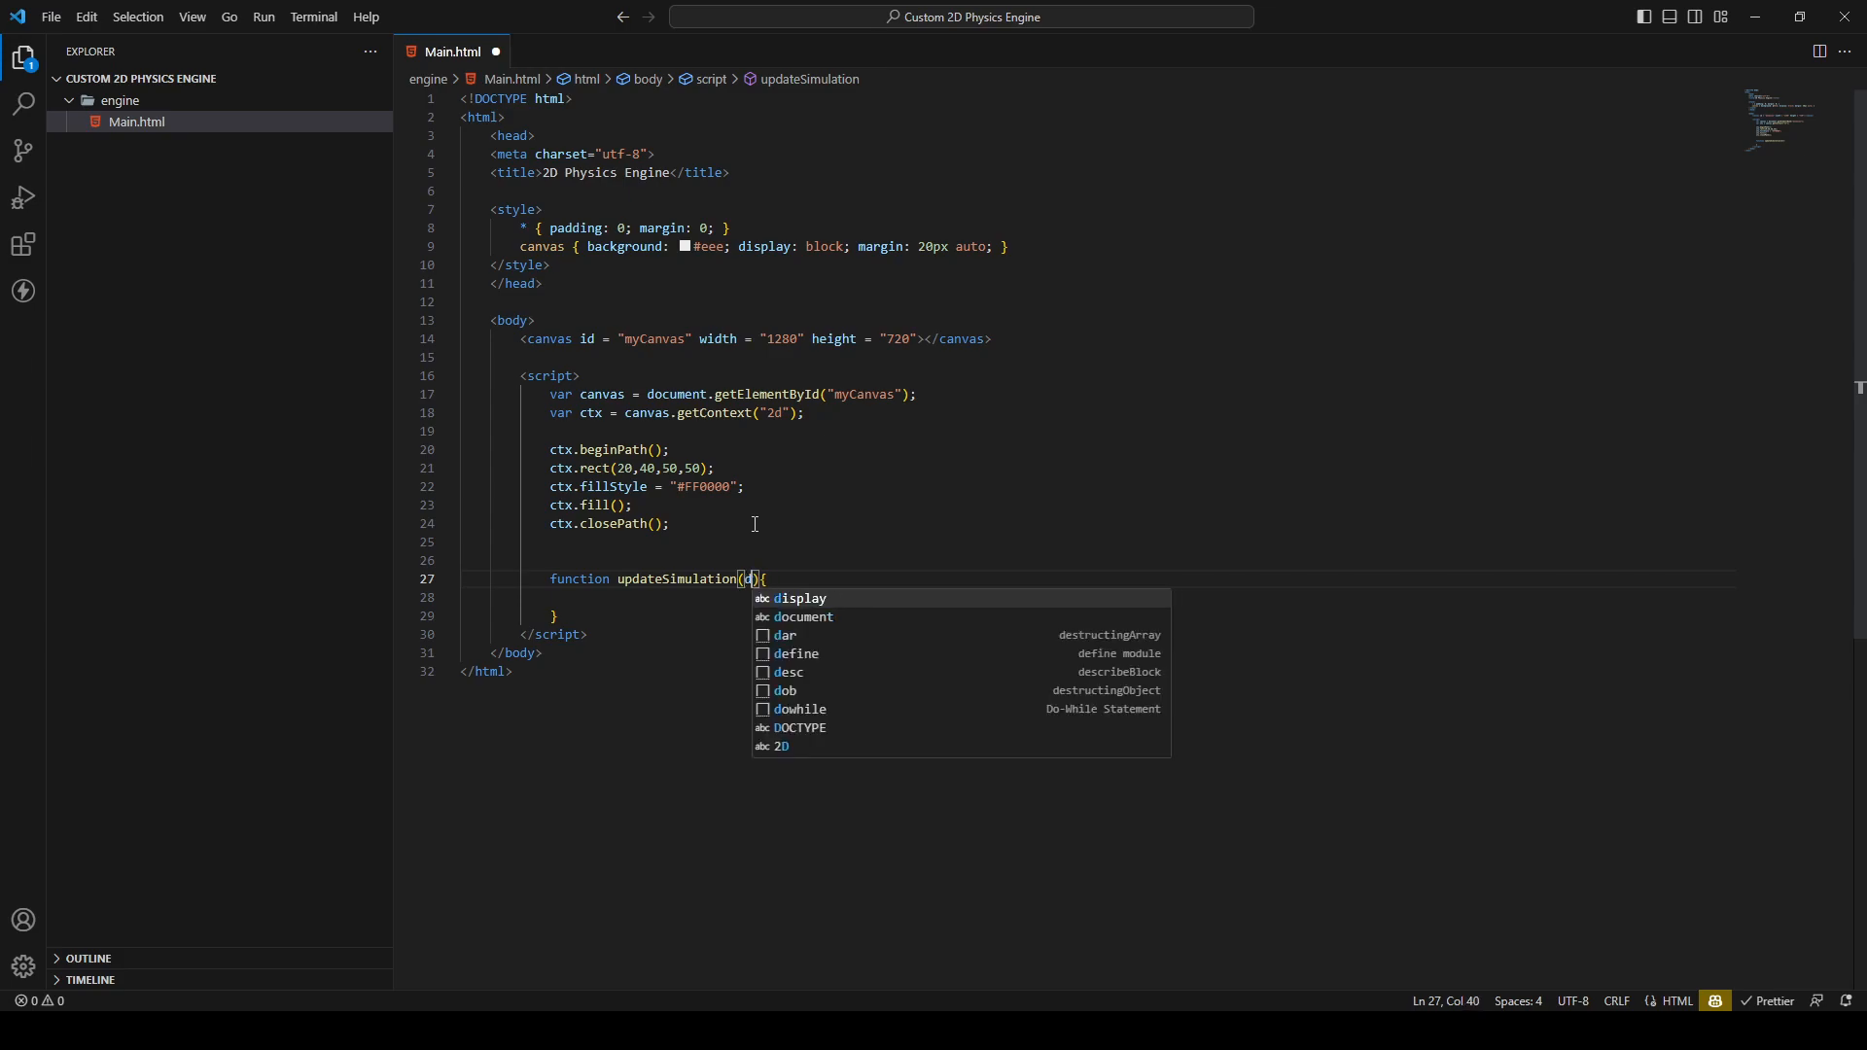
{"action": "type", "text": "deltaTime"}
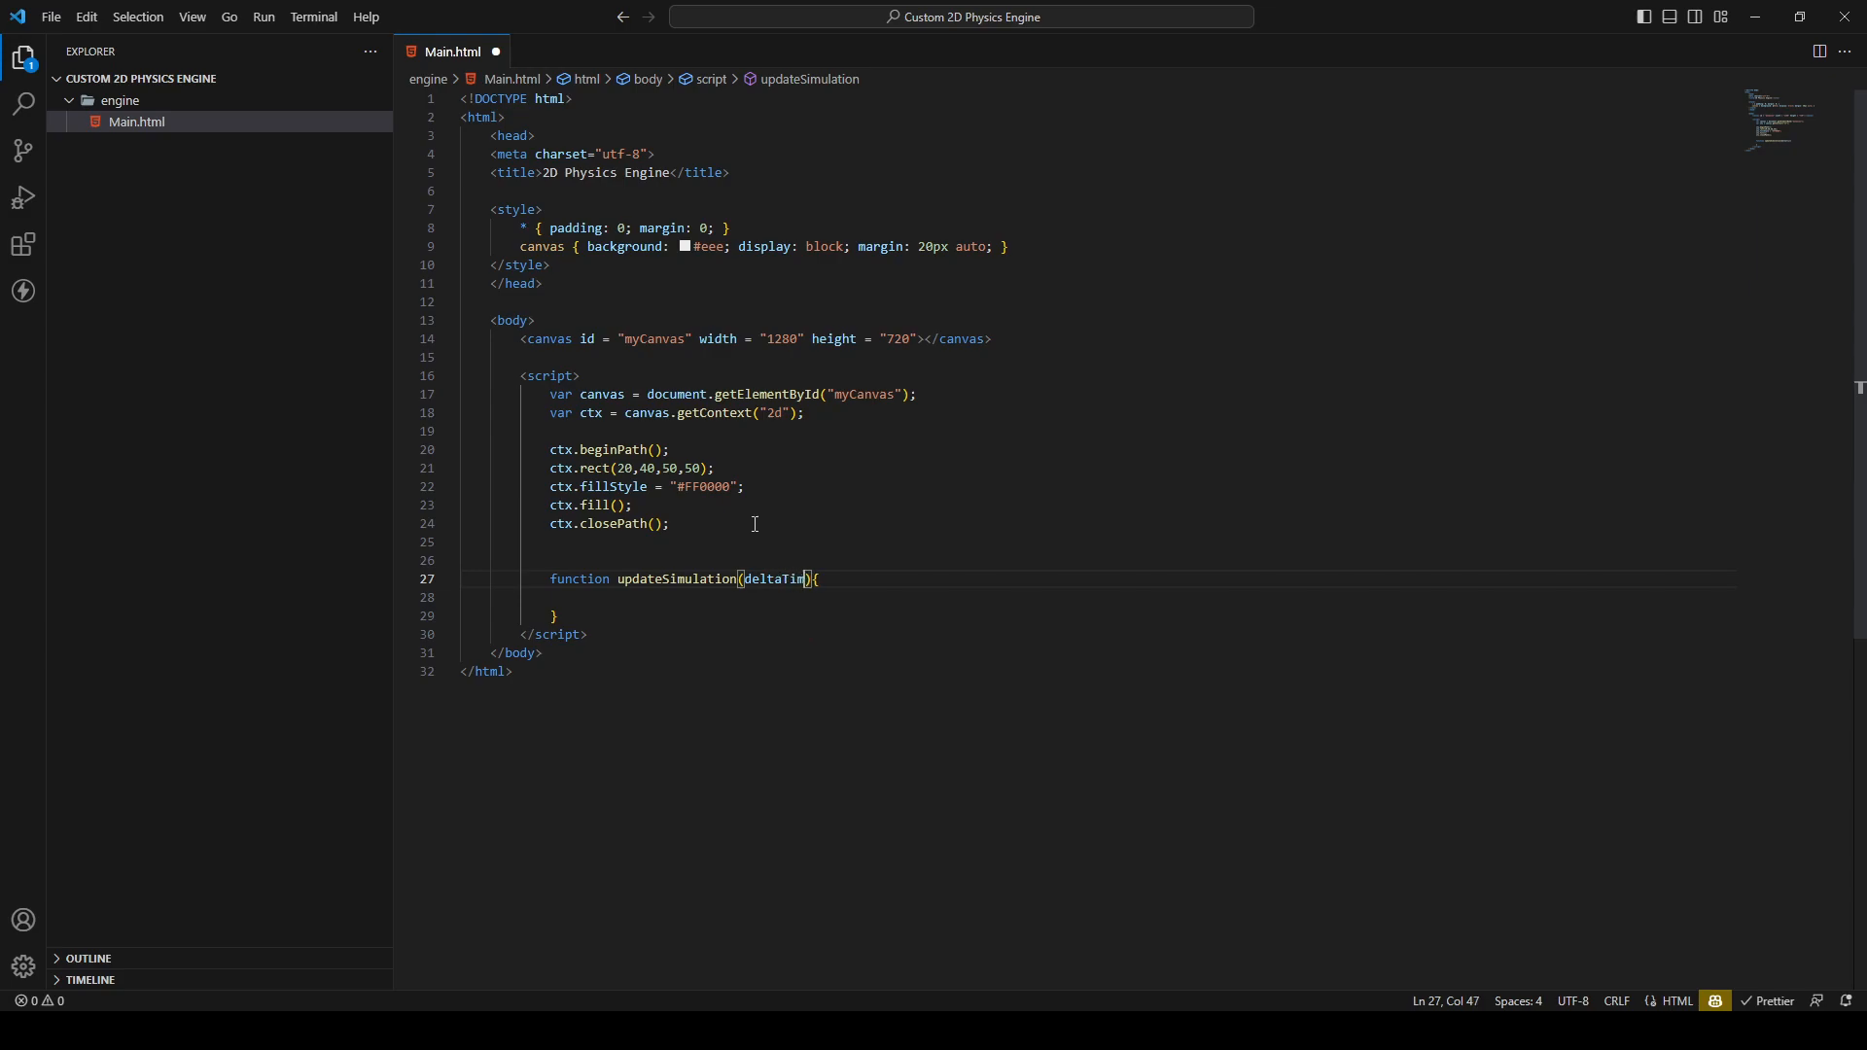
{"action": "type", "text": "e"}
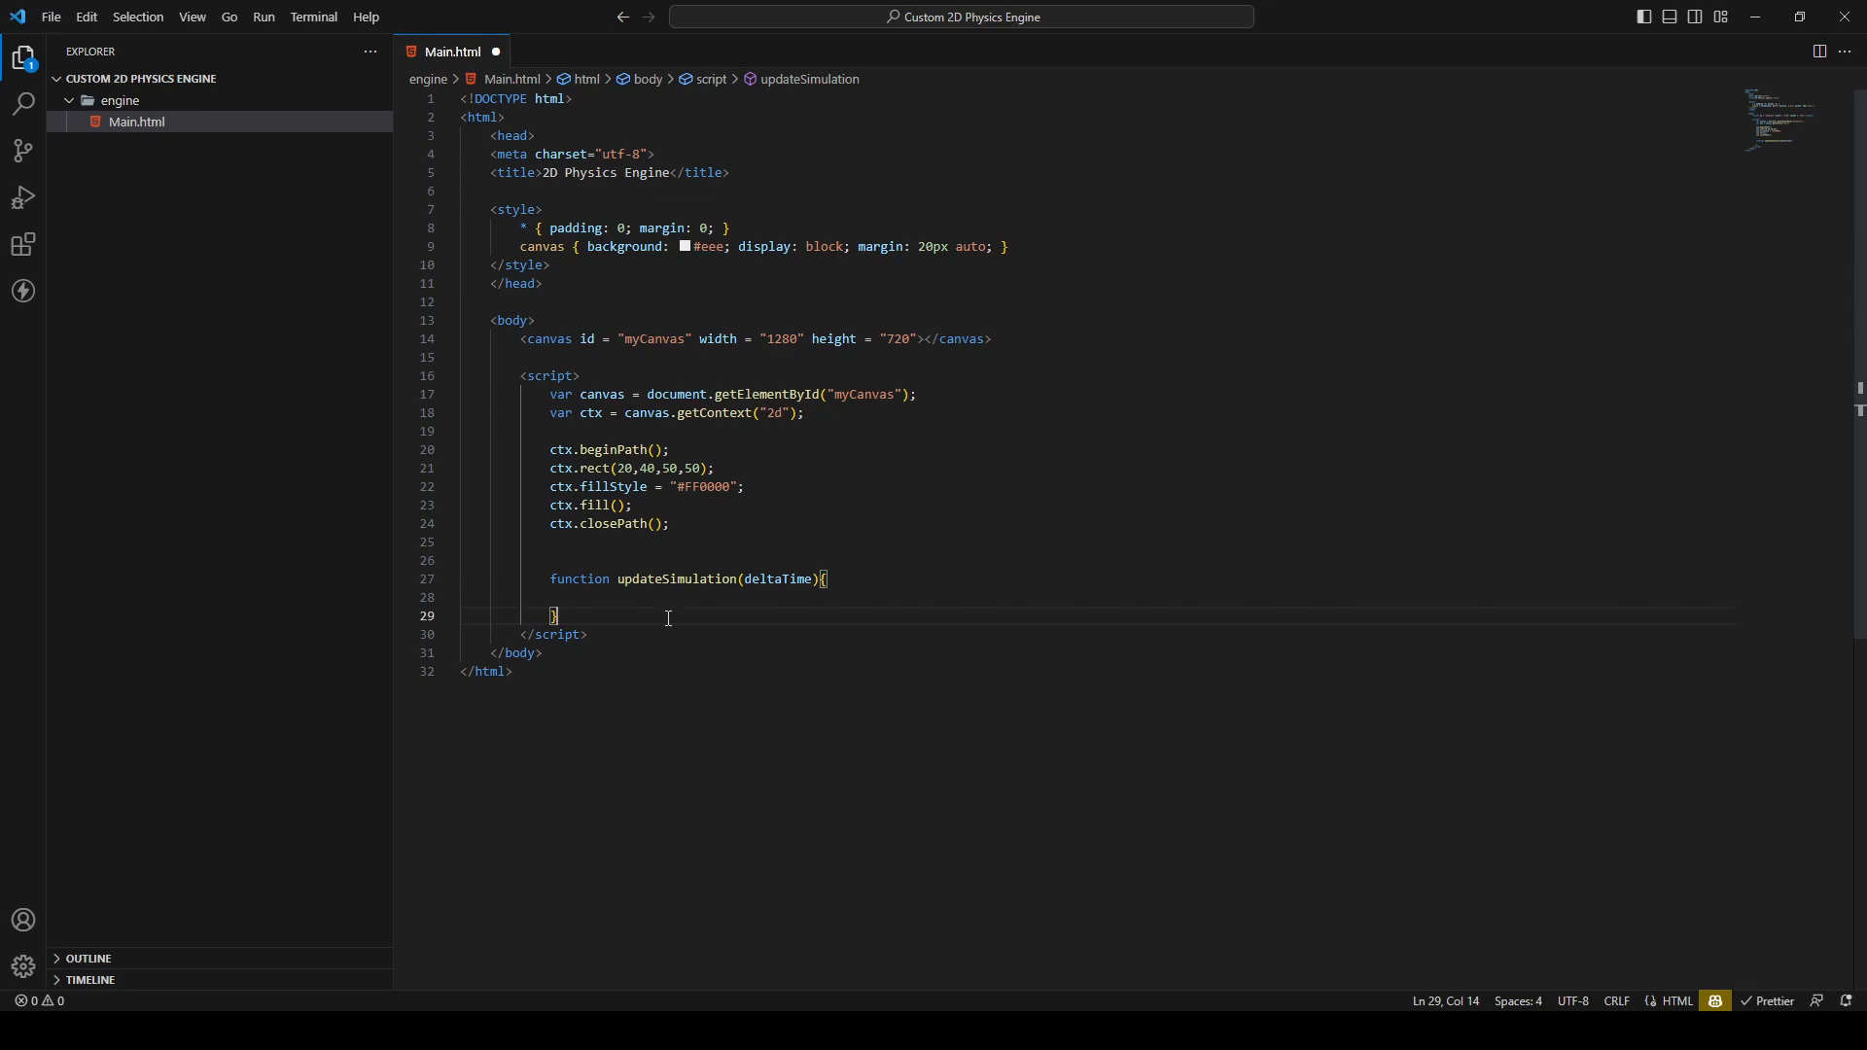
{"action": "key", "text": "Enter"}
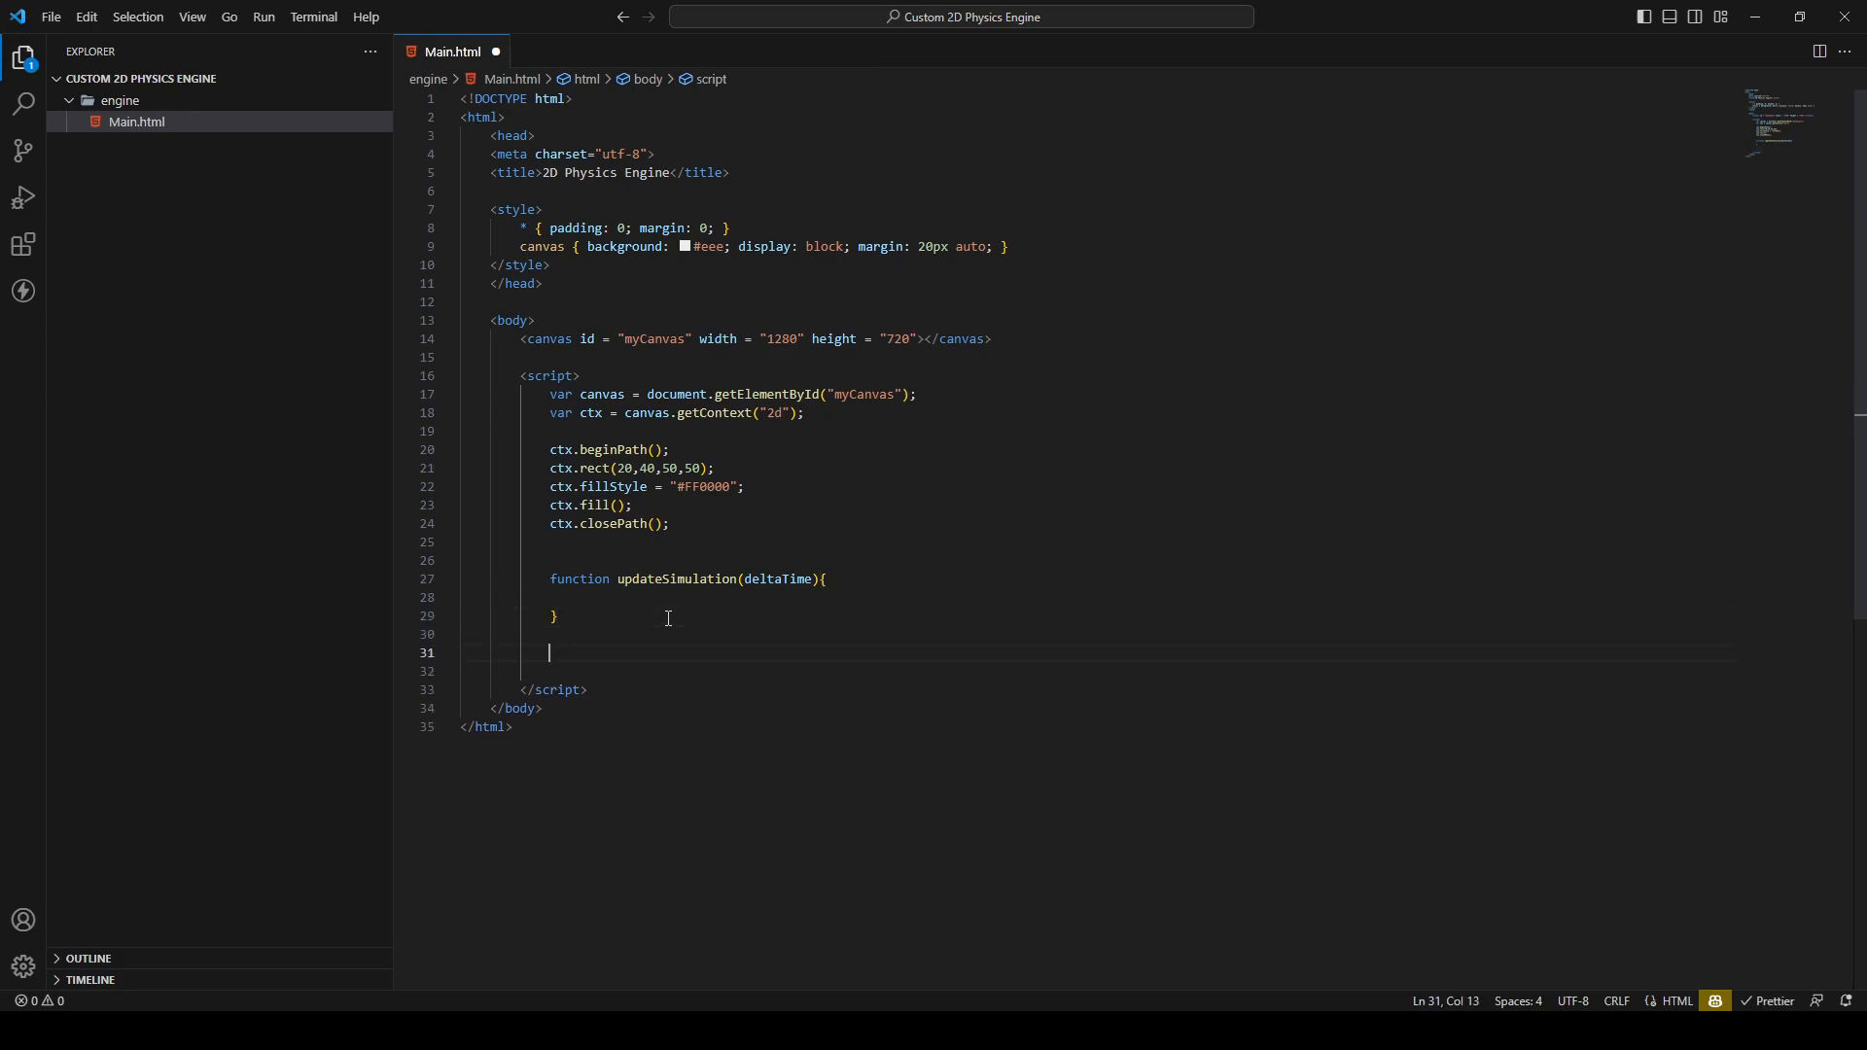
Write function mainLoop(){ window.requestAnimationFrame(mainLoop); } below updateSimulation
{"action": "type", "text": "funct"}
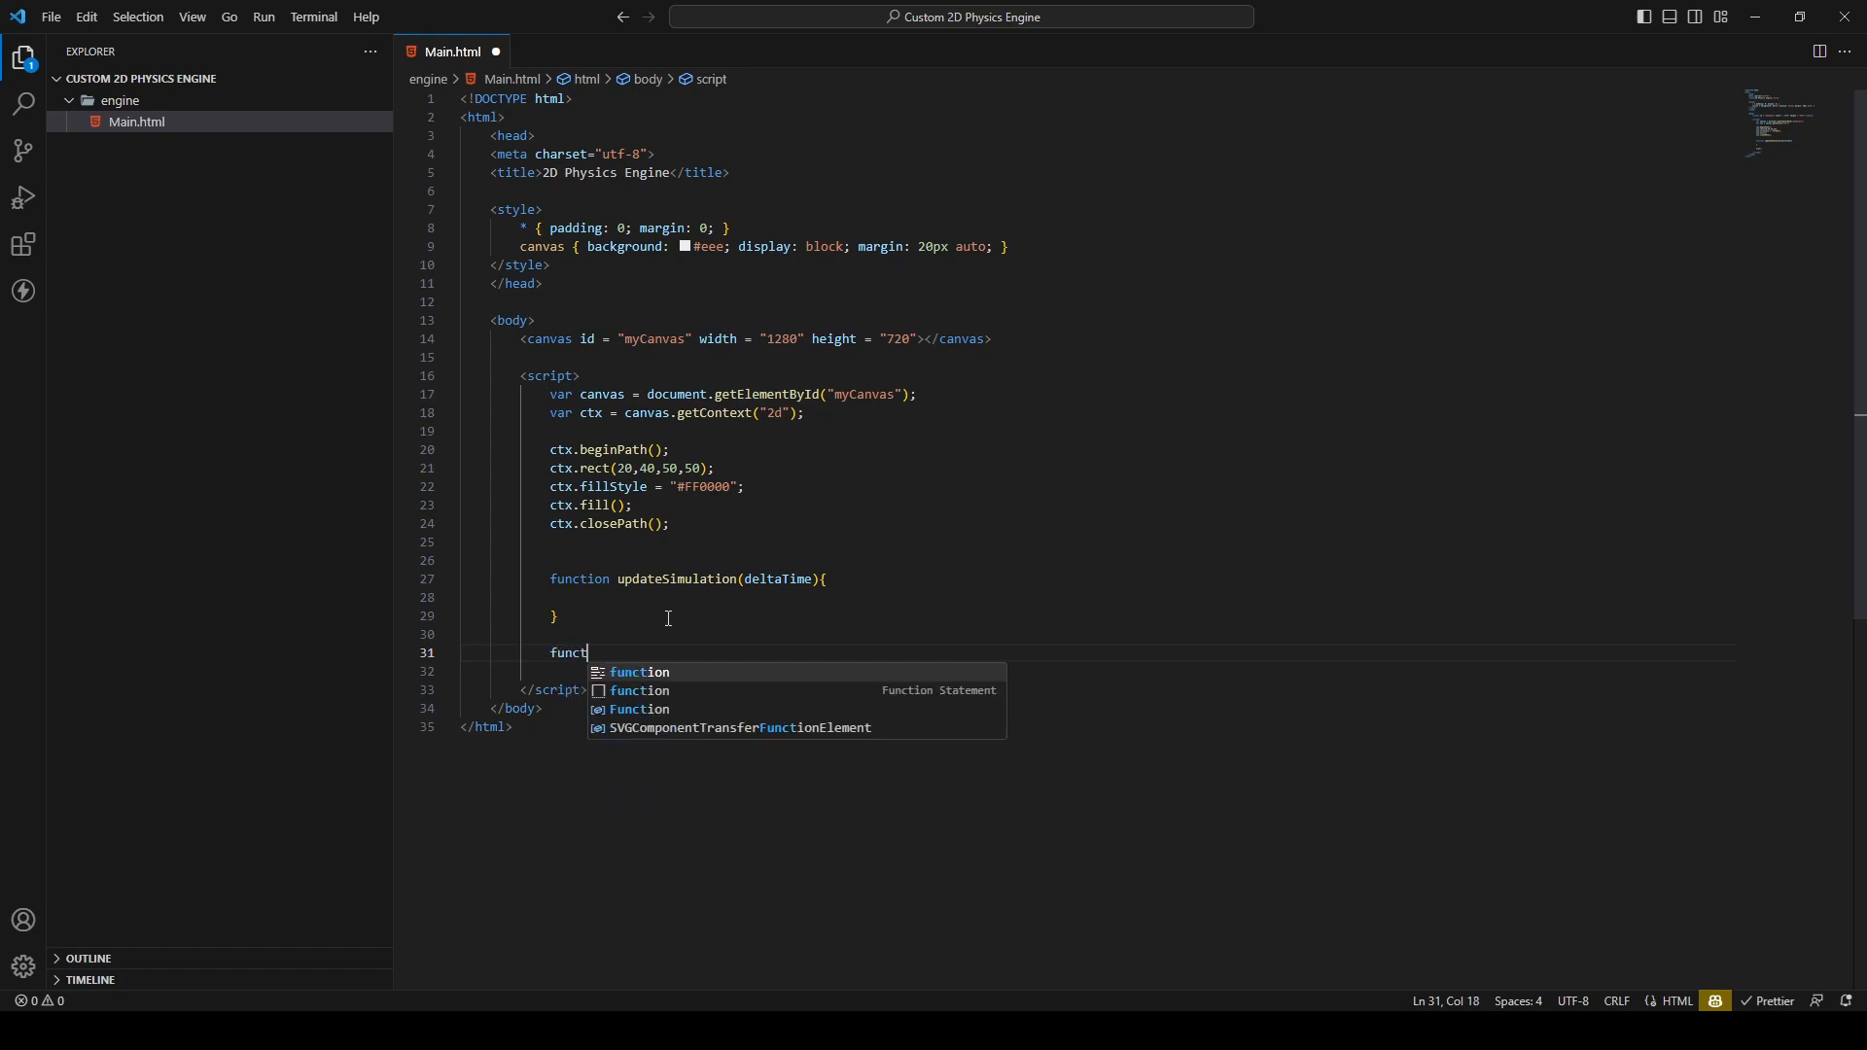
{"action": "type", "text": "ion m"}
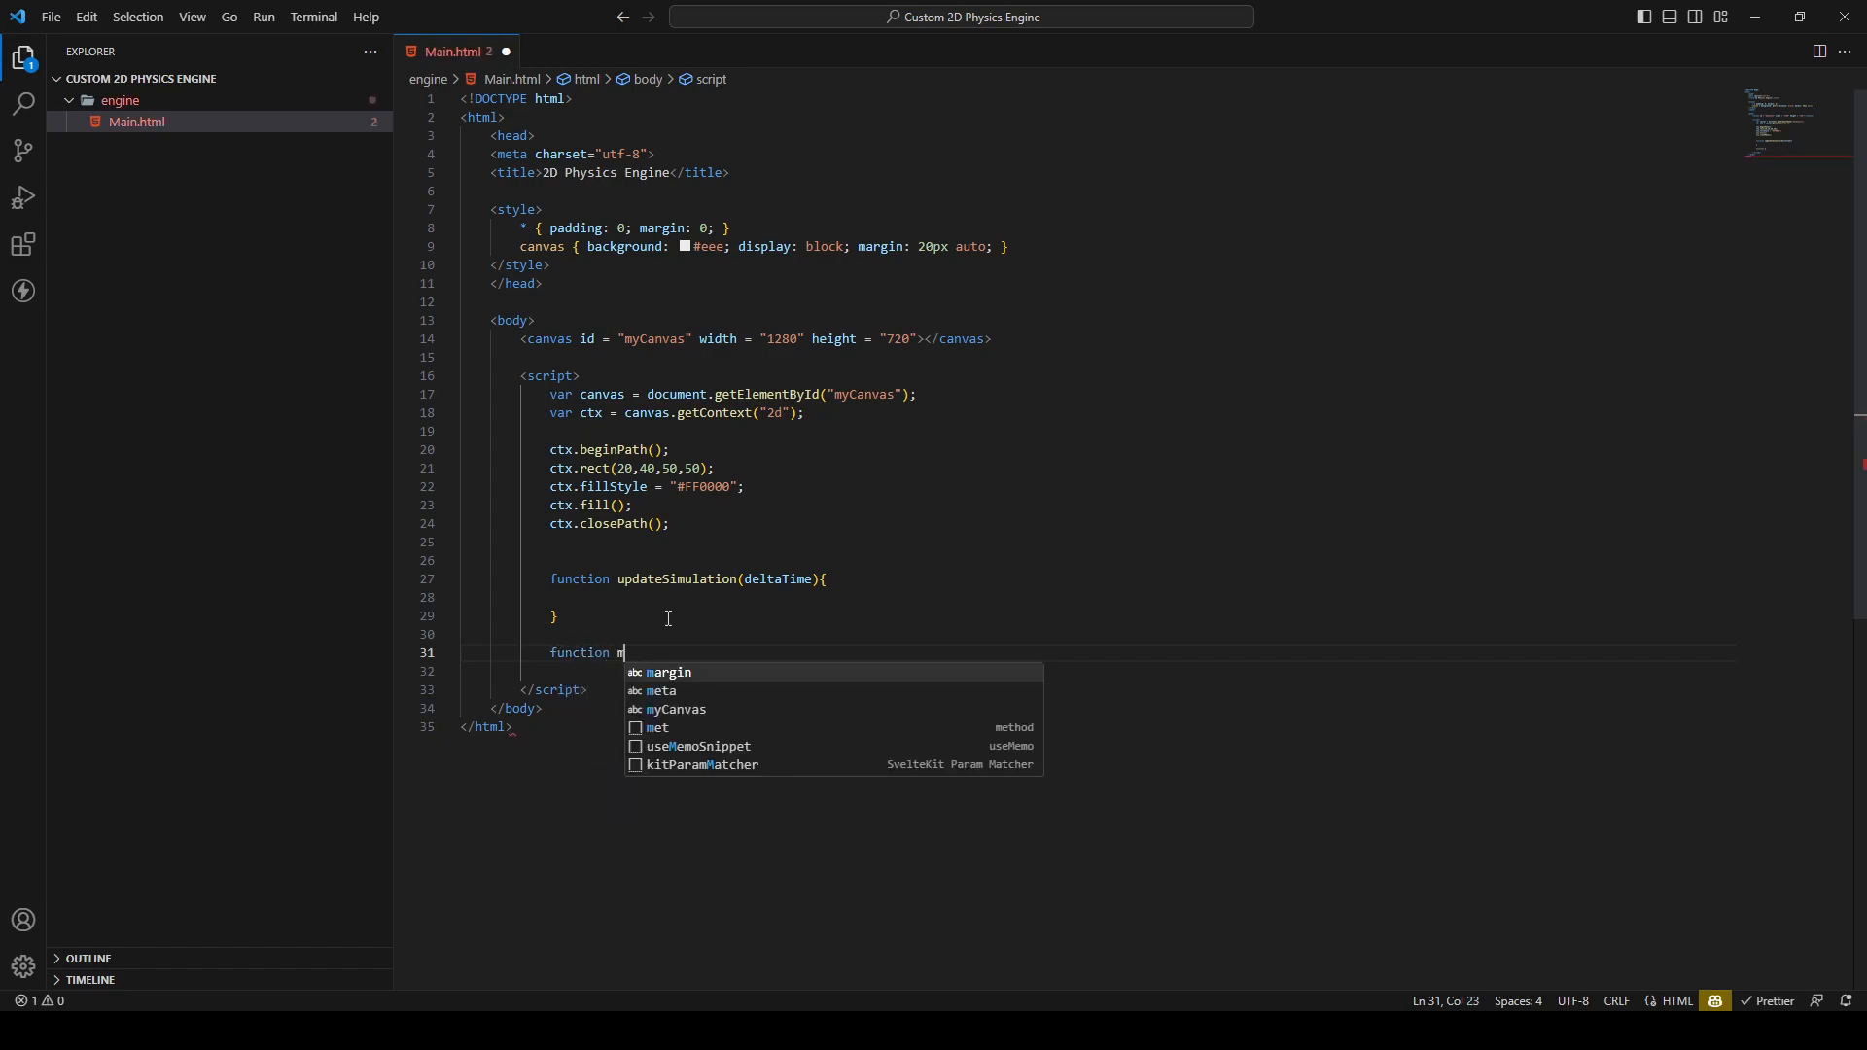
{"action": "type", "text": "ainLoops"}
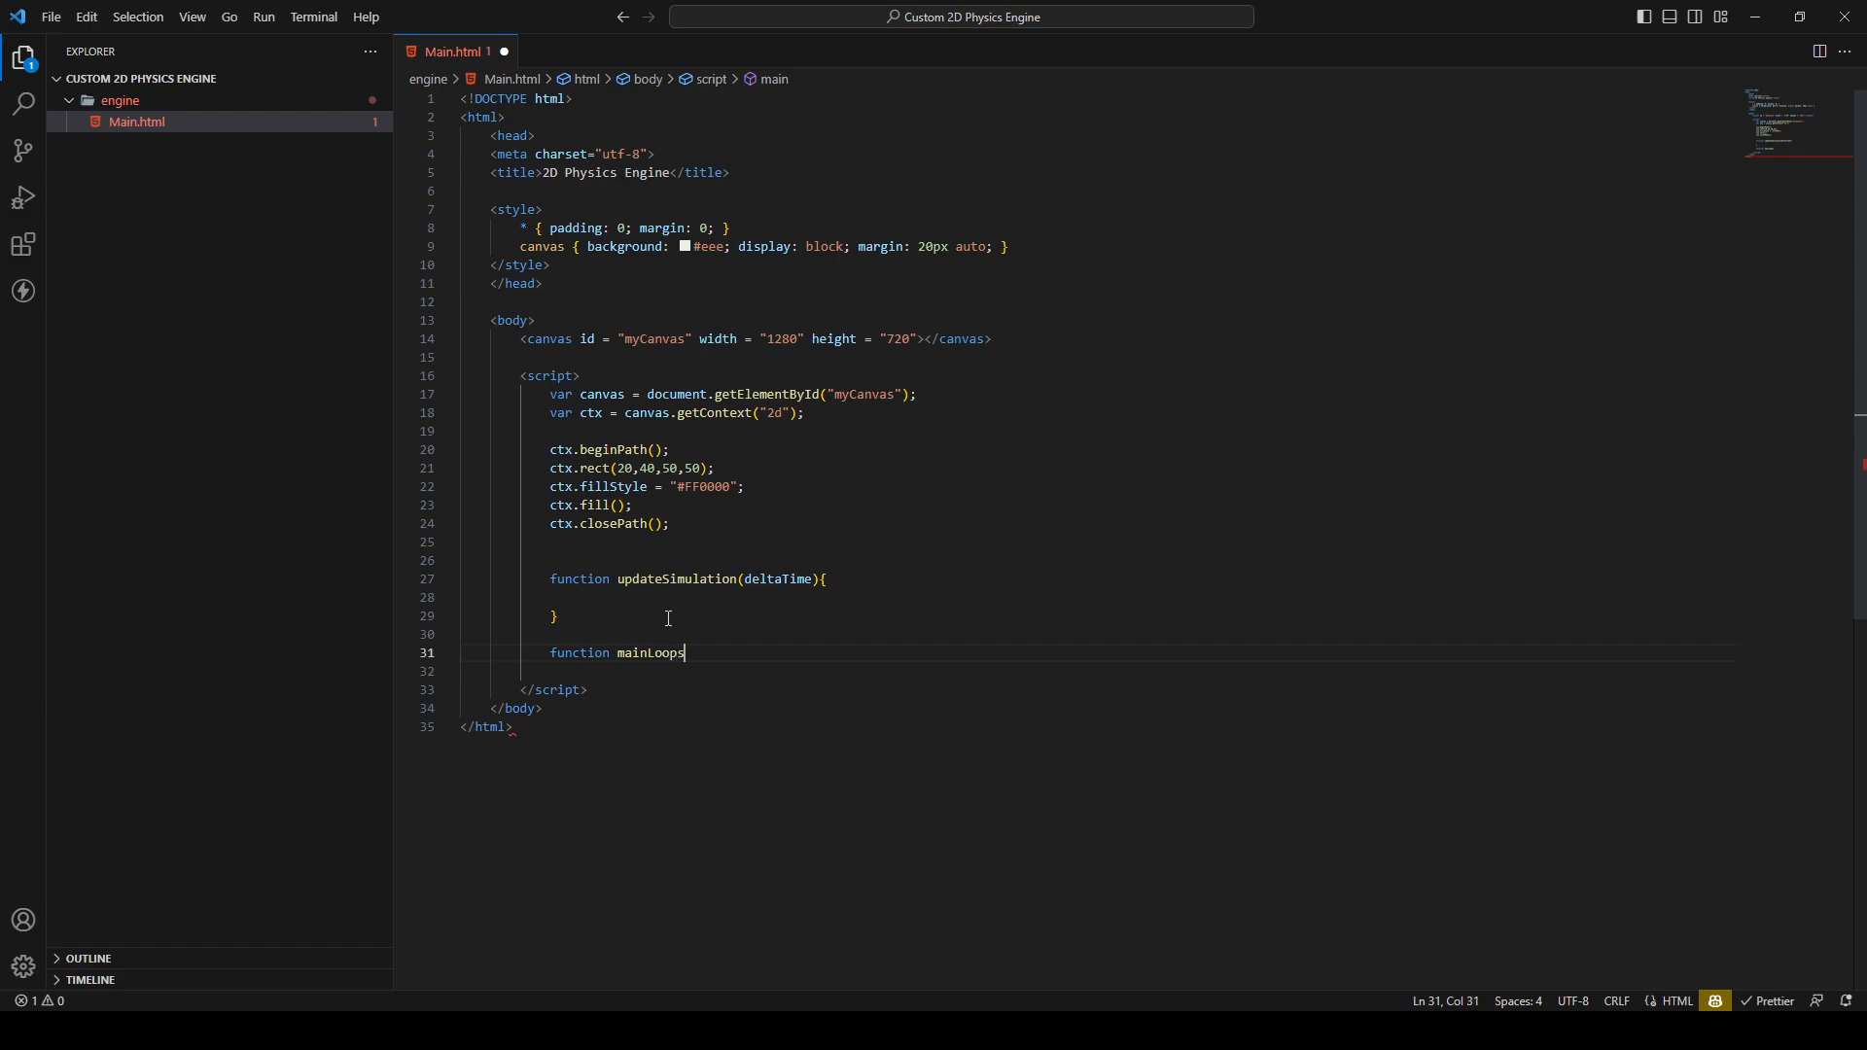
{"action": "type", "text": "(){"}
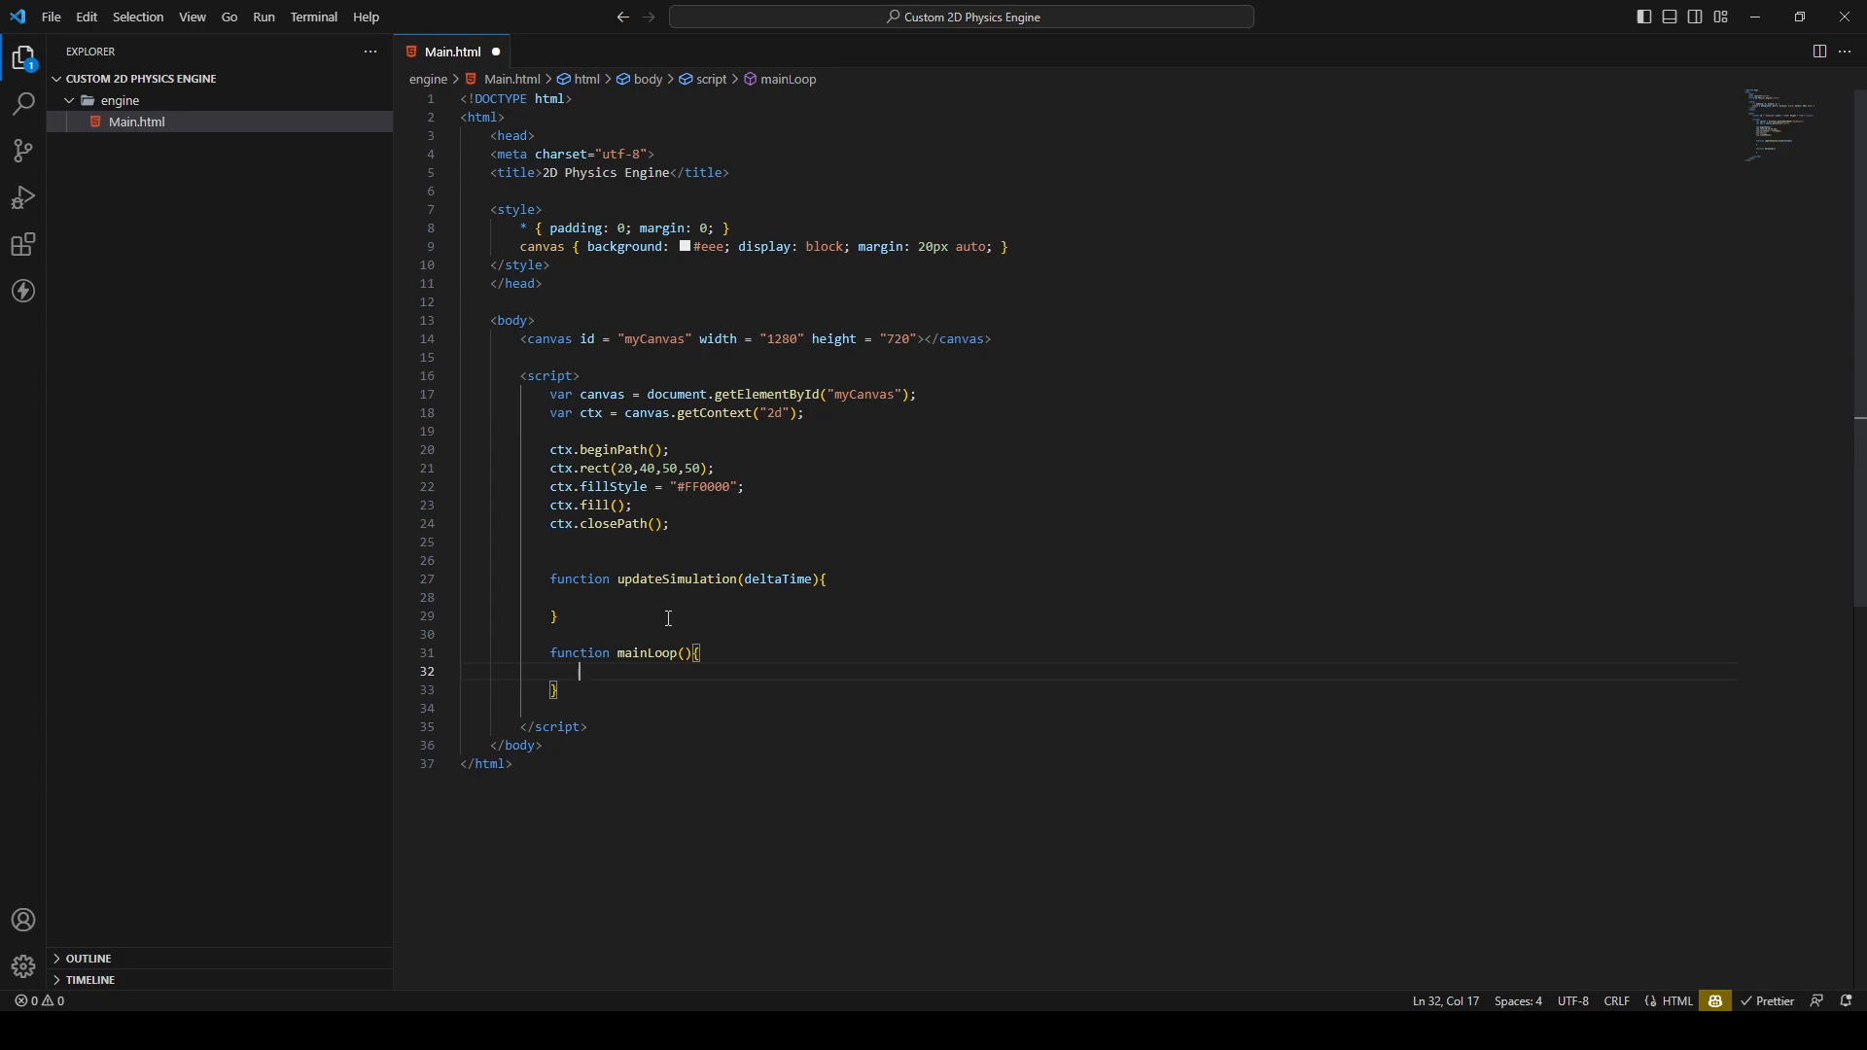
{"action": "type", "text": "window"}
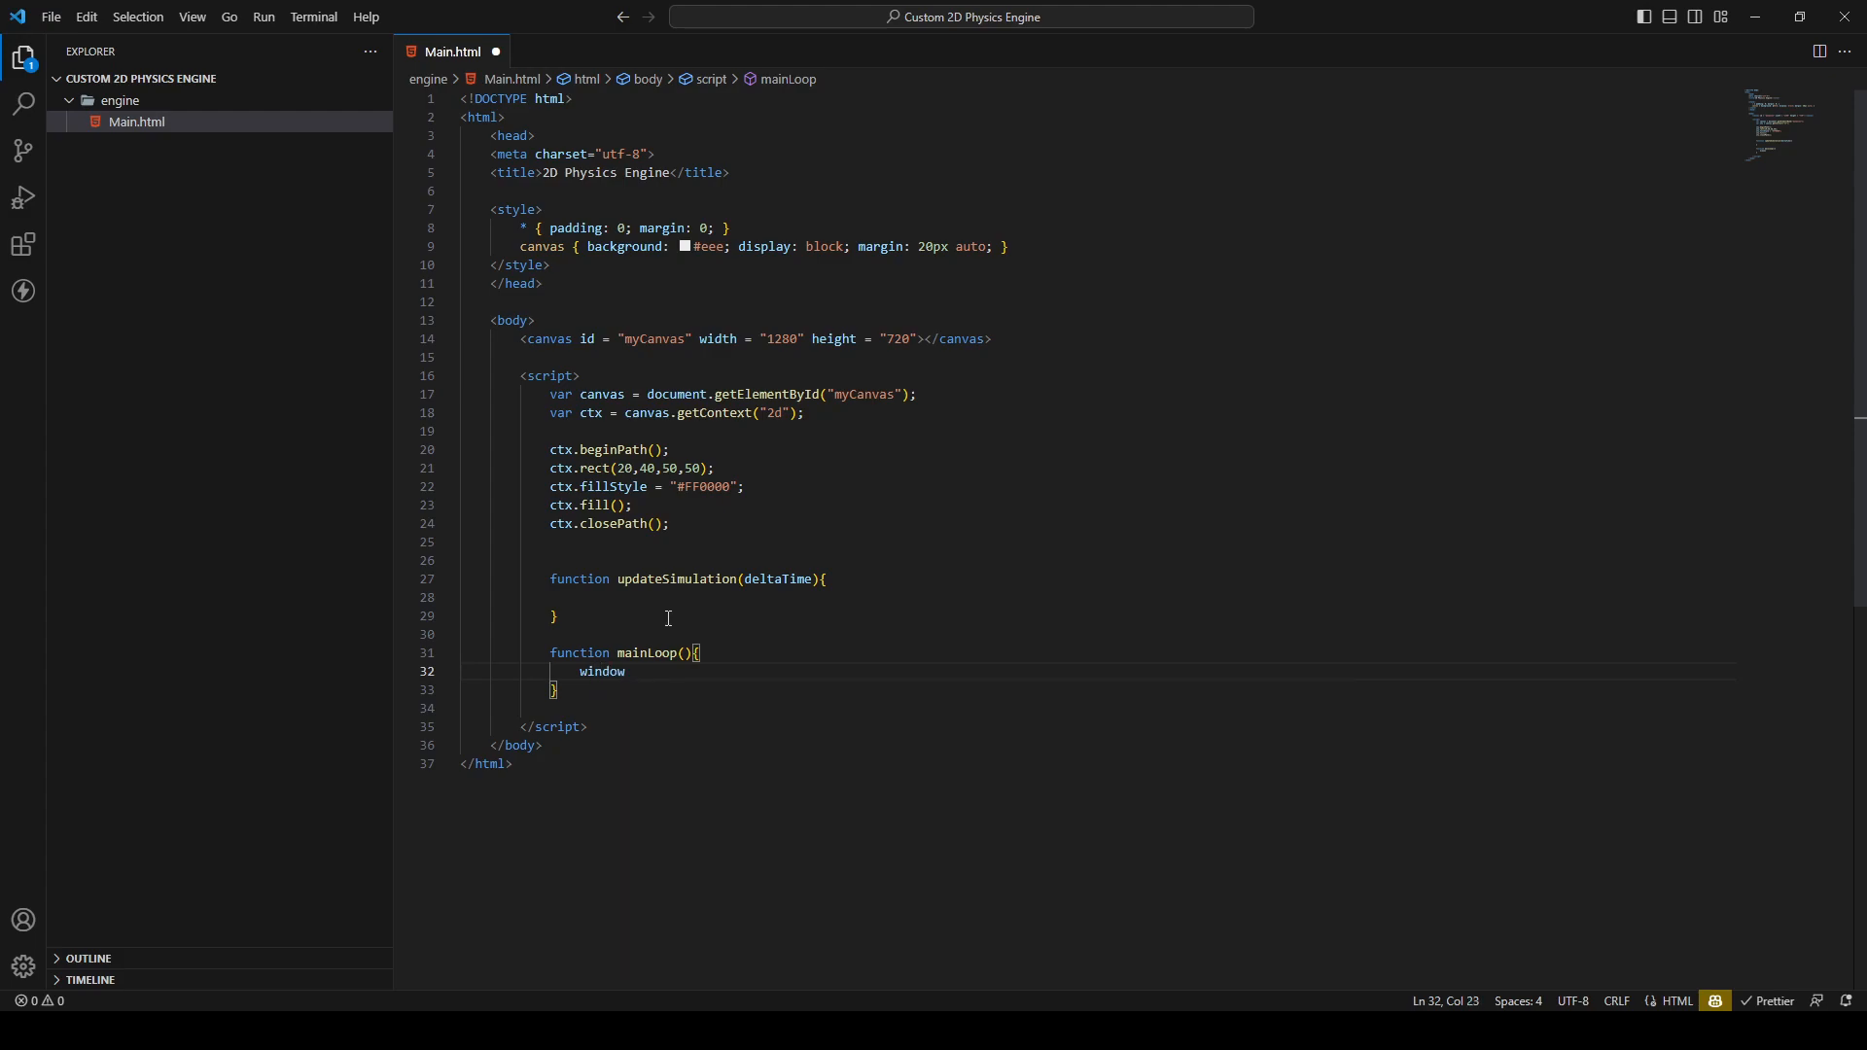
{"action": "type", "text": ".requestAnimationFrame("}
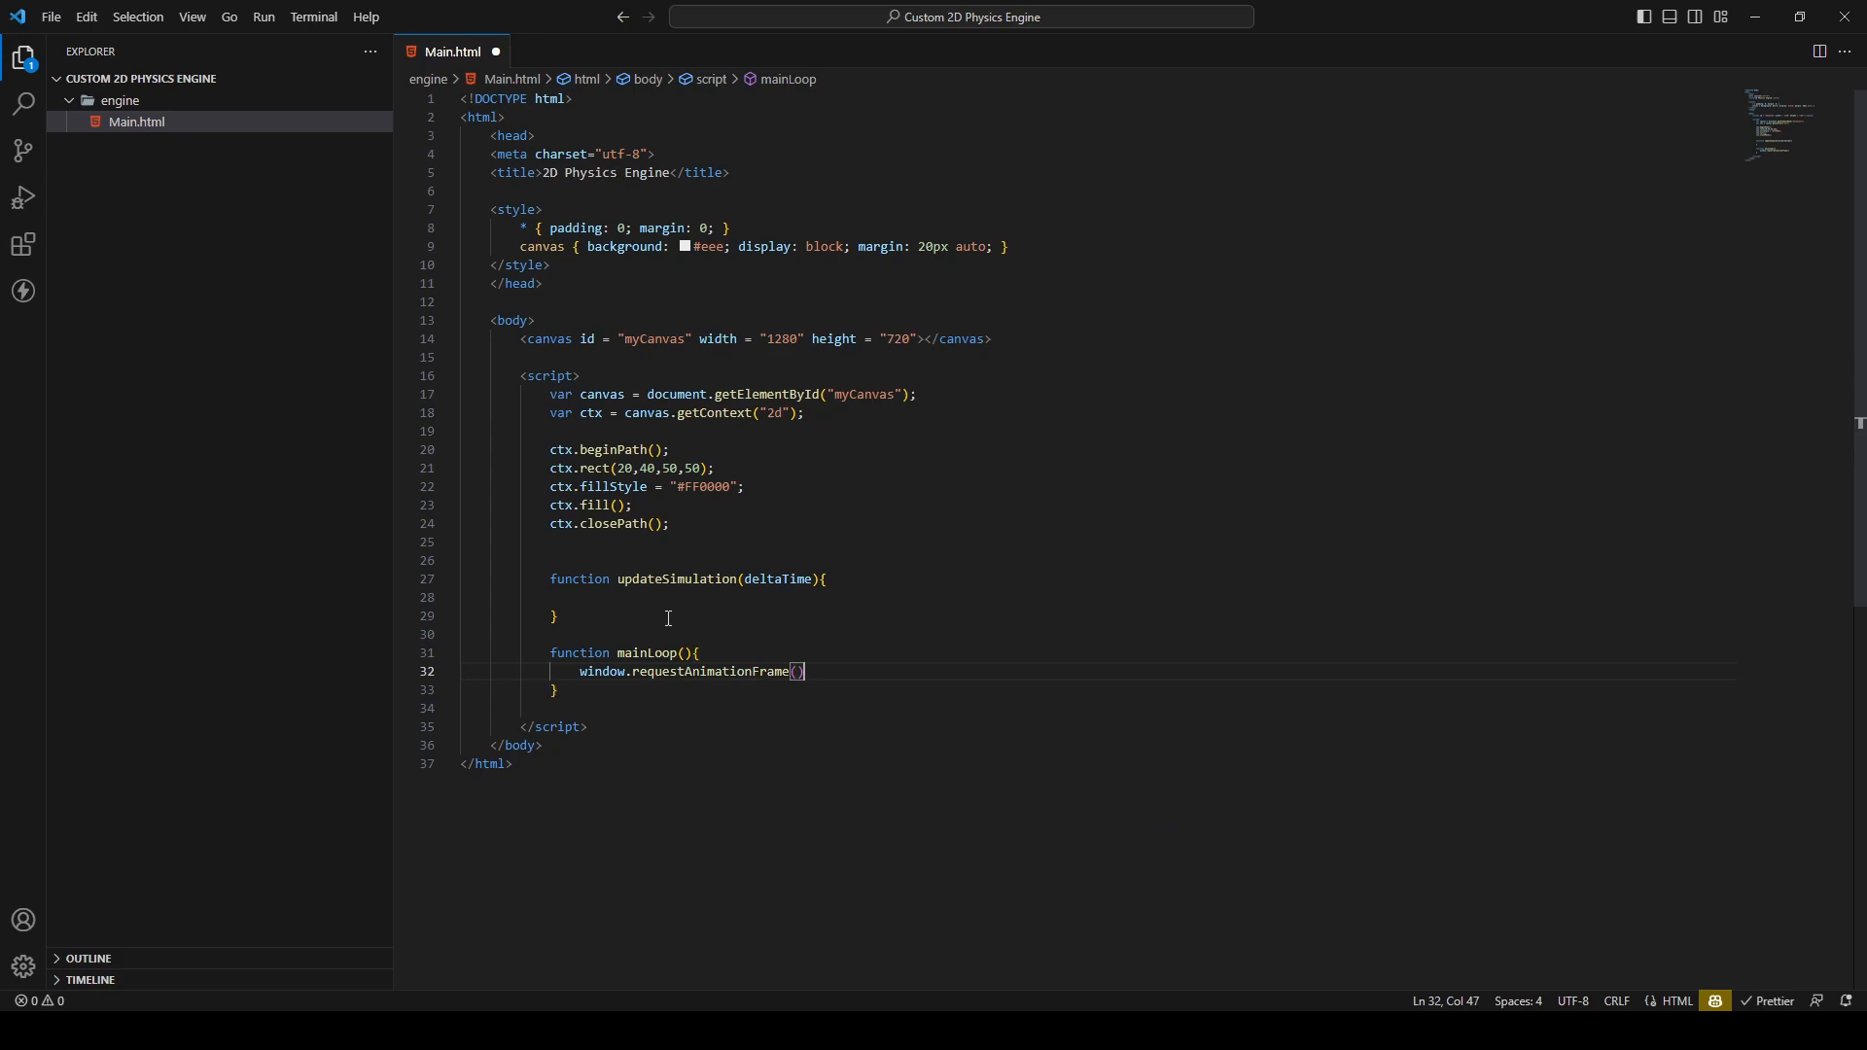
{"action": "type", "text": "mainLoop"}
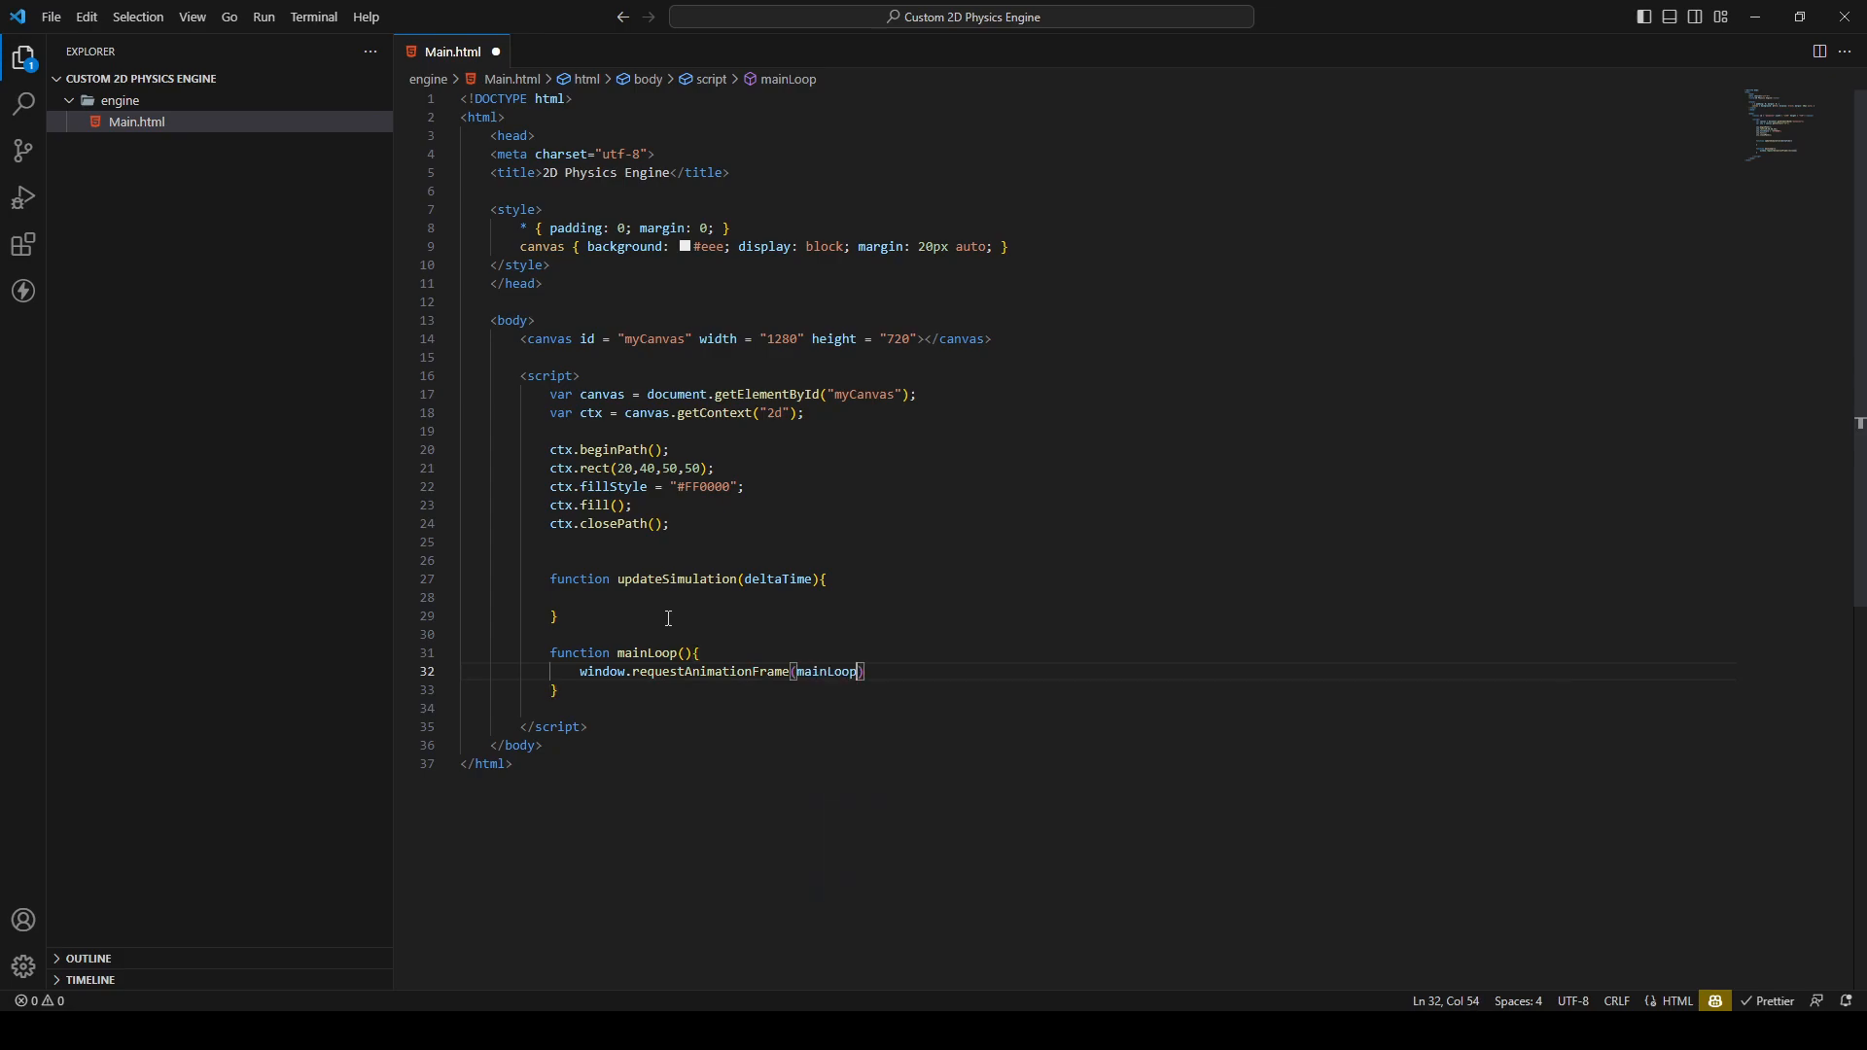
{"action": "type", "text": ";"}
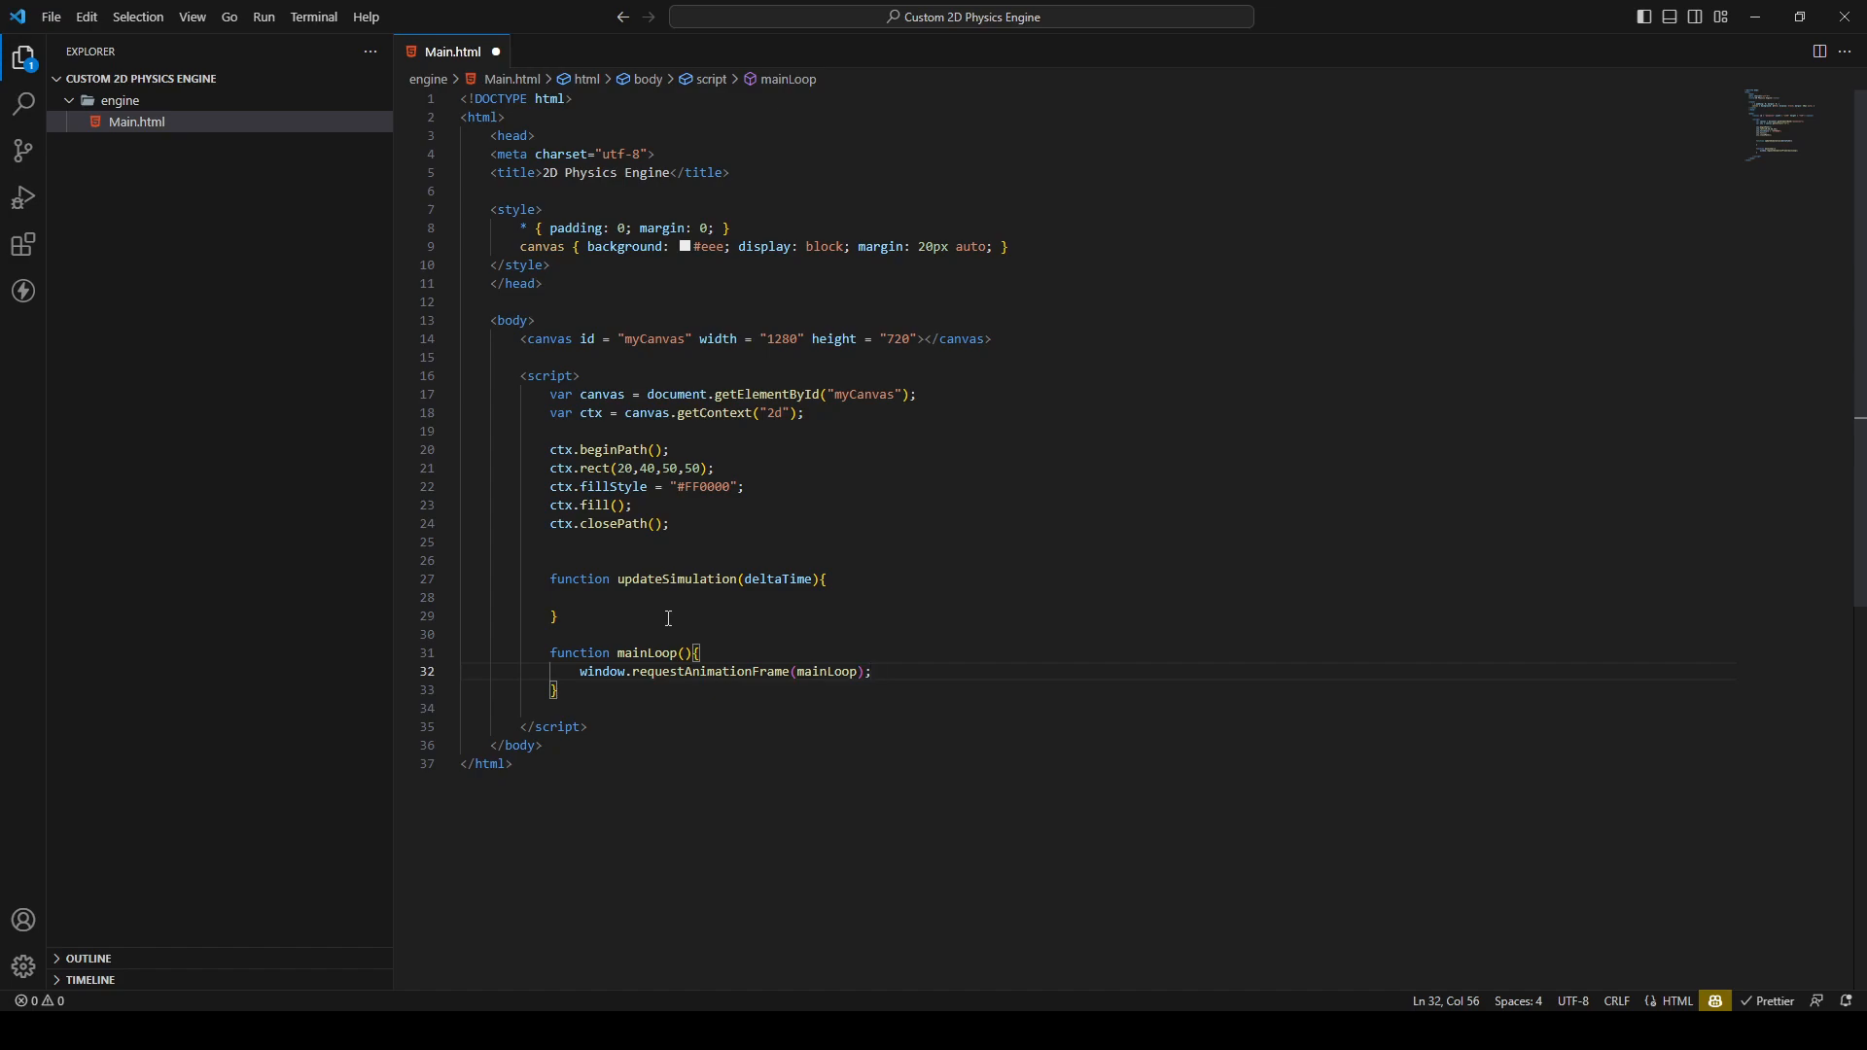
Call mainLoop(); on a new line right after ctx.closePath()
{"action": "left_click", "coordinate": [471, 543]}
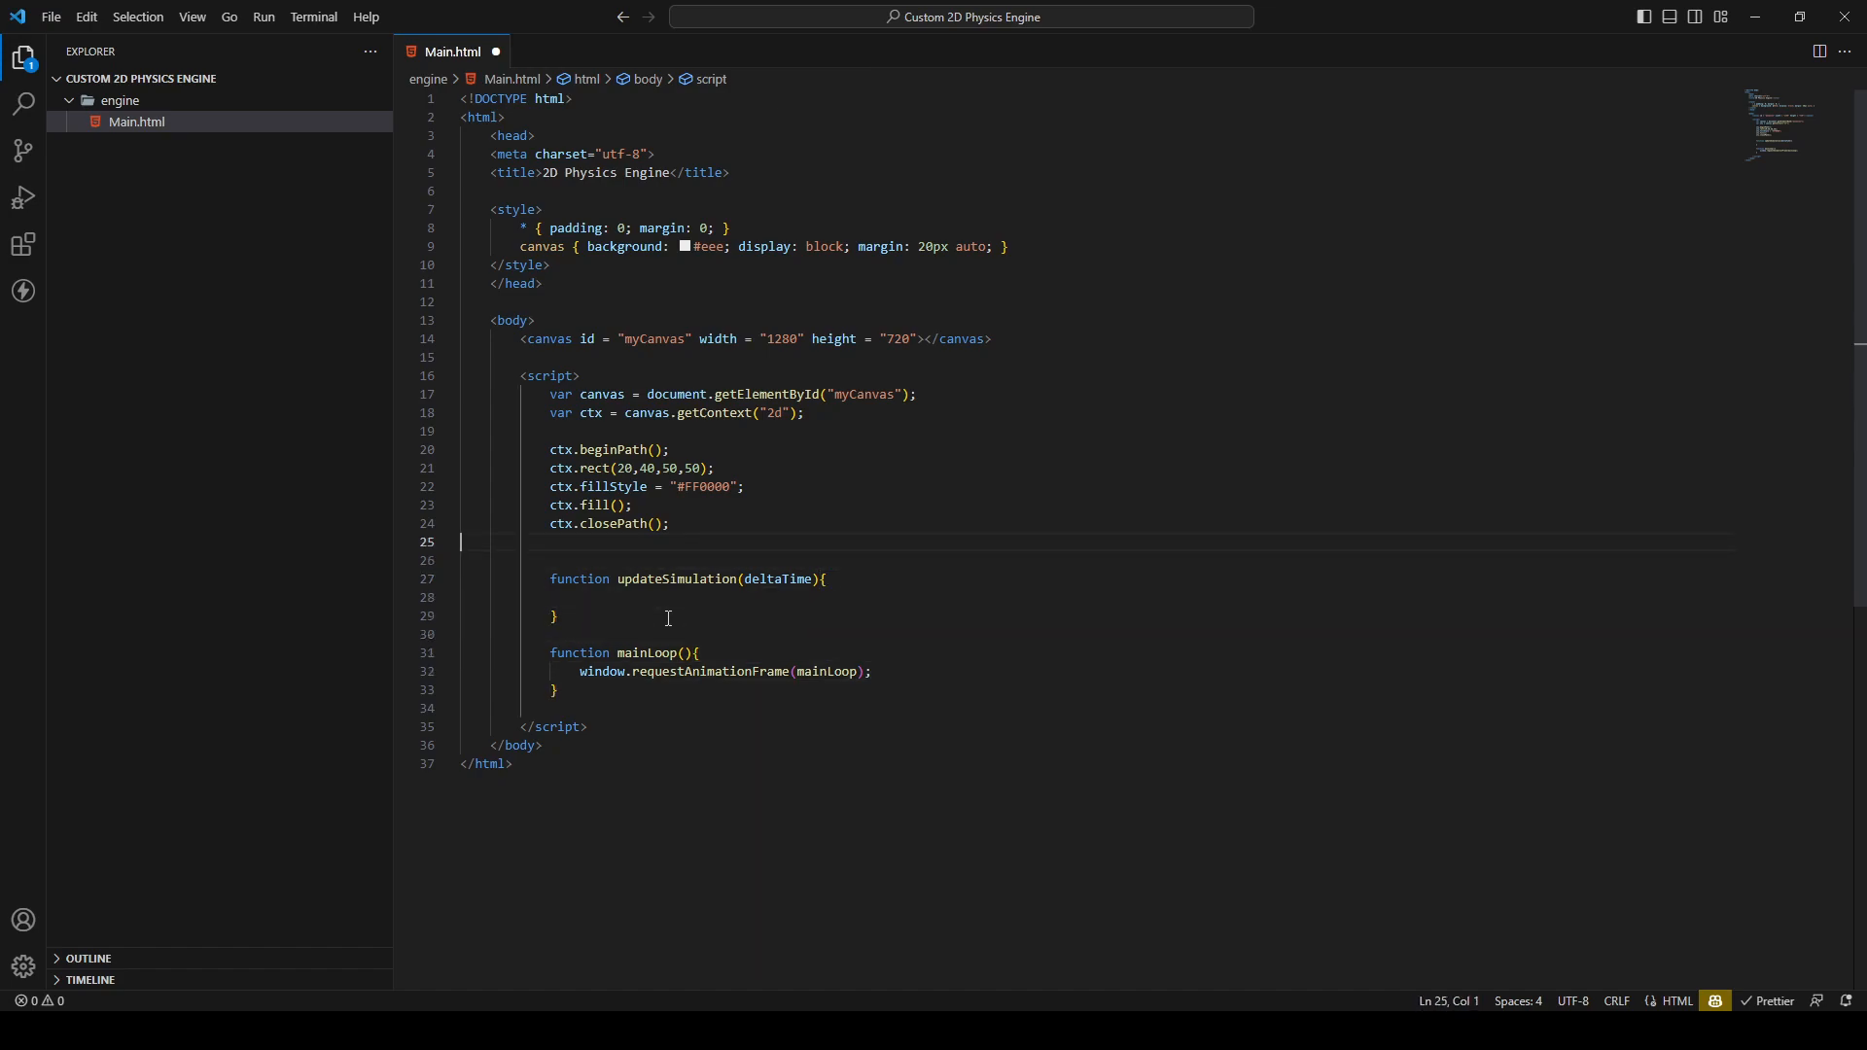
{"action": "key", "text": "Enter"}
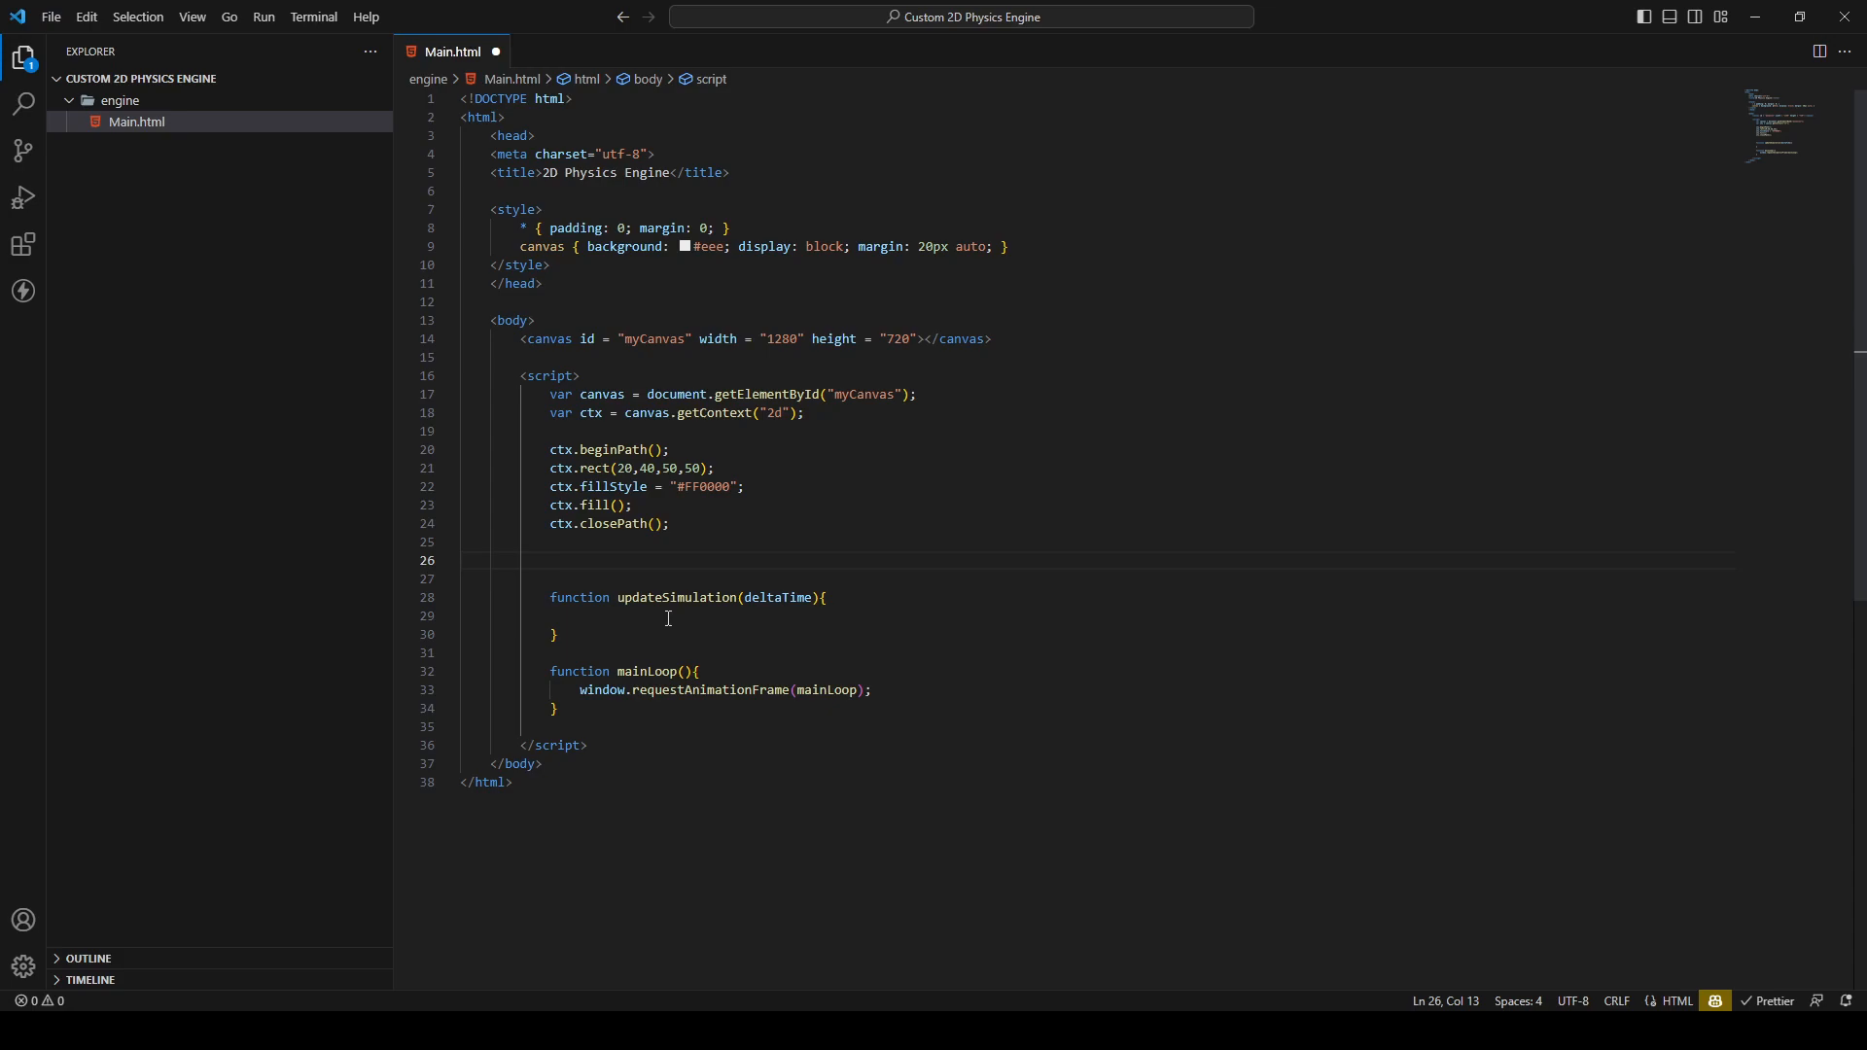
{"action": "type", "text": "mainLoop();"}
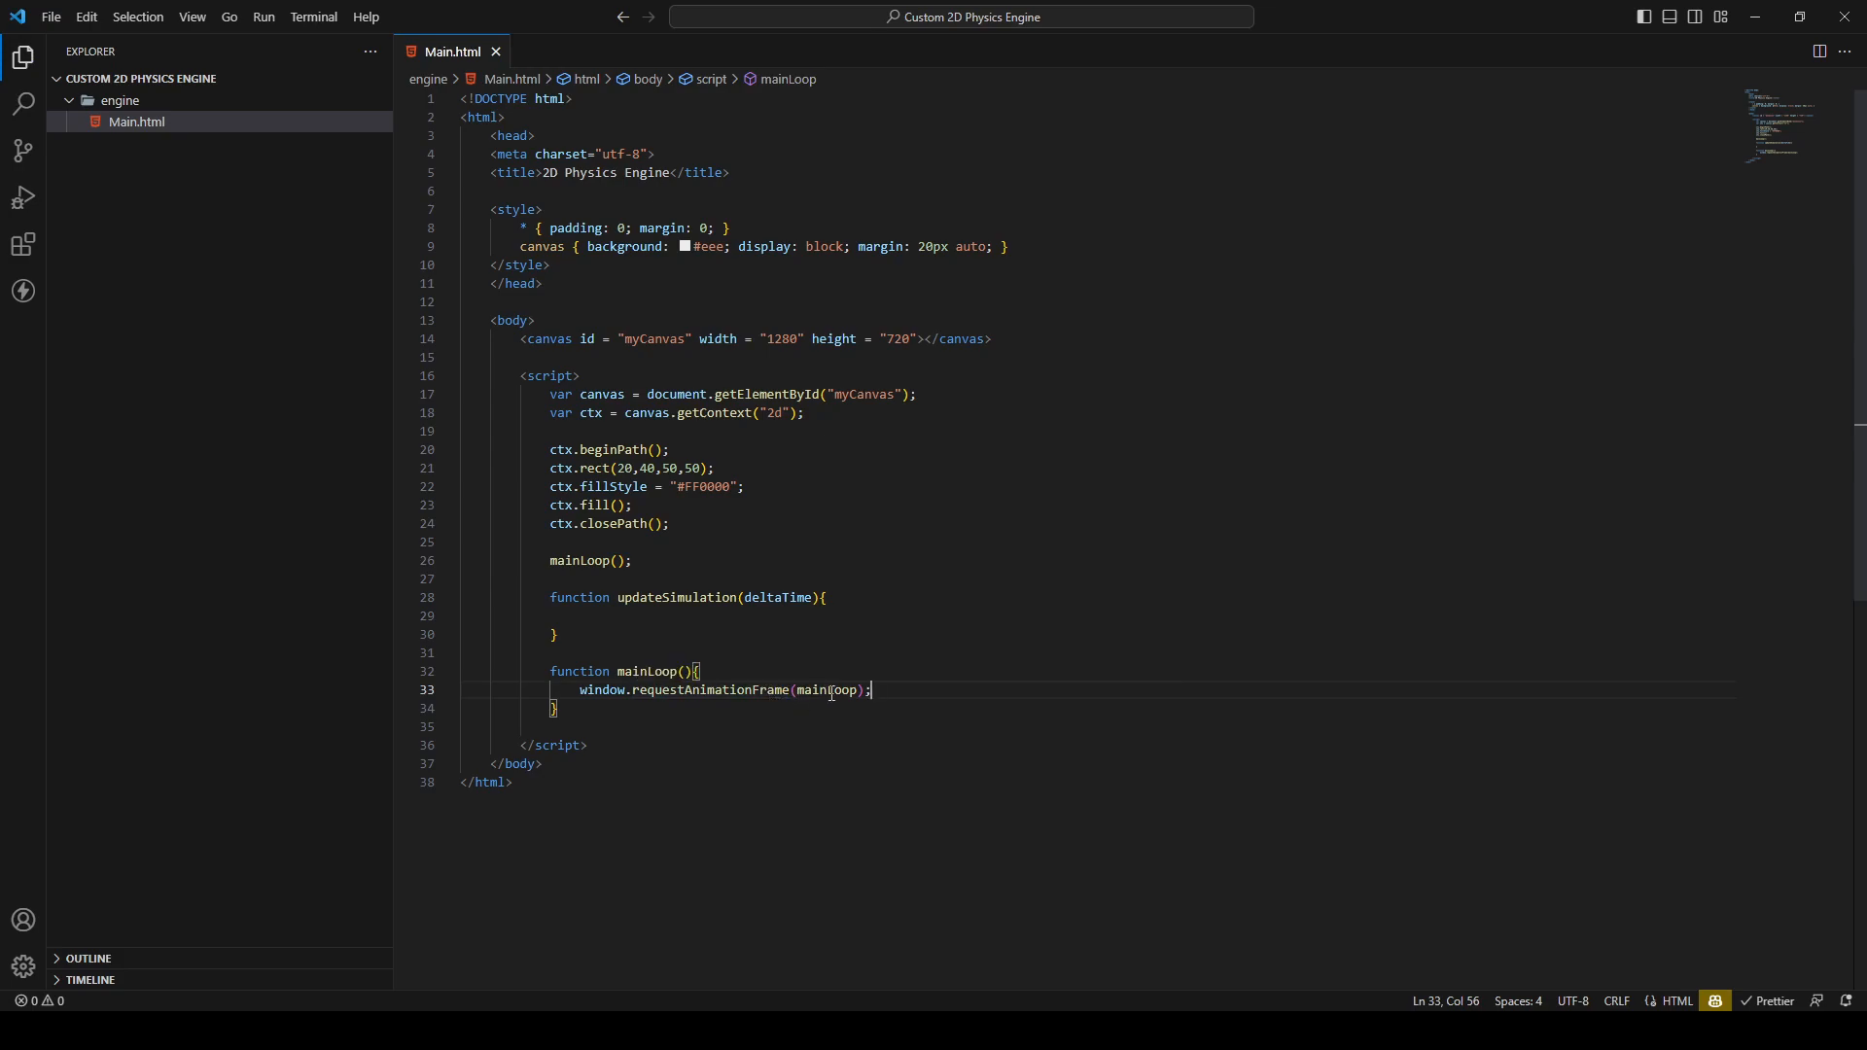
{"action": "mouse_move", "coordinate": [935, 688]}
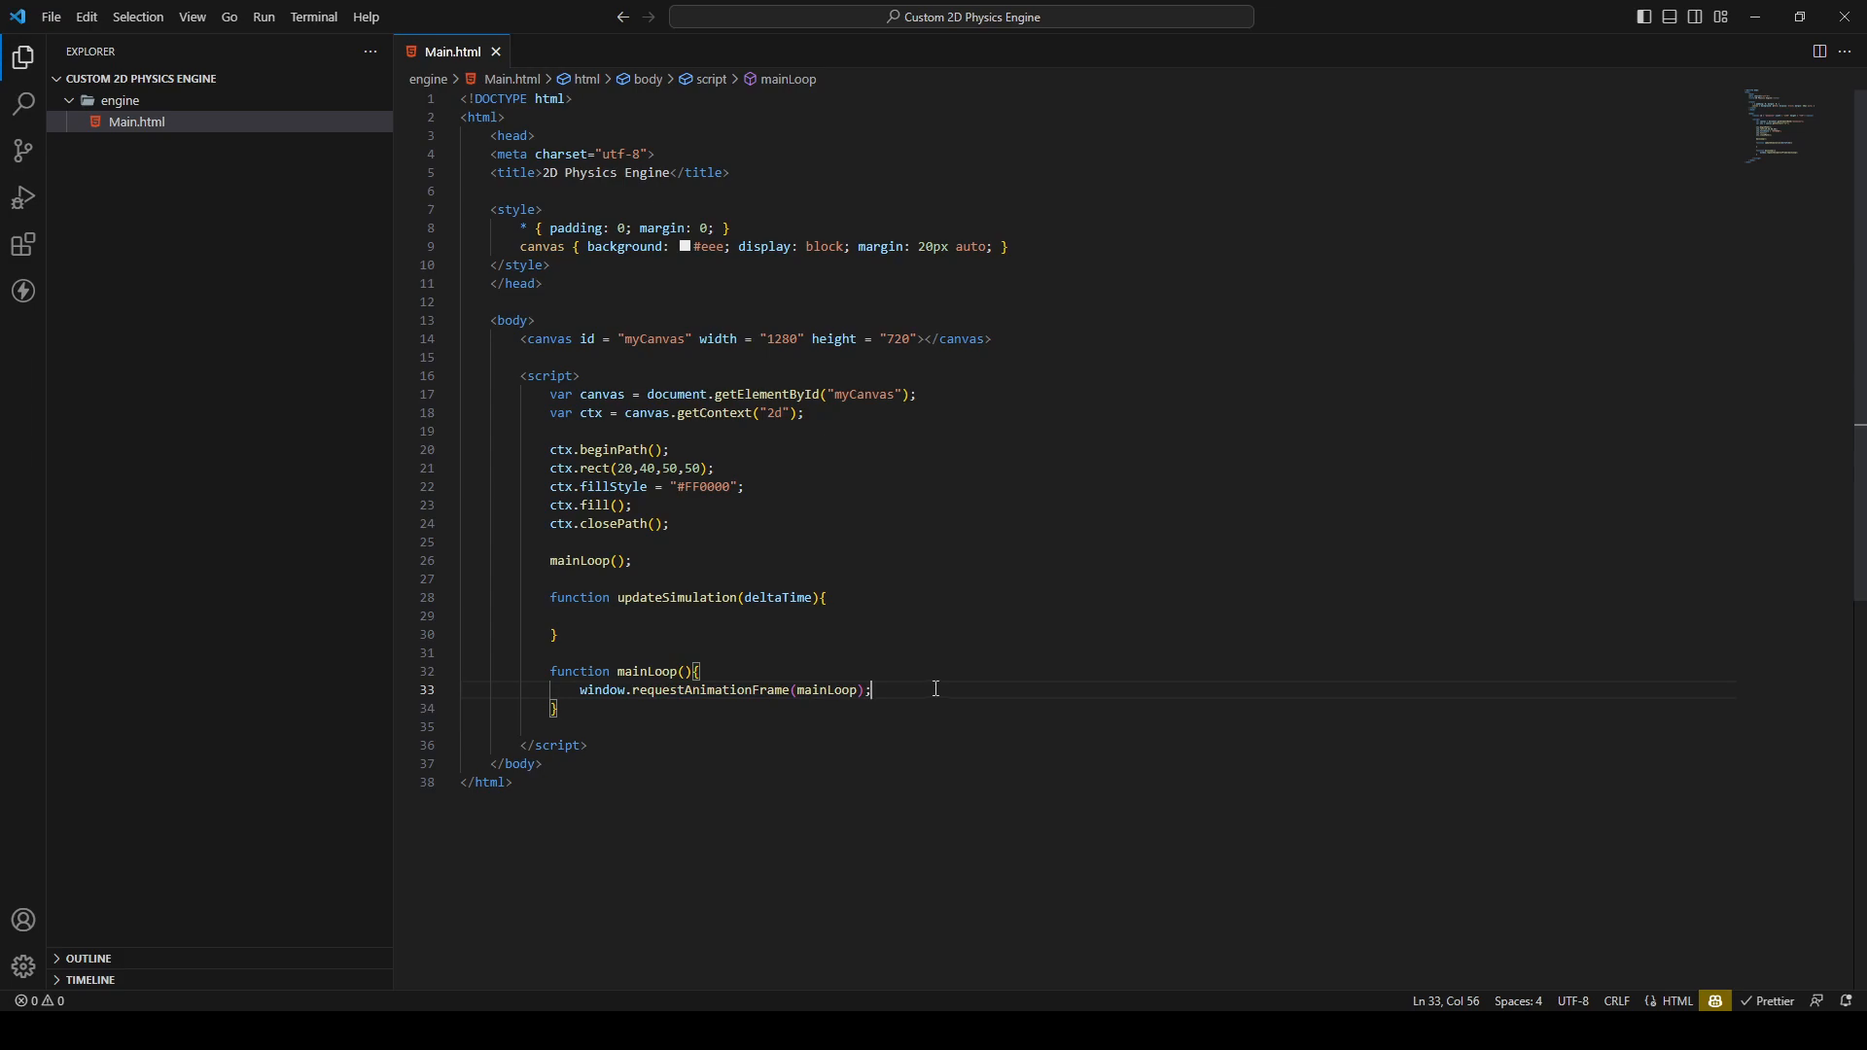
{"action": "mouse_move", "coordinate": [927, 702]}
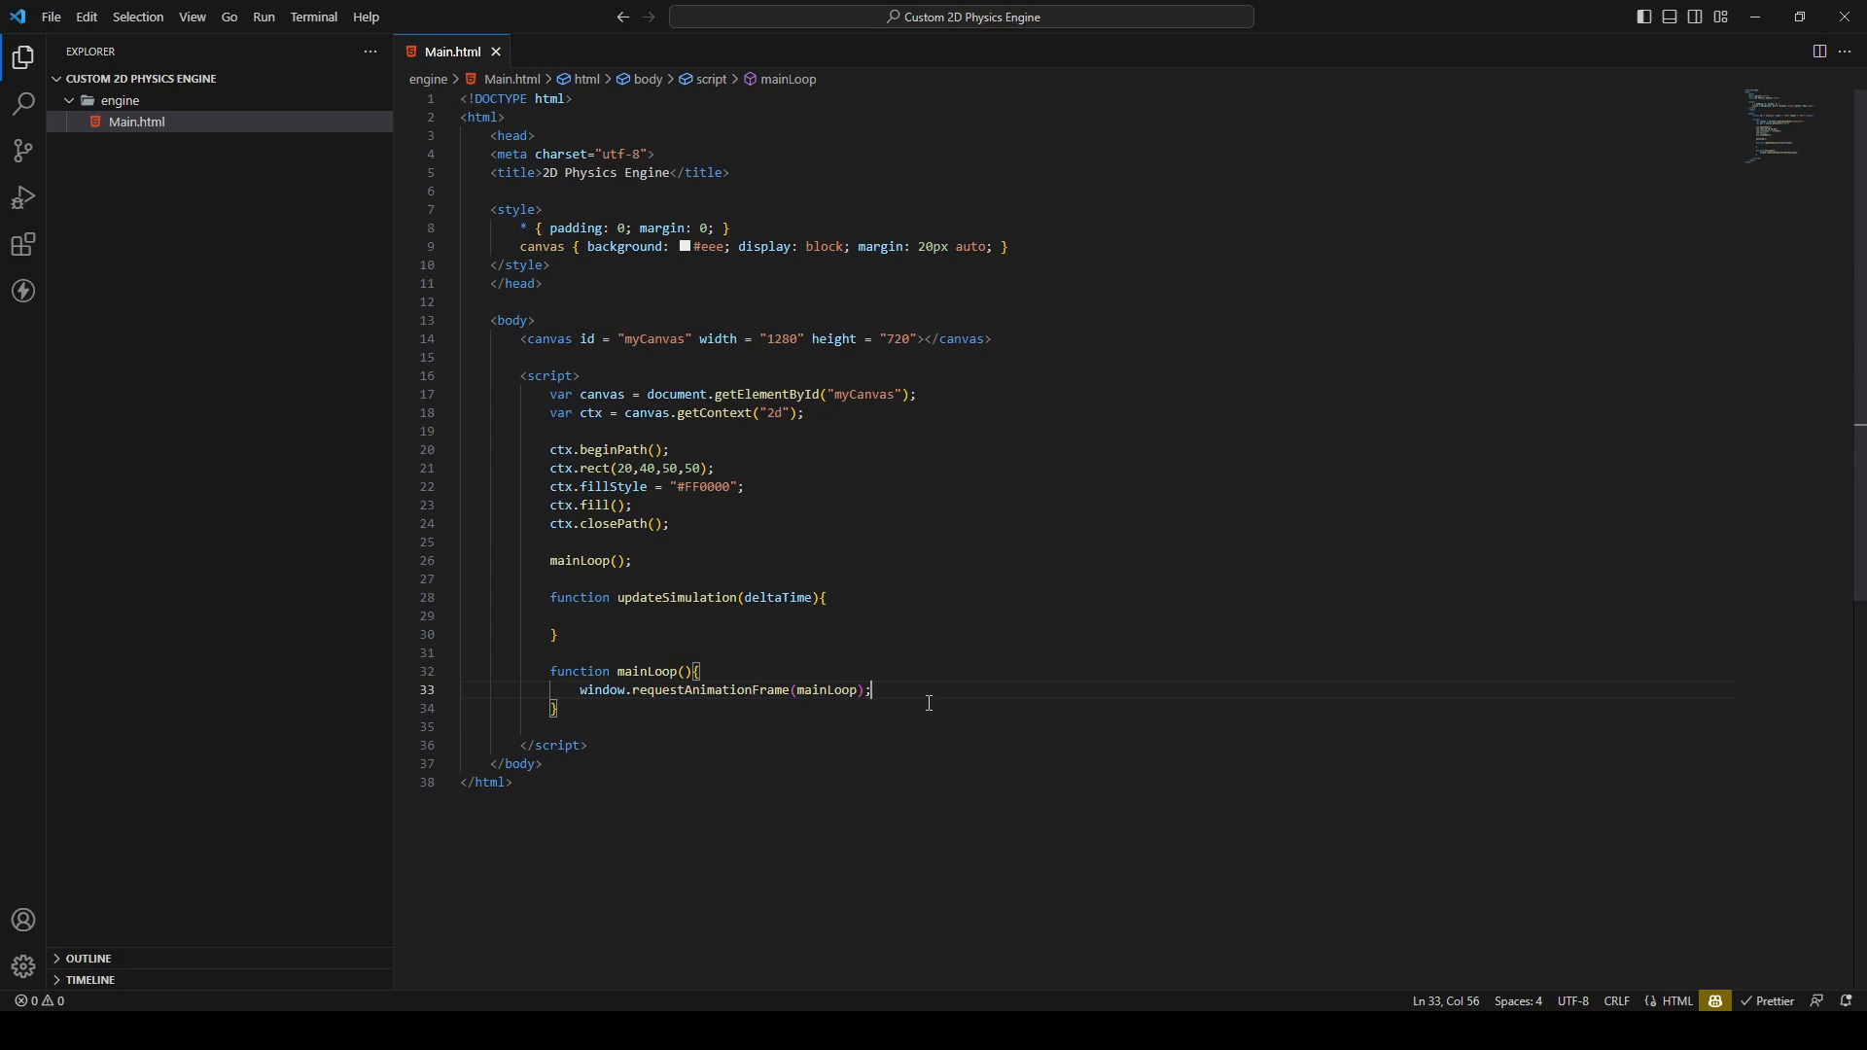
Add blank lines inside mainLoop after the frame request, typing and deleting a stray let
{"action": "key", "text": "Enter"}
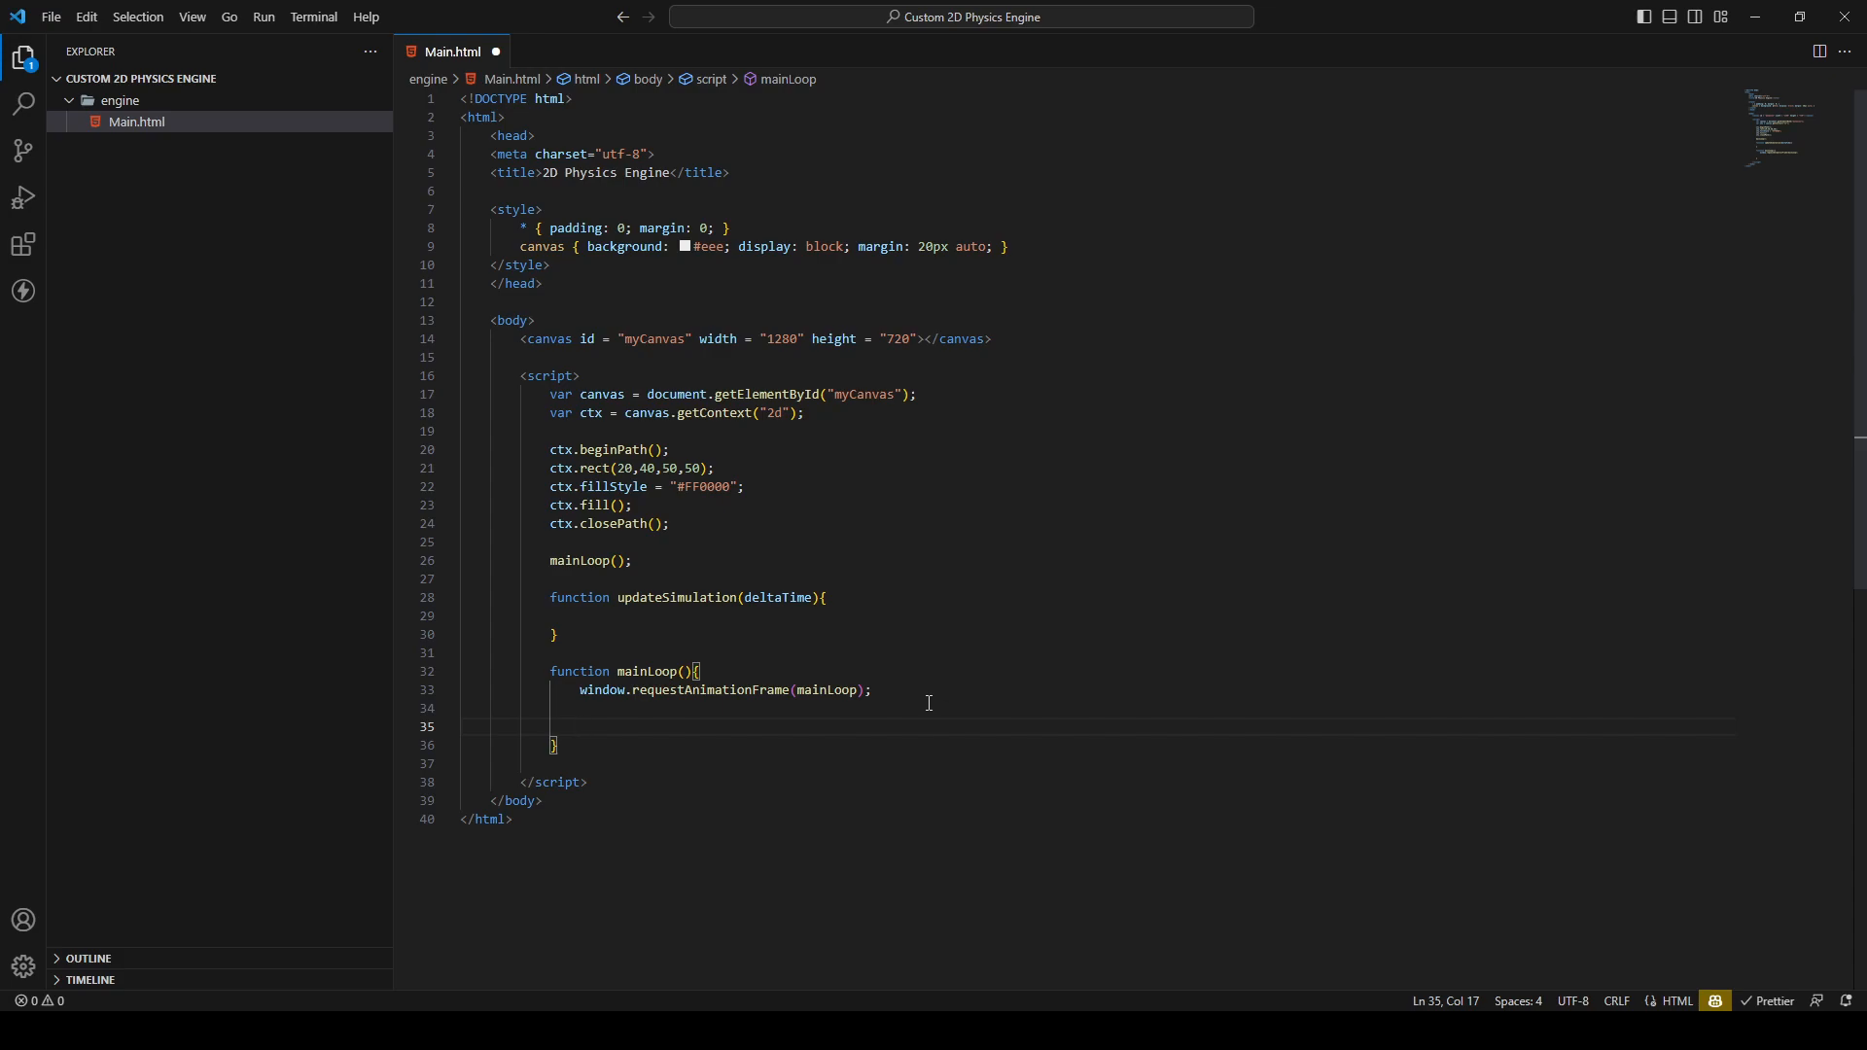
{"action": "type", "text": "c"}
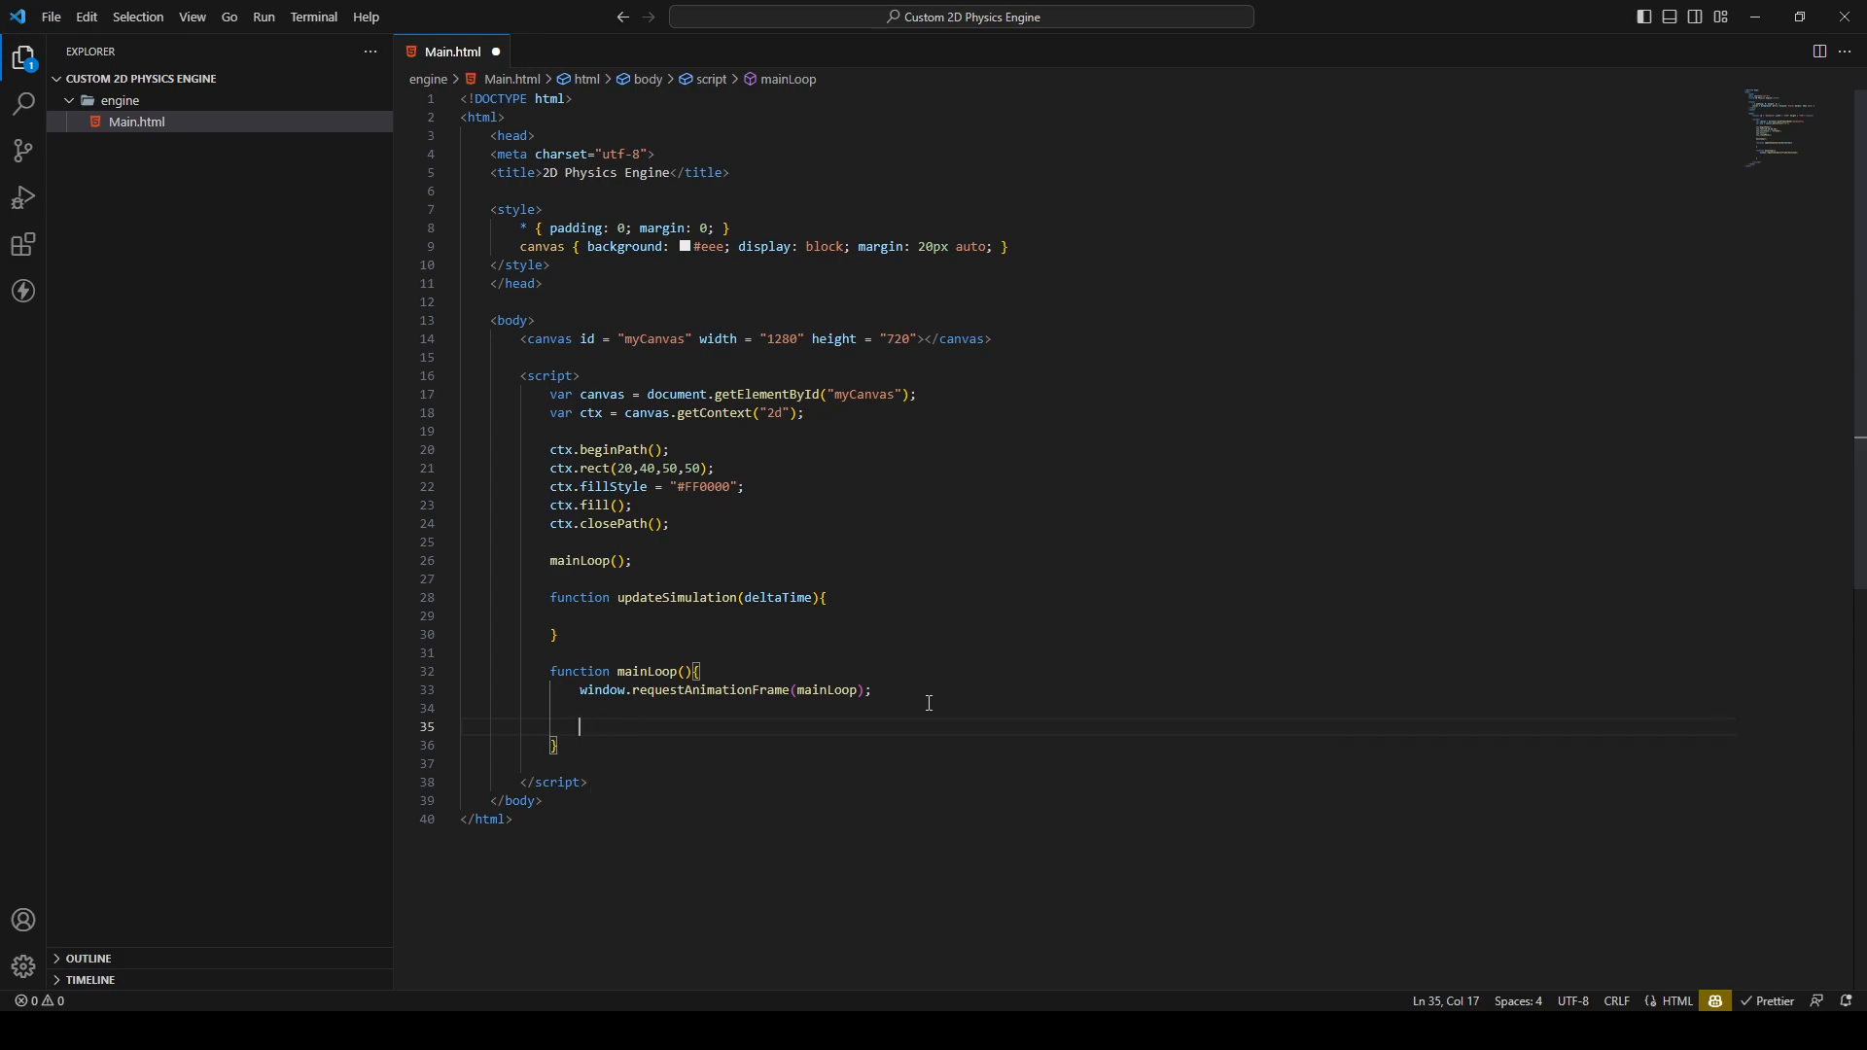
{"action": "type", "text": "let"}
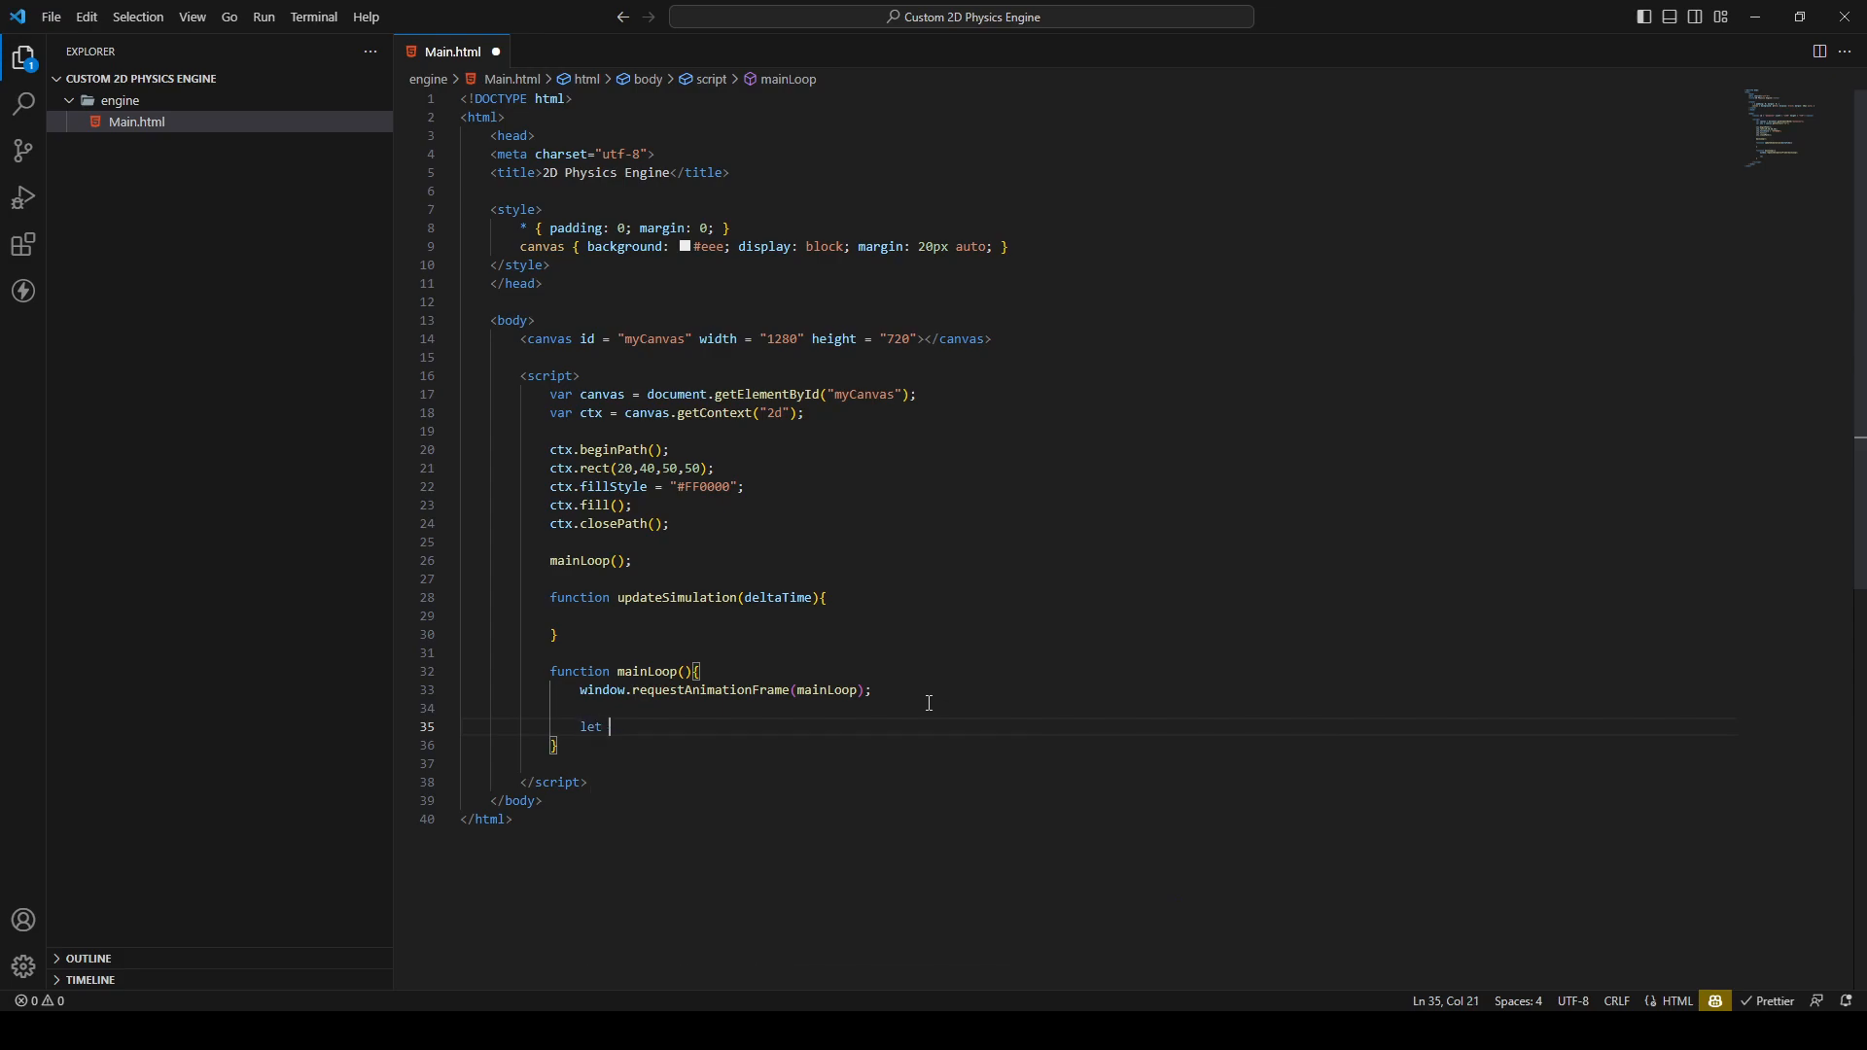
{"action": "key", "text": "Backspace"}
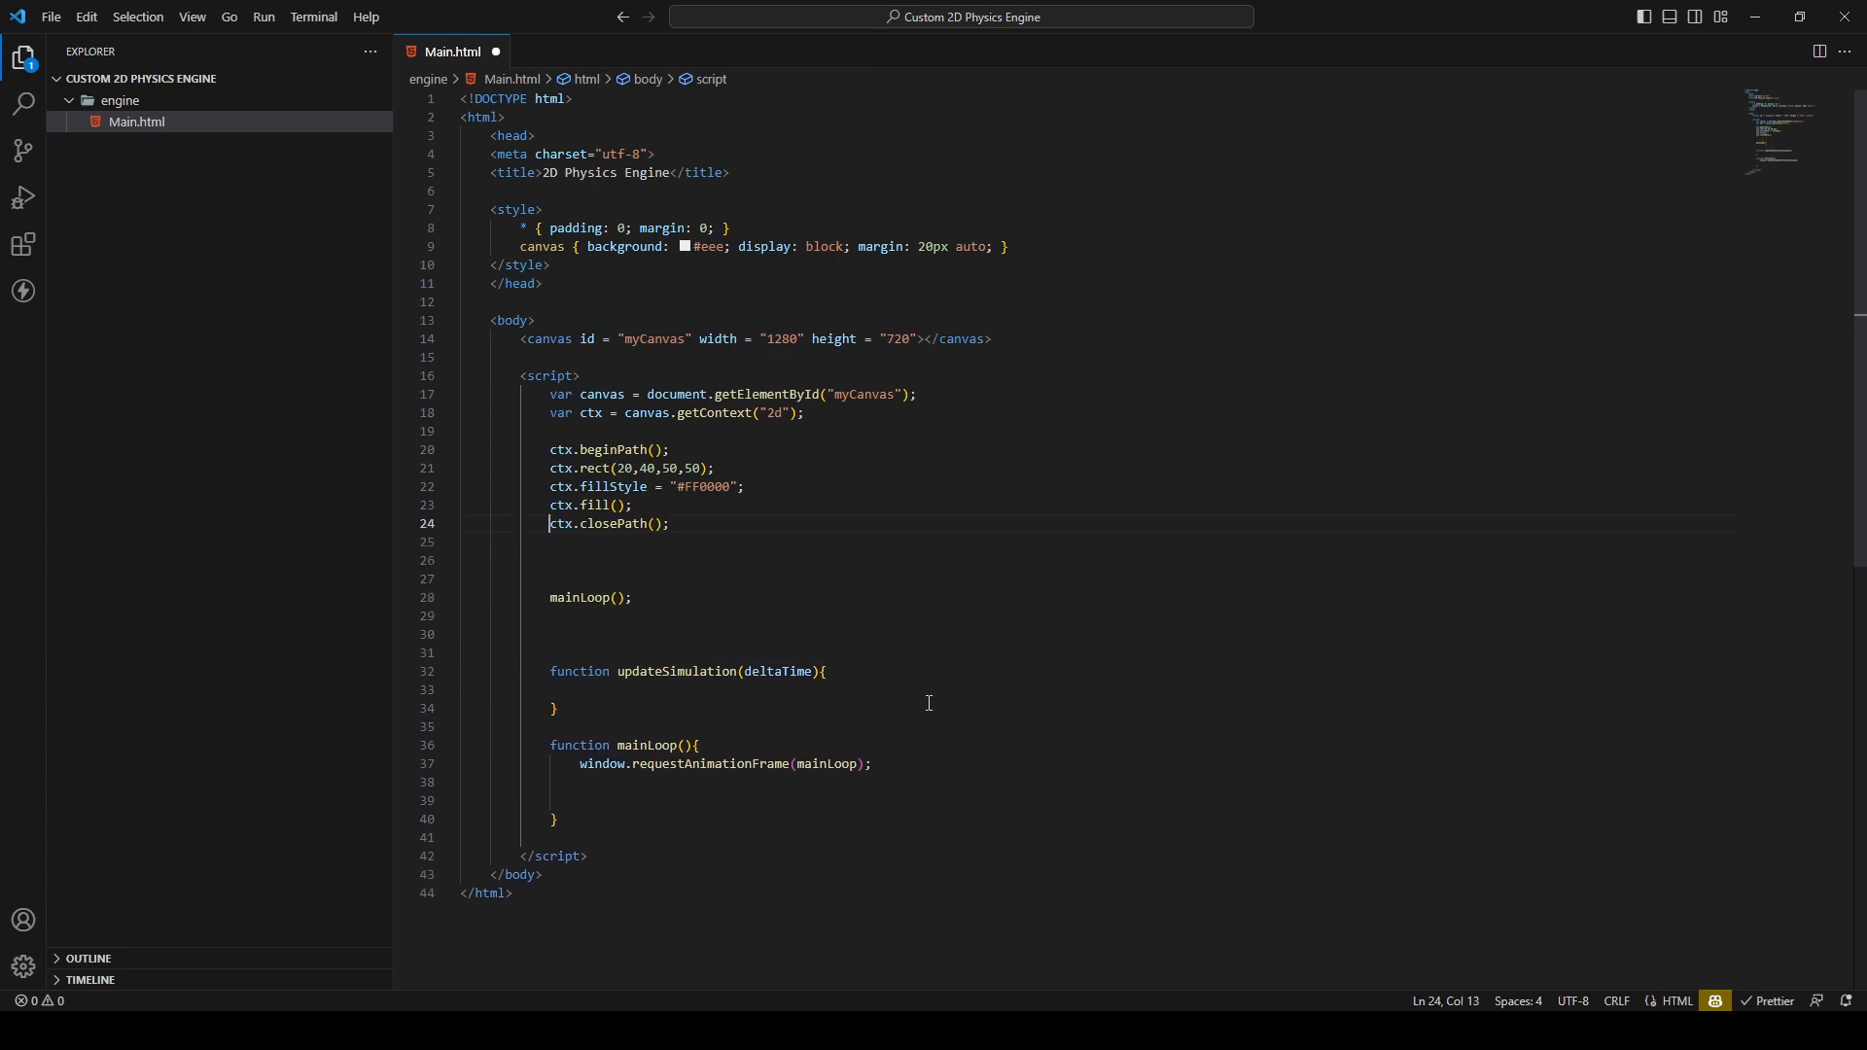
Comment out the rectangle drawing code with /* */
{"action": "key", "text": "Enter"}
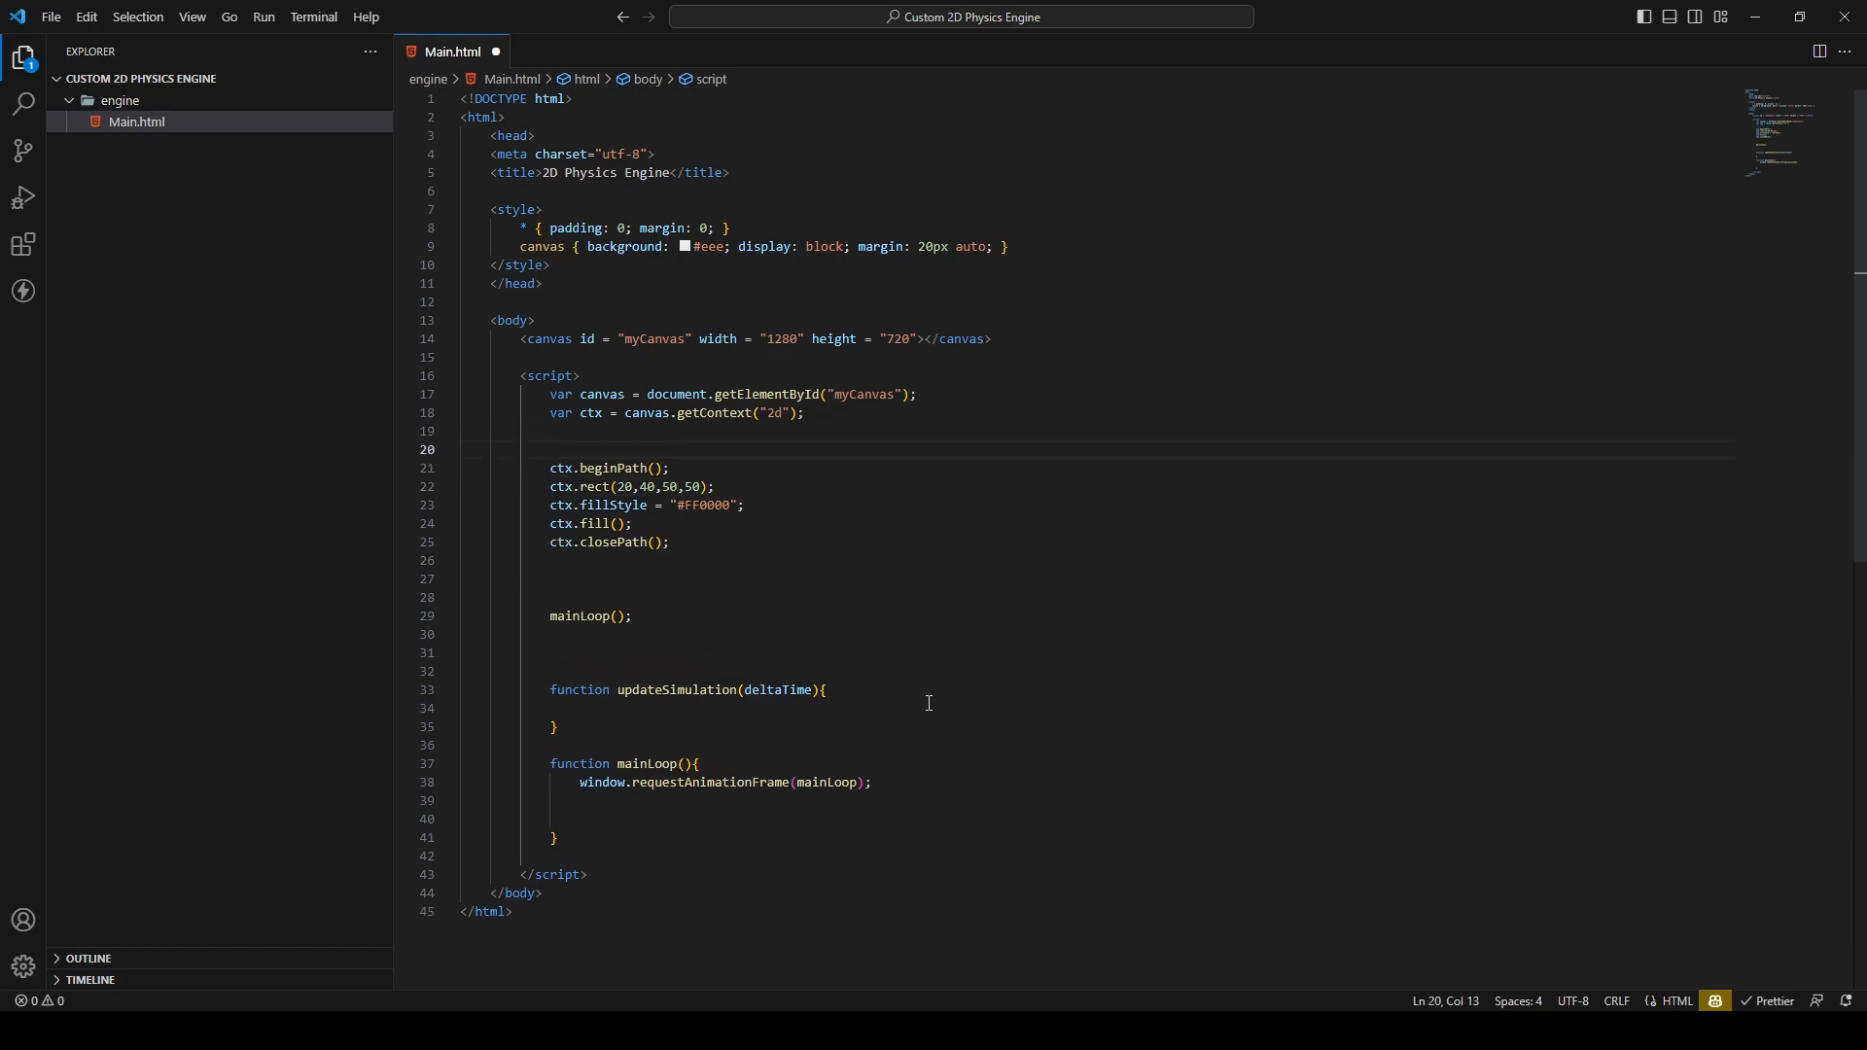
{"action": "type", "text": "/*"}
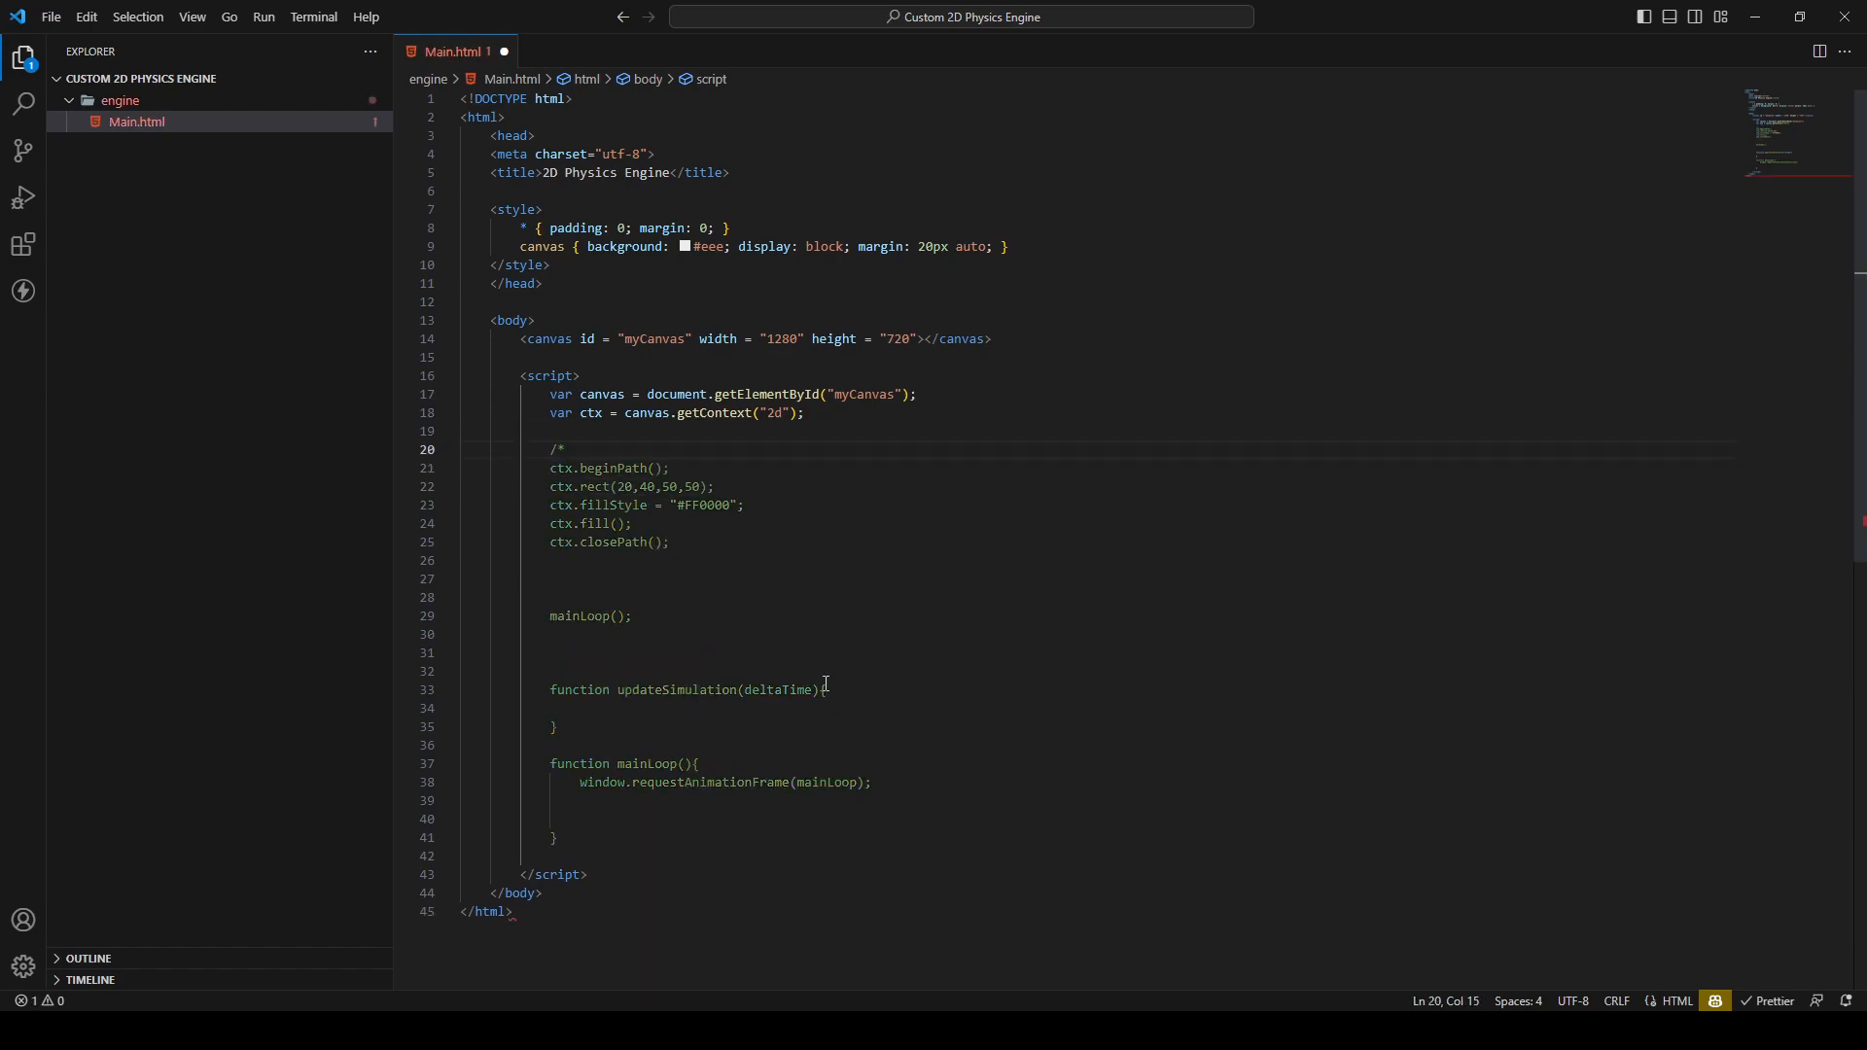
{"action": "type", "text": "/"}
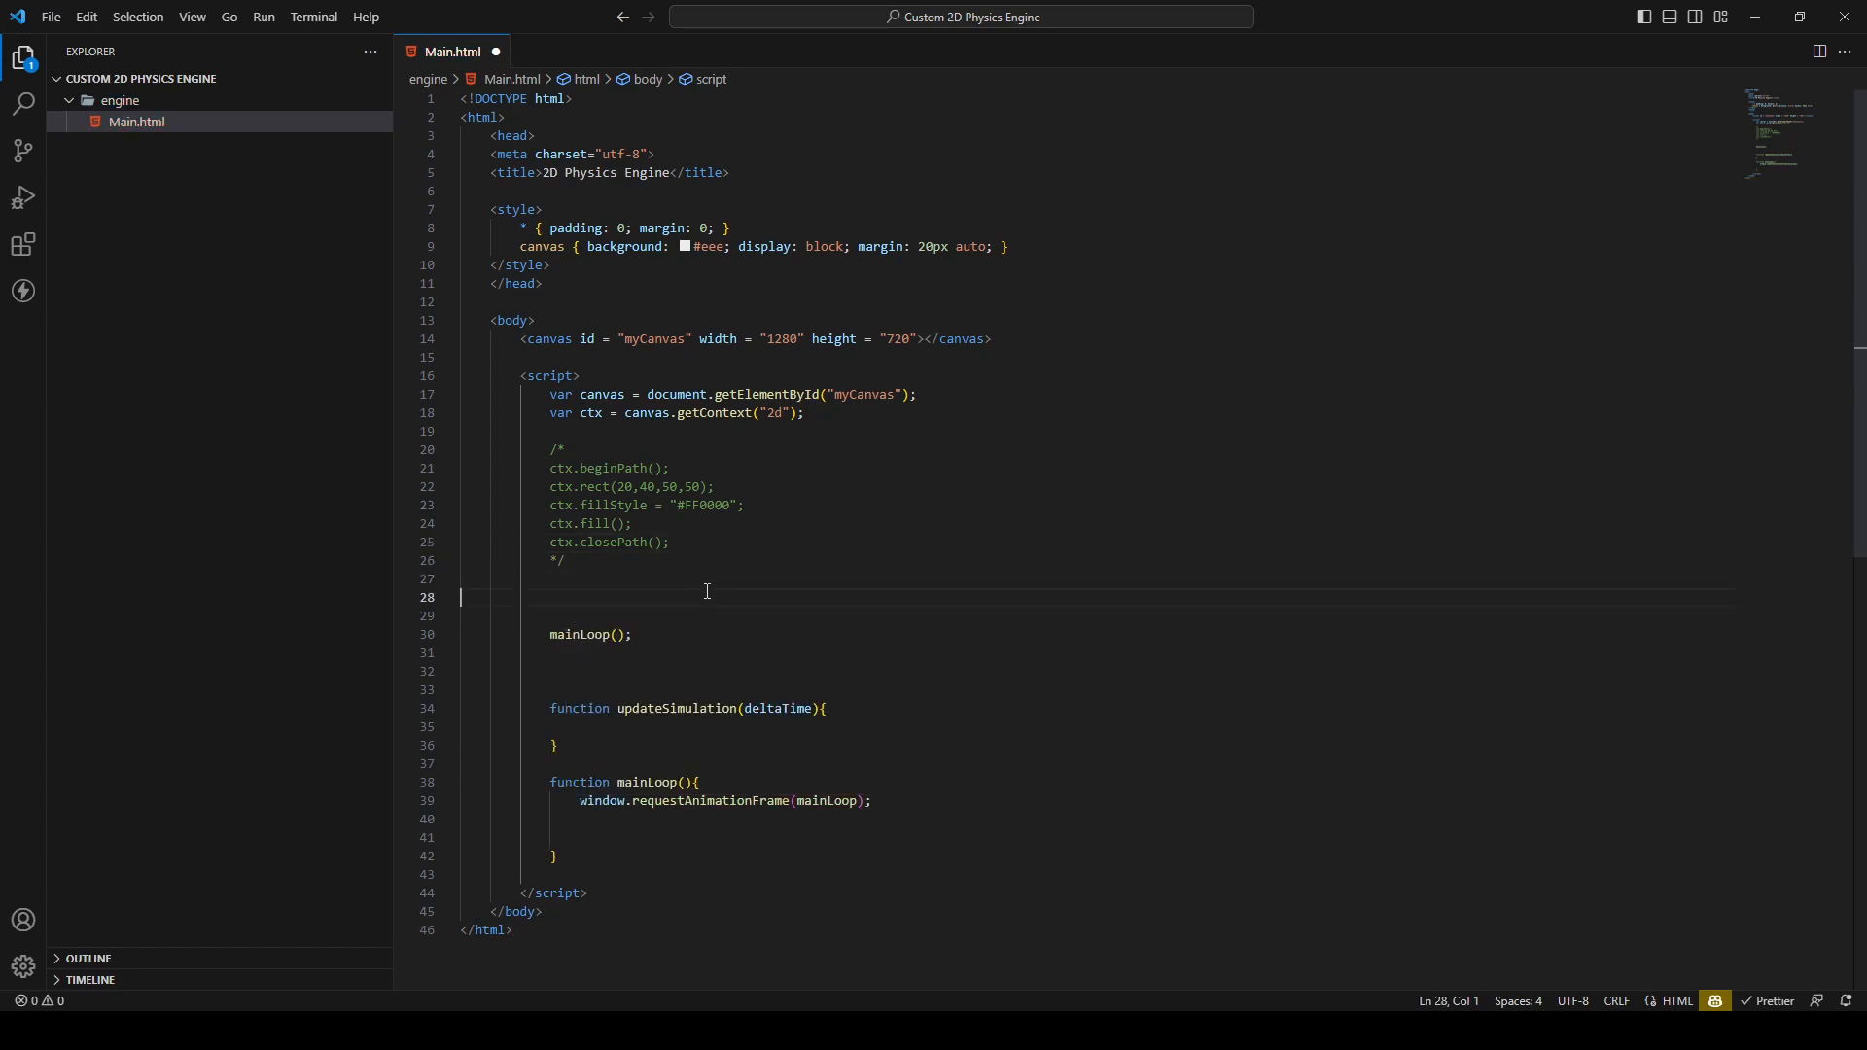
Declare let currentTime = 0; above the mainLoop(); call, replacing var with let
{"action": "type", "text": "var"}
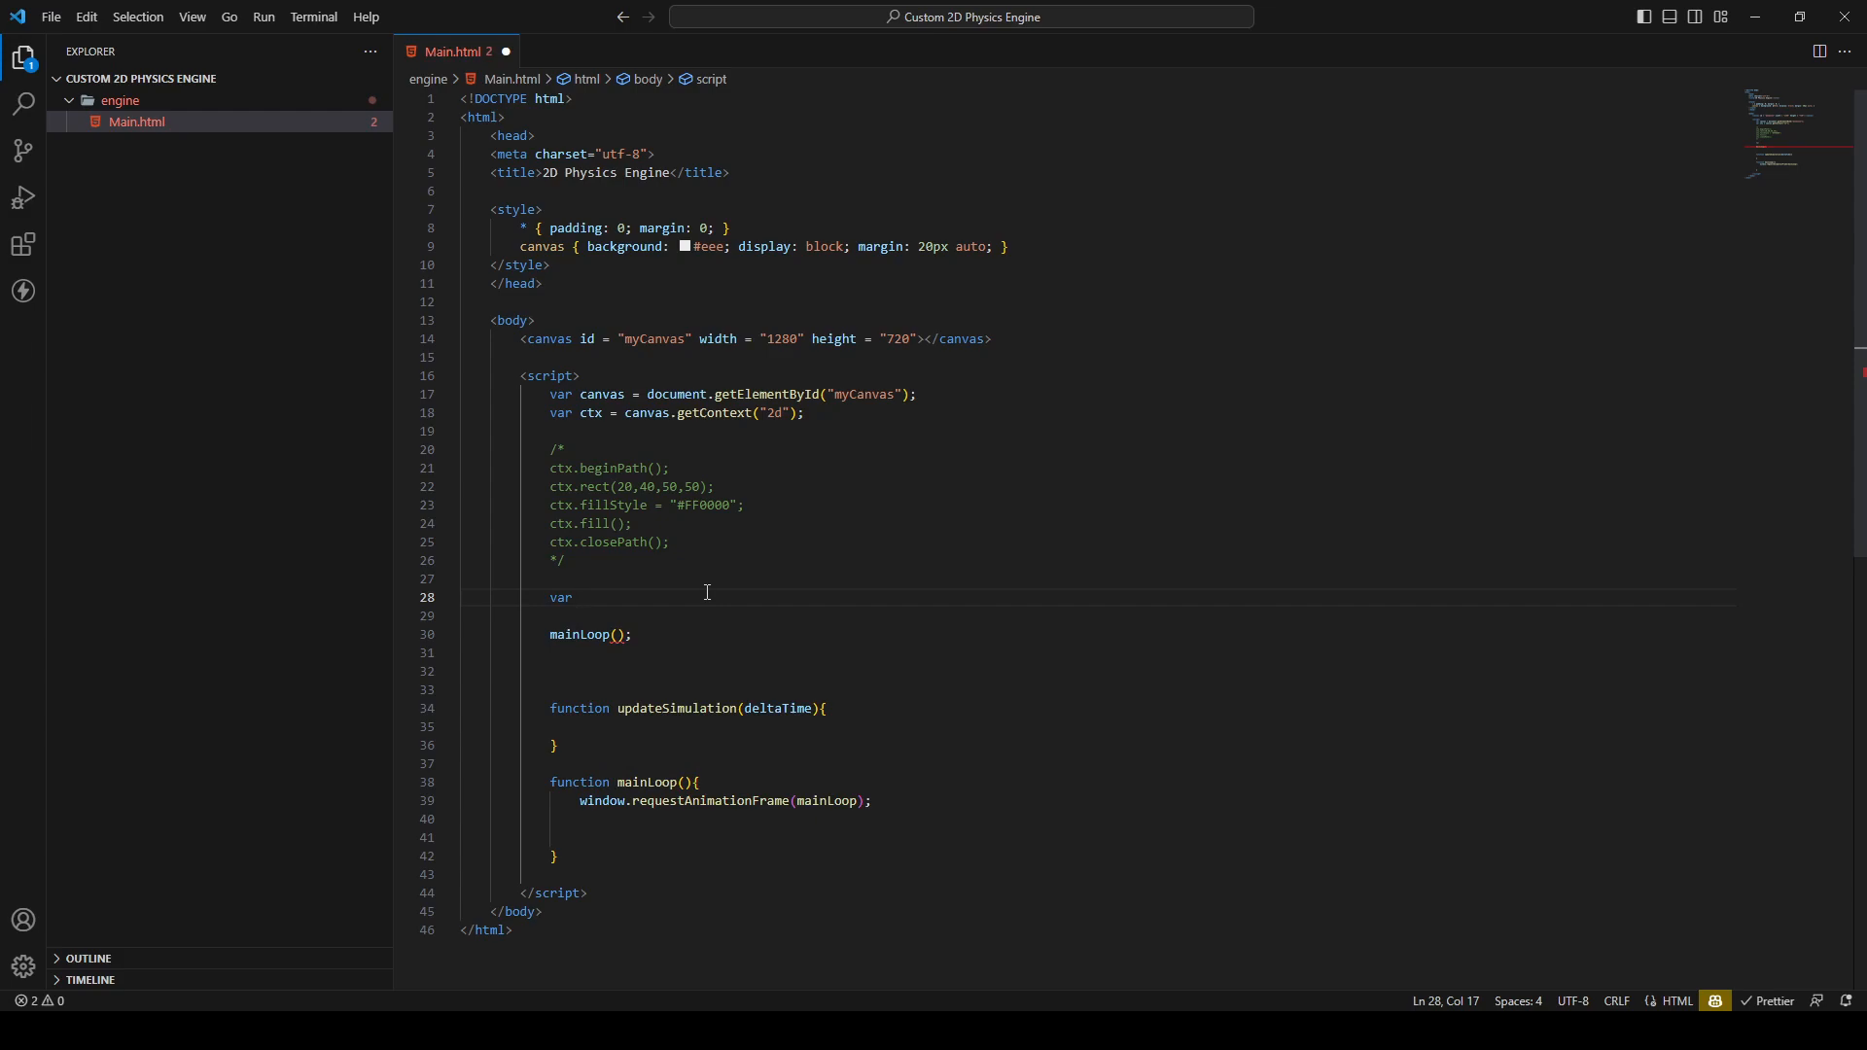
{"action": "type", "text": "current"}
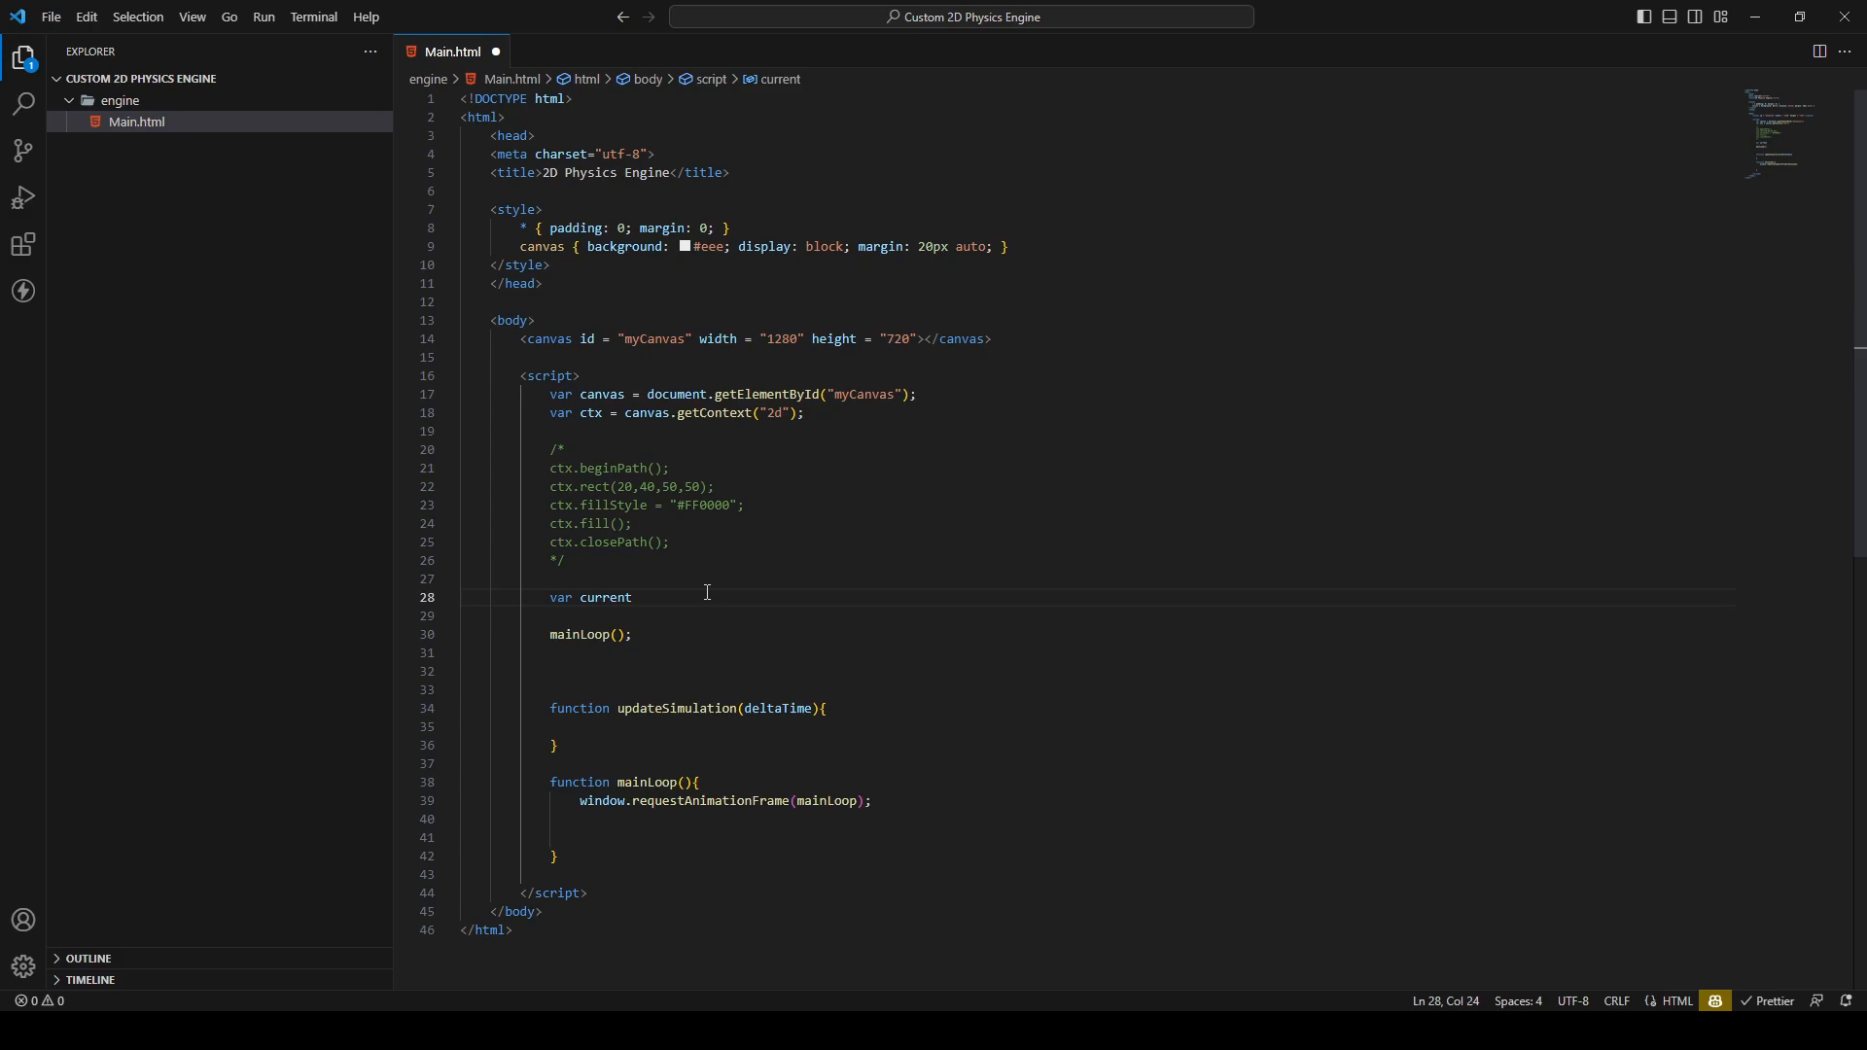
{"action": "type", "text": "Time"}
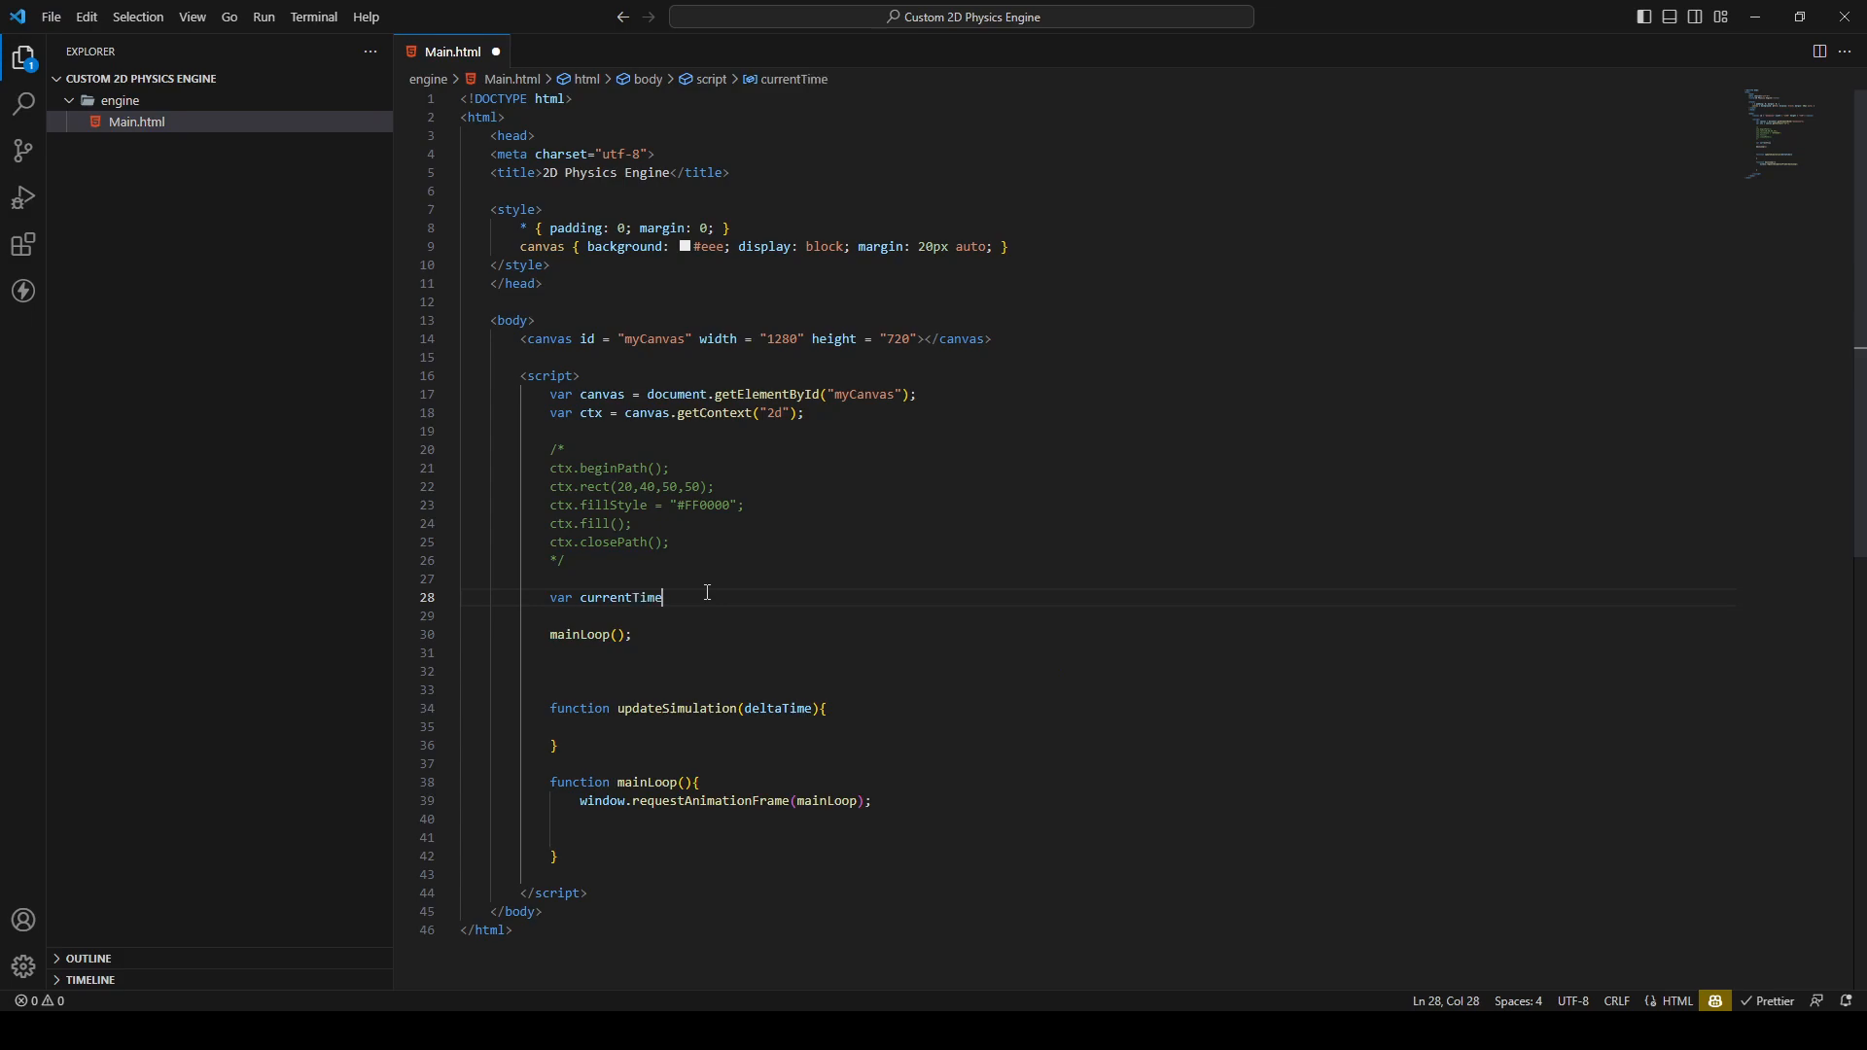
{"action": "type", "text": "= 0;"}
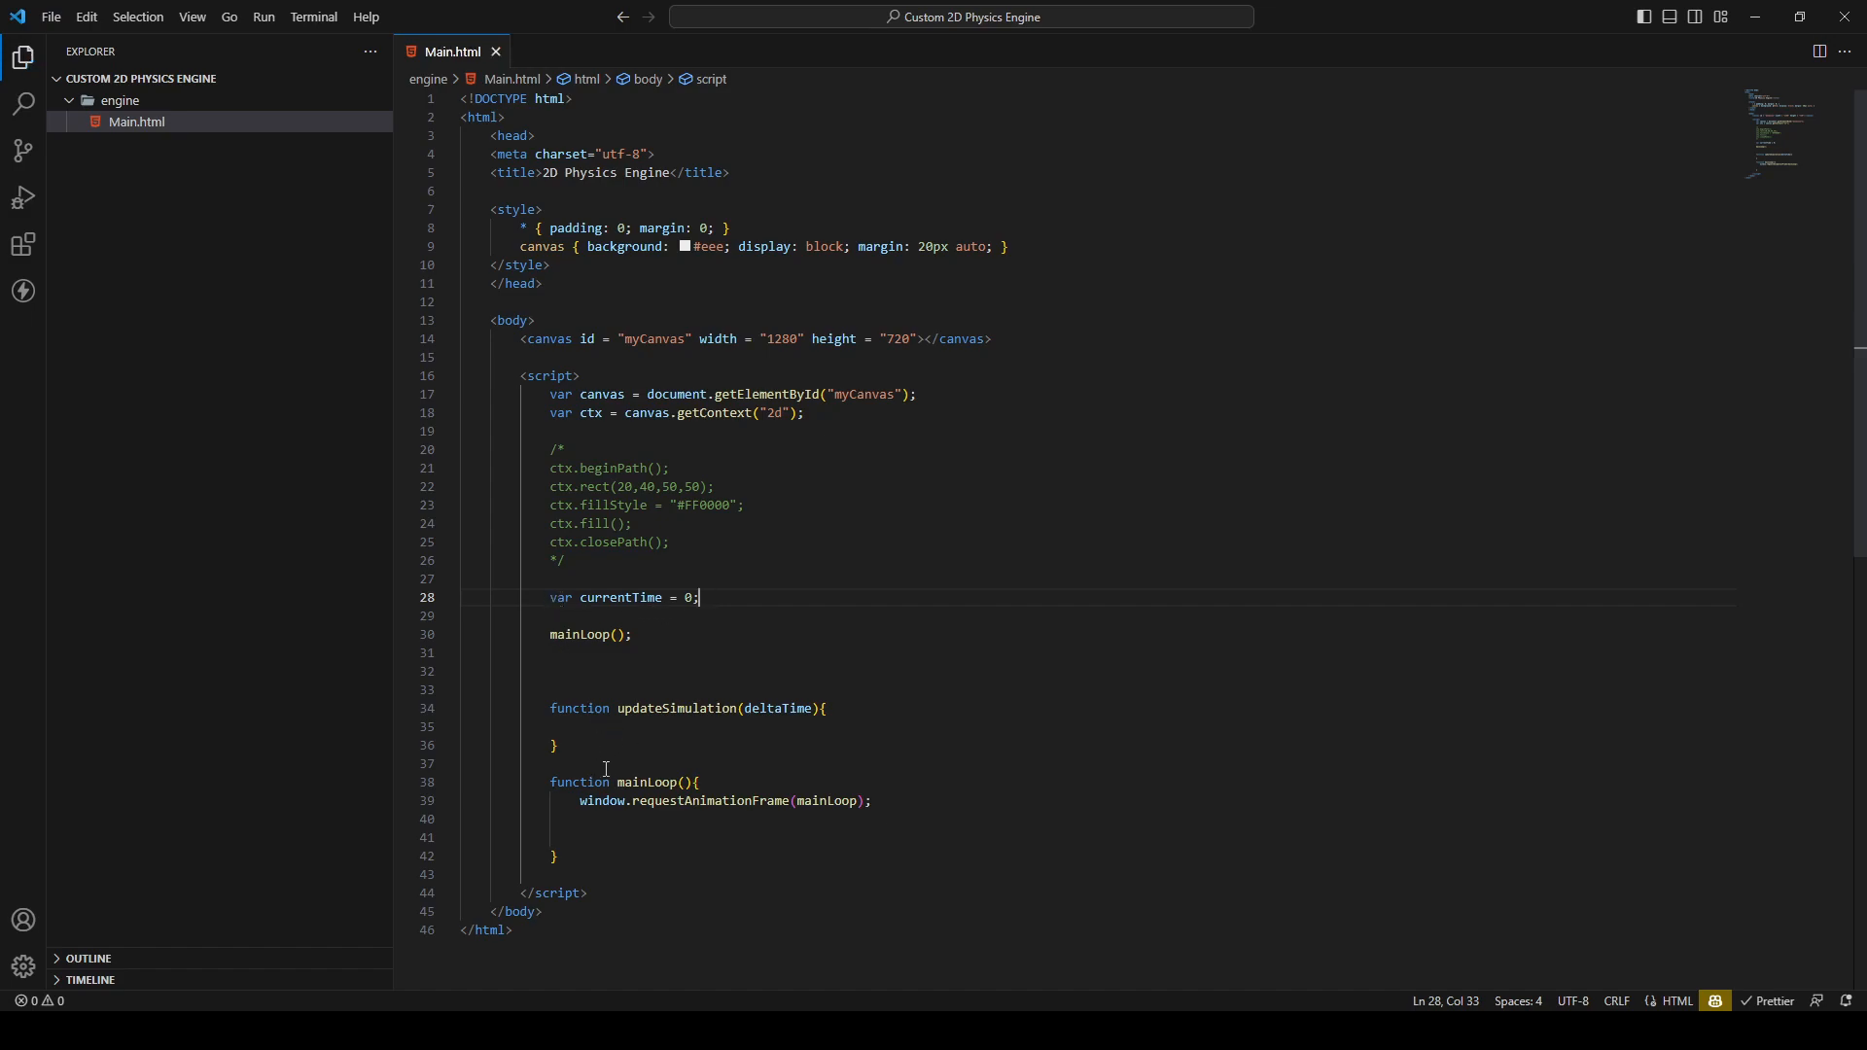
{"action": "double_click", "coordinate": [558, 597]}
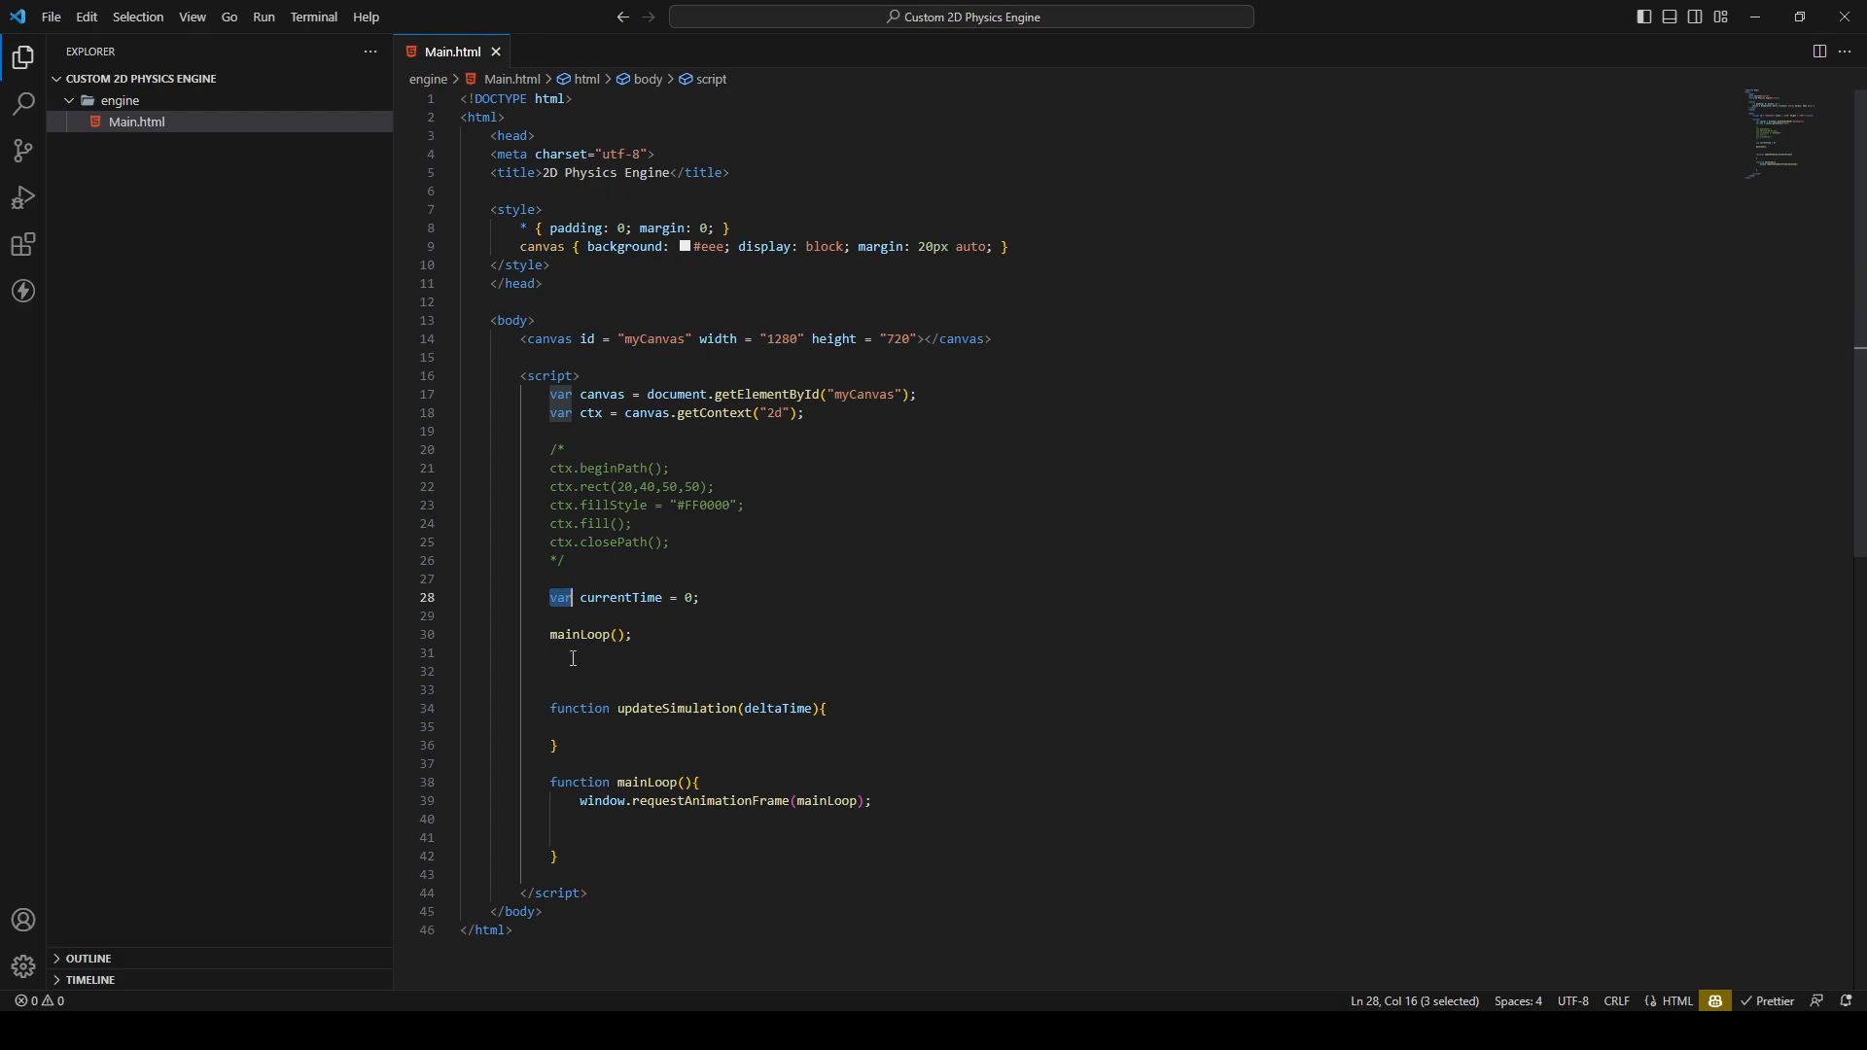
{"action": "type", "text": "let"}
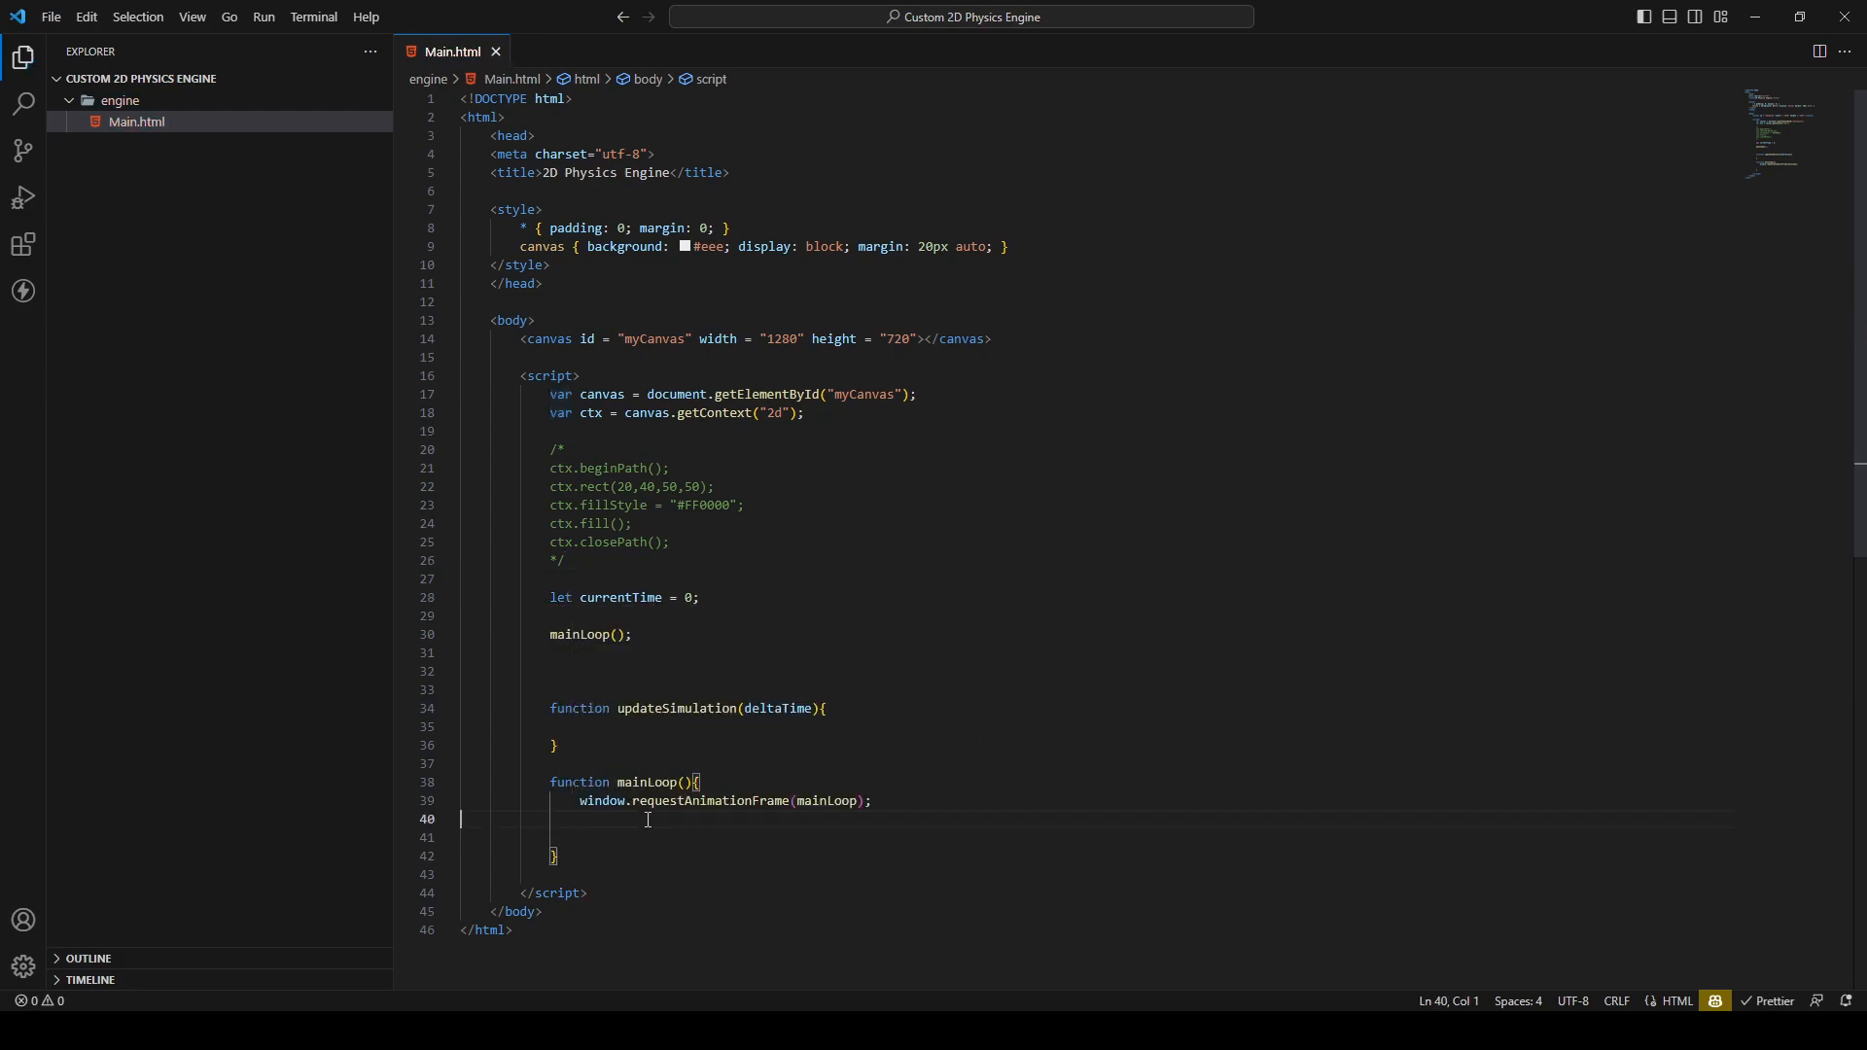
Set currentTime = performance.now(); inside mainLoop
{"action": "key", "text": "enter"}
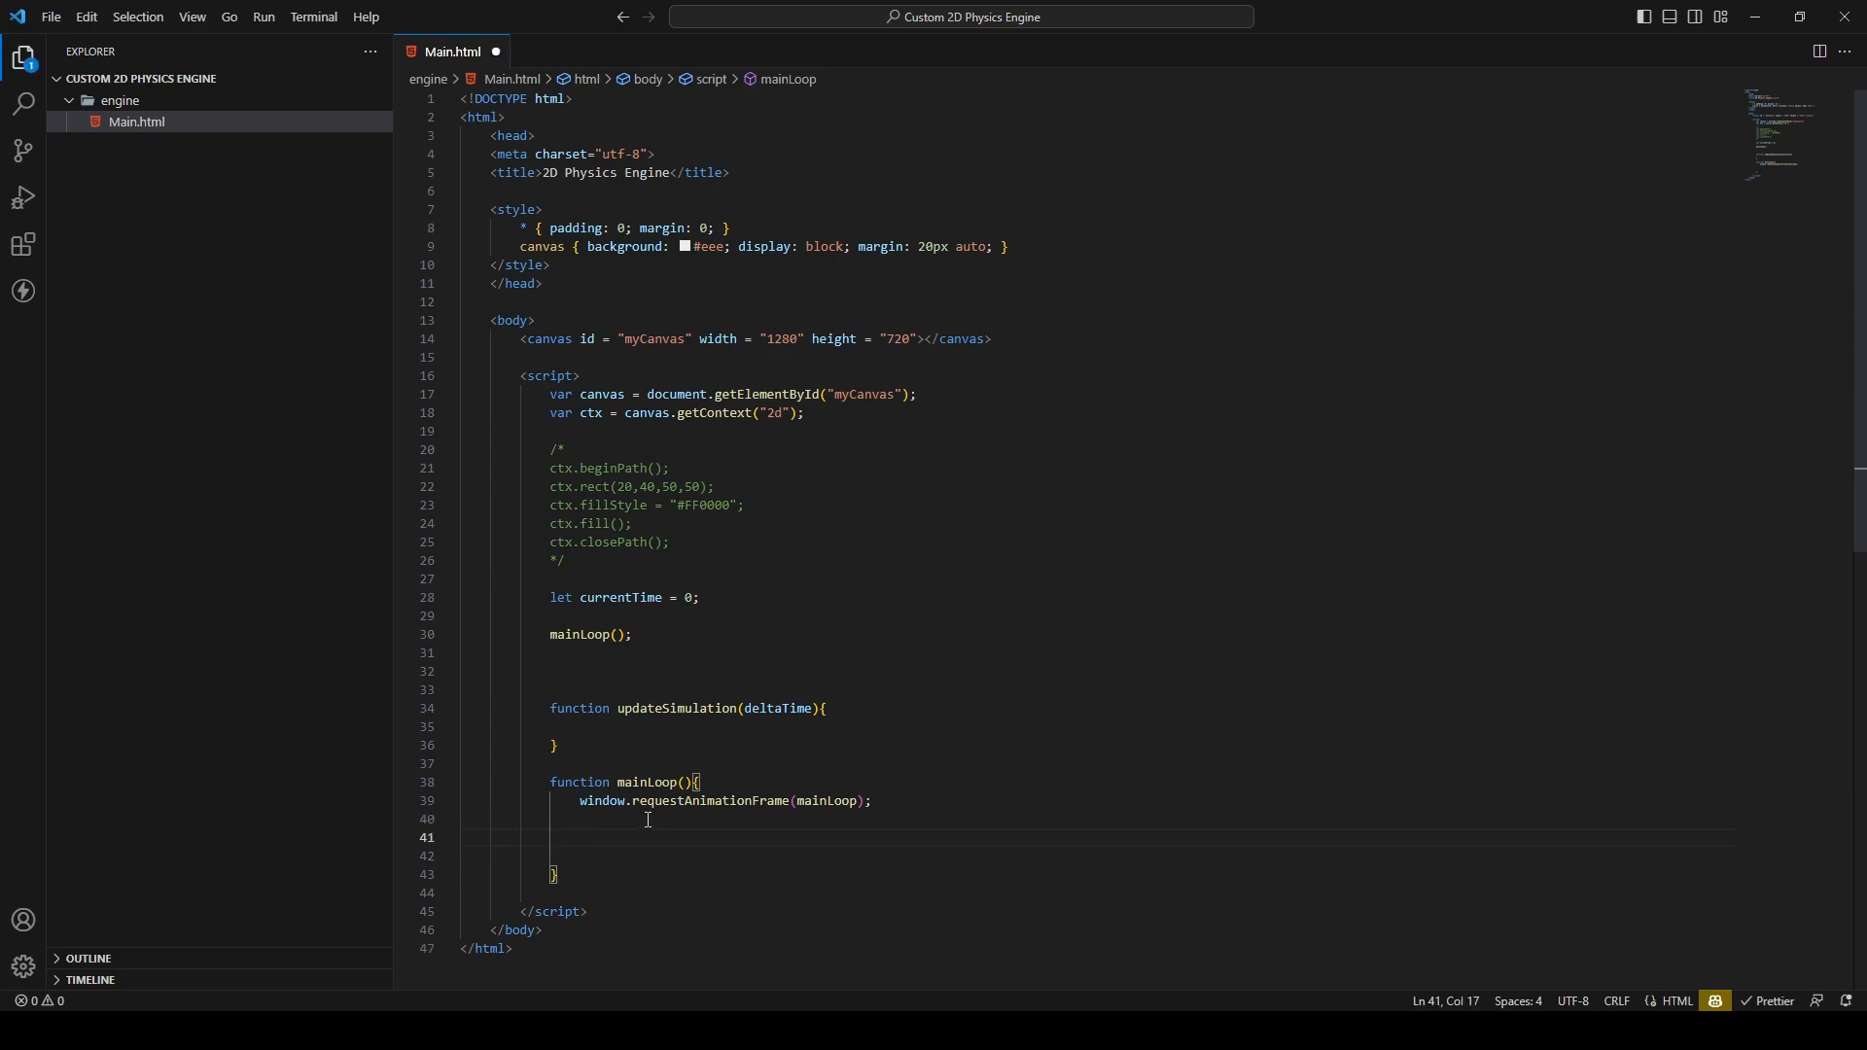
{"action": "type", "text": "currentTime"}
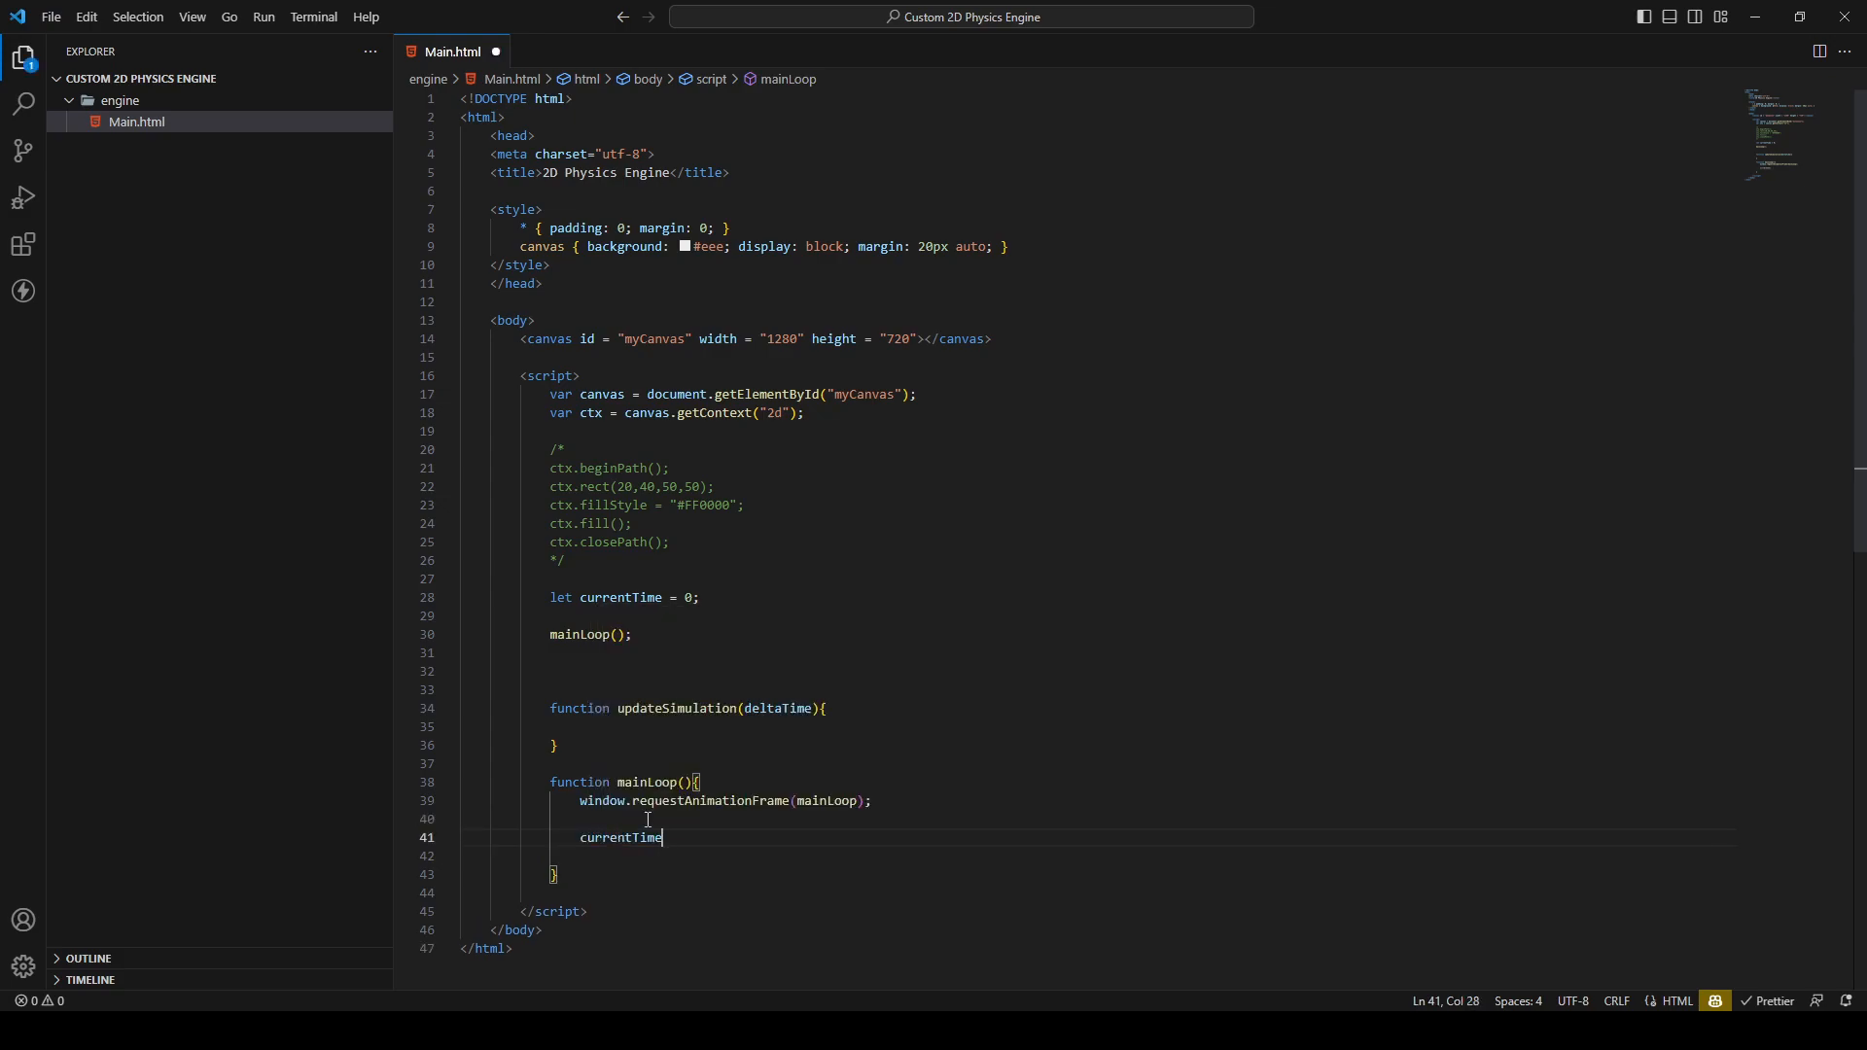
{"action": "type", "text": "="}
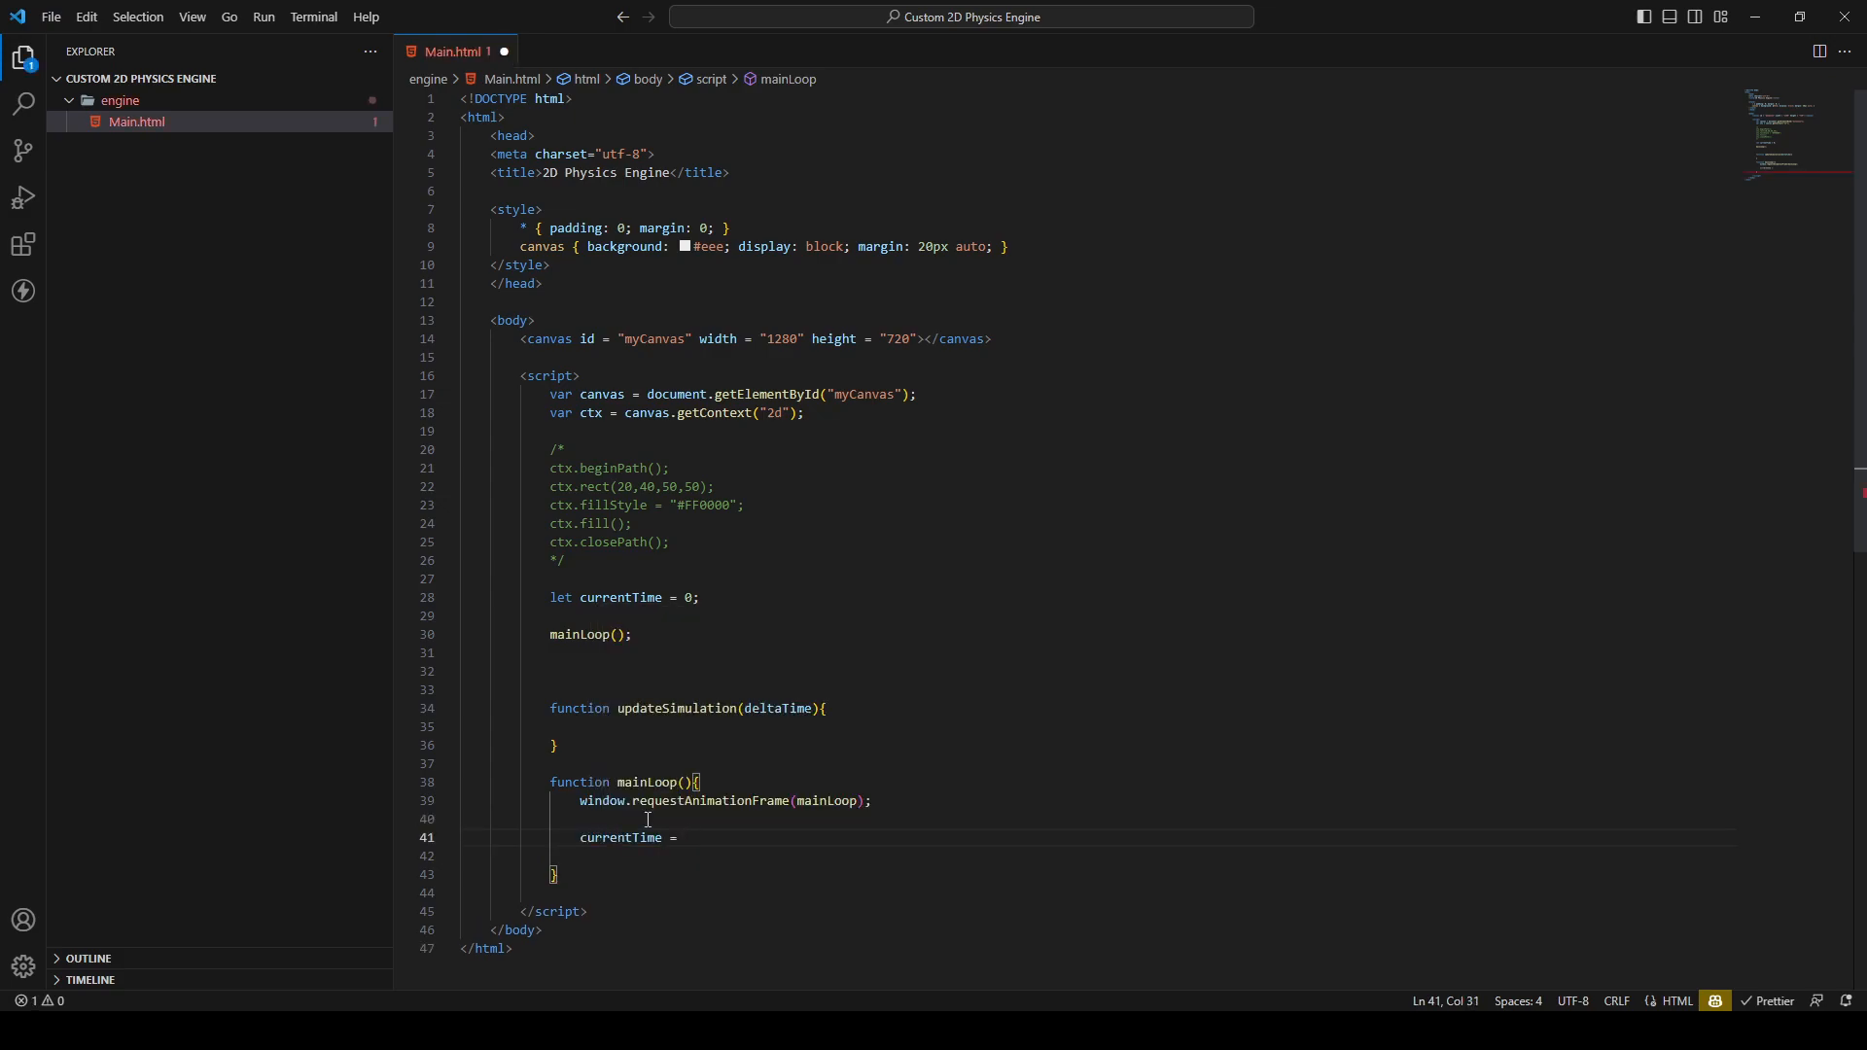
{"action": "type", "text": "performance"}
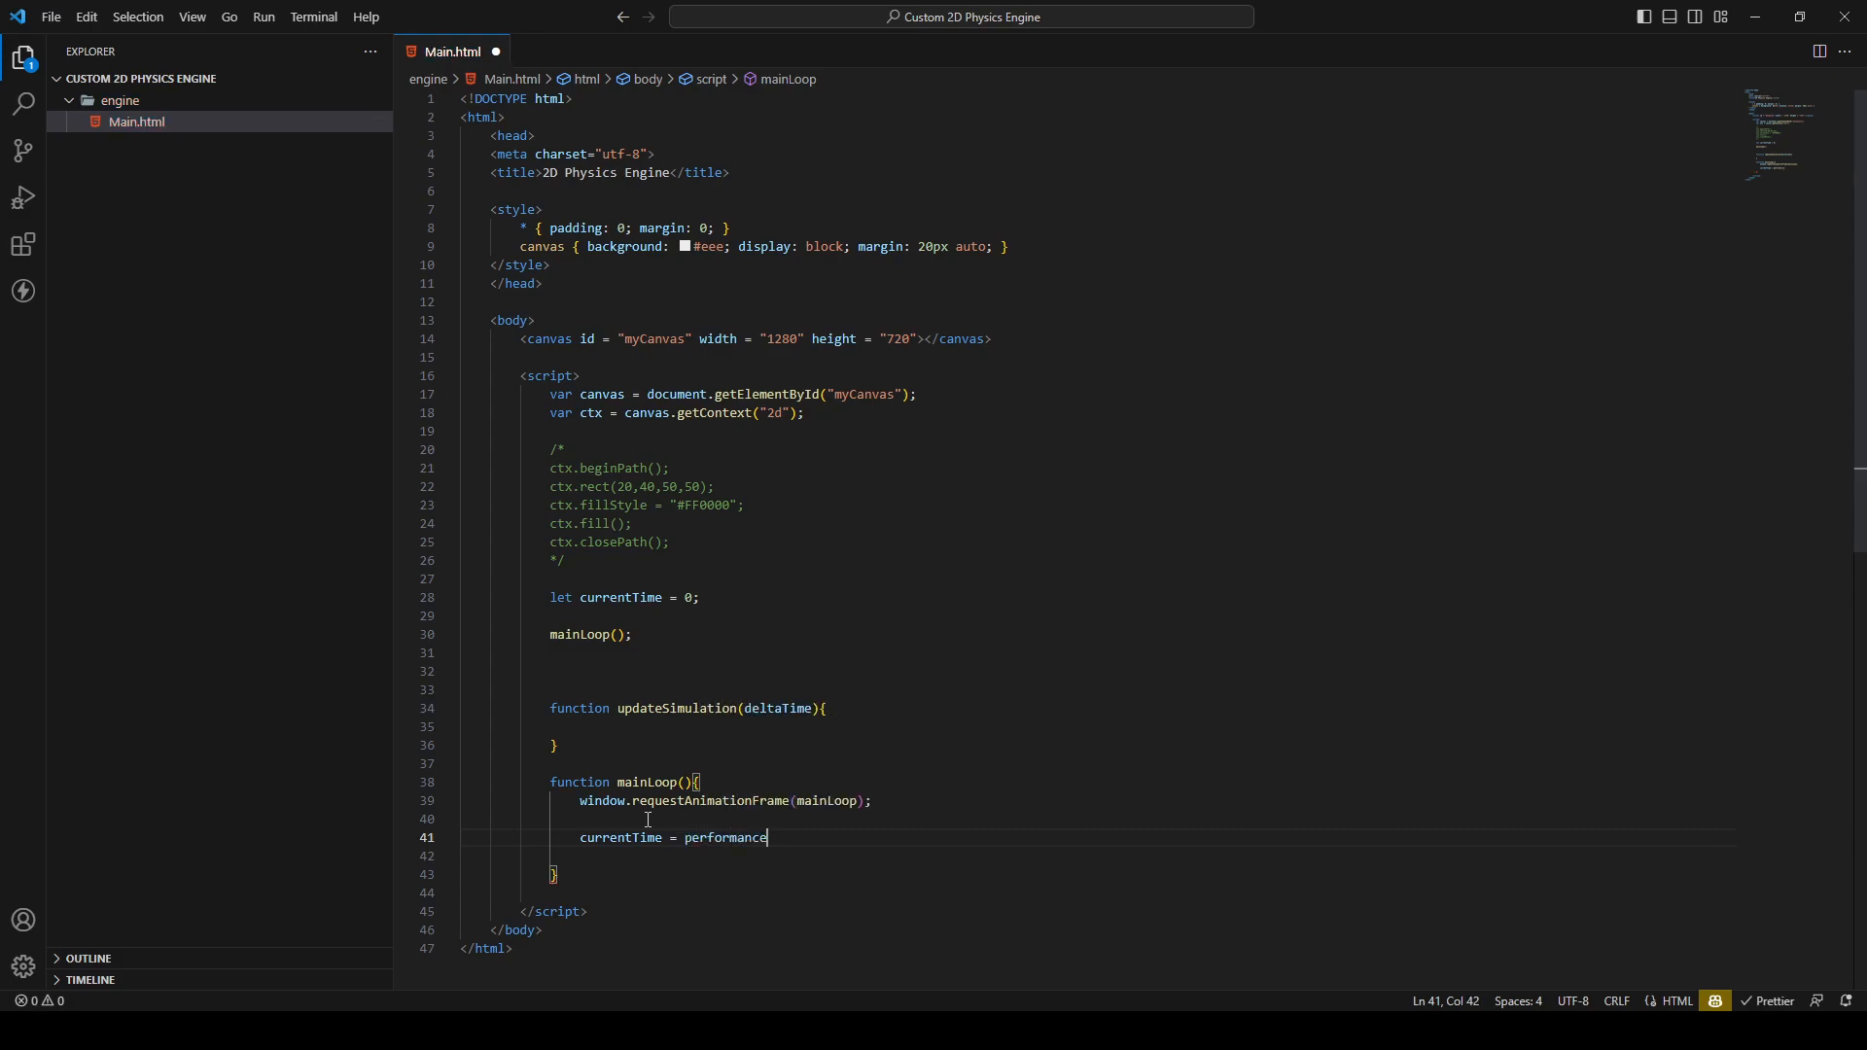
{"action": "type", "text": ".now()"}
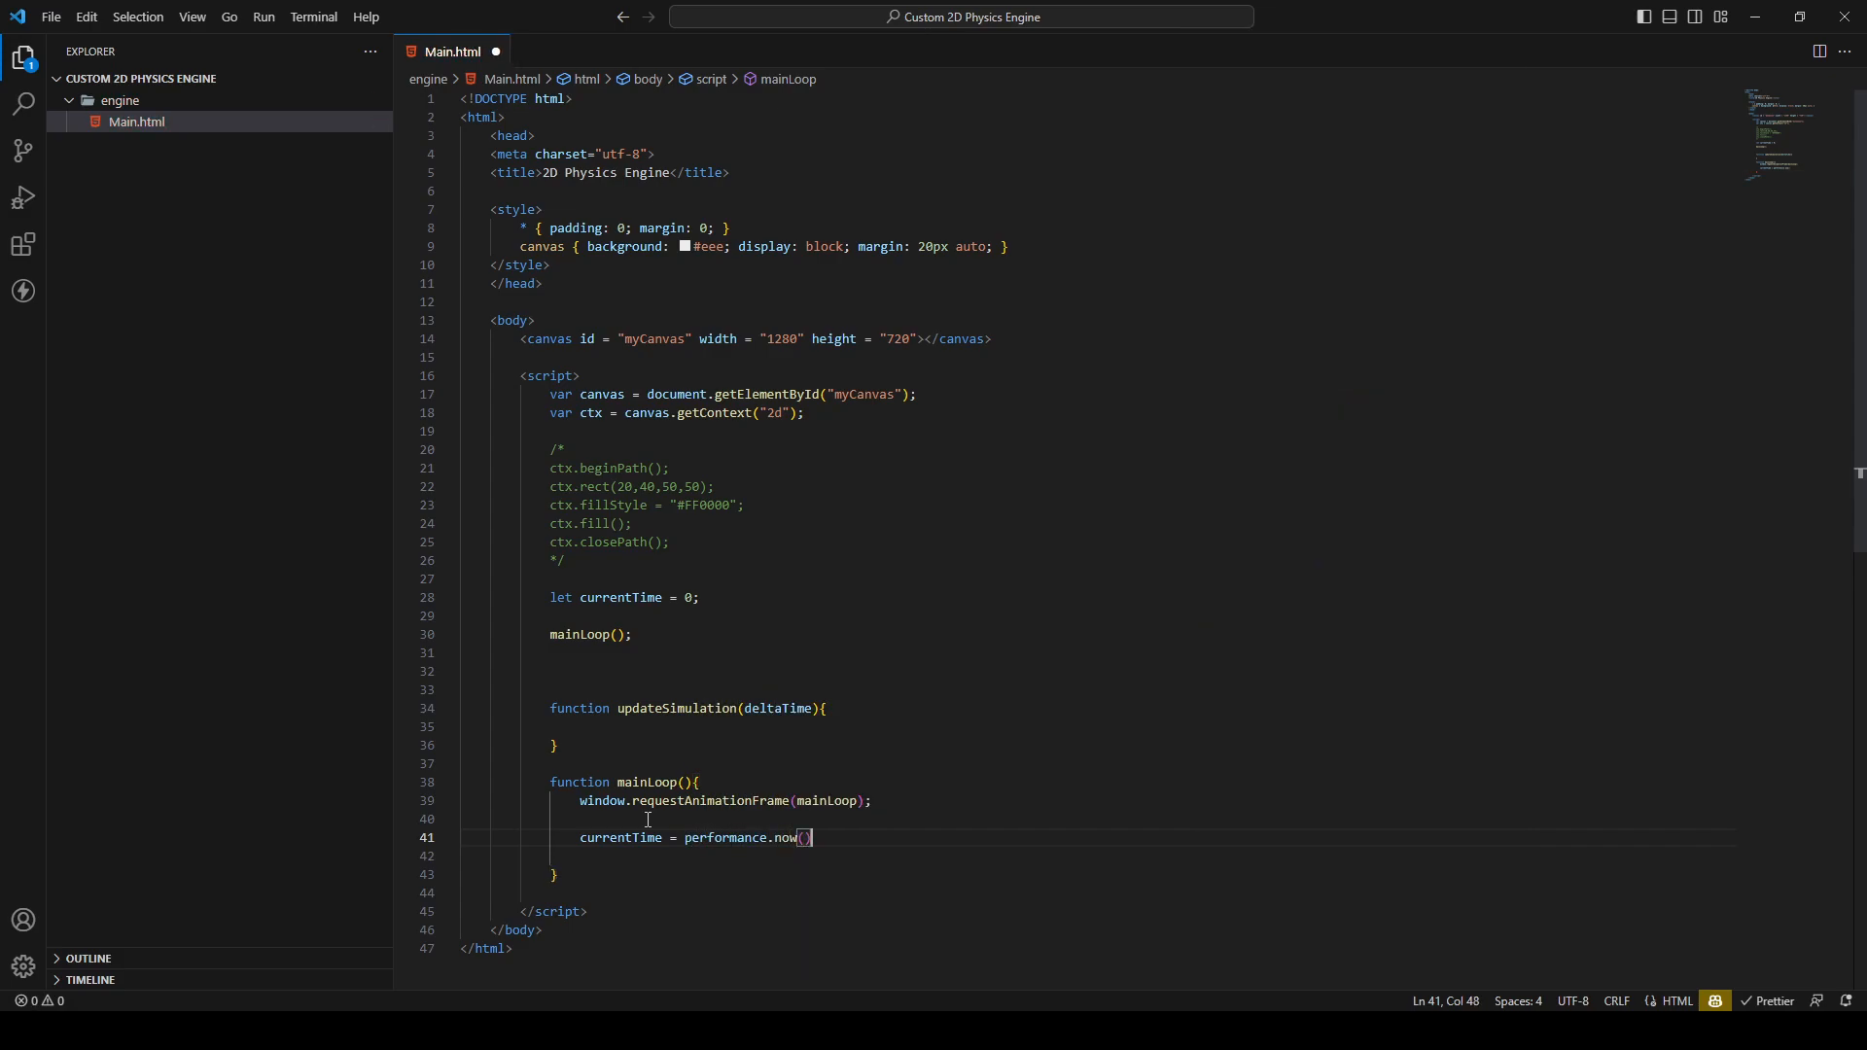
Log currentTime with console.log(currentTime); on the next line
{"action": "key", "text": "Enter"}
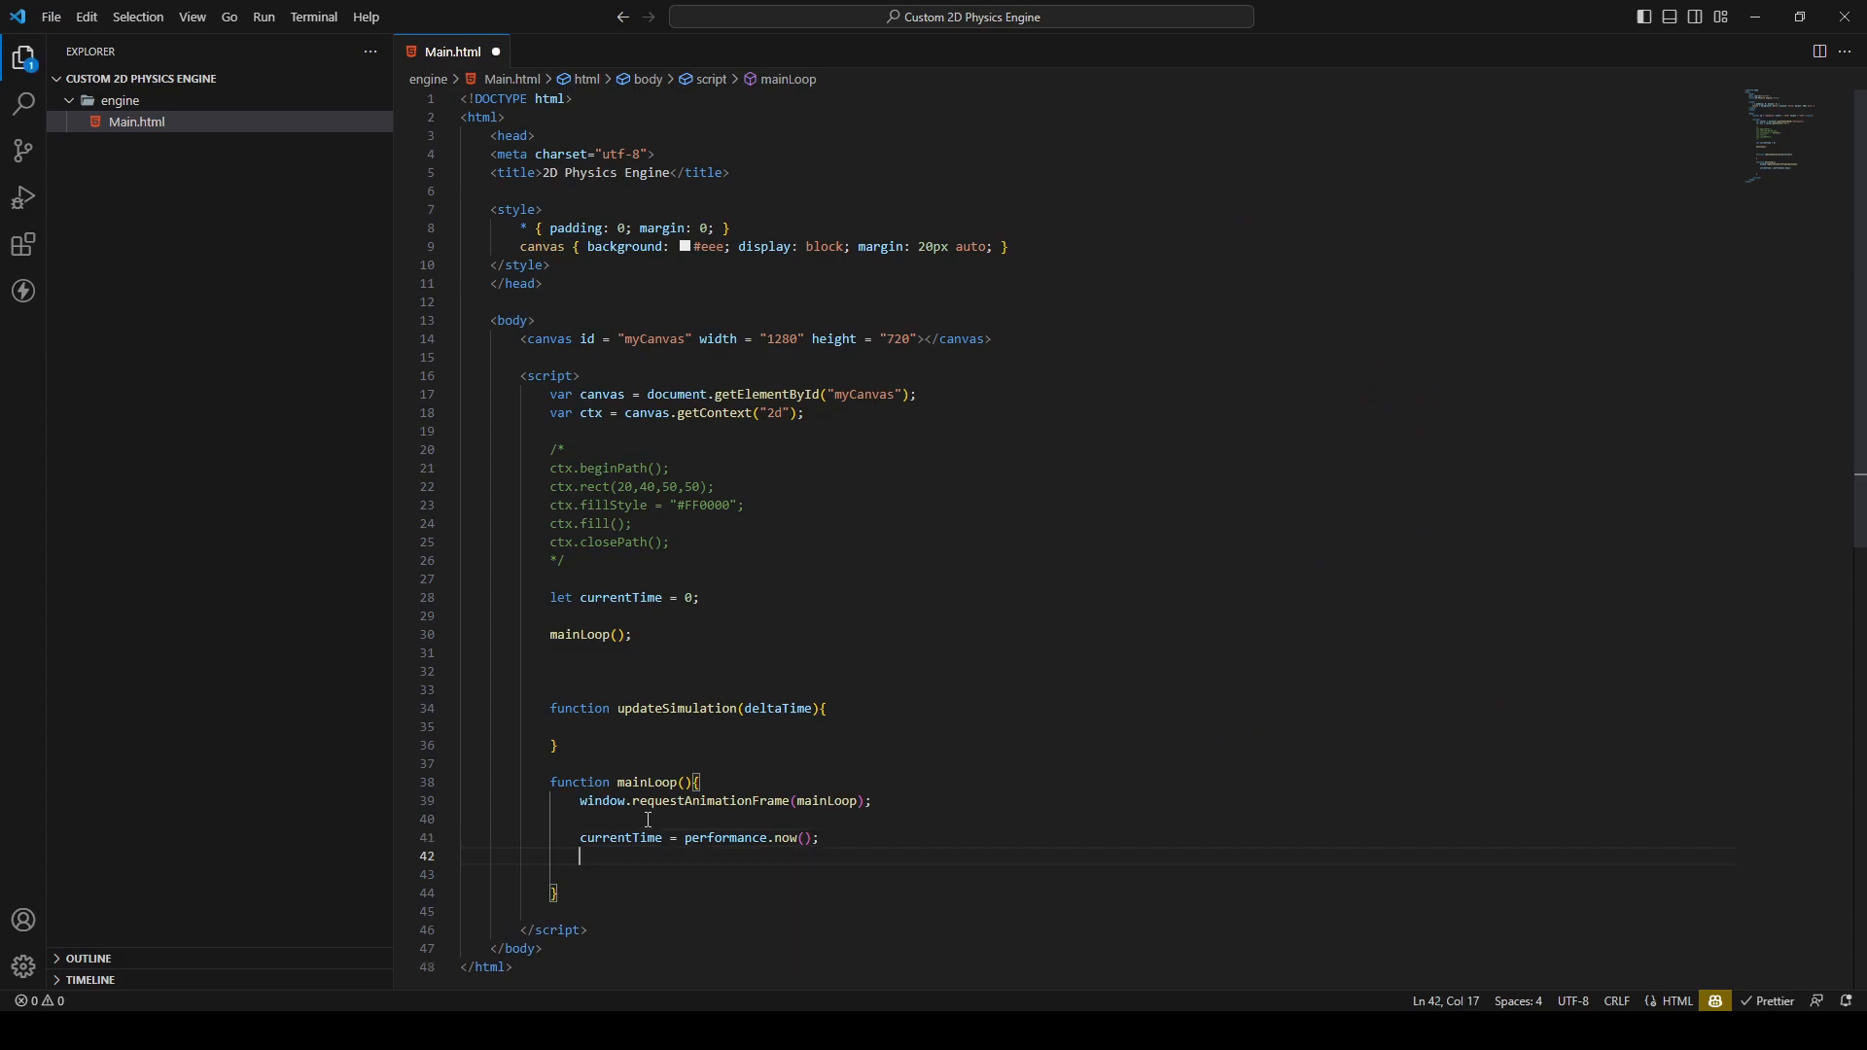
{"action": "type", "text": "console.log();"}
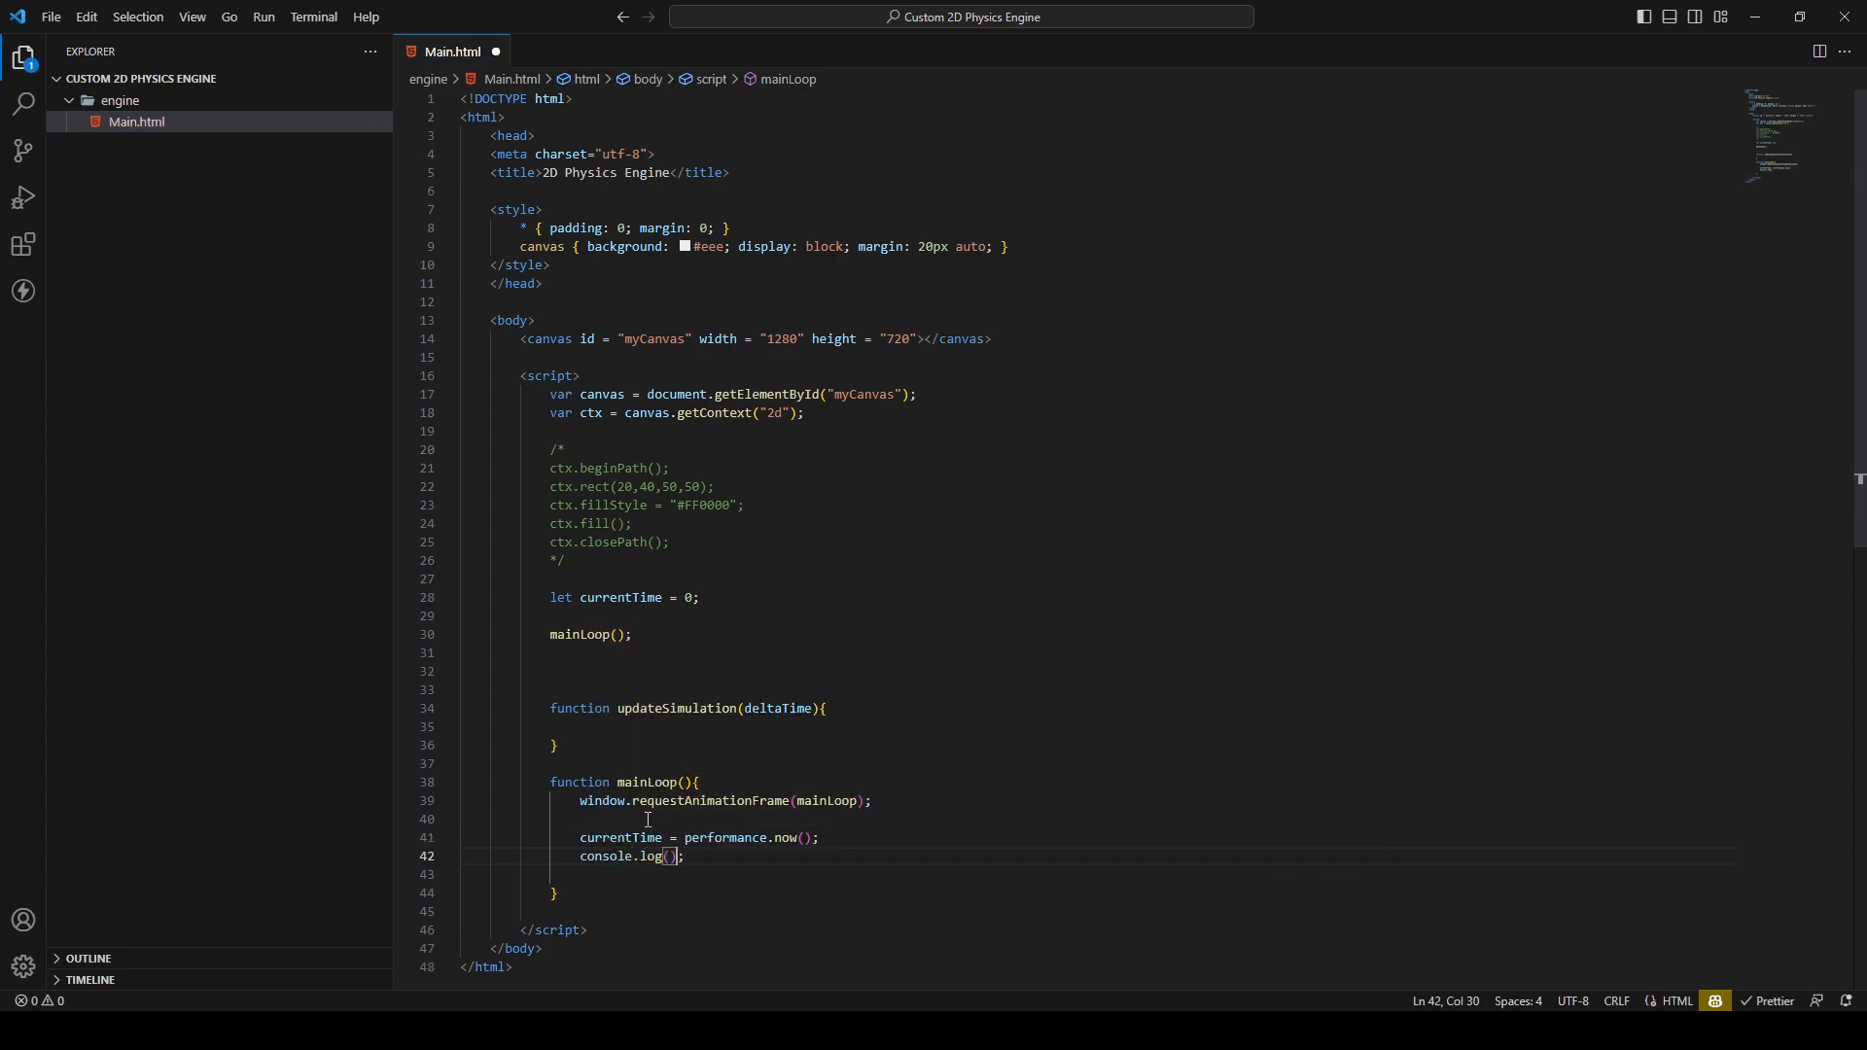
{"action": "type", "text": "currentTime"}
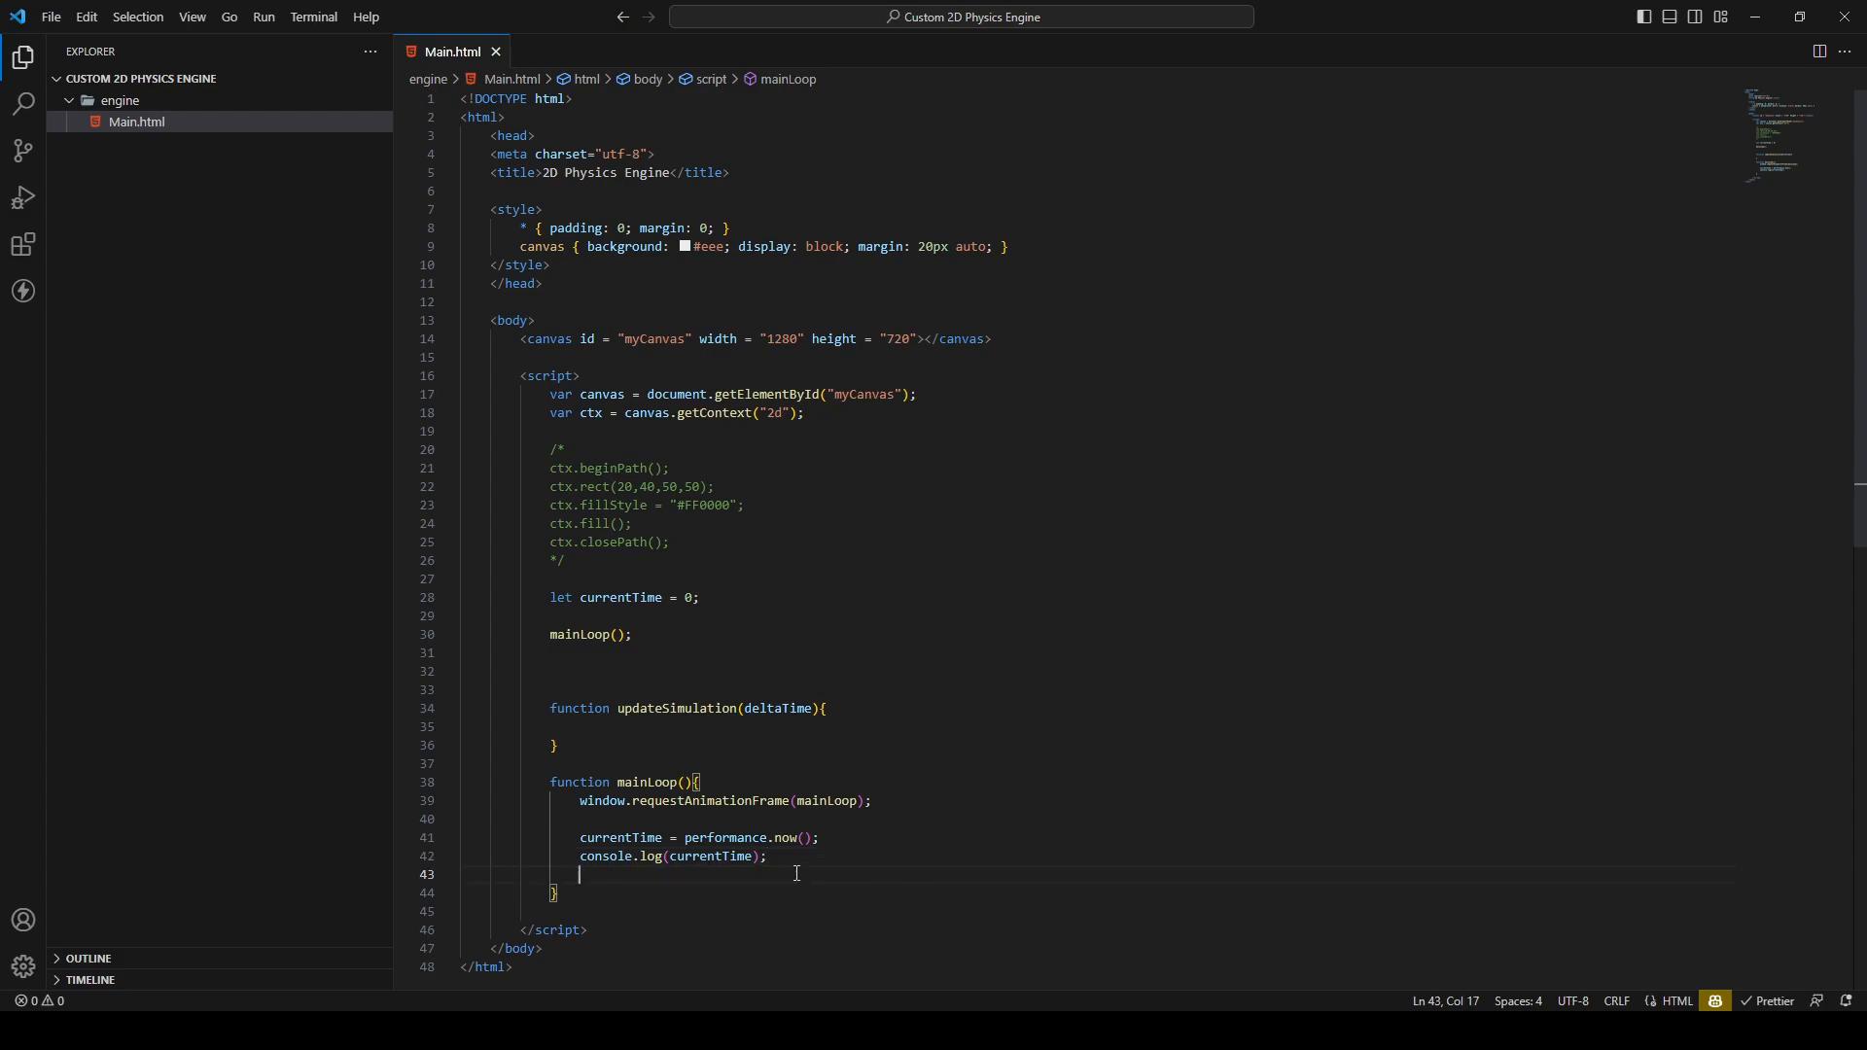
{"action": "type", "text": "2"}
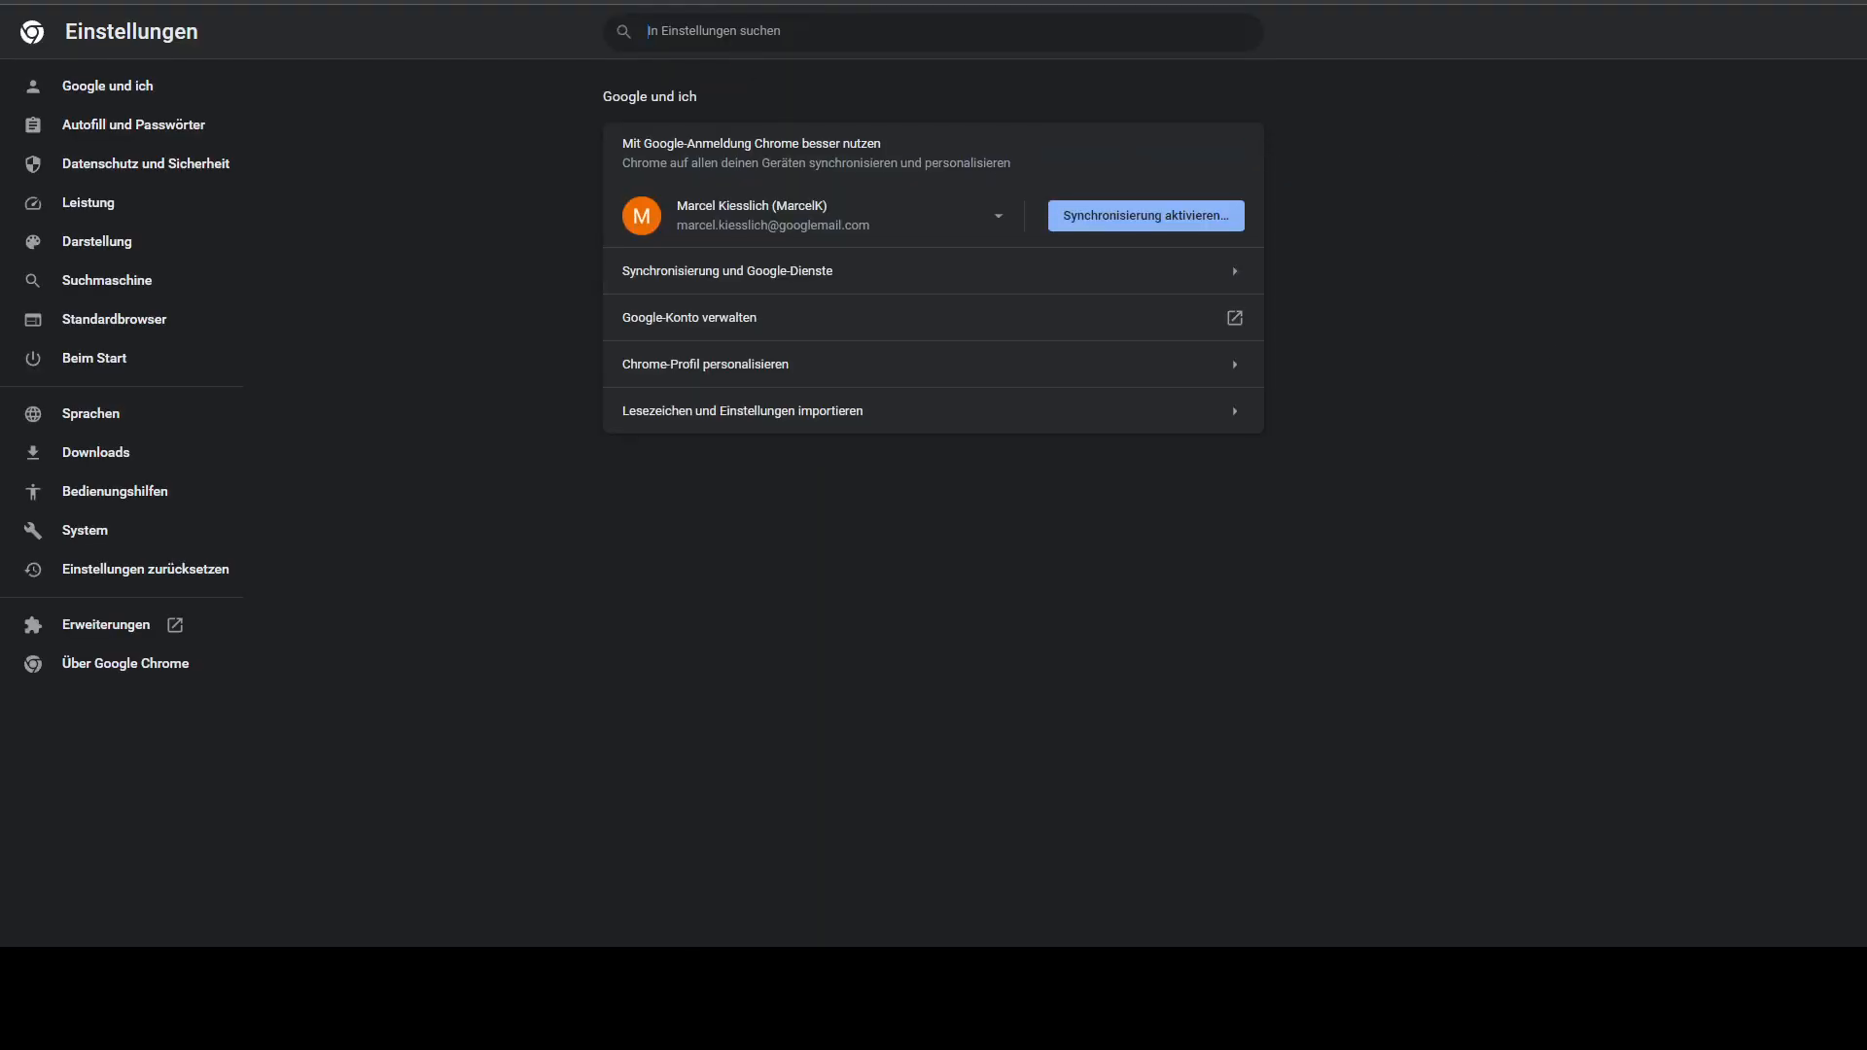
View the DevTools console and scroll through the increasing currentTime values
{"action": "key", "text": "F12"}
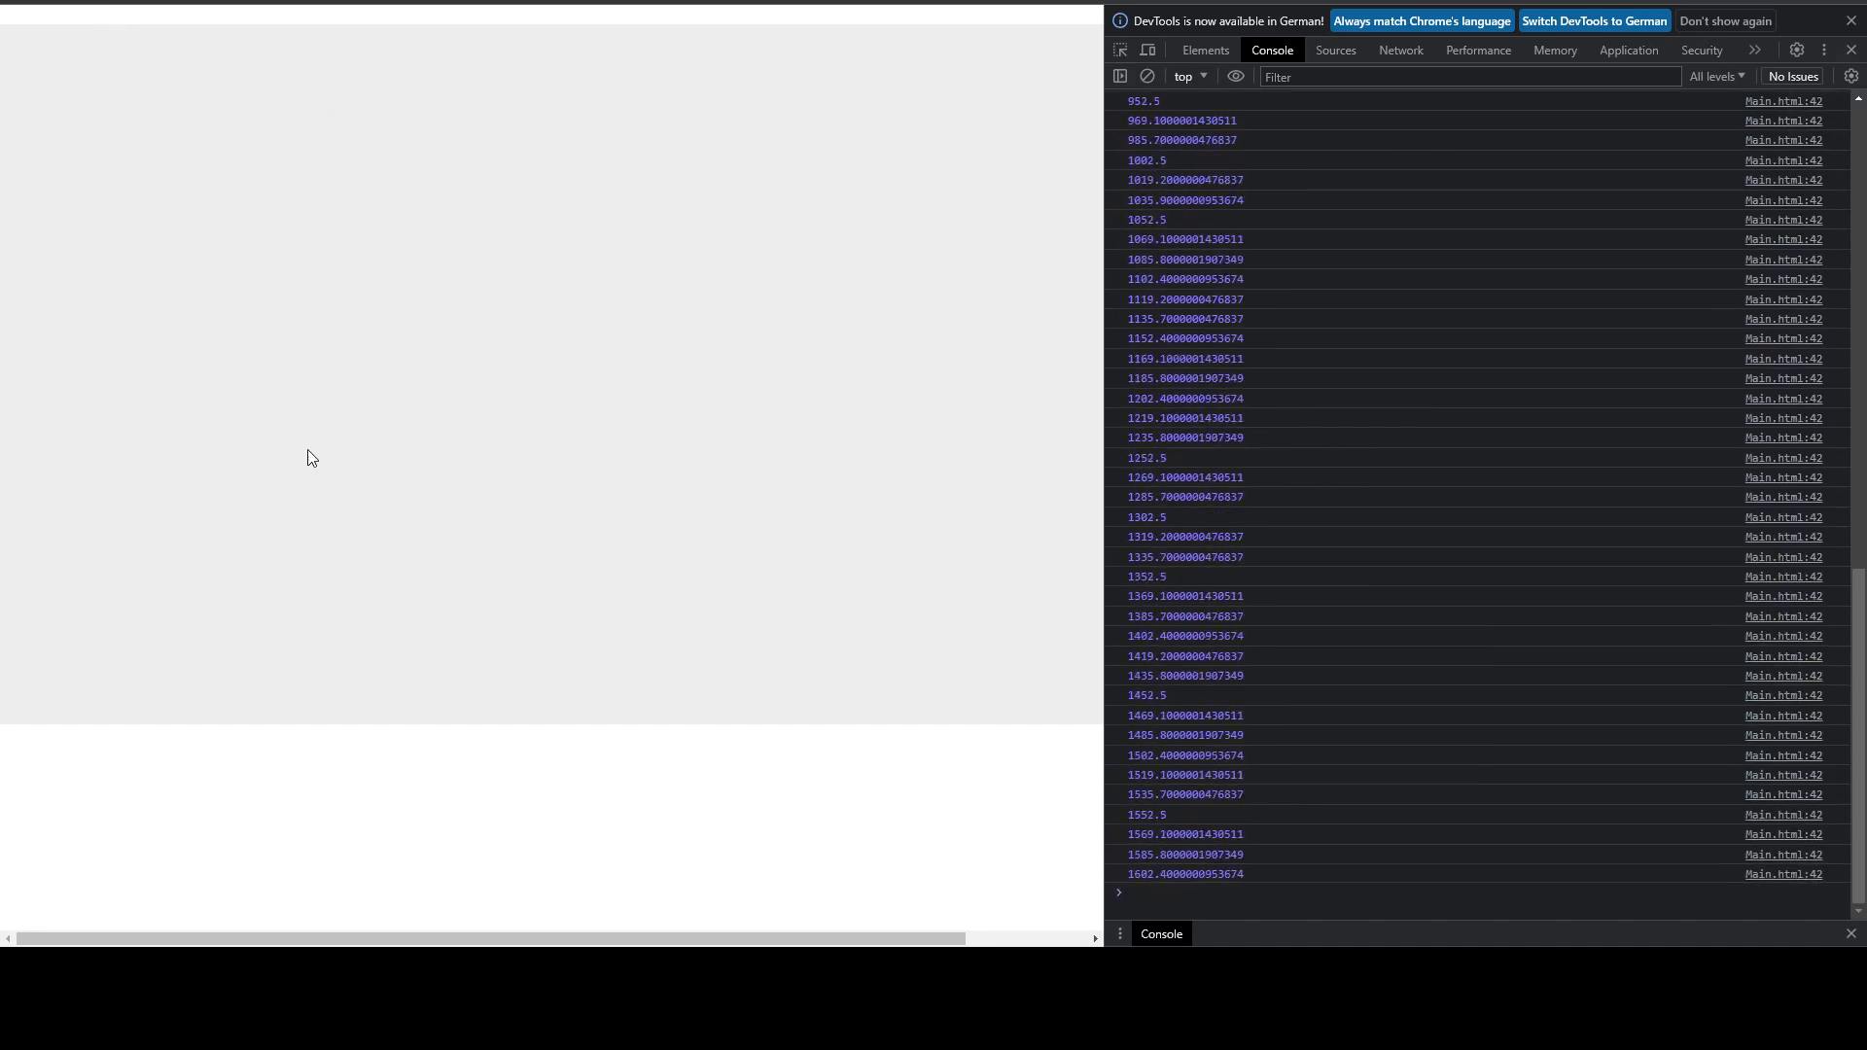
{"action": "scroll", "scroll_direction": "down", "scroll_amount": 3}
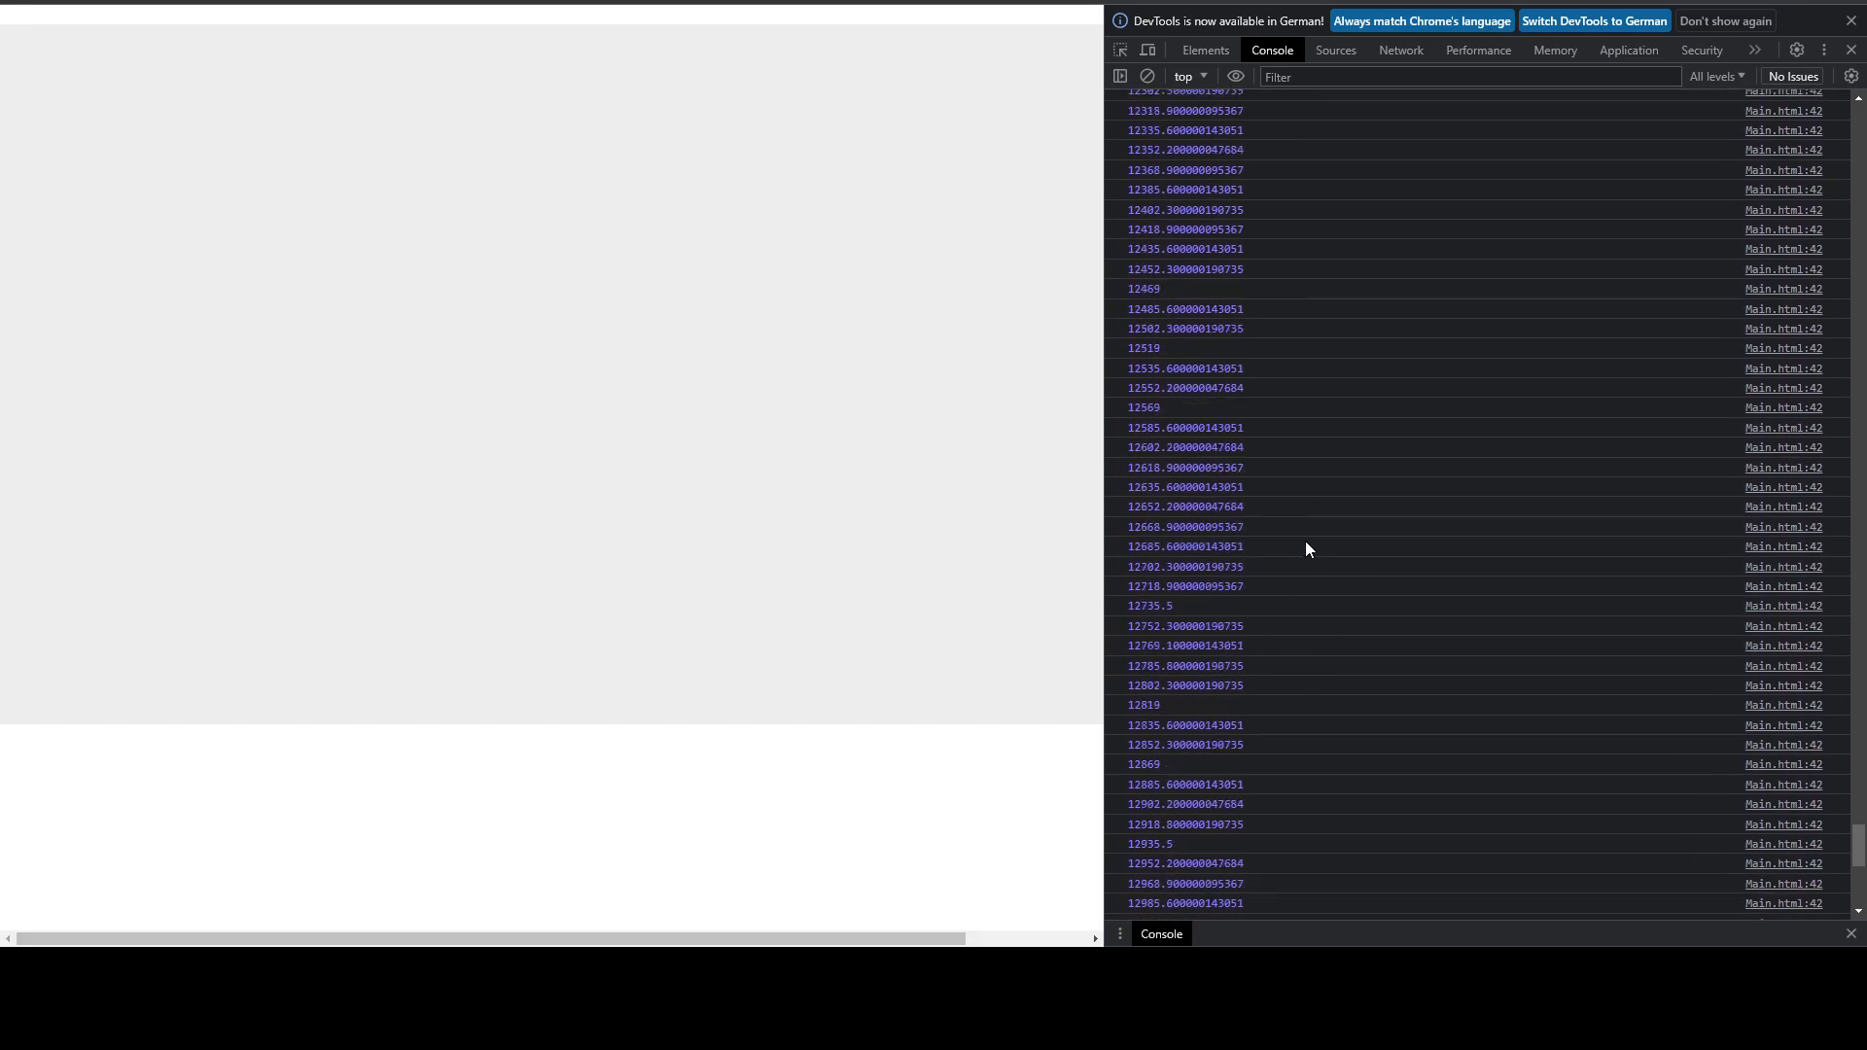
{"action": "scroll", "scroll_direction": "down", "scroll_amount": 3}
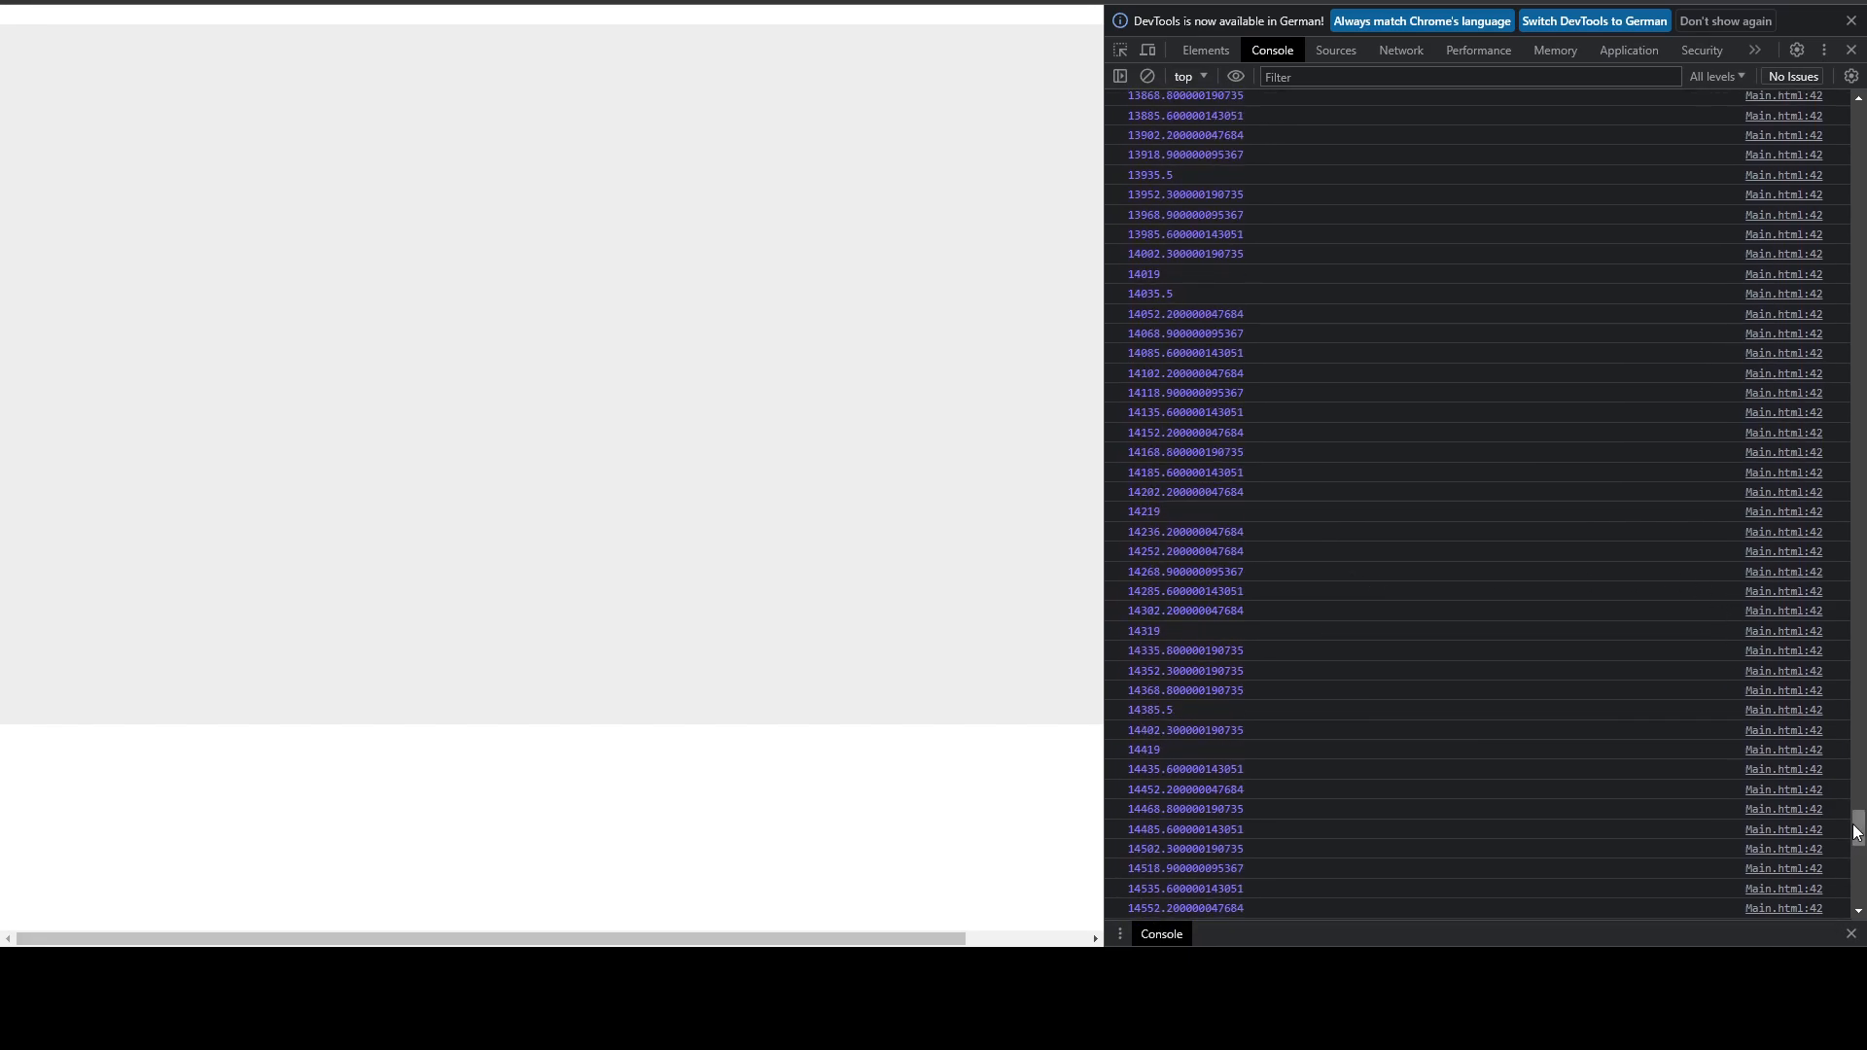
{"action": "scroll", "scroll_direction": "down", "scroll_amount": 3}
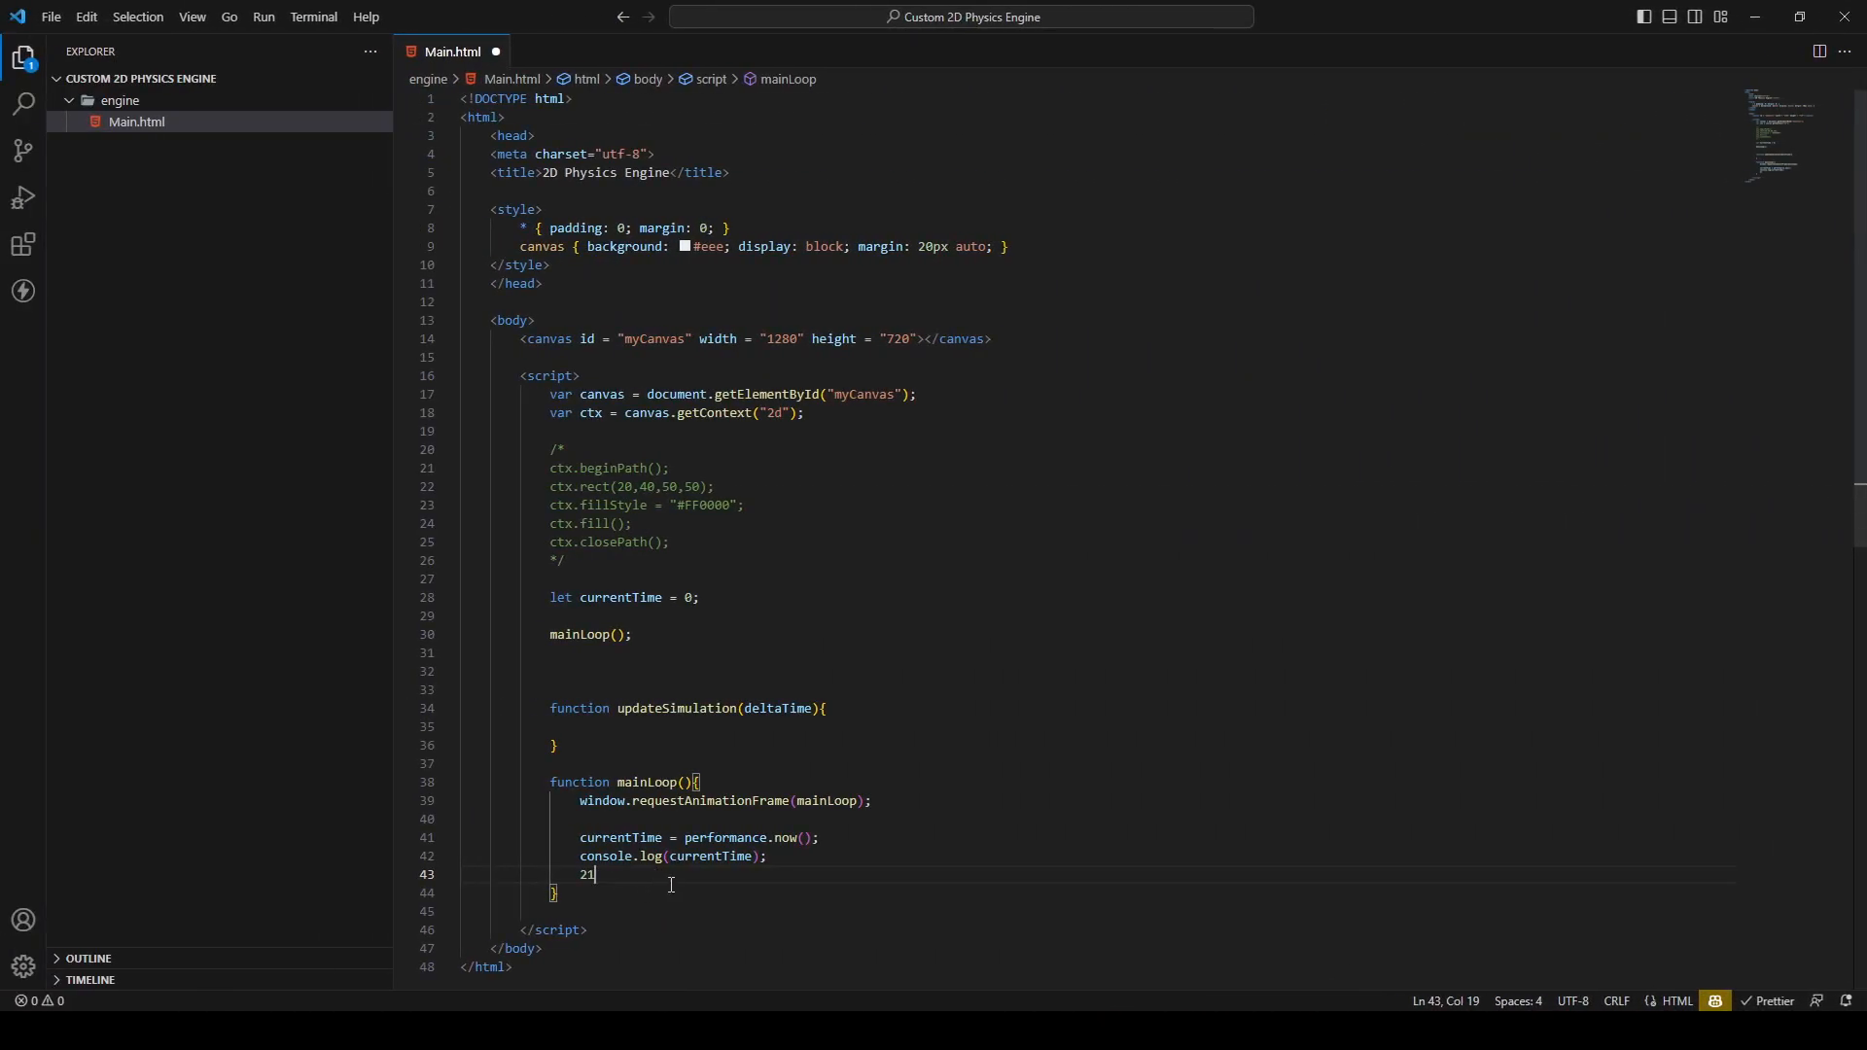
Remove the stray 2 and separate the performance.now() line from console.log
{"action": "key", "text": "Backspace"}
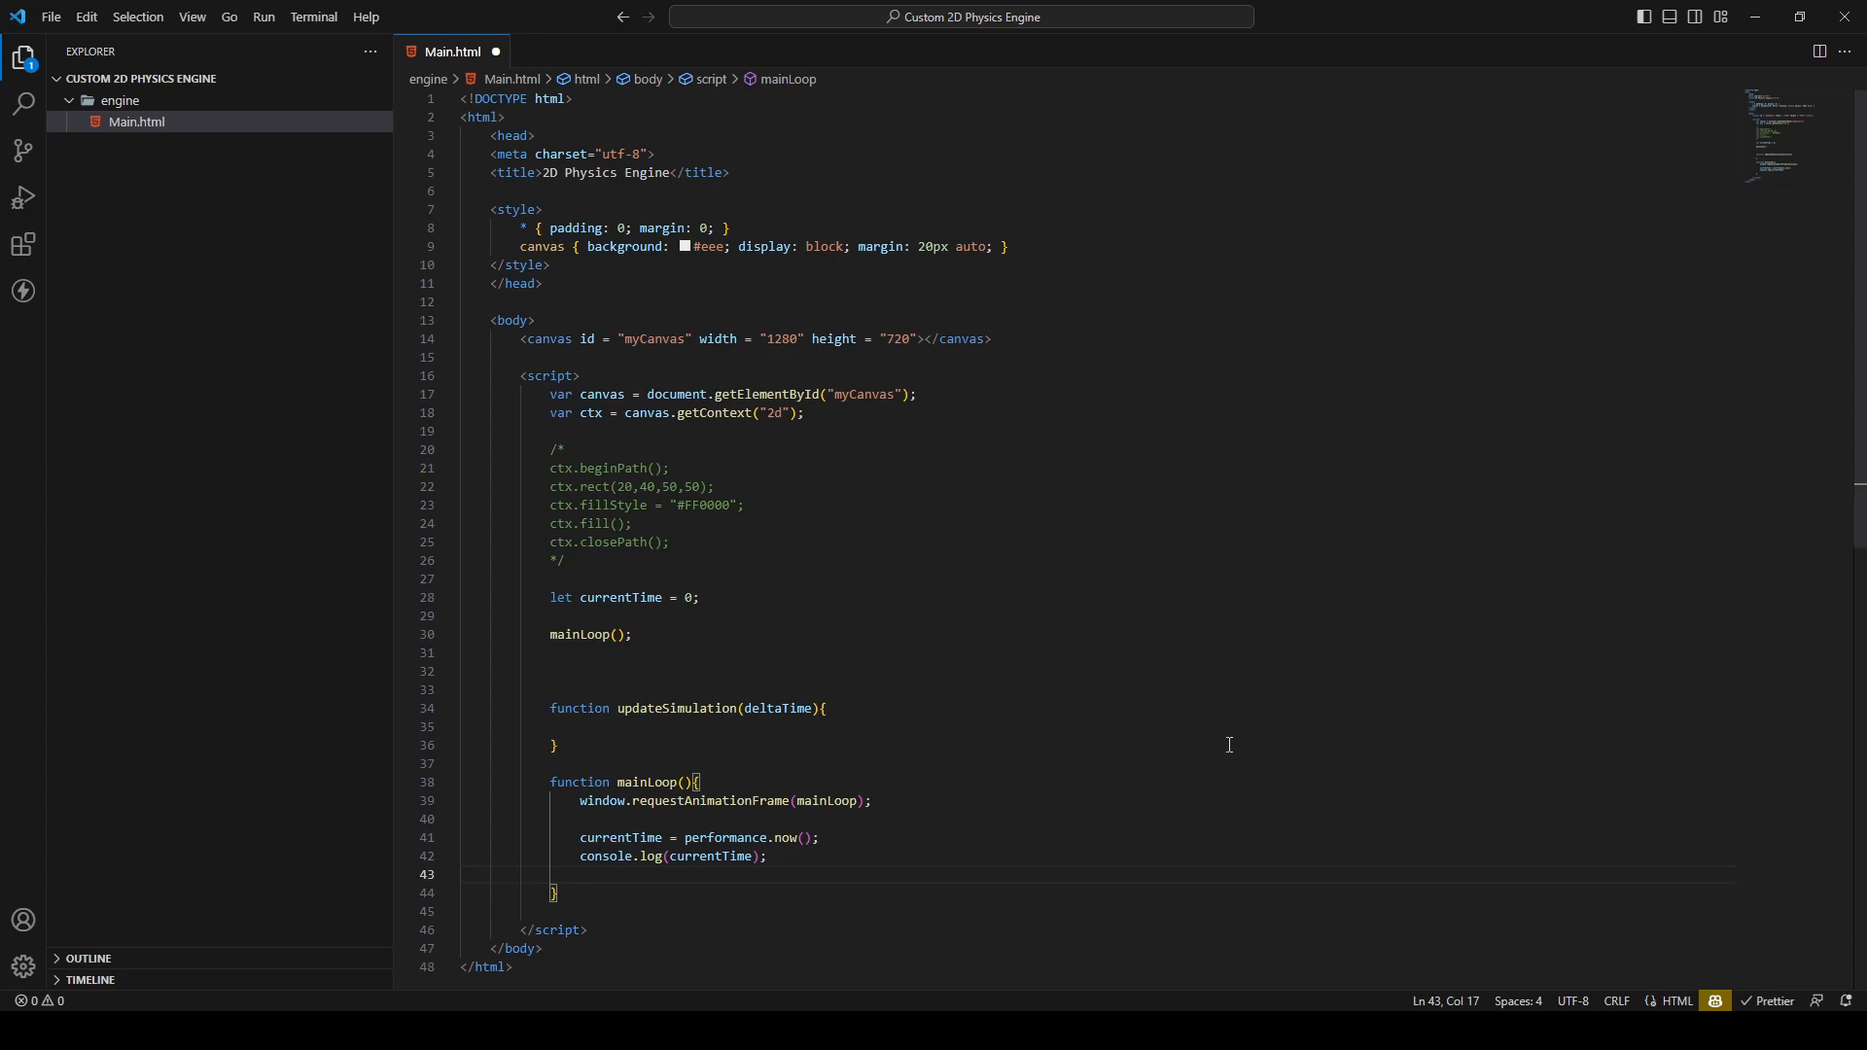
{"action": "key", "text": "Enter"}
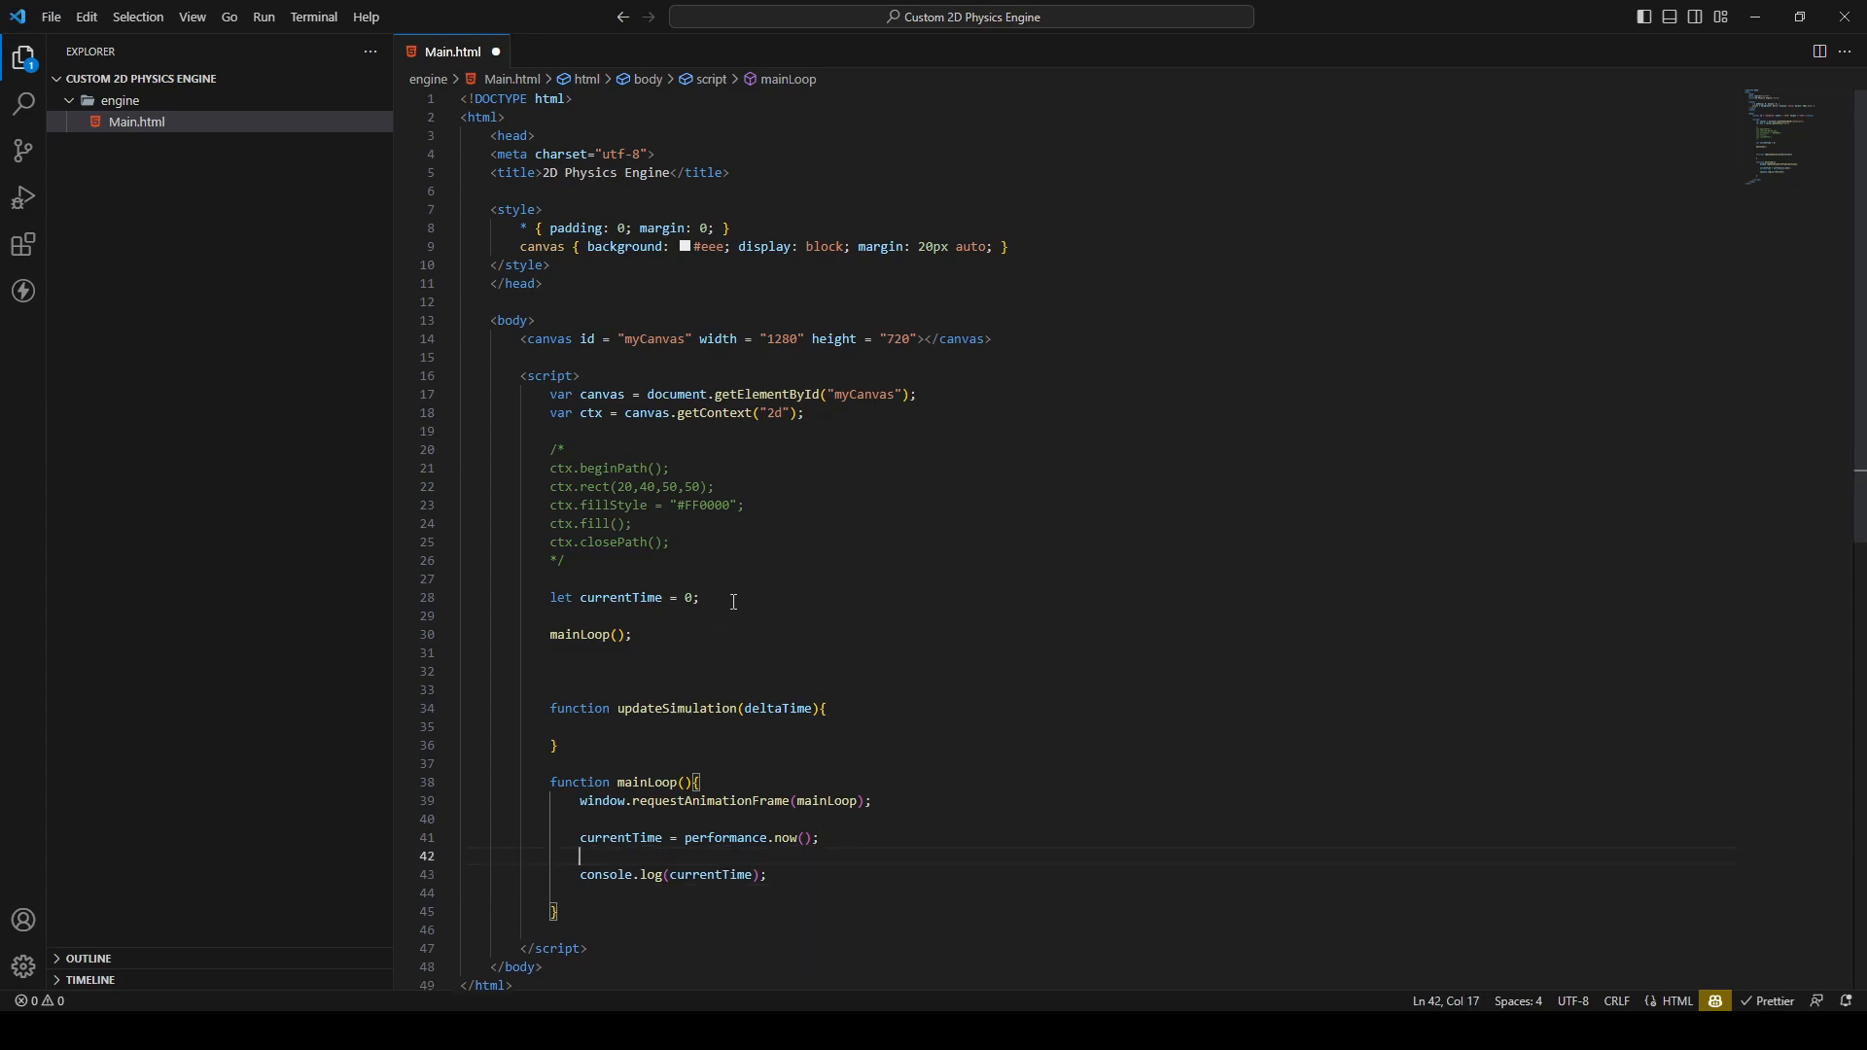
Declare let deltaTime = 0; under currentTime and start a line for computing it
{"action": "key", "text": "Enter"}
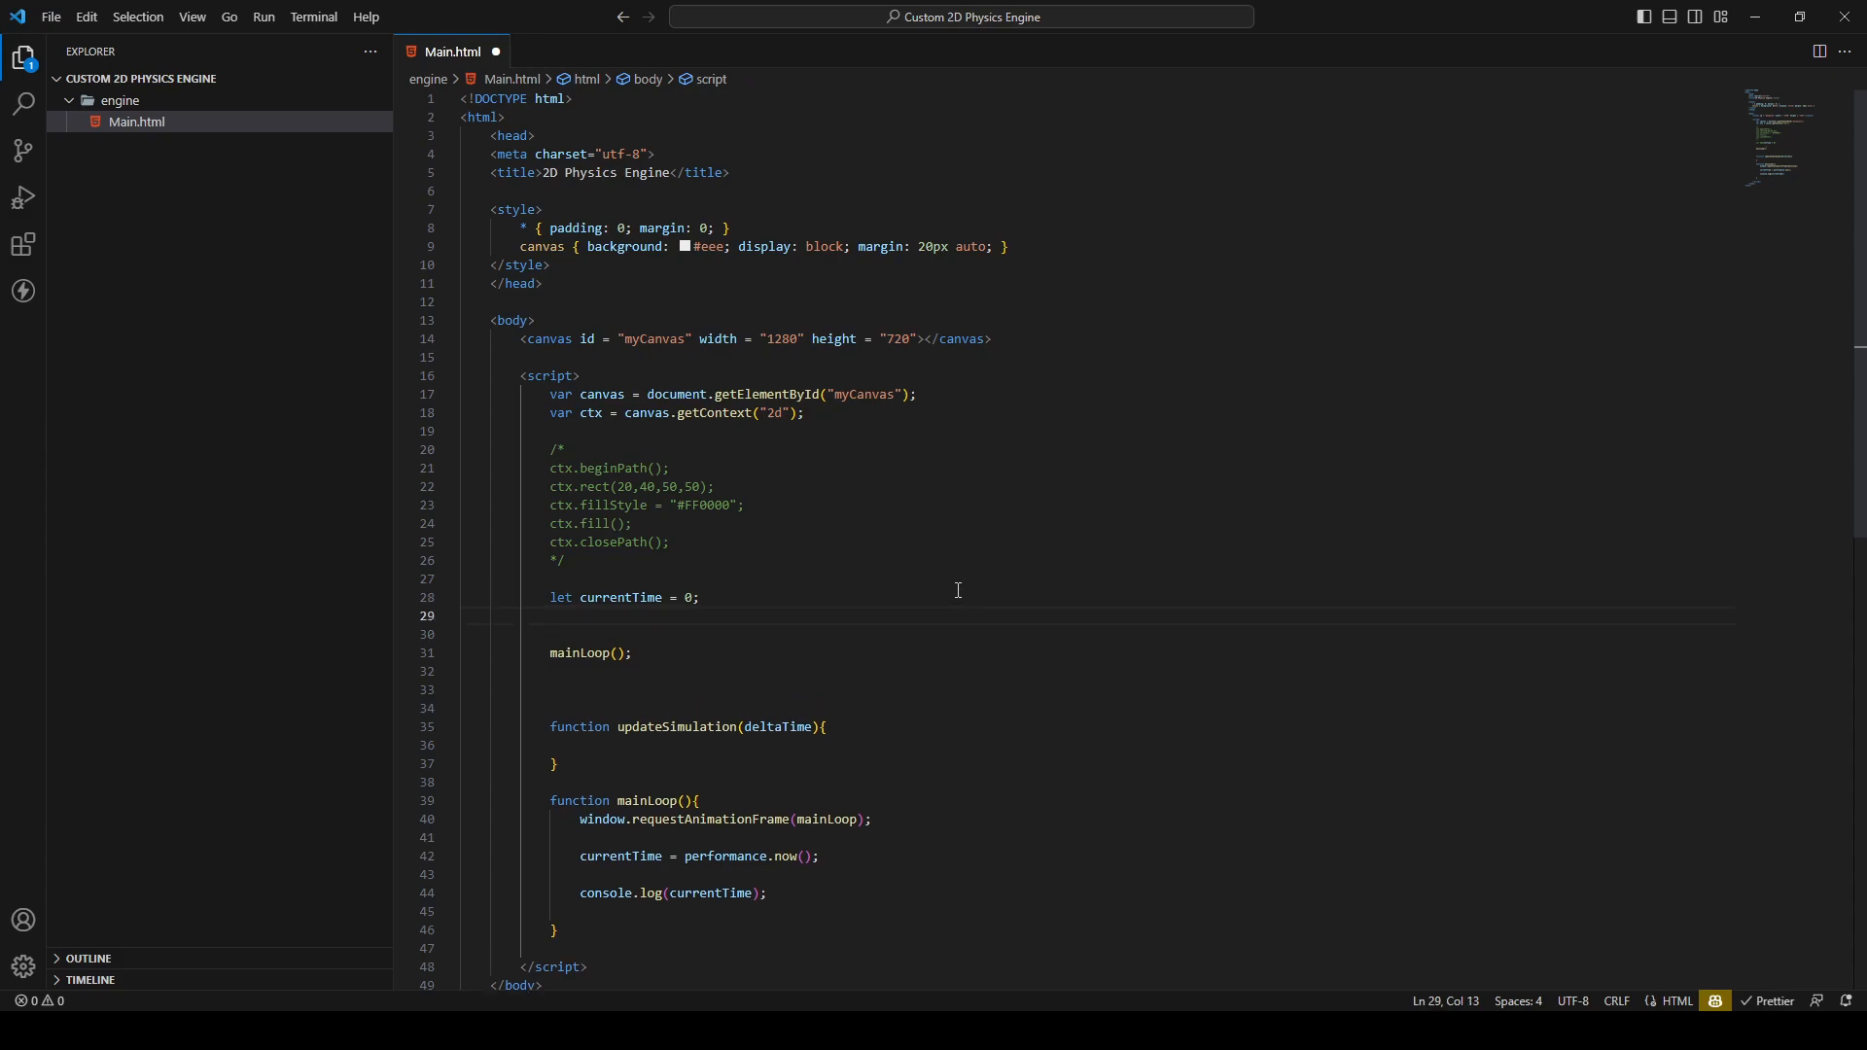
{"action": "type", "text": "let deltaTime"}
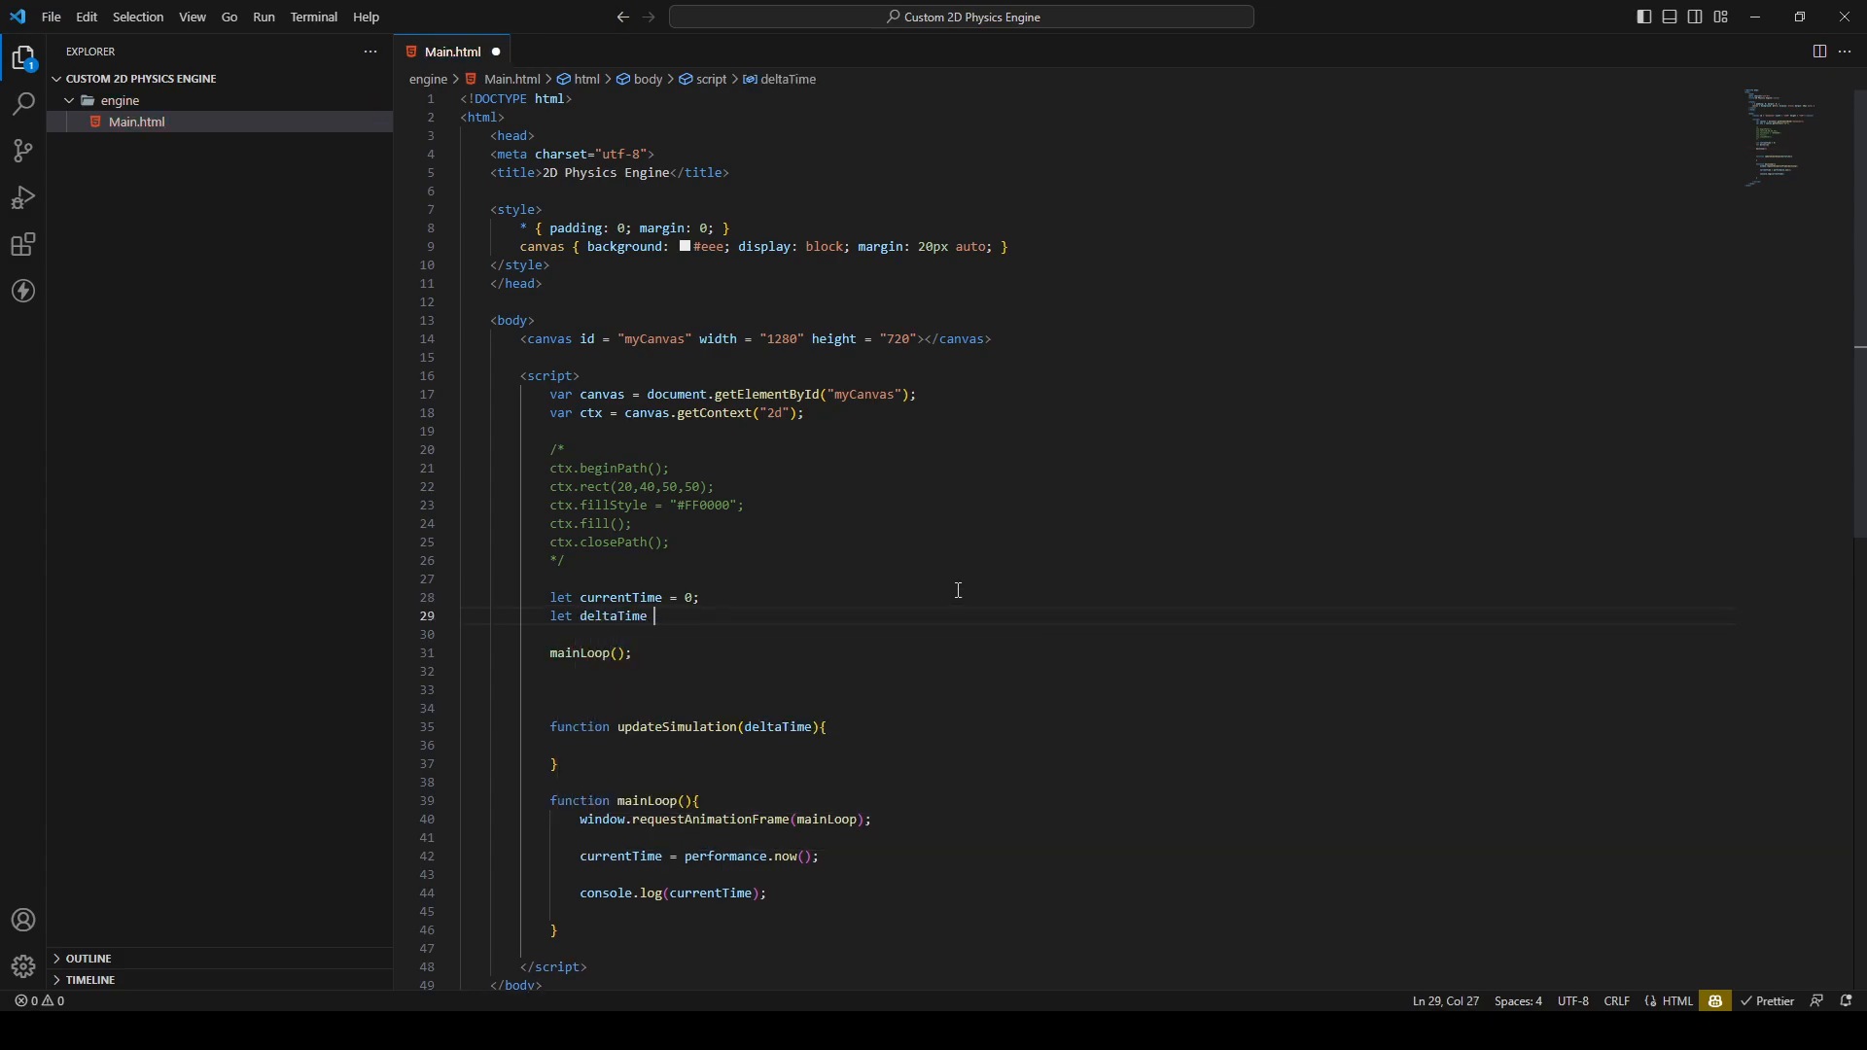
{"action": "type", "text": "= 0;"}
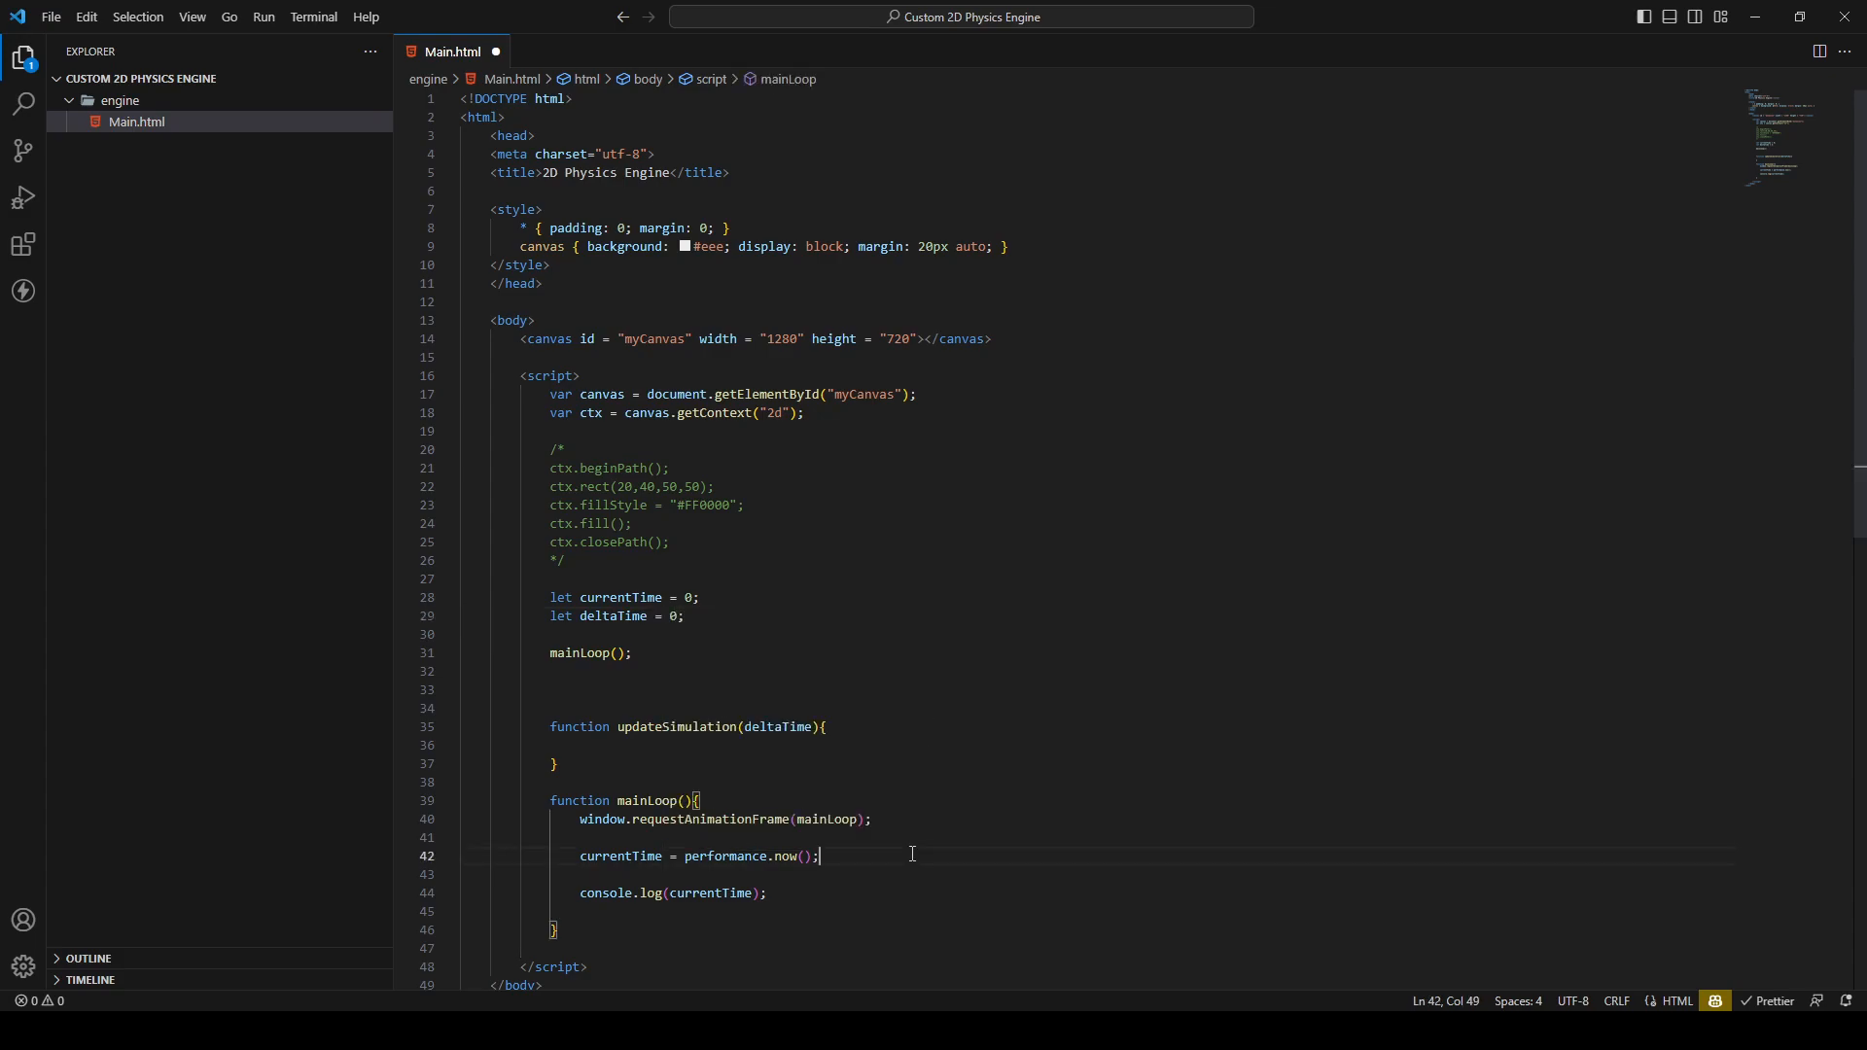
{"action": "key", "text": "enter"}
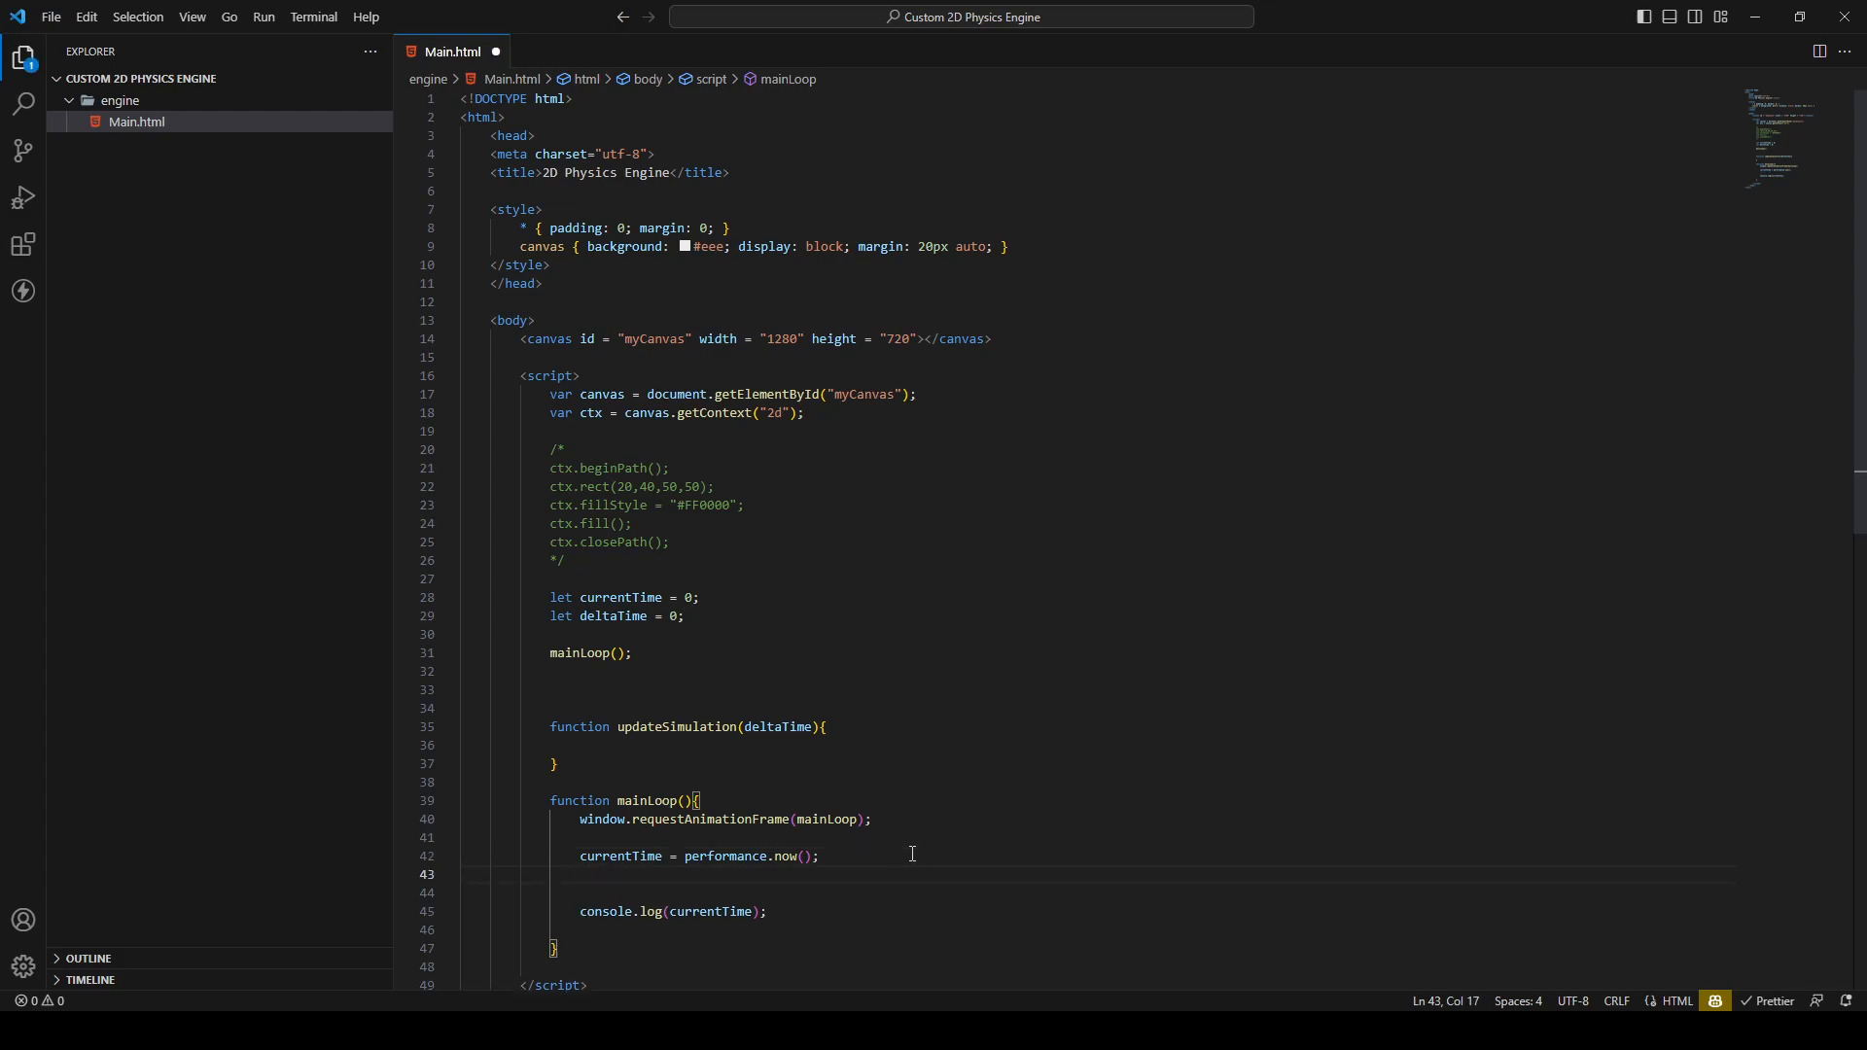
Compute deltaTime as currentTime - lastTime in mainLoop
{"action": "type", "text": "deltaTime ="}
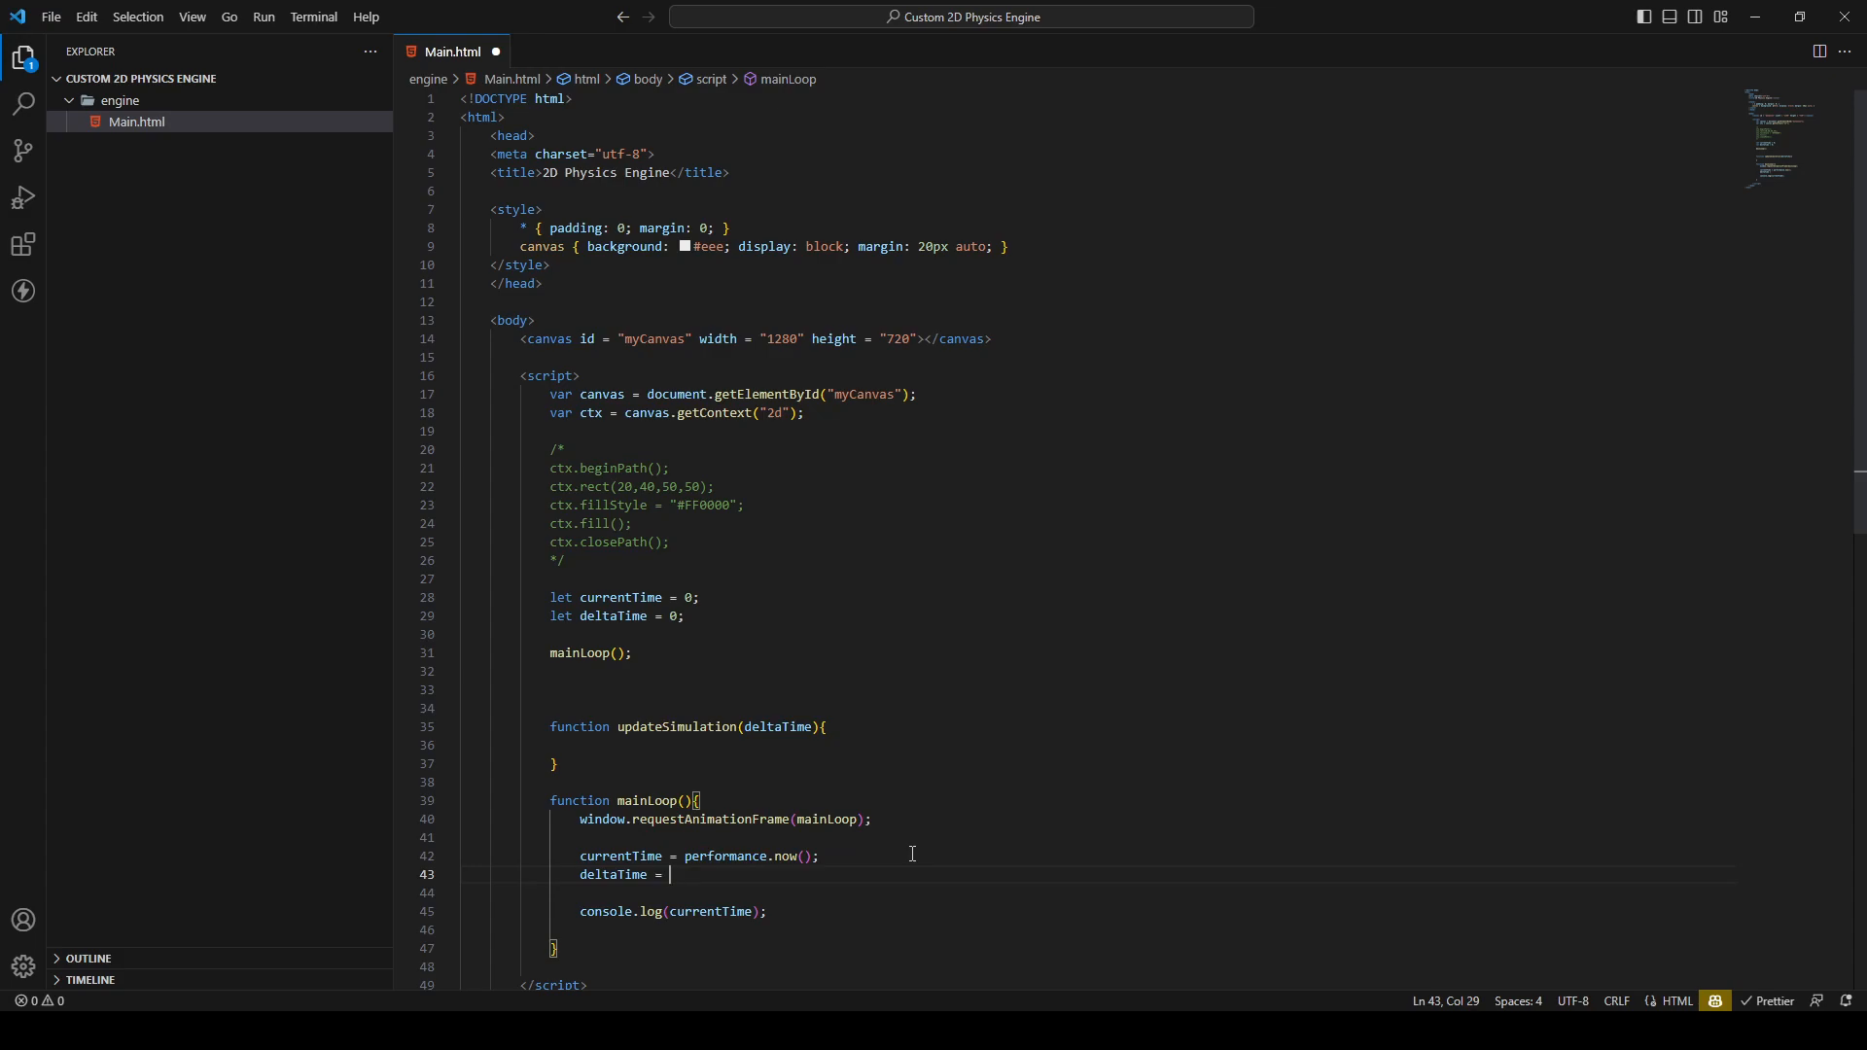
{"action": "type", "text": "currentTime"}
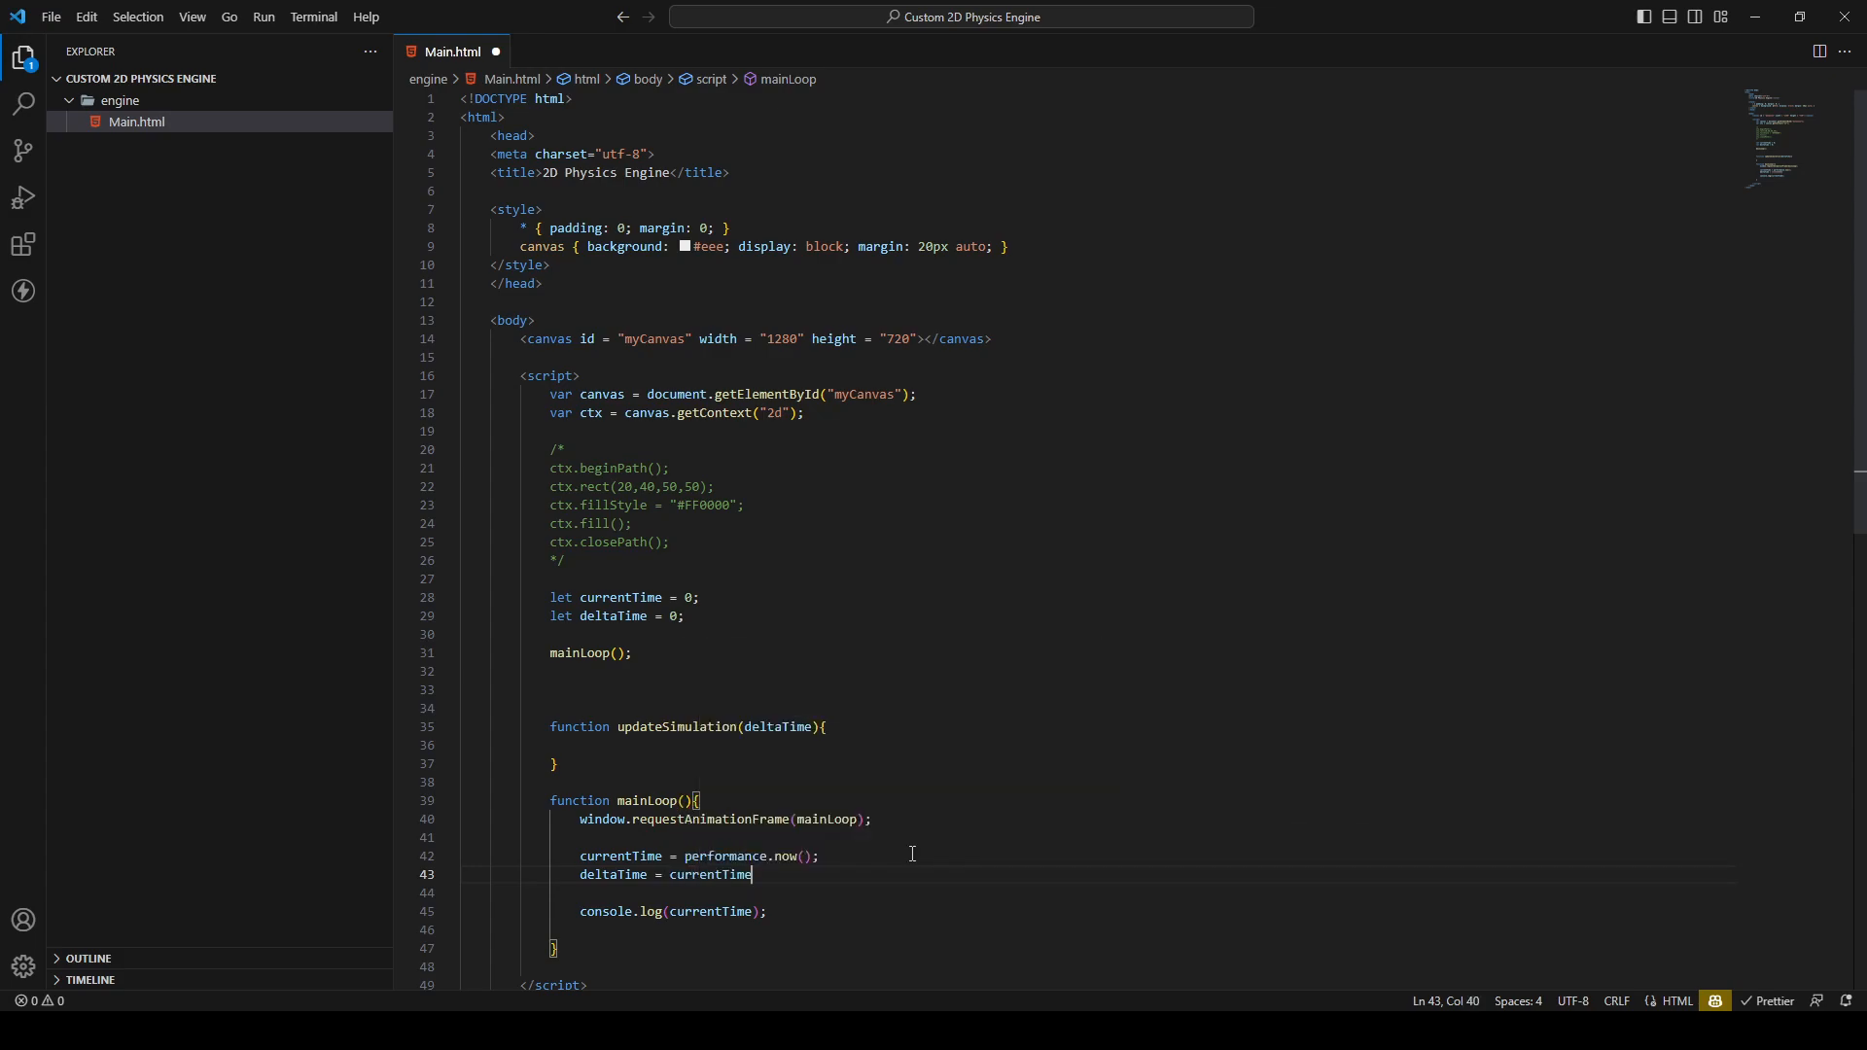
{"action": "type", "text": "- lastTime;"}
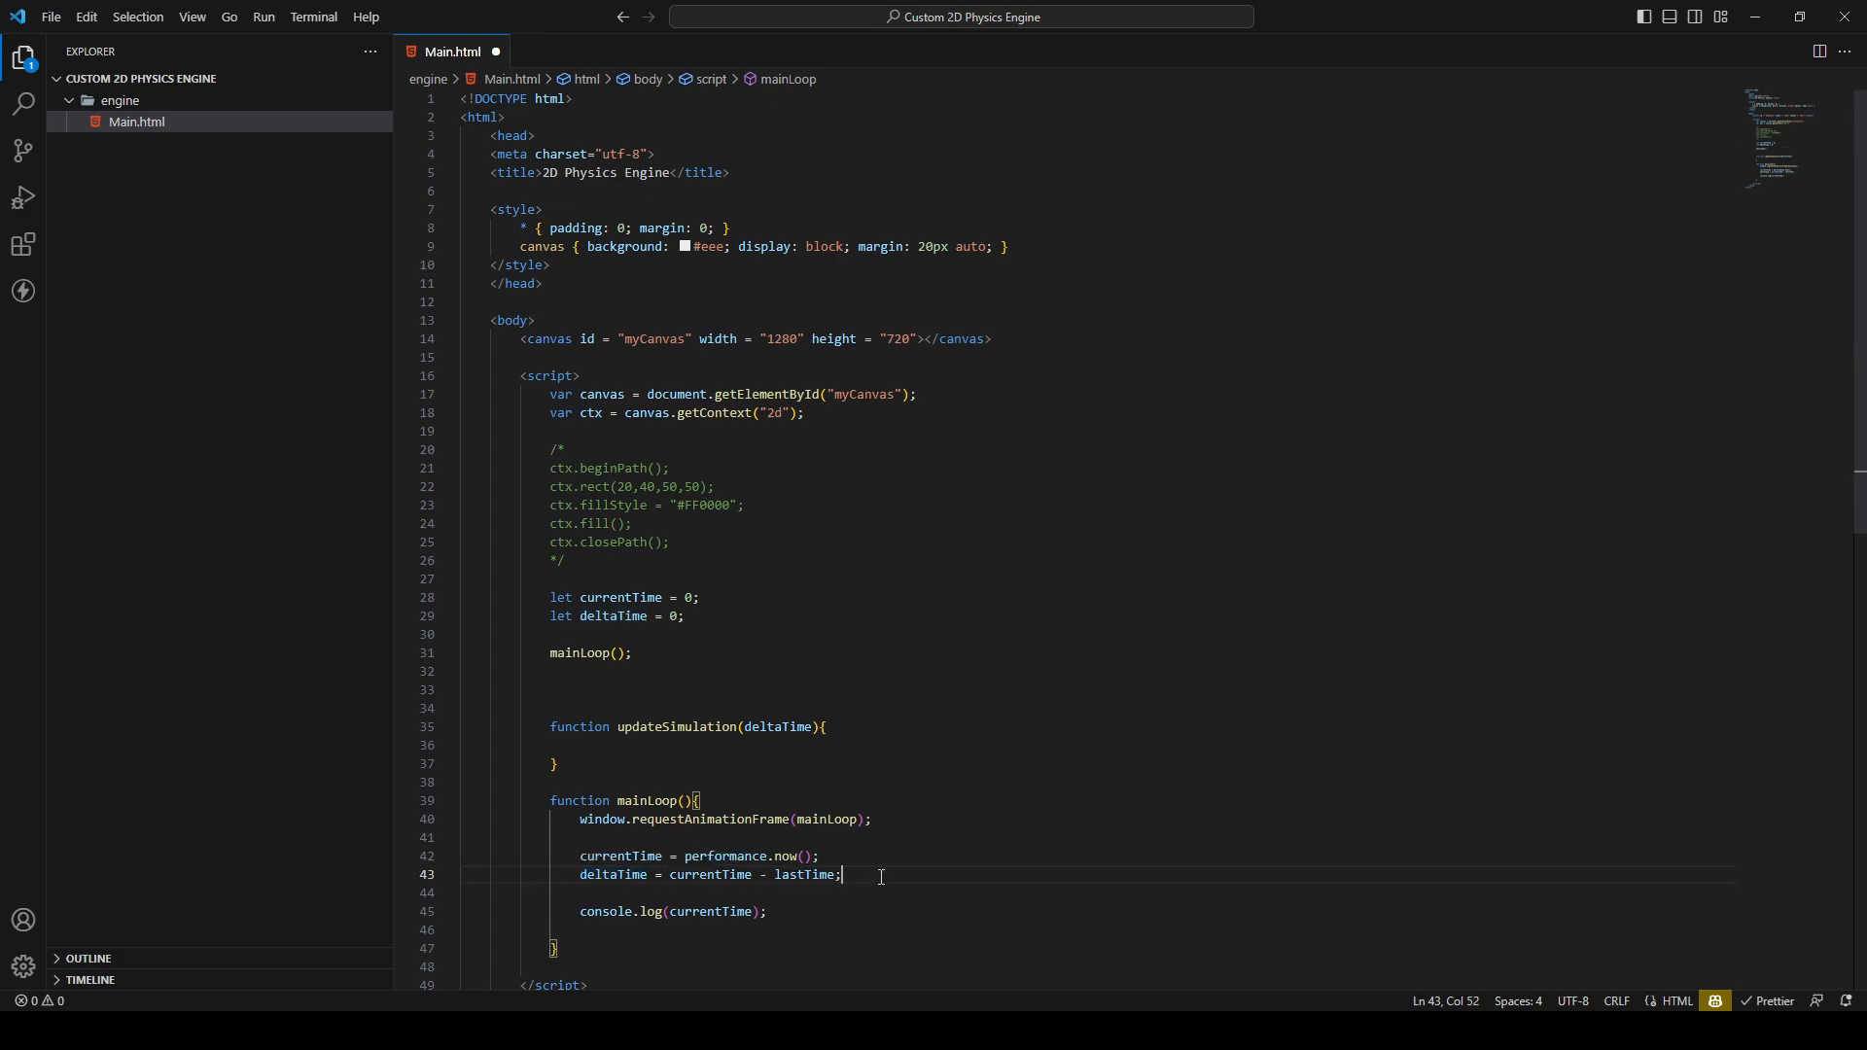
After the console.log, store currentTime into lastTime for the next frame
{"action": "left_click", "coordinate": [768, 910]}
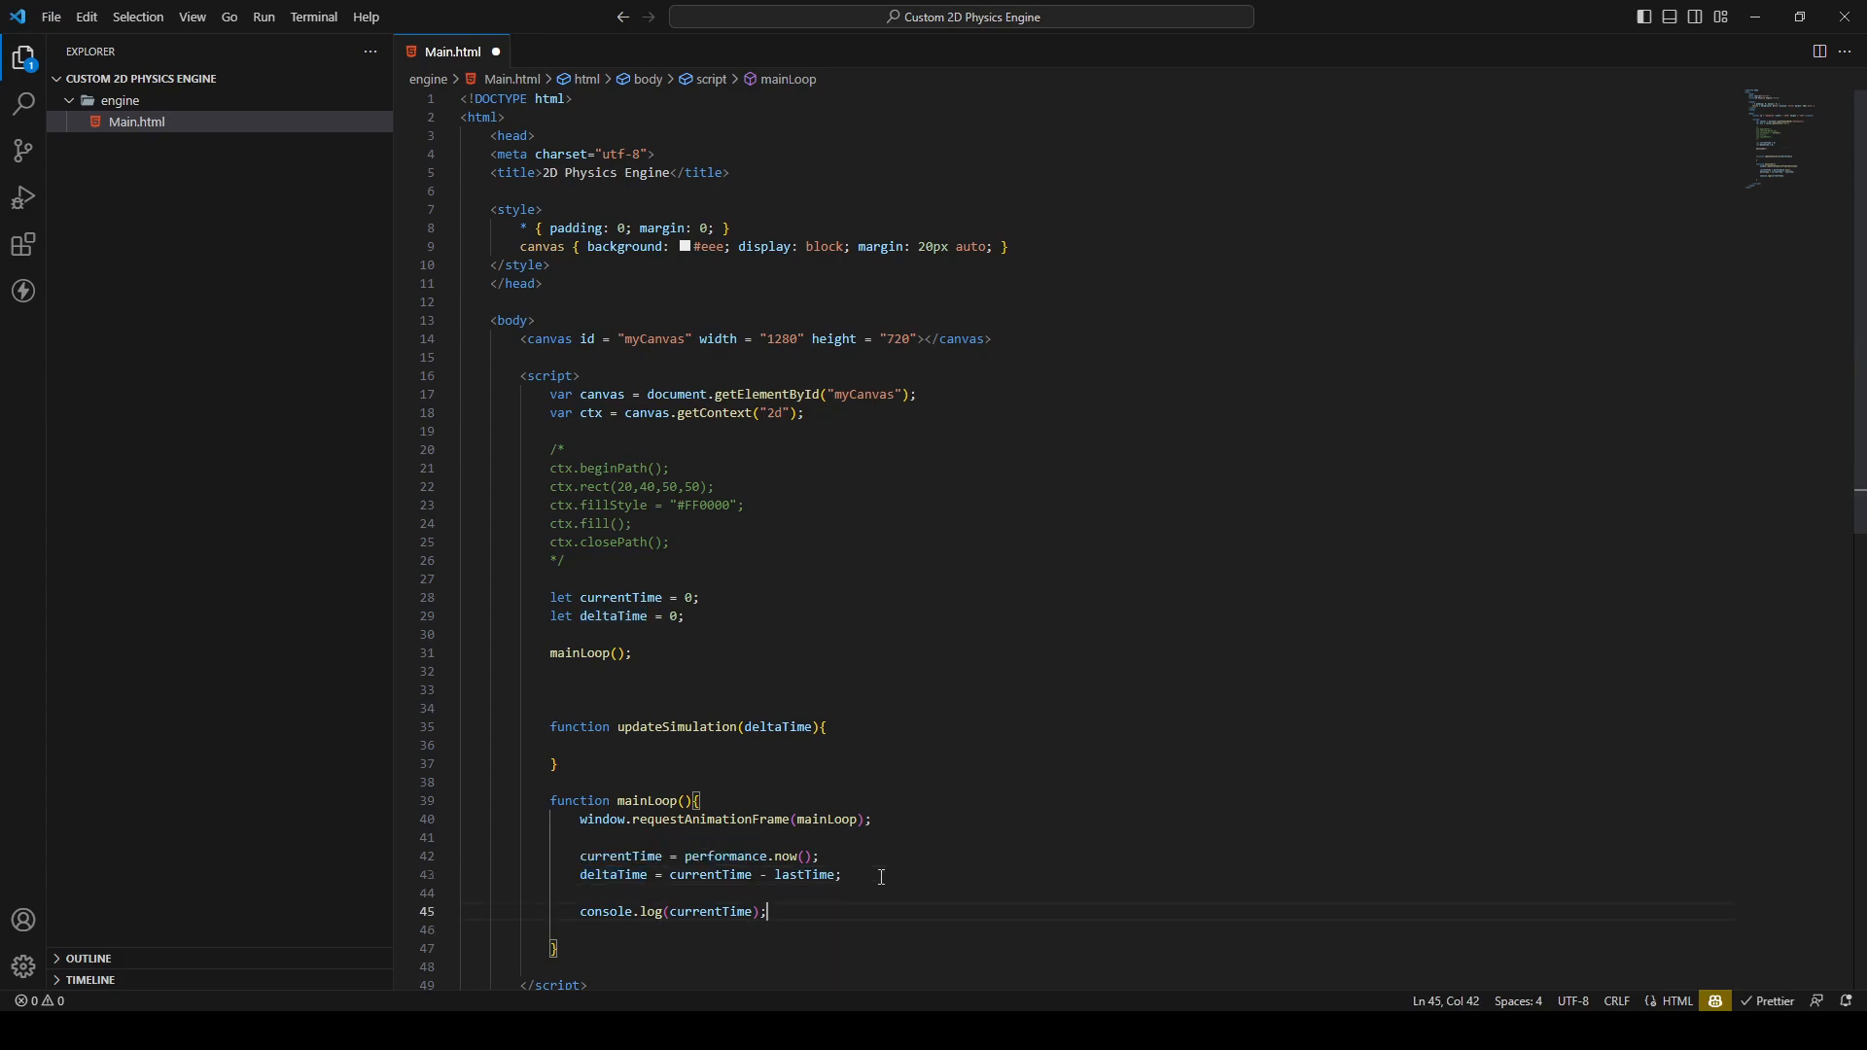
{"action": "key", "text": "enter"}
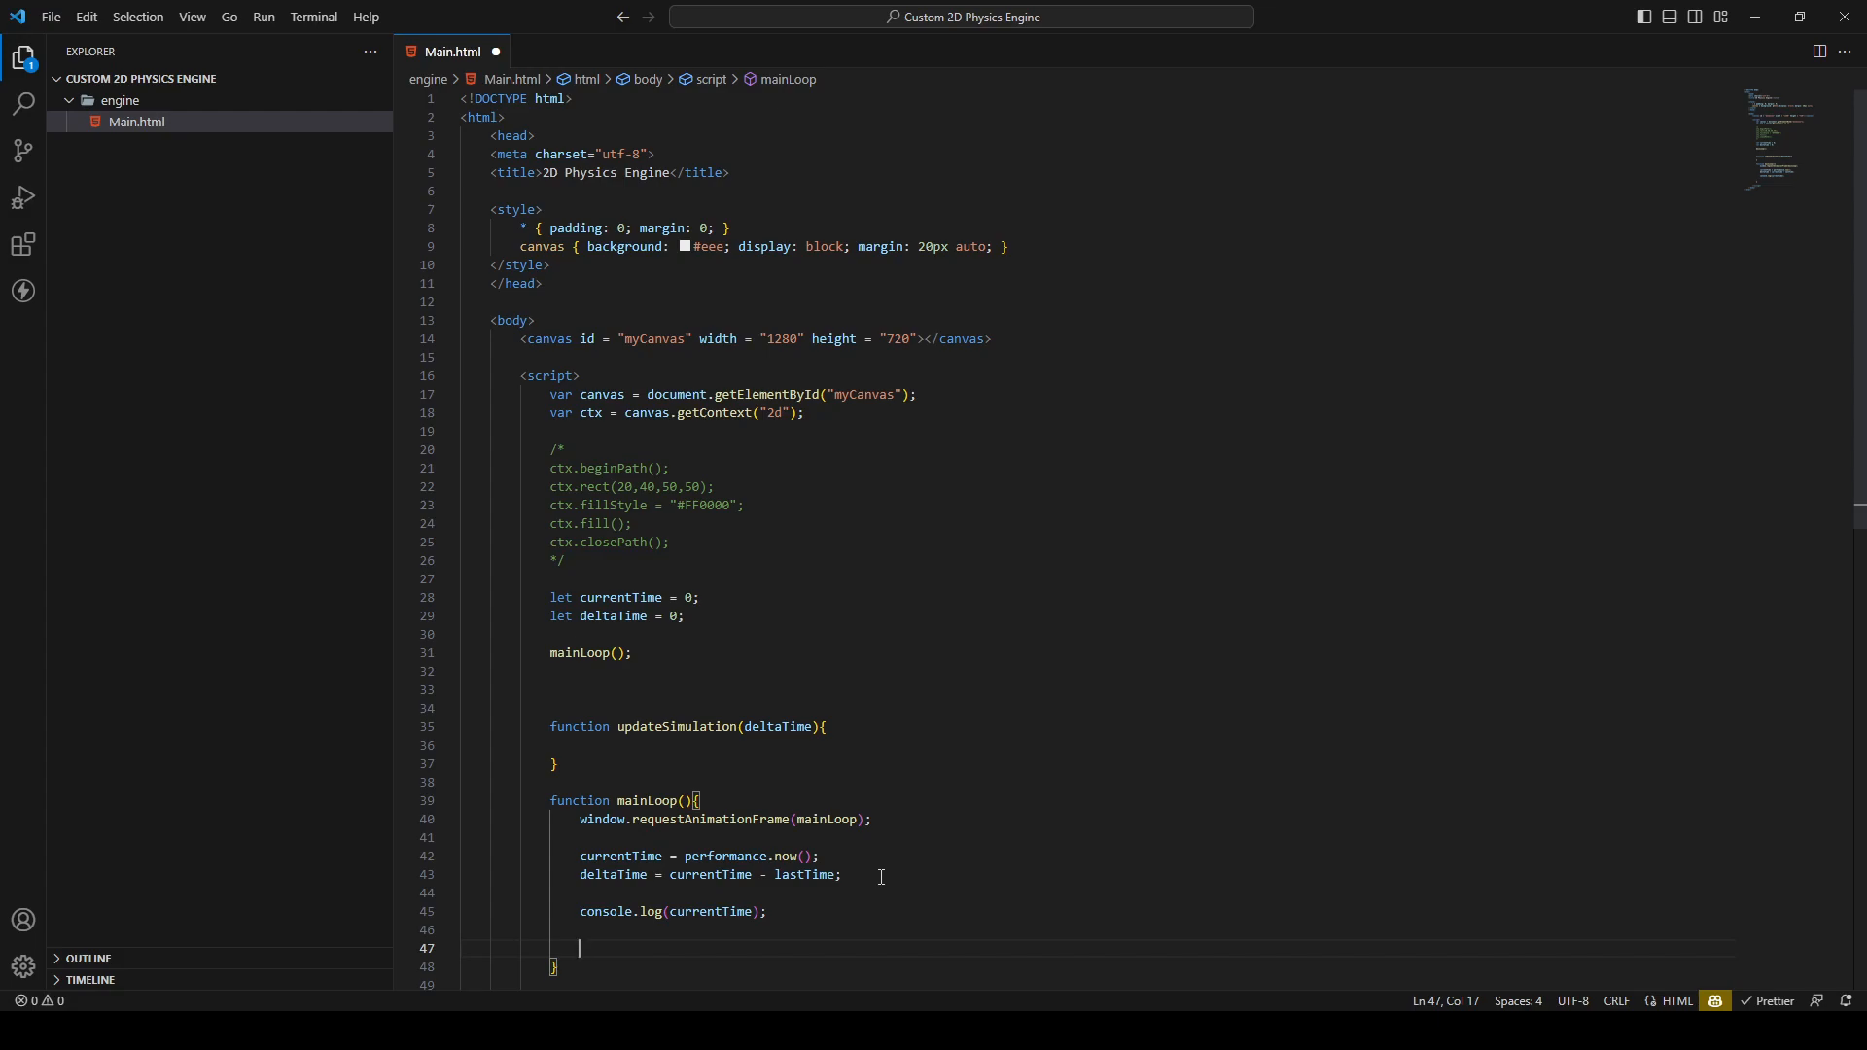
{"action": "type", "text": "lastTime = currentTime;"}
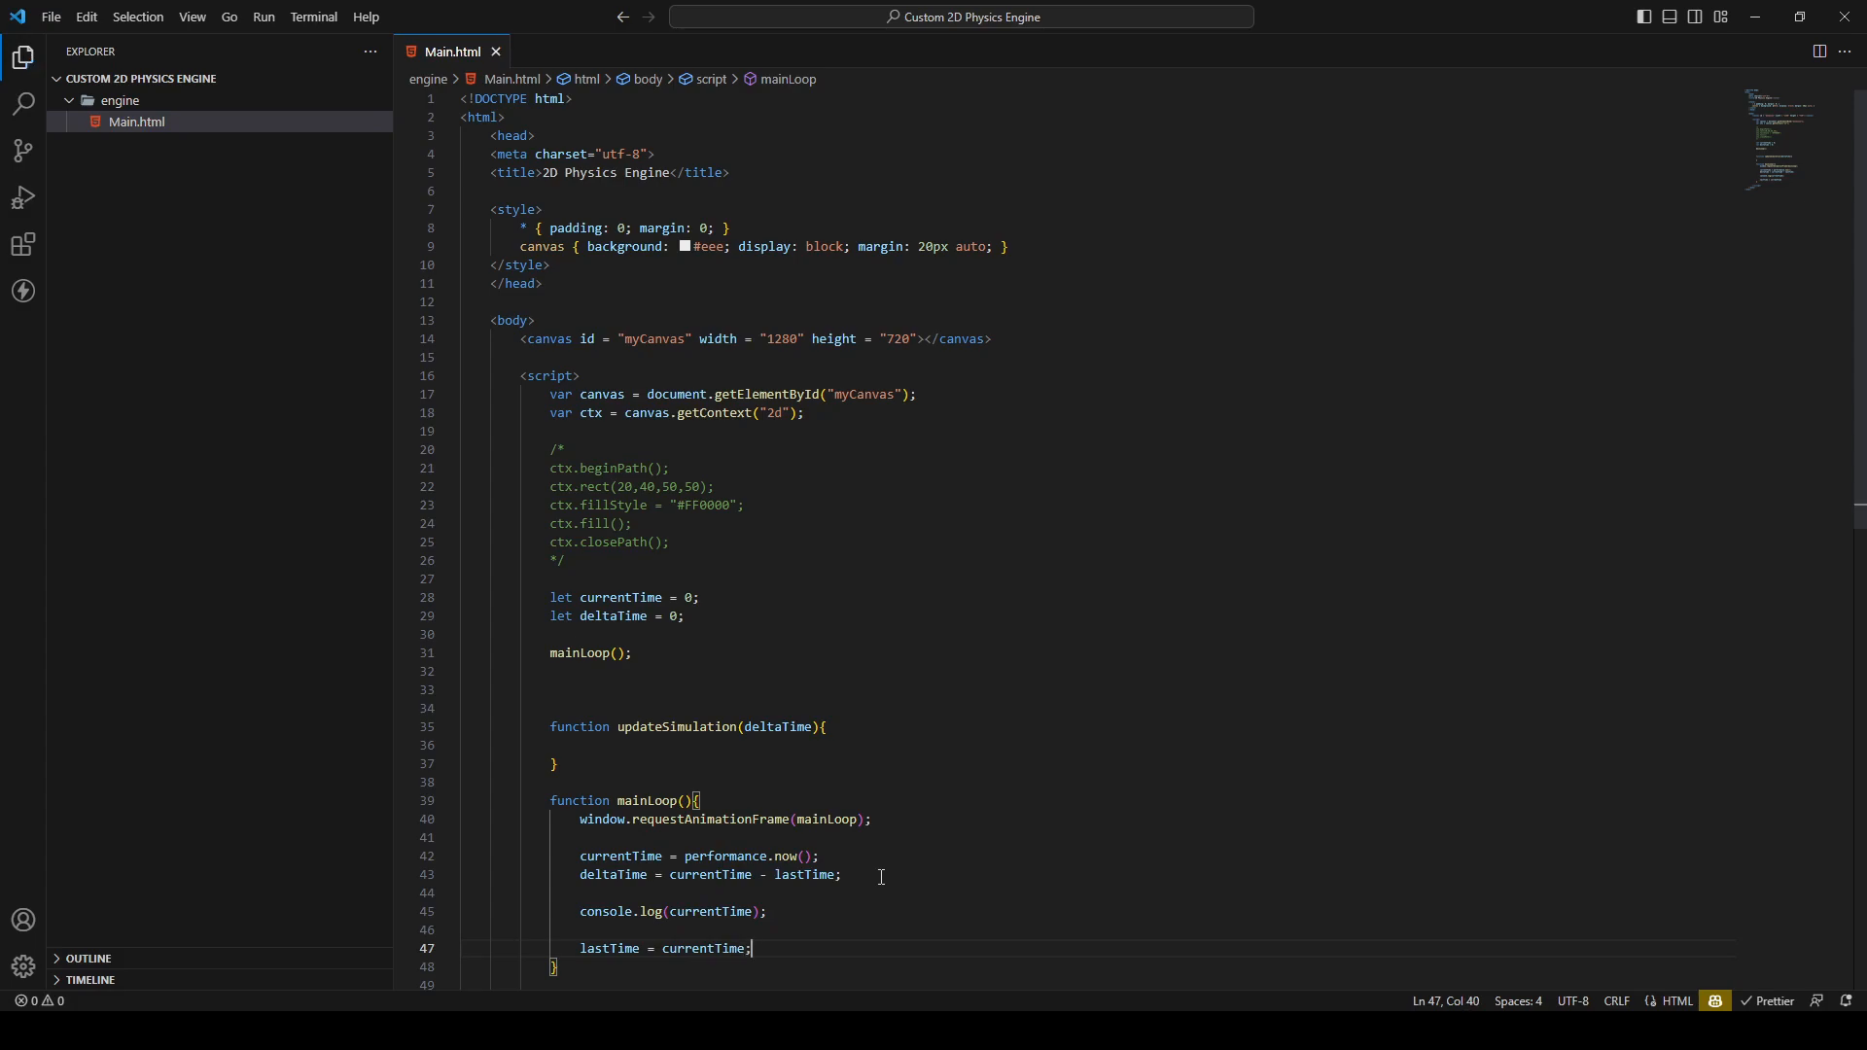
{"action": "scroll", "scroll_direction": "down", "scroll_amount": 3}
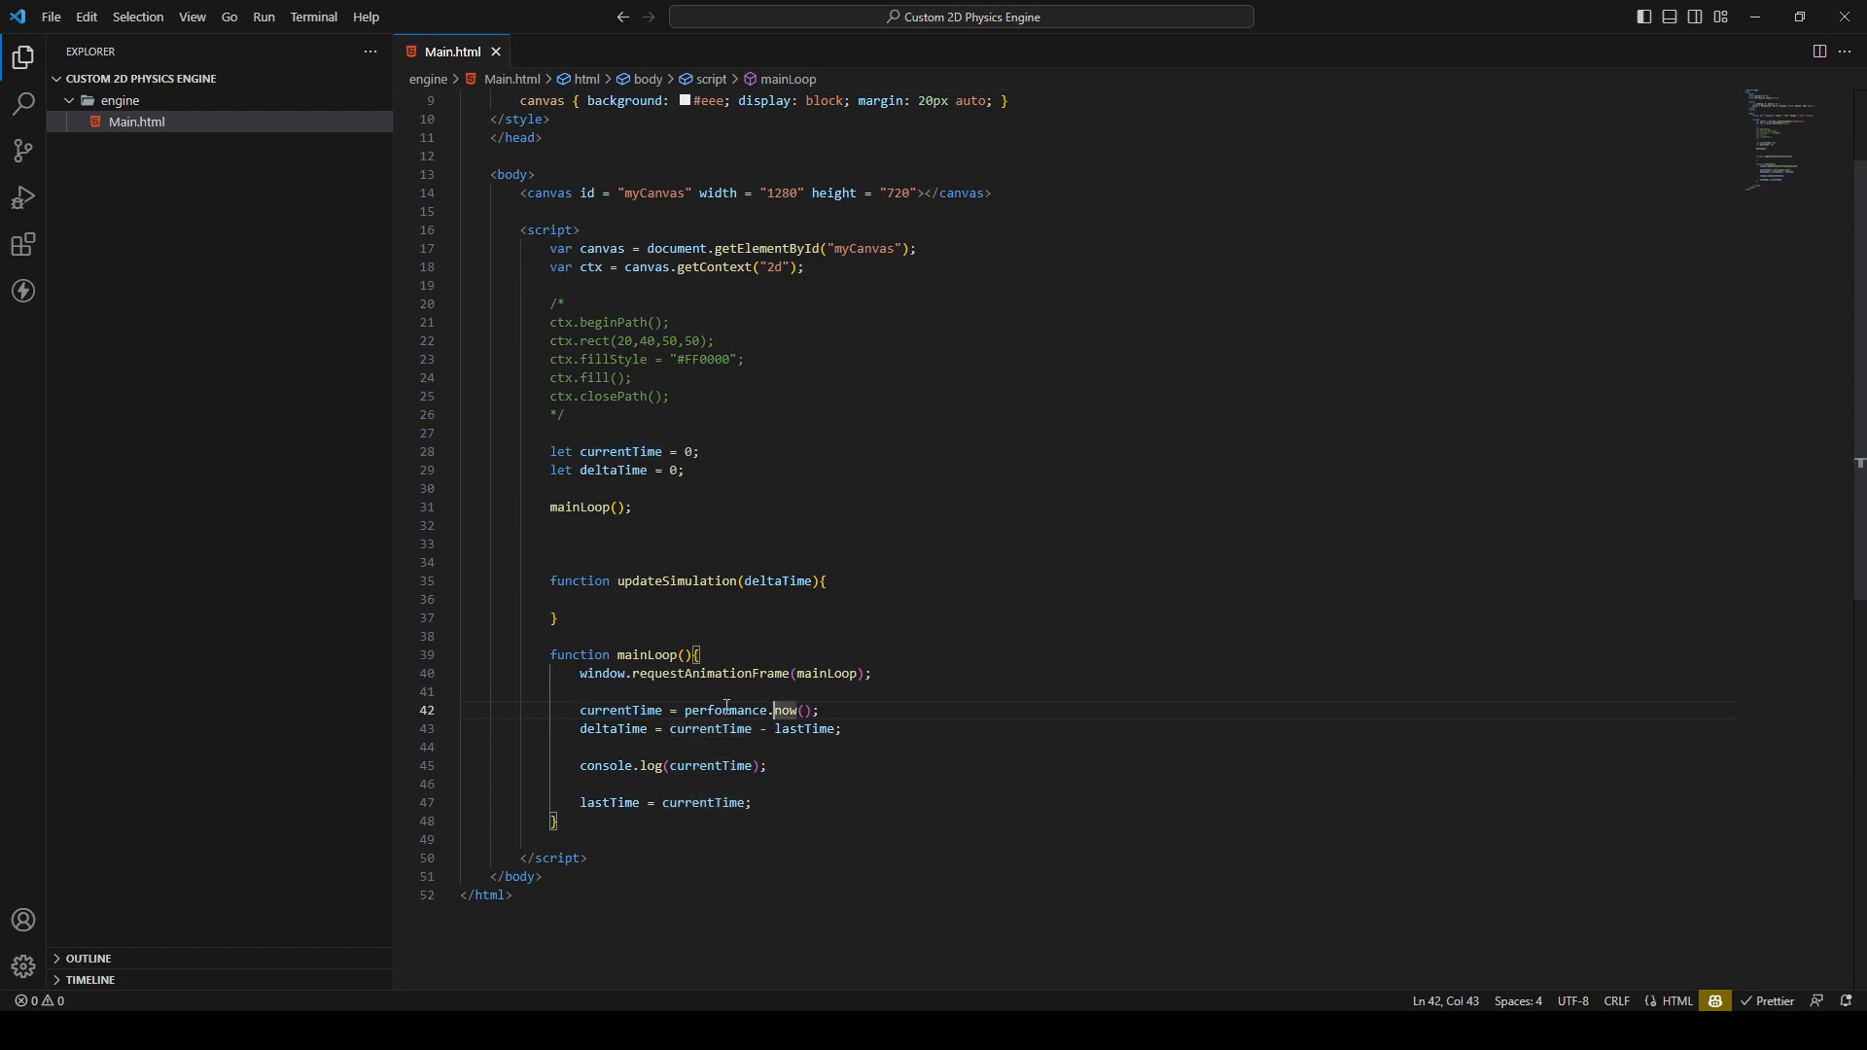
{"action": "mouse_move", "coordinate": [719, 709]}
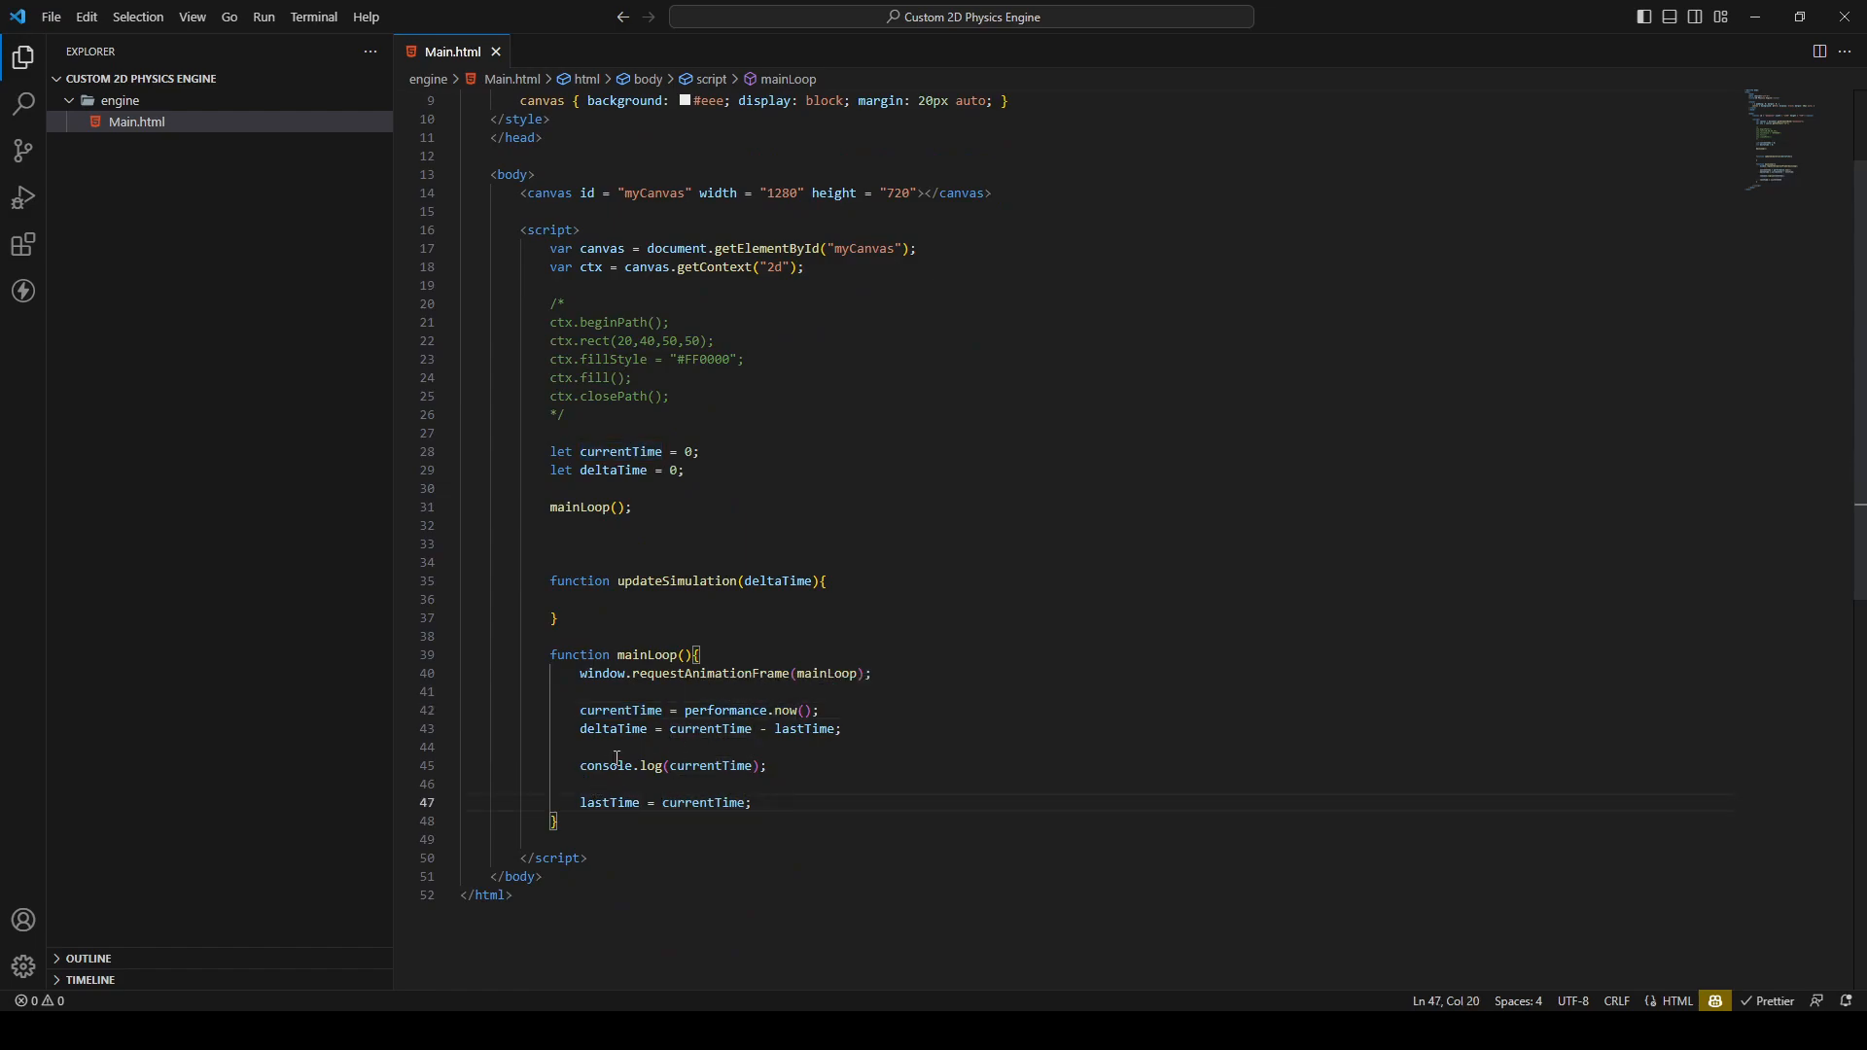
{"action": "mouse_move", "coordinate": [603, 766]}
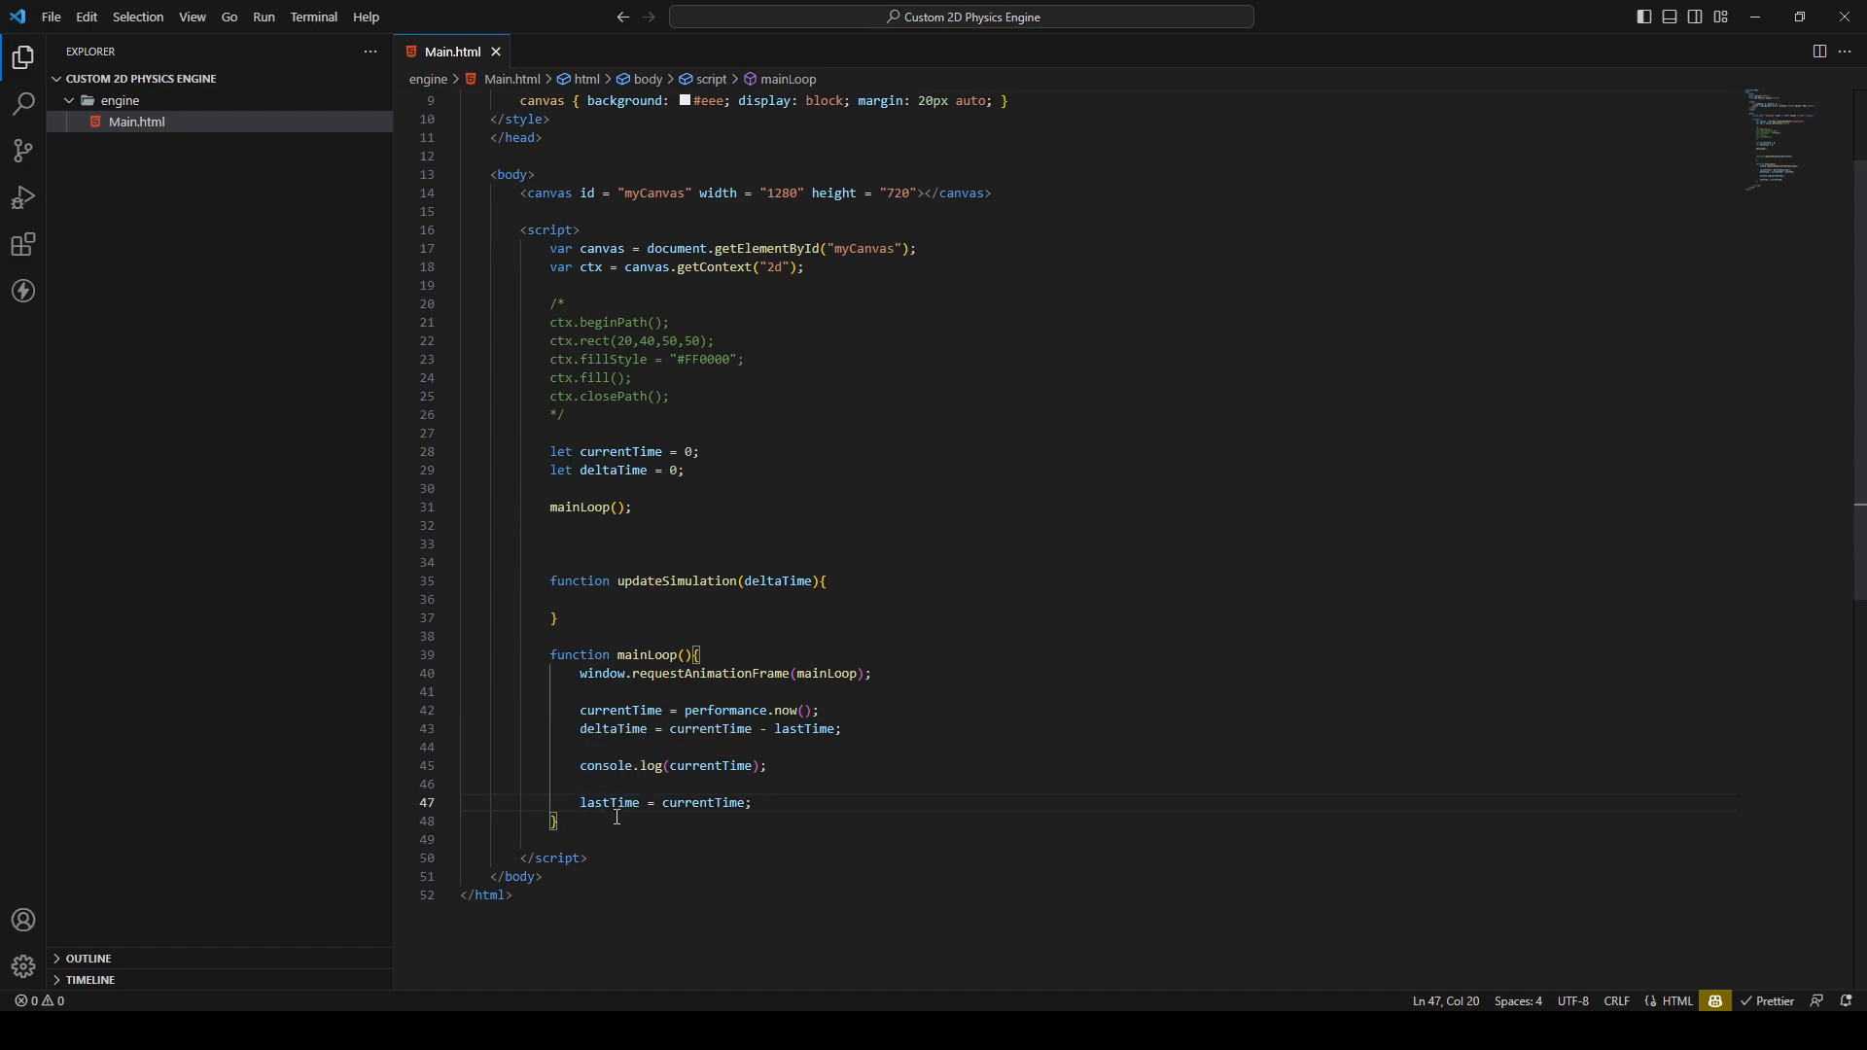
{"action": "mouse_move", "coordinate": [646, 803]}
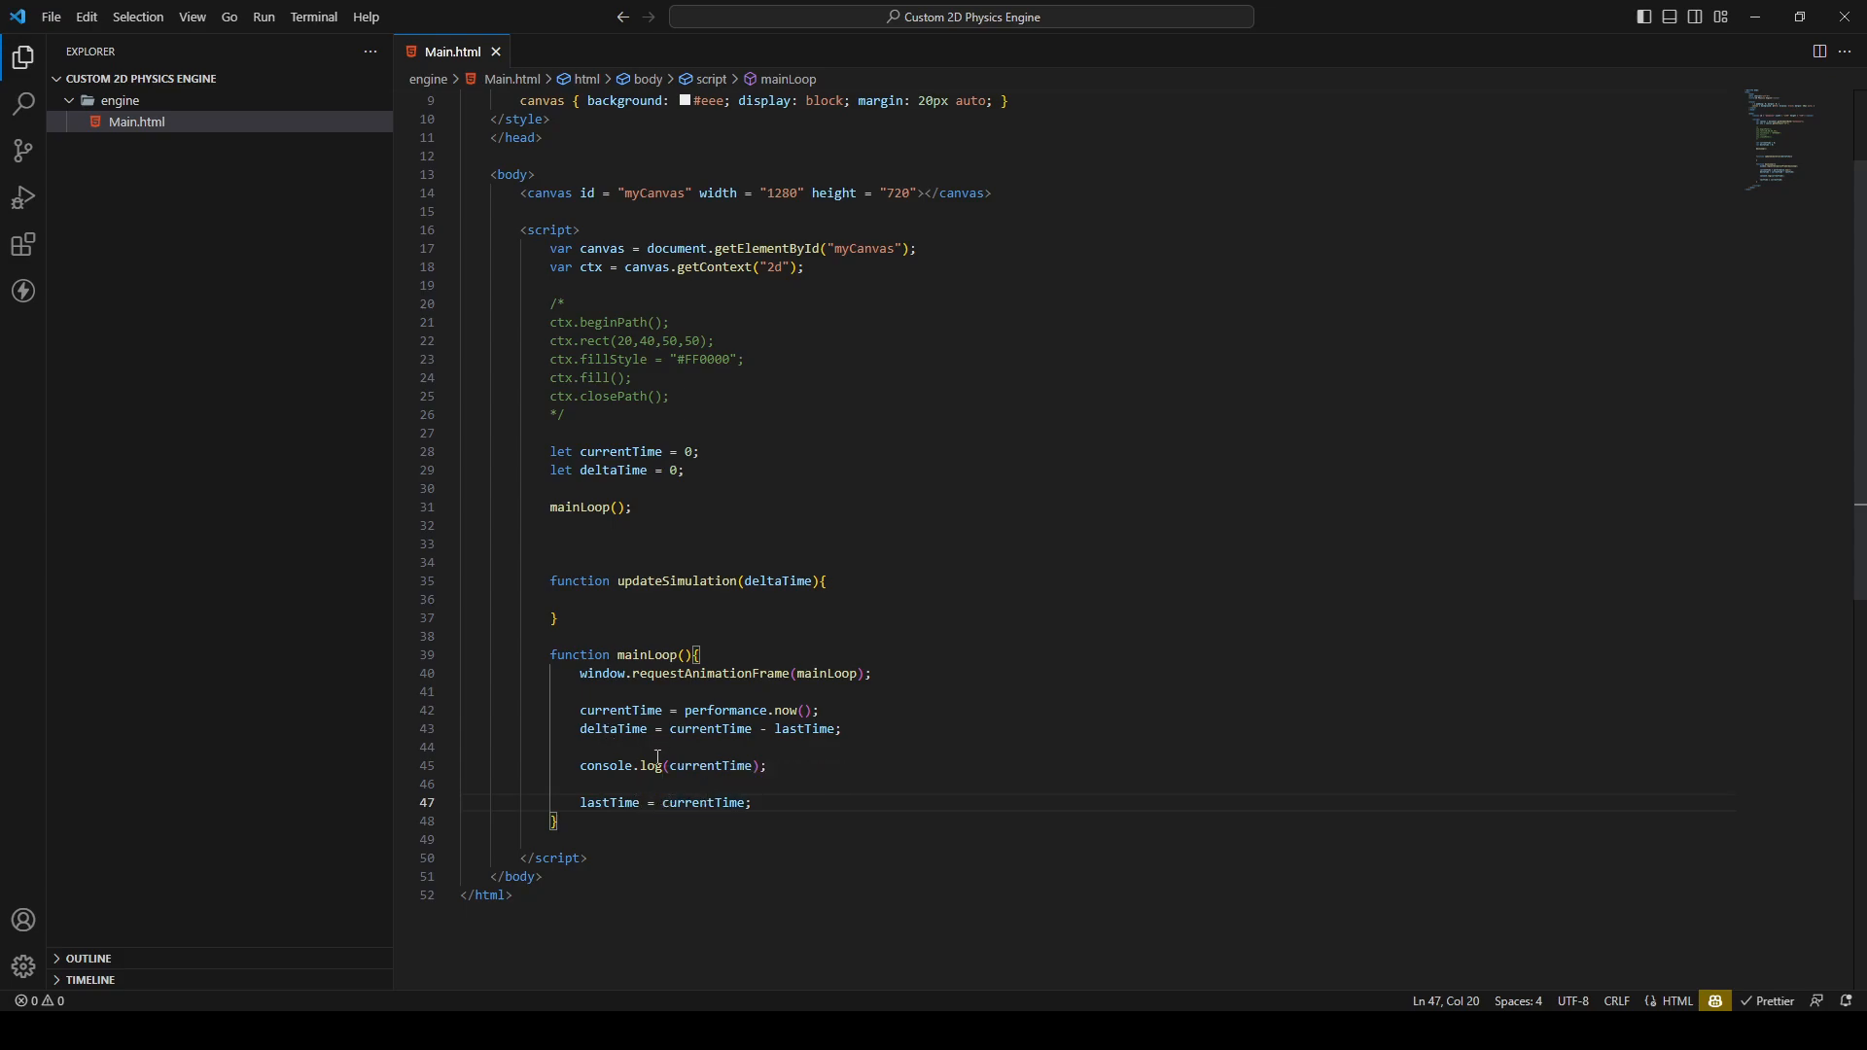
{"action": "mouse_move", "coordinate": [612, 730]}
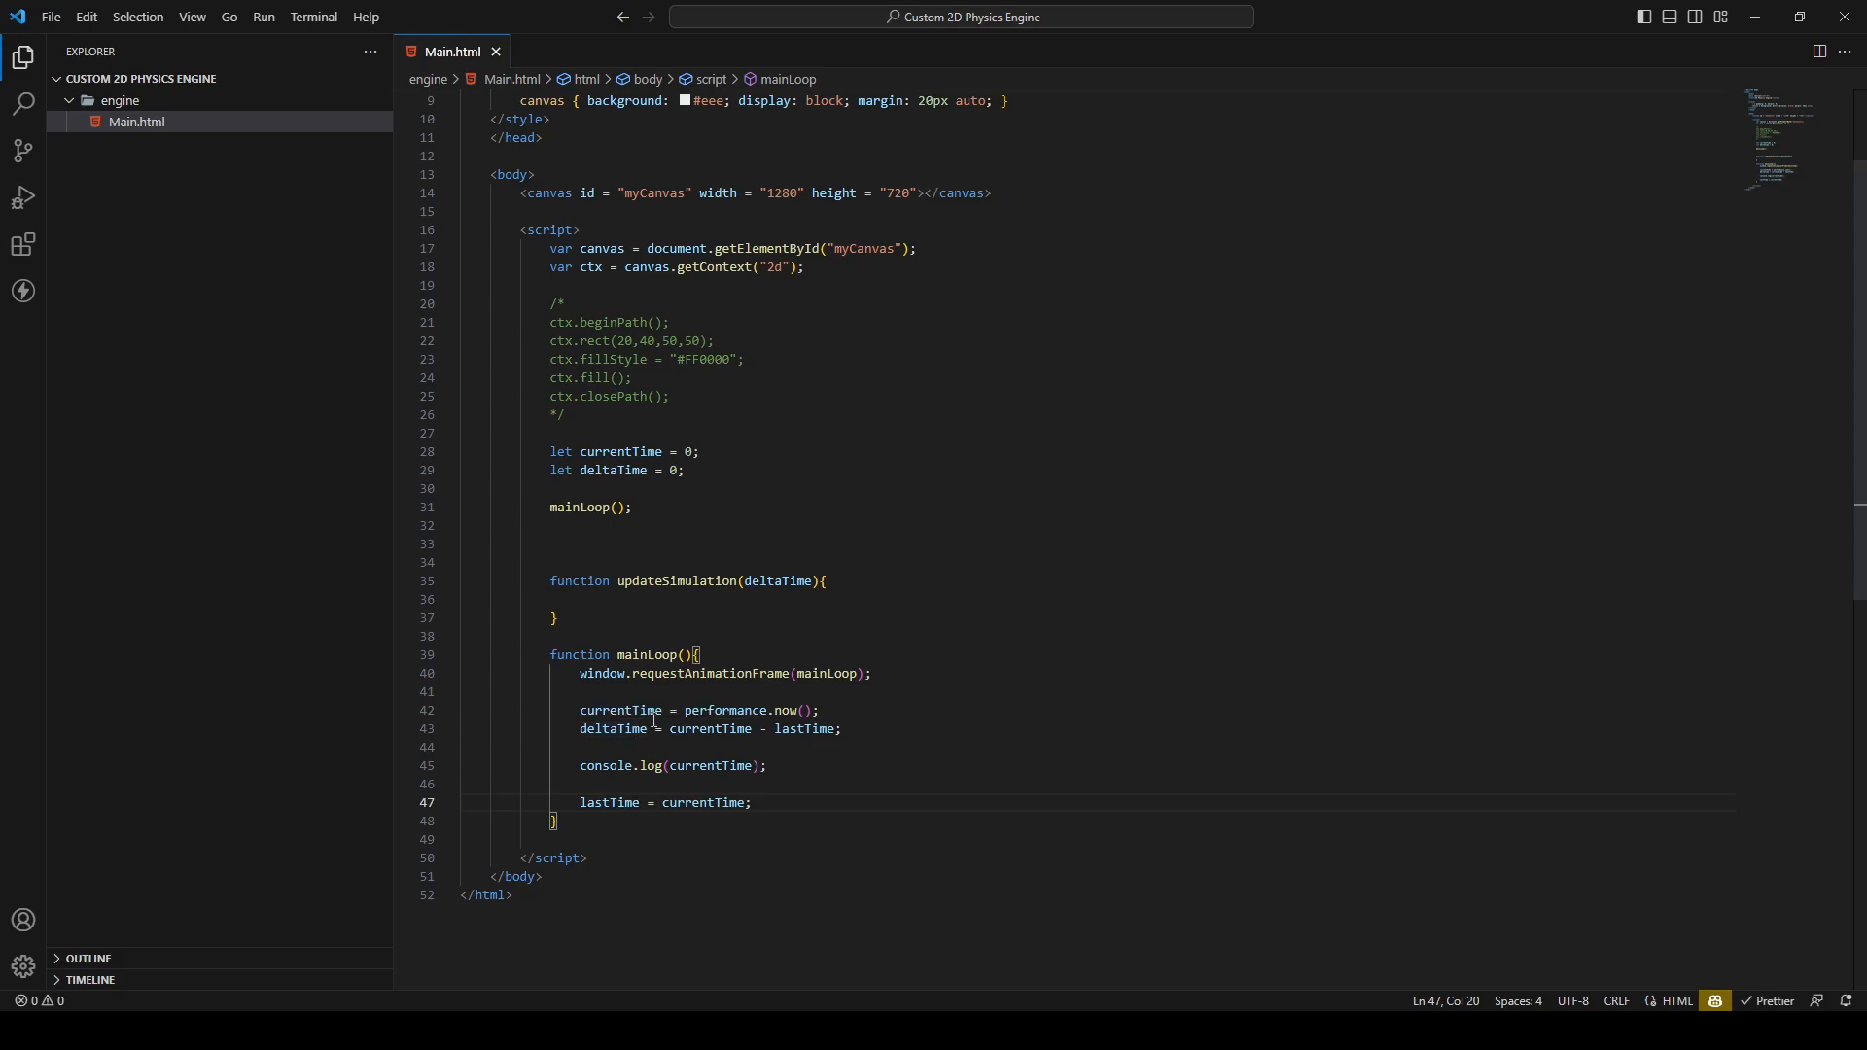
{"action": "mouse_move", "coordinate": [645, 730]}
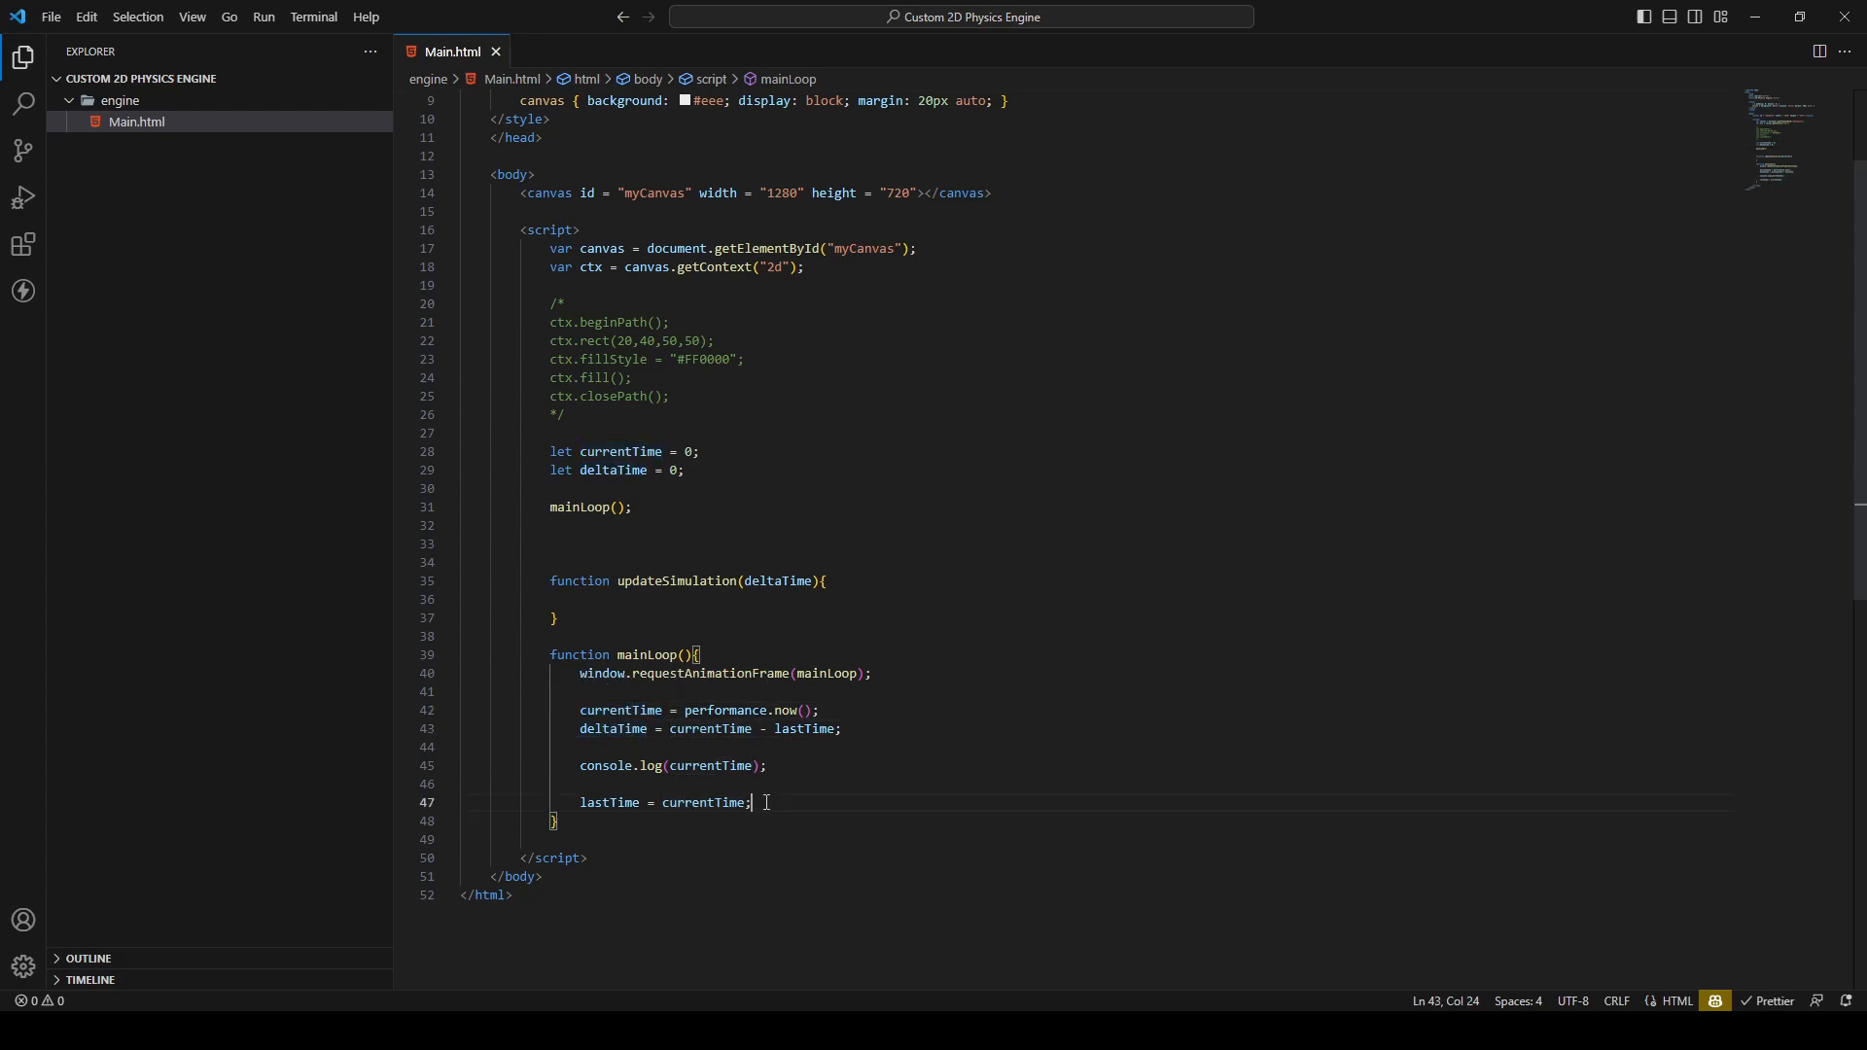
{"action": "left_click", "coordinate": [752, 801]}
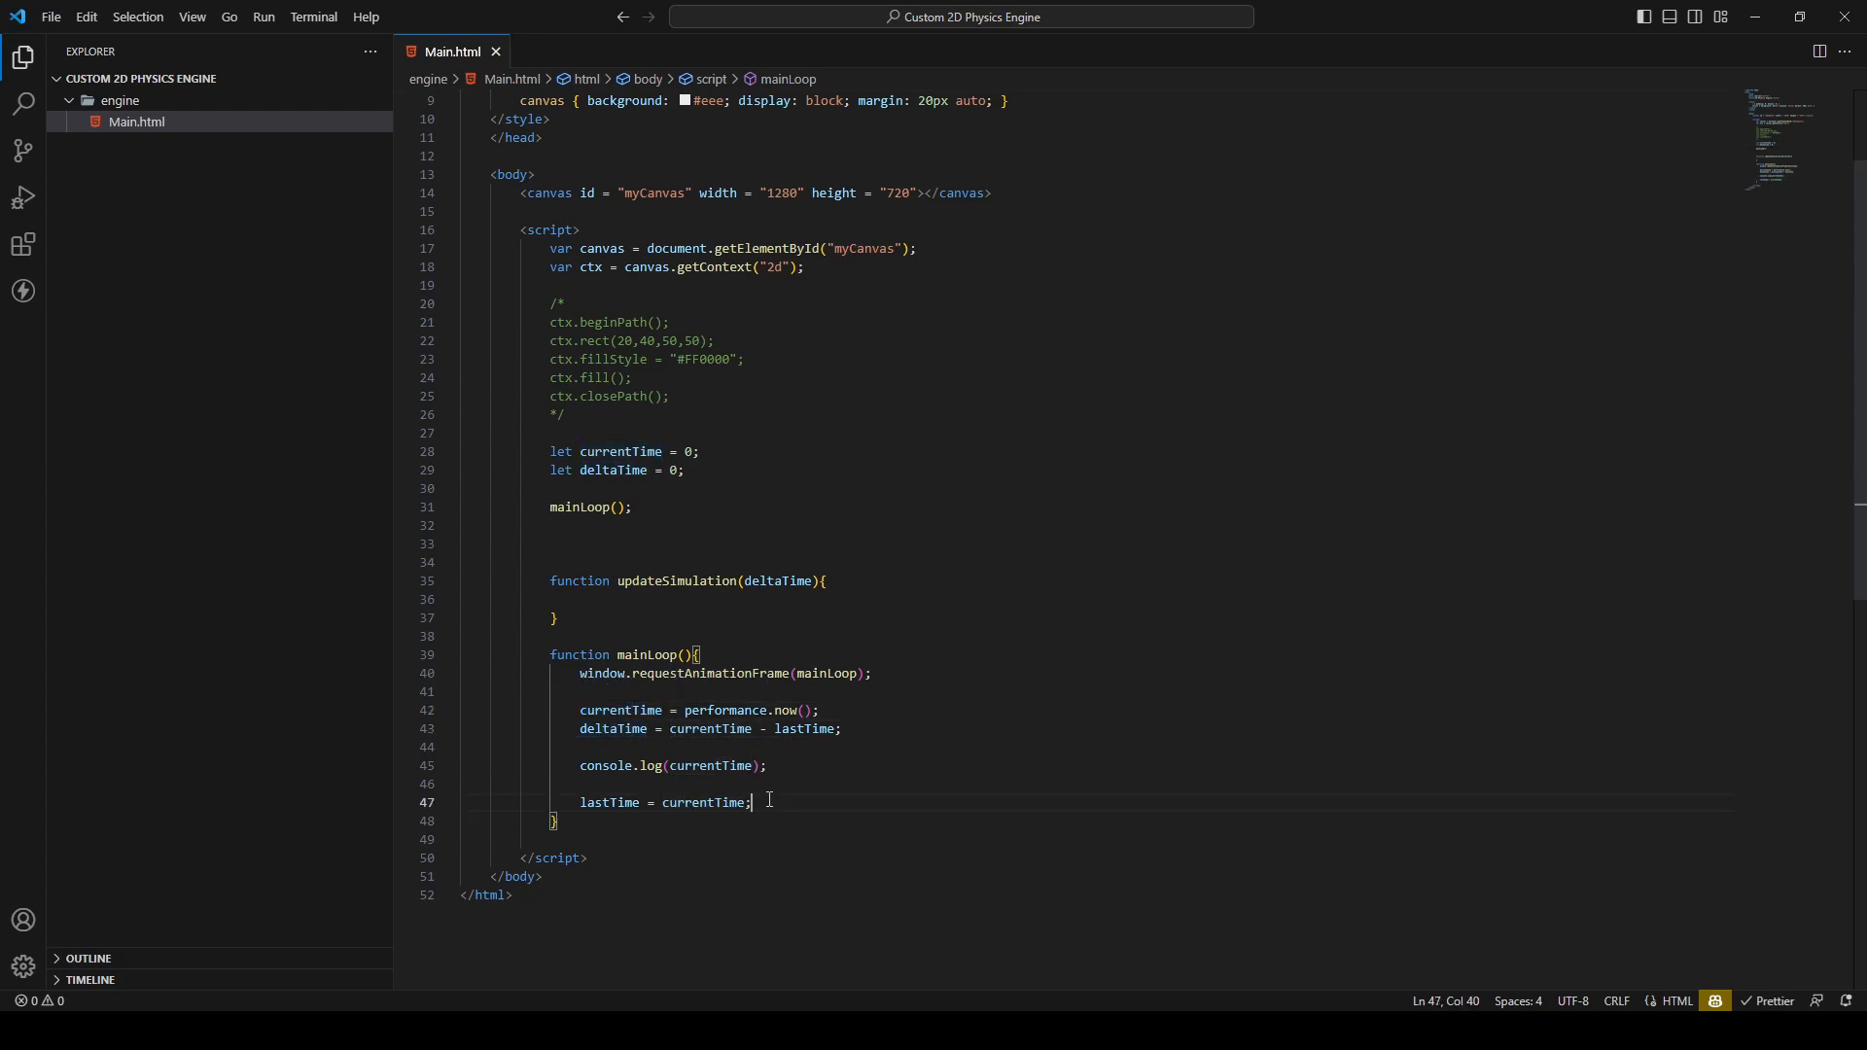
{"action": "mouse_move", "coordinate": [850, 782]}
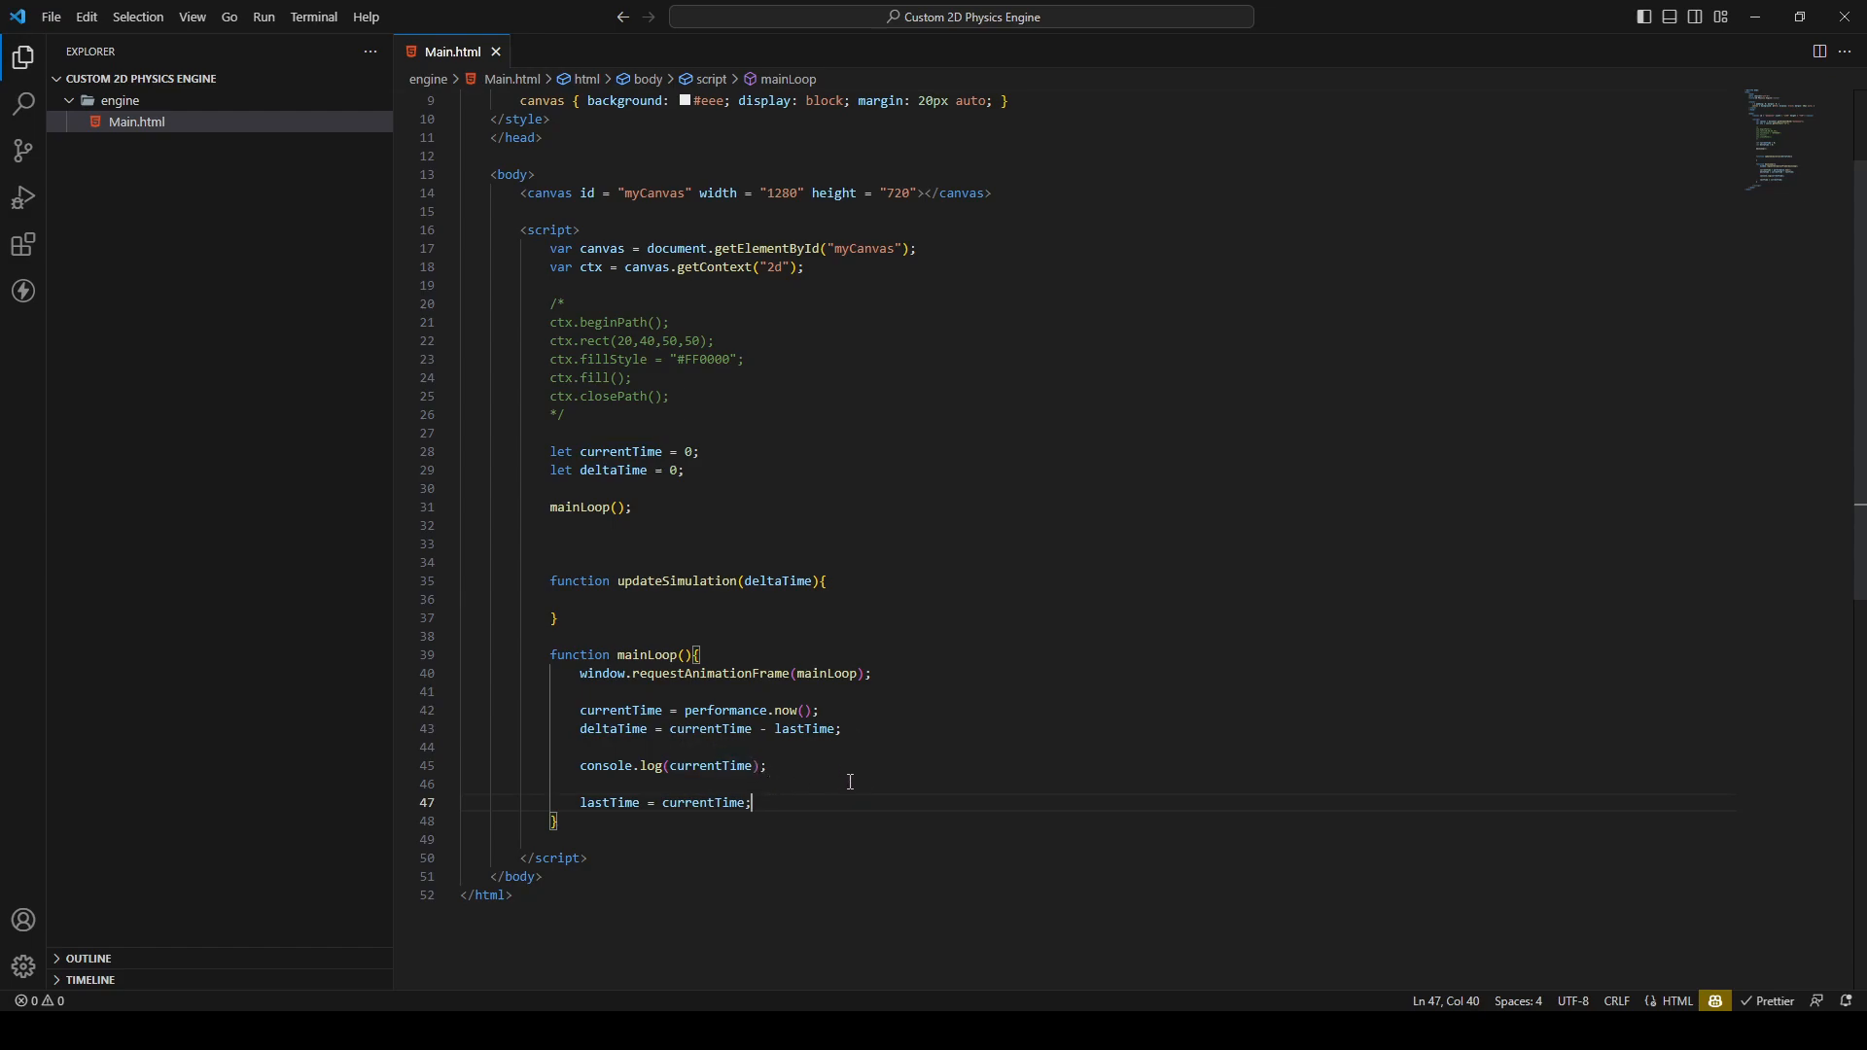
{"action": "type", "text": "1"}
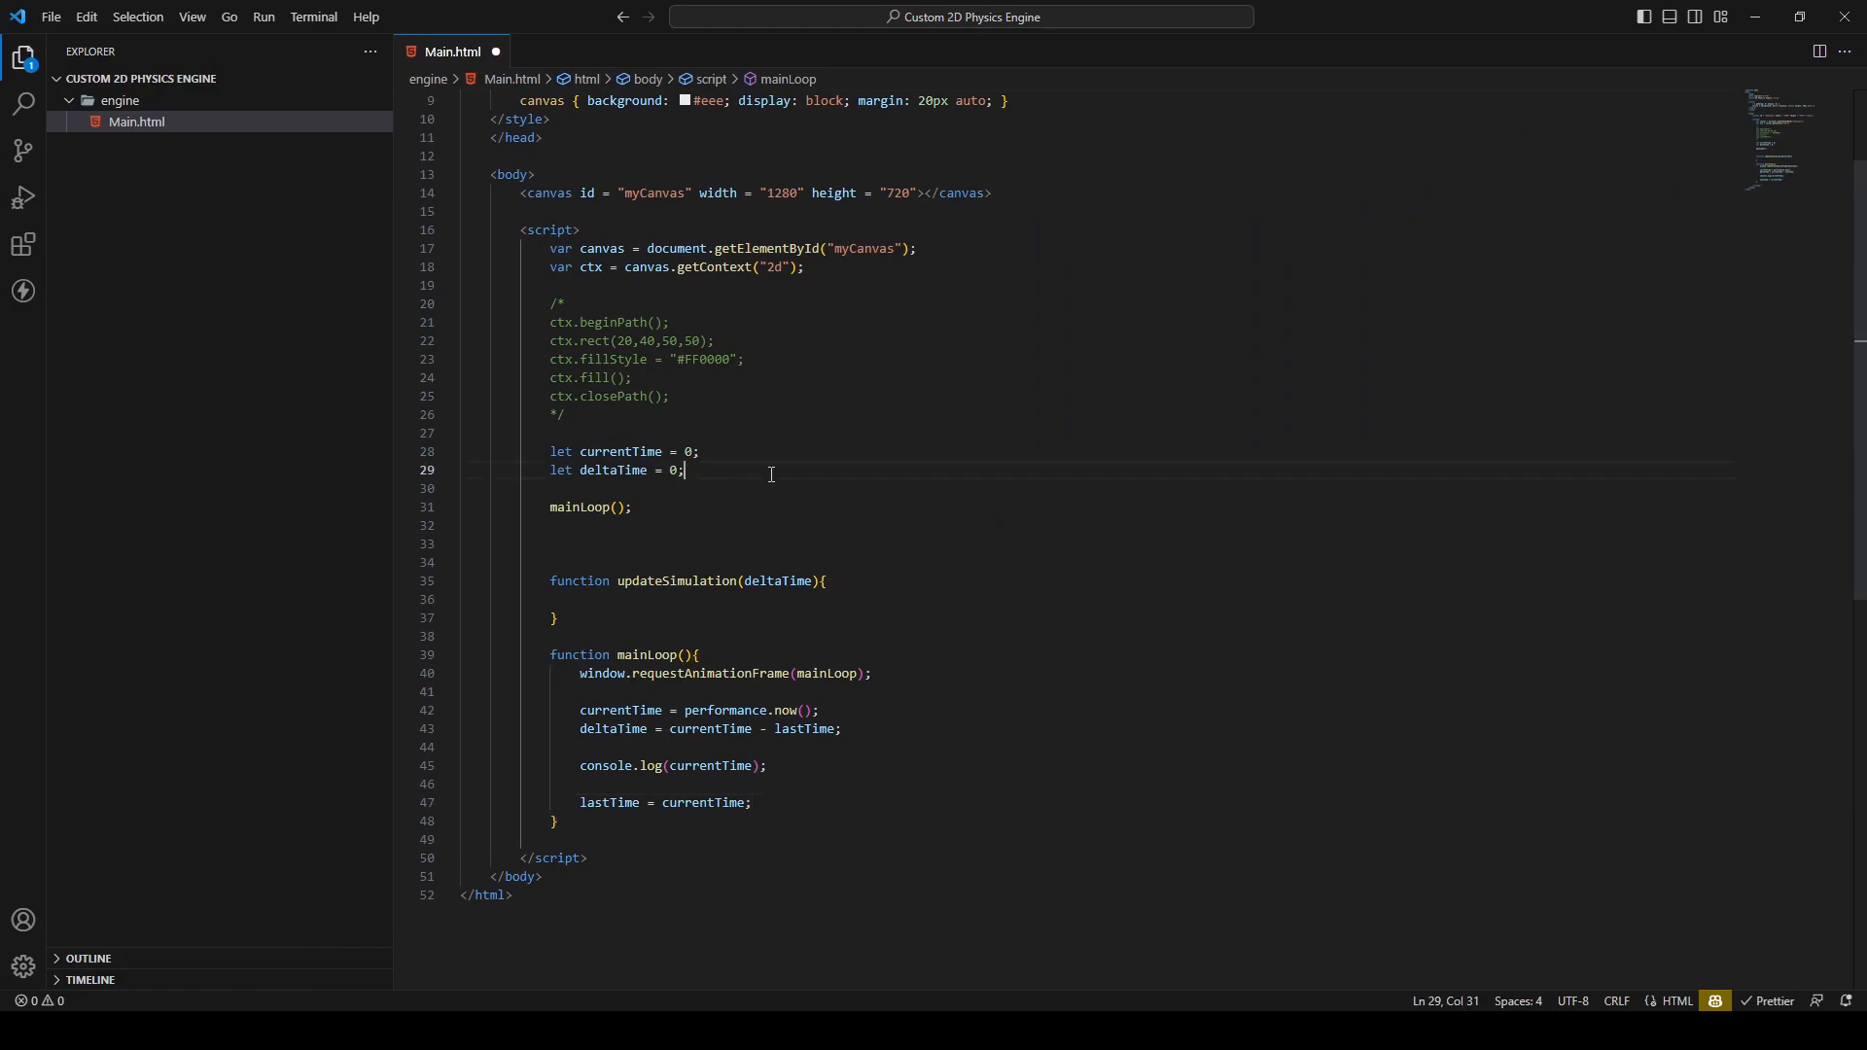
Declare lastTime initialised with performance.now() above currentTime
{"action": "type", "text": "let"}
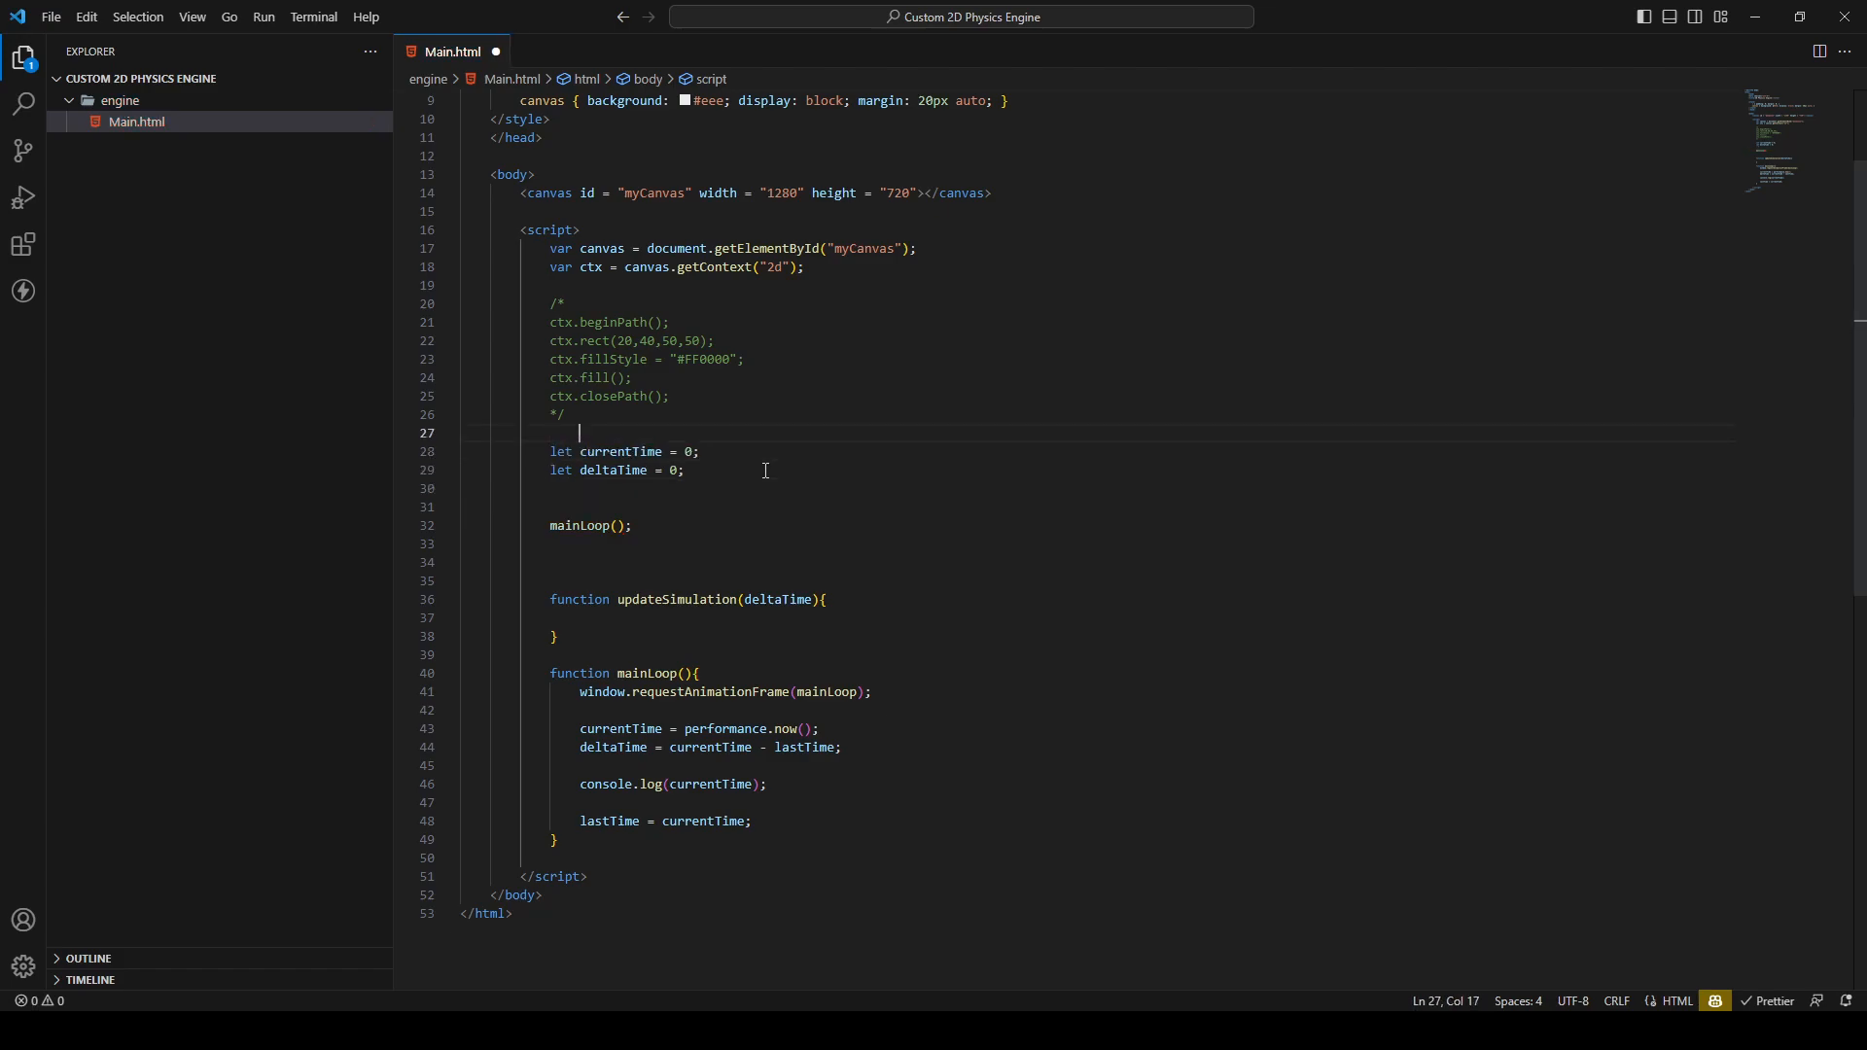
{"action": "type", "text": "let"}
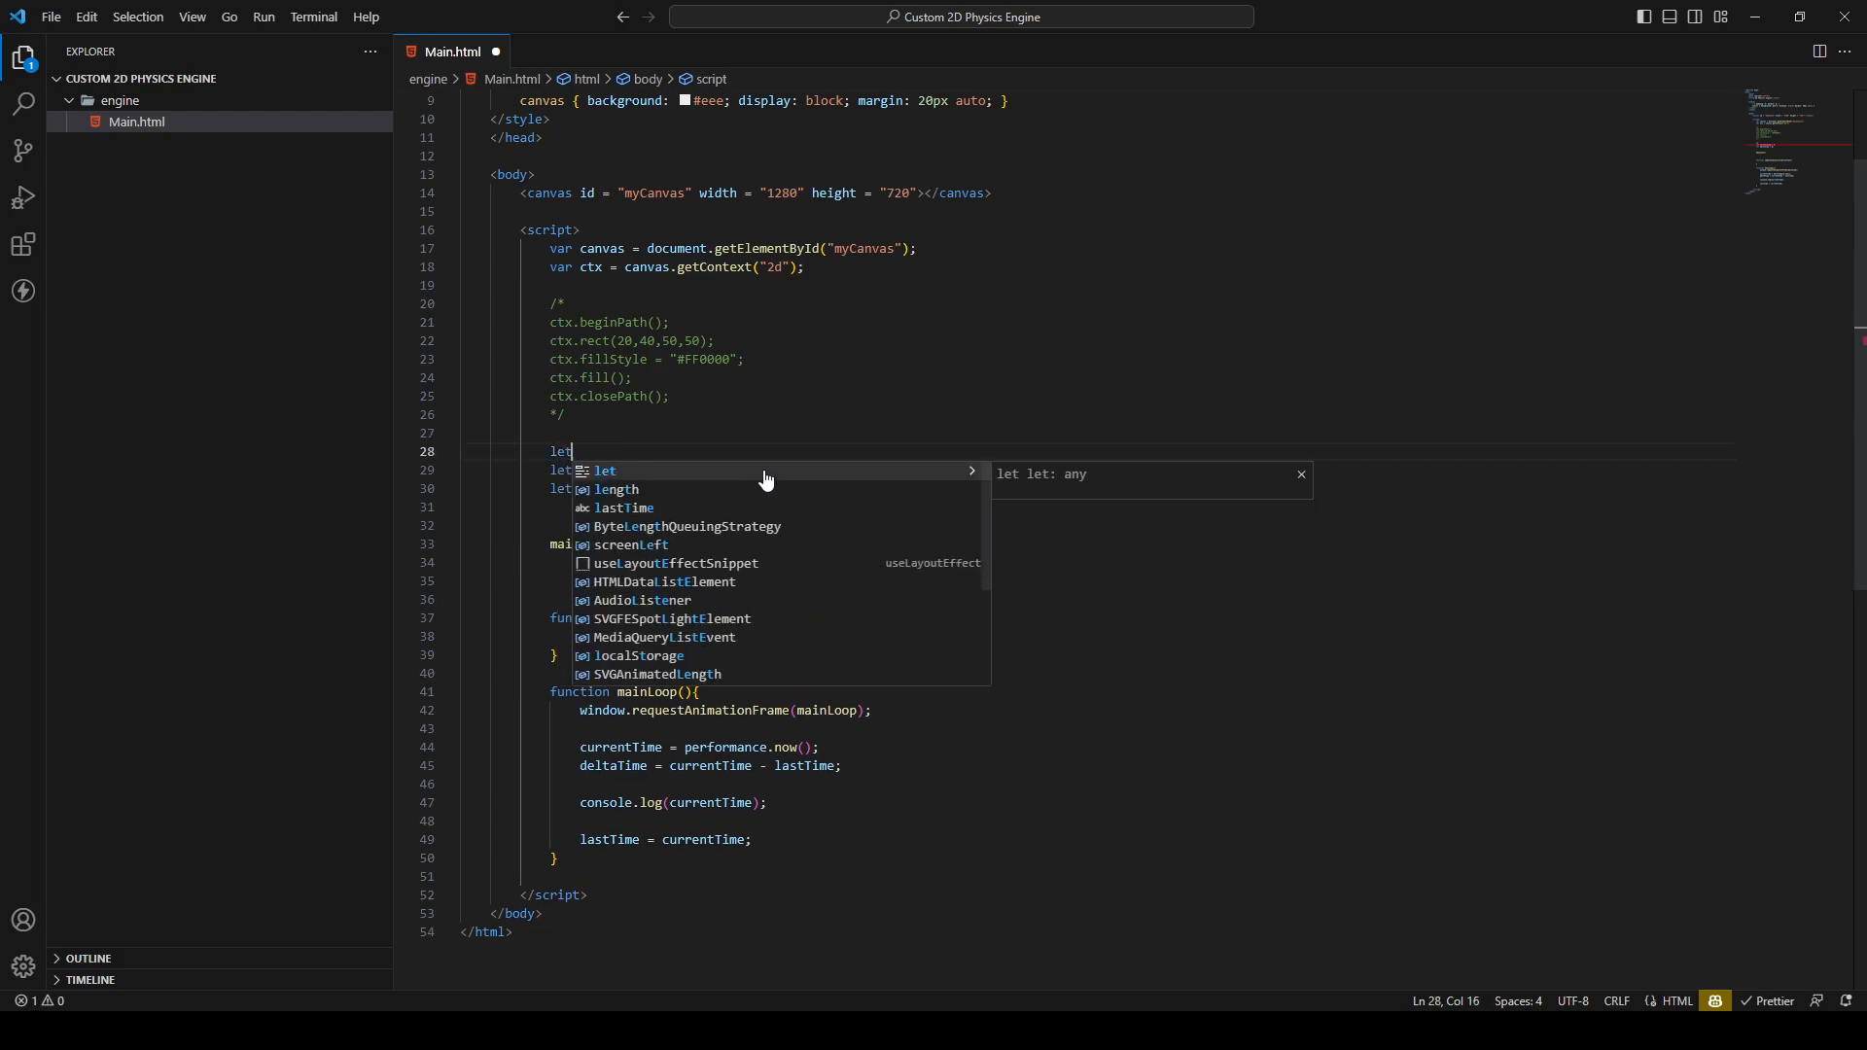
{"action": "type", "text": "lastTime ="}
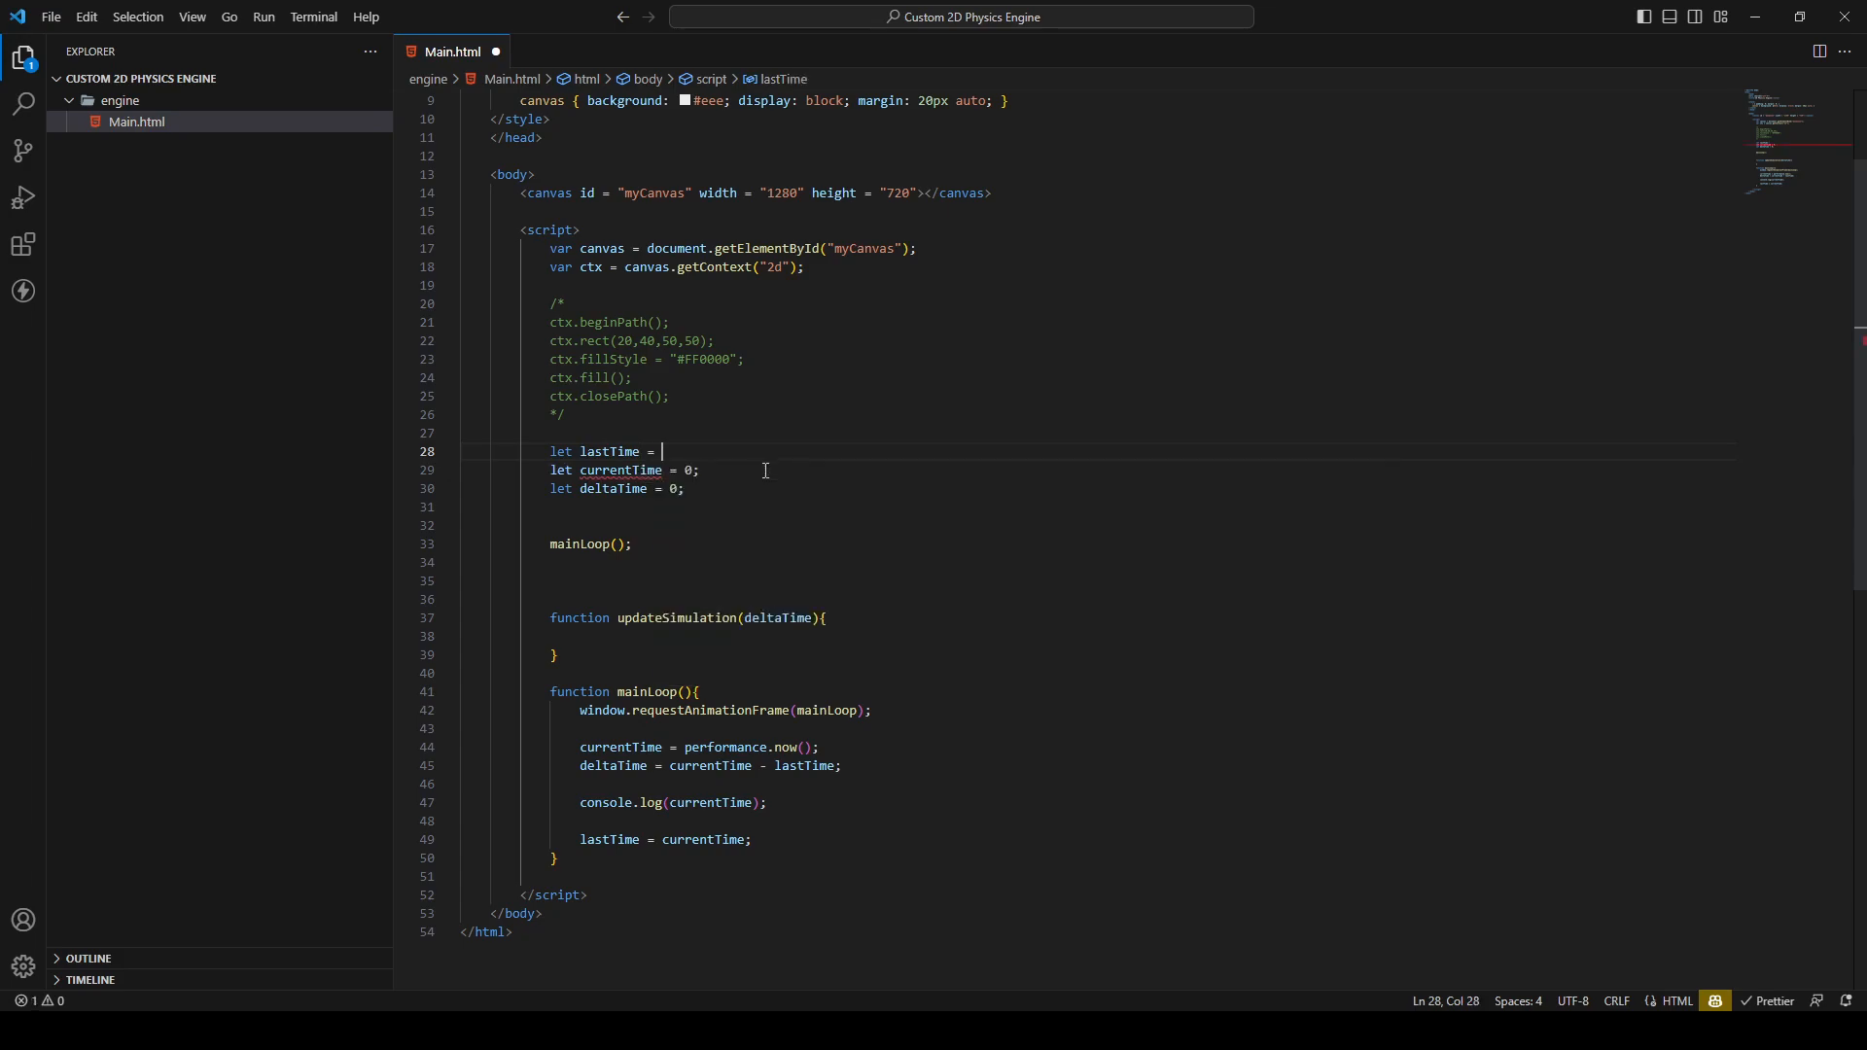
{"action": "type", "text": "performance.now("}
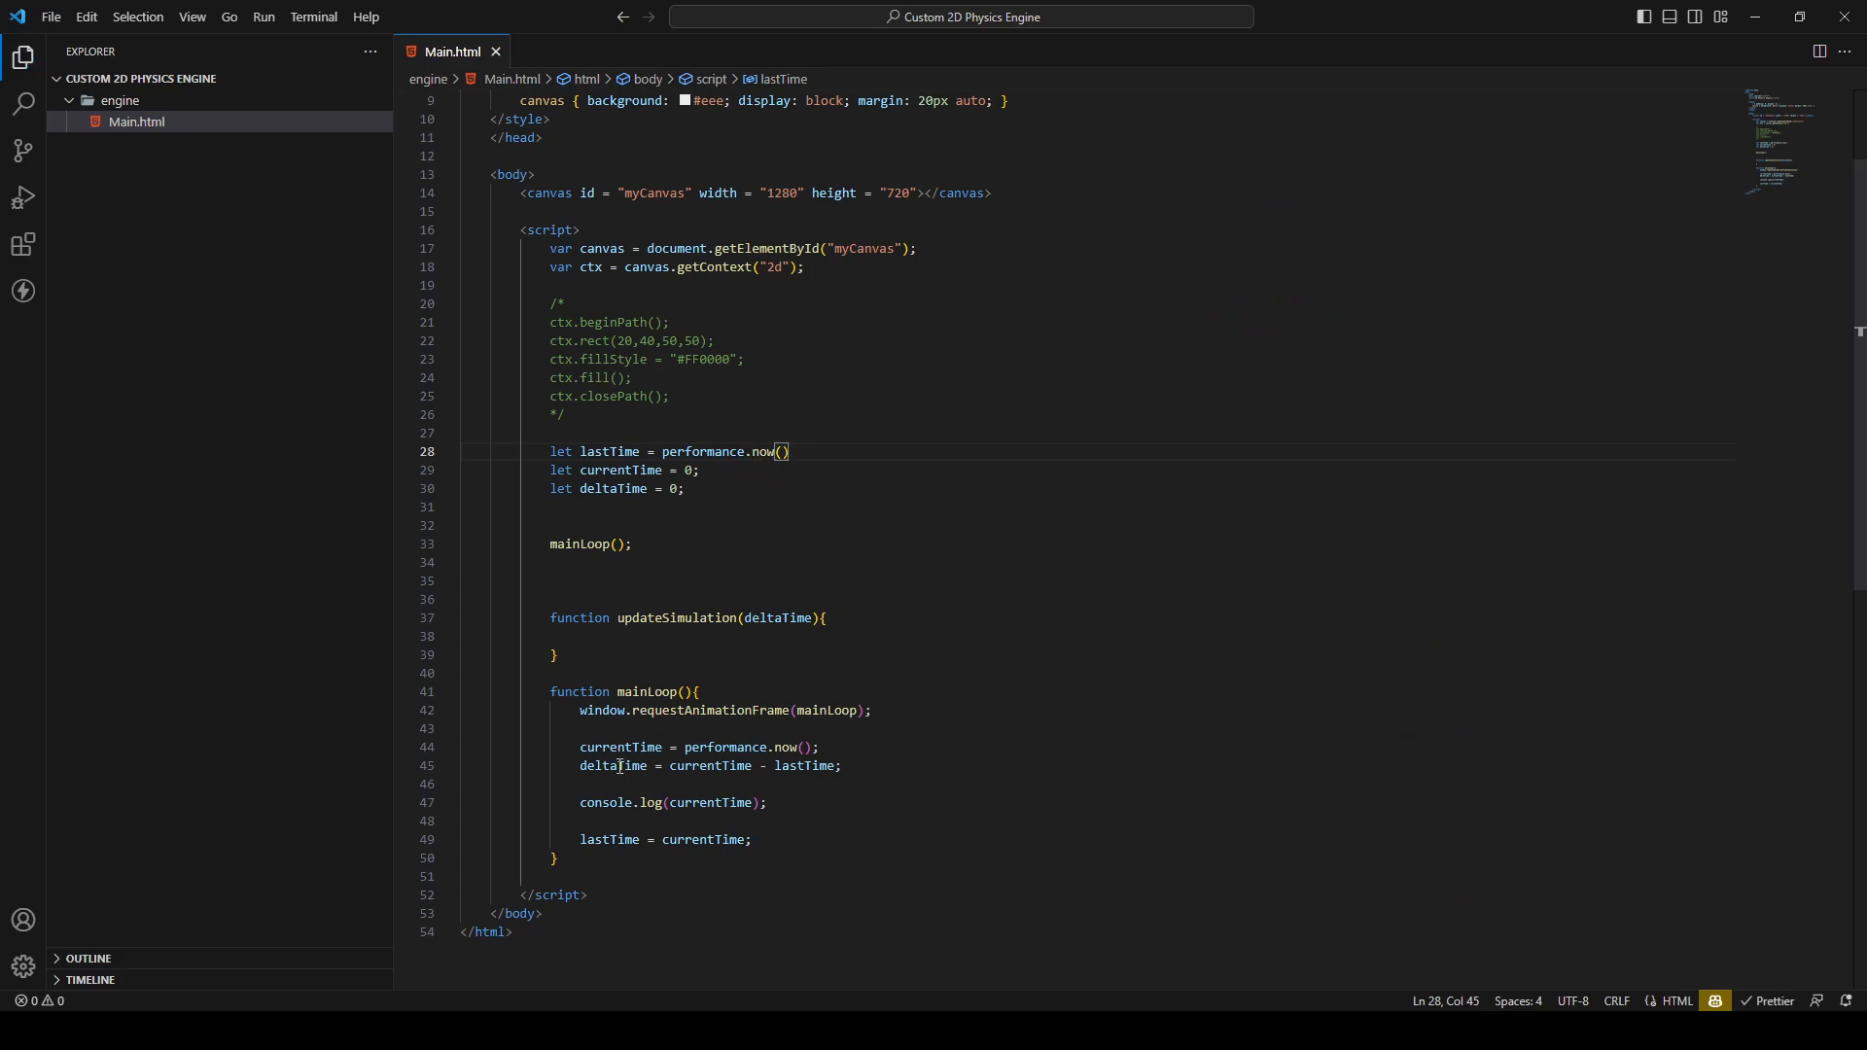
Log deltaTime instead of currentTime in mainLoop's console.log
{"action": "double_click", "coordinate": [613, 766]}
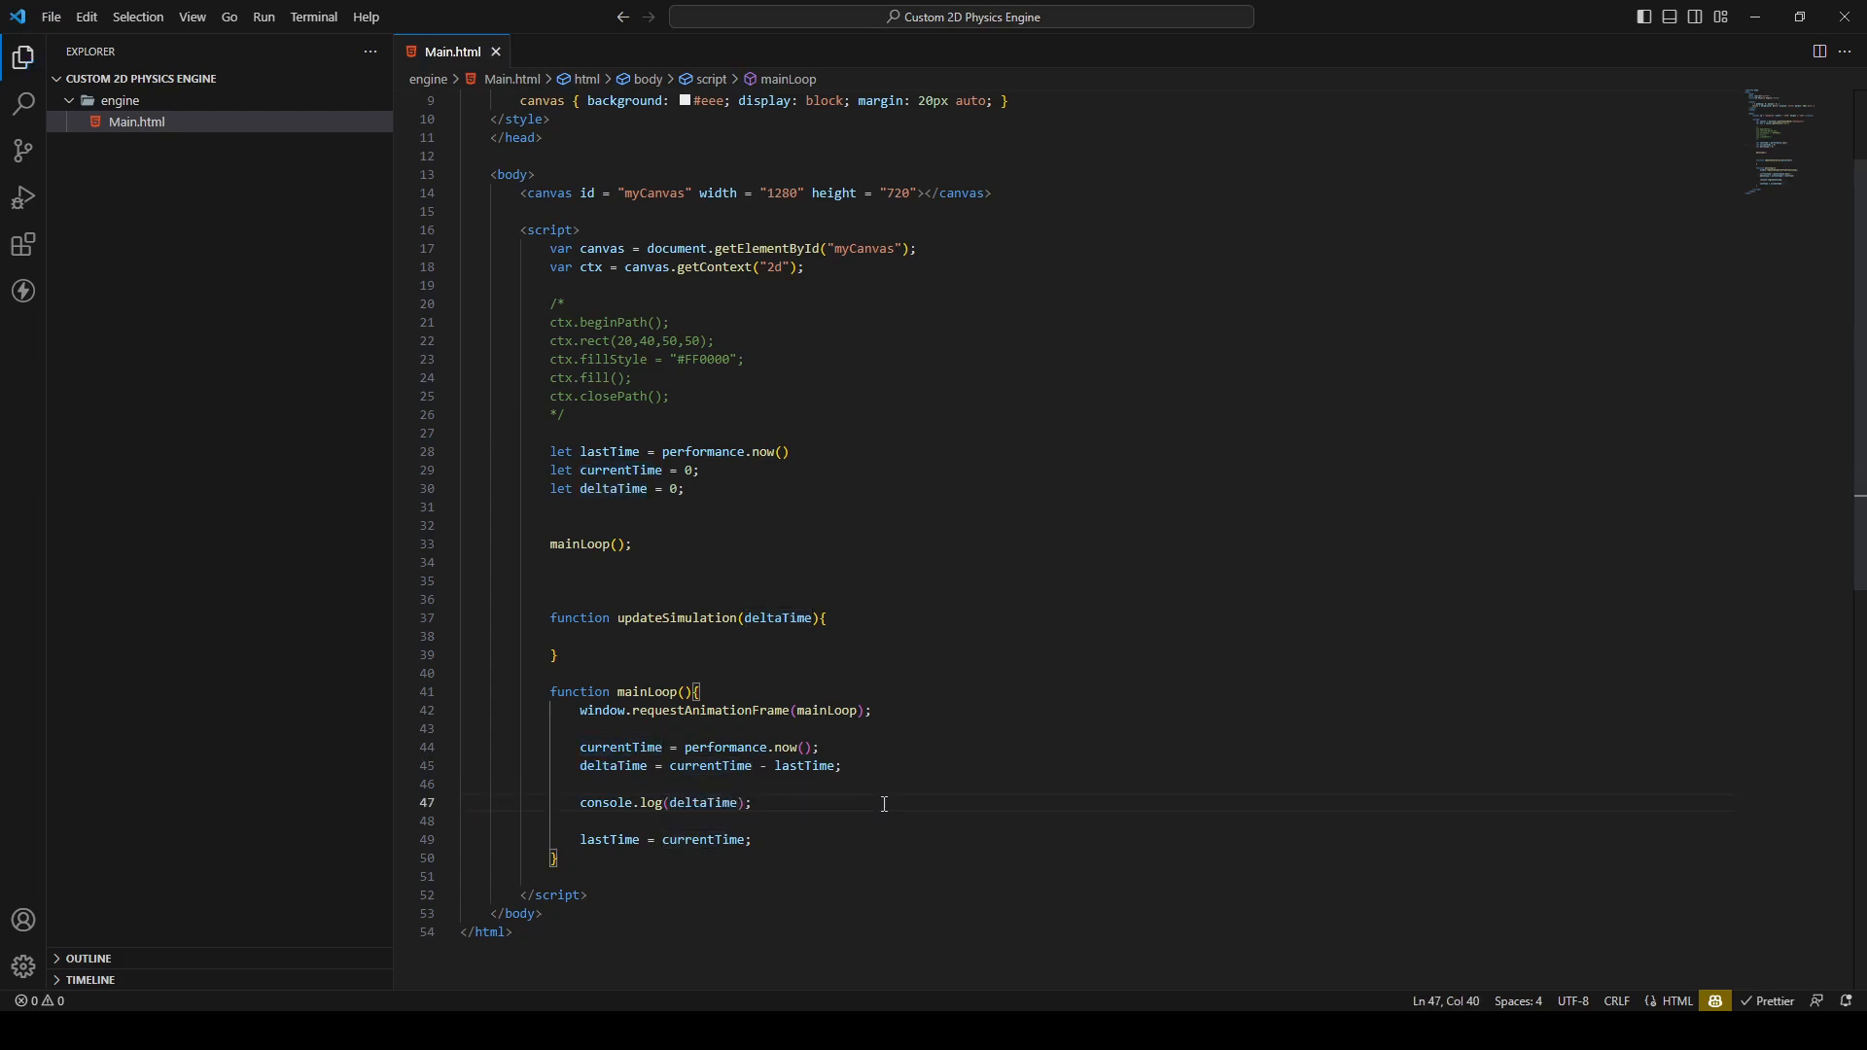
{"action": "mouse_move", "coordinate": [704, 801]}
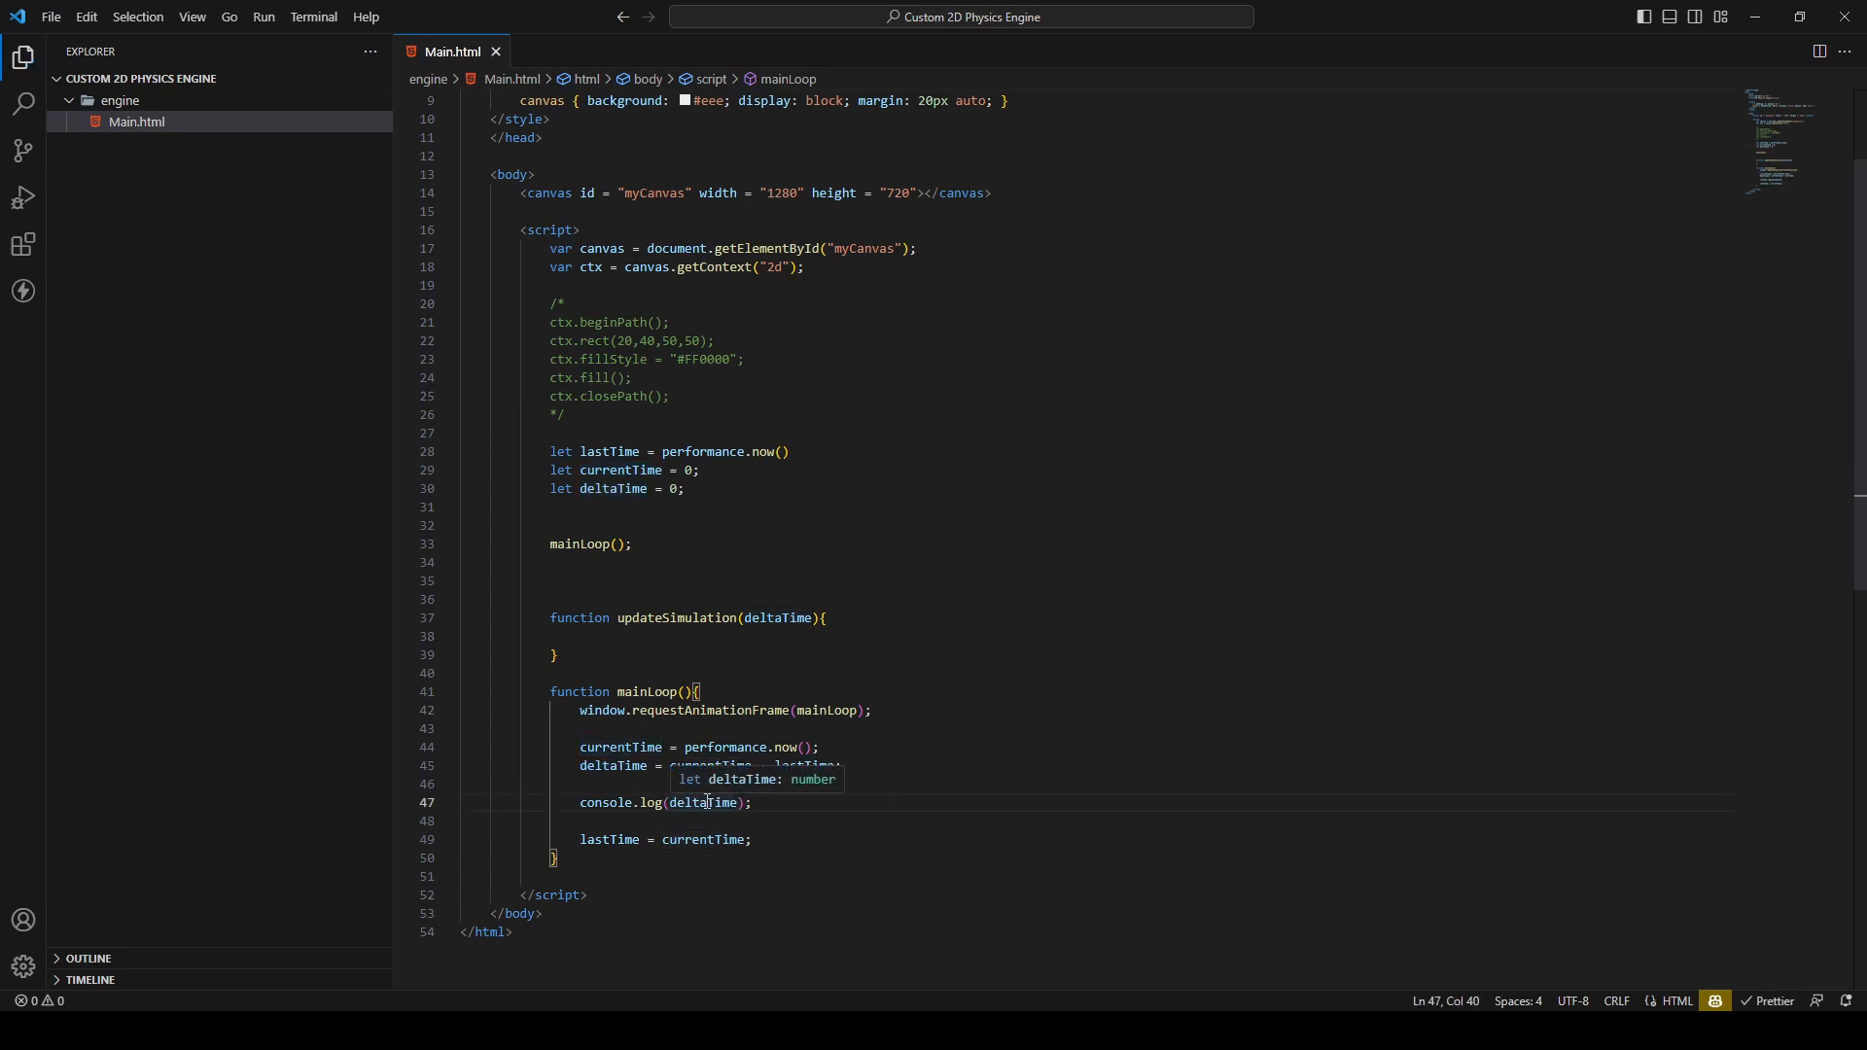
{"action": "type", "text": "1"}
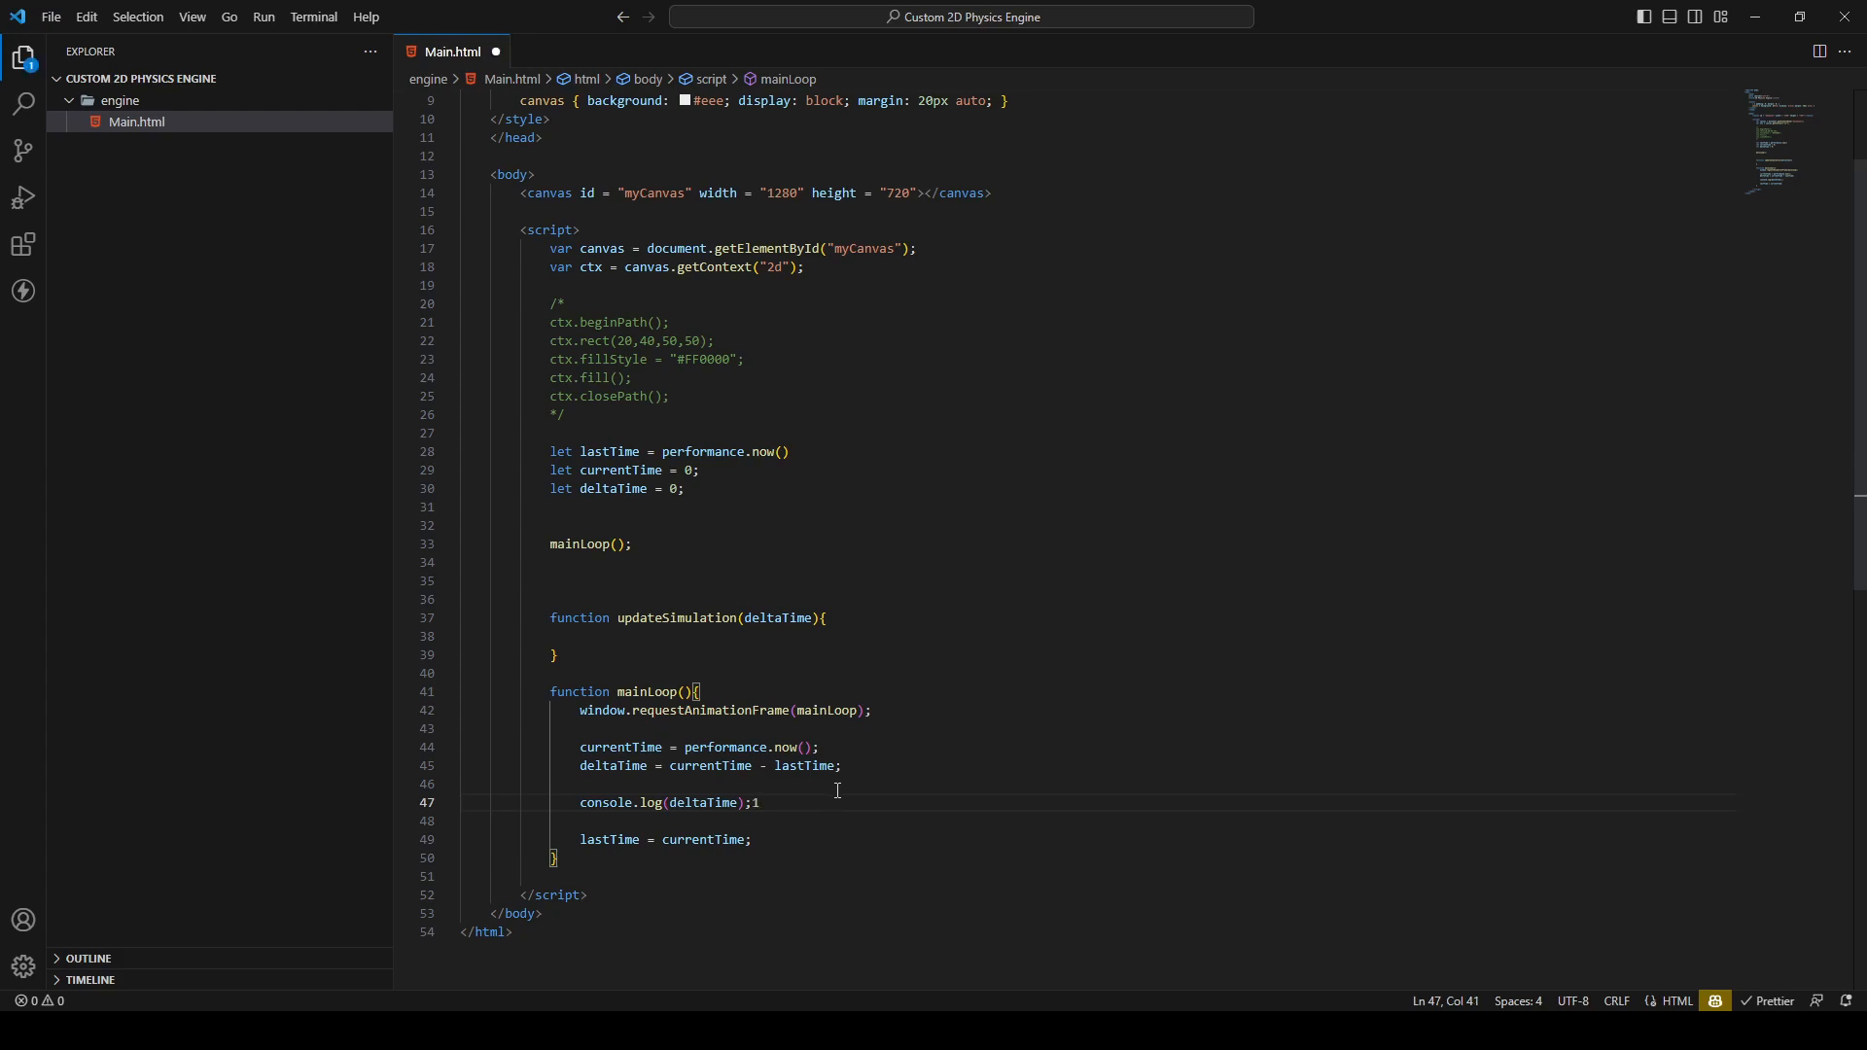
{"action": "type", "text": "2"}
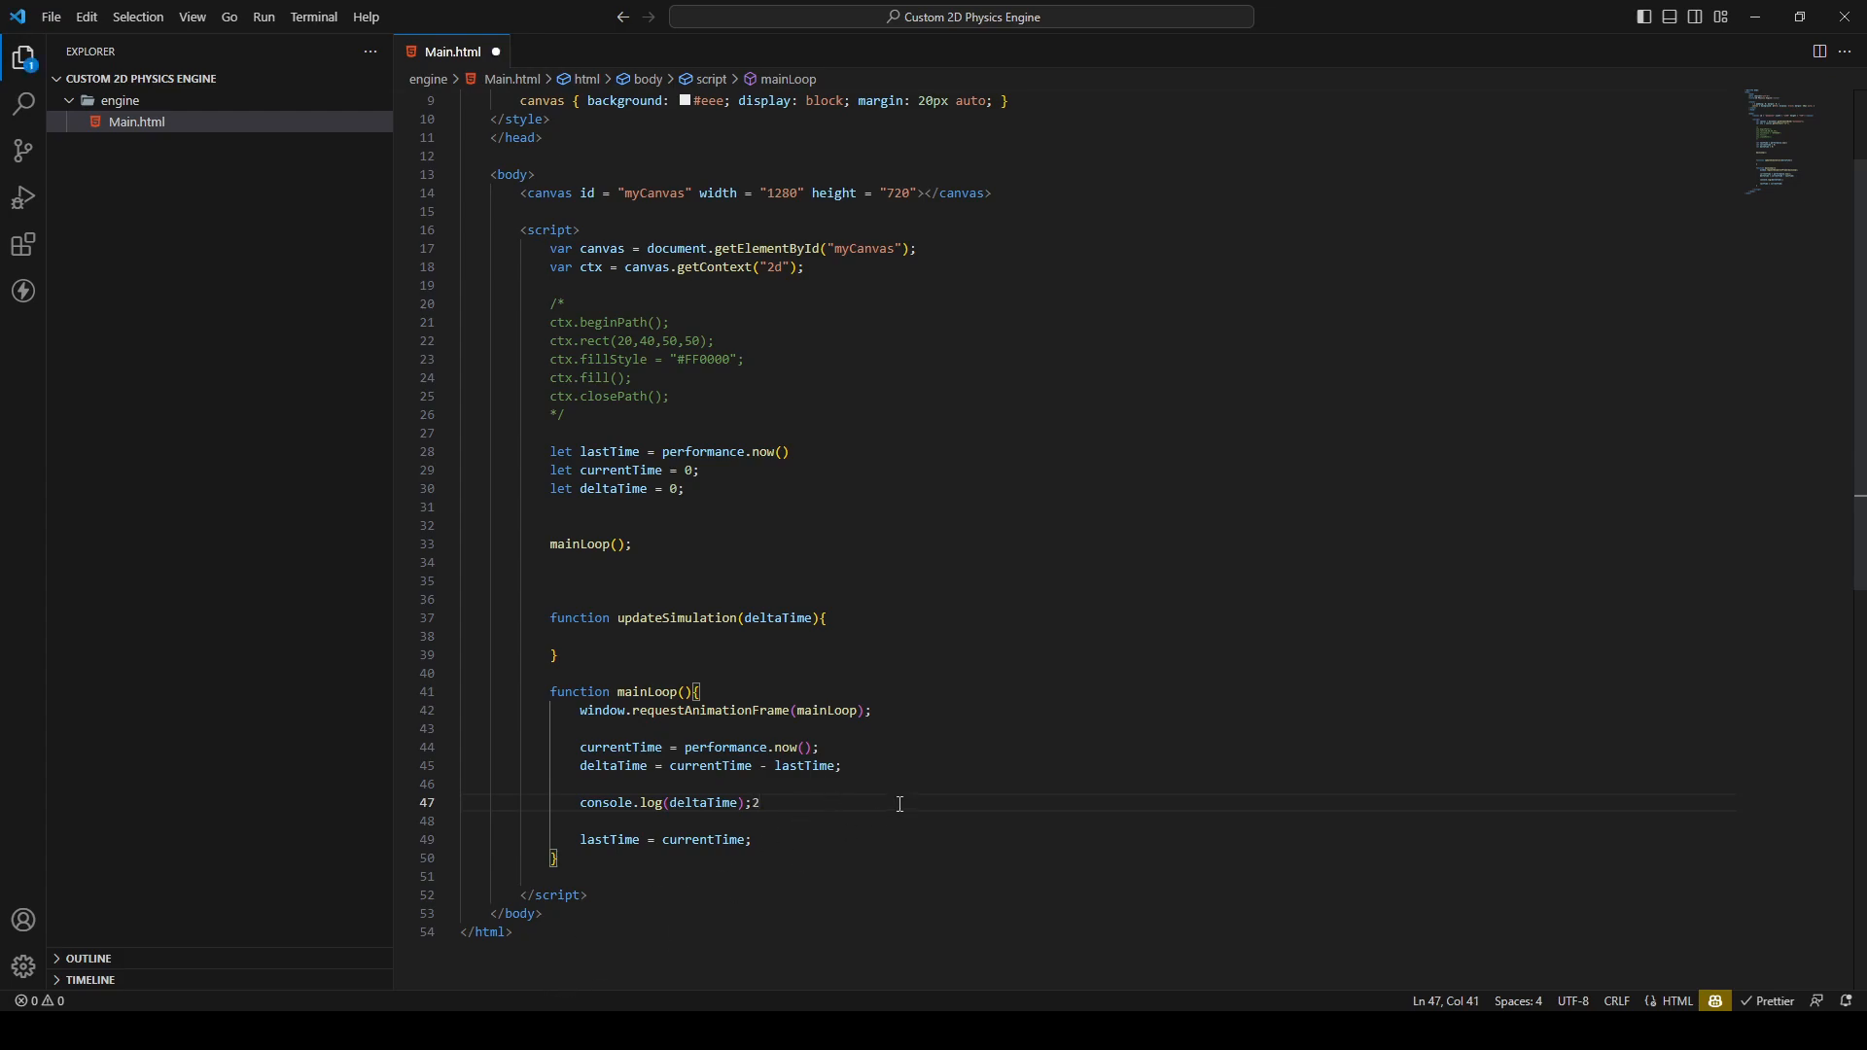
{"action": "key", "text": "Backspace"}
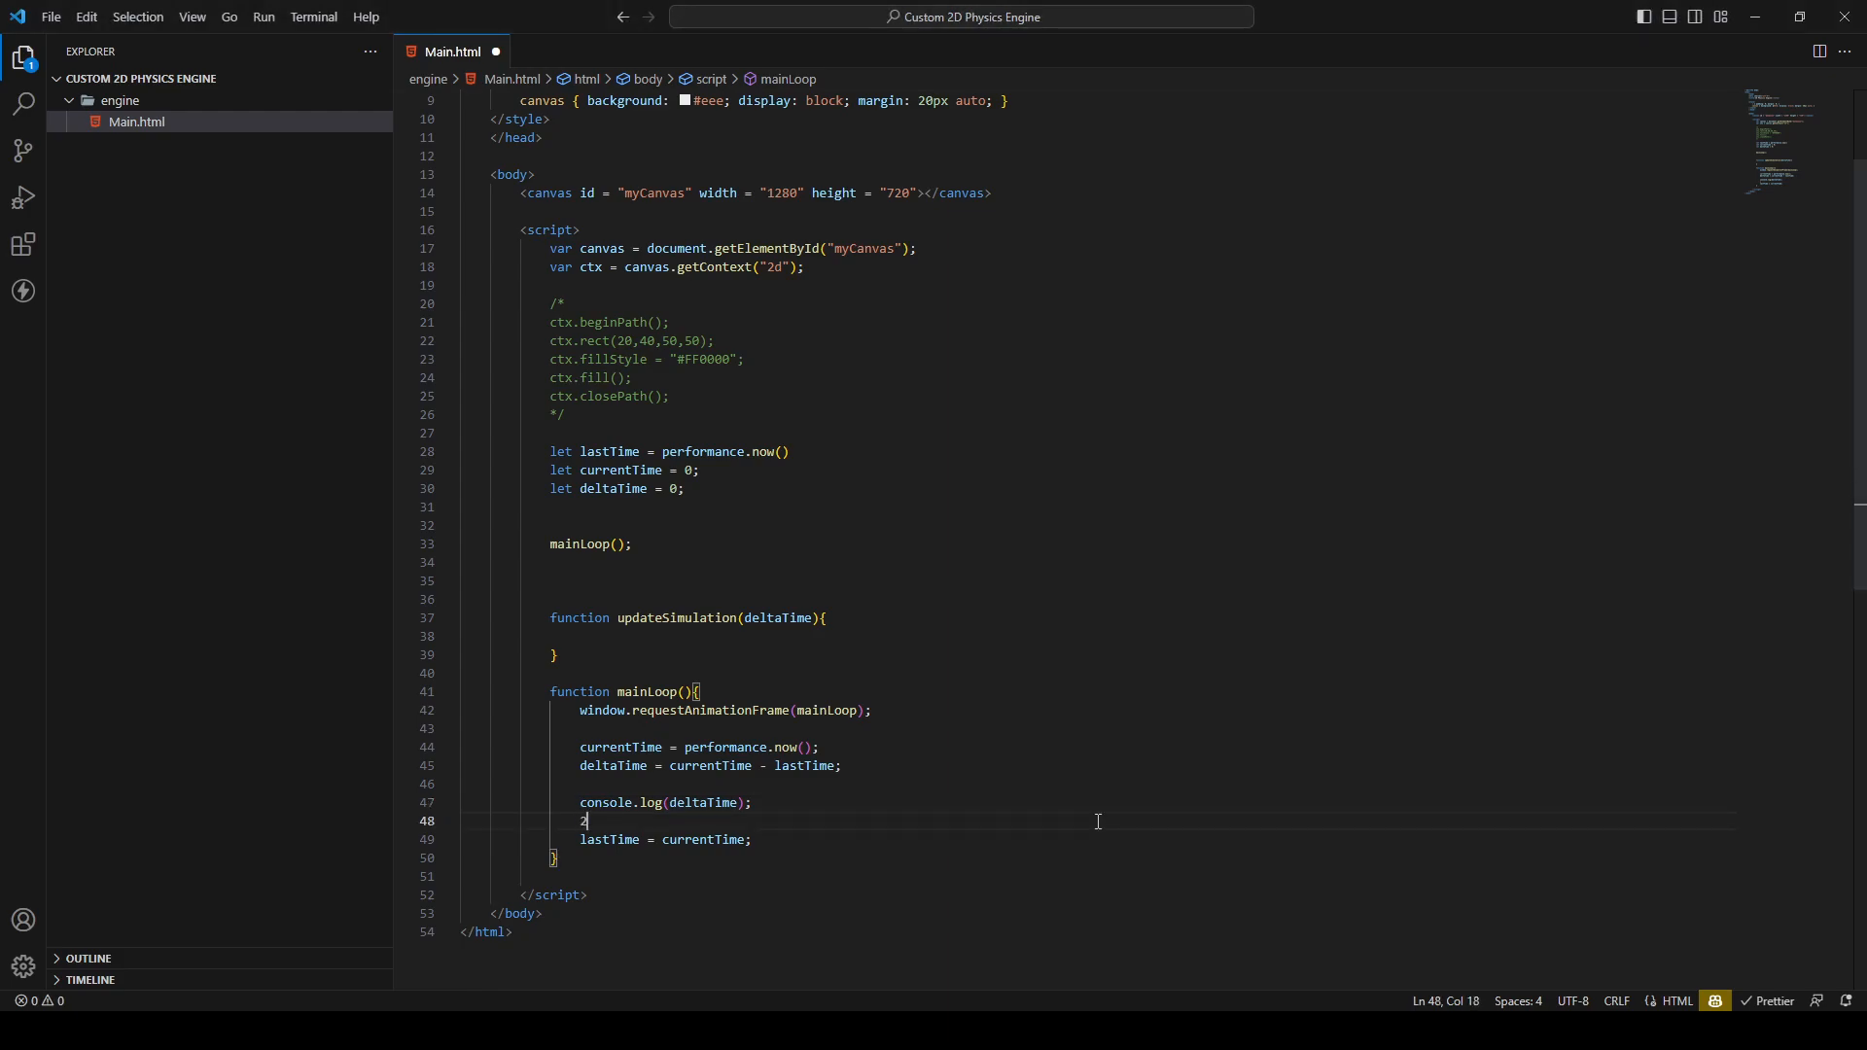
{"action": "key", "text": "Backspace"}
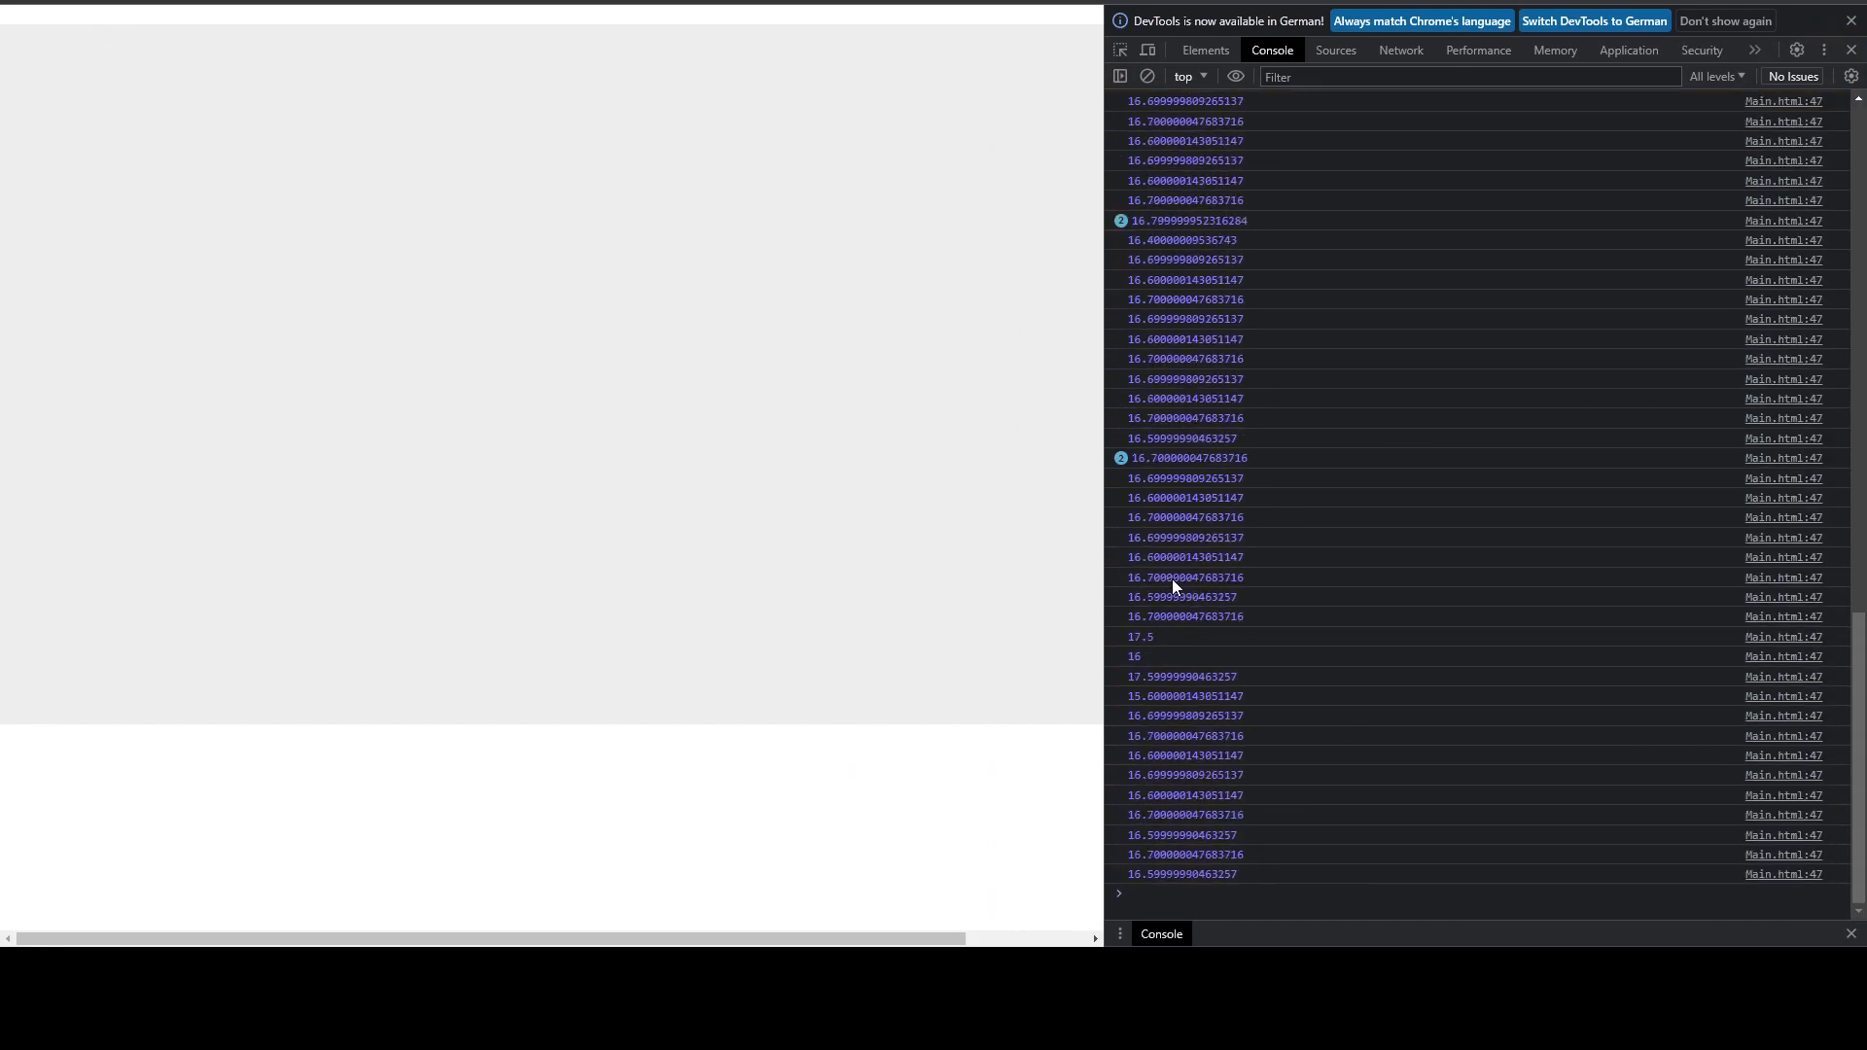
Scroll the Chrome console showing deltaTime values around 16.7 ms
{"action": "scroll", "scroll_direction": "down", "scroll_amount": 3}
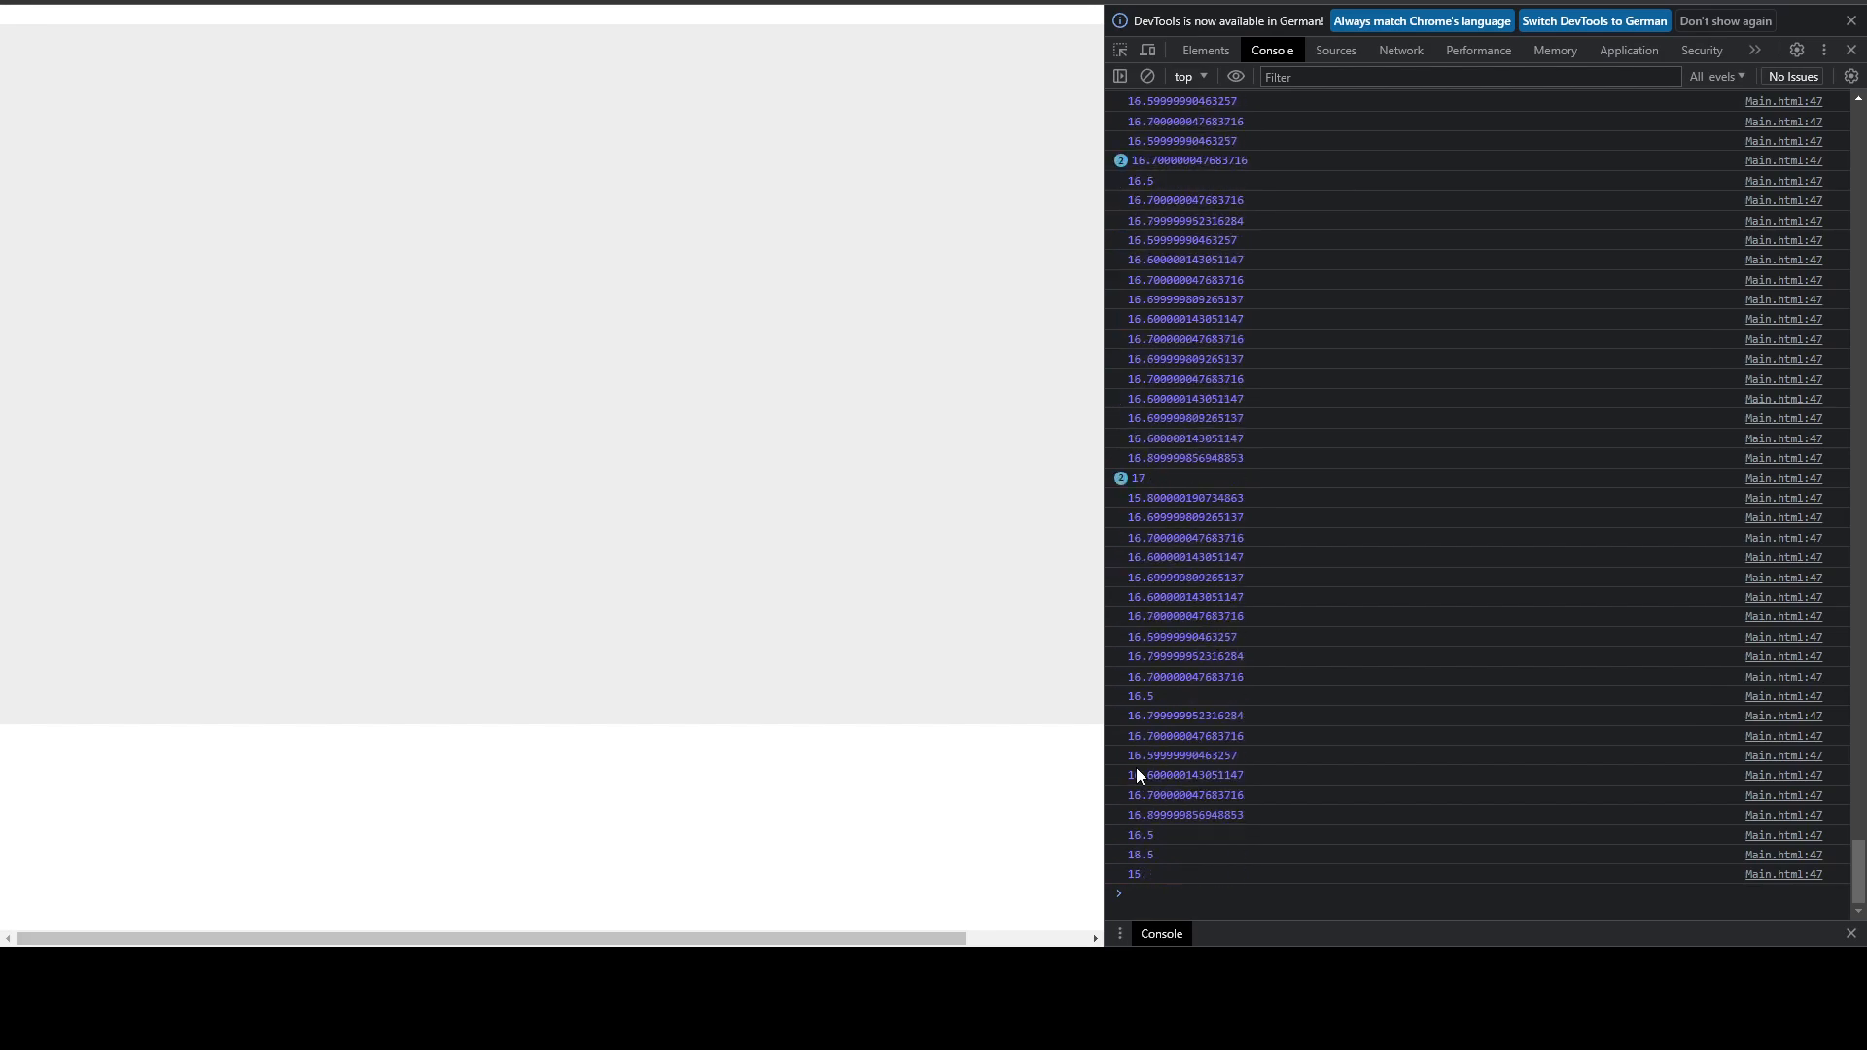
{"action": "scroll", "scroll_direction": "down", "scroll_amount": 3}
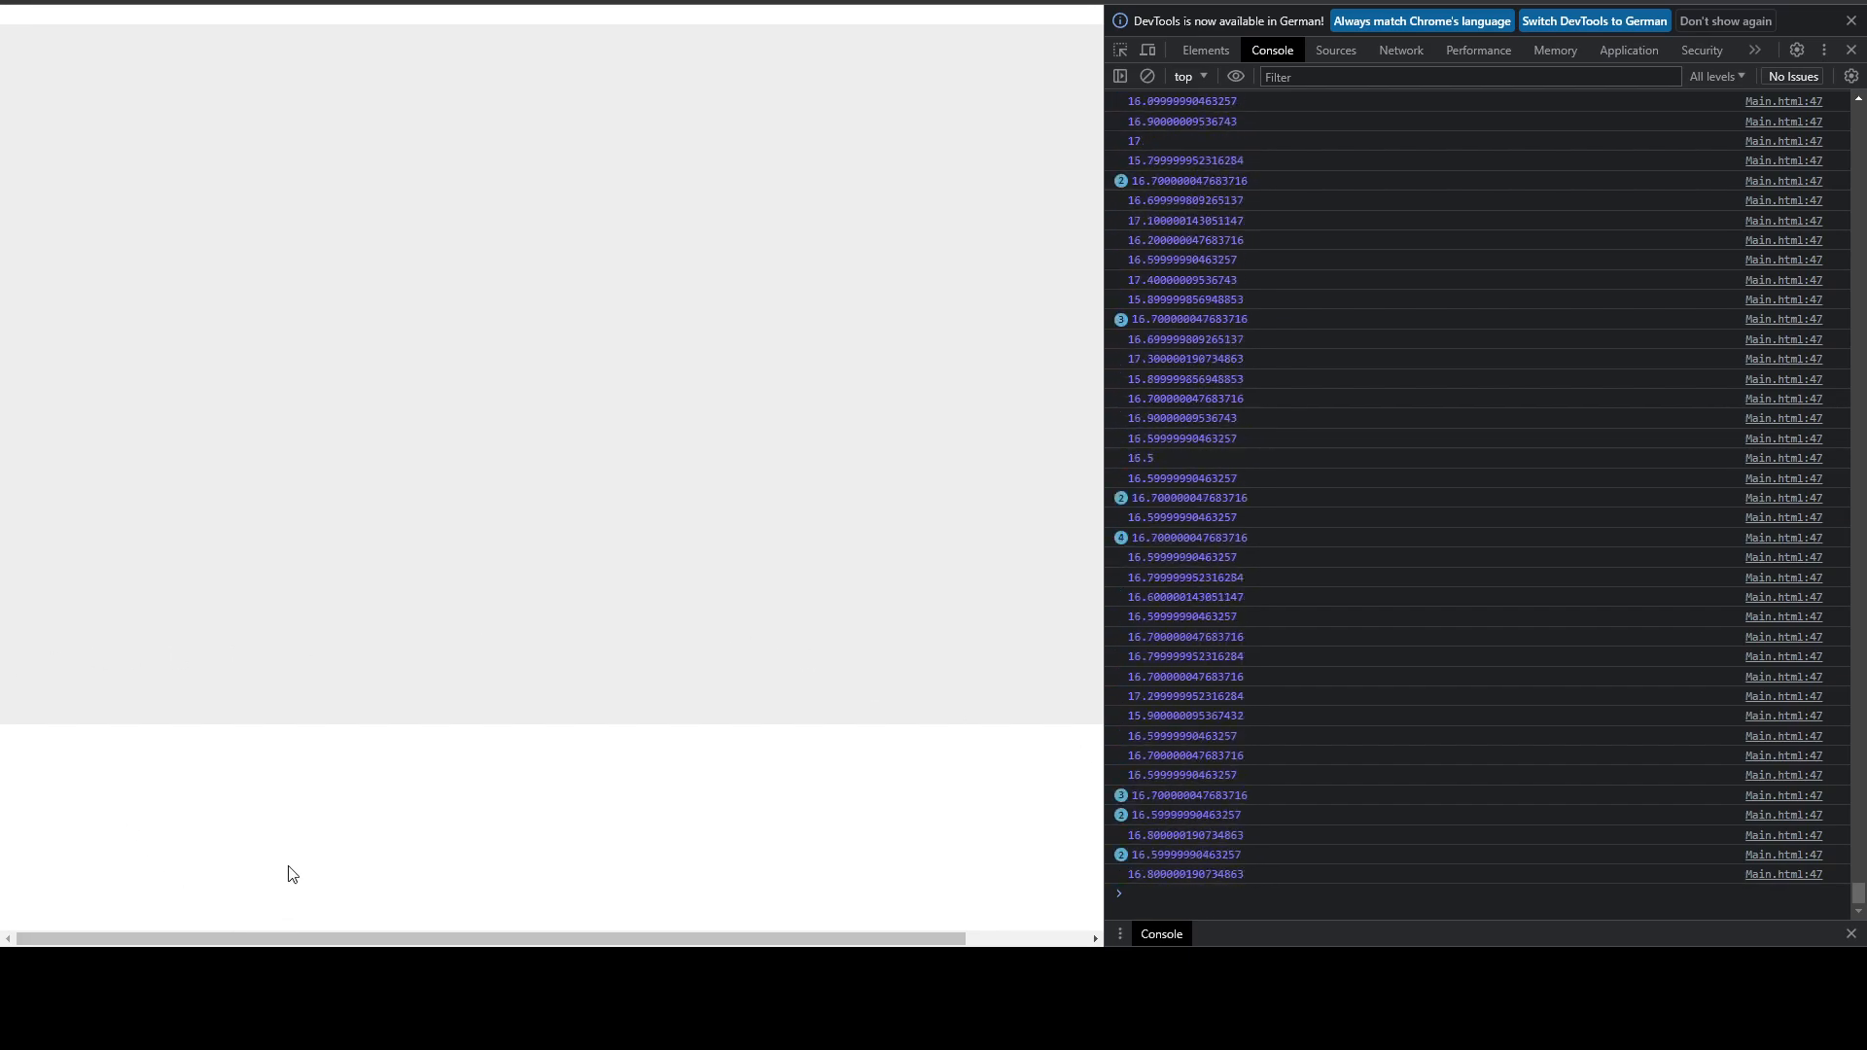
{"action": "scroll", "scroll_direction": "down", "scroll_amount": 3}
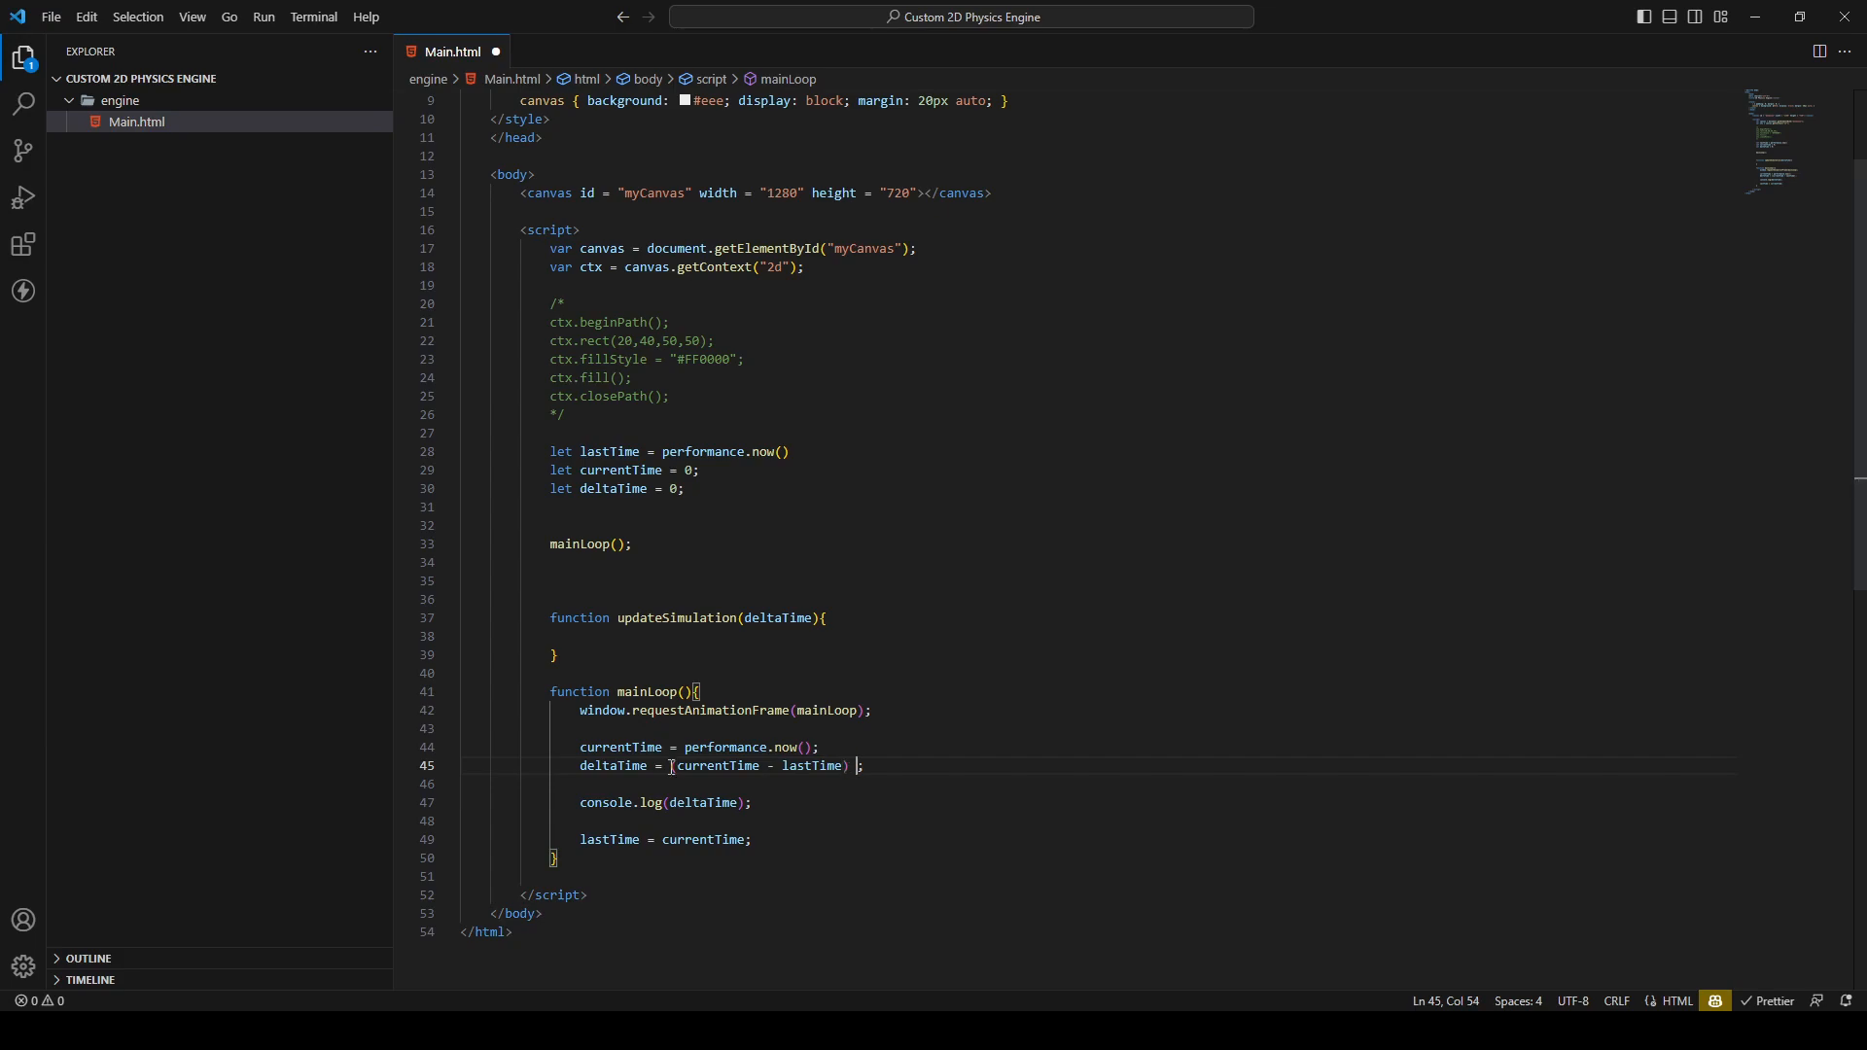
Divide (currentTime - lastTime) by 1000 so deltaTime is in seconds
{"action": "type", "text": "/ 1000"}
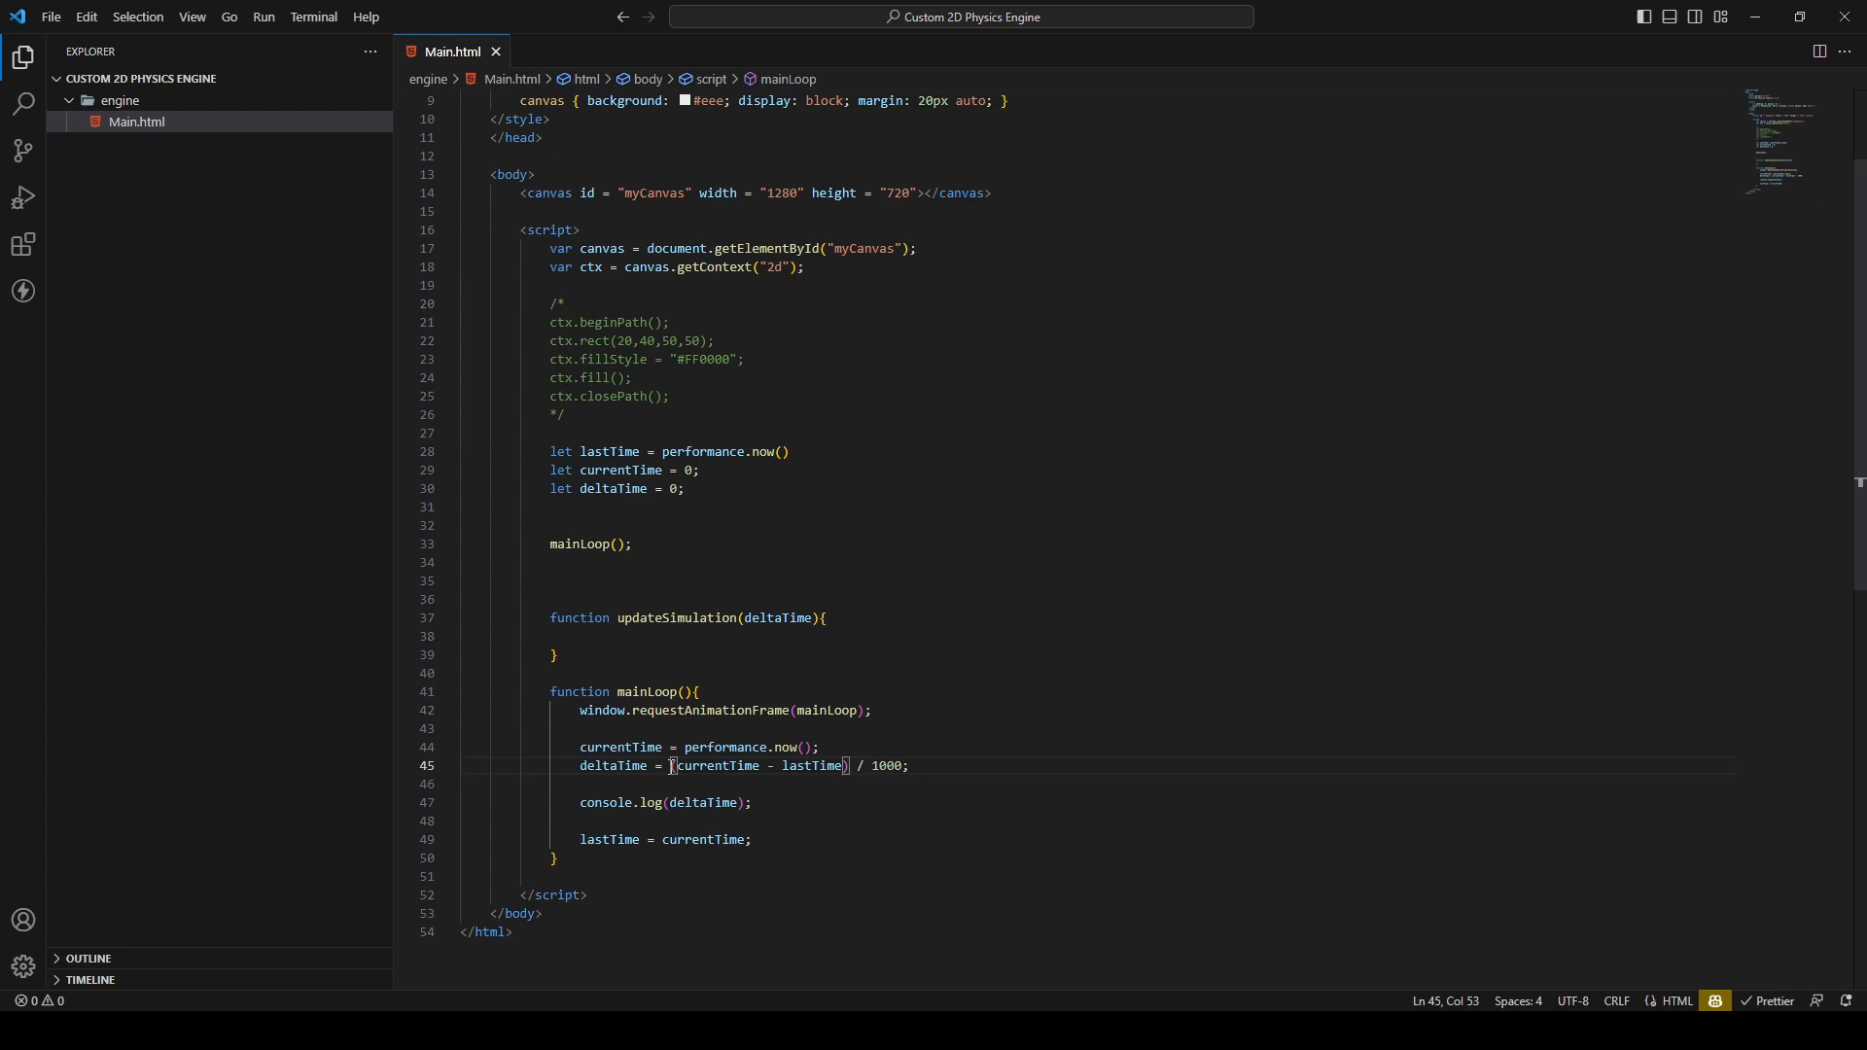
{"action": "left_click", "coordinate": [964, 766]}
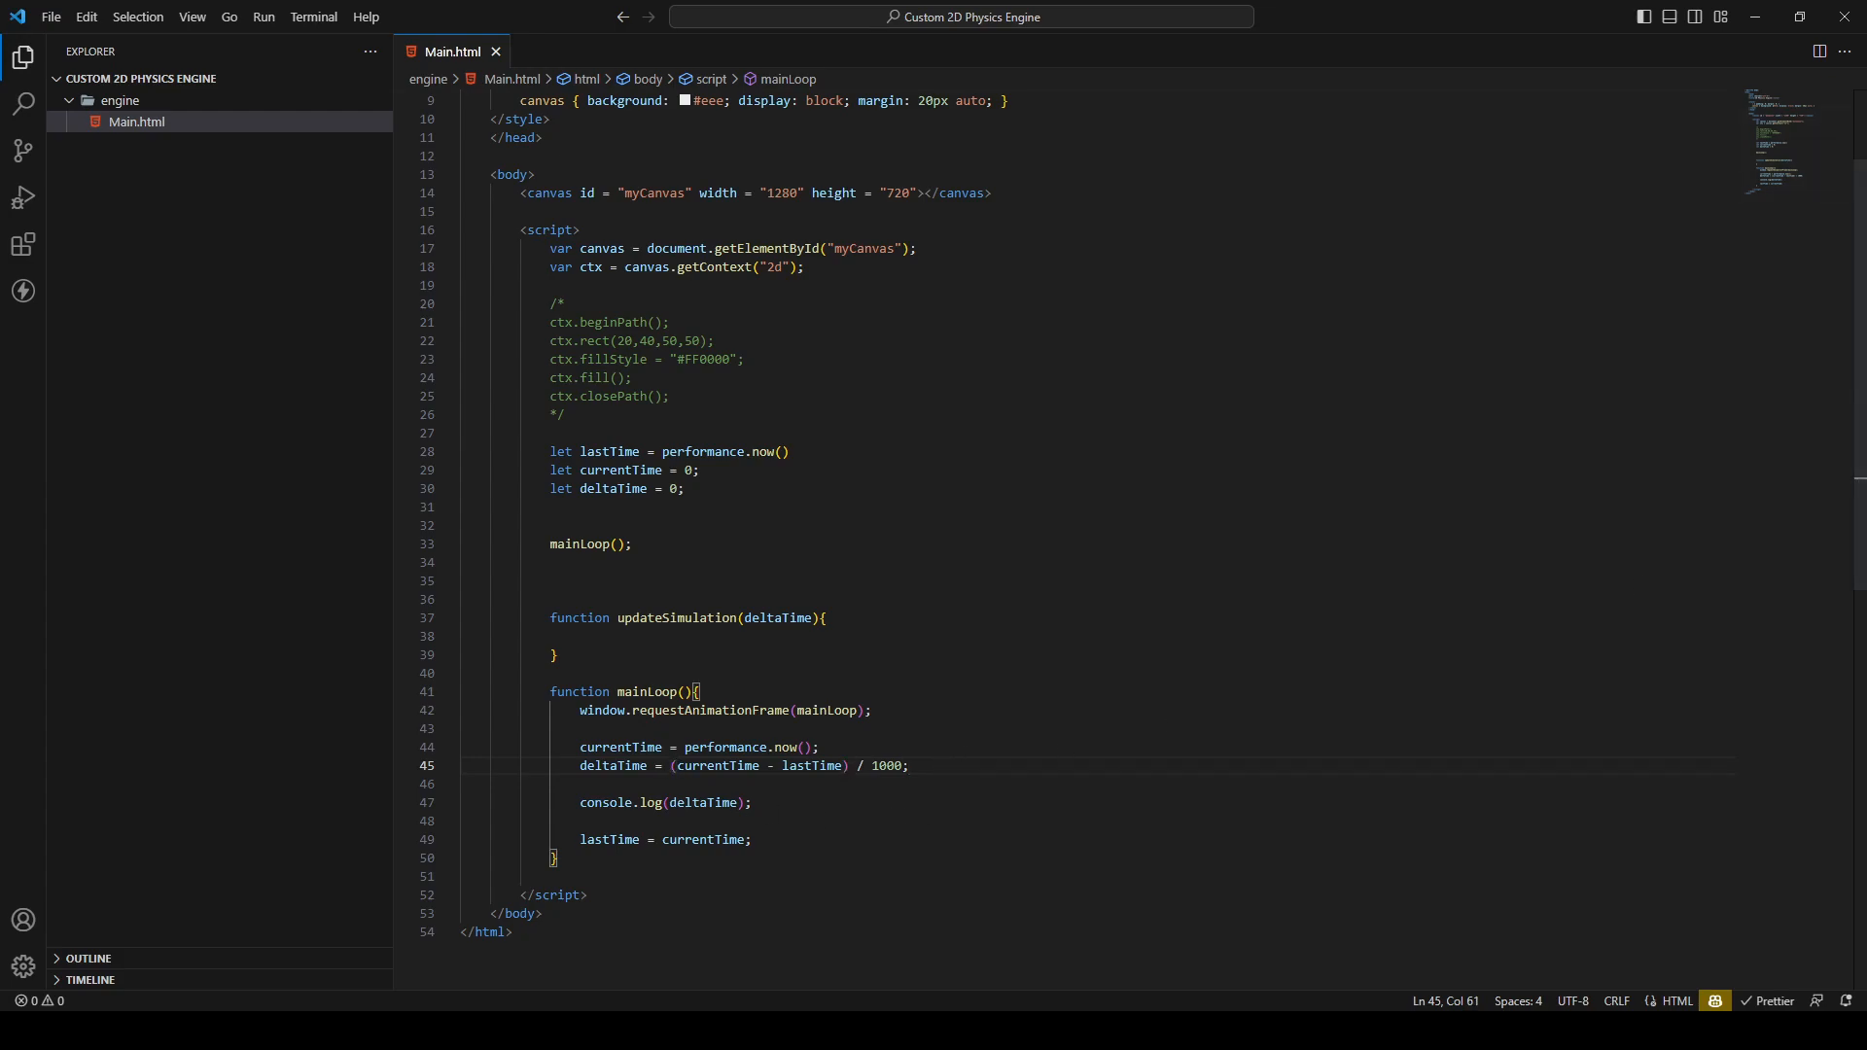
{"action": "left_click", "coordinate": [908, 767]}
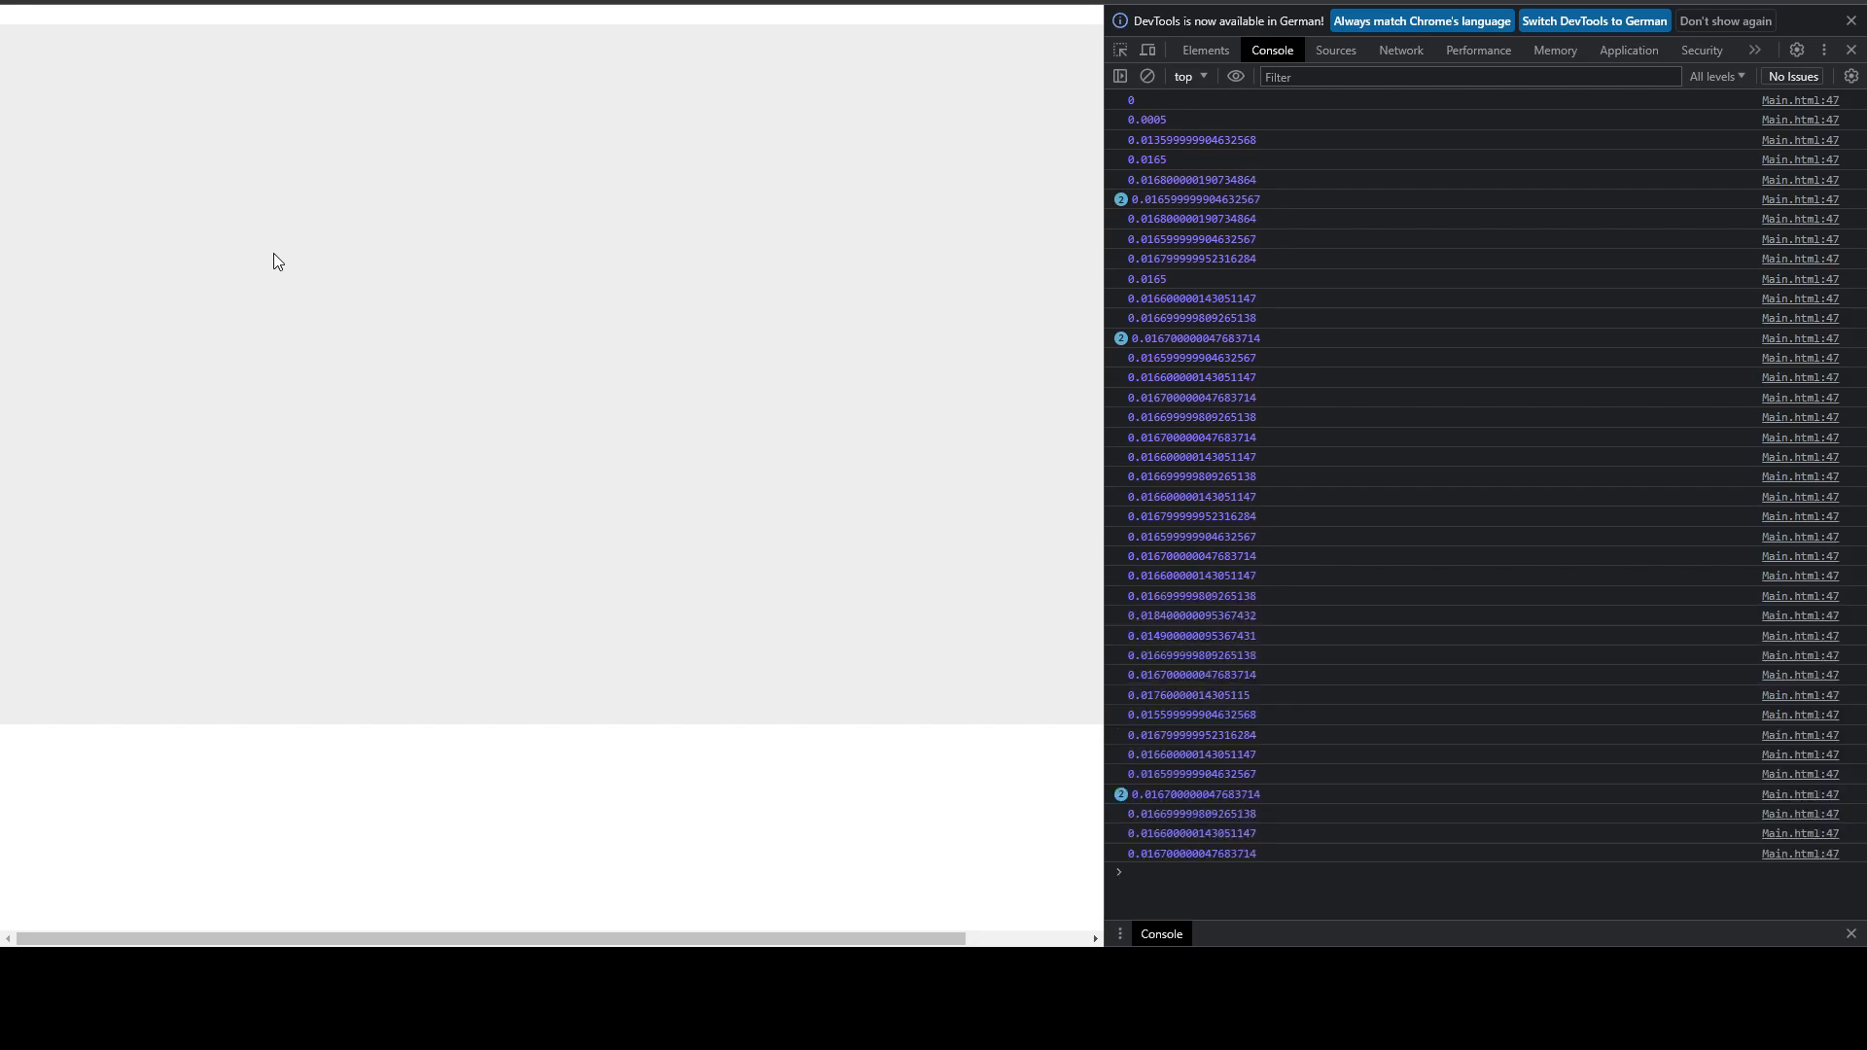
Scroll the Chrome console showing deltaTime values near 0.0167 seconds
{"action": "scroll", "scroll_direction": "down", "scroll_amount": 3}
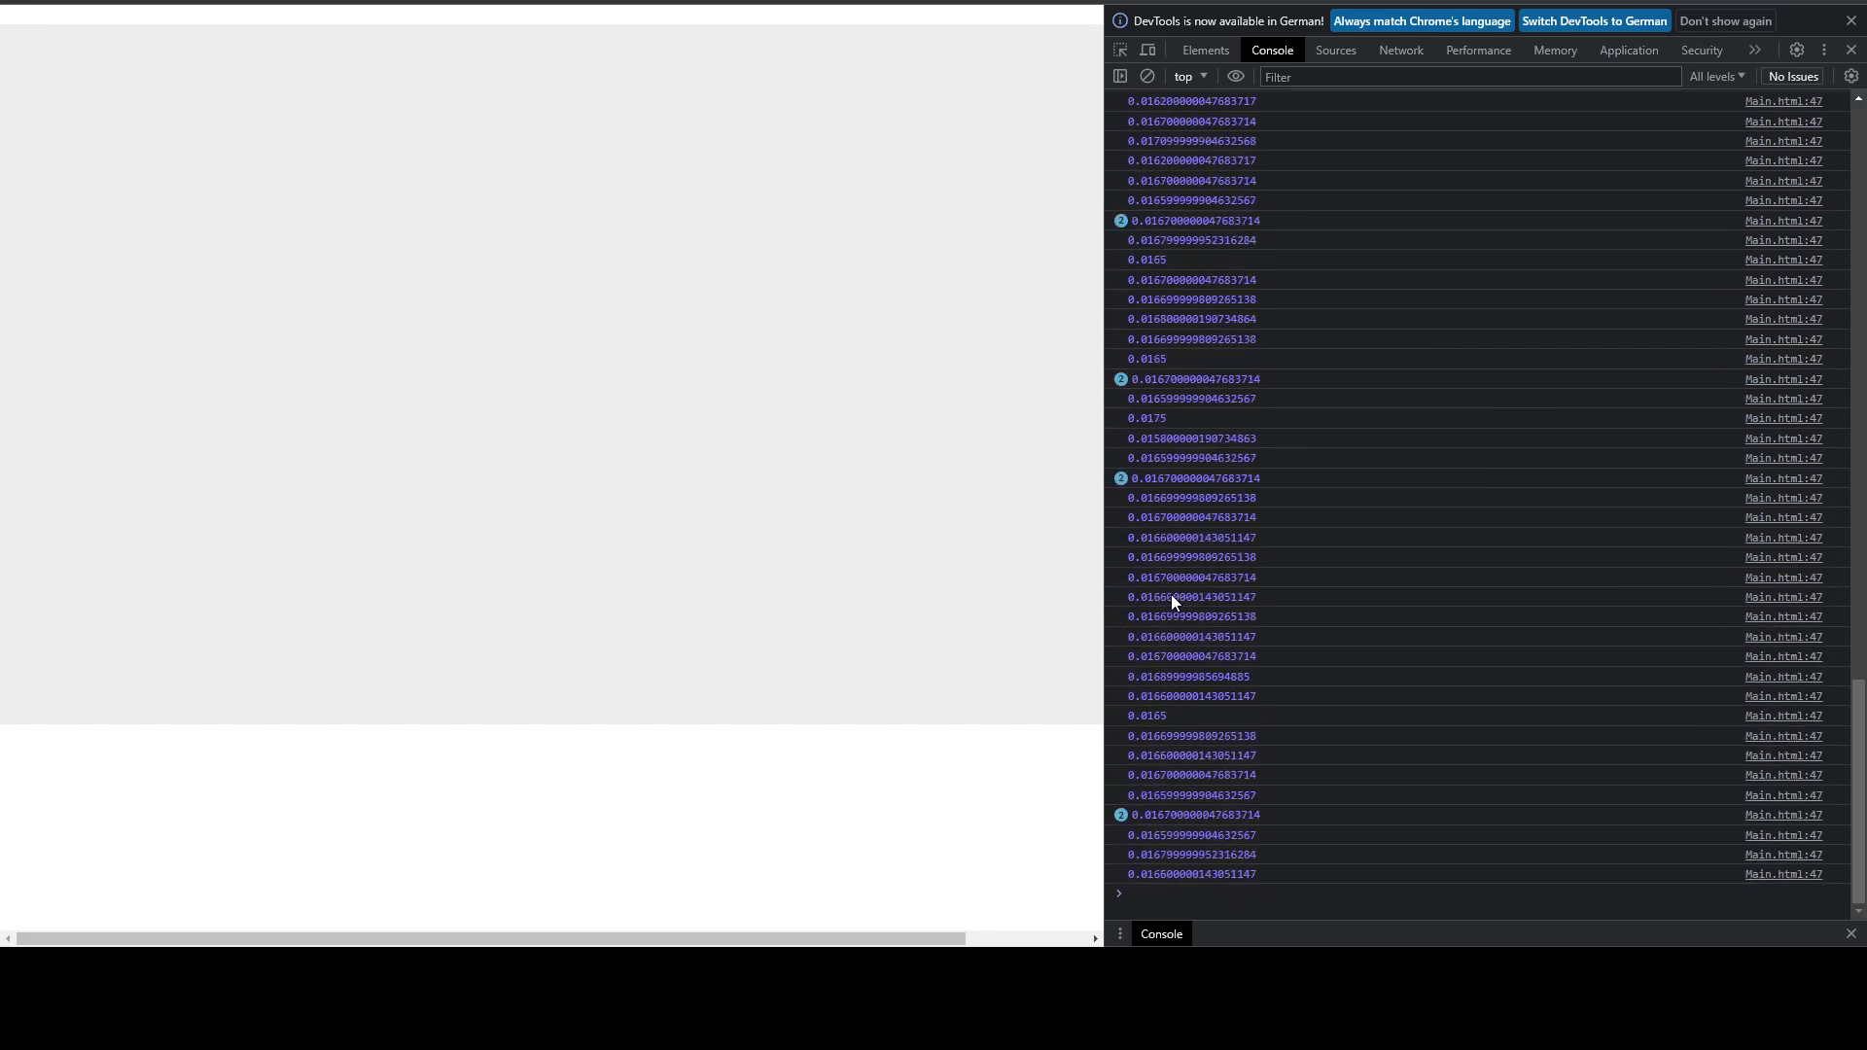
{"action": "scroll", "scroll_direction": "down", "scroll_amount": 3}
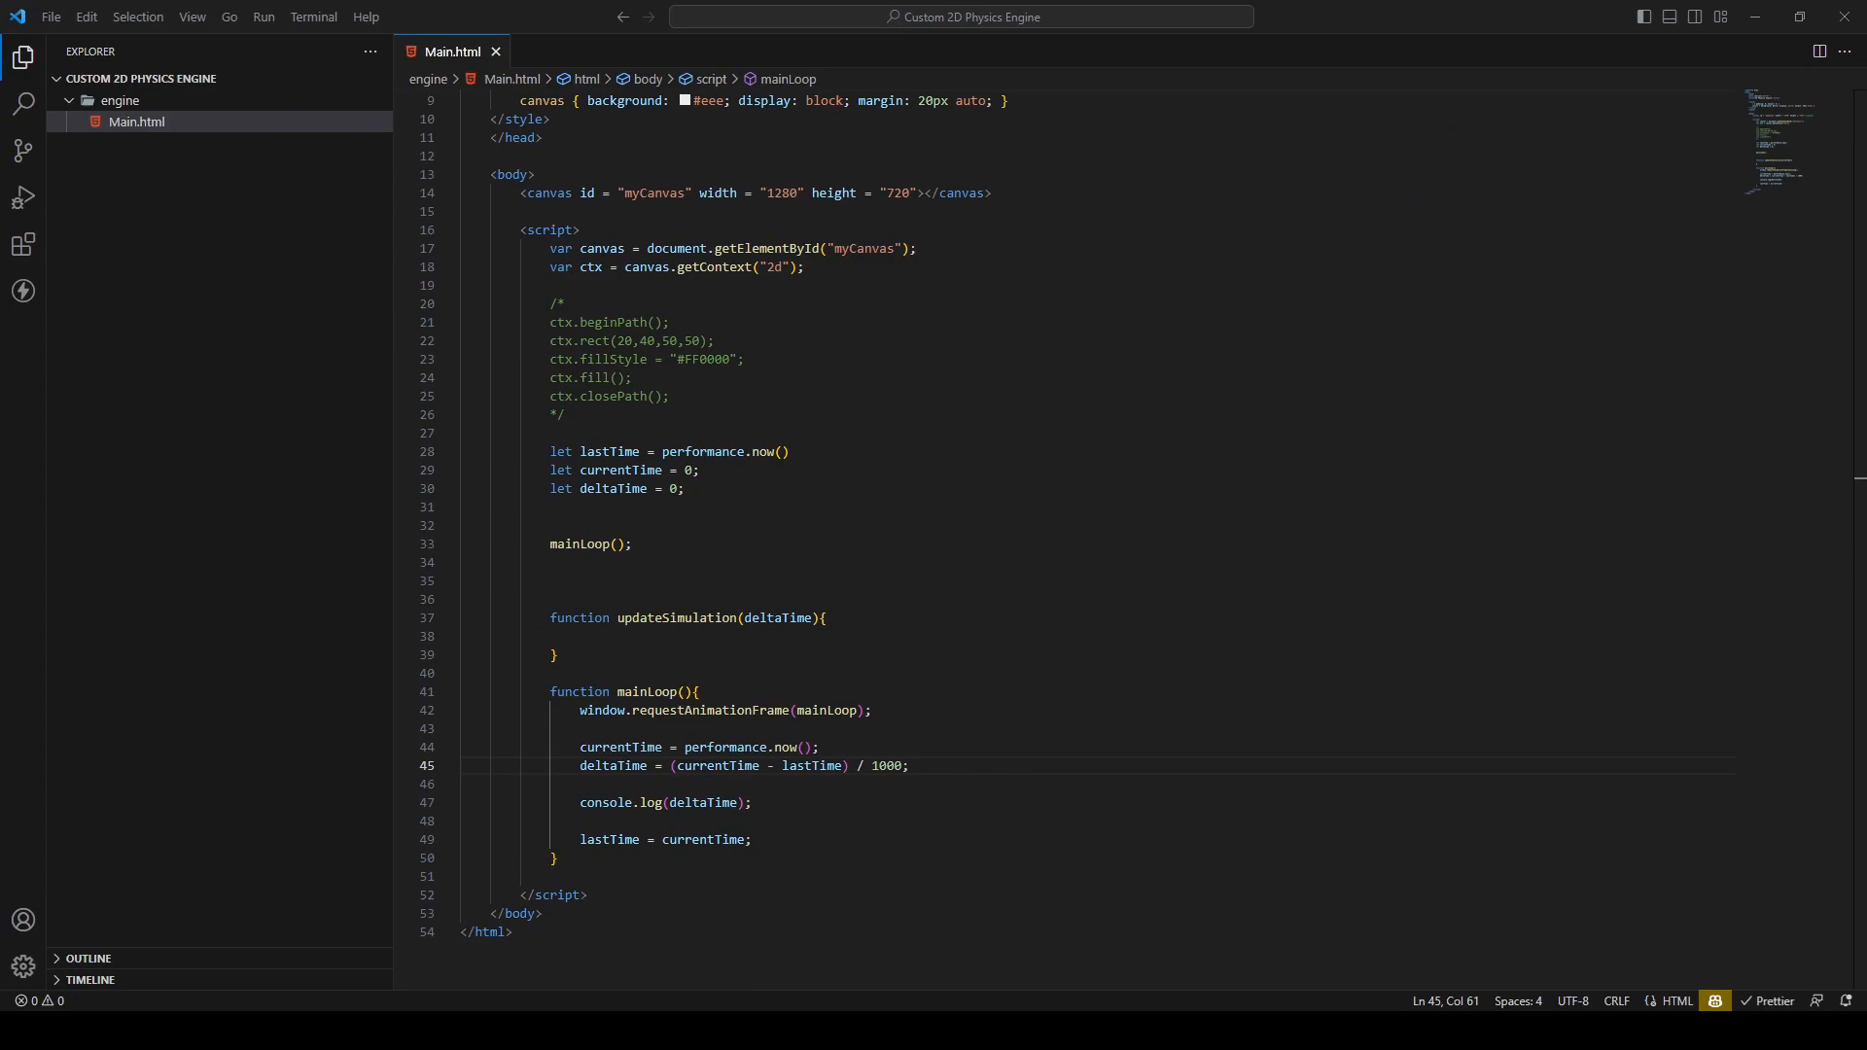
Call updateSimulation(deltaTime) from mainLoop and move the deltaTime log into updateSimulation
{"action": "left_click", "coordinate": [577, 655]}
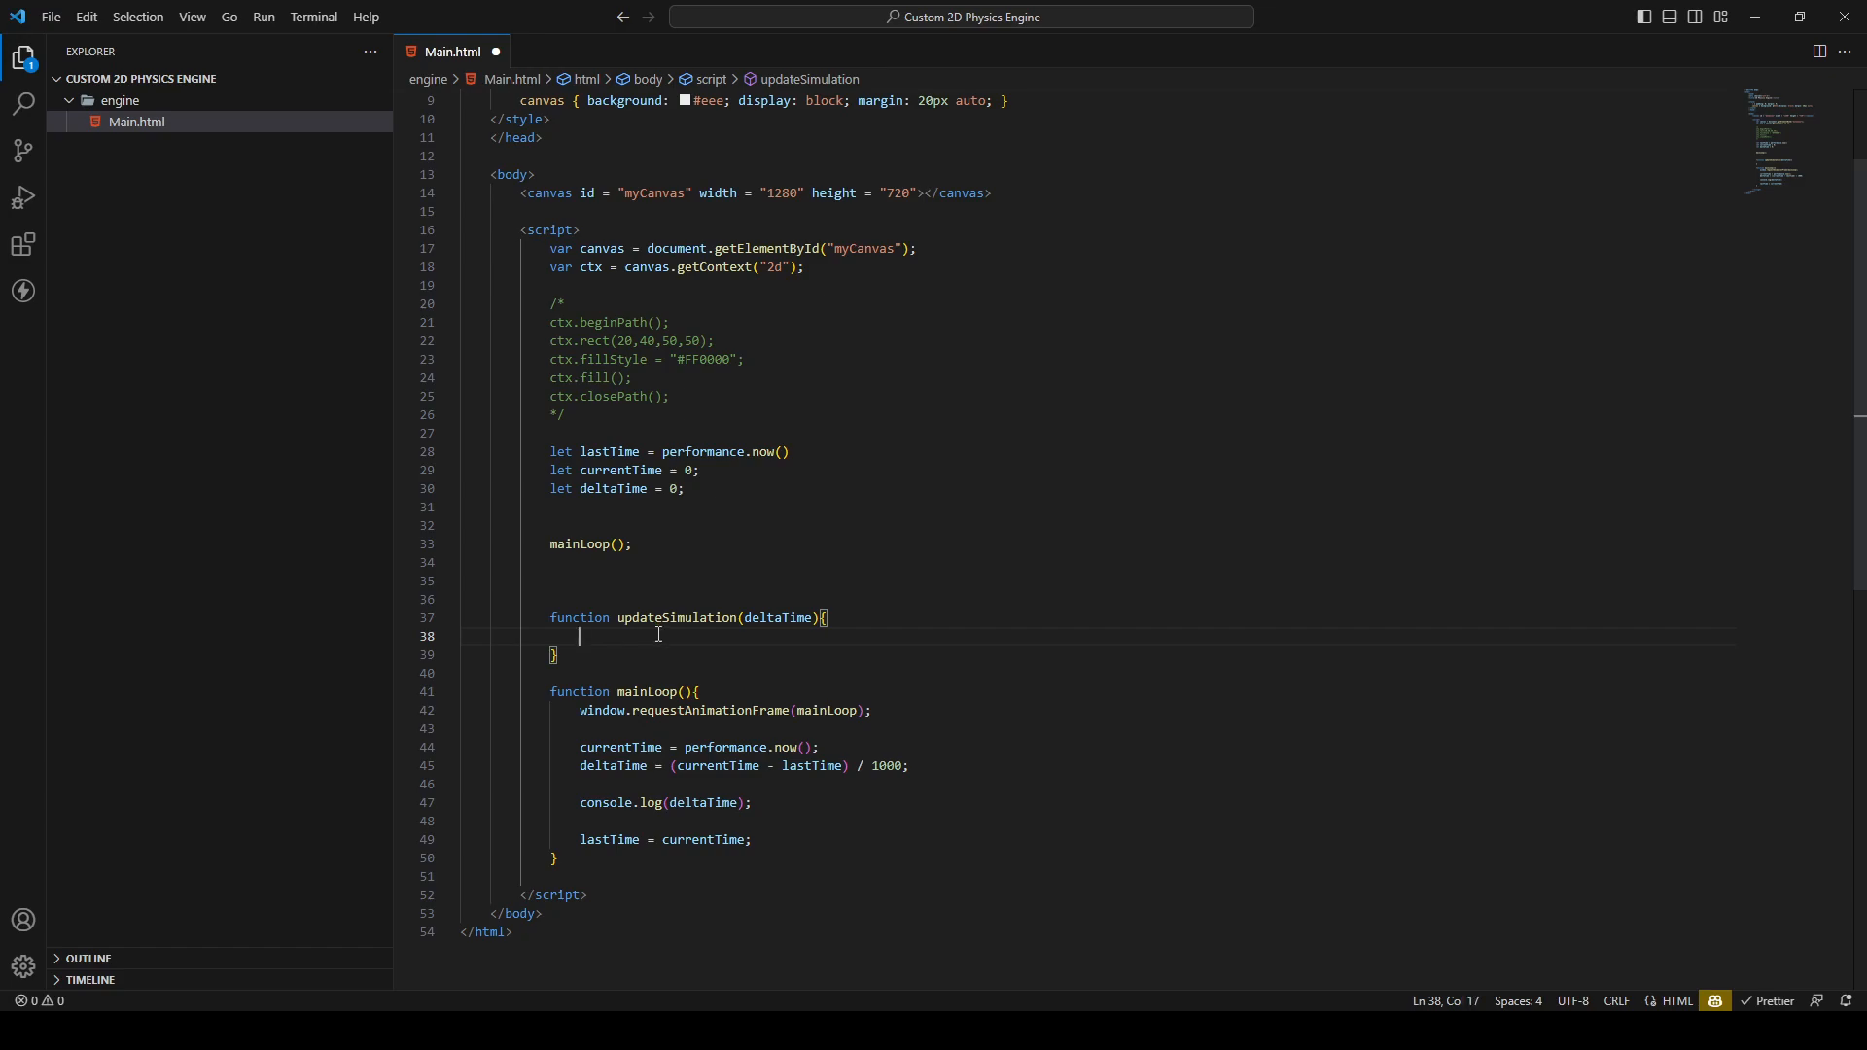
{"action": "left_click", "coordinate": [795, 801]}
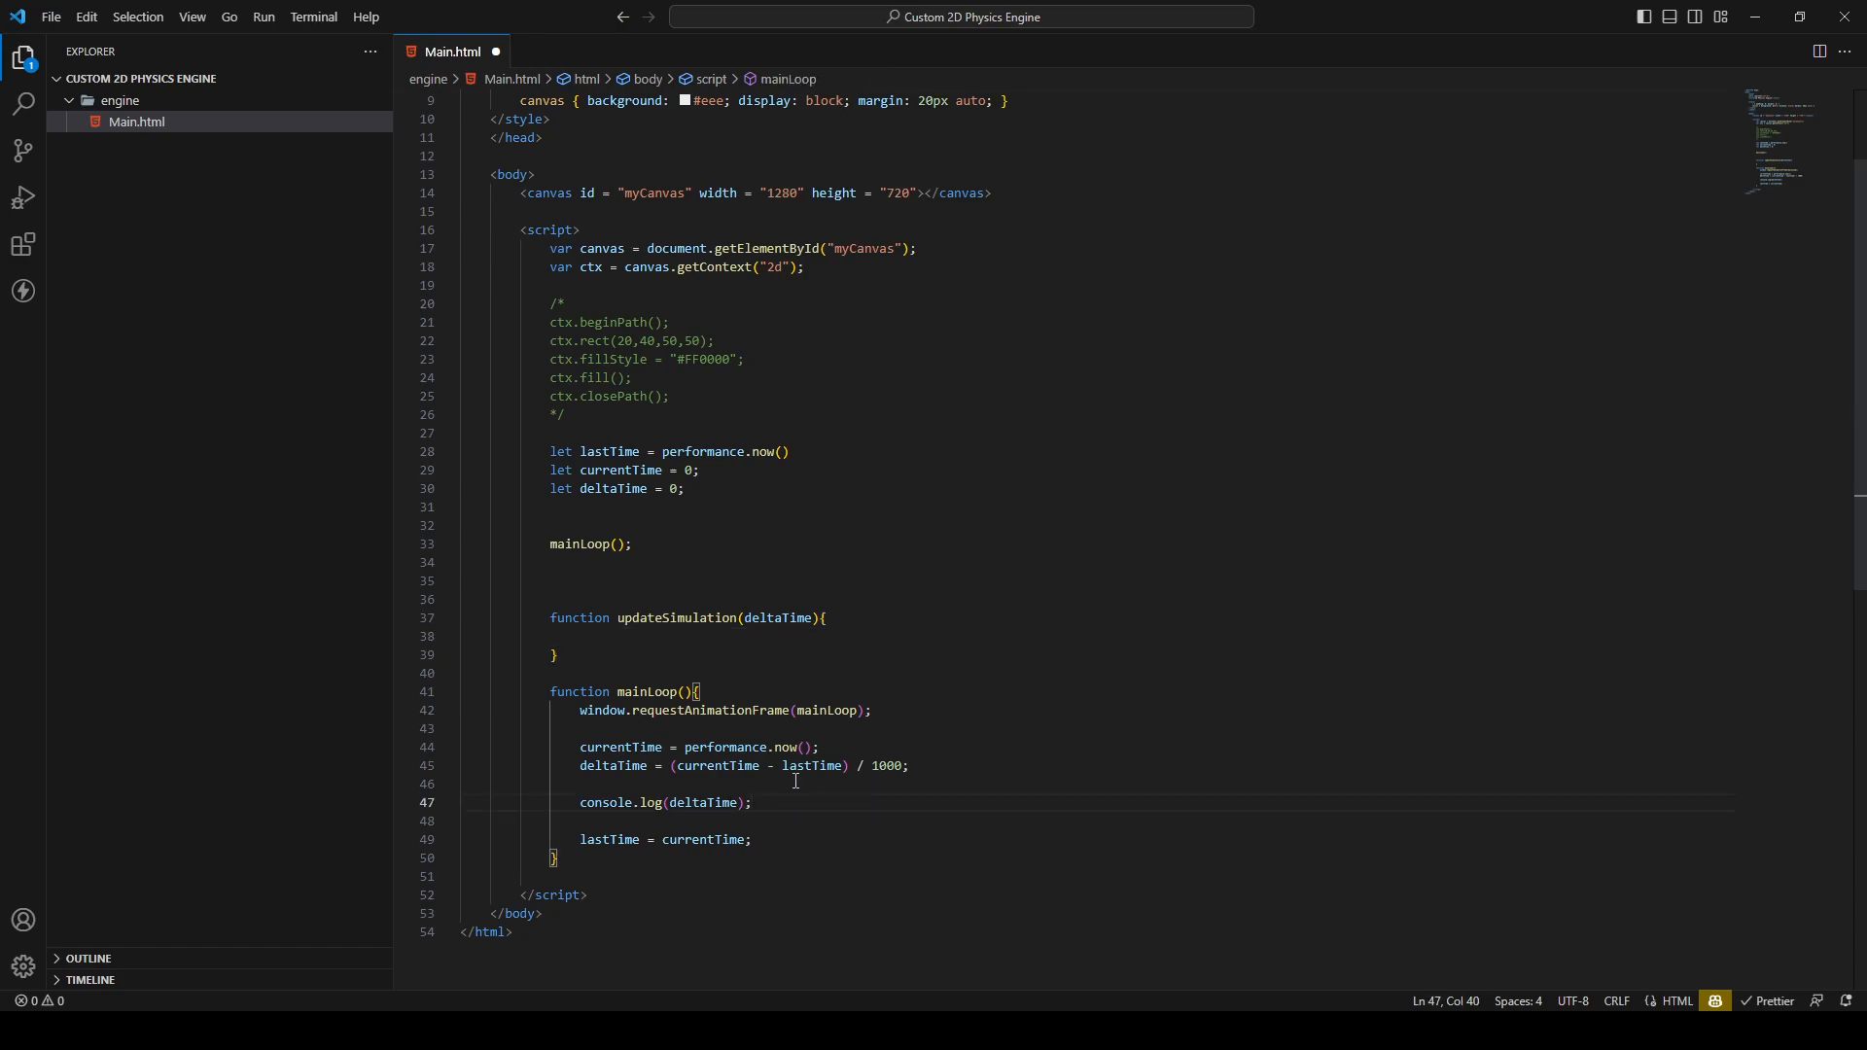
{"action": "left_click", "coordinate": [611, 784]}
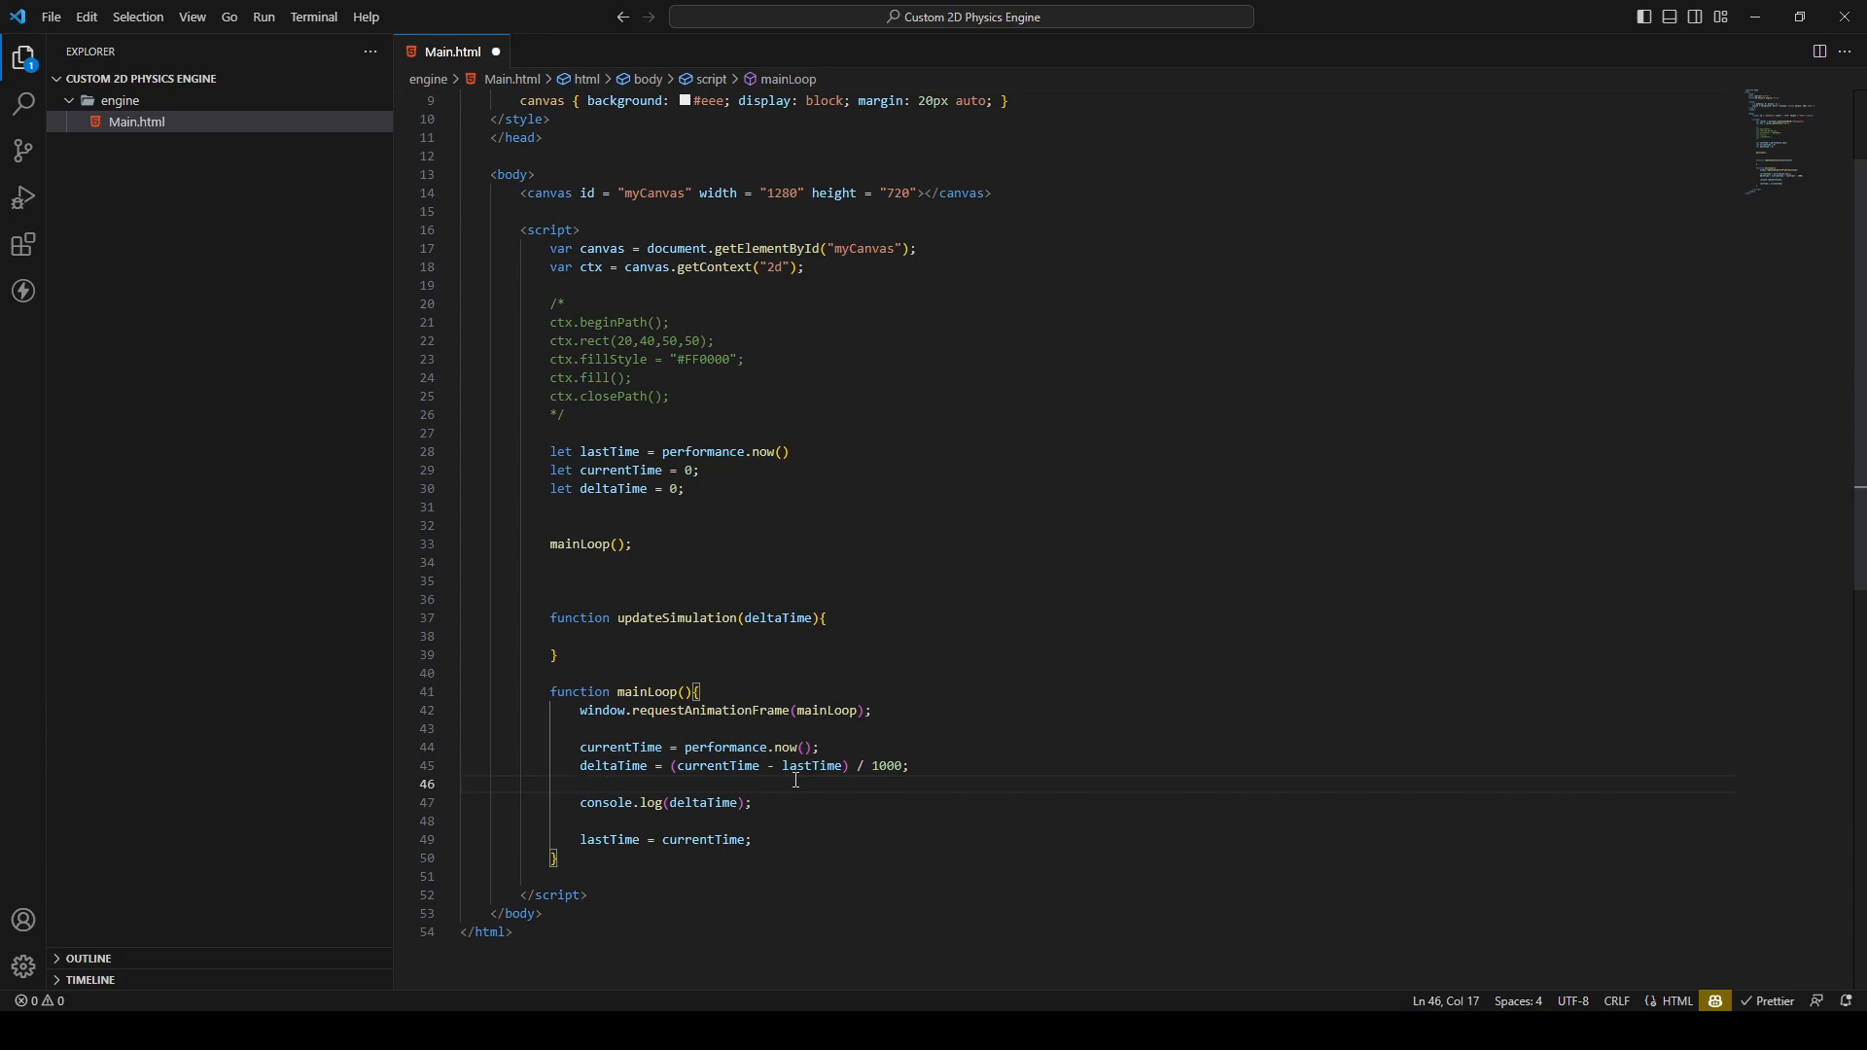
{"action": "type", "text": "updateSimulation("}
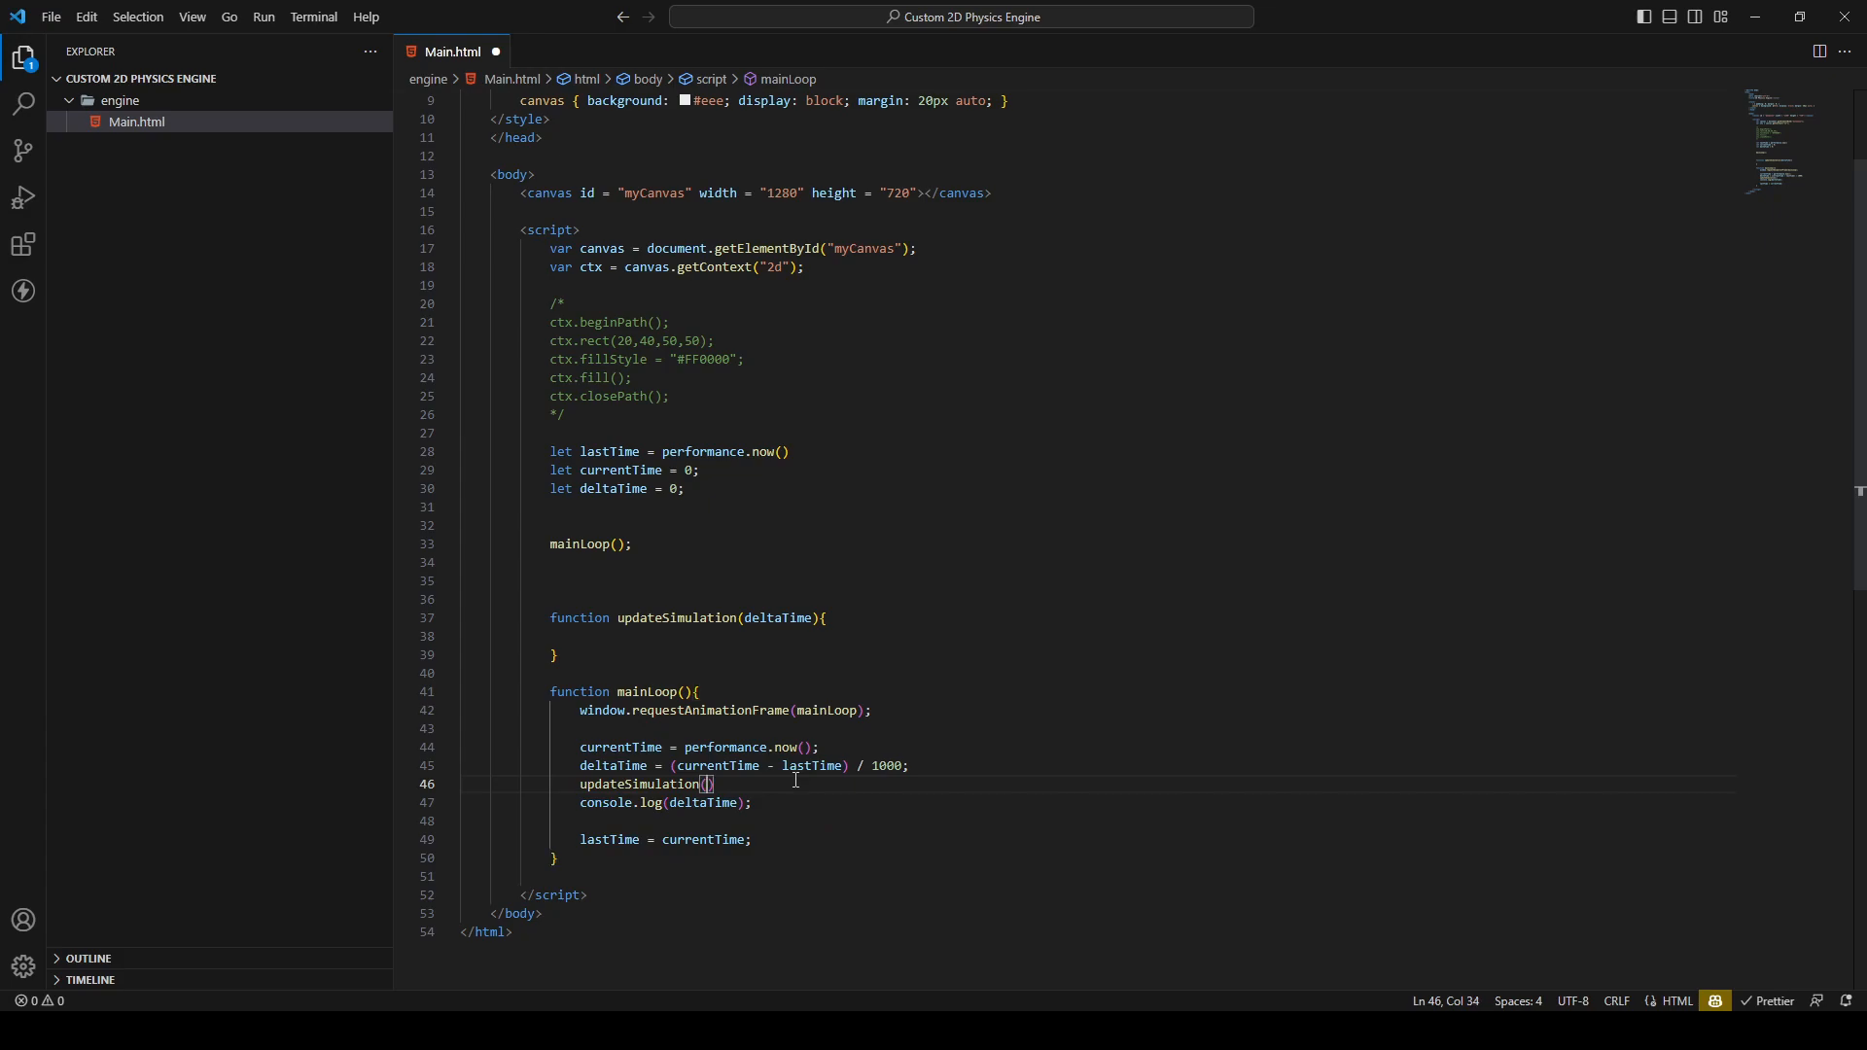
{"action": "type", "text": "deltaTime"}
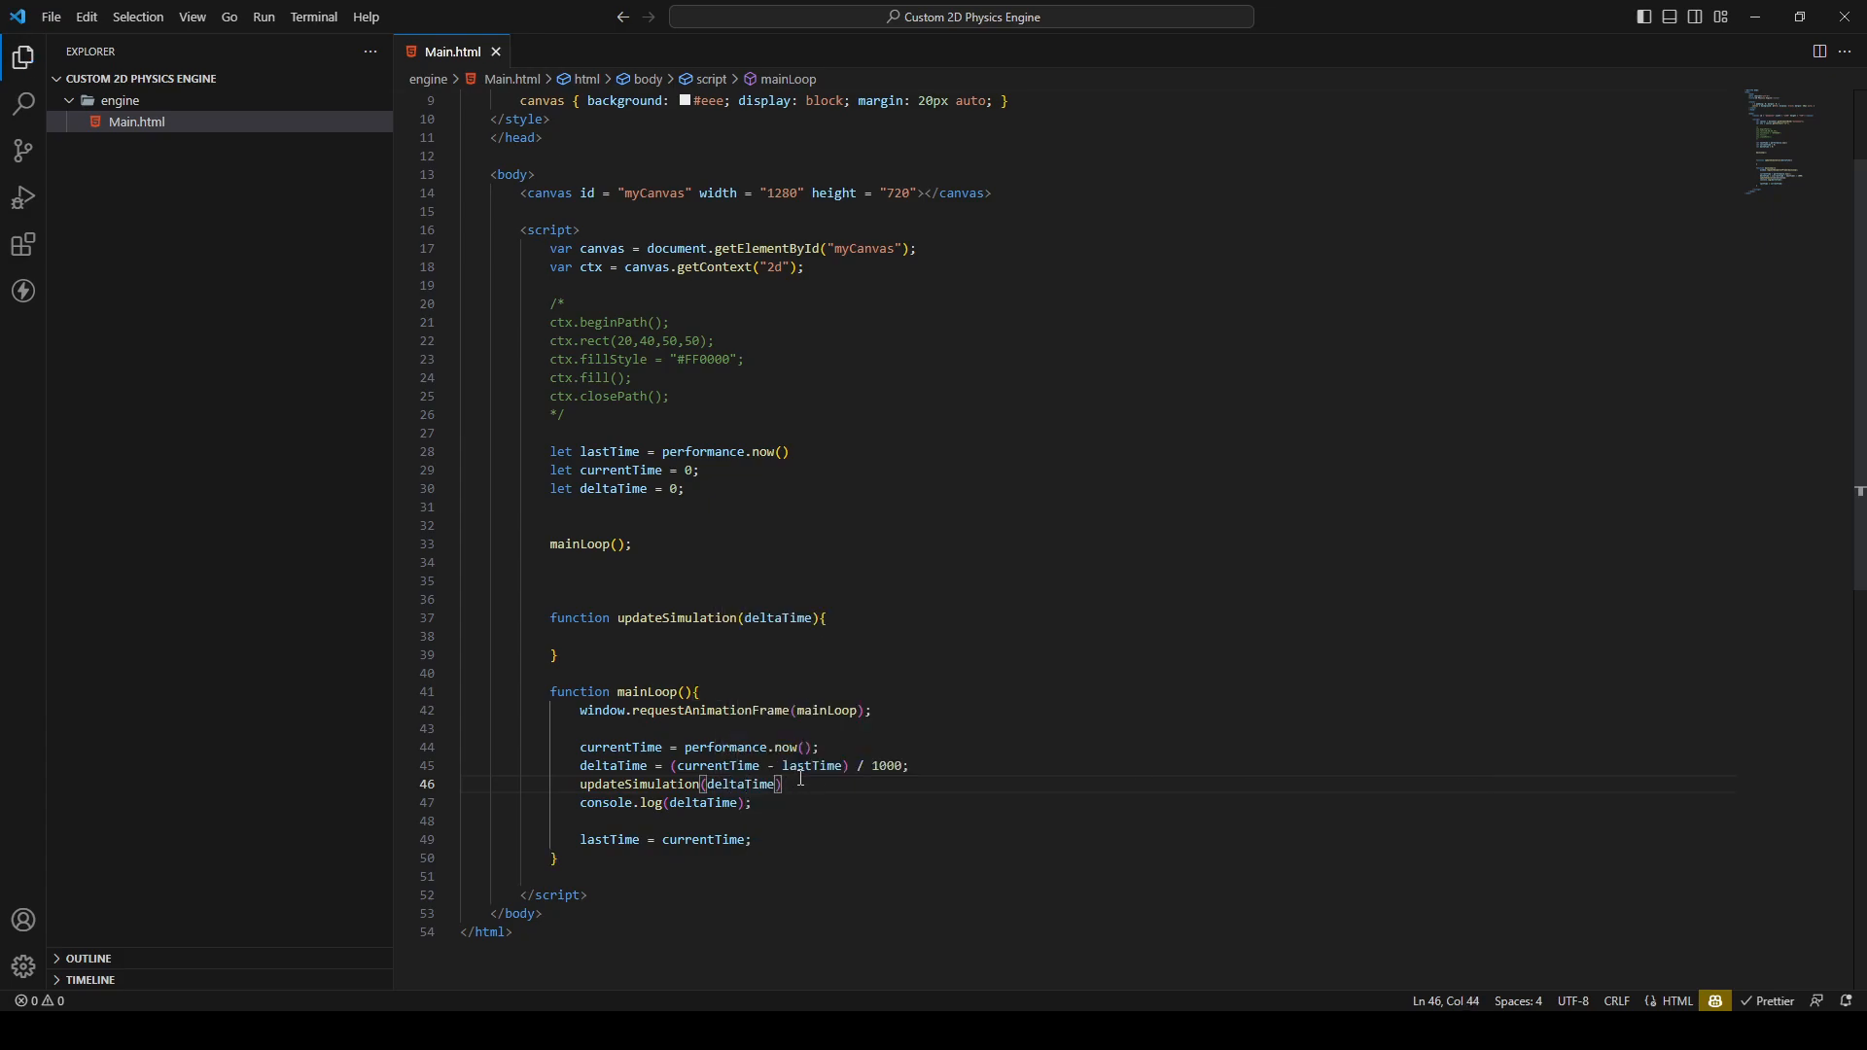
{"action": "double_click", "coordinate": [665, 801]}
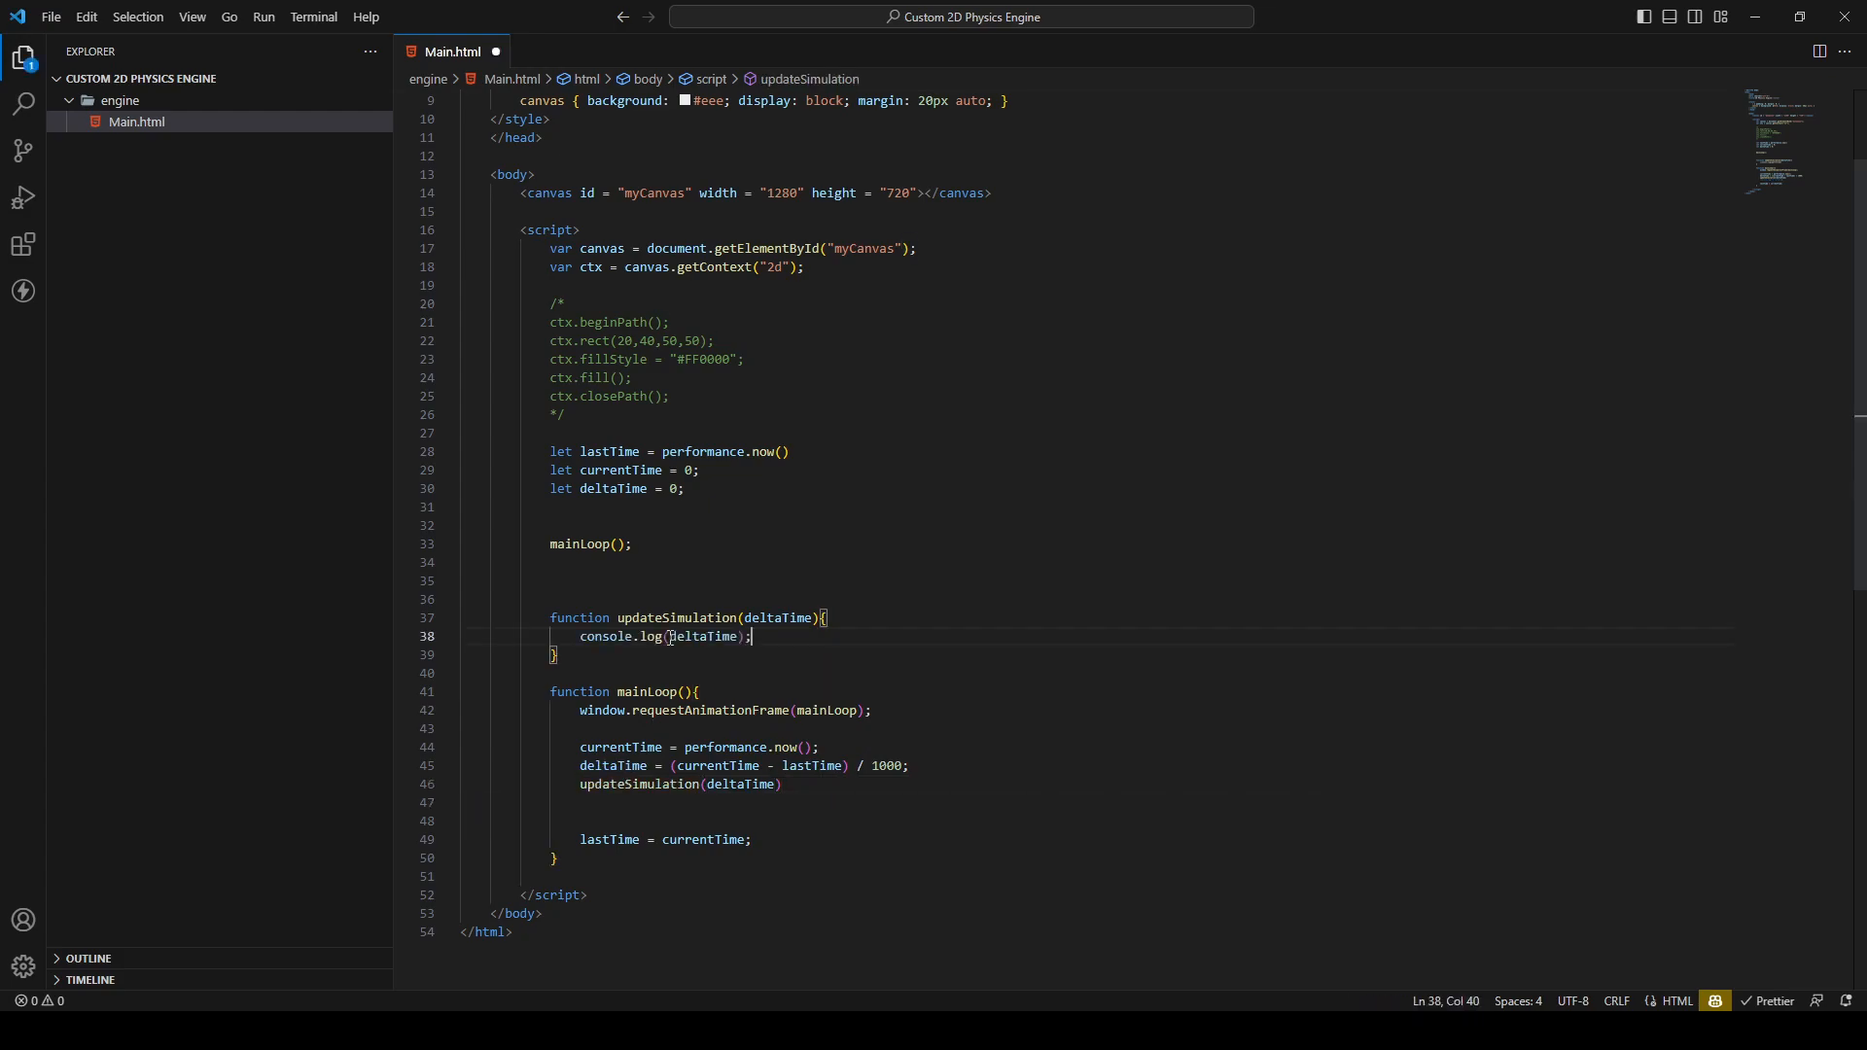
{"action": "mouse_move", "coordinate": [803, 661]}
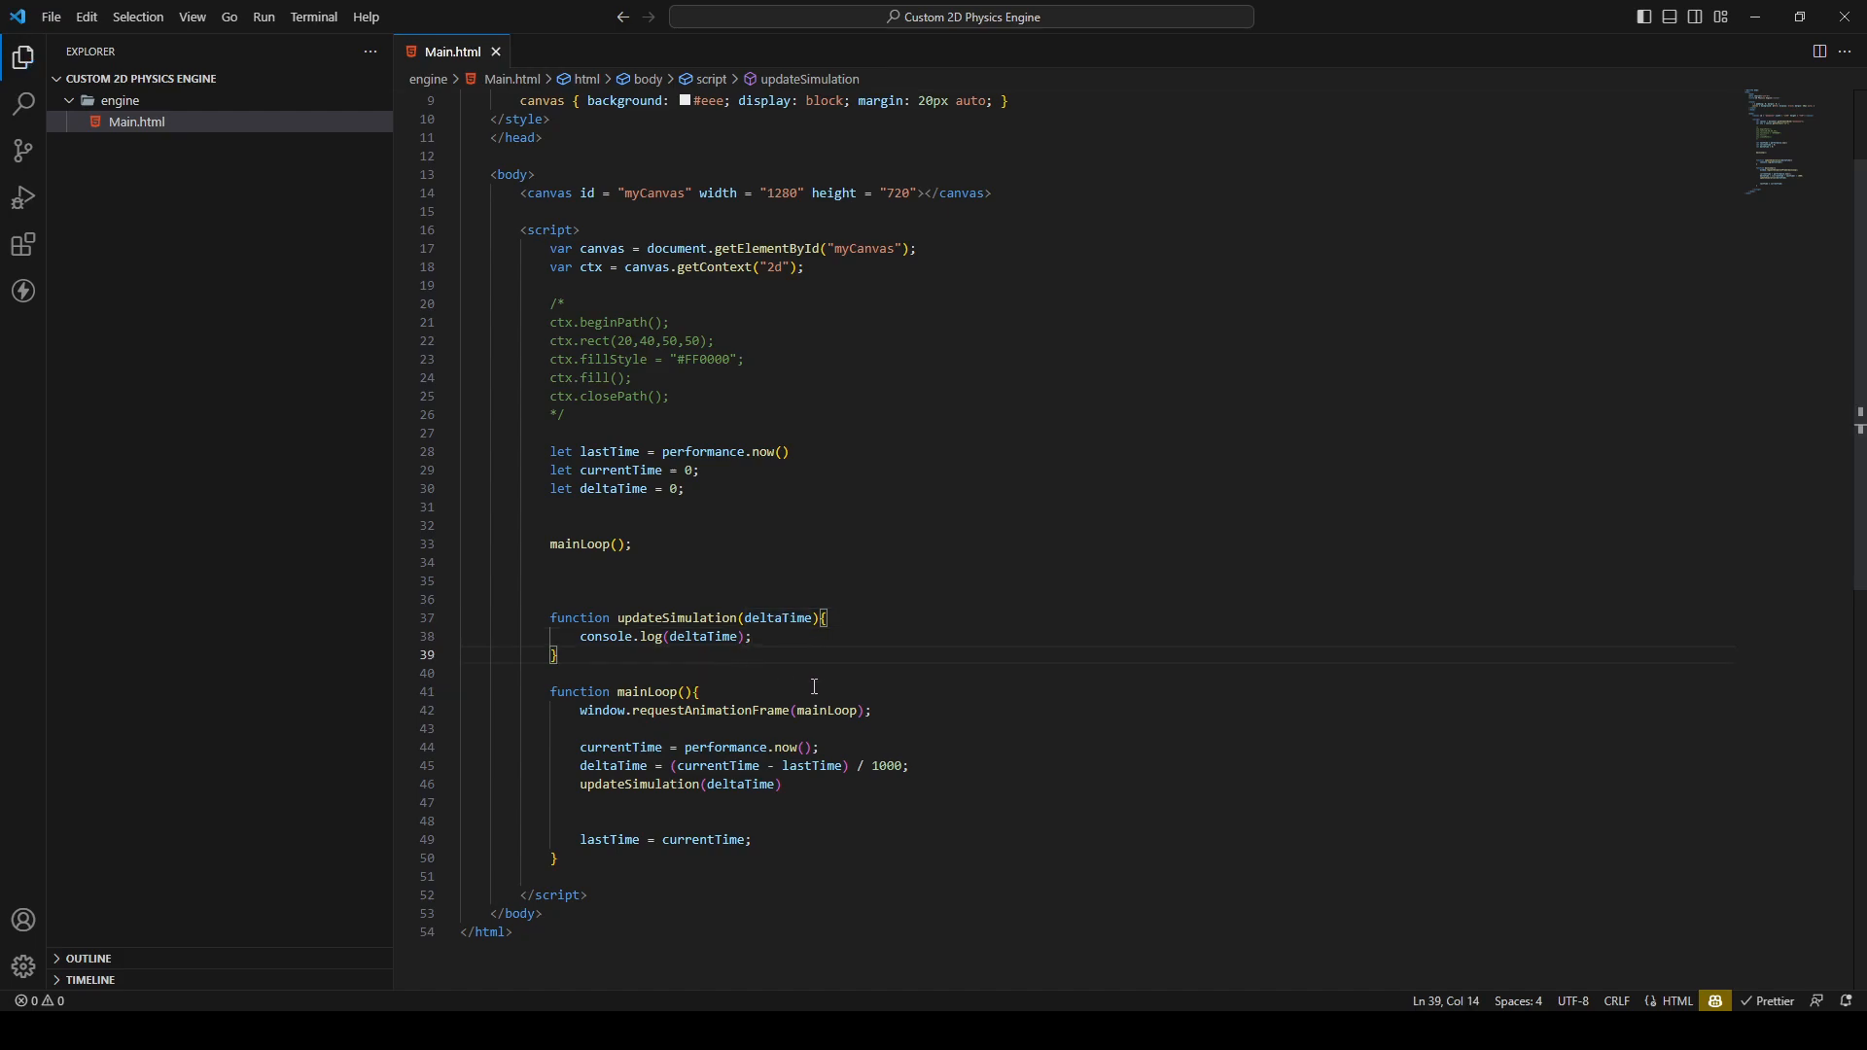
{"action": "mouse_move", "coordinate": [813, 686]}
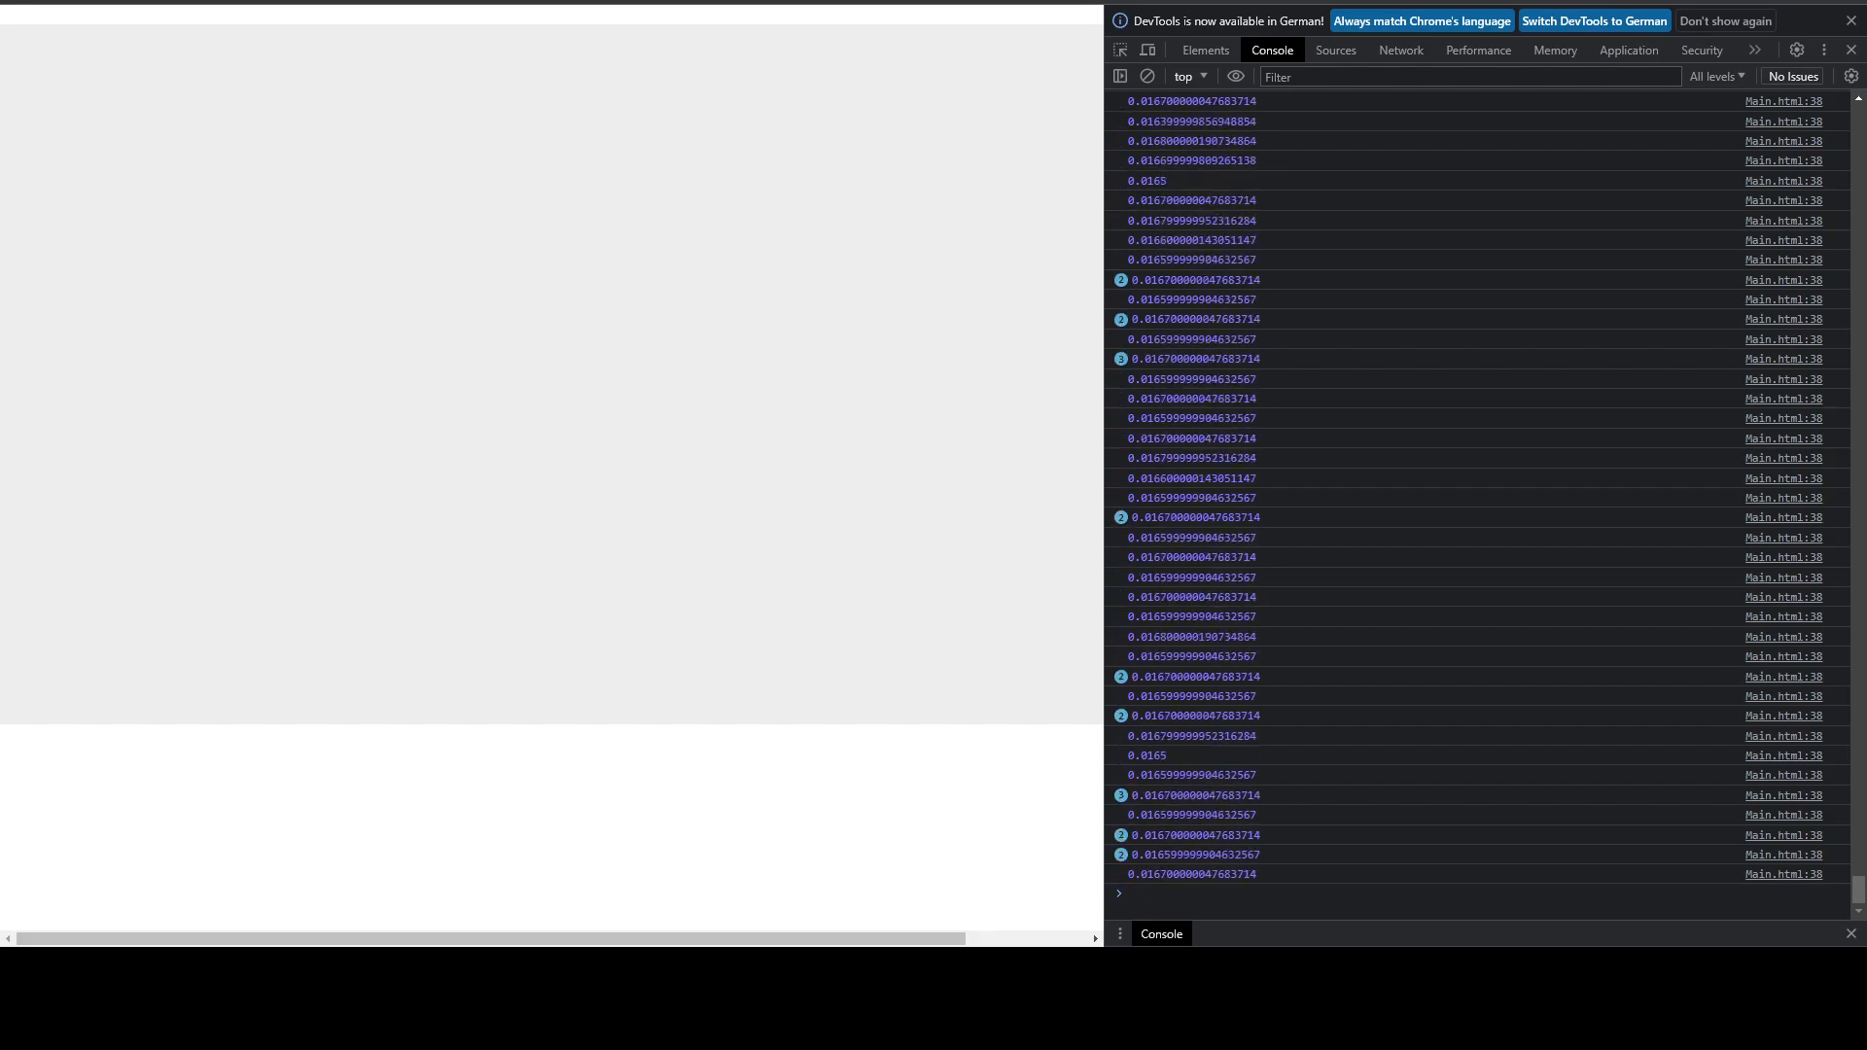
Scroll the Chrome console confirming deltaTime logs from Main.html:38
{"action": "scroll", "scroll_direction": "down", "scroll_amount": 3}
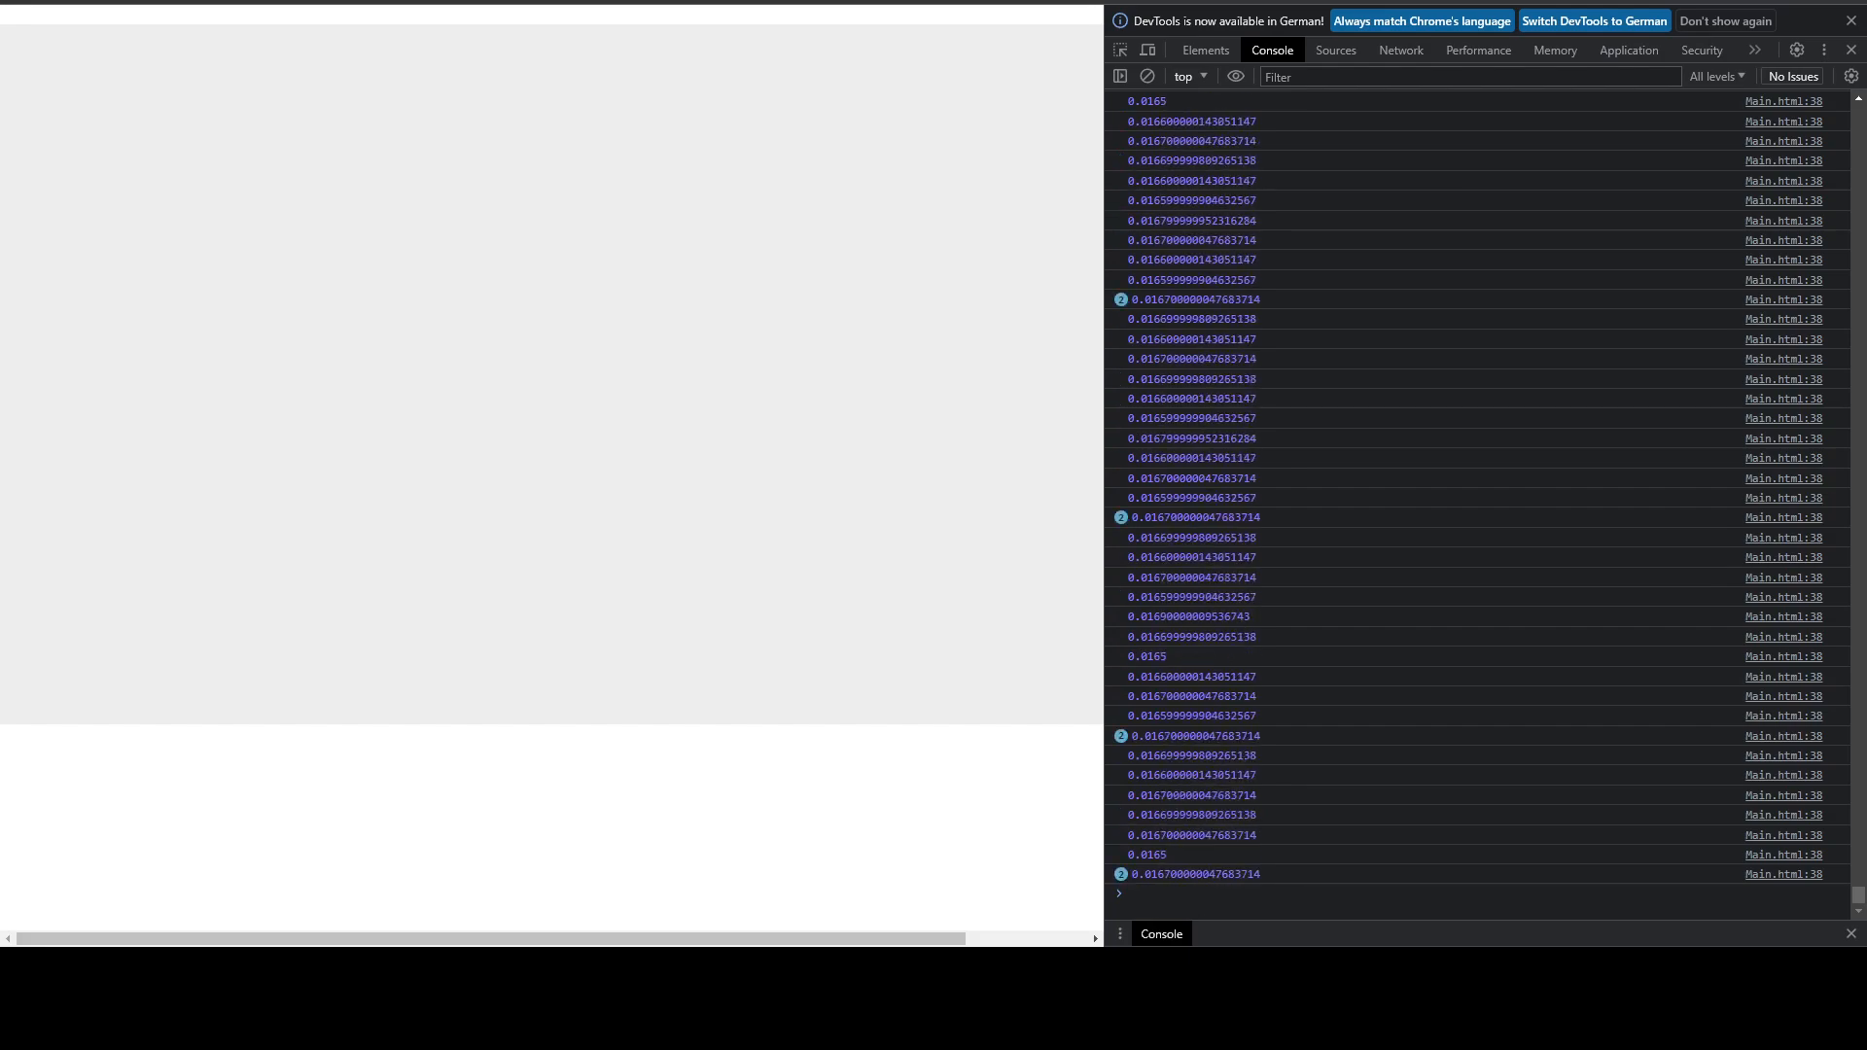
{"action": "scroll", "scroll_direction": "down", "scroll_amount": 3}
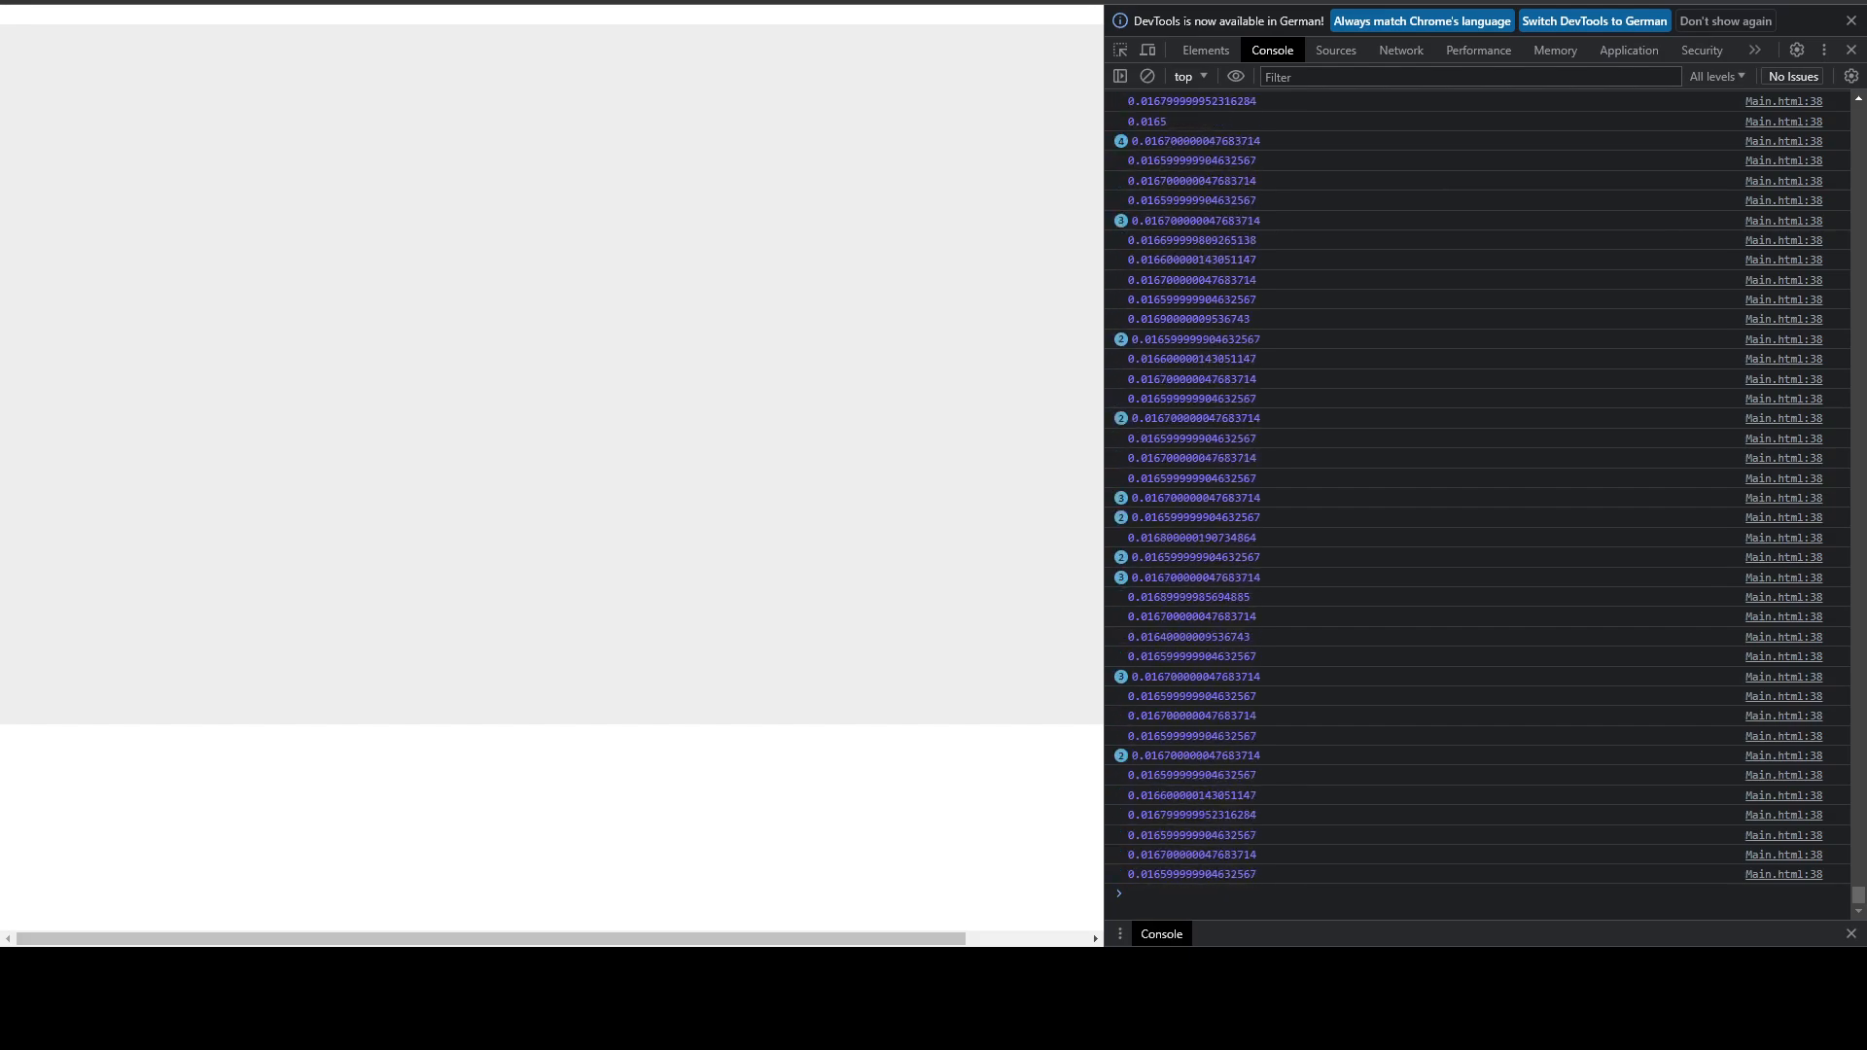